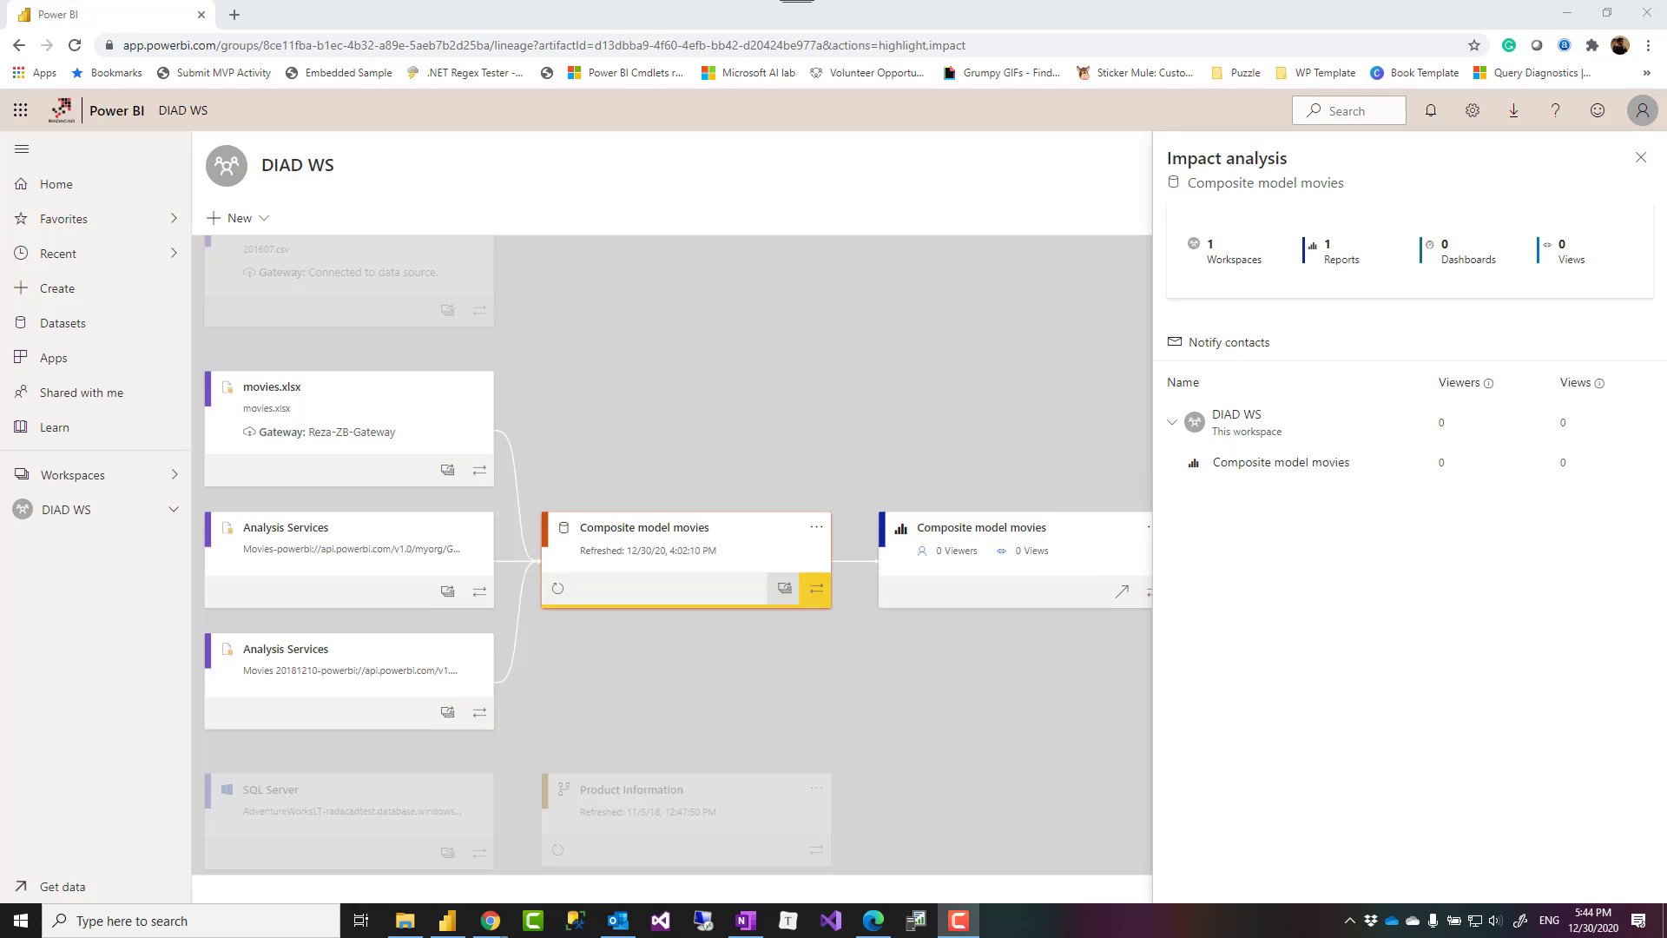
{"action": "mouse_move", "coordinate": [663, 607]}
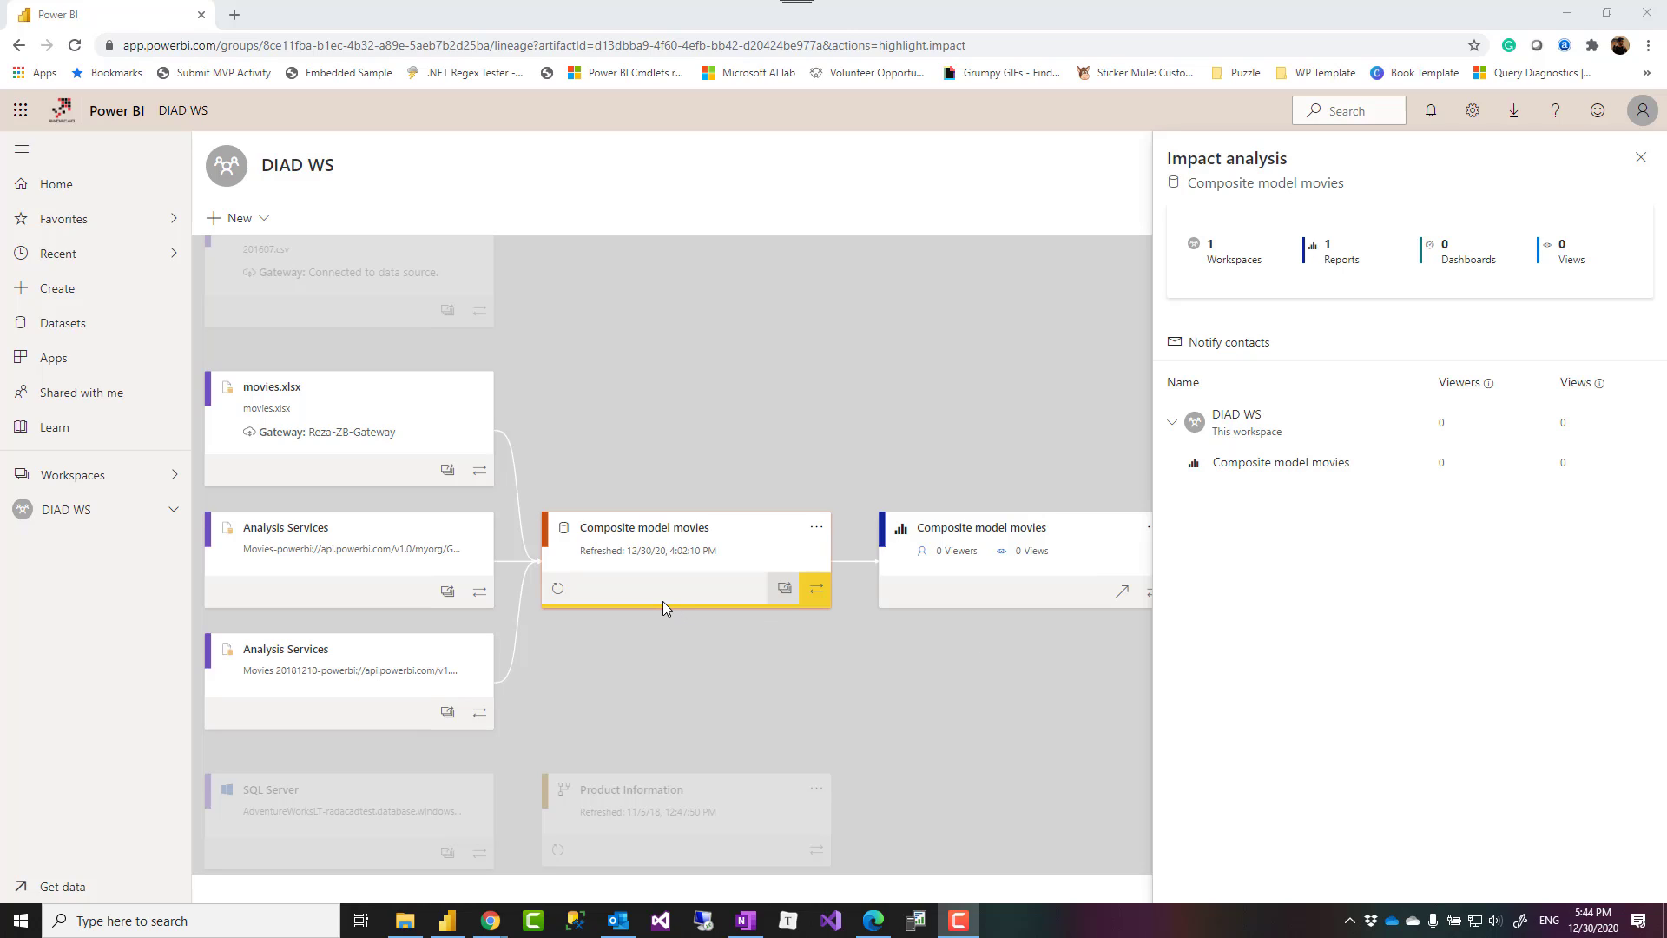
{"action": "mouse_move", "coordinate": [564, 550]}
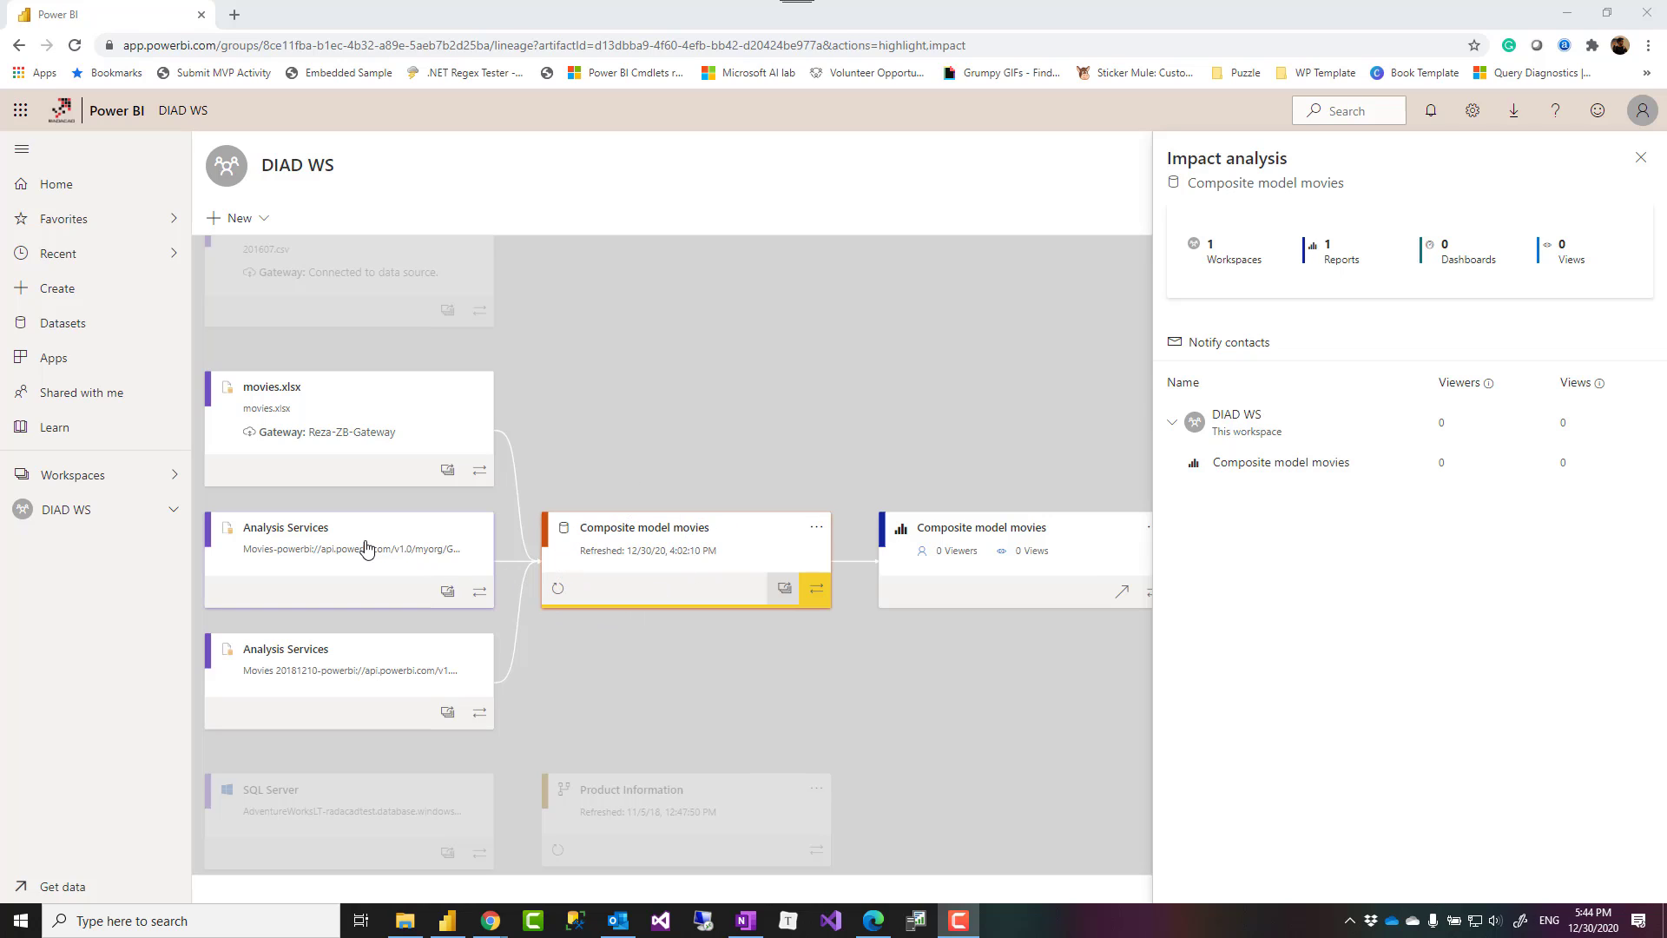
{"action": "mouse_move", "coordinate": [555, 686]}
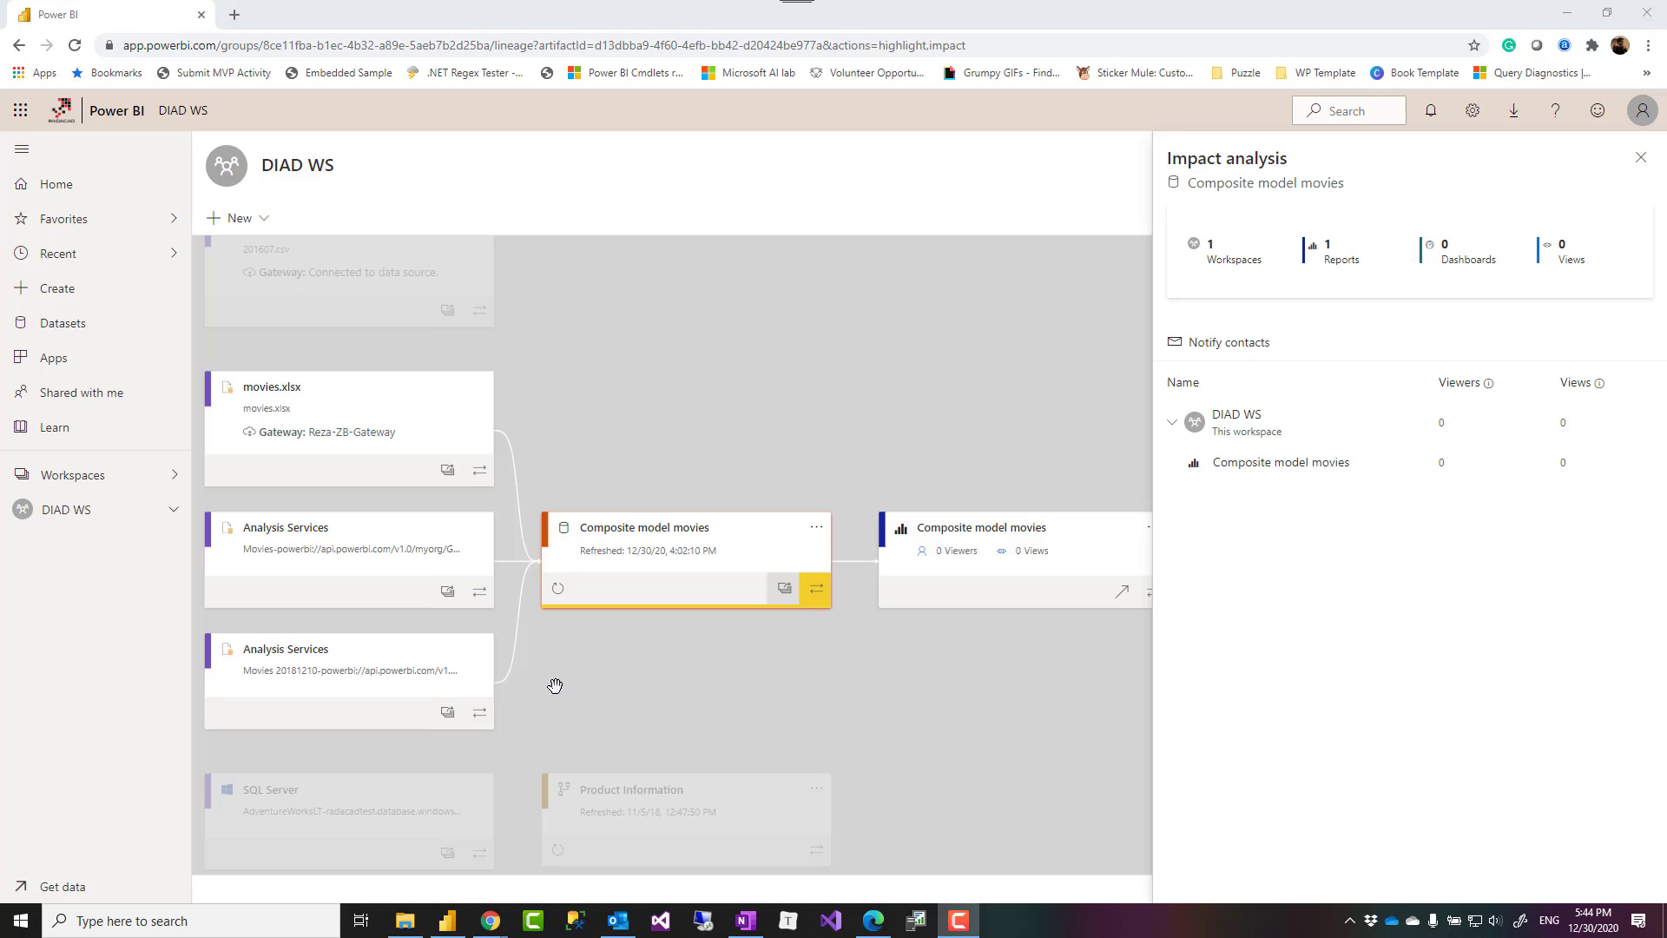
{"action": "mouse_move", "coordinate": [448, 577]}
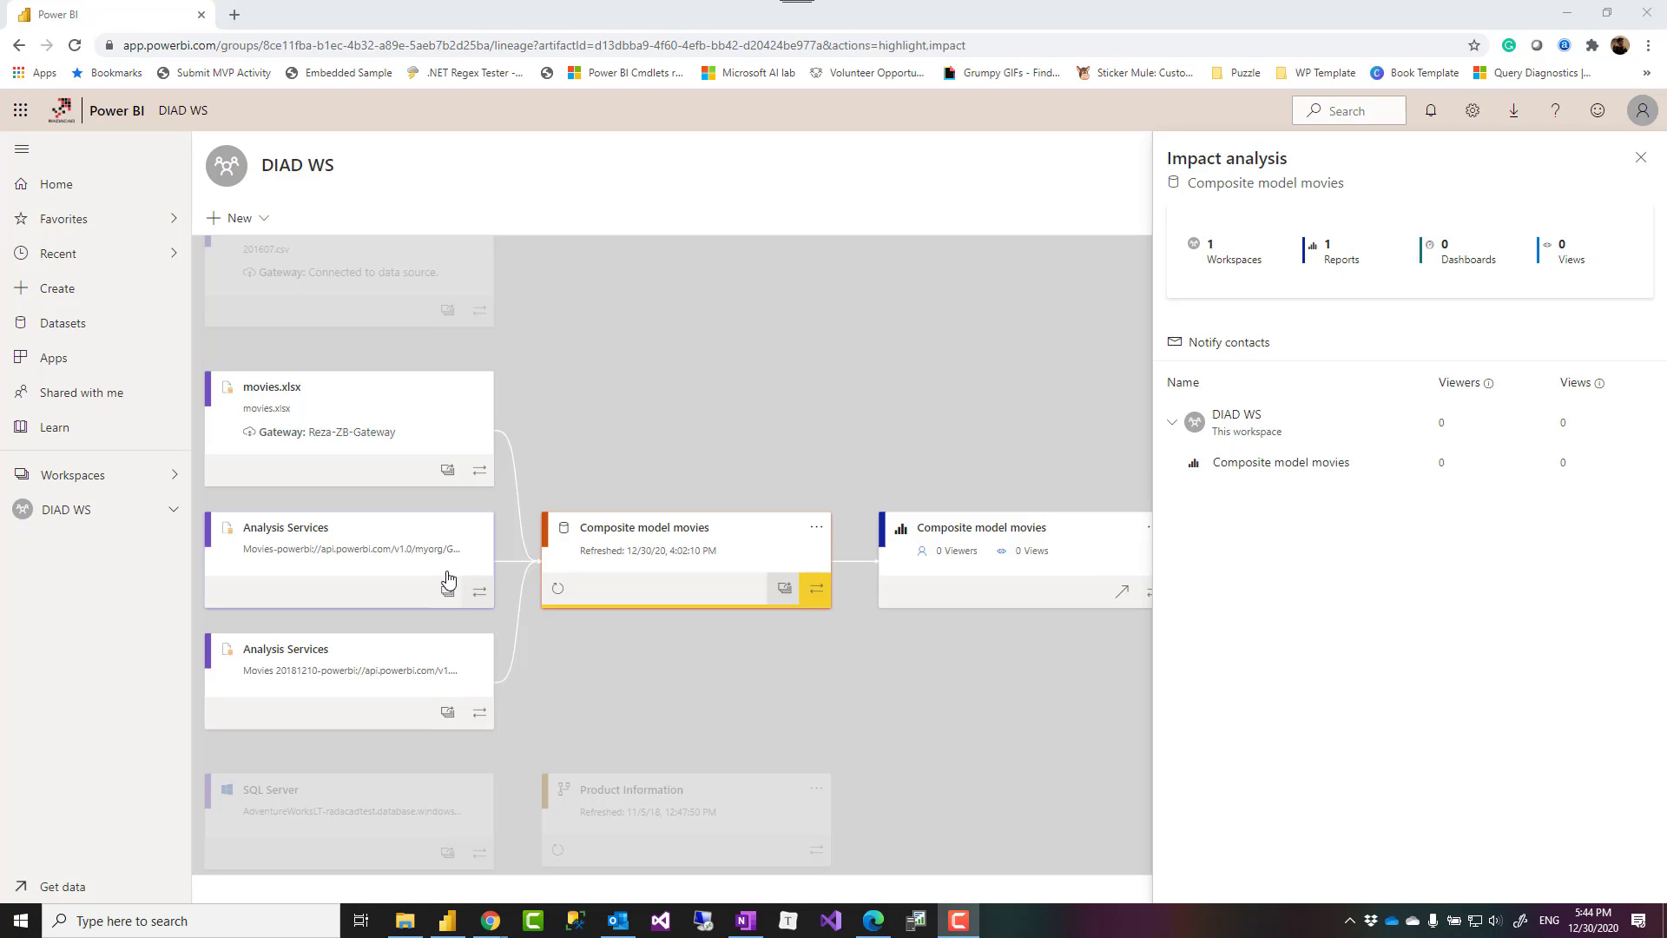
{"action": "mouse_move", "coordinate": [442, 686]}
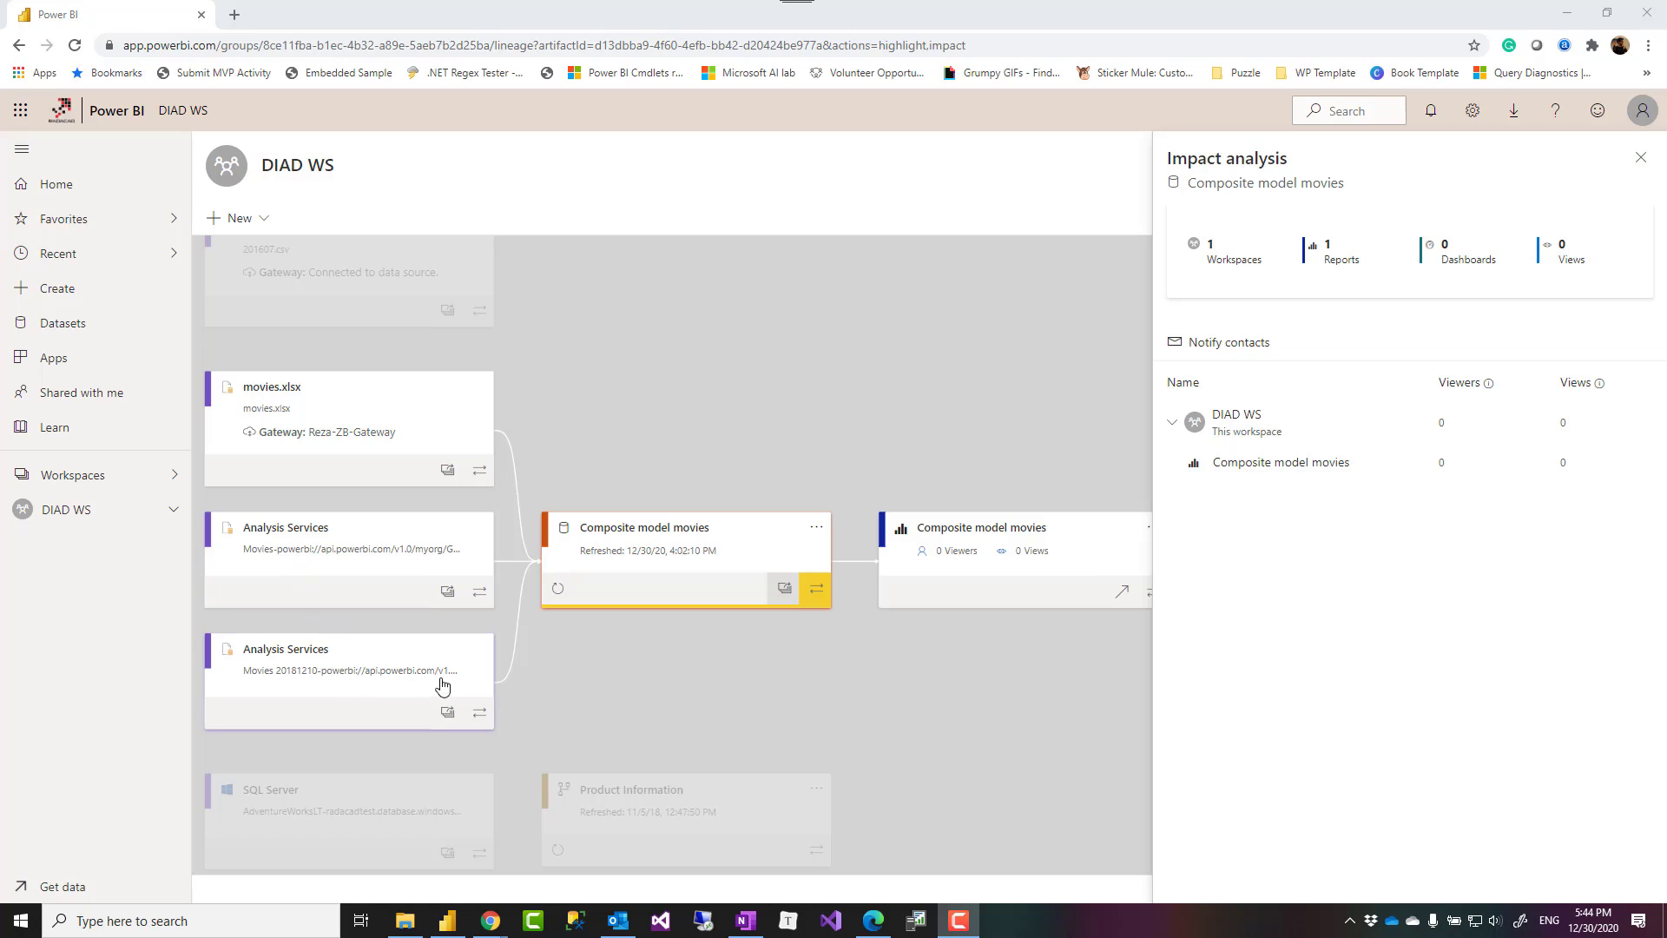
{"action": "mouse_move", "coordinate": [332, 578]}
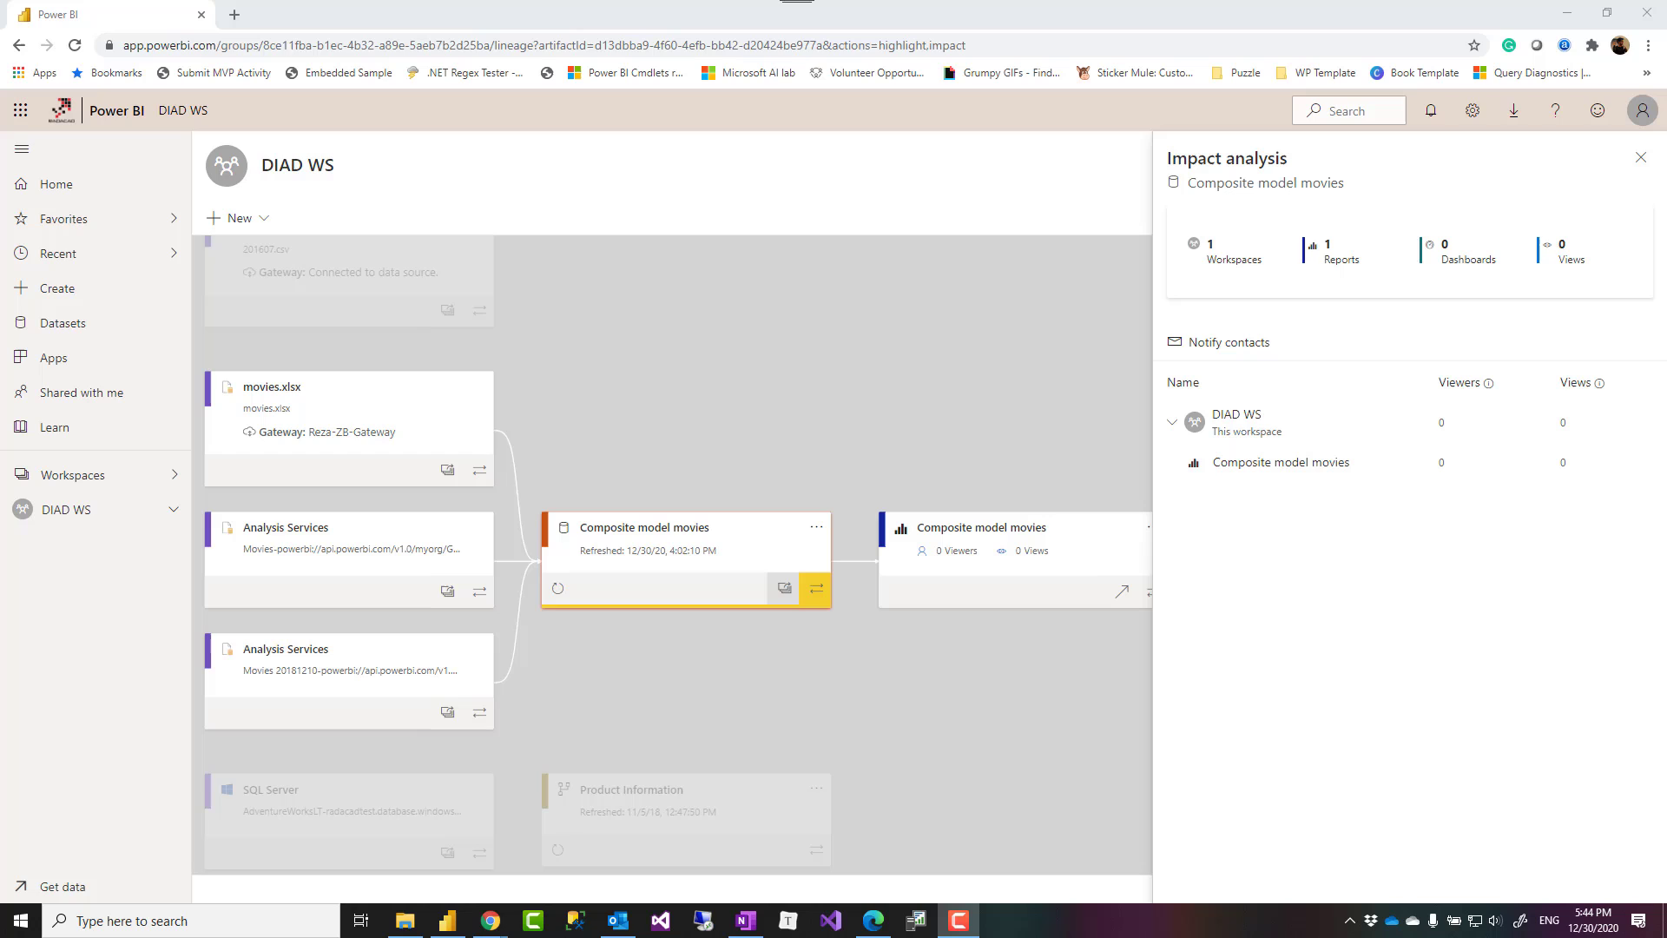
{"action": "mouse_move", "coordinate": [730, 402]}
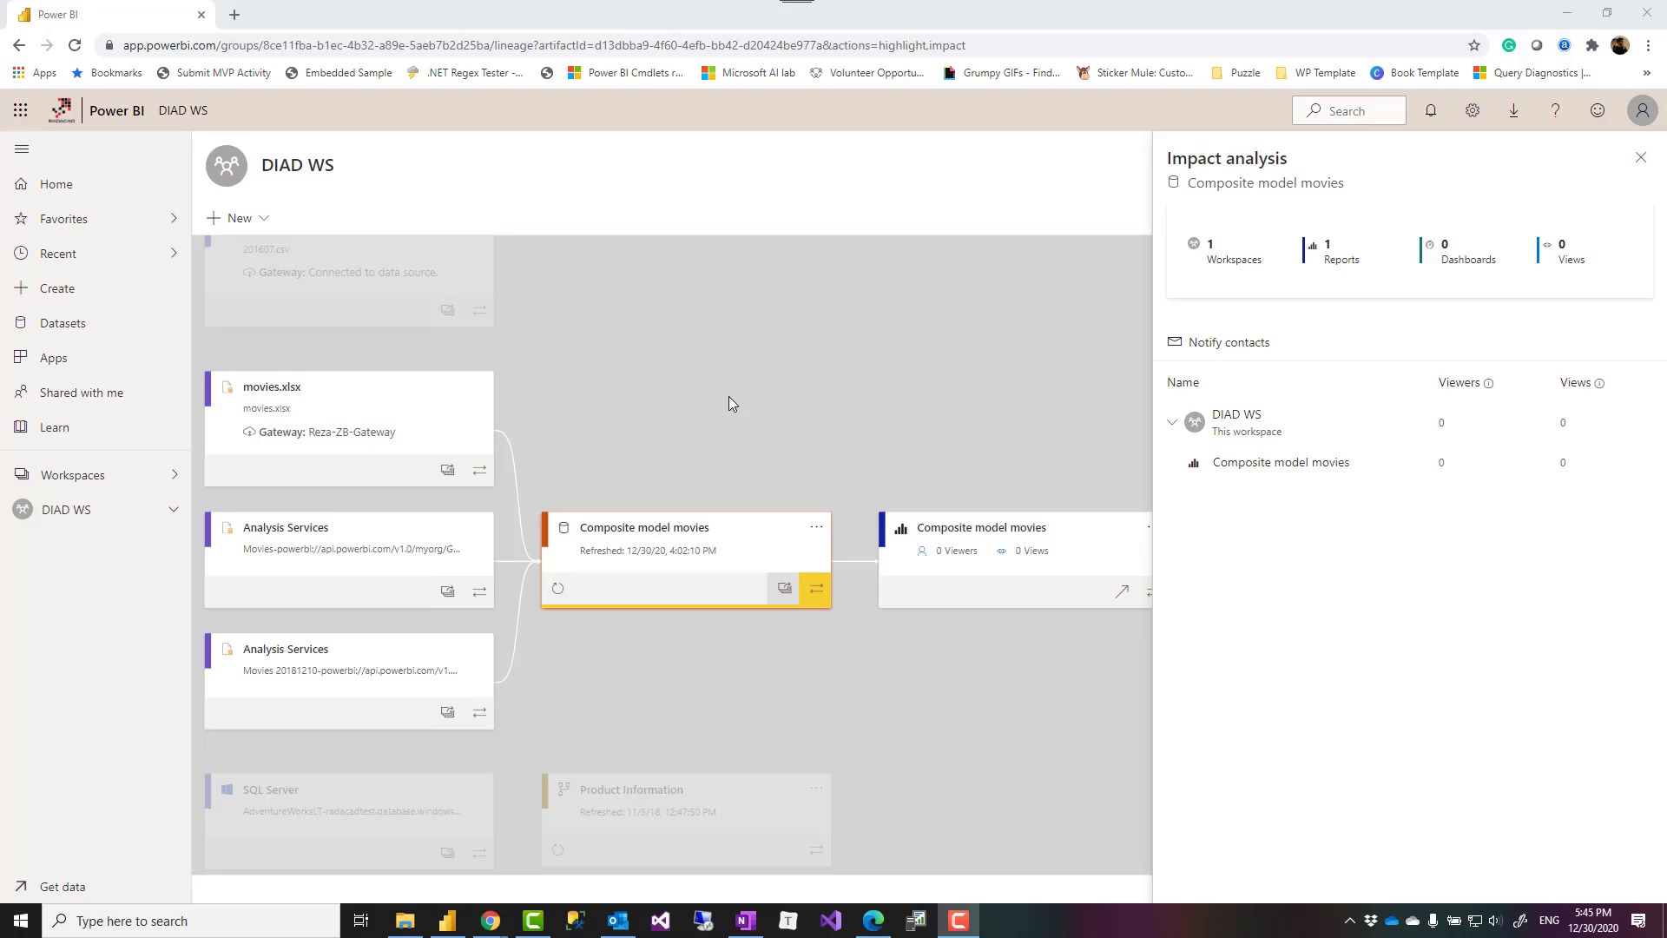
{"action": "mouse_move", "coordinate": [653, 667]}
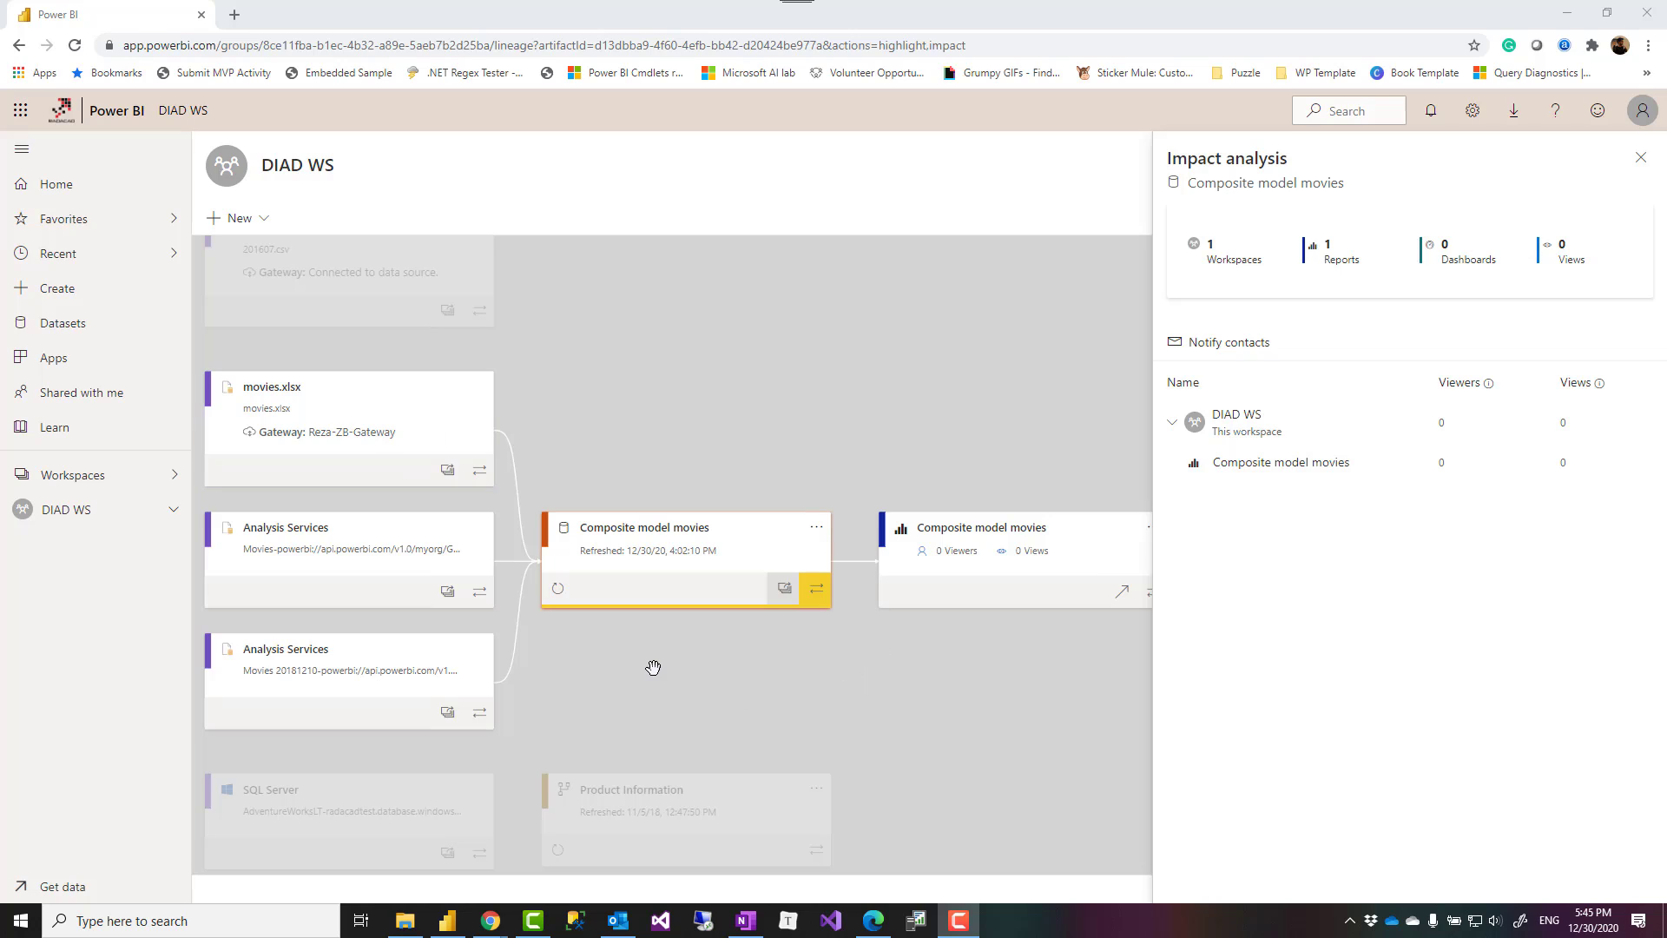
{"action": "mouse_move", "coordinate": [492, 492]}
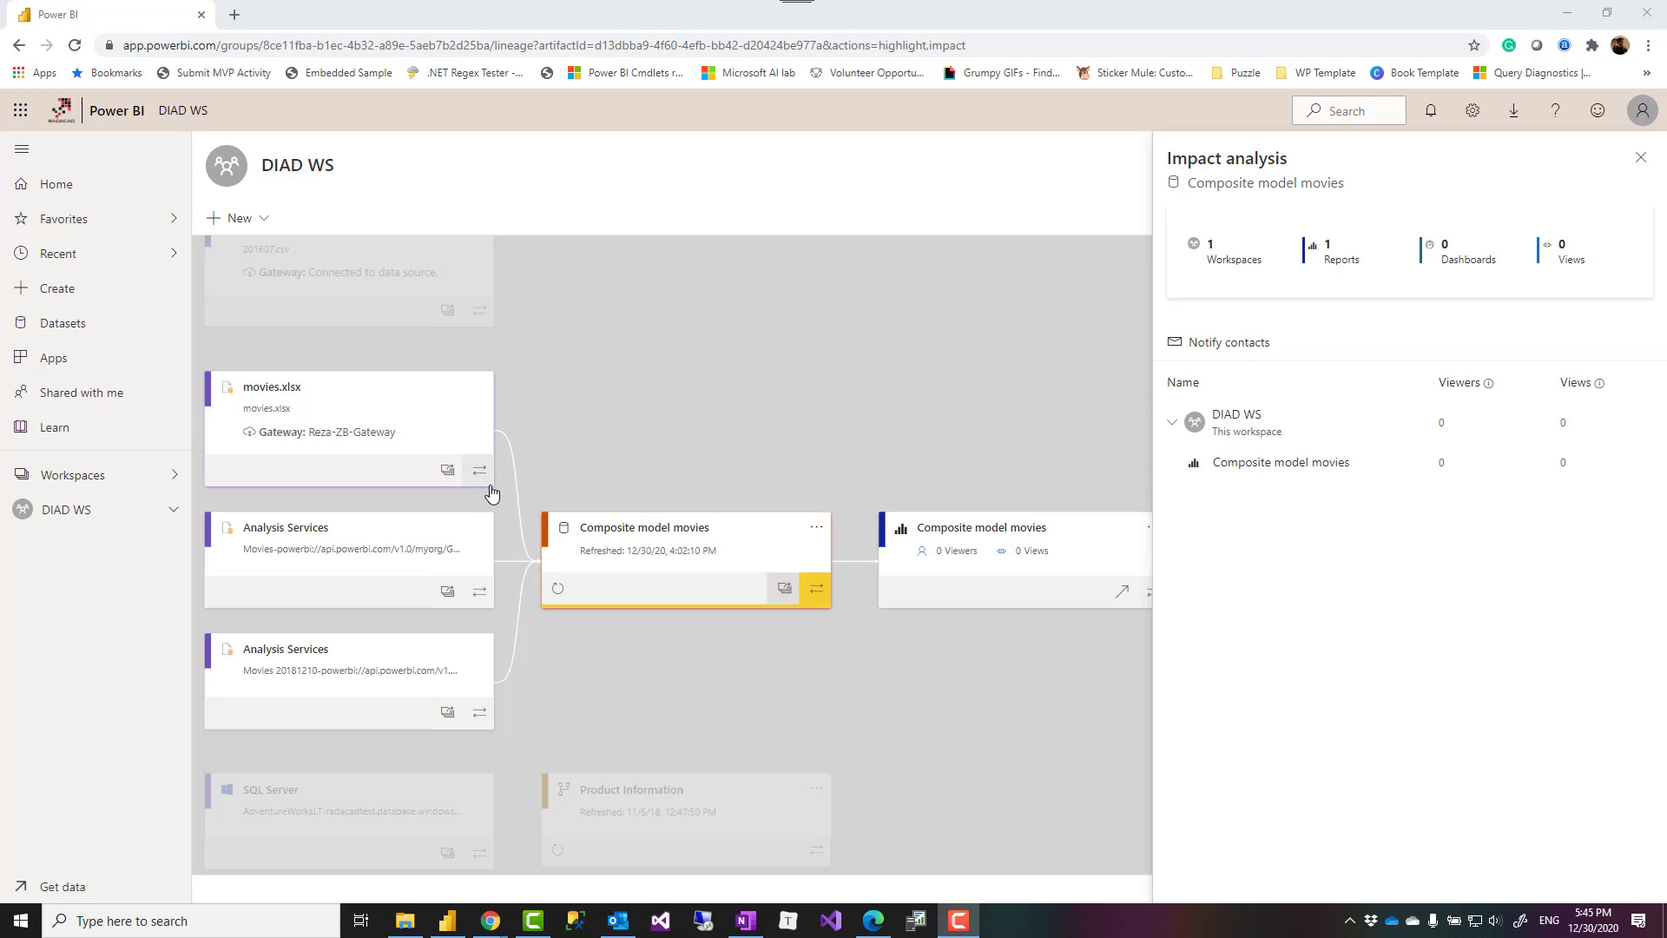
{"action": "mouse_move", "coordinate": [480, 470]}
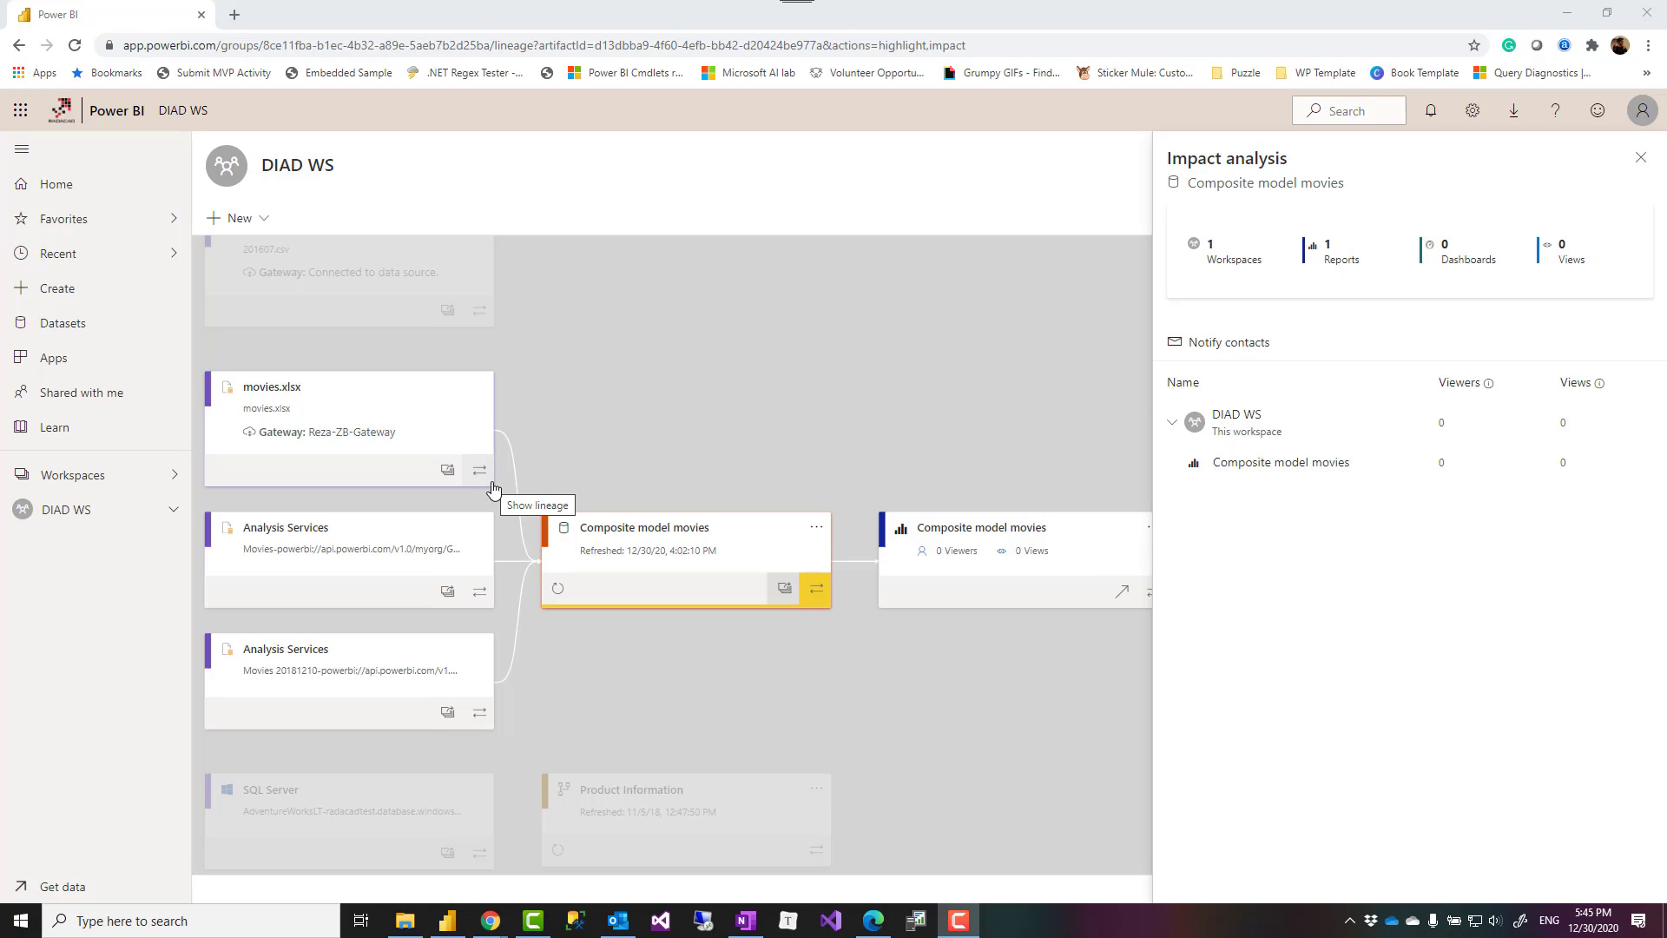
{"action": "mouse_move", "coordinate": [623, 619]}
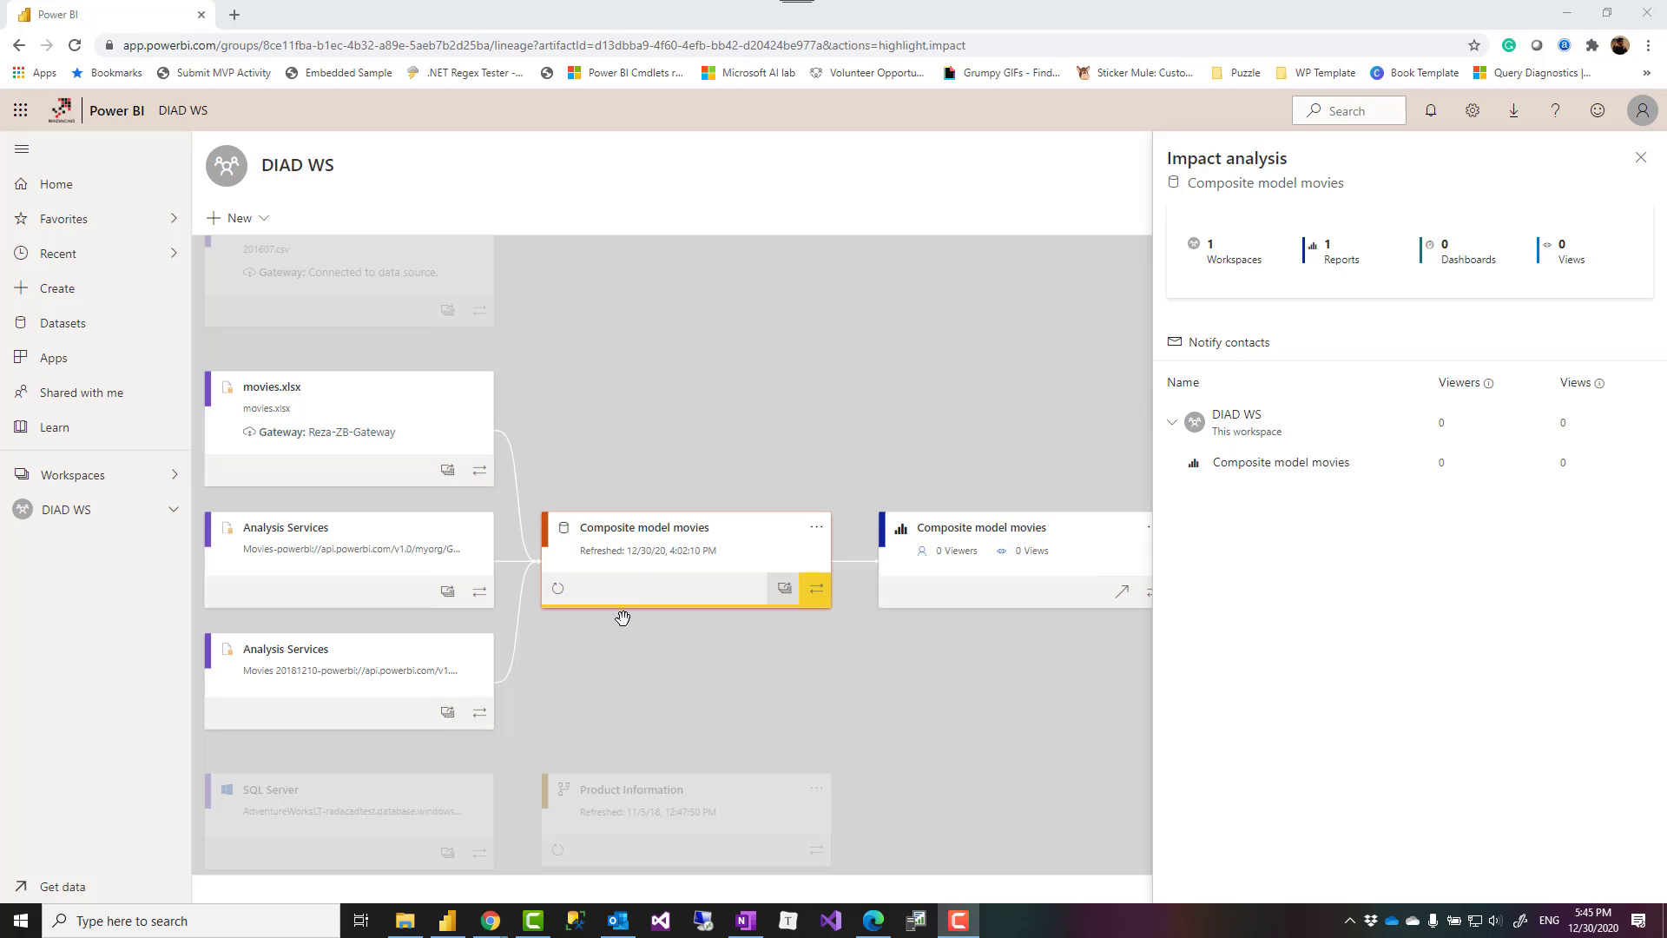
{"action": "mouse_move", "coordinate": [600, 525]}
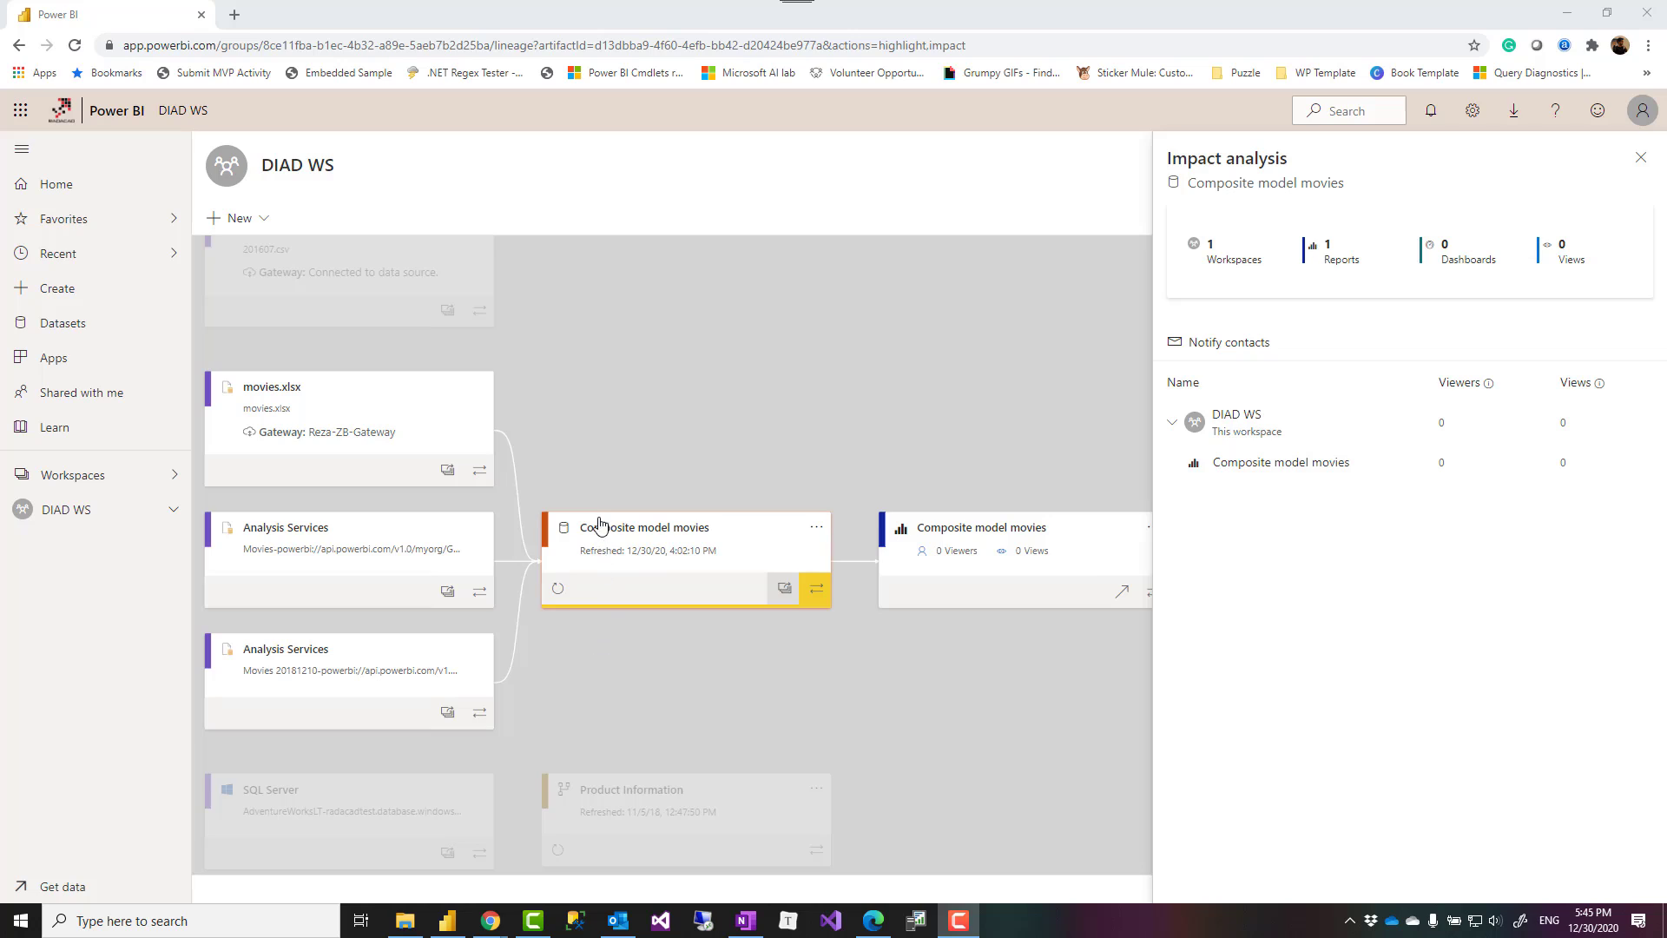
{"action": "mouse_move", "coordinate": [614, 548]}
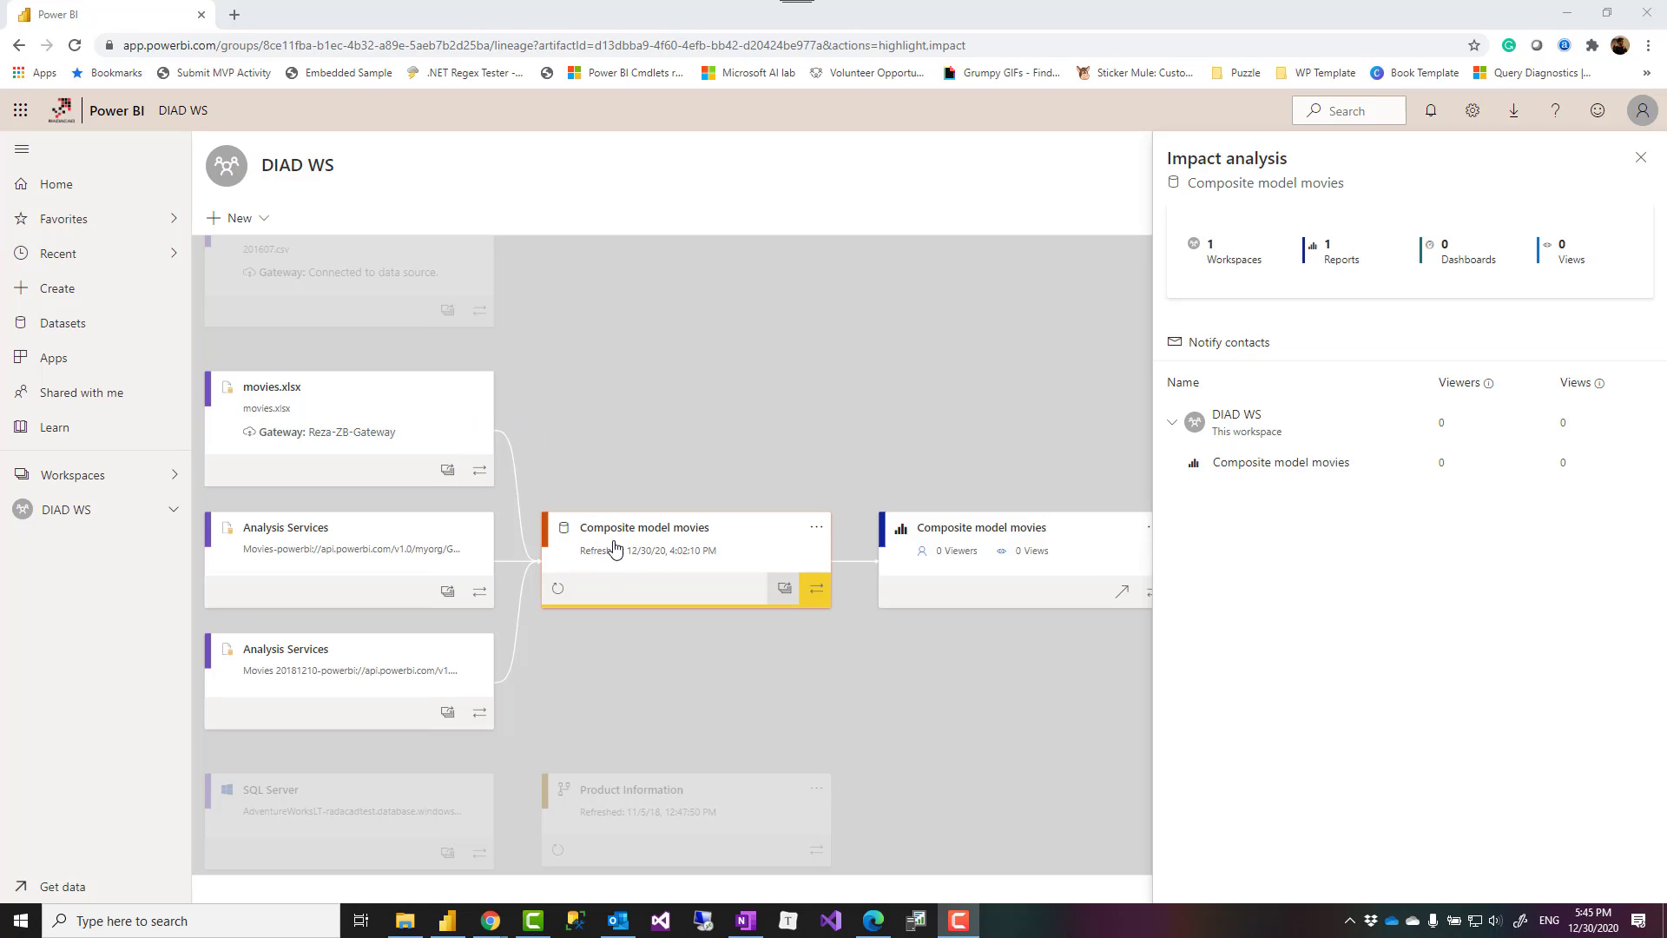
{"action": "mouse_move", "coordinate": [619, 454]}
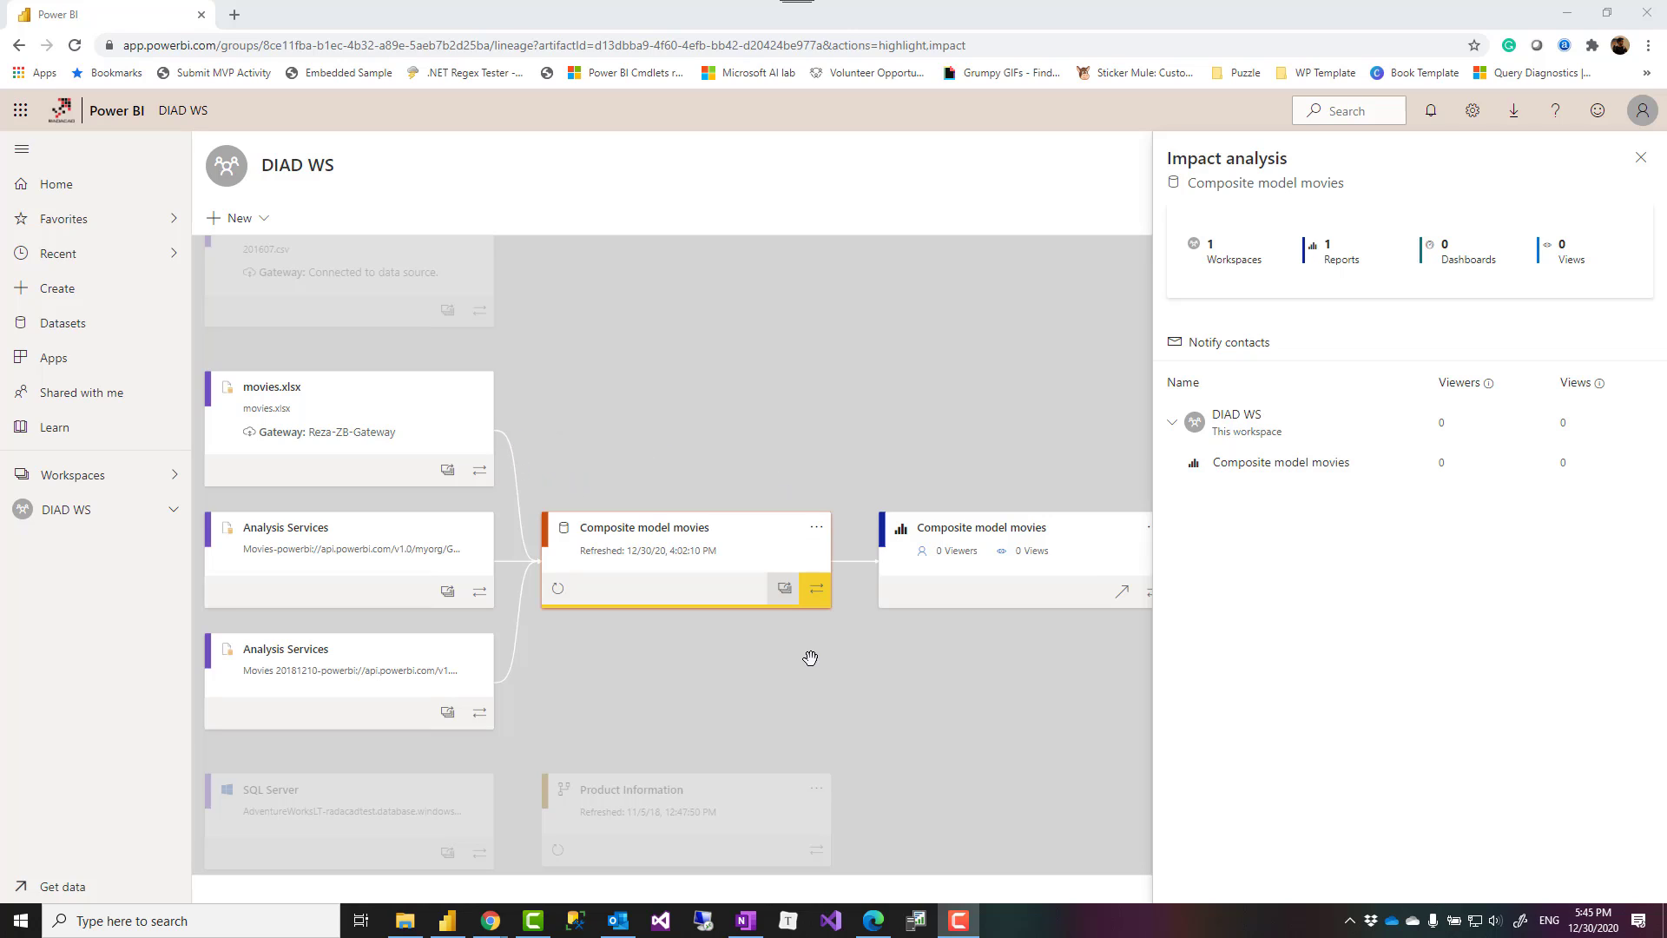
{"action": "mouse_move", "coordinate": [666, 627]}
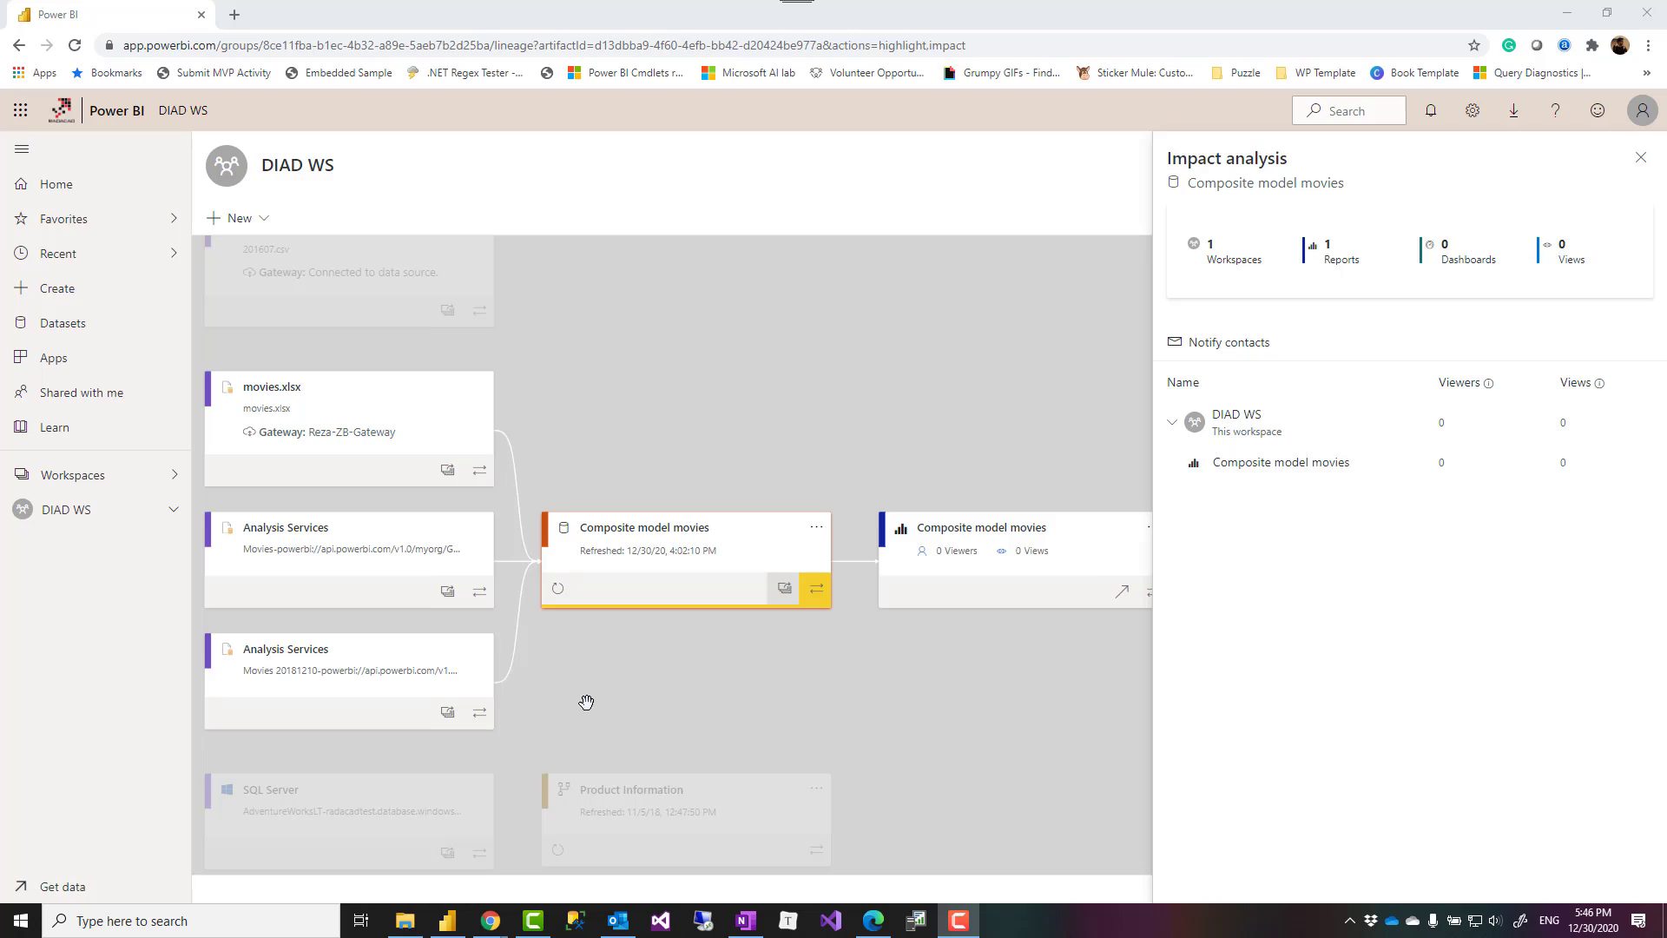
{"action": "mouse_move", "coordinate": [657, 703]}
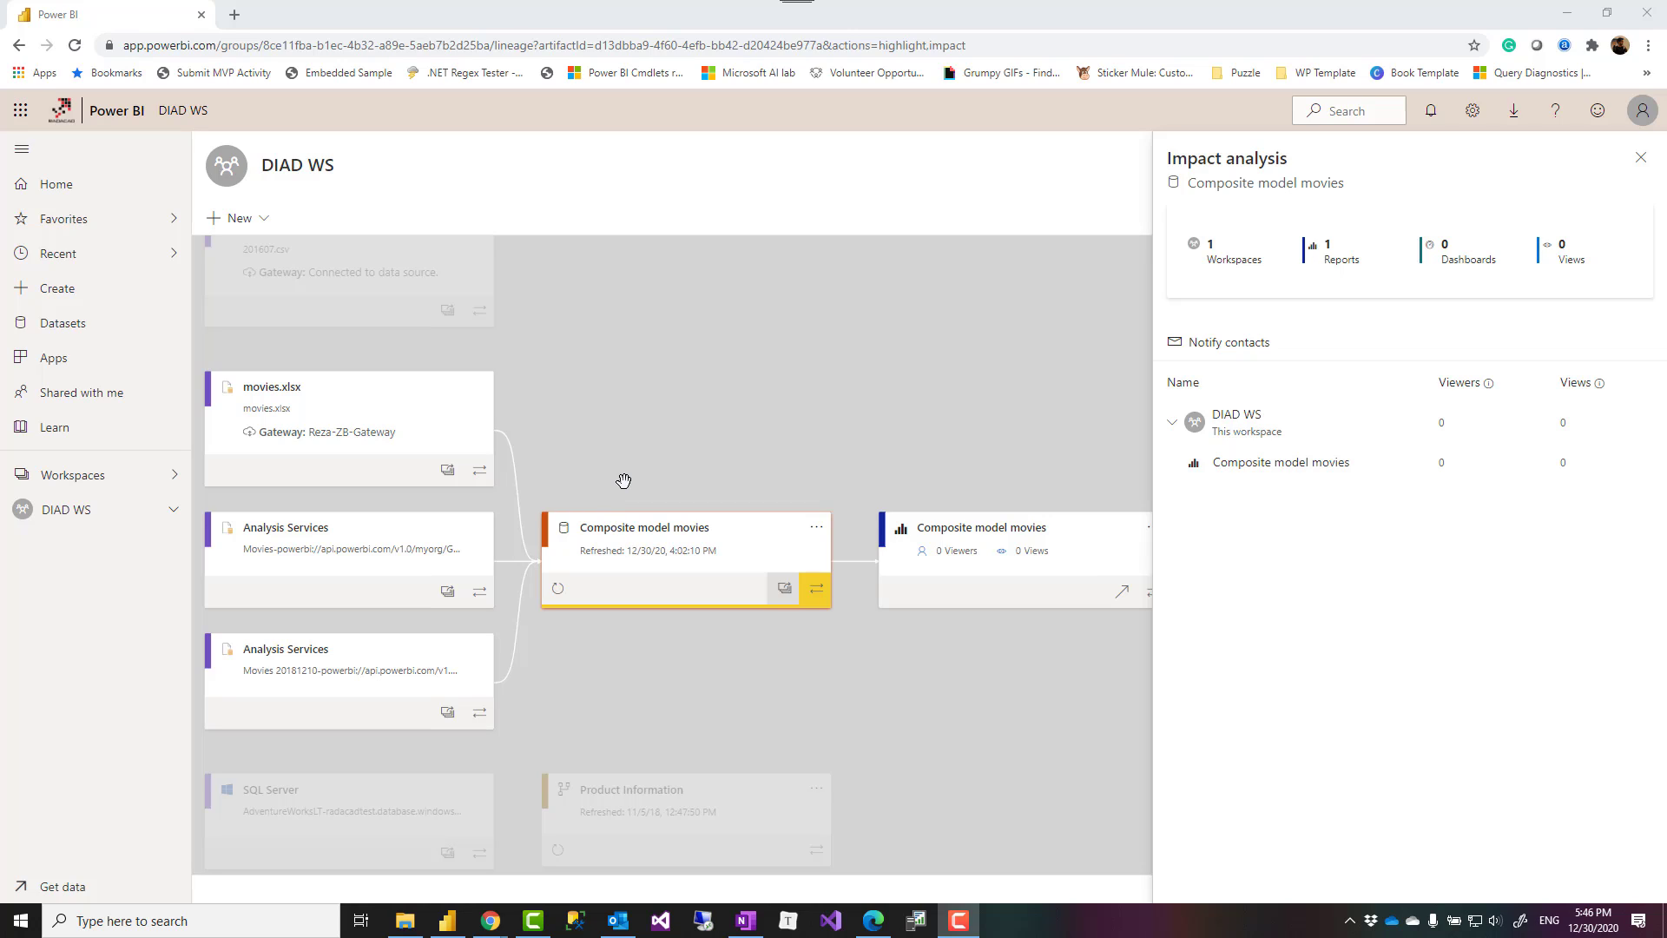
{"action": "mouse_move", "coordinate": [475, 584]}
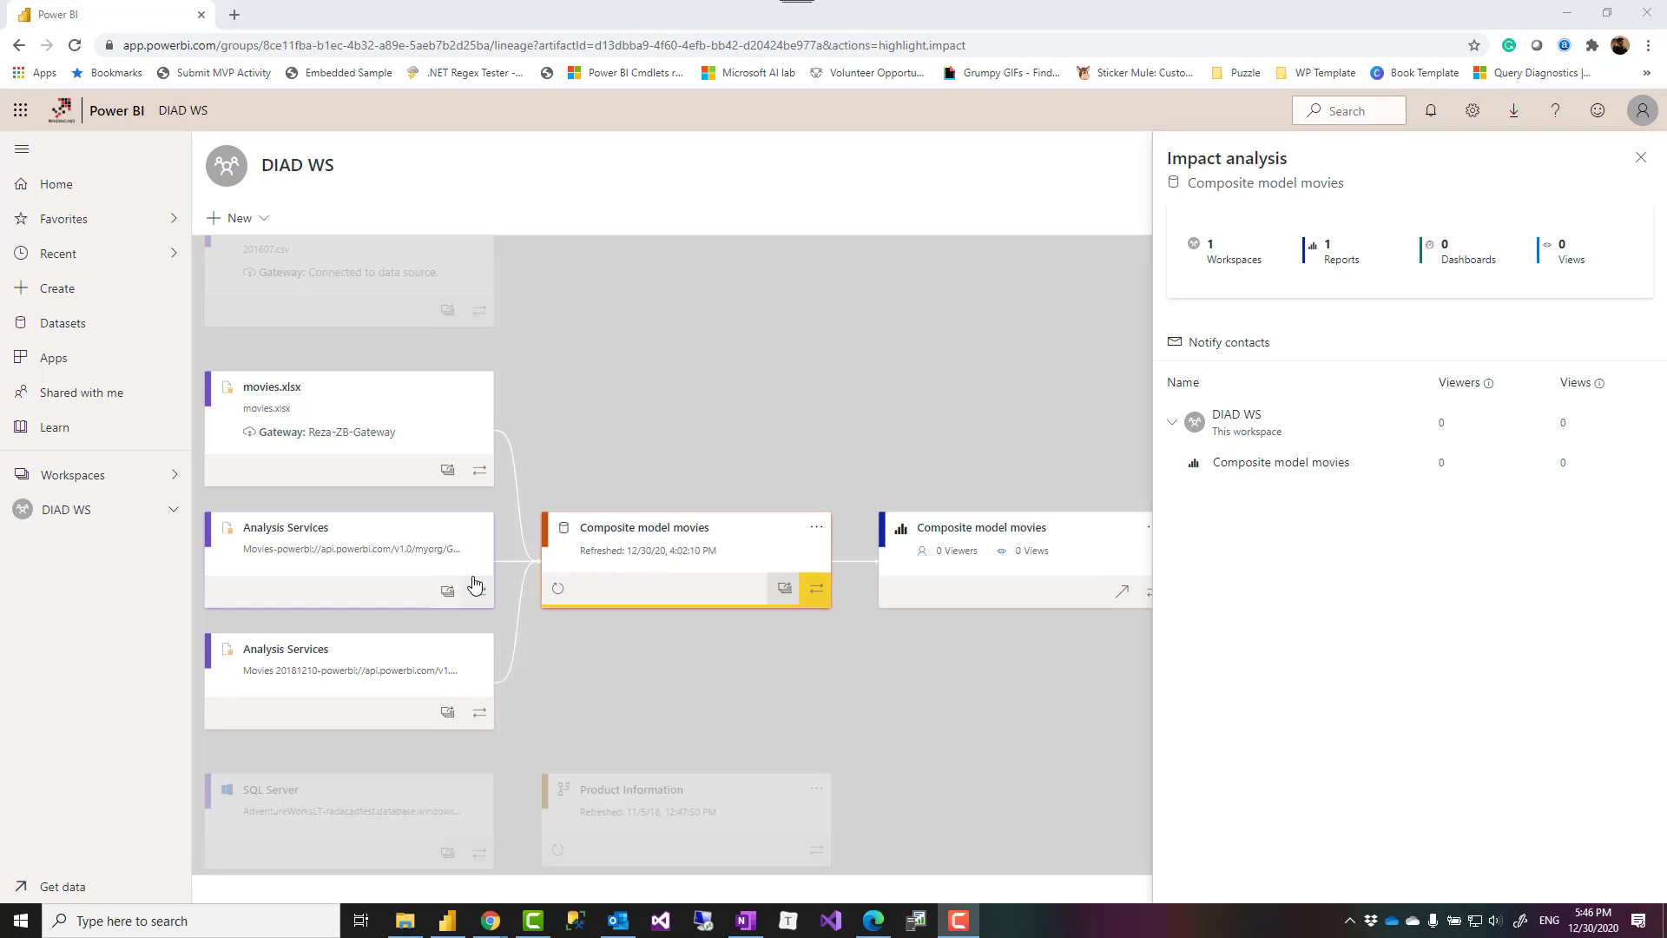
{"action": "mouse_move", "coordinate": [627, 678]}
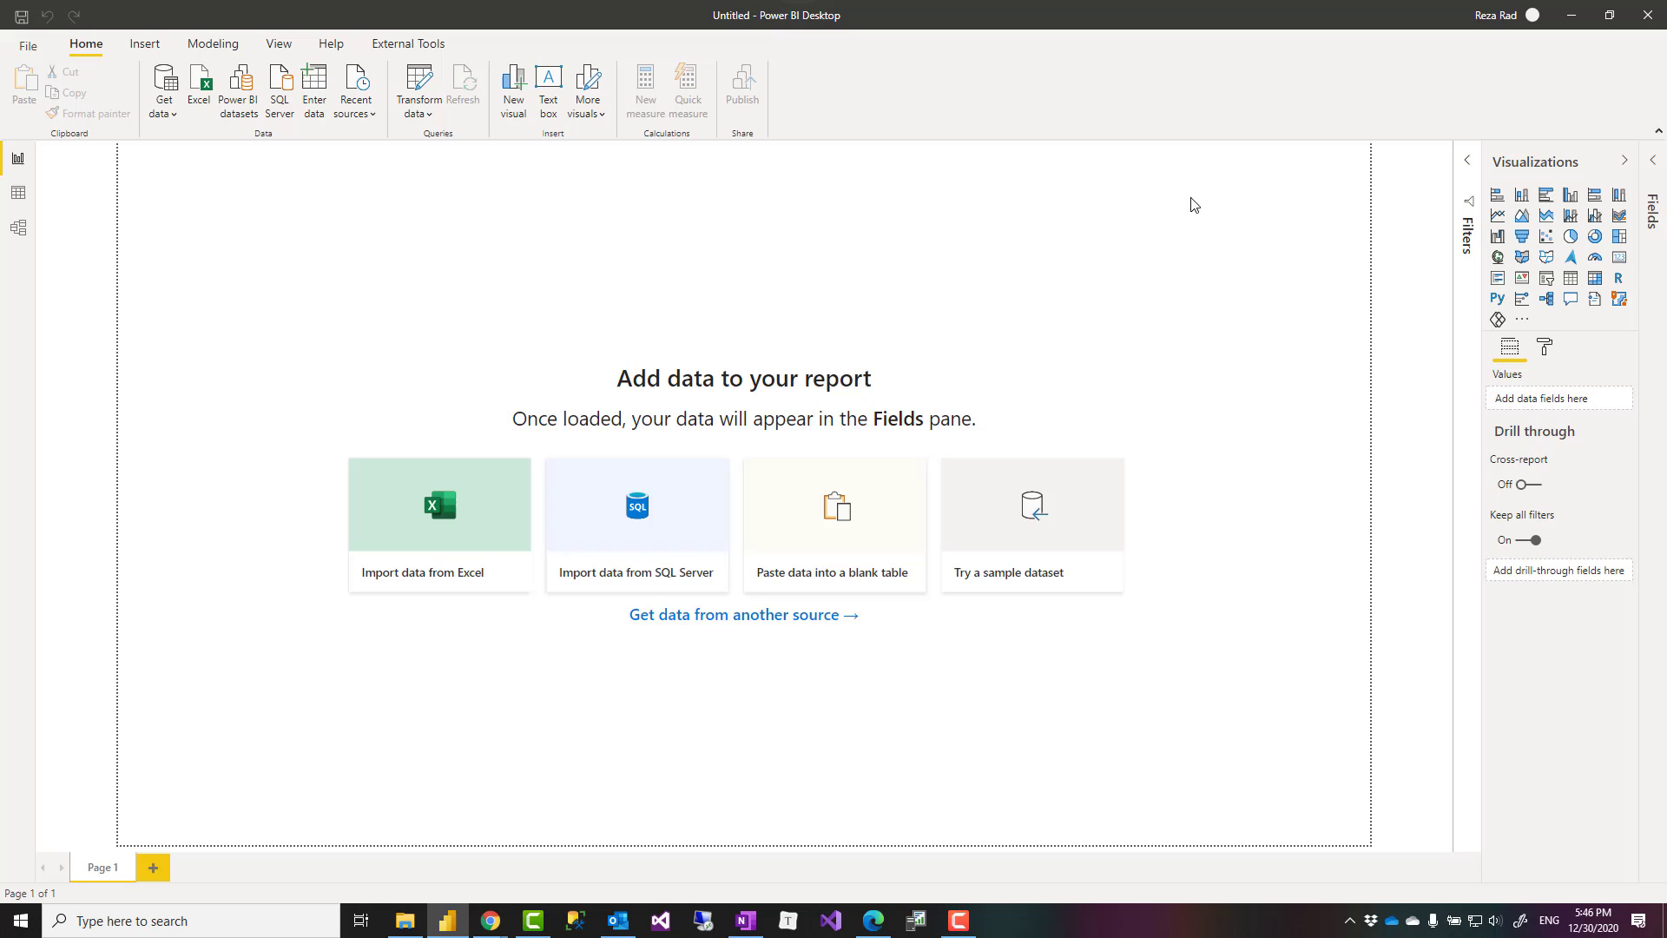
{"action": "mouse_move", "coordinate": [699, 253]}
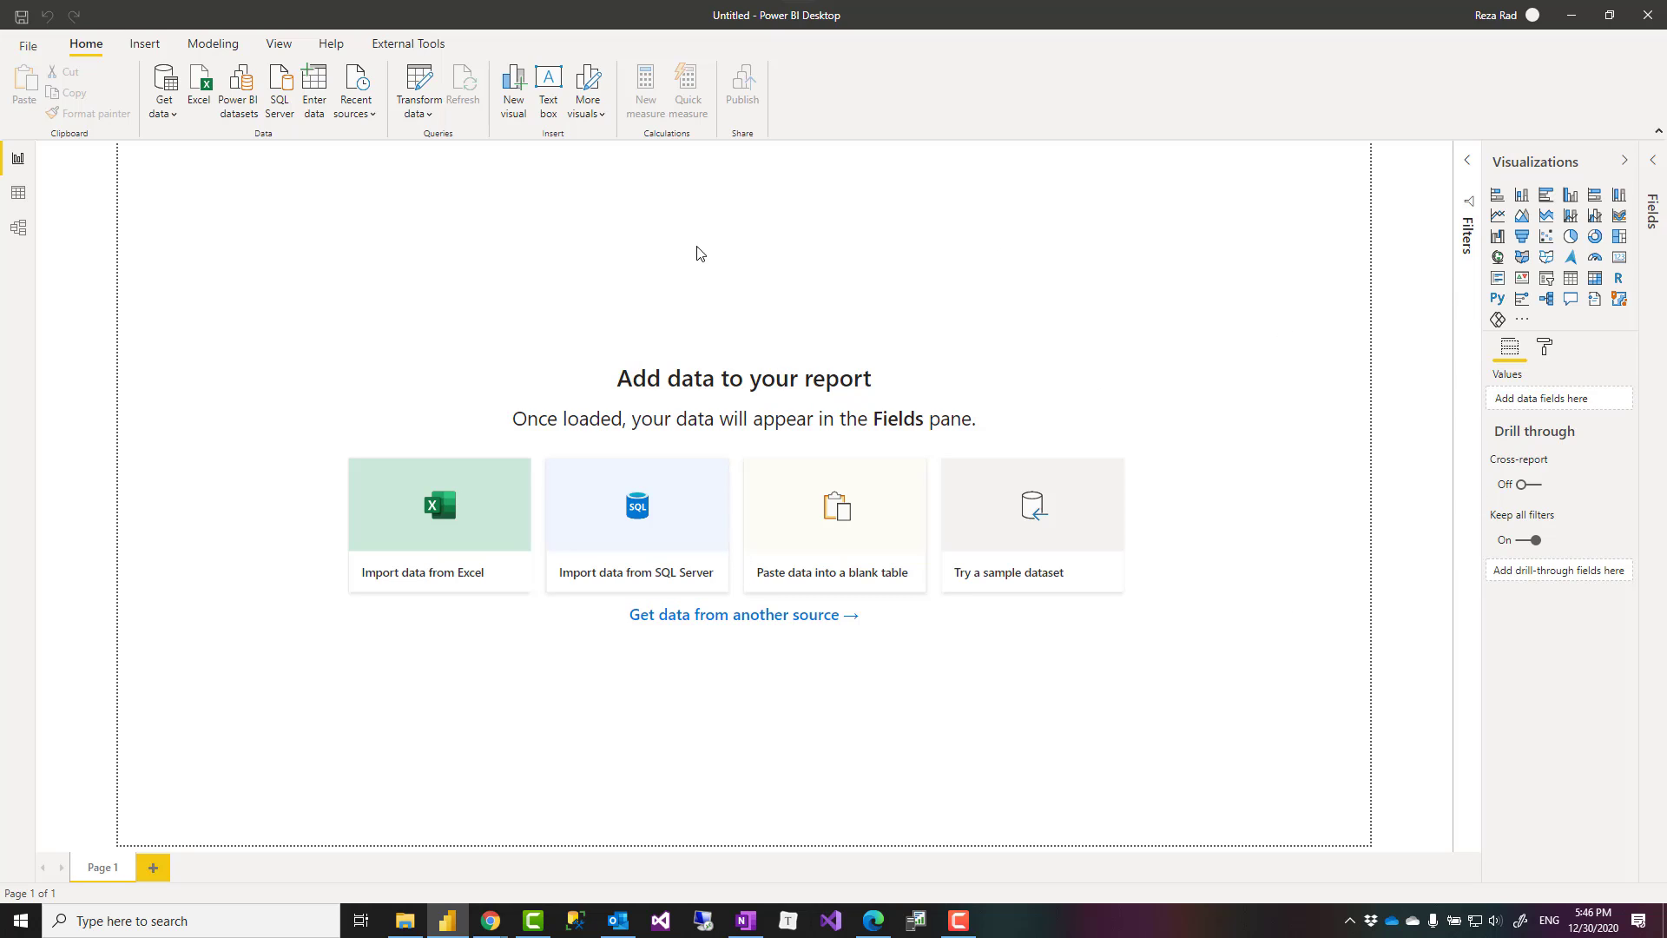
{"action": "mouse_move", "coordinate": [240, 87]}
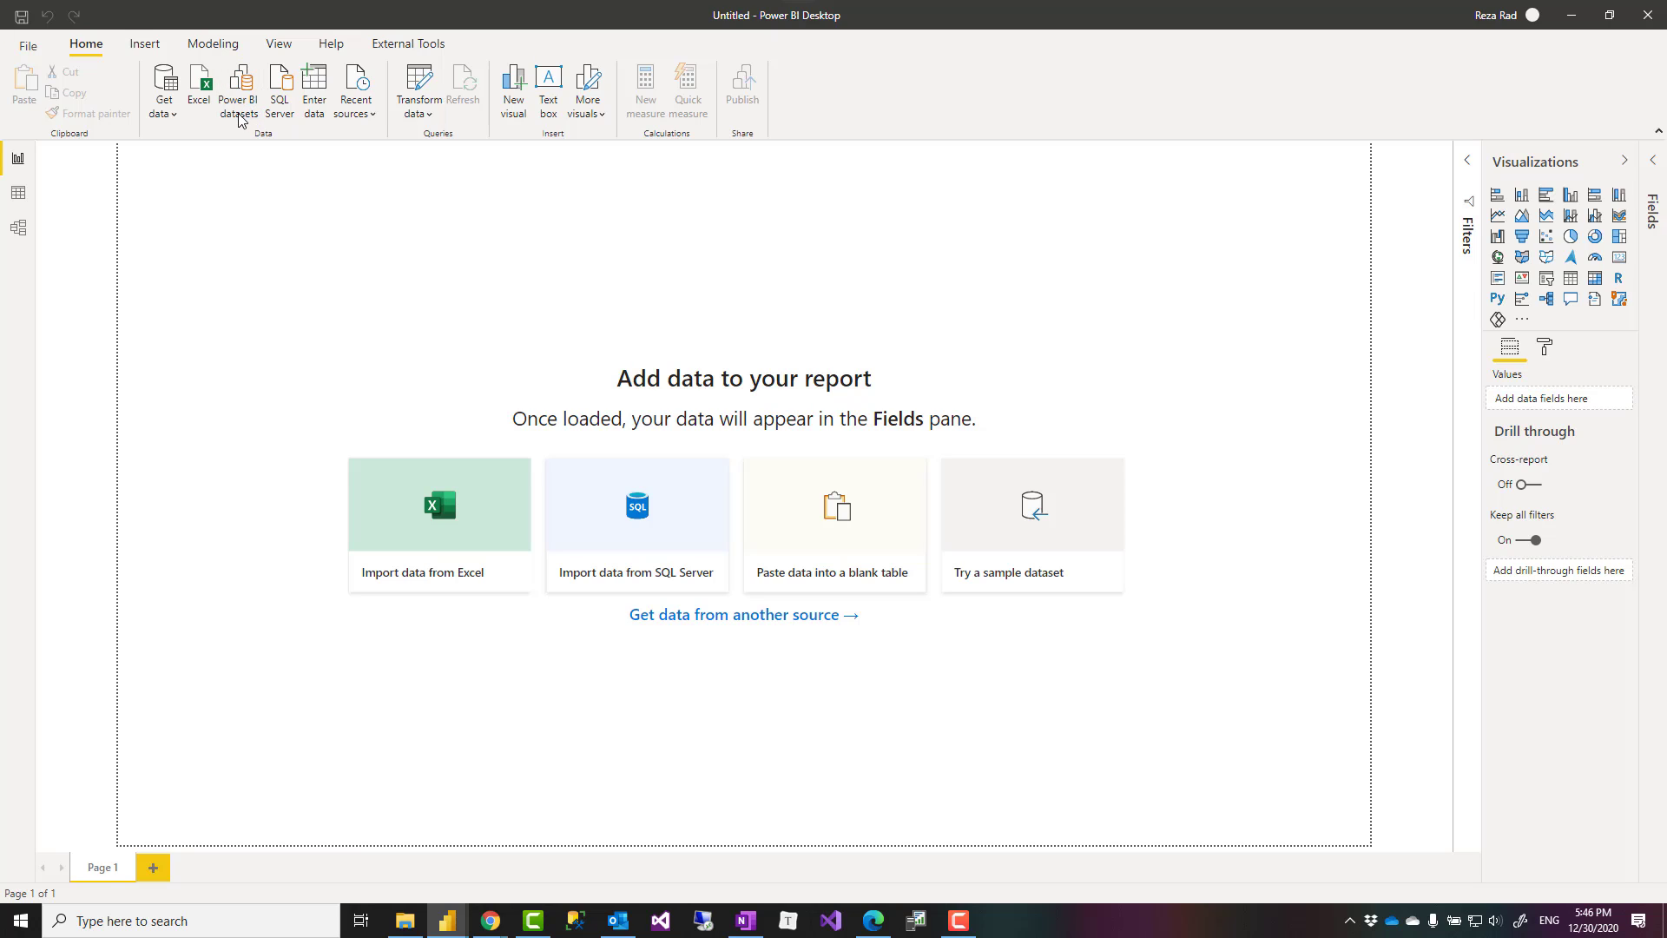
- Create a new report from the published DAY 2 Zespri dataset in the Power BI datasets list
{"action": "left_click", "coordinate": [238, 86]}
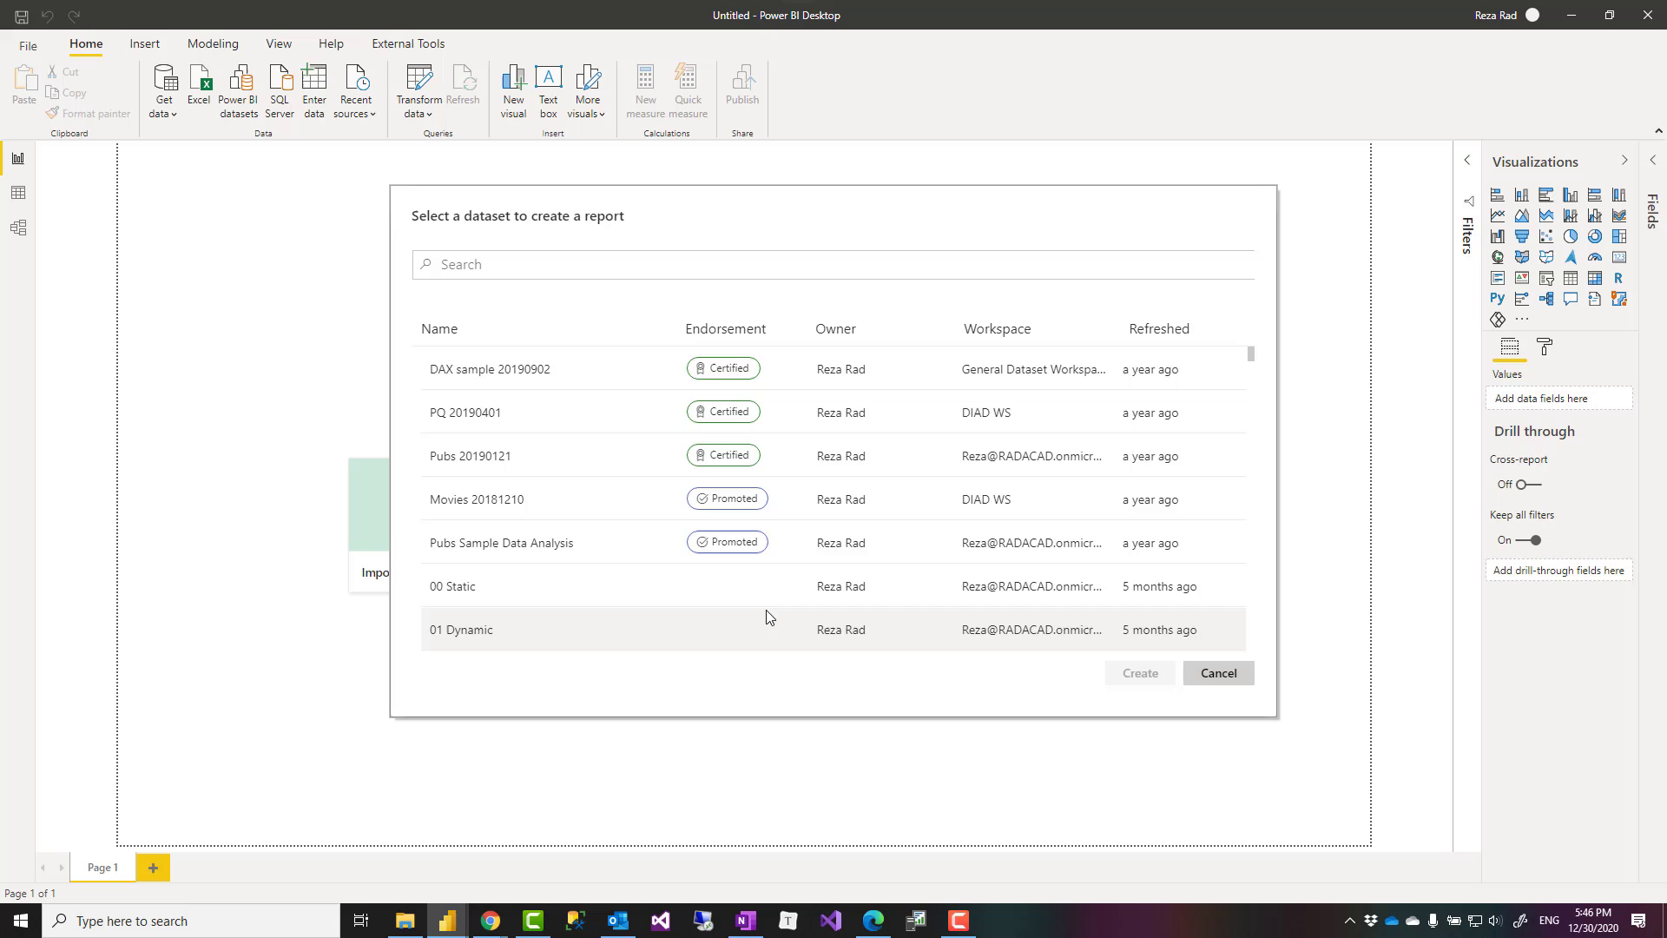
{"action": "scroll", "scroll_direction": "down", "scroll_amount": 3}
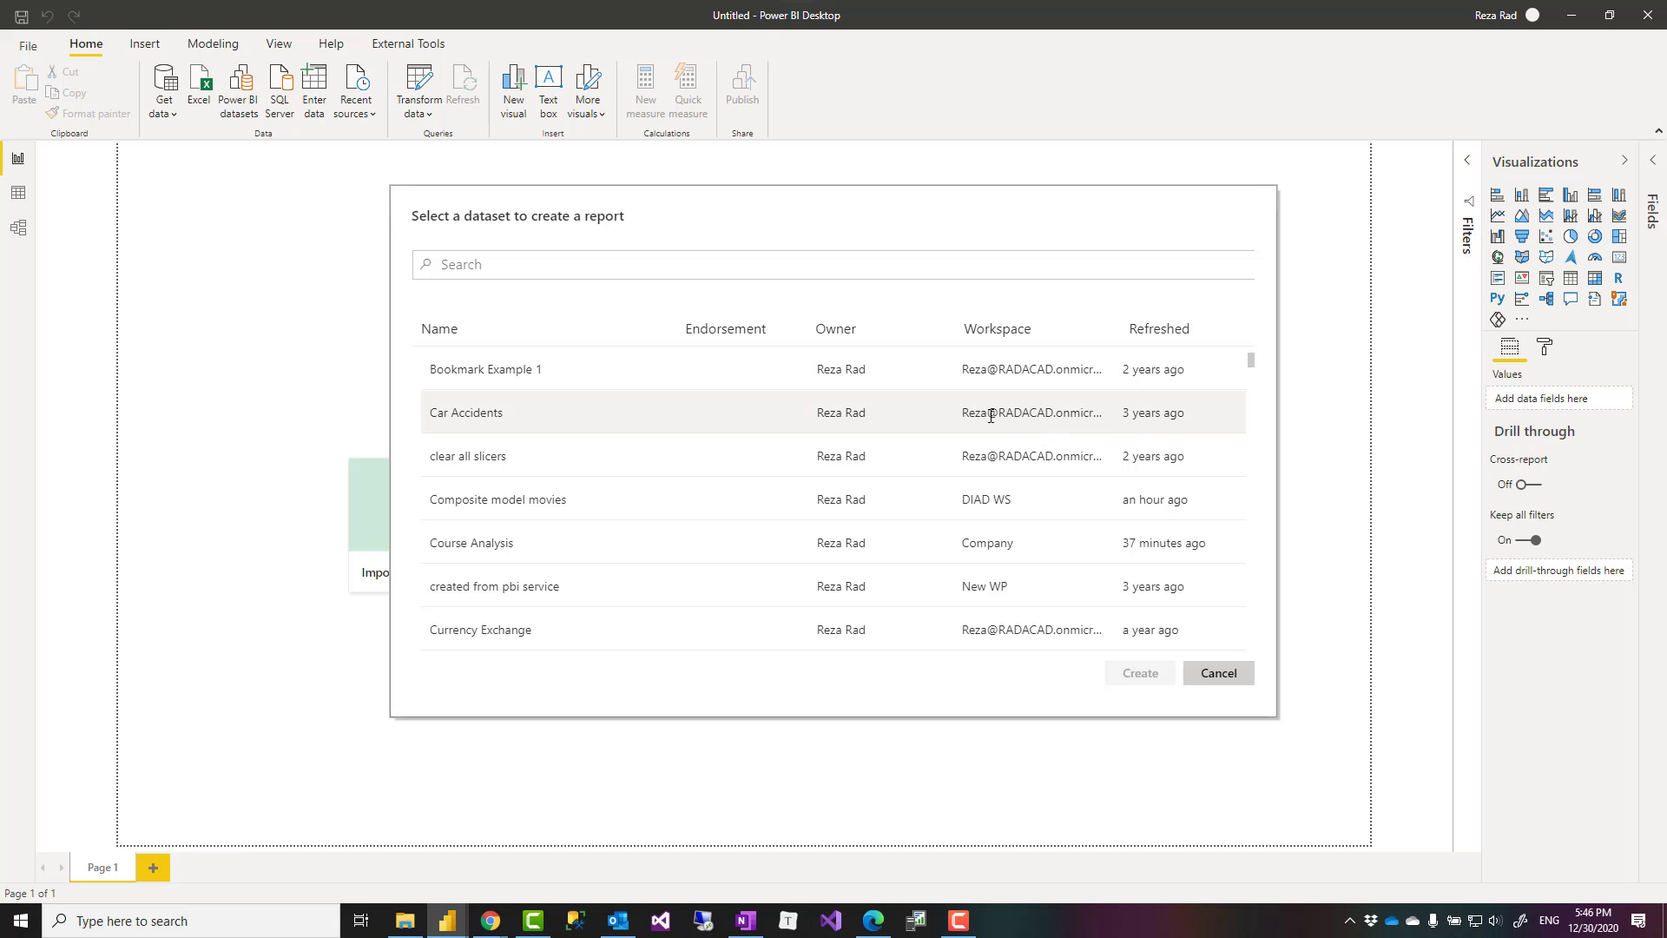
{"action": "scroll", "scroll_direction": "up", "scroll_amount": 3}
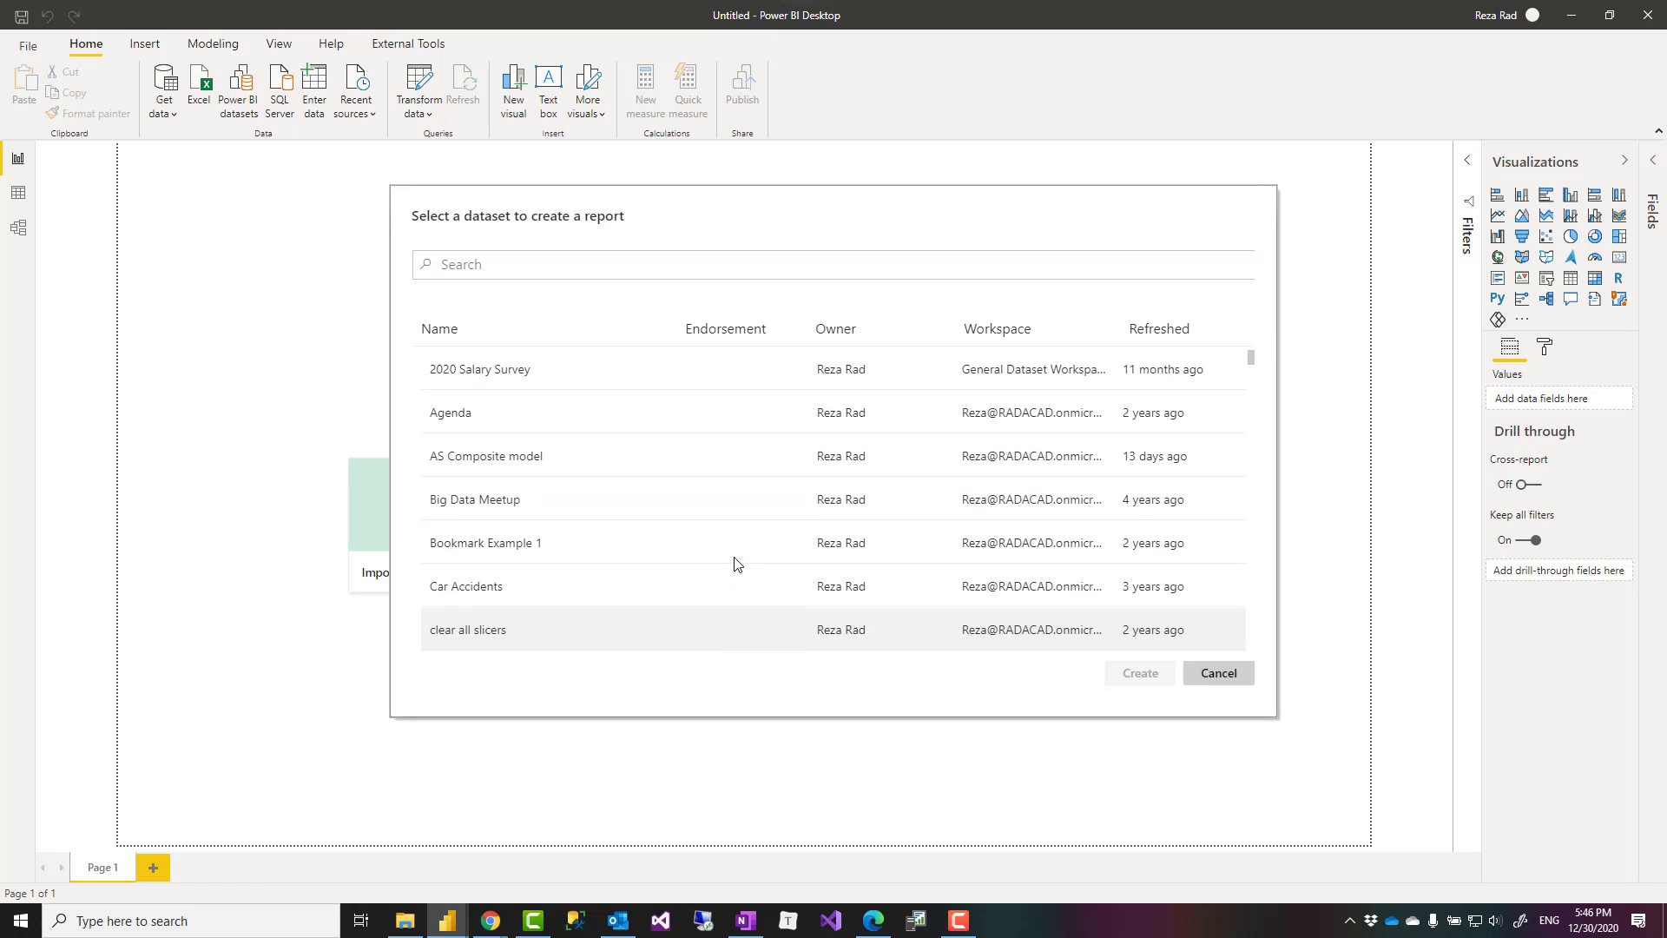
{"action": "scroll", "scroll_direction": "down", "scroll_amount": 3}
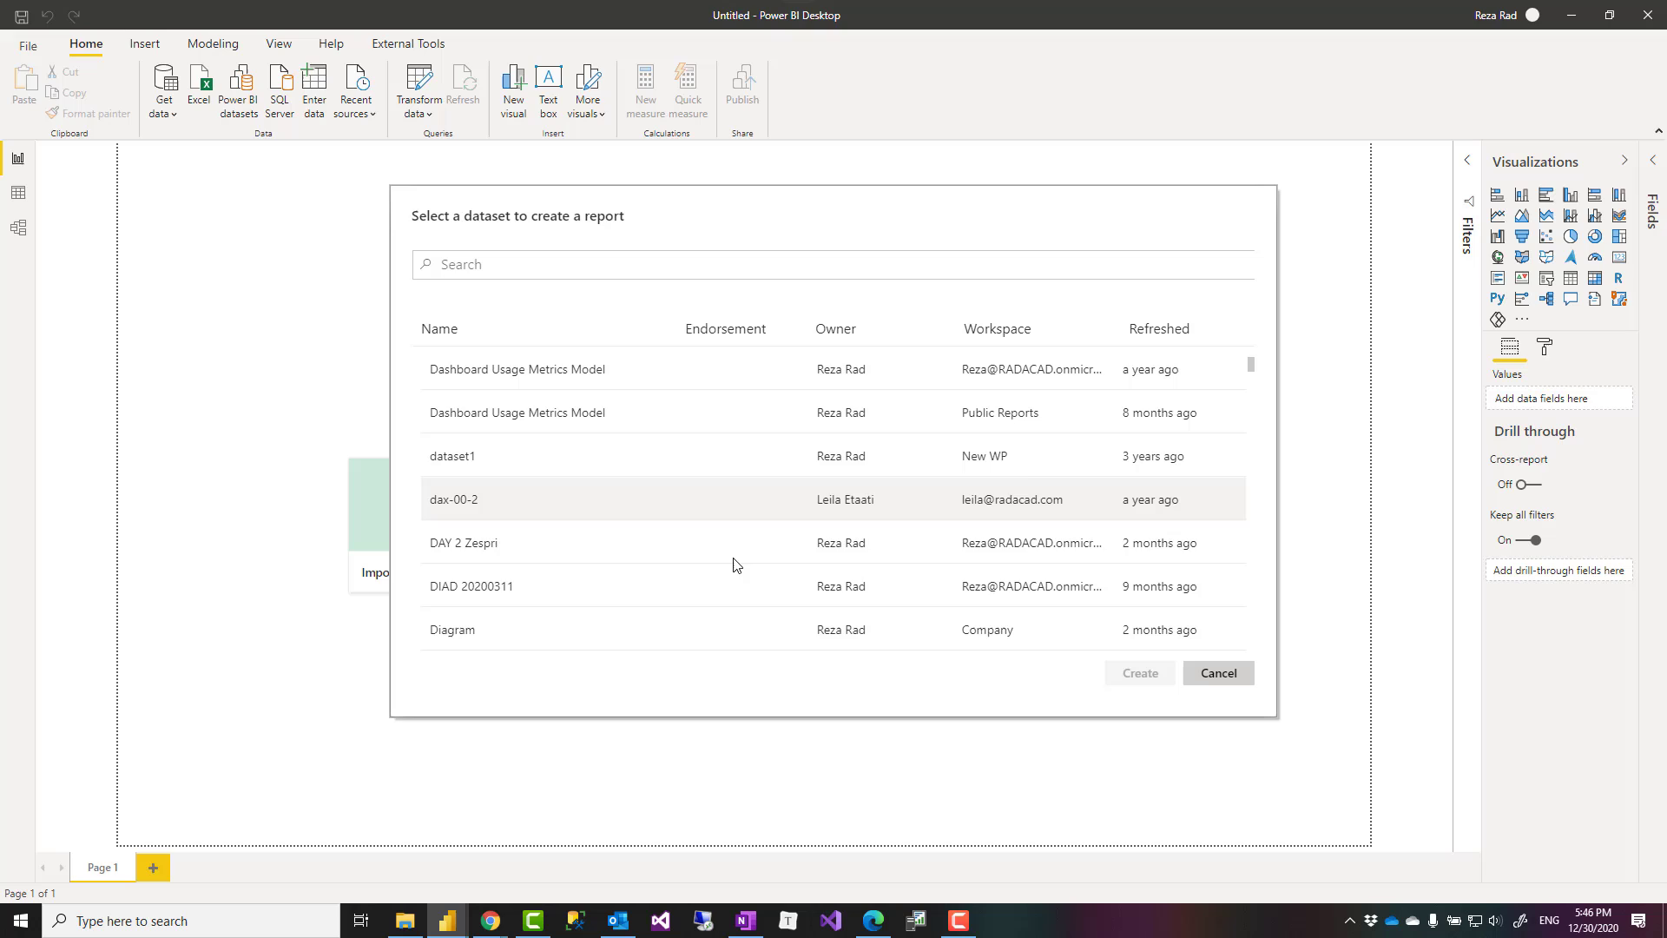
{"action": "left_click", "coordinate": [463, 542]}
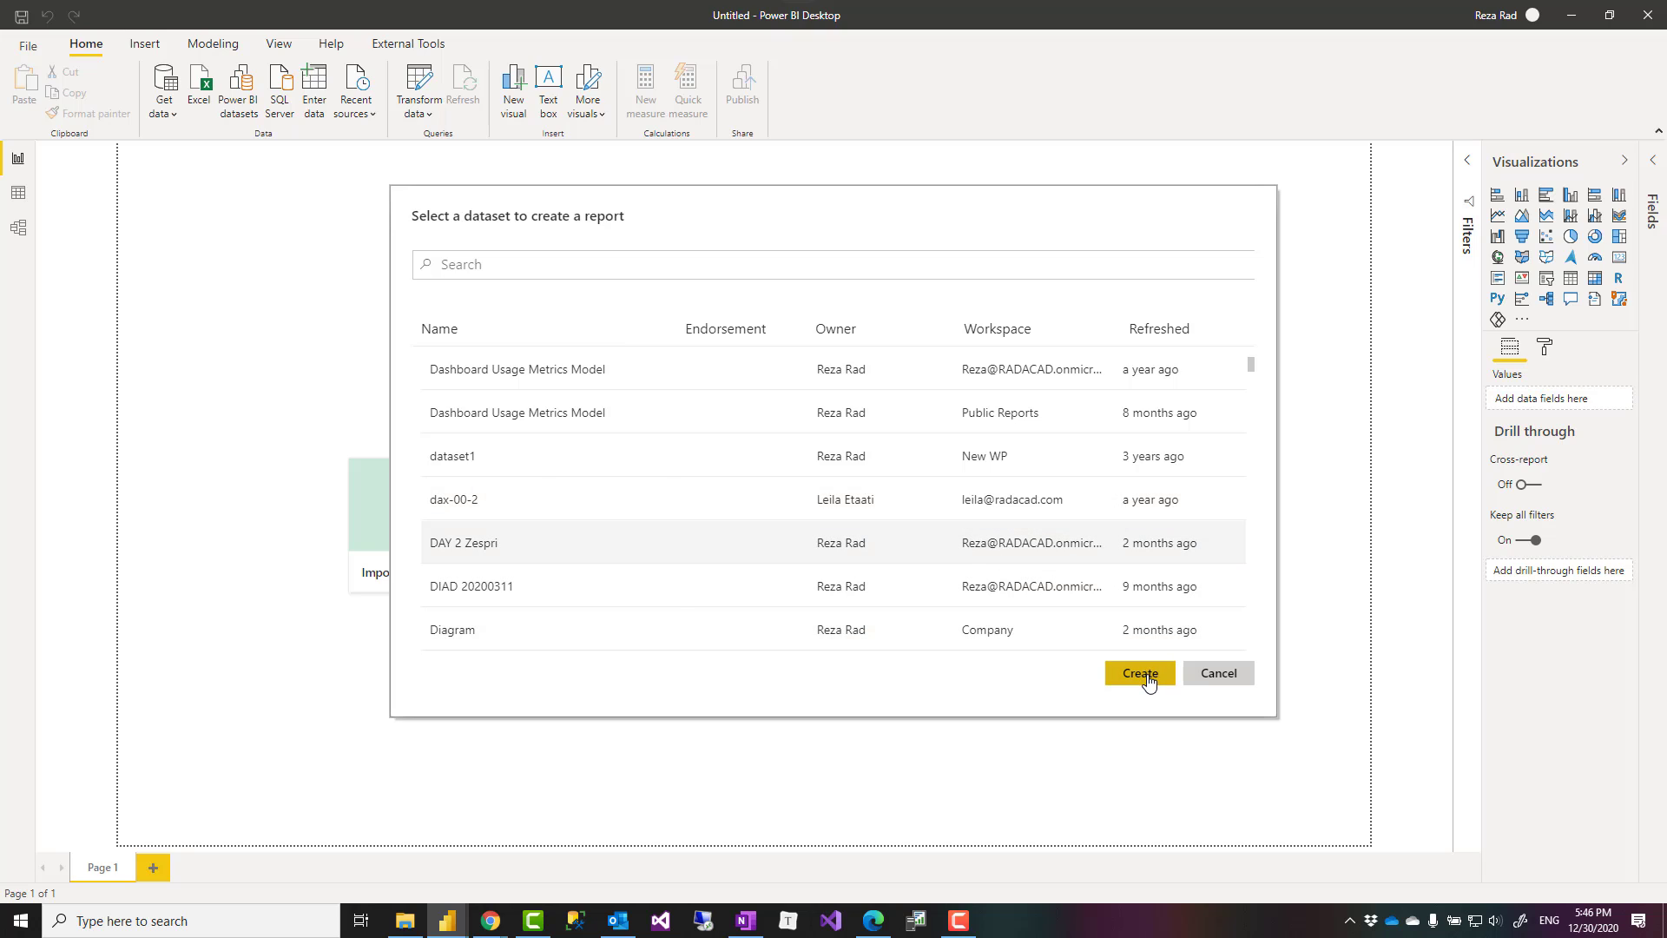
{"action": "left_click", "coordinate": [1217, 672]}
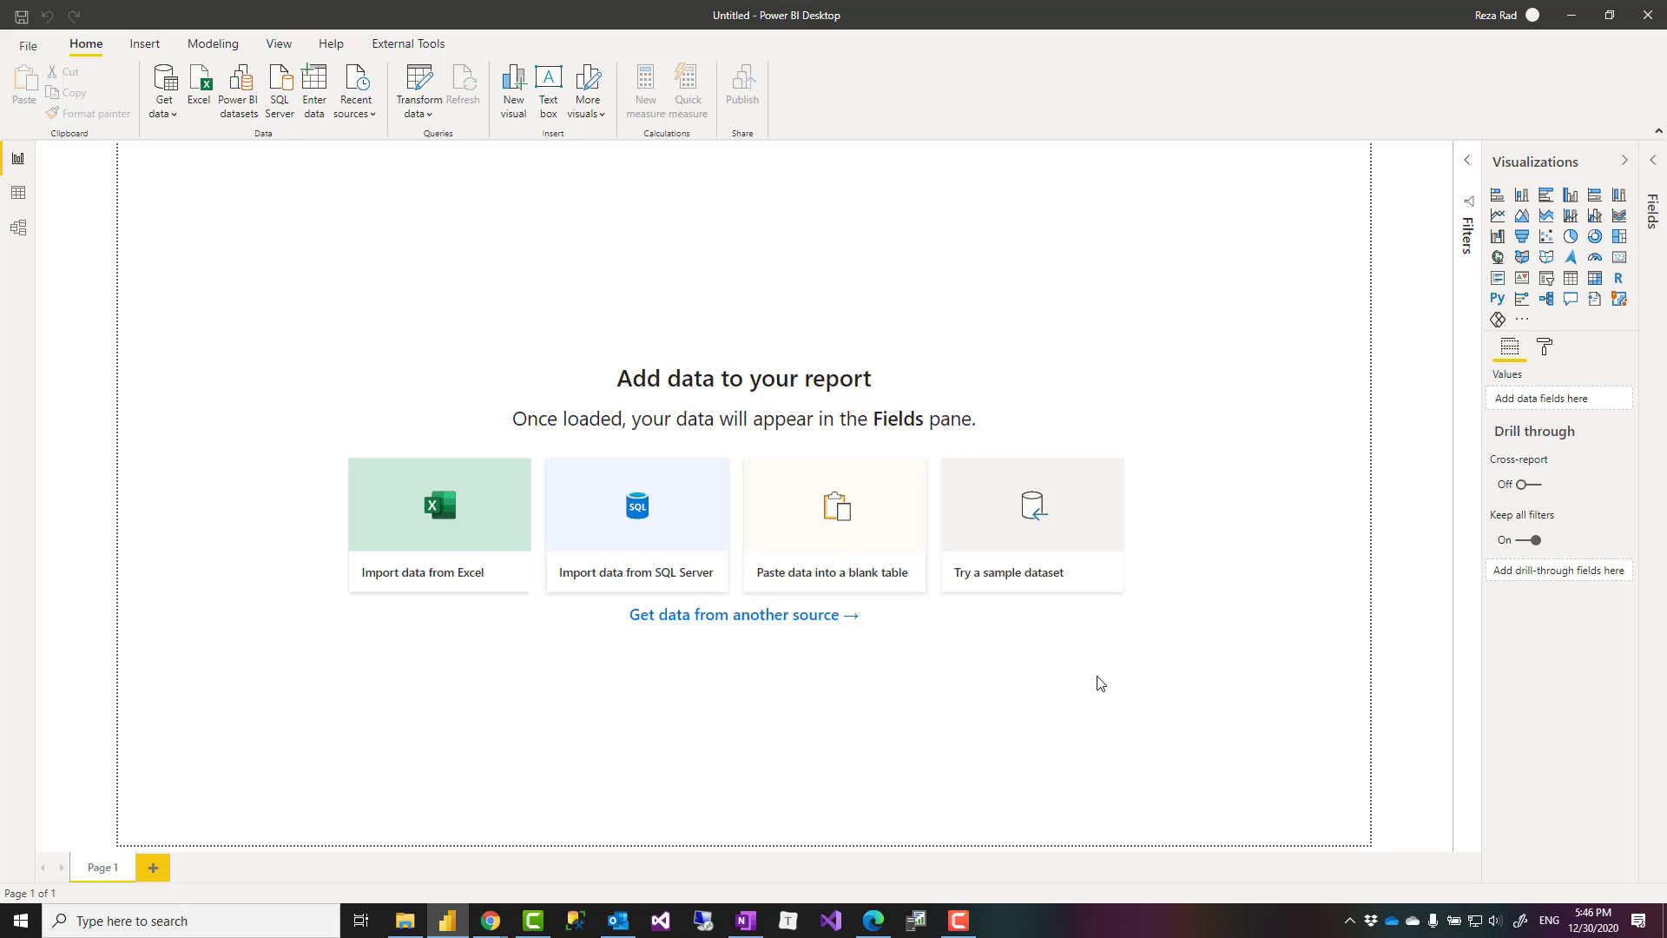
- Review Report view and the Home and Modeling ribbons, then close the DAY 2 Zespri report
{"action": "left_click", "coordinate": [1654, 209]}
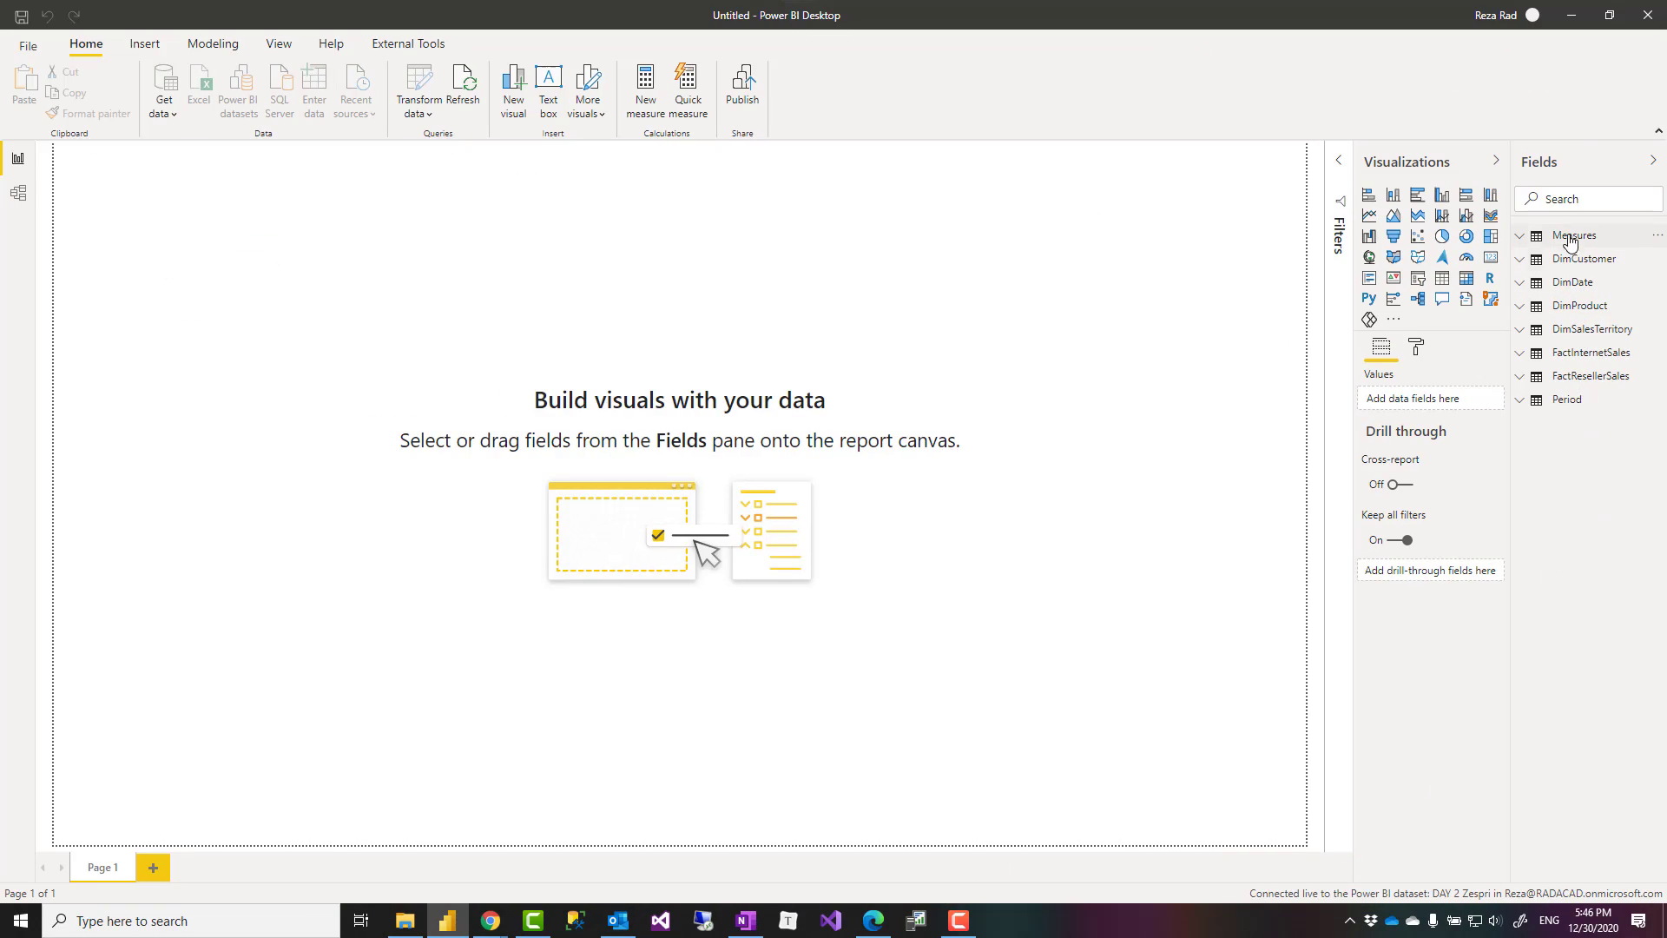
{"action": "mouse_move", "coordinate": [19, 193]}
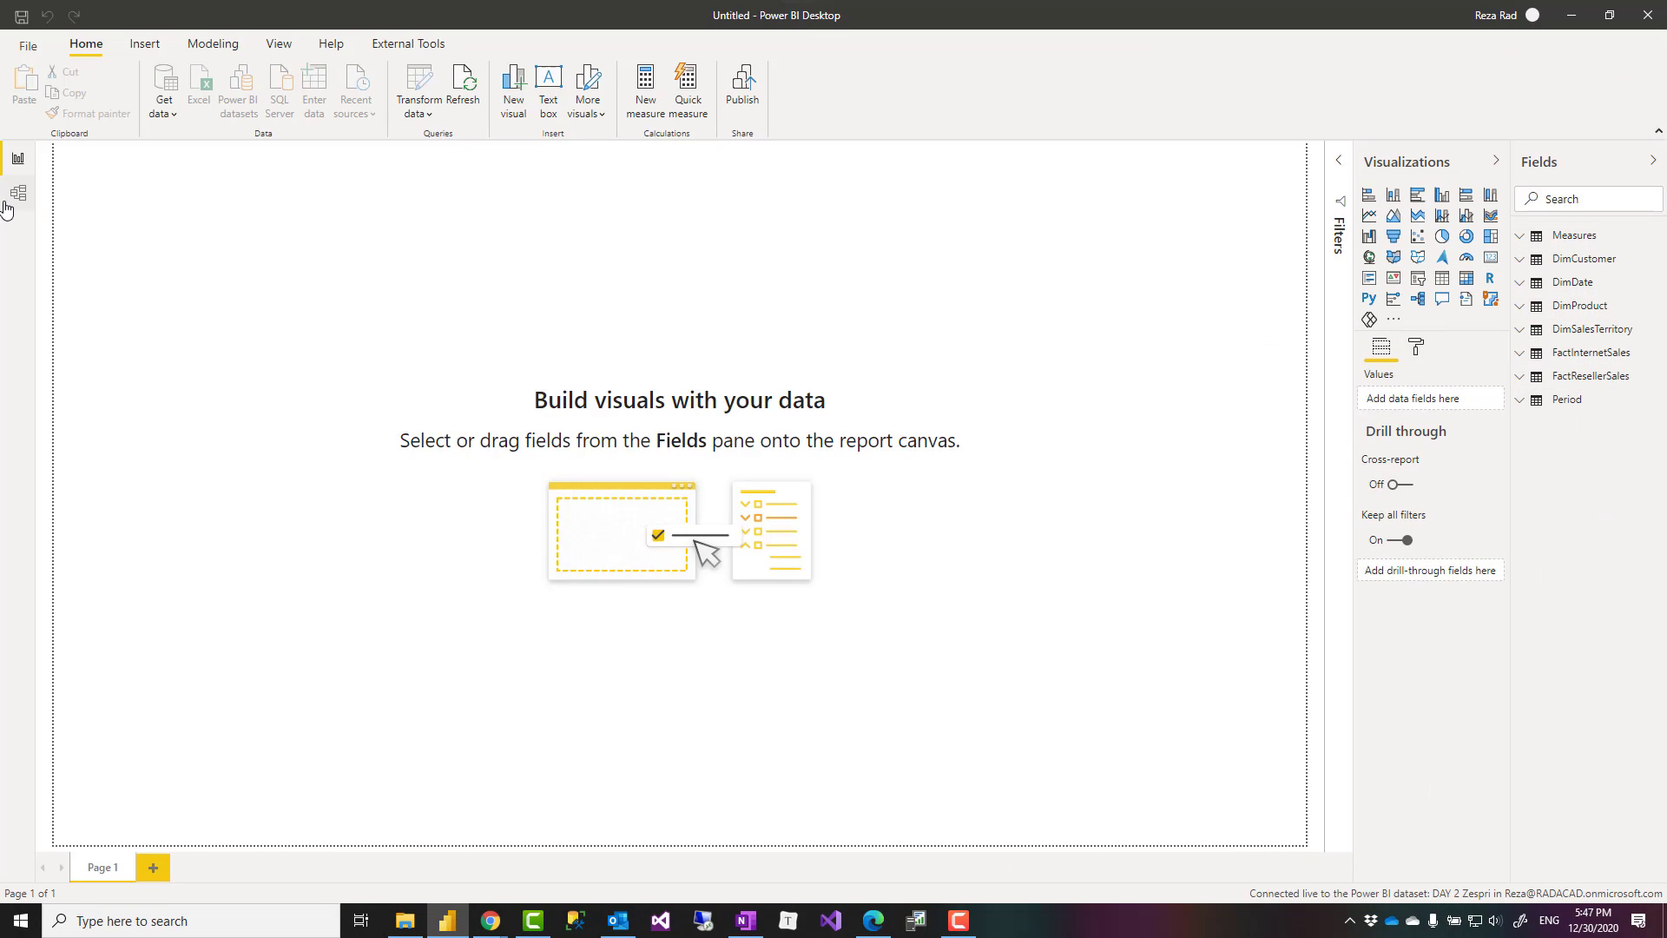
{"action": "left_click", "coordinate": [18, 193]}
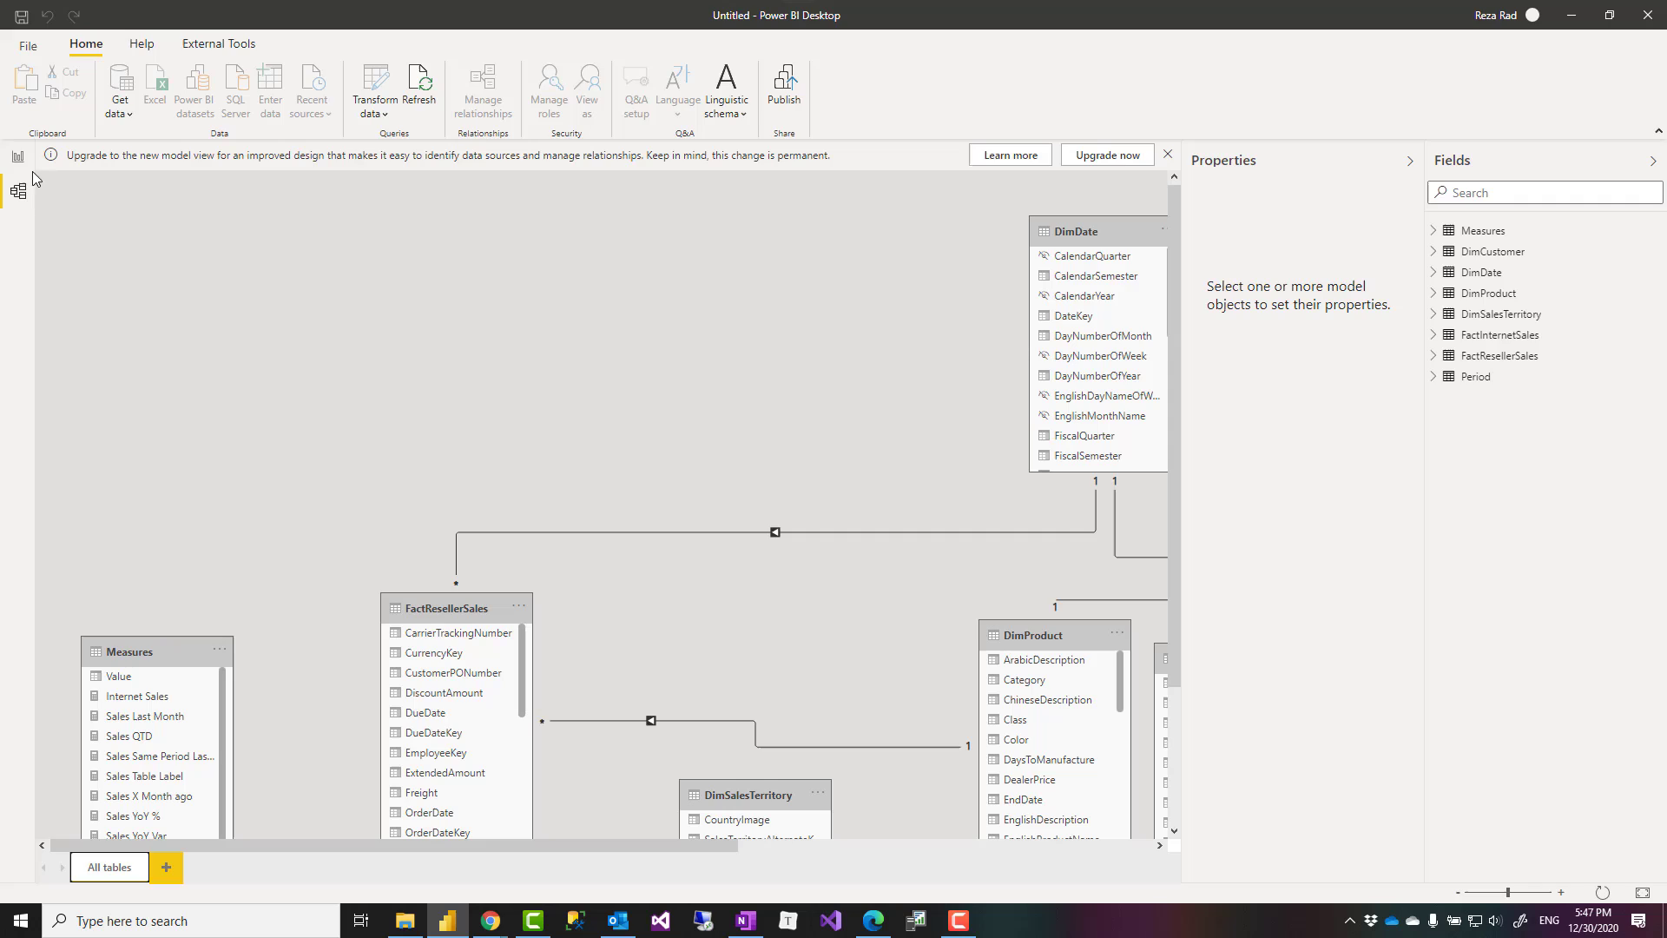
{"action": "left_click", "coordinate": [18, 158]}
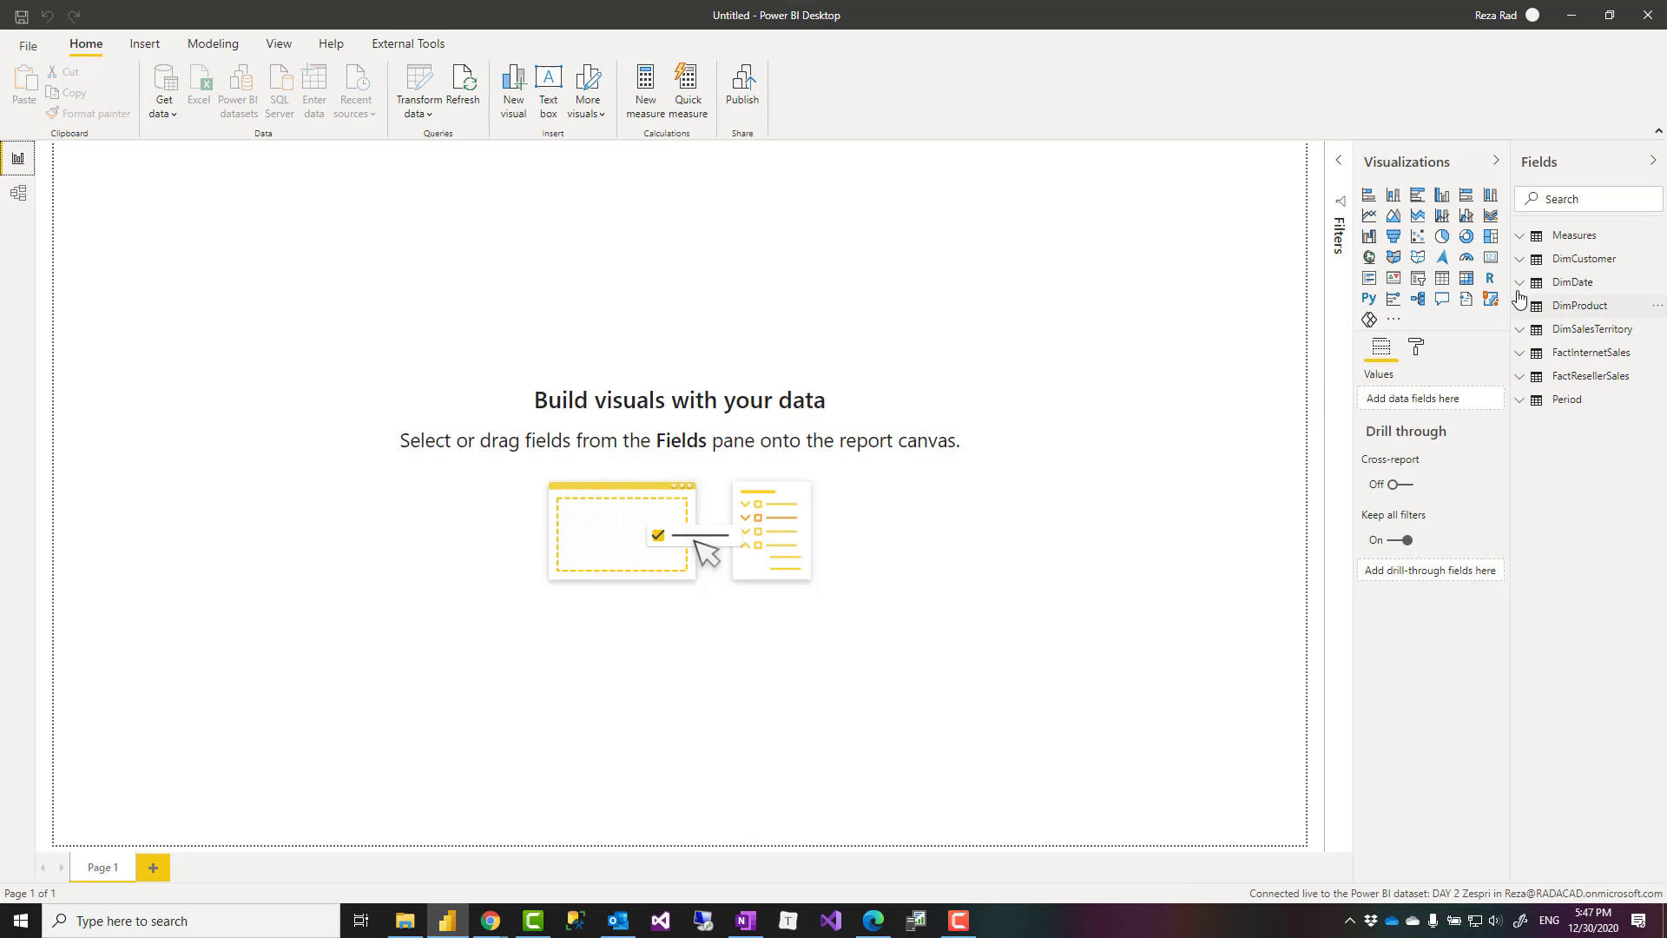
{"action": "mouse_move", "coordinate": [617, 94]}
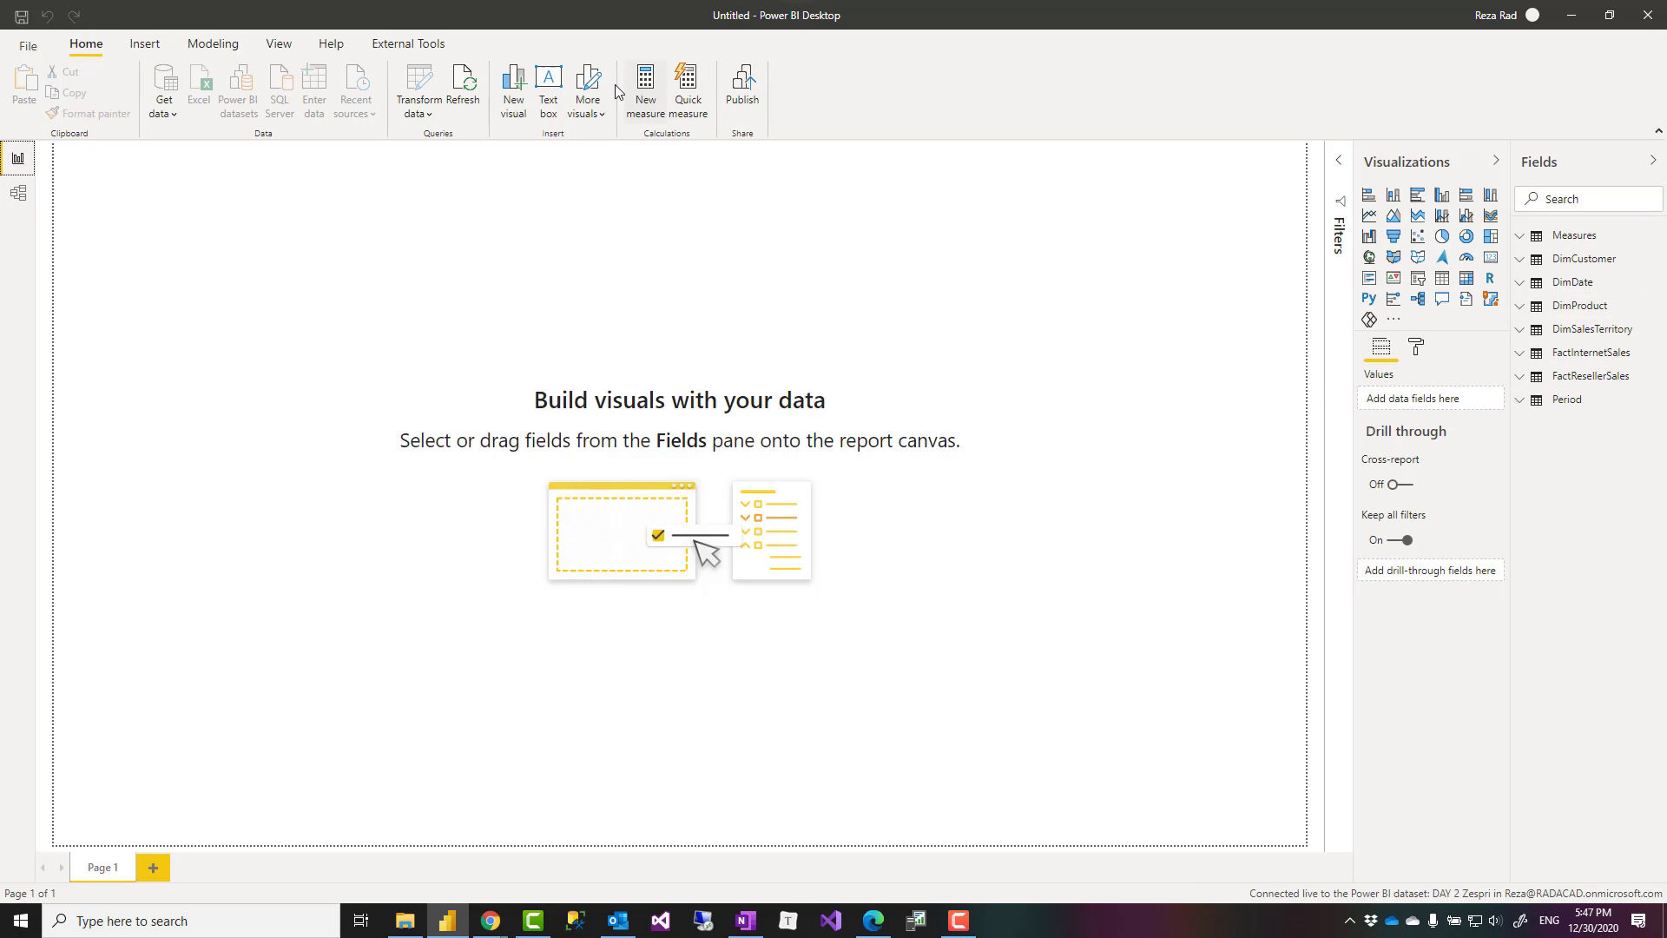
{"action": "left_click", "coordinate": [213, 44]}
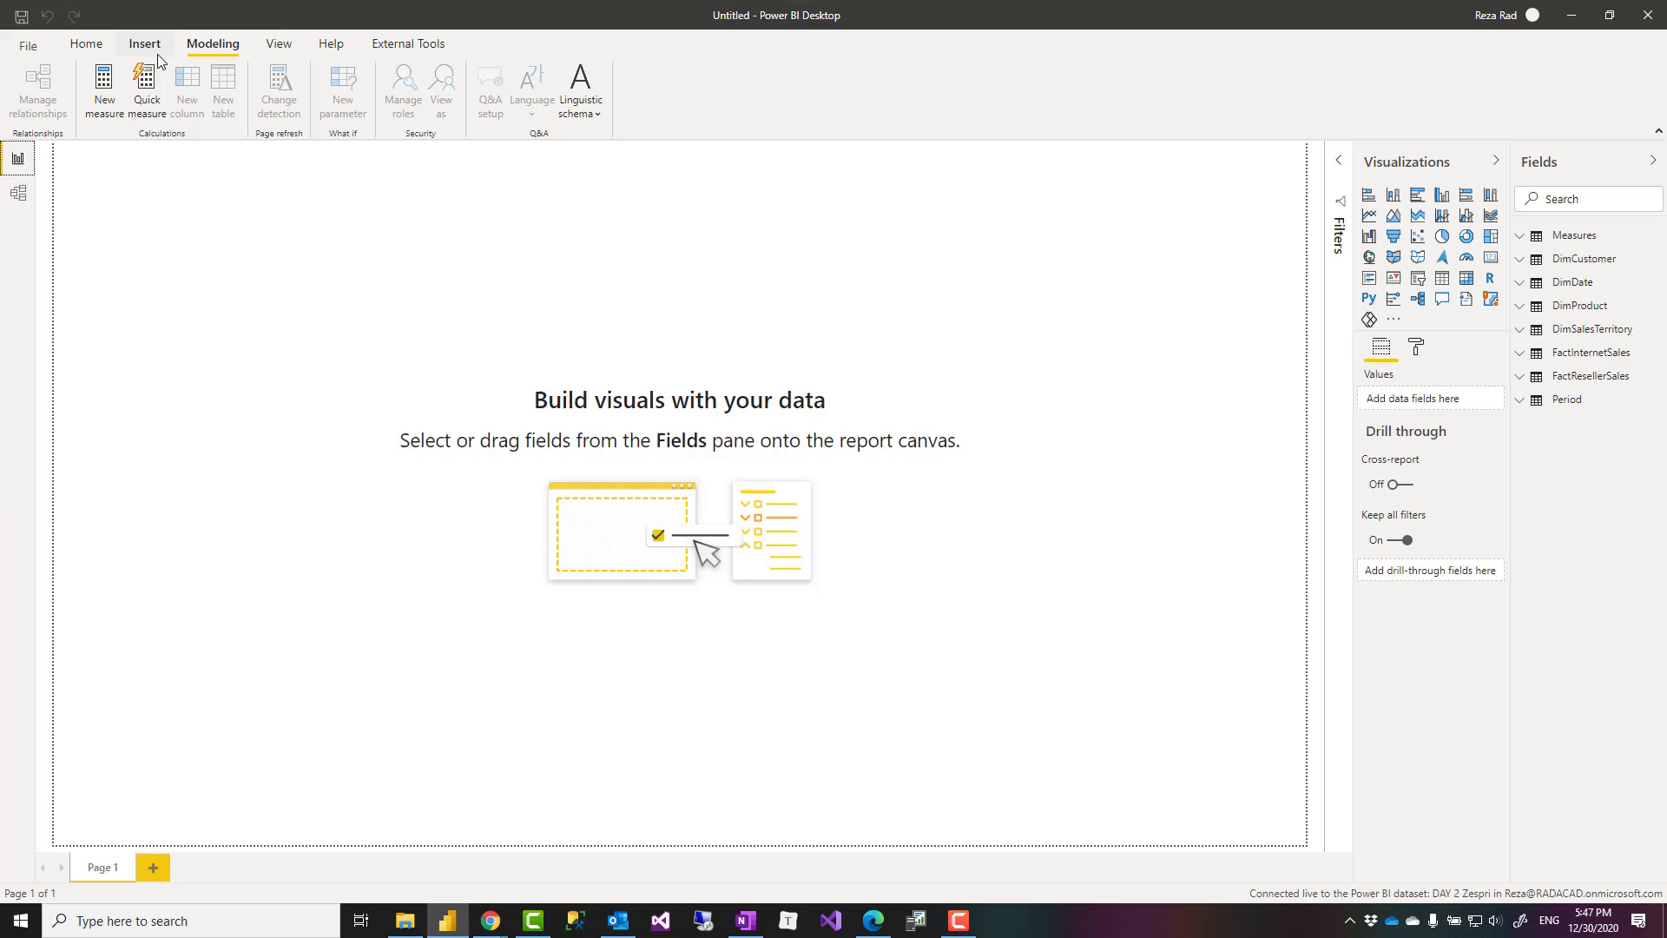
{"action": "left_click", "coordinate": [85, 43]}
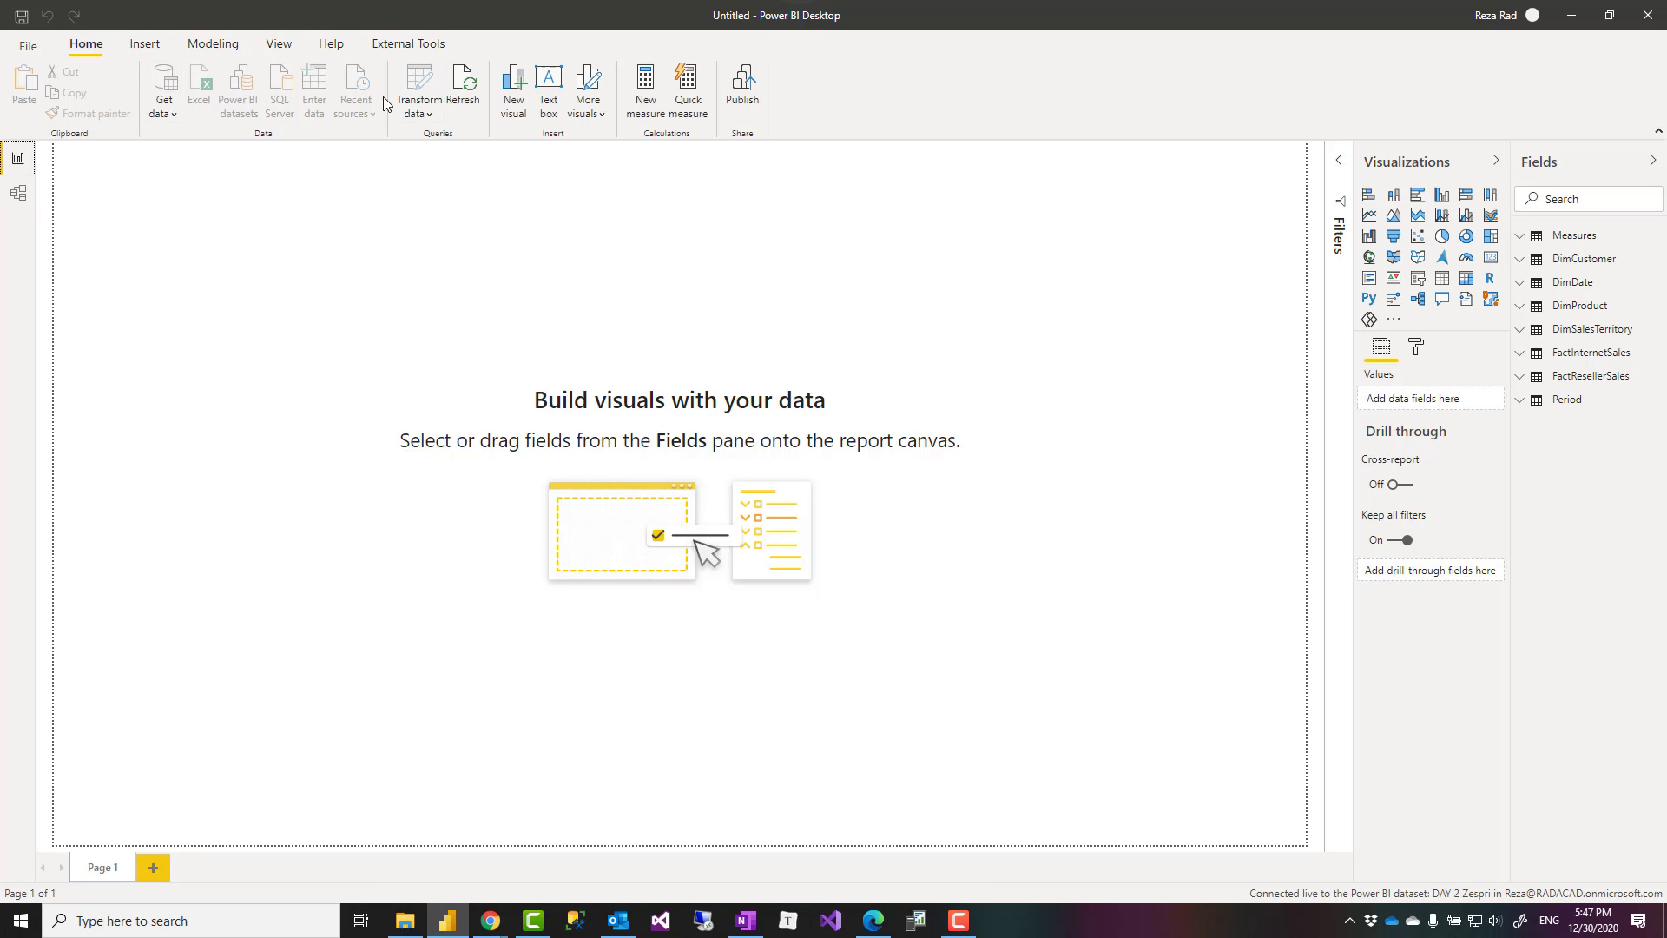
{"action": "mouse_move", "coordinate": [1301, 486]}
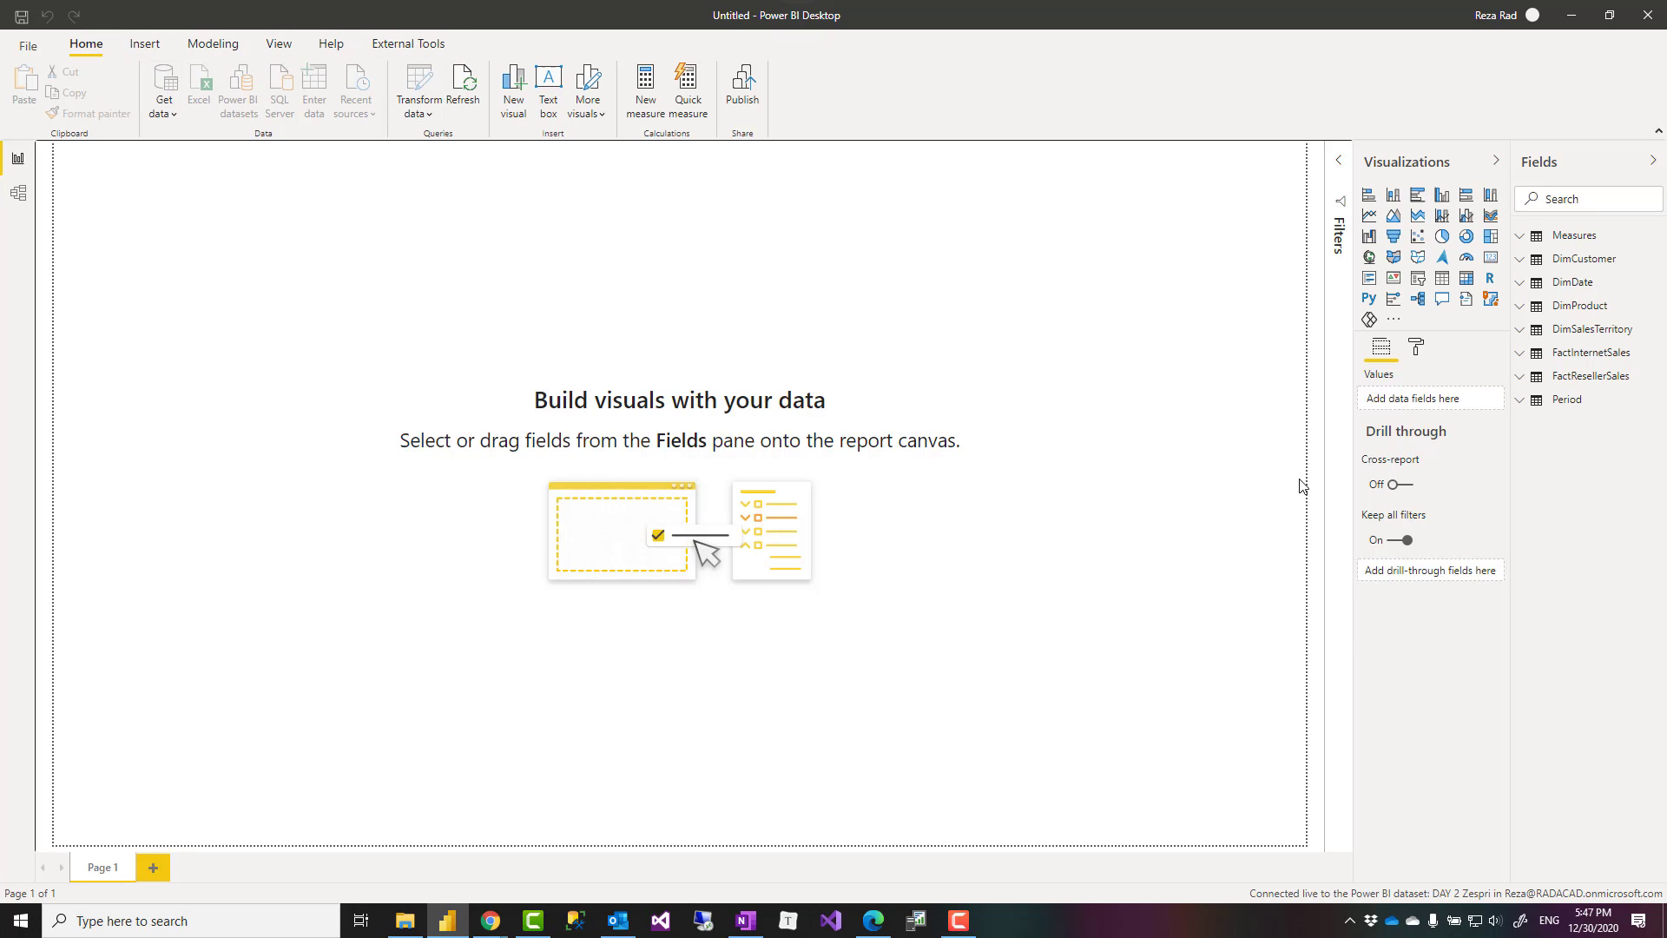
{"action": "mouse_move", "coordinate": [1379, 903]}
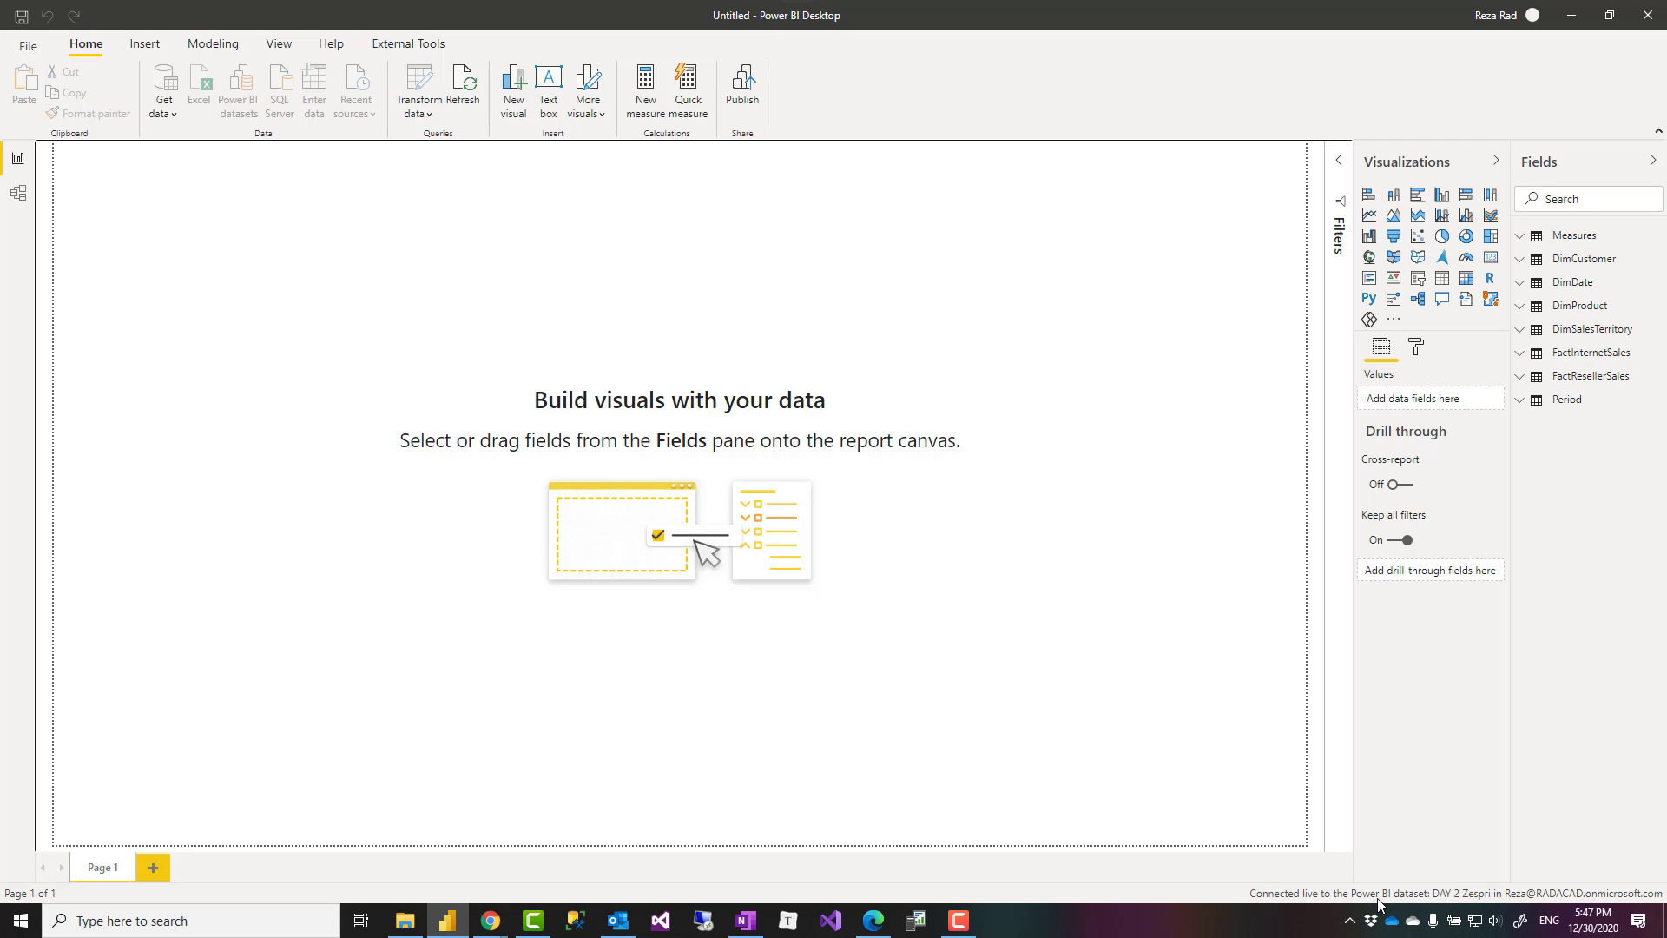
{"action": "mouse_move", "coordinate": [1323, 828]}
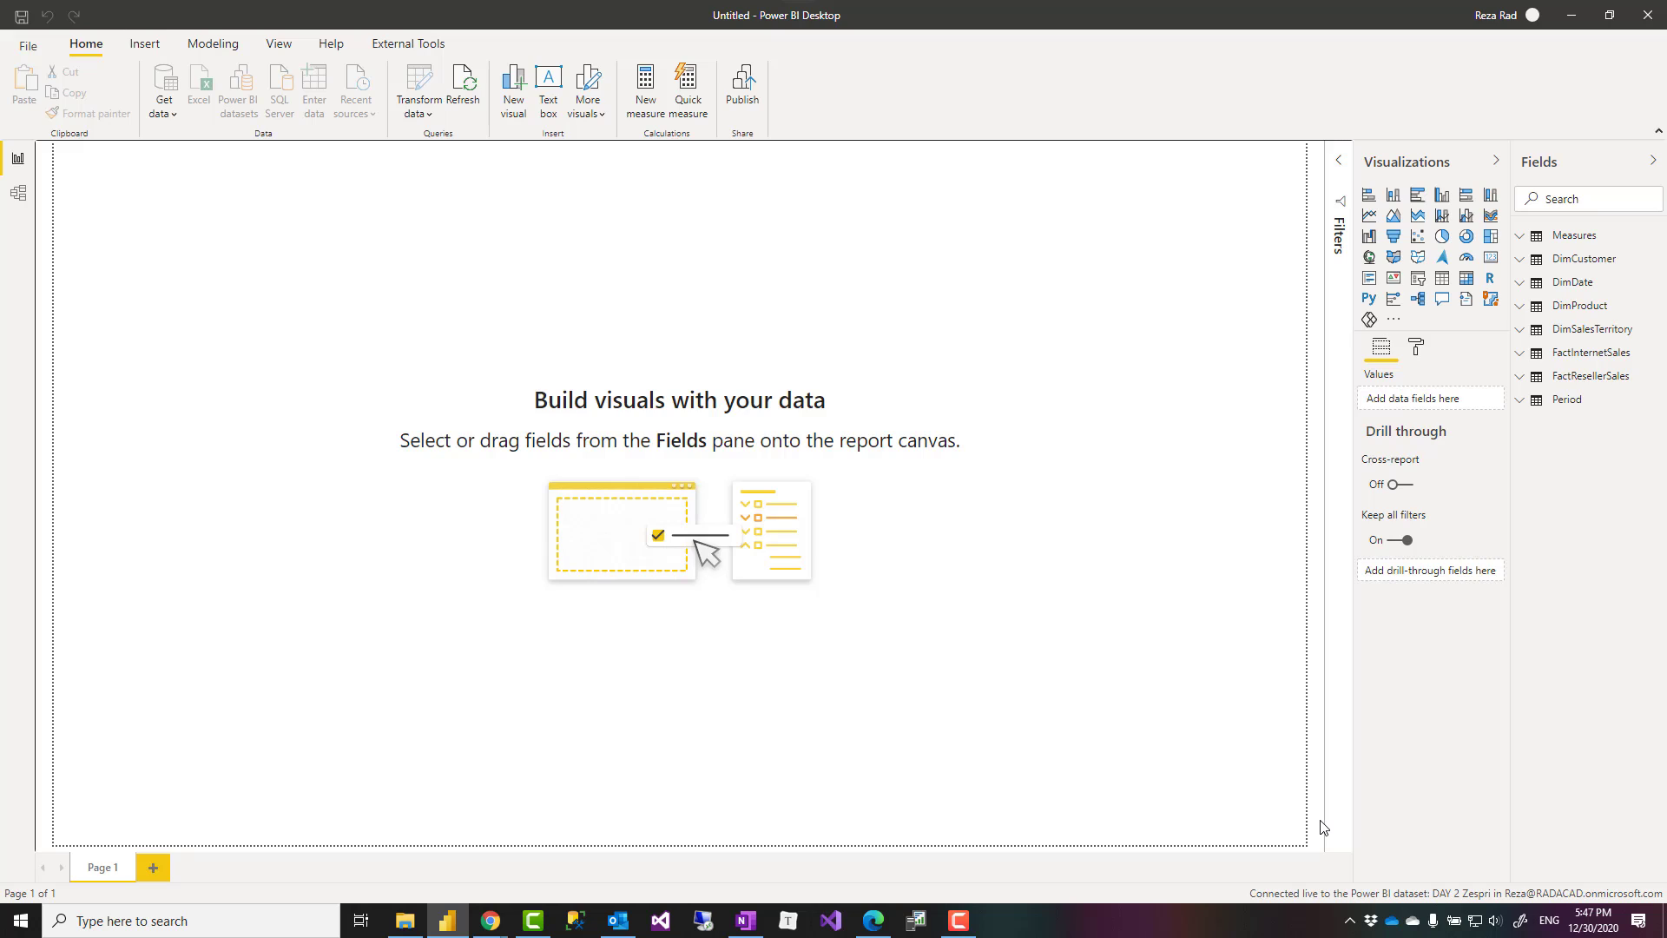
{"action": "mouse_move", "coordinate": [1102, 693]}
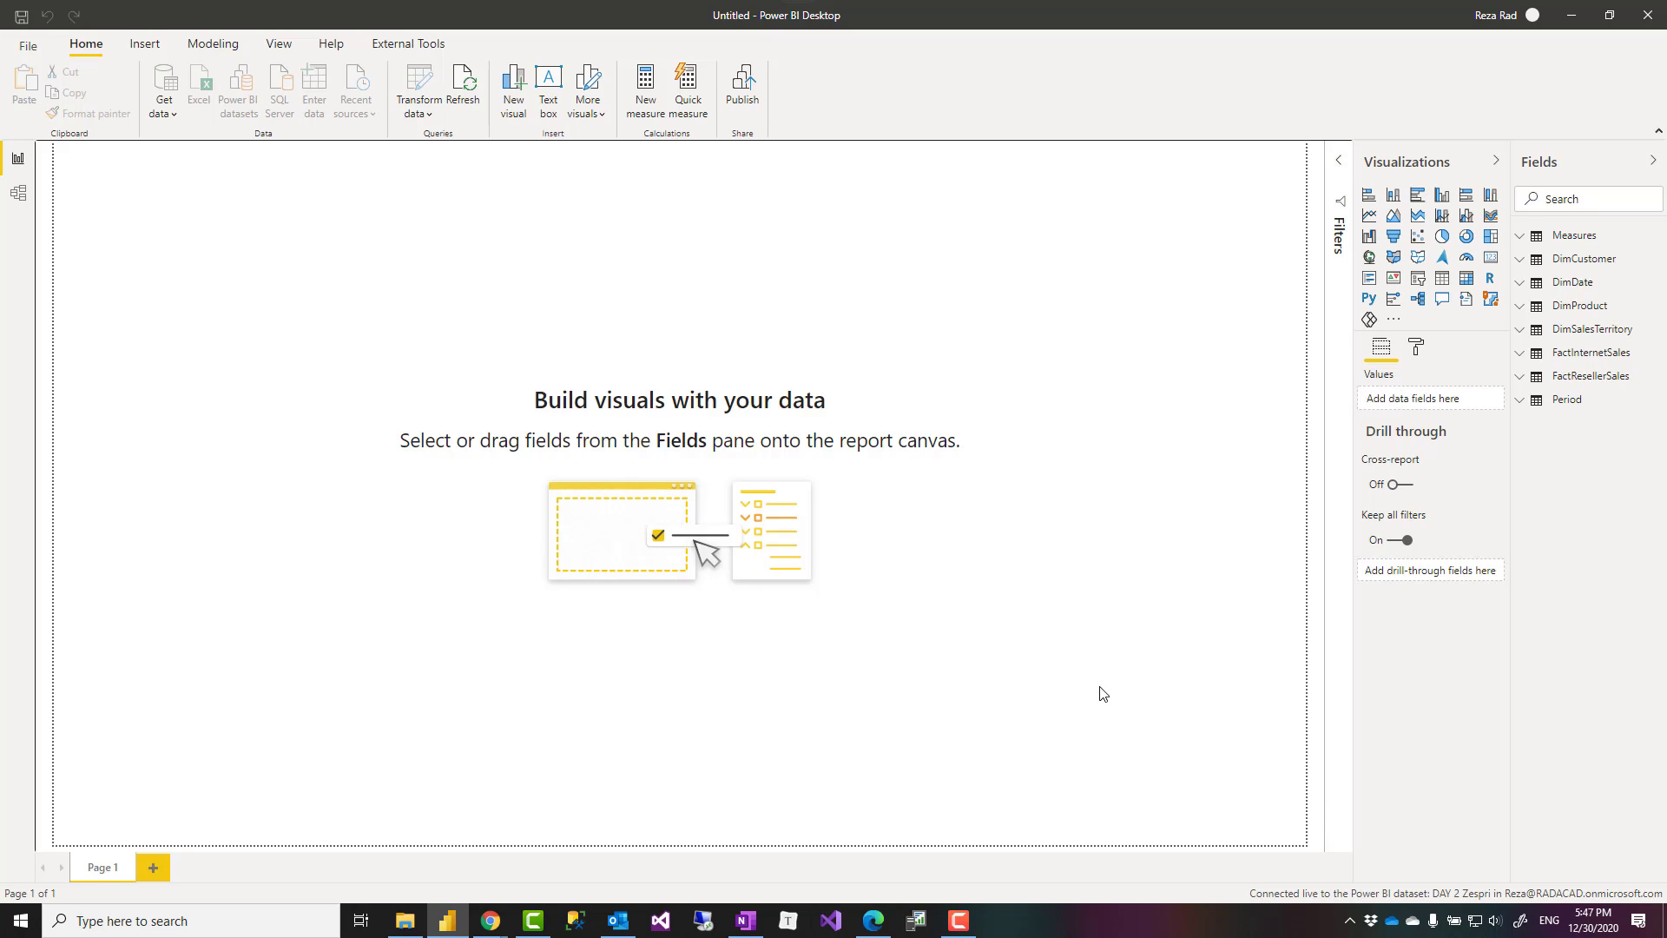
{"action": "mouse_move", "coordinate": [1492, 862]}
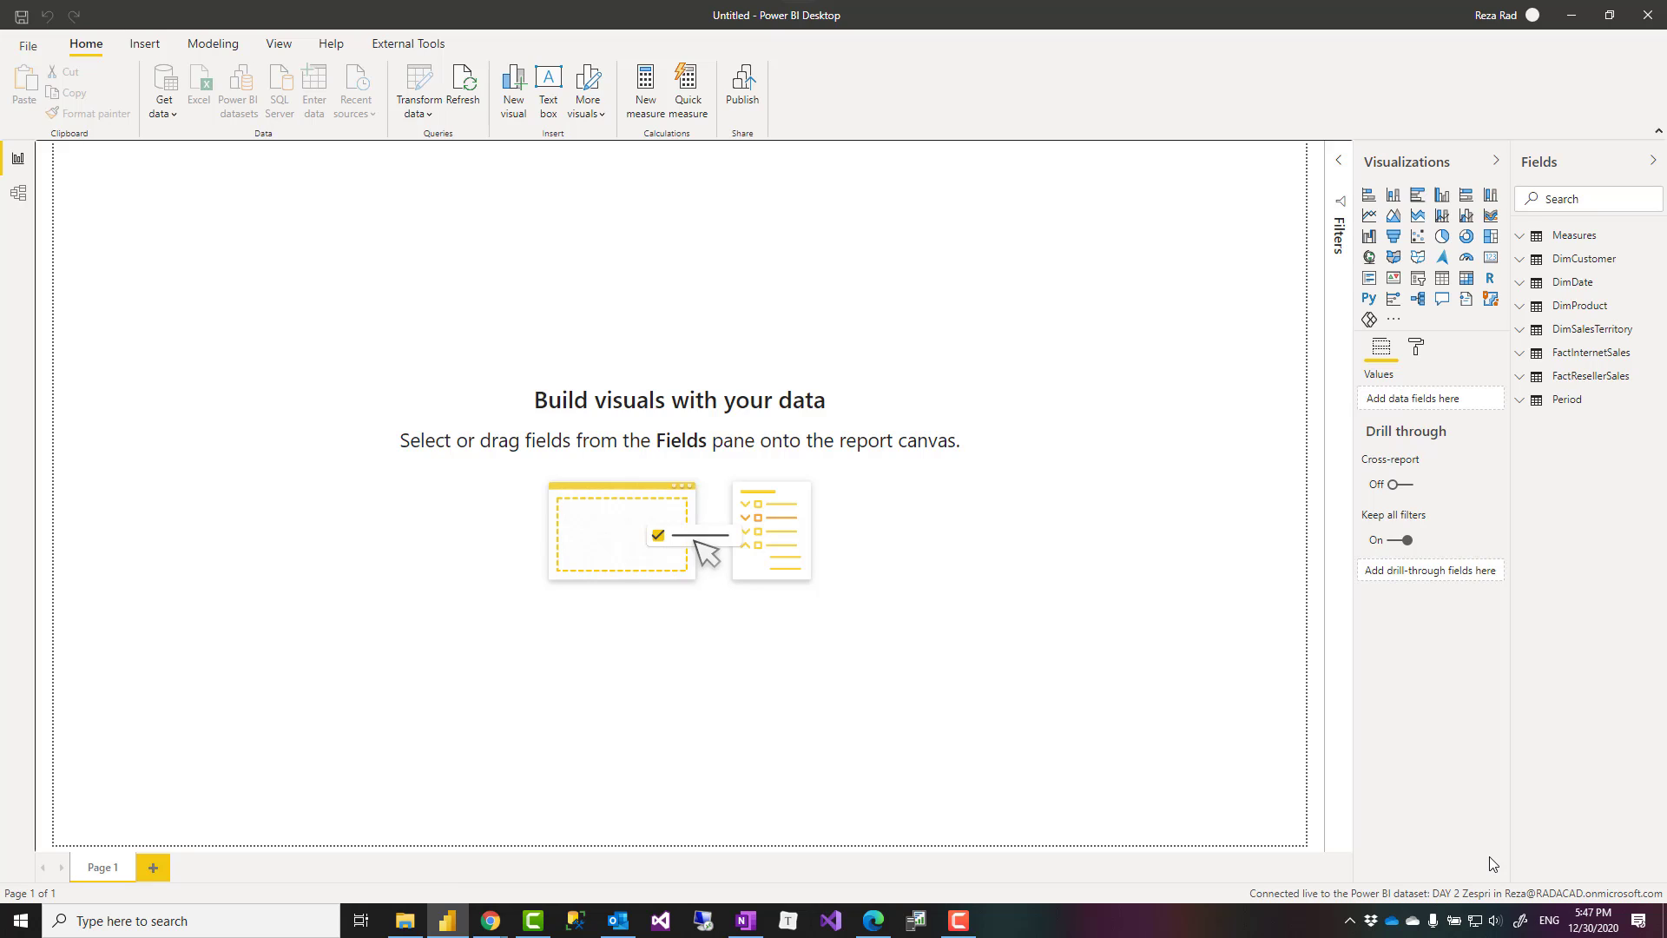
{"action": "mouse_move", "coordinate": [795, 473]}
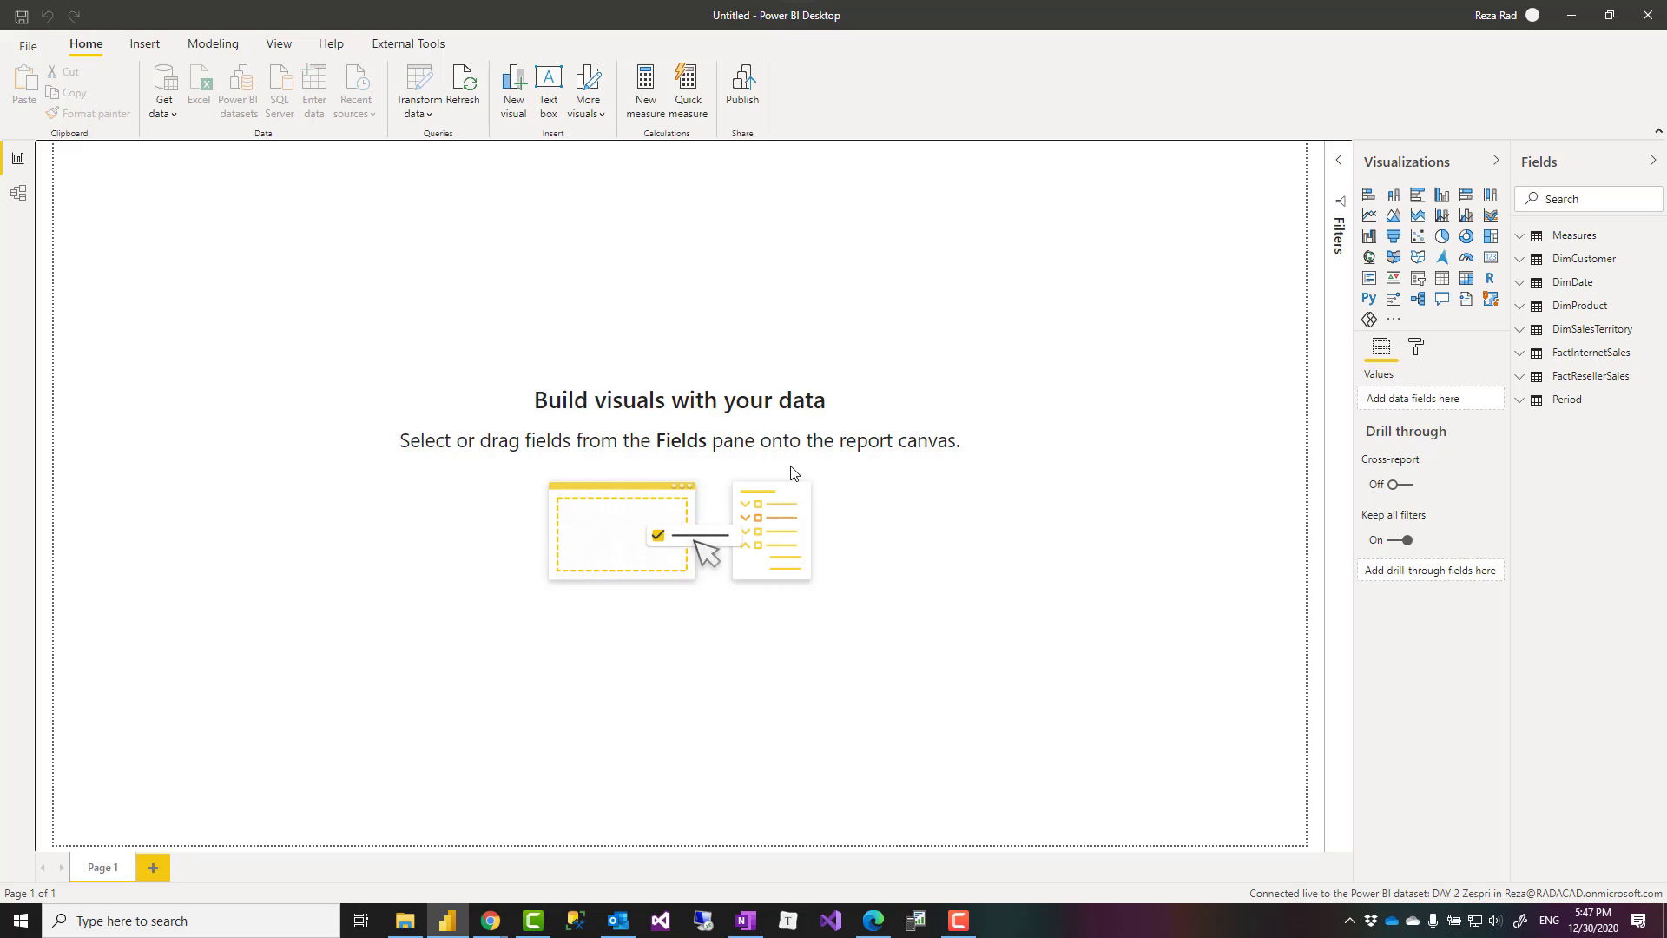
{"action": "mouse_move", "coordinate": [777, 459]}
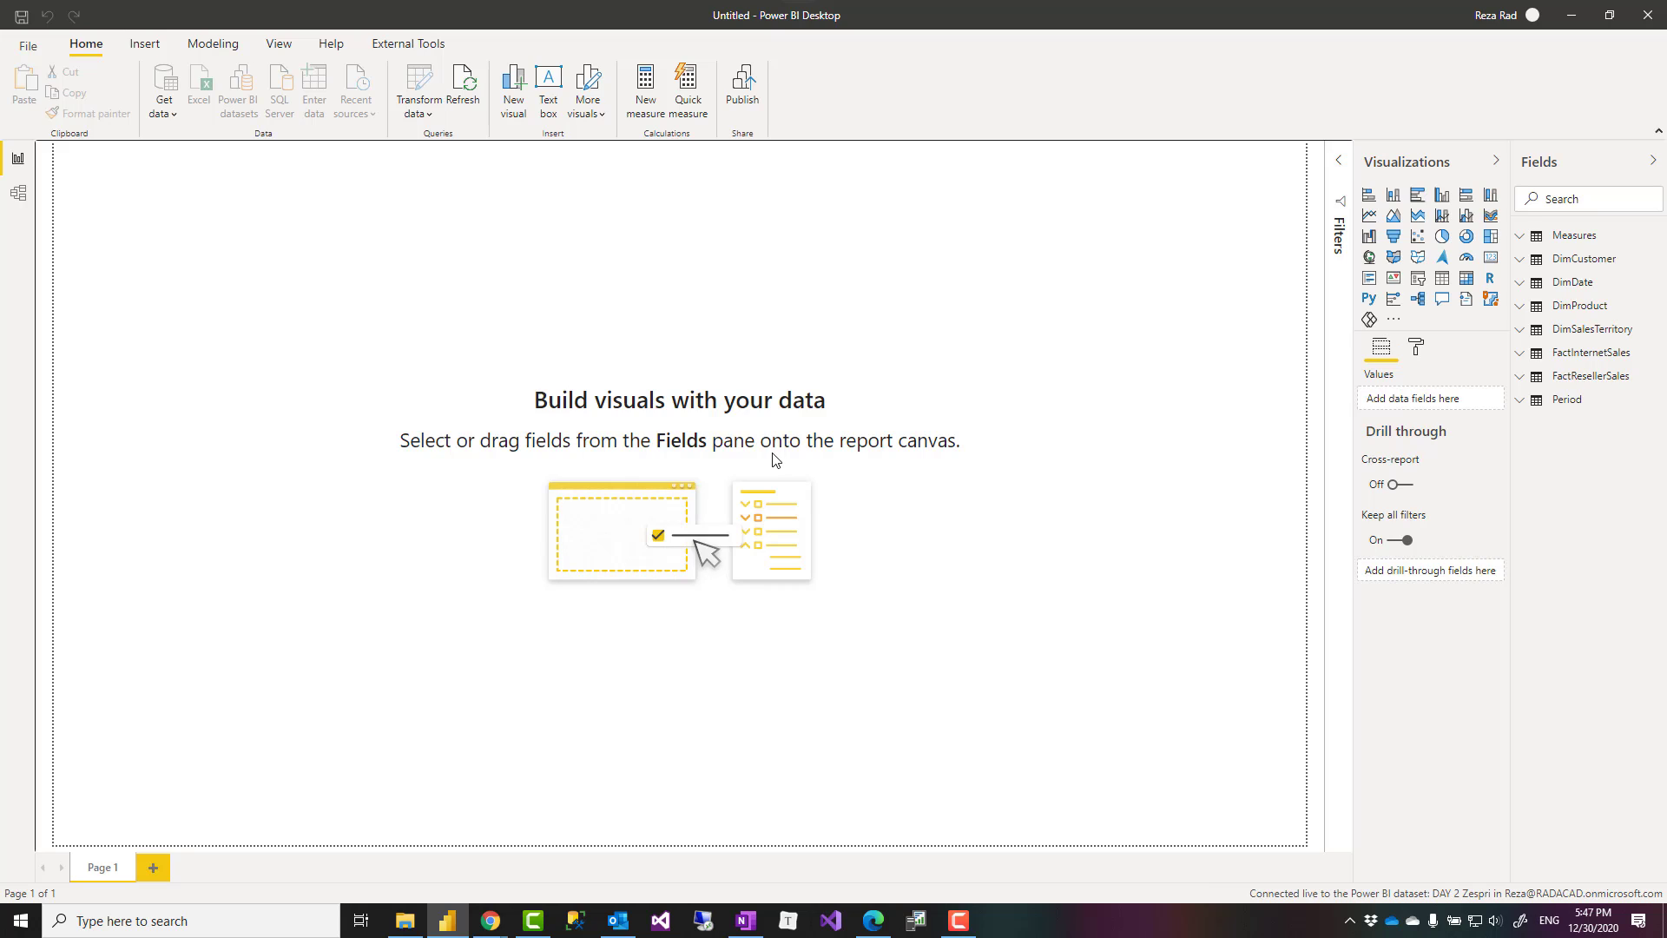
{"action": "mouse_move", "coordinate": [1092, 634]}
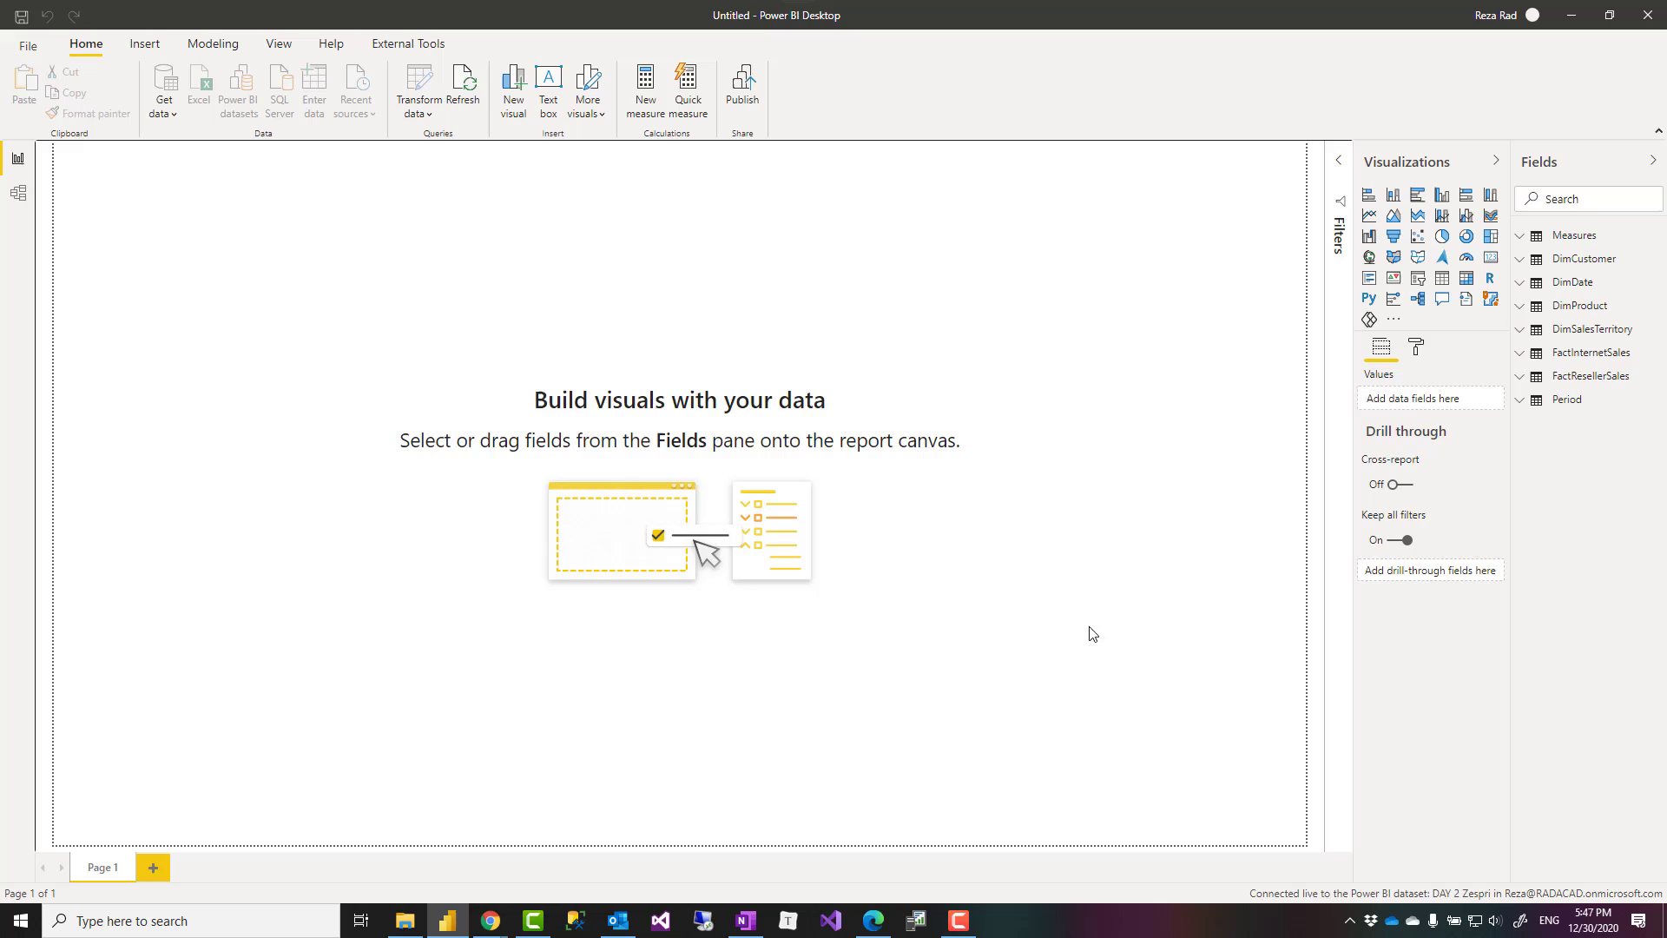
{"action": "mouse_move", "coordinate": [1118, 697]}
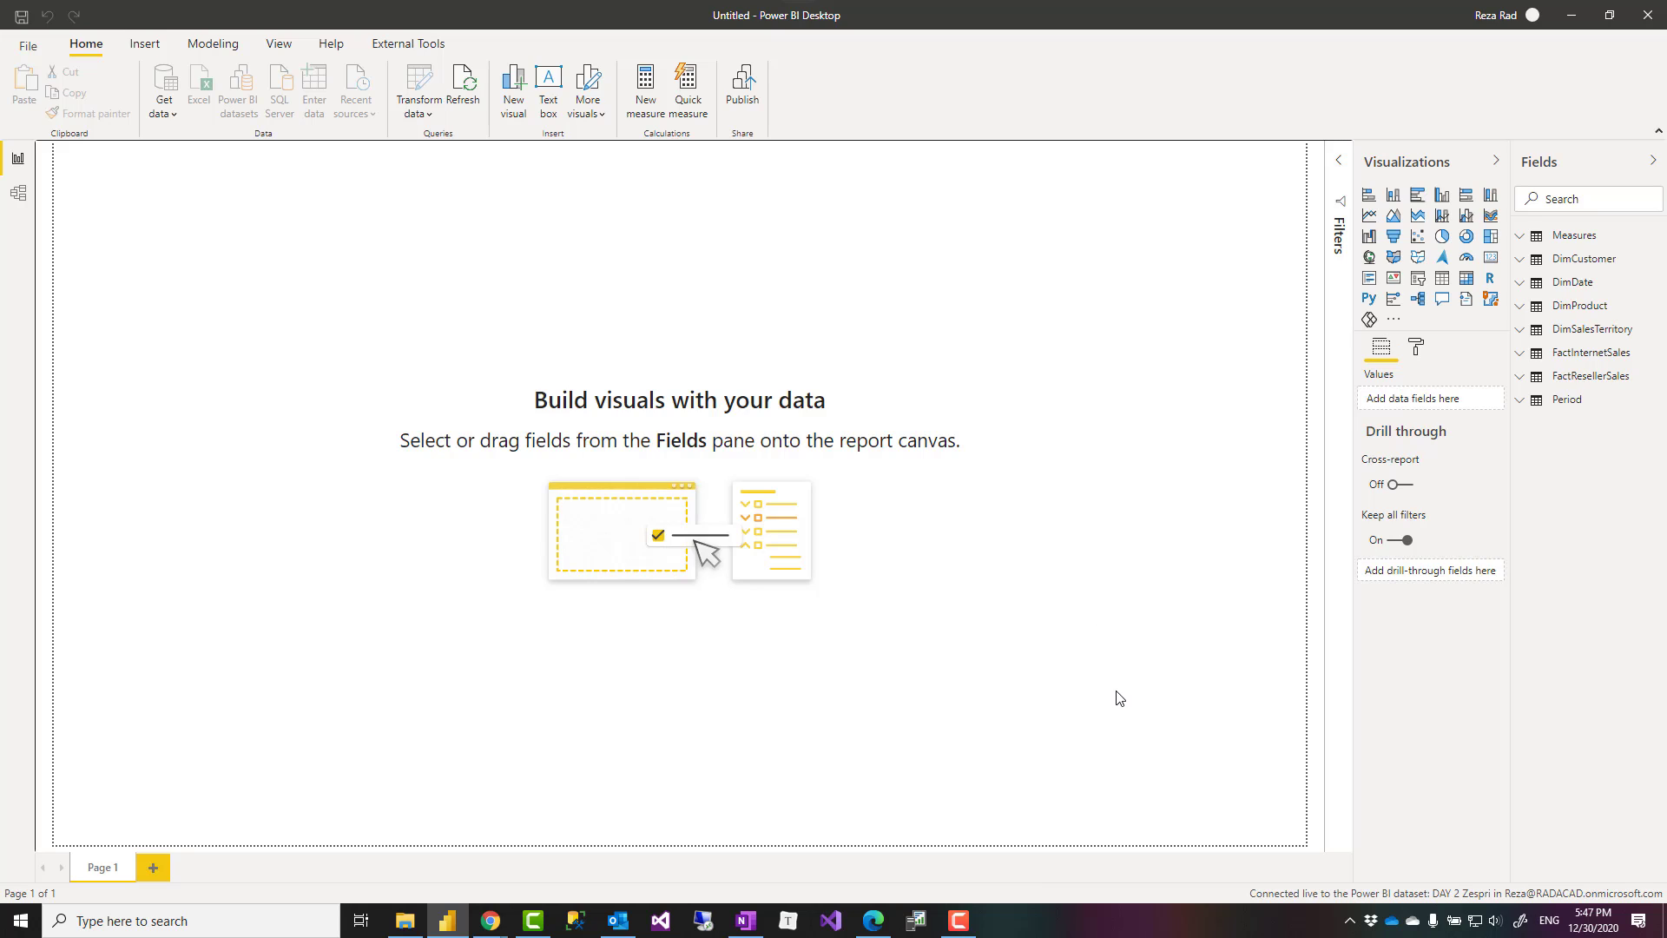
{"action": "mouse_move", "coordinate": [565, 352]}
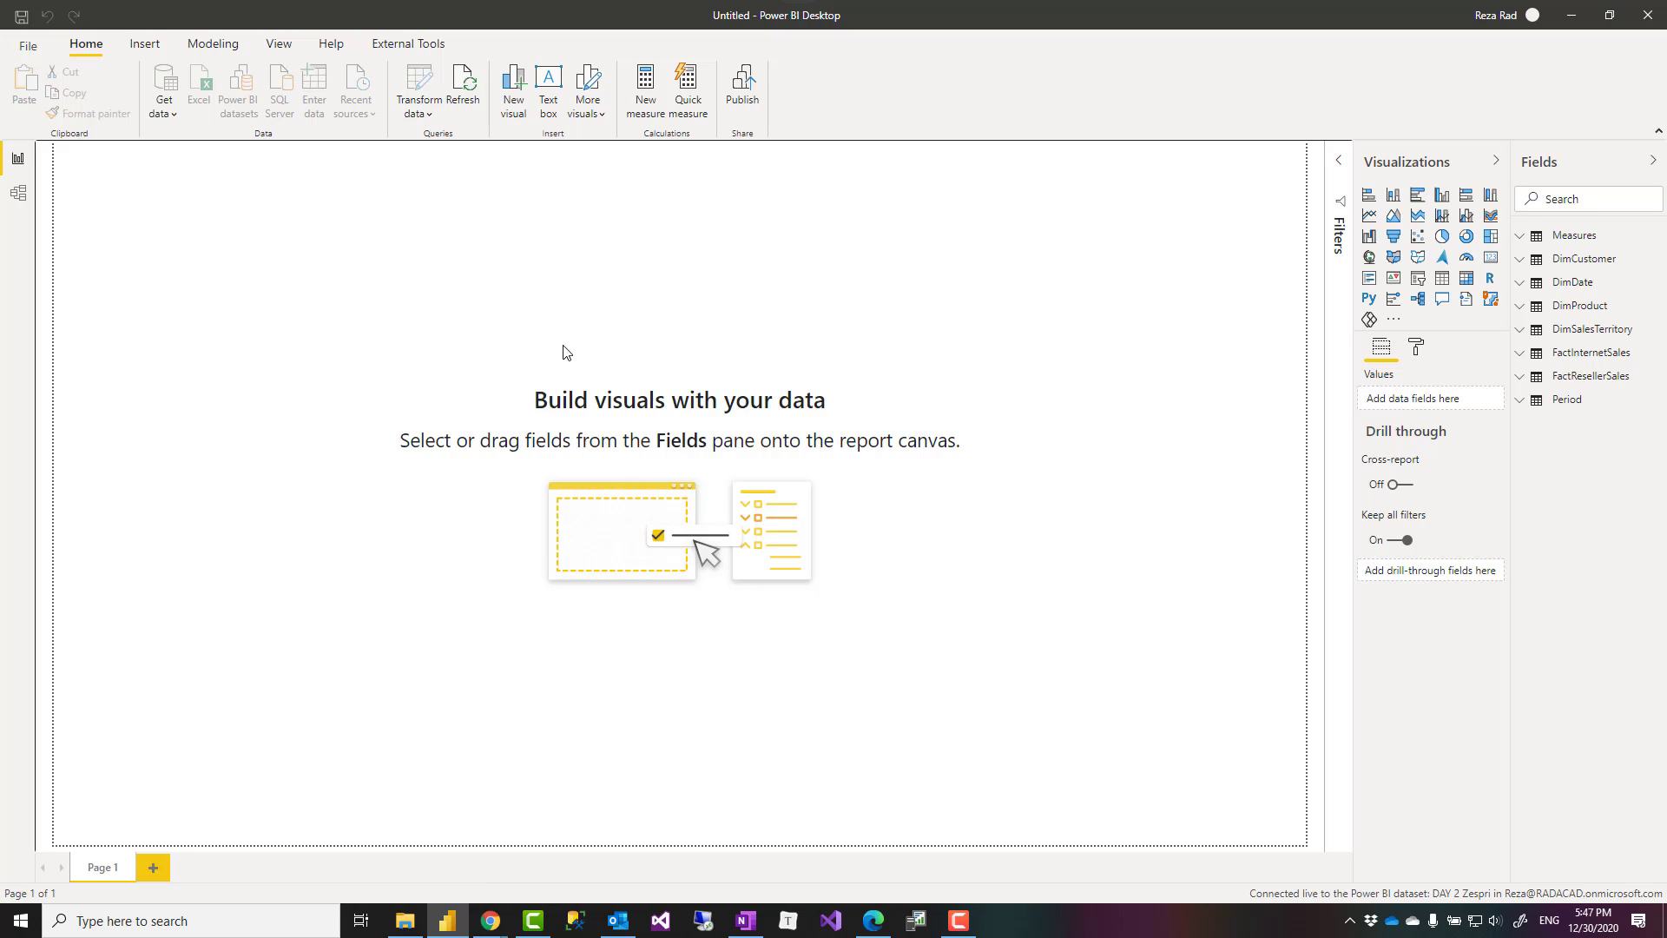
{"action": "mouse_move", "coordinate": [580, 368]}
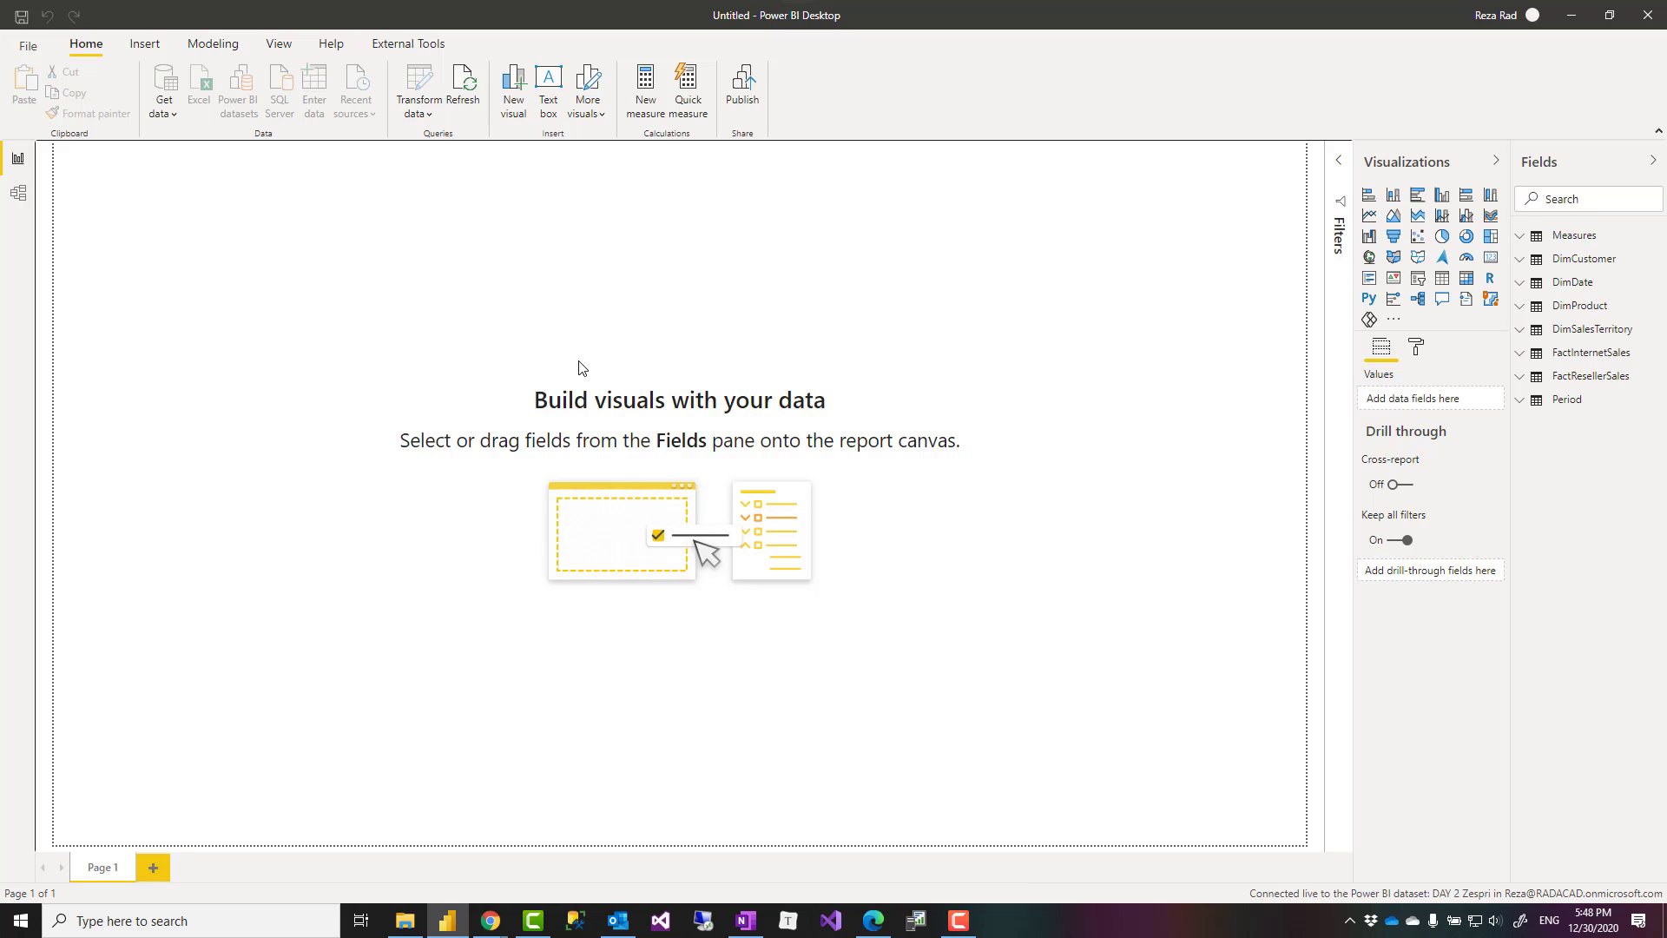
{"action": "mouse_move", "coordinate": [760, 375]}
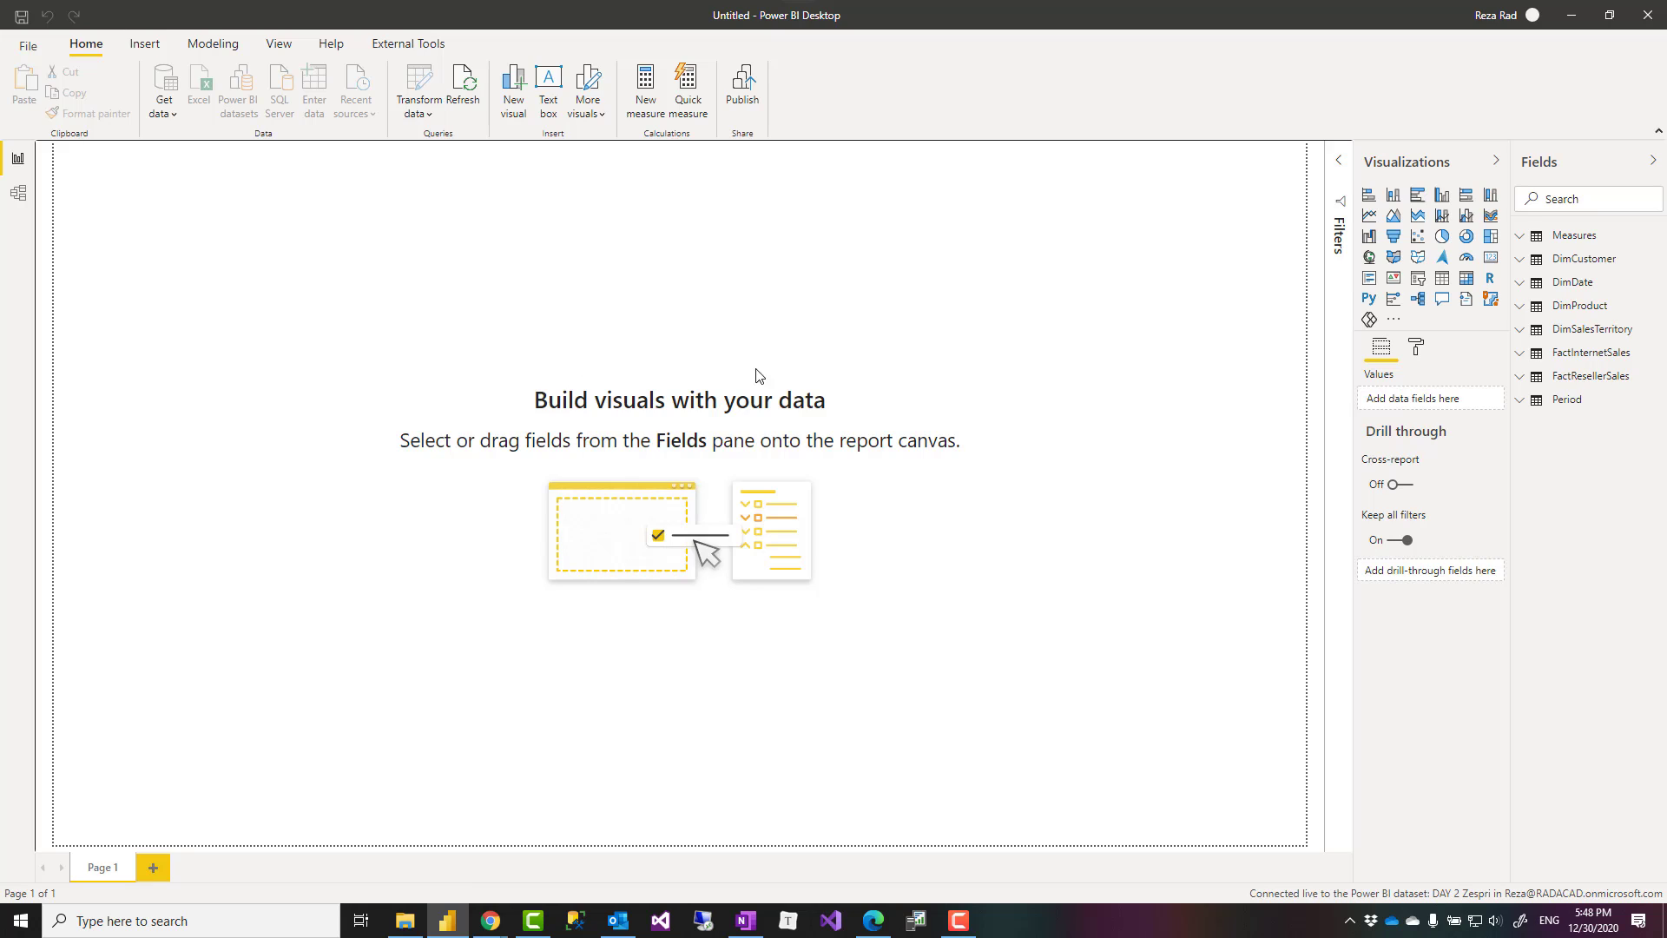
{"action": "mouse_move", "coordinate": [330, 237]}
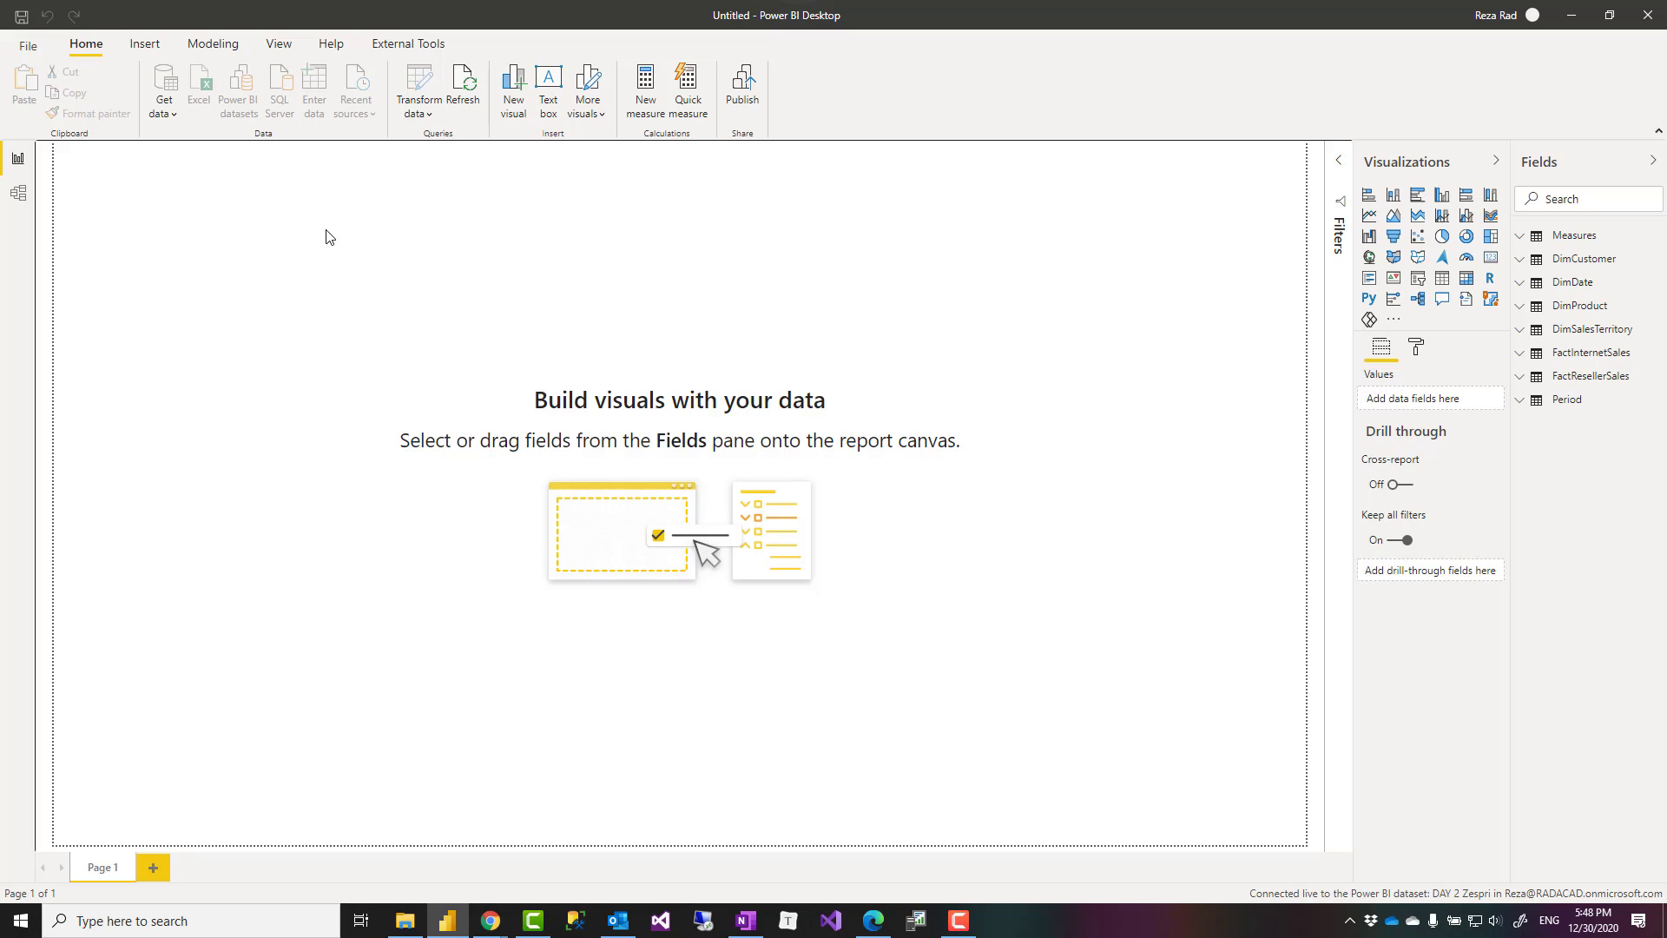
{"action": "mouse_move", "coordinate": [308, 238]}
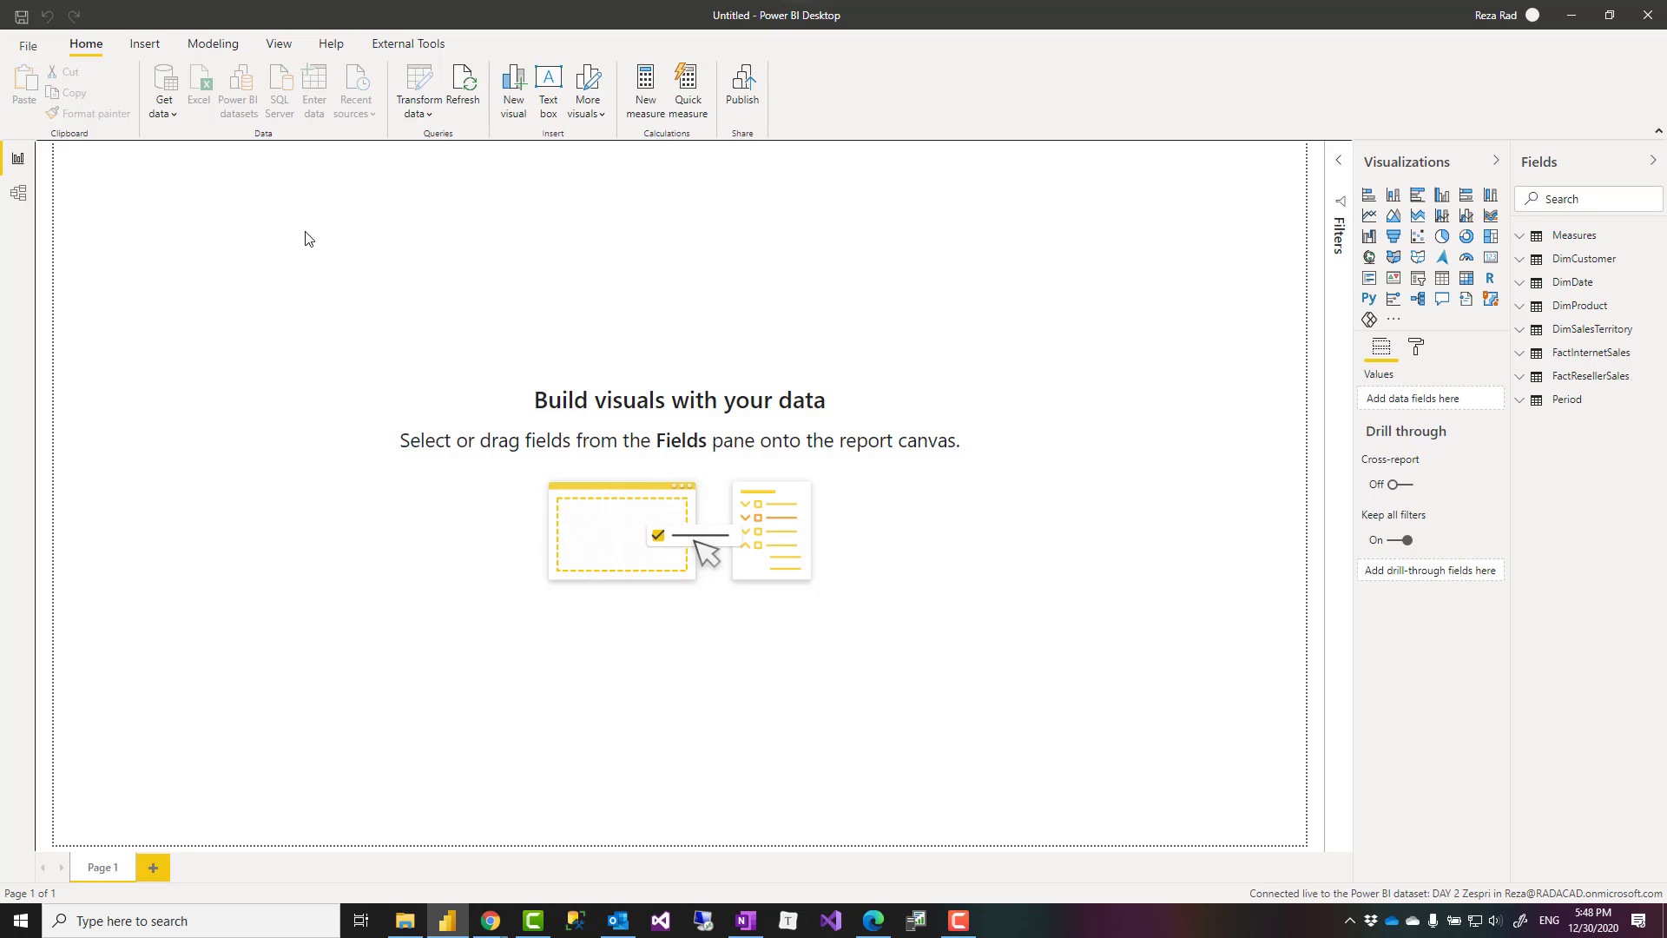
{"action": "mouse_move", "coordinate": [307, 251]}
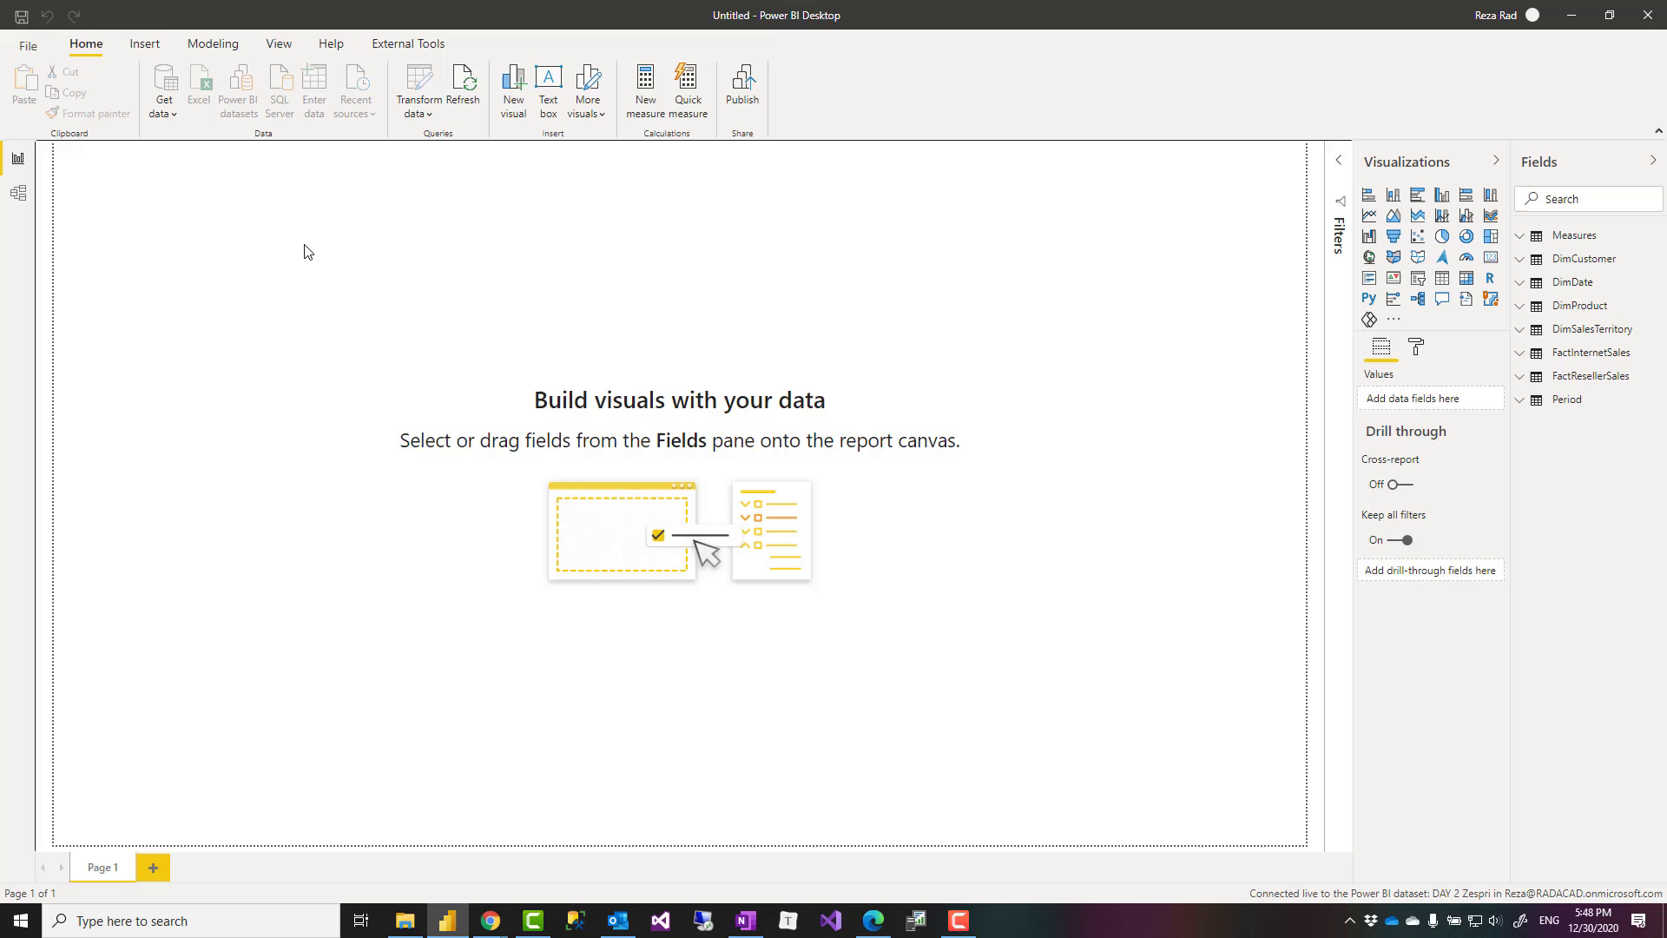
{"action": "mouse_move", "coordinate": [355, 292]}
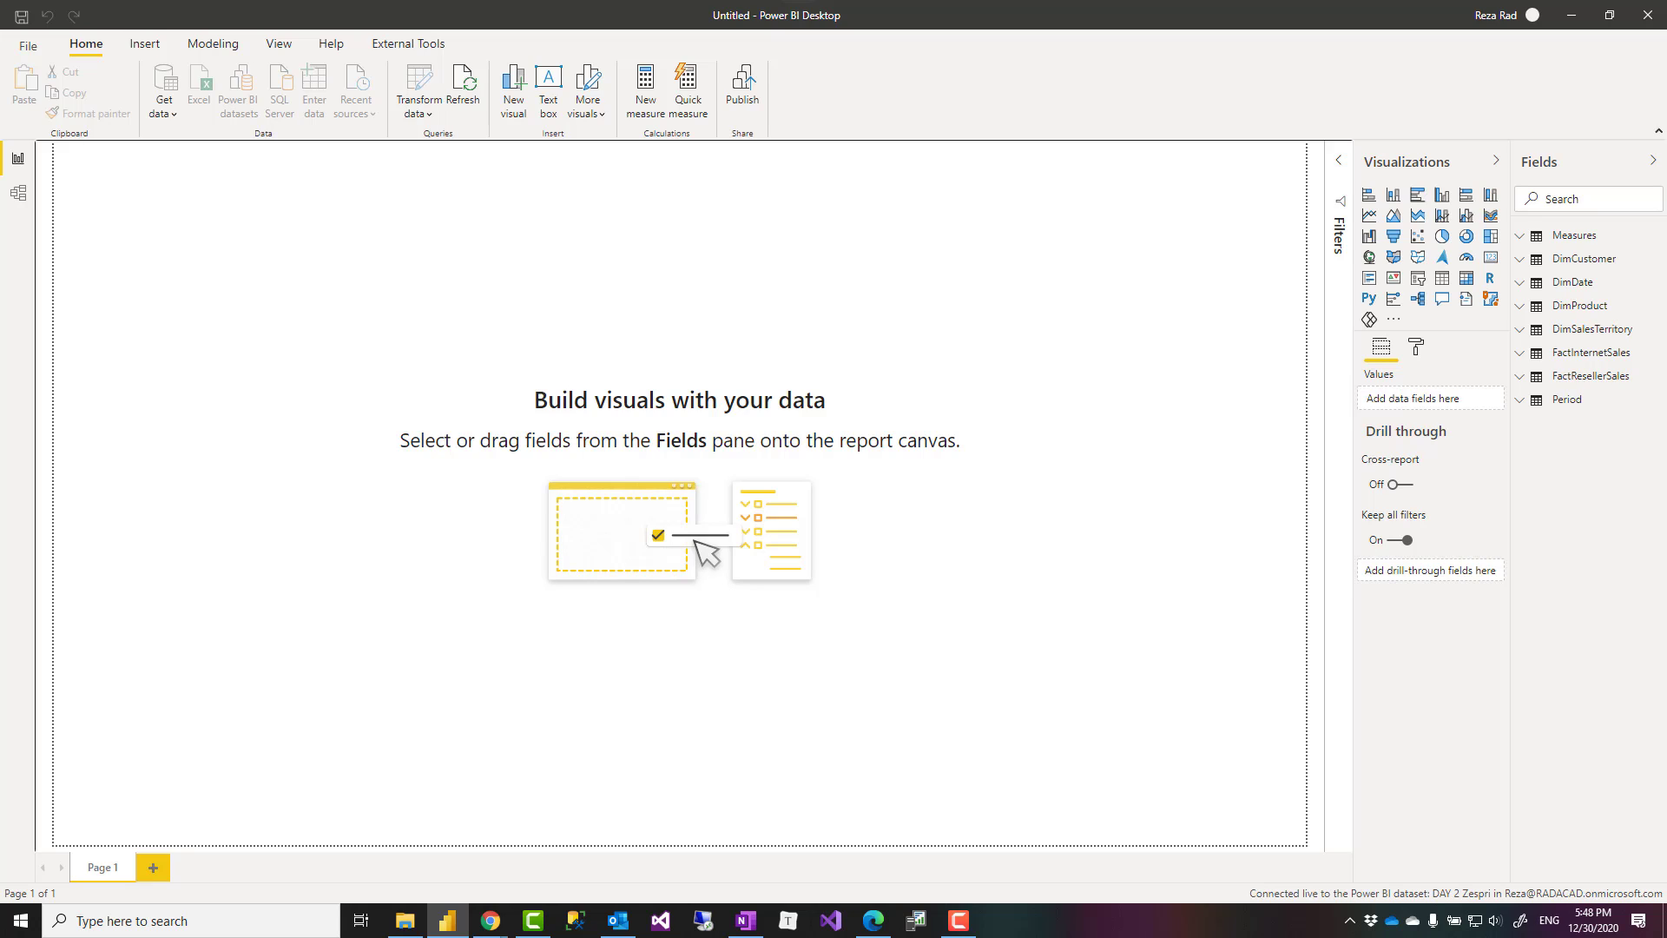
{"action": "mouse_move", "coordinate": [342, 575]}
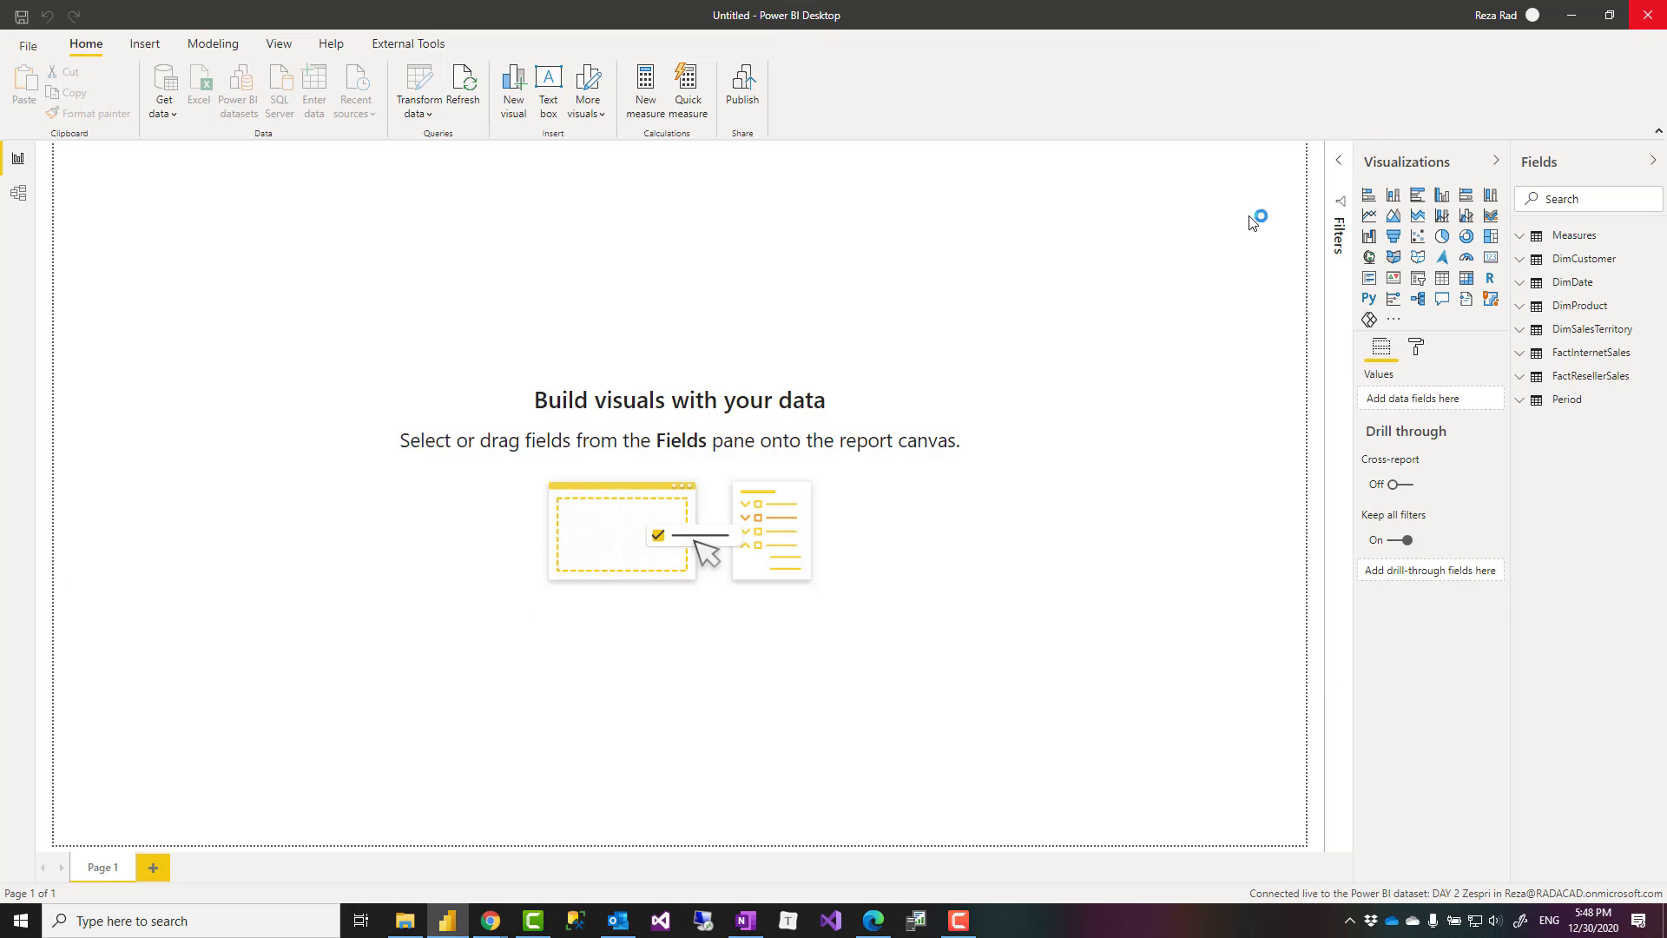
{"action": "left_click", "coordinate": [446, 920]}
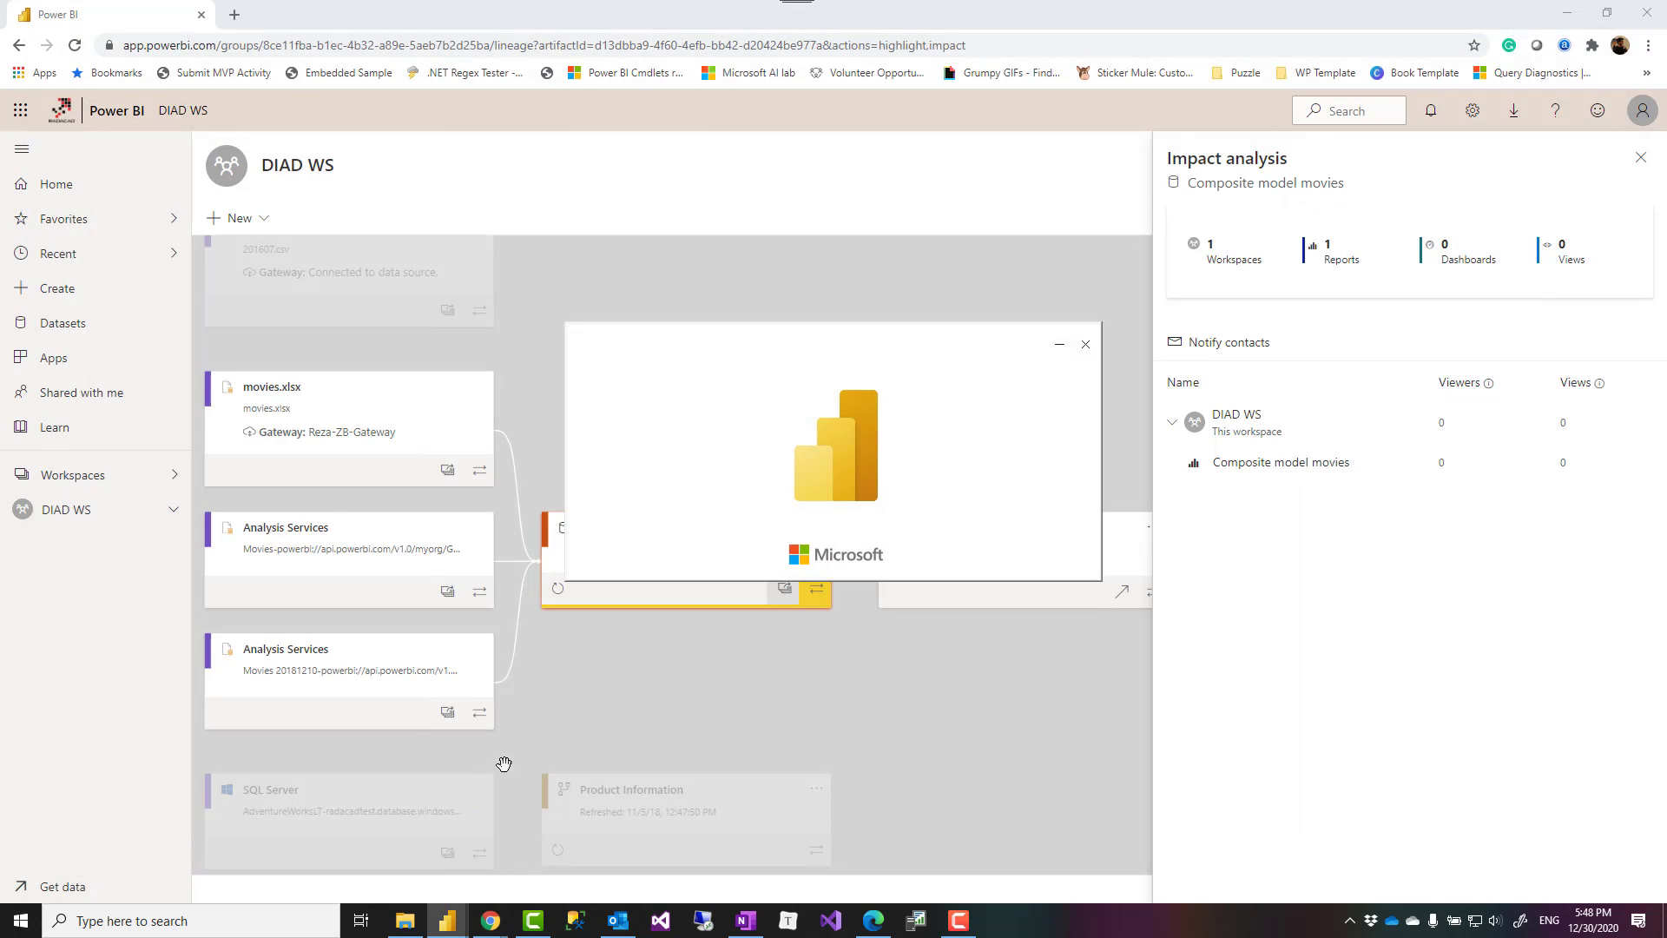
{"action": "mouse_move", "coordinate": [519, 749]}
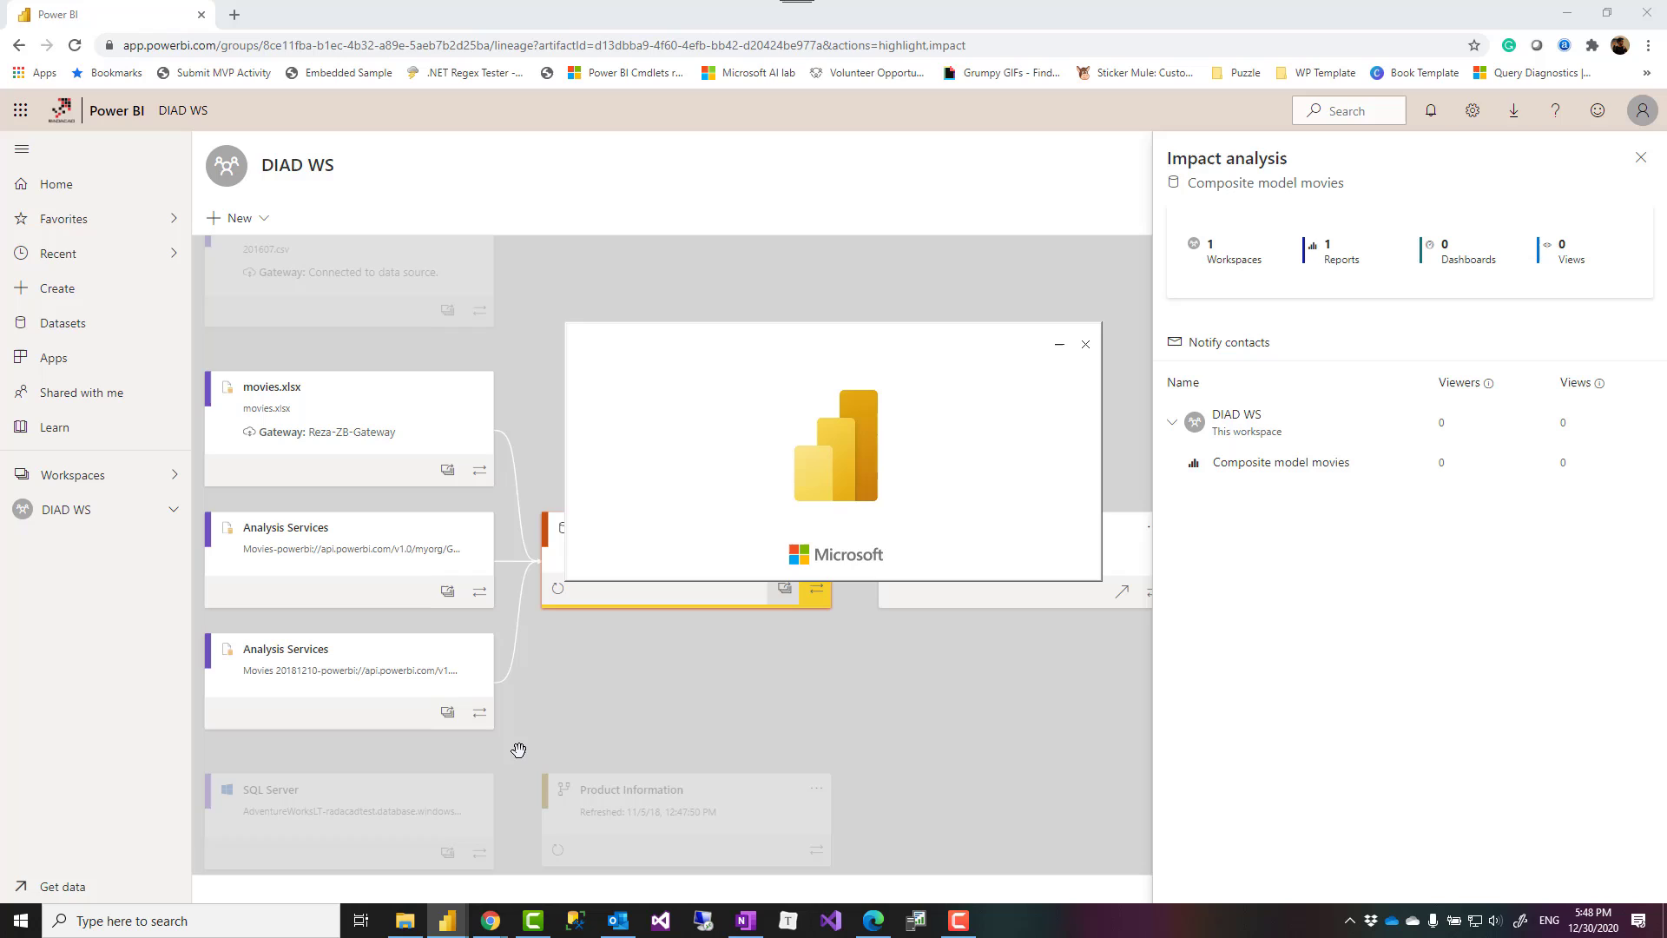
{"action": "mouse_move", "coordinate": [524, 739]}
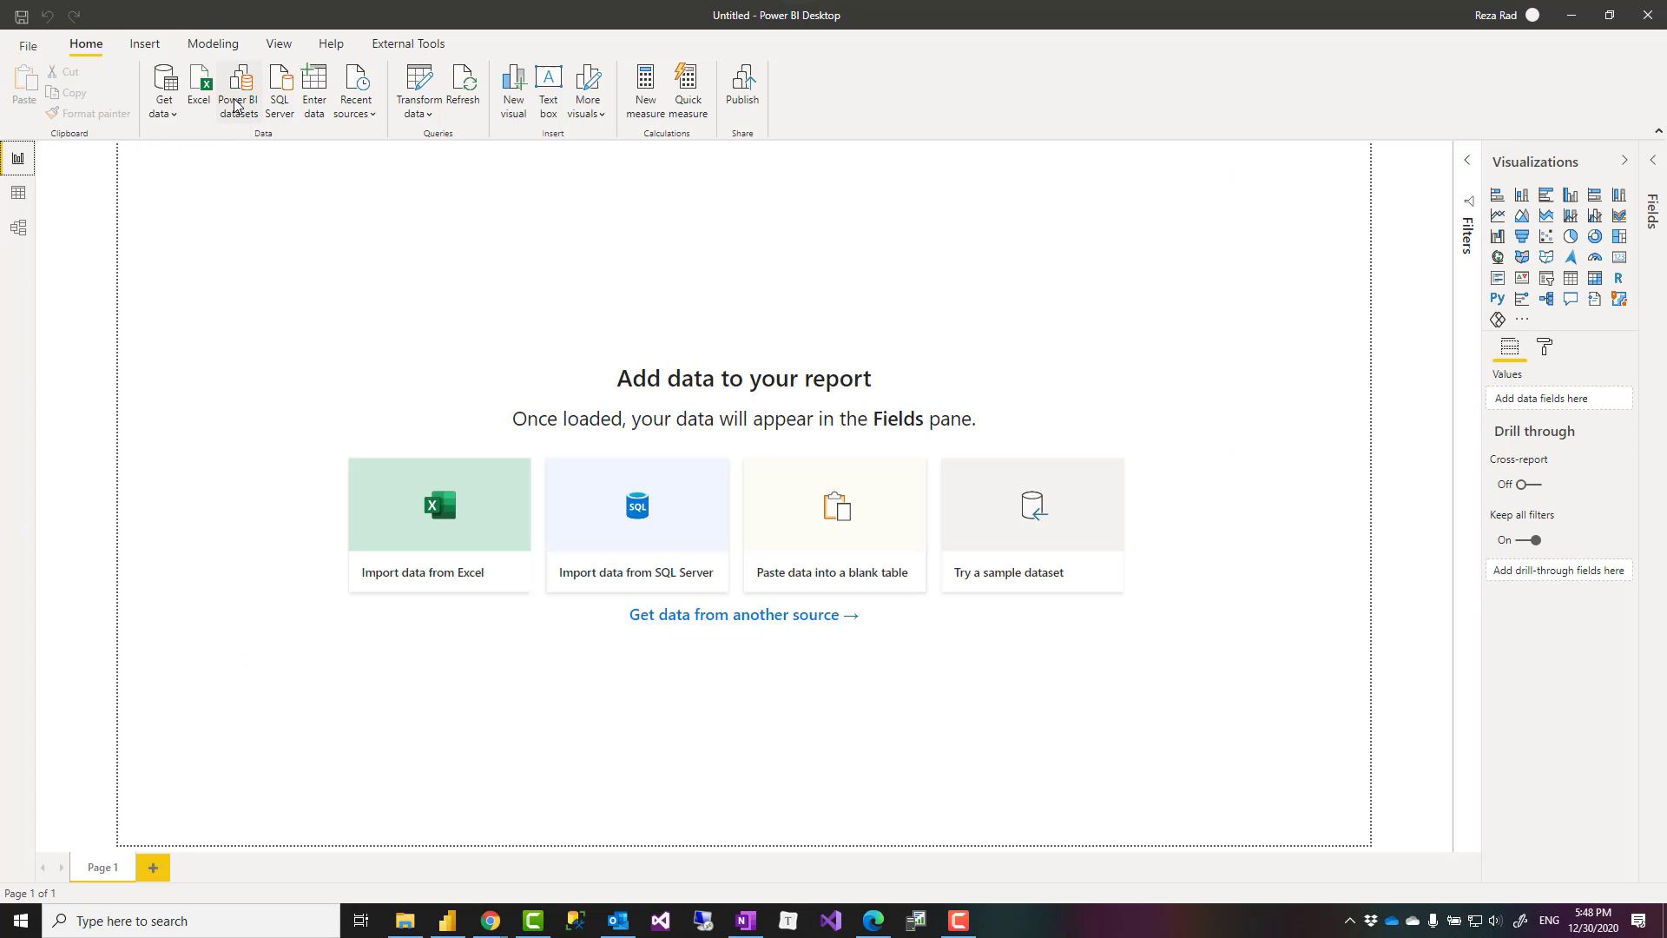
{"action": "mouse_move", "coordinate": [511, 474]}
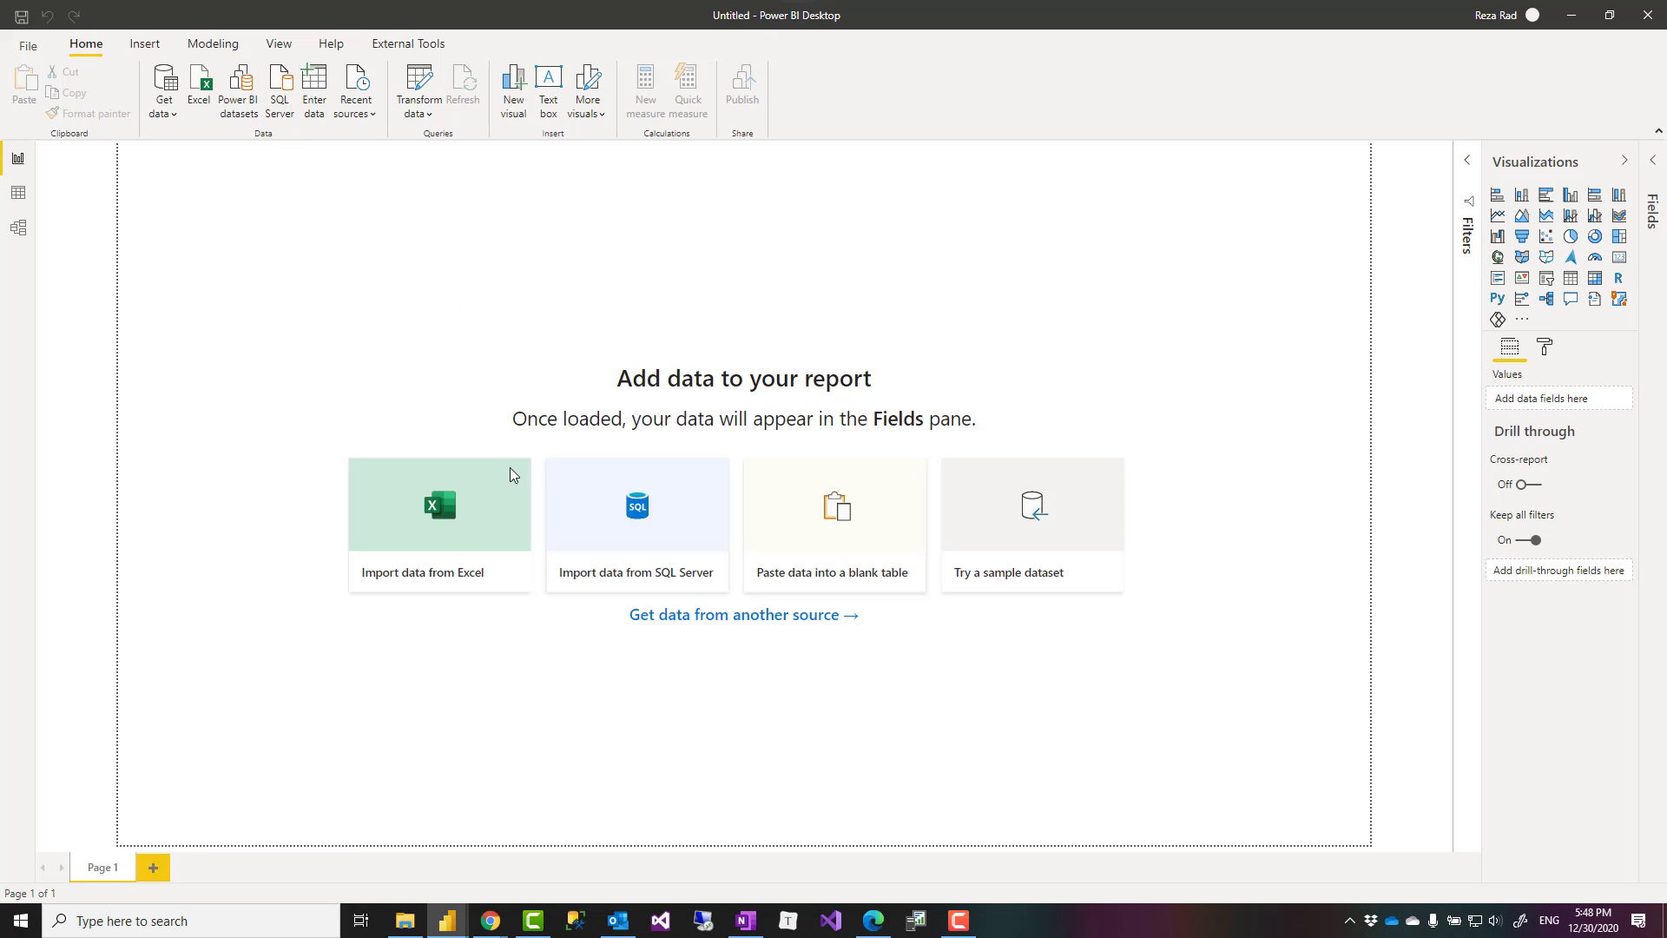
{"action": "left_click", "coordinate": [238, 85]}
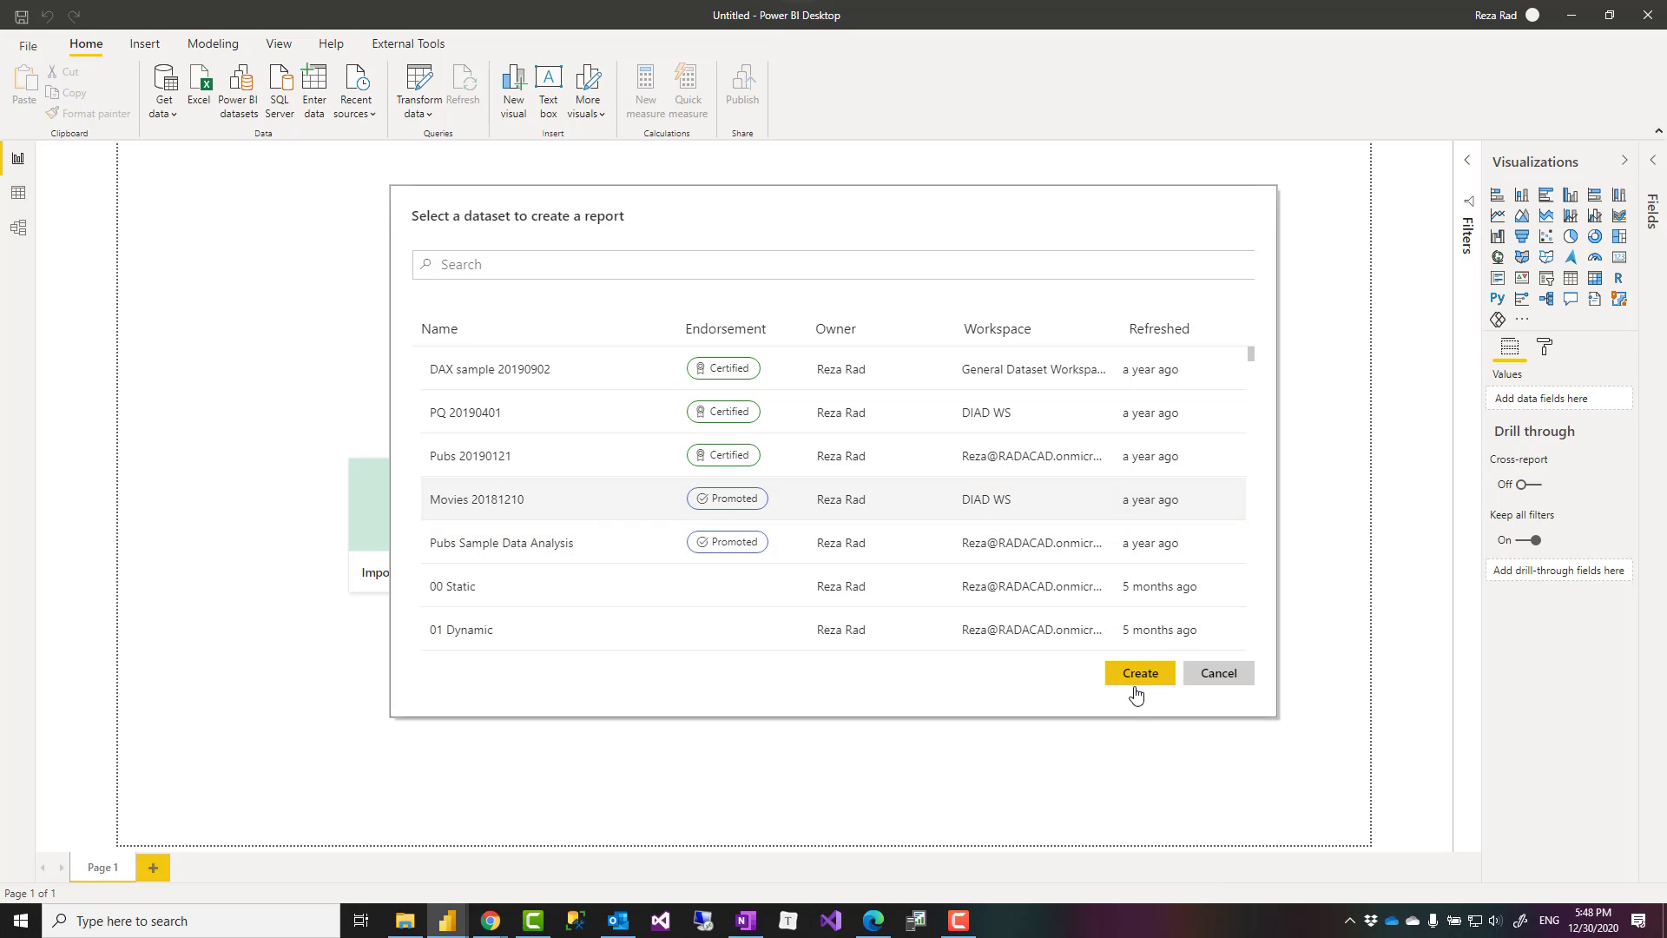
{"action": "left_click", "coordinate": [1217, 672]}
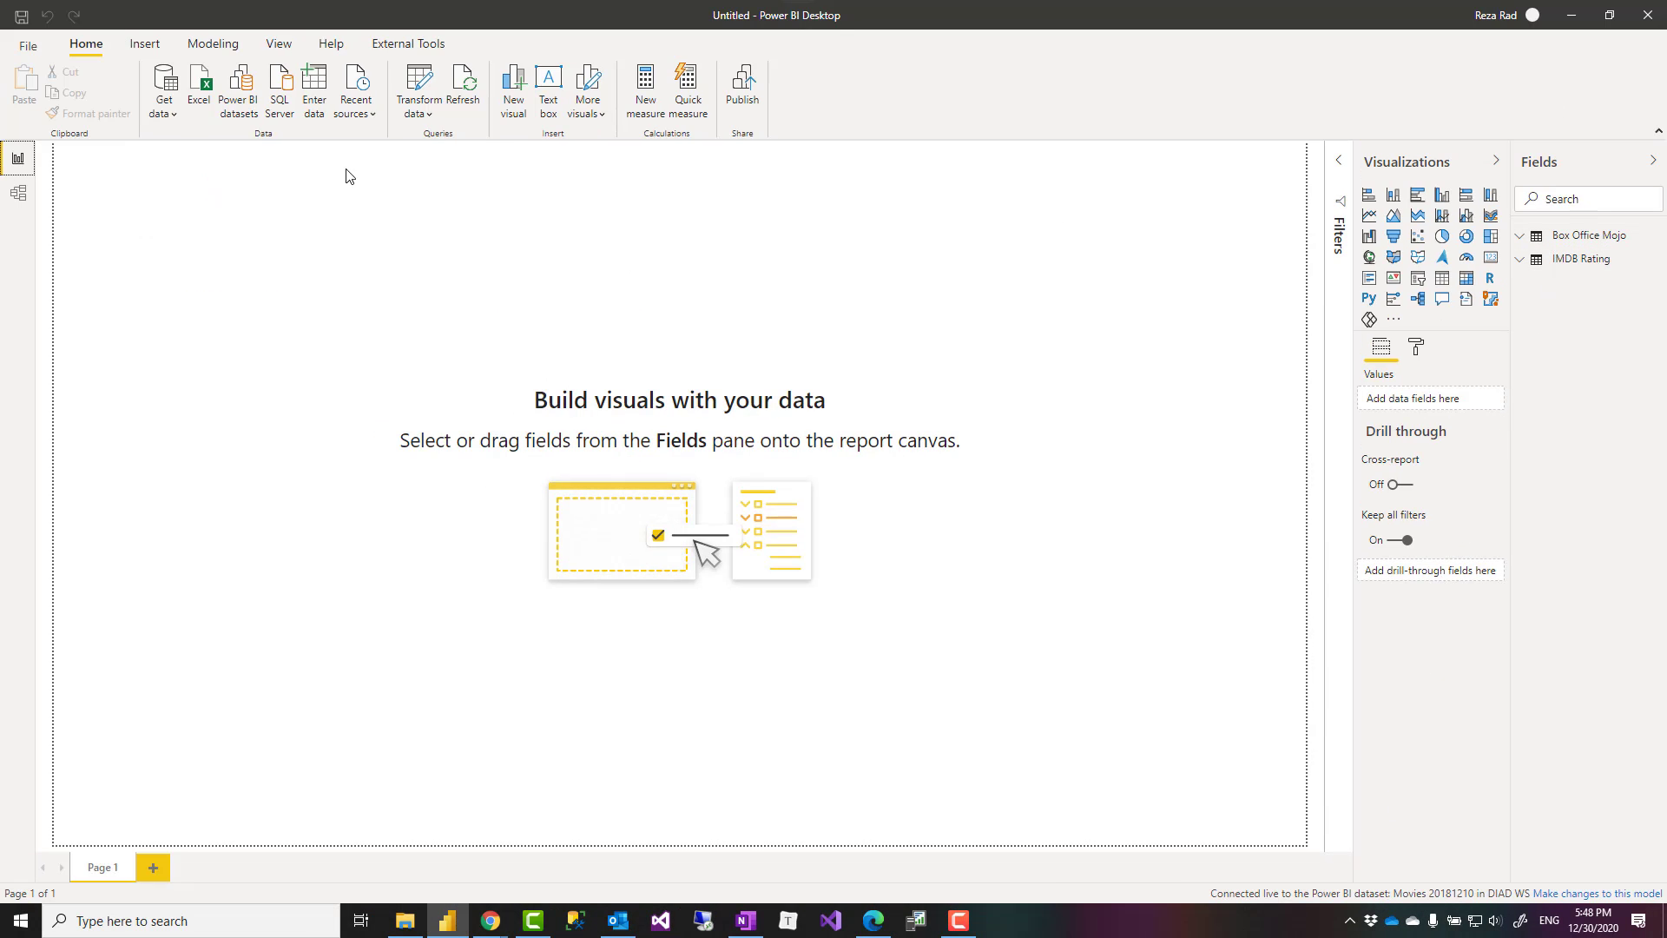
{"action": "mouse_move", "coordinate": [114, 62]}
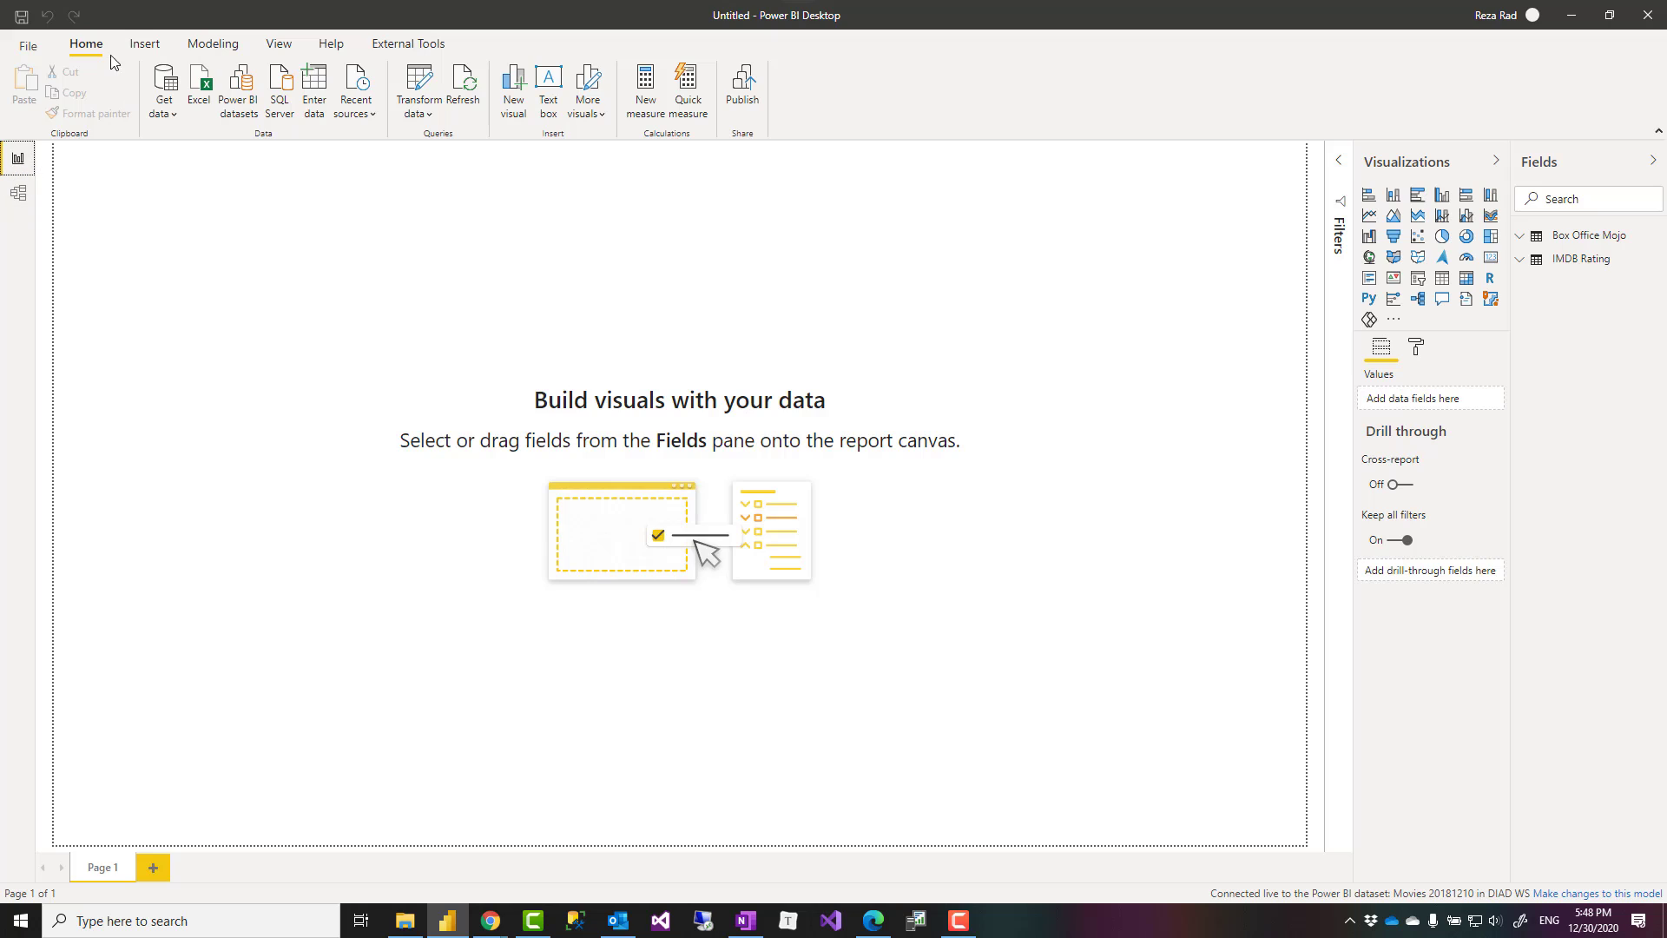
{"action": "left_click", "coordinate": [212, 44]}
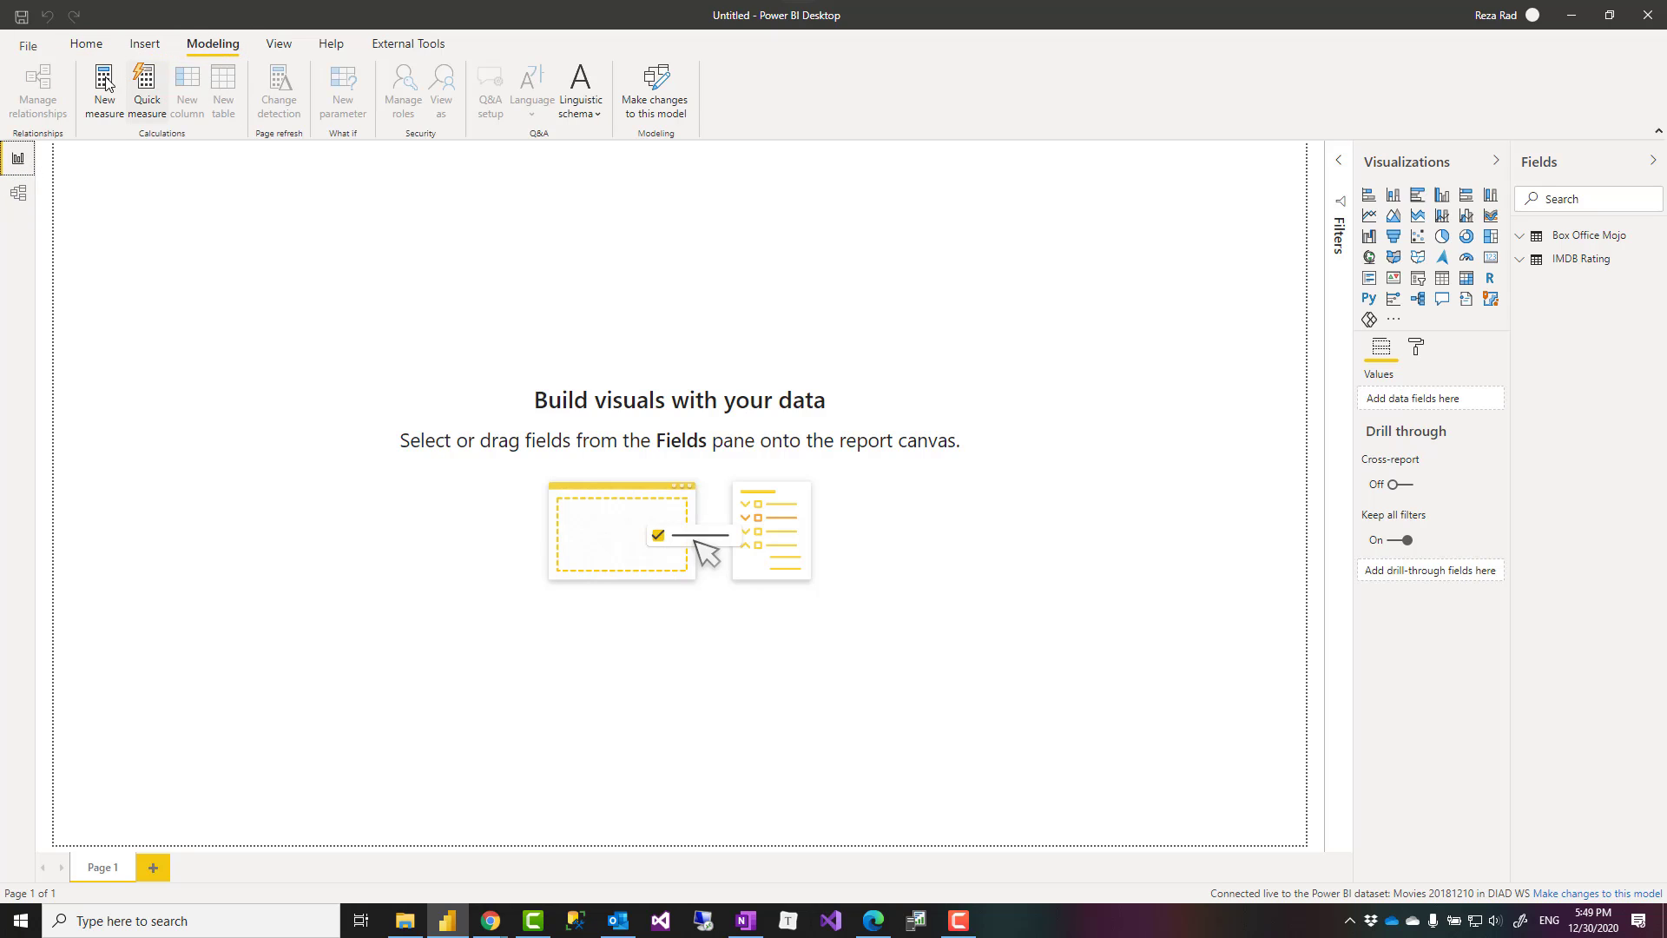
{"action": "left_click", "coordinate": [85, 43]}
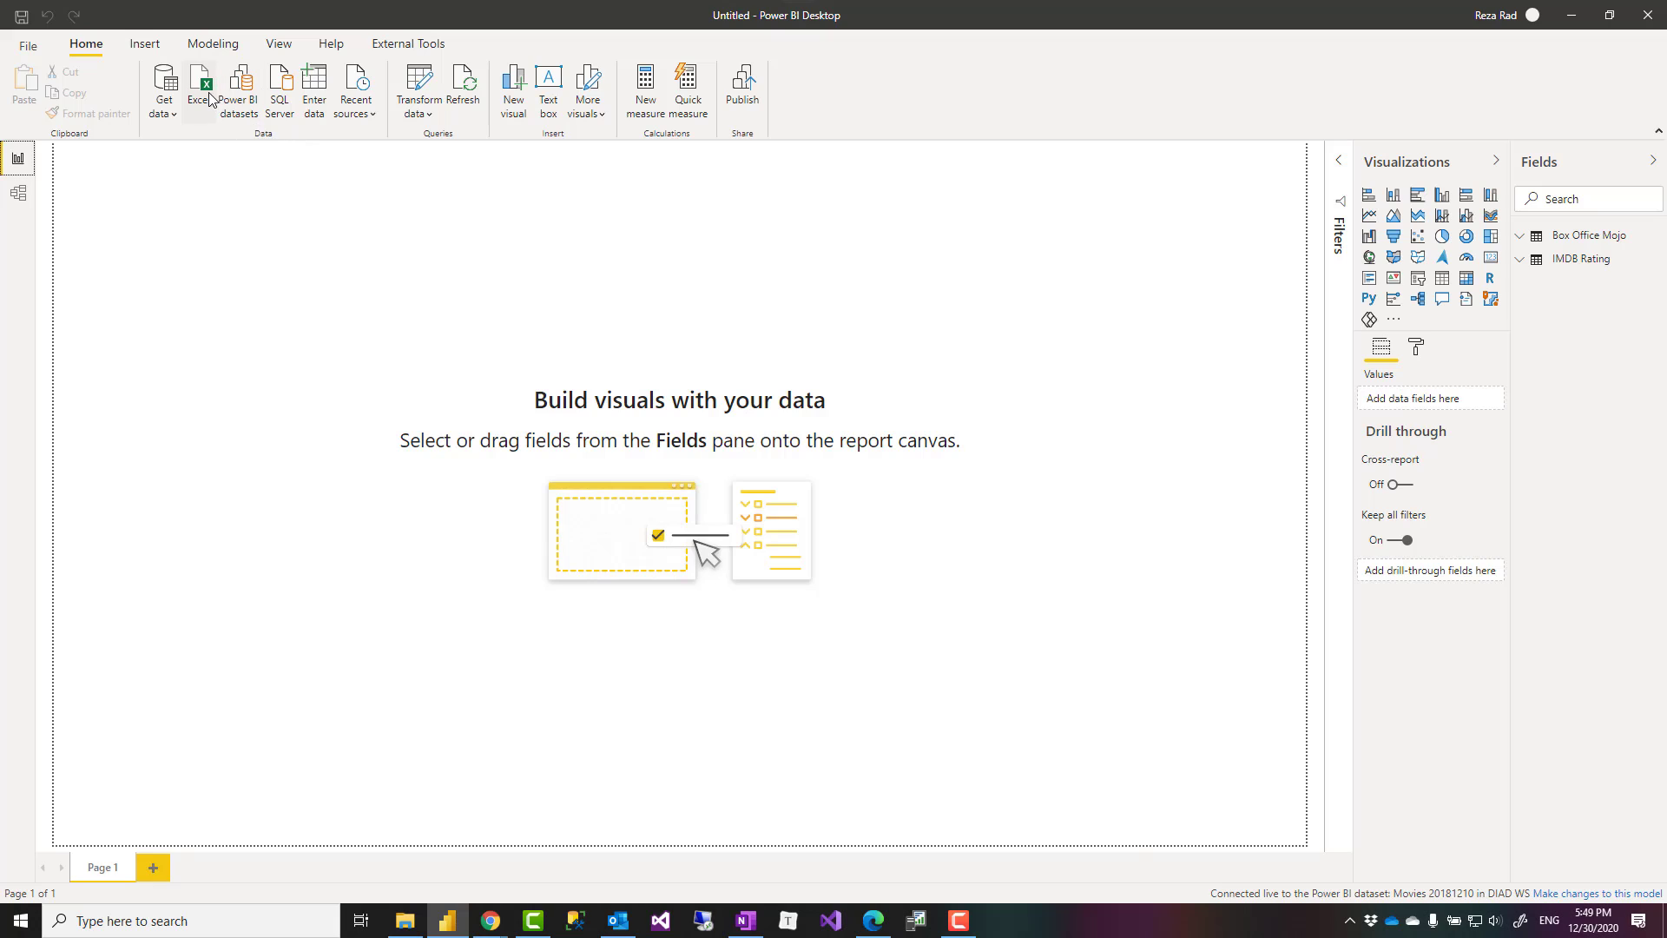
- Switch the Movies 20181210 report to DirectQuery by adding a local model
{"action": "left_click", "coordinate": [1621, 893]}
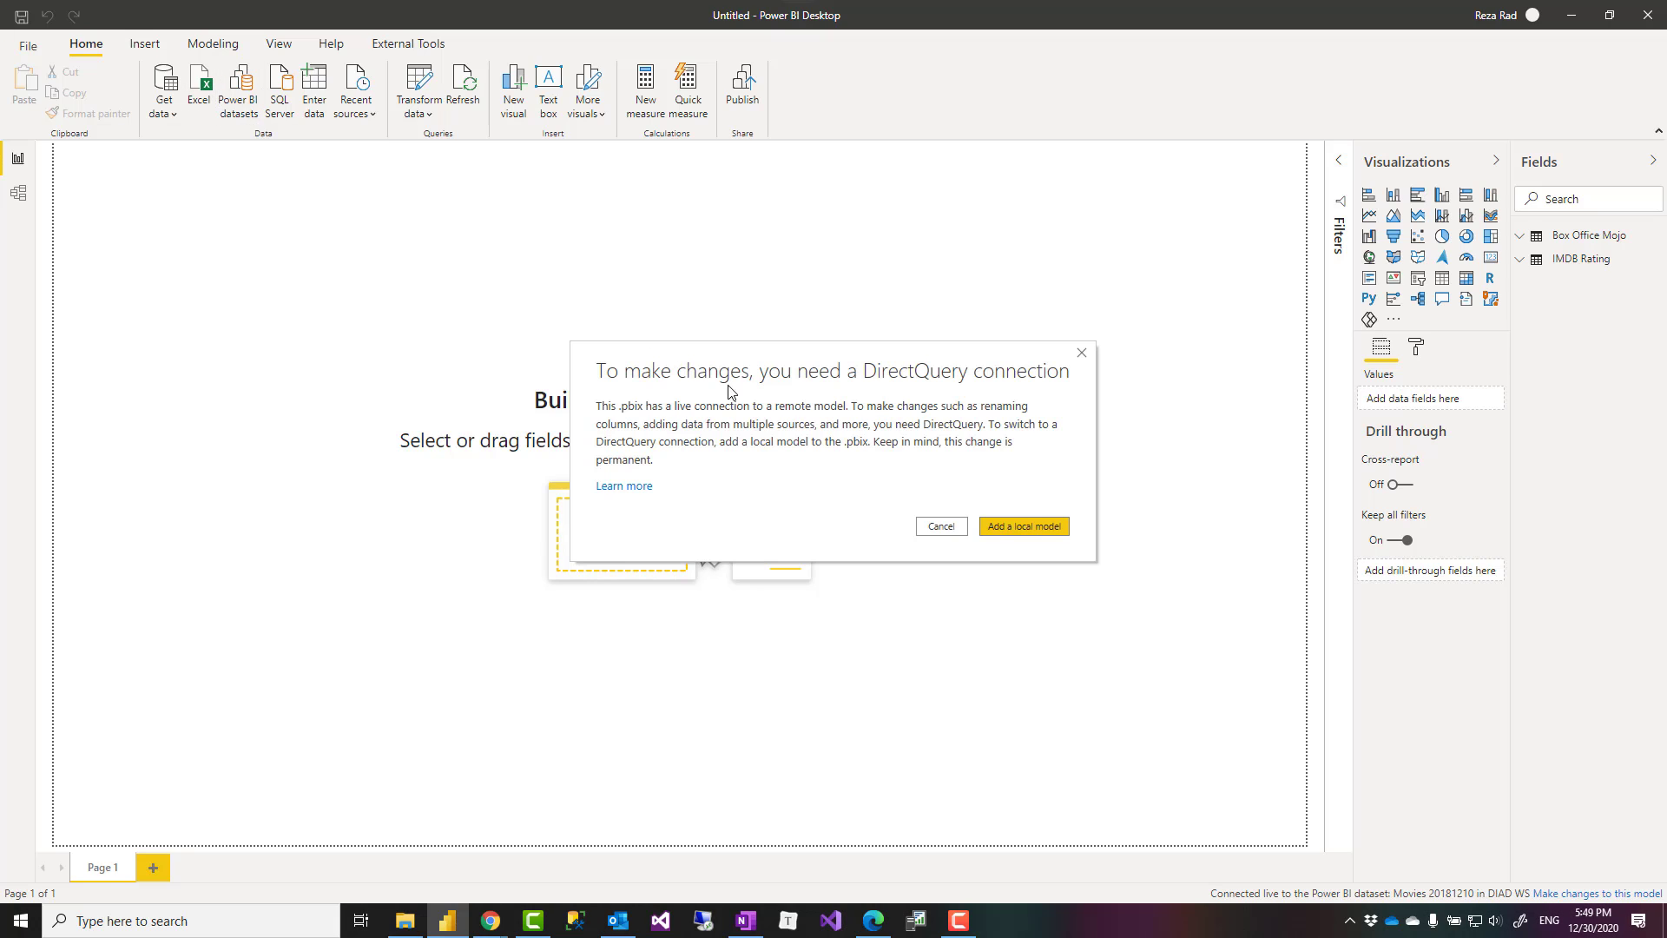
{"action": "mouse_move", "coordinate": [900, 496]}
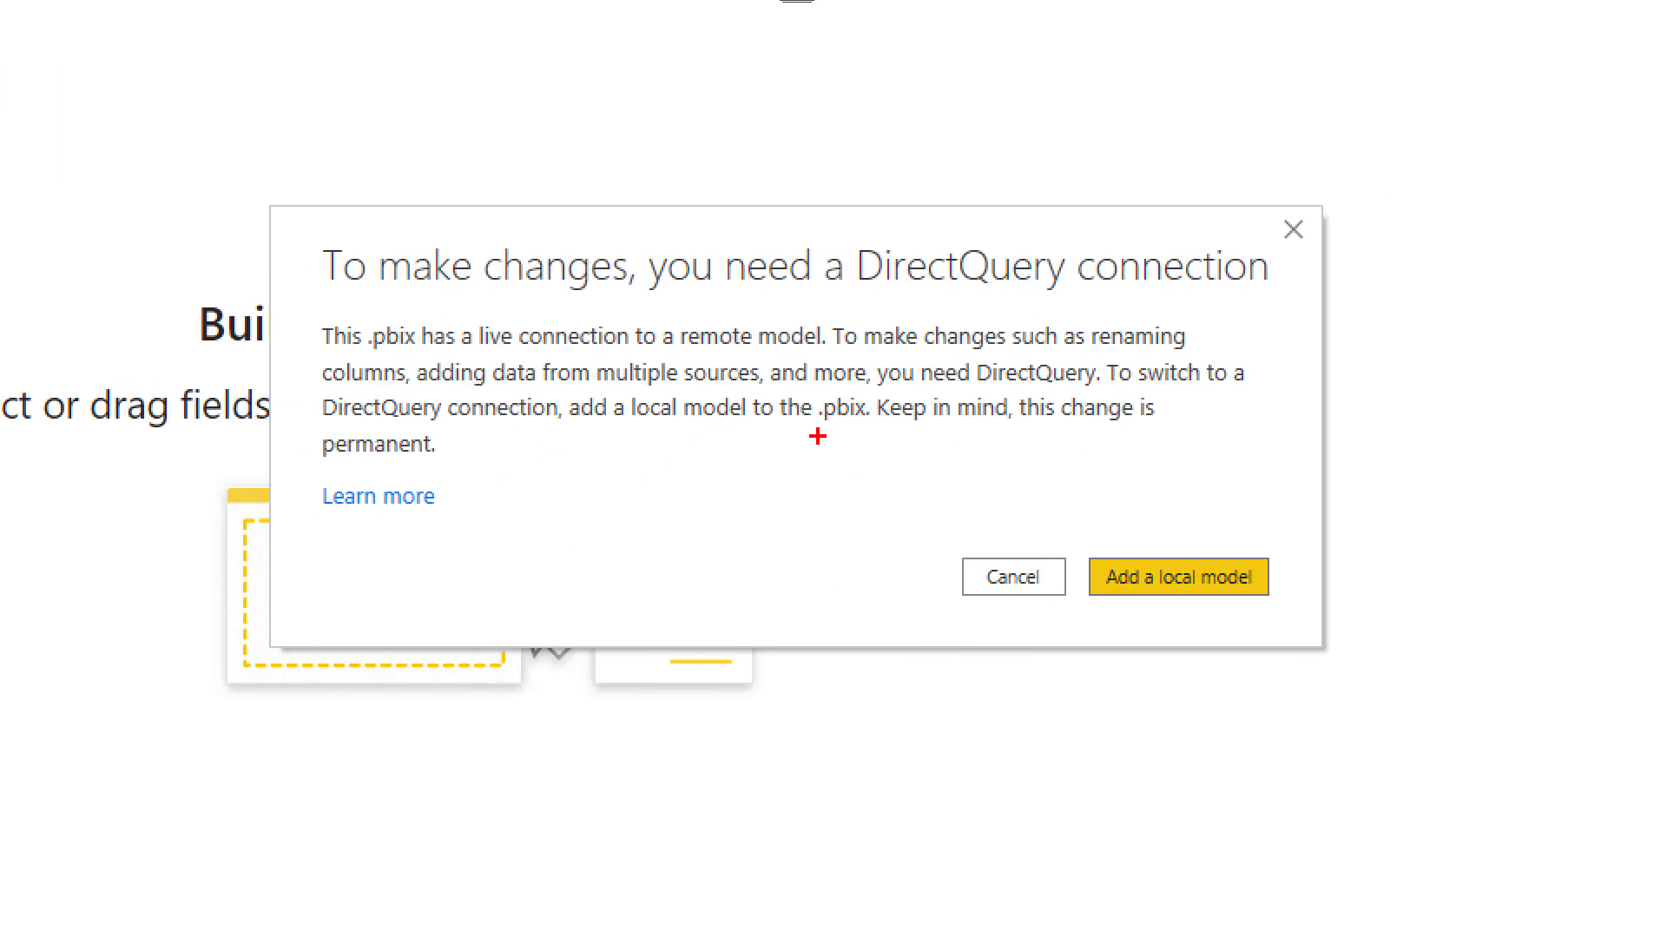
{"action": "mouse_move", "coordinate": [903, 316]}
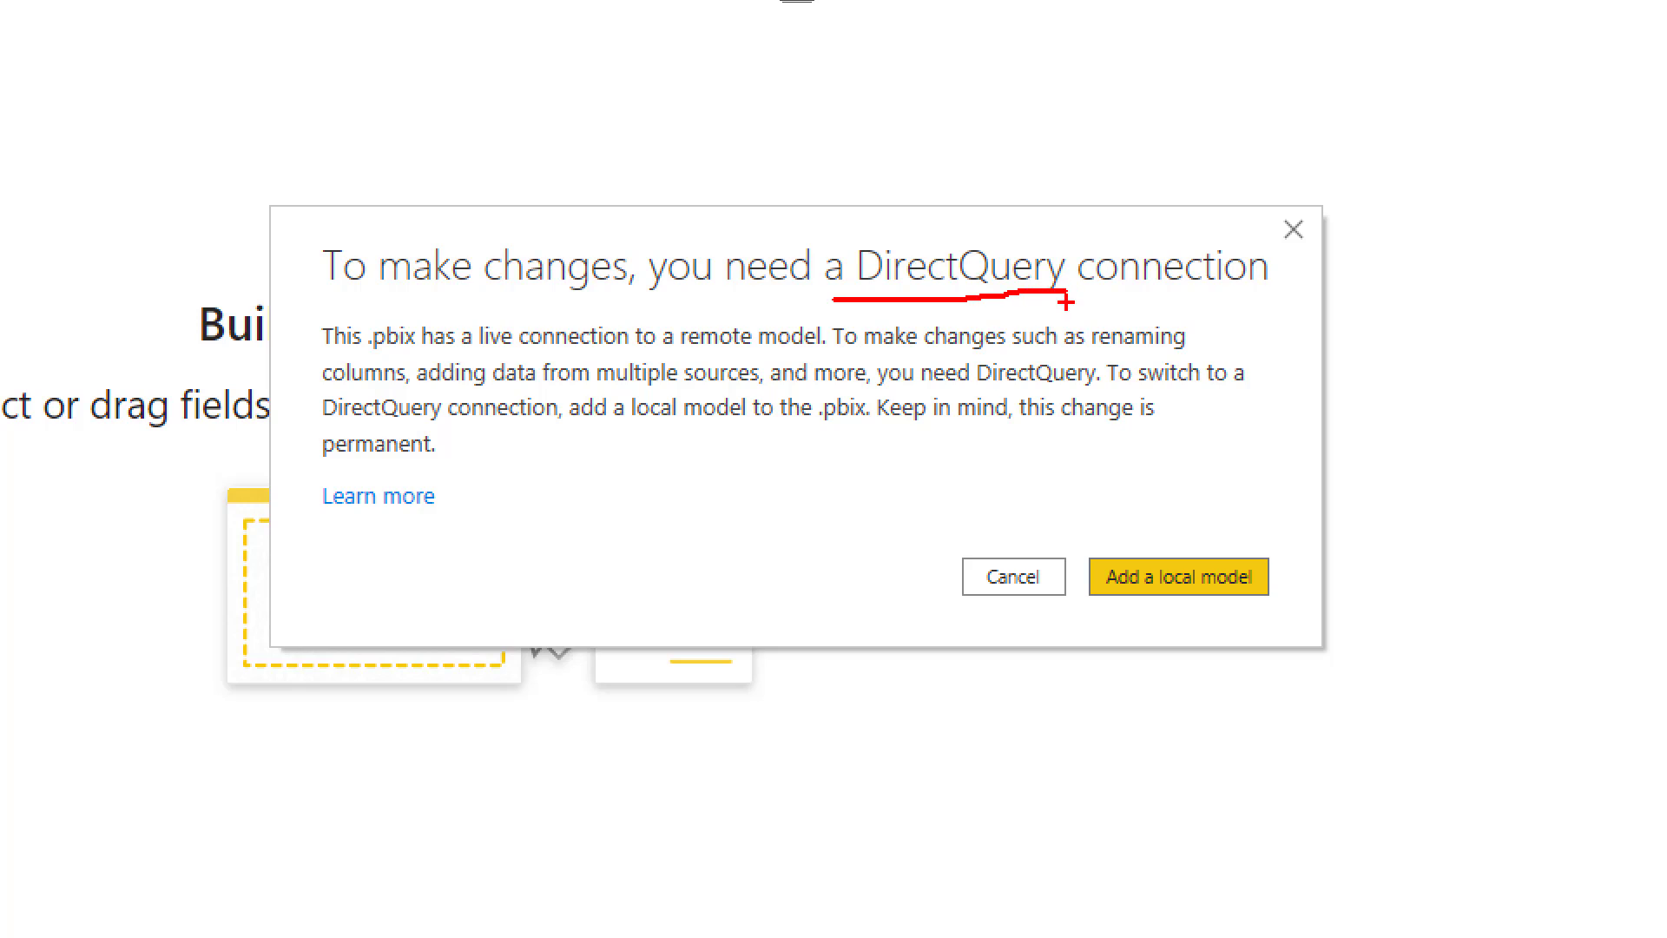
{"action": "mouse_move", "coordinate": [1046, 413]}
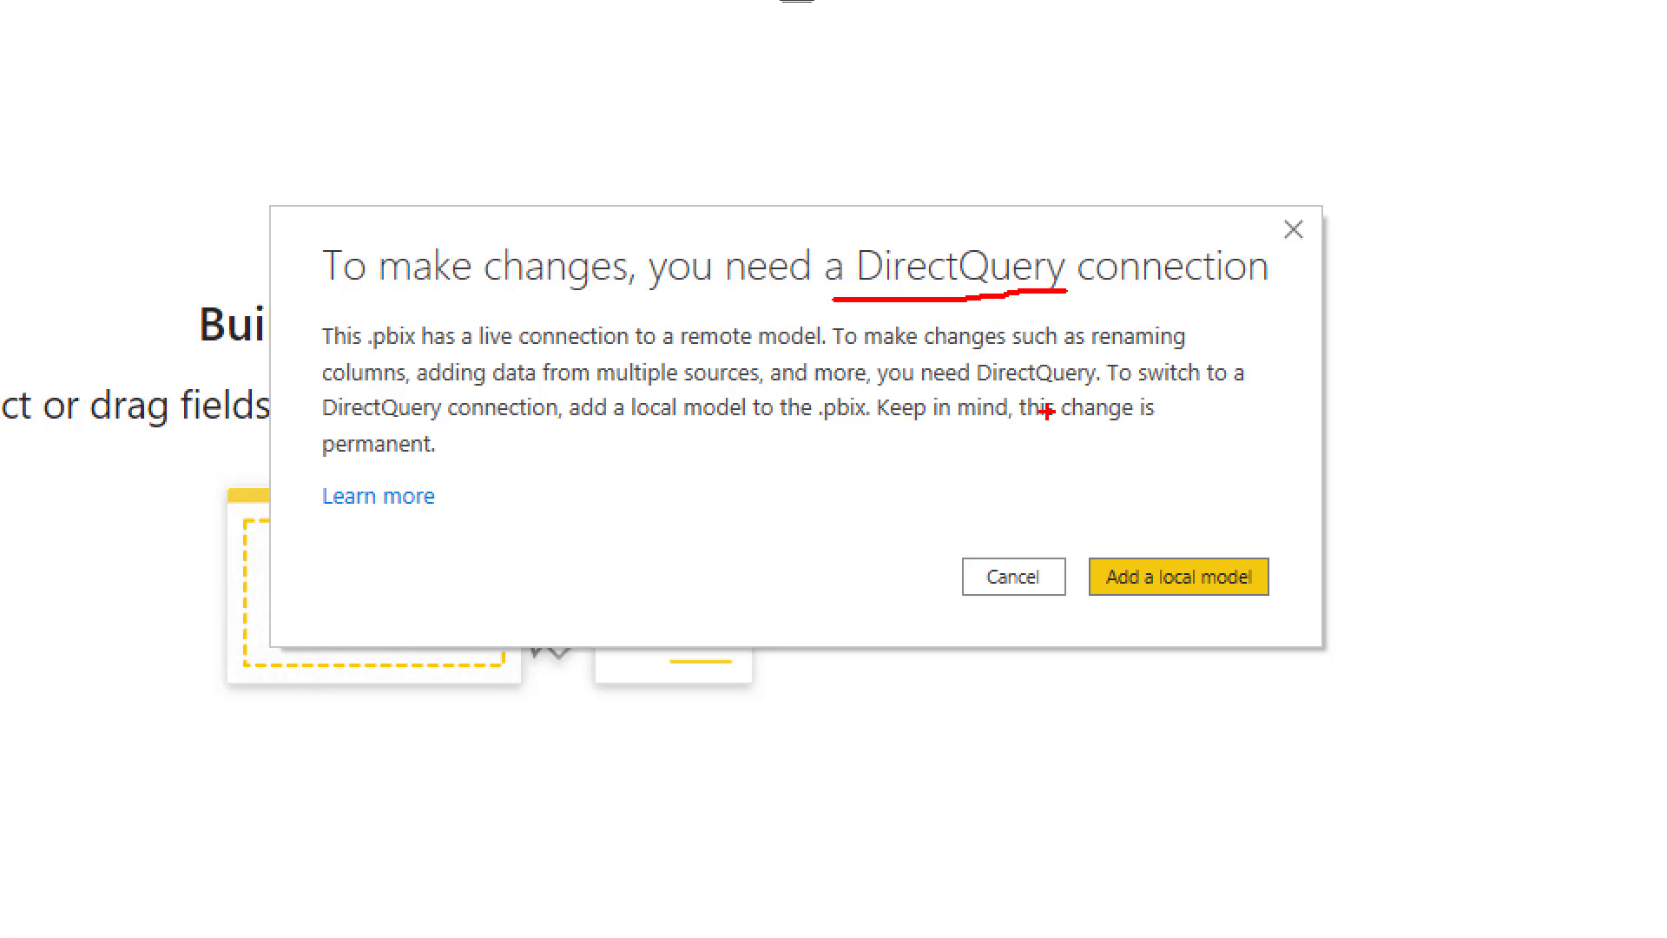
{"action": "mouse_move", "coordinate": [633, 449]}
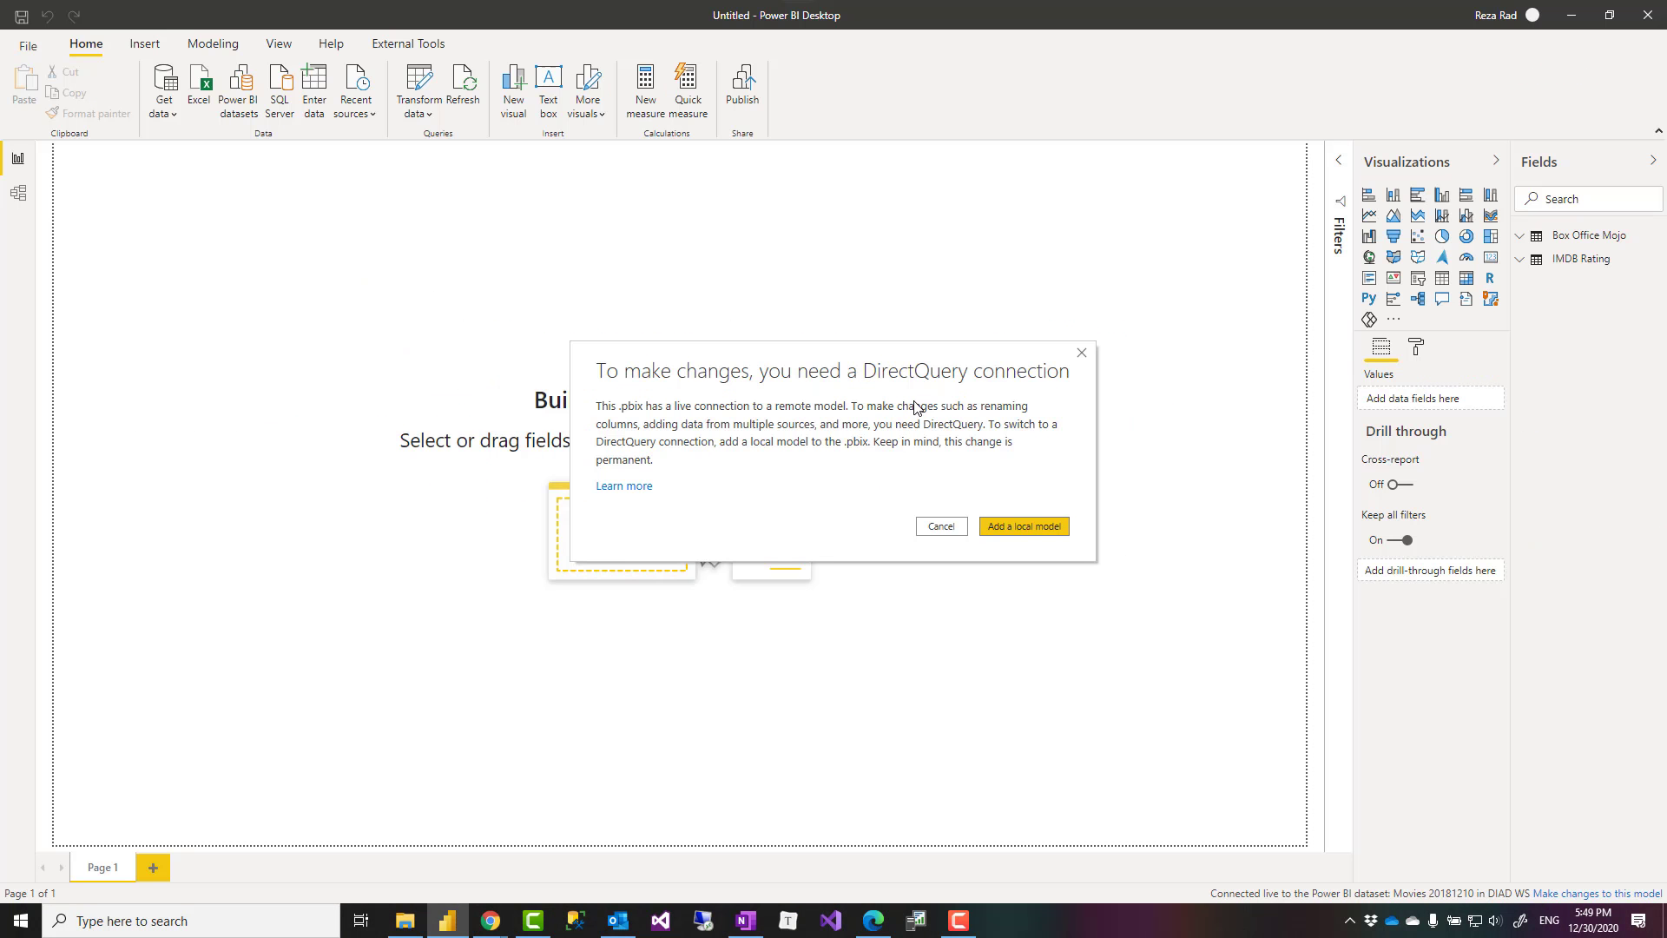
{"action": "mouse_move", "coordinate": [946, 474]}
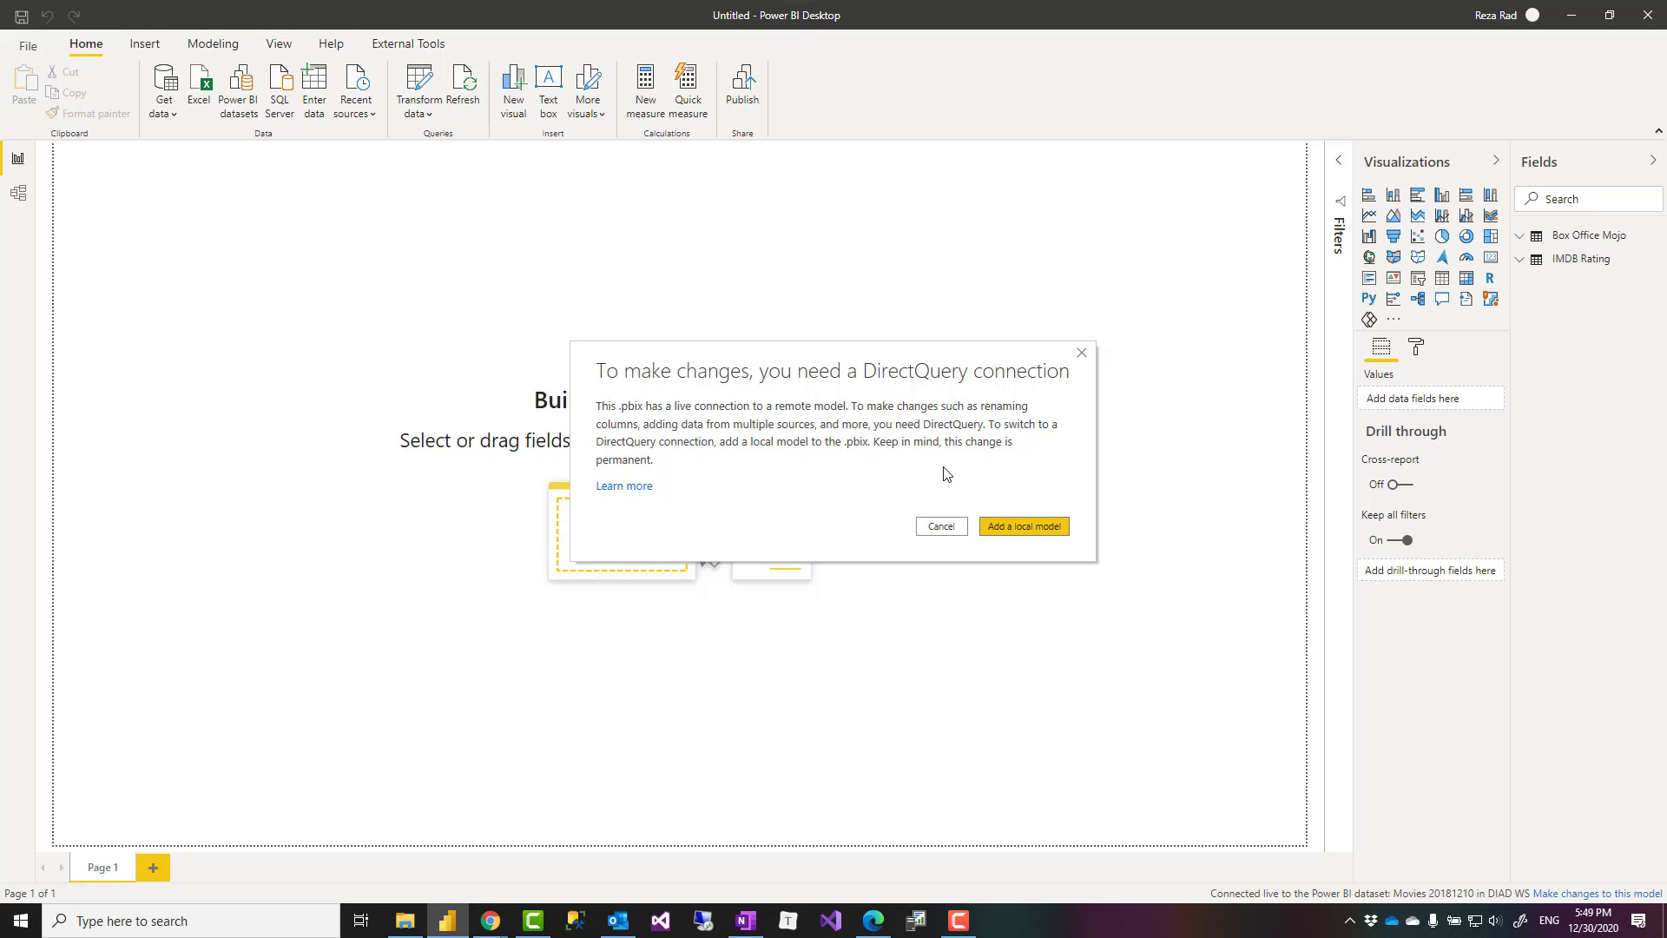
{"action": "mouse_move", "coordinate": [1084, 362]}
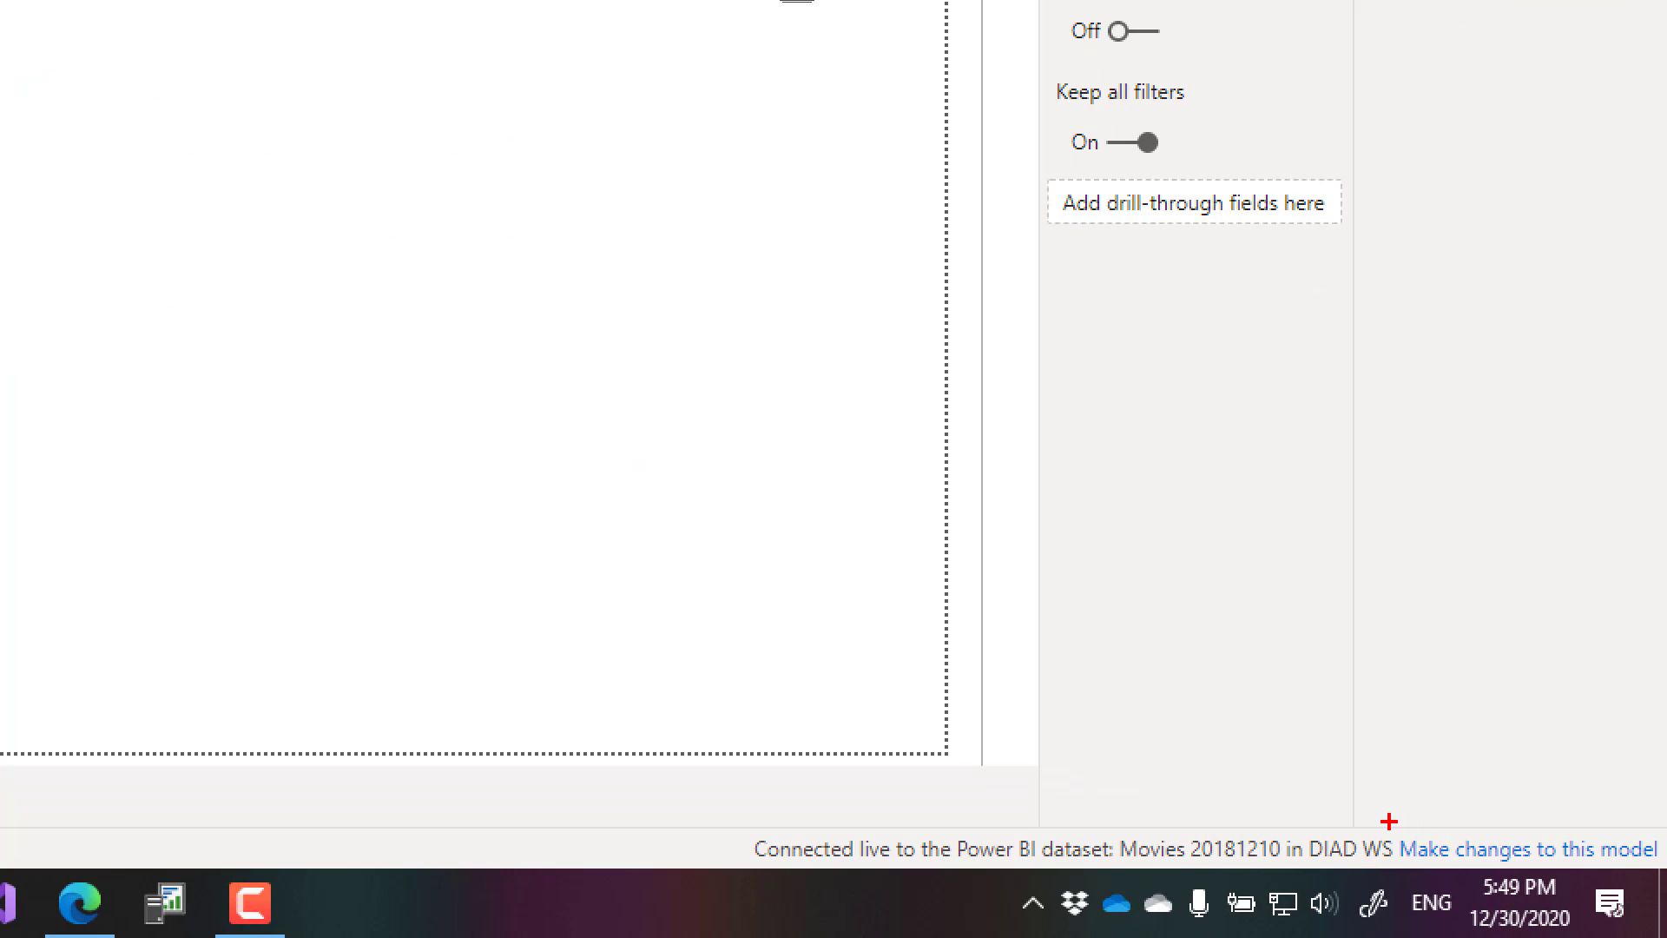
{"action": "mouse_move", "coordinate": [1528, 848]}
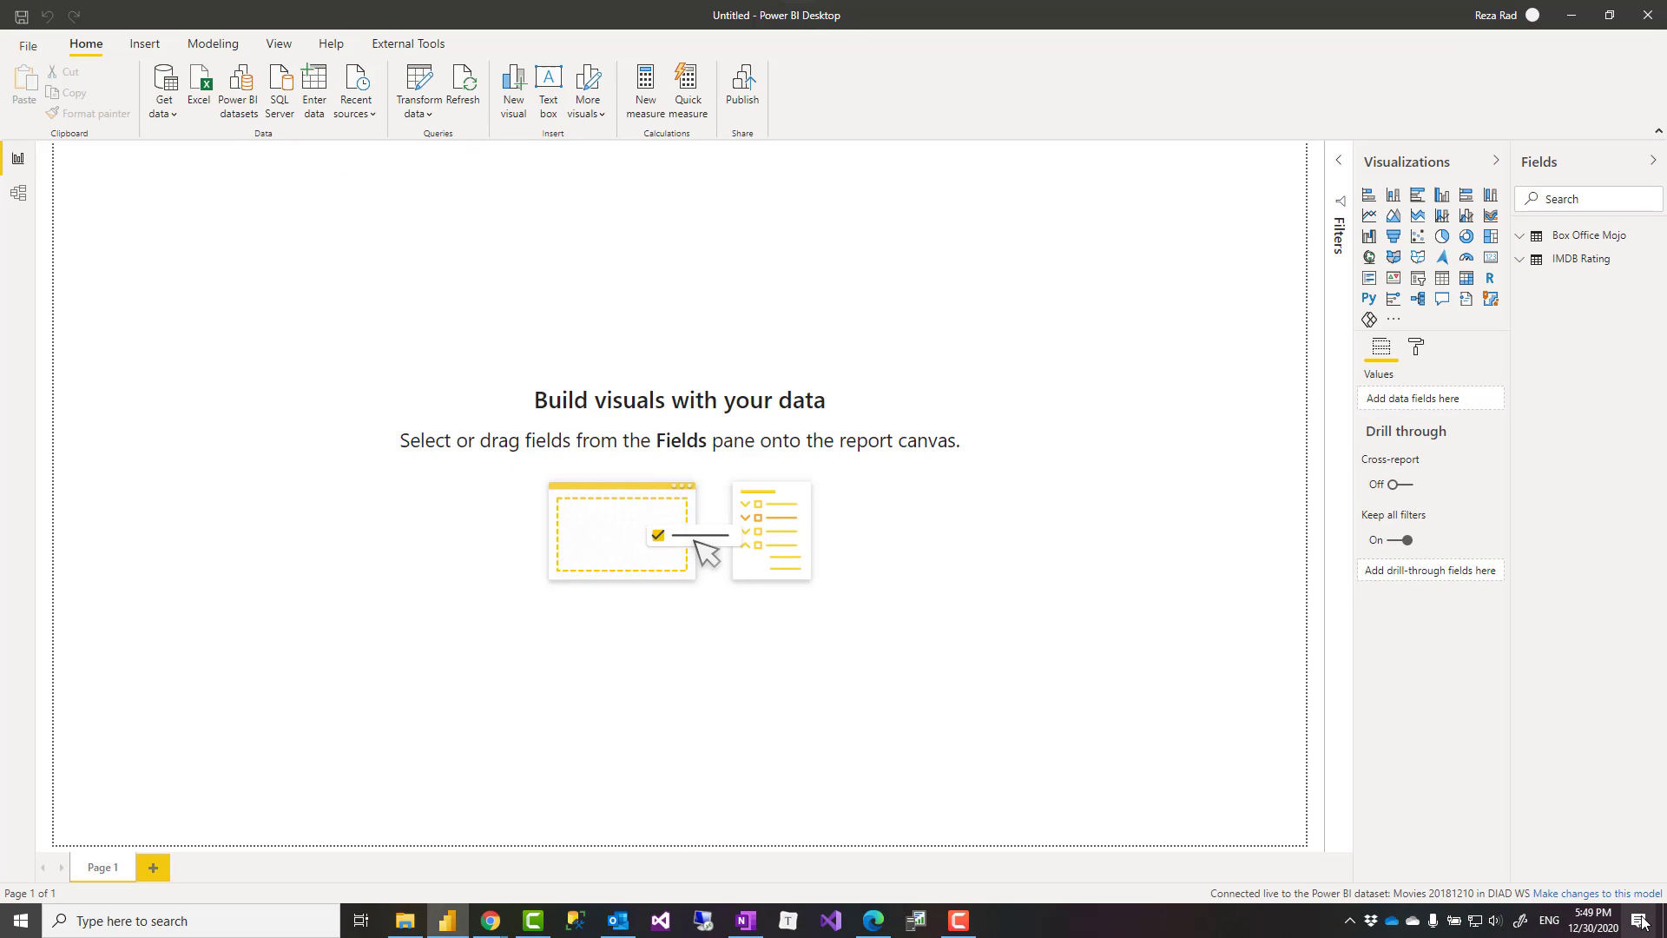
{"action": "left_click", "coordinate": [1604, 893]}
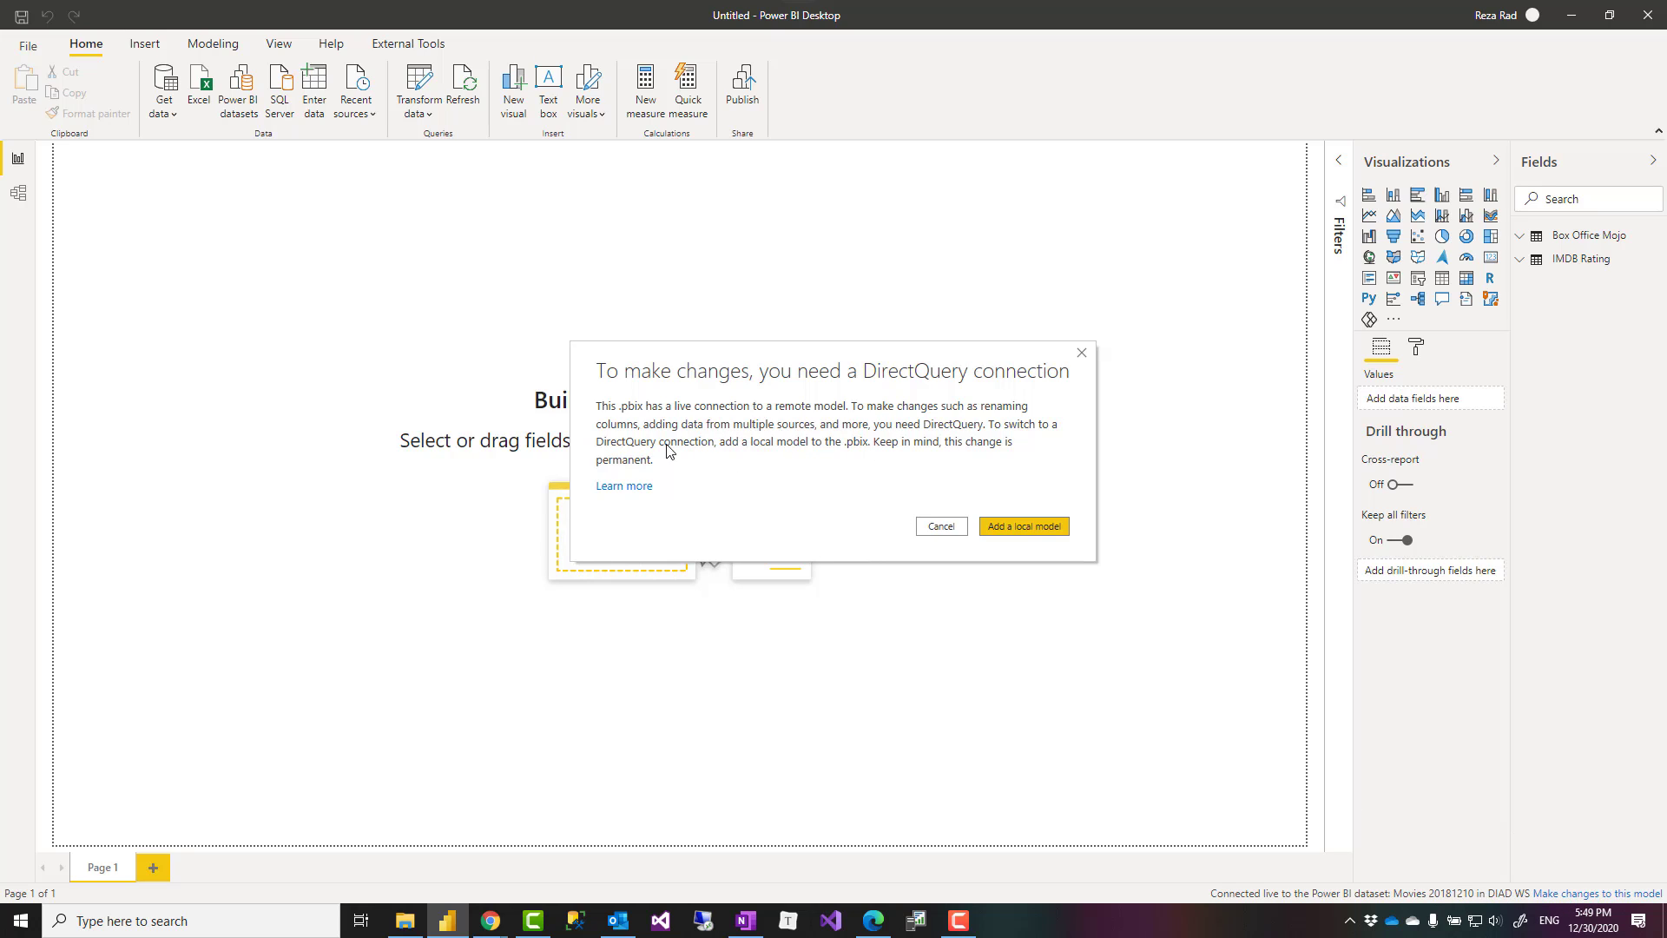
{"action": "mouse_move", "coordinate": [823, 479]}
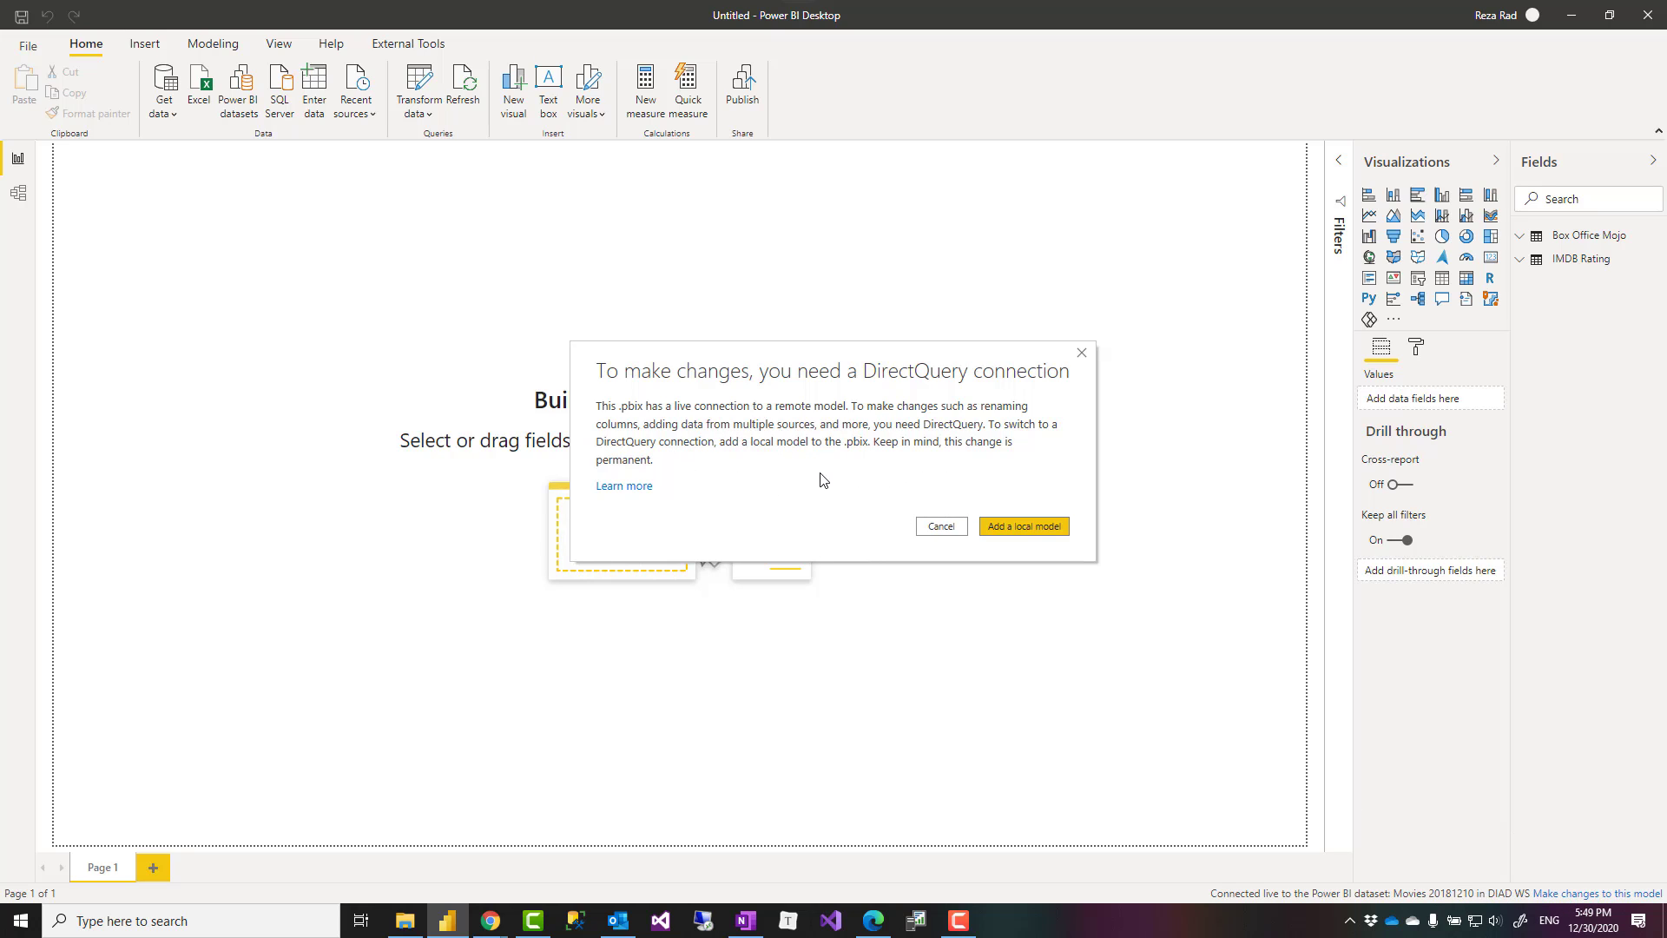
{"action": "mouse_move", "coordinate": [1021, 536]}
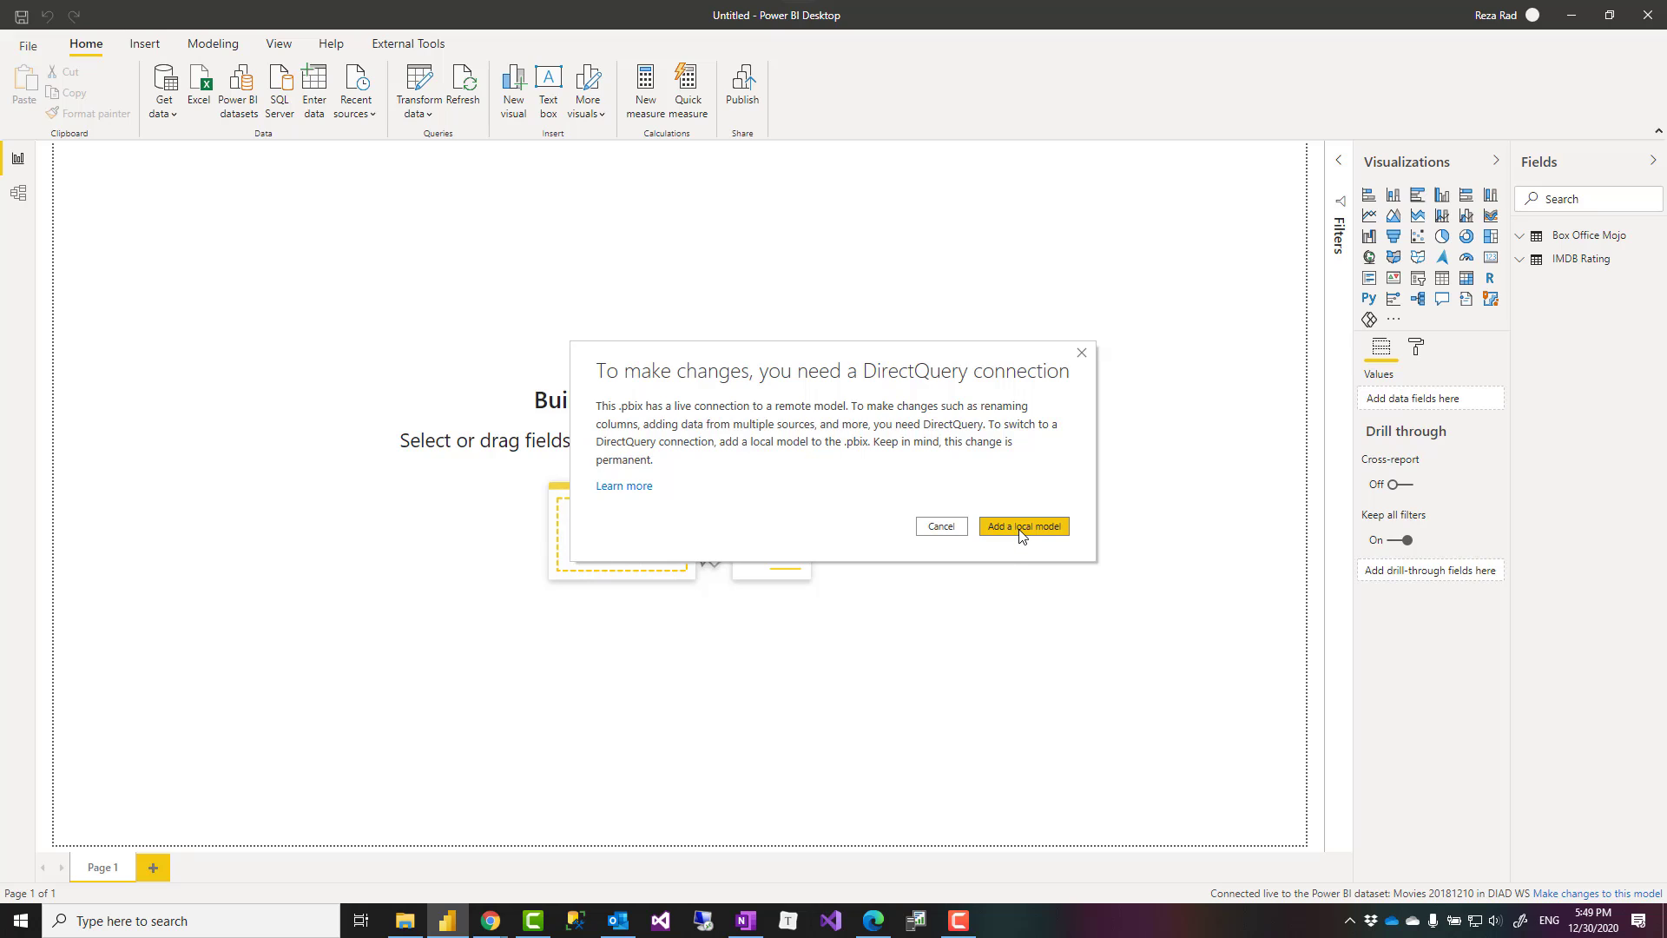
{"action": "left_click", "coordinate": [938, 525]}
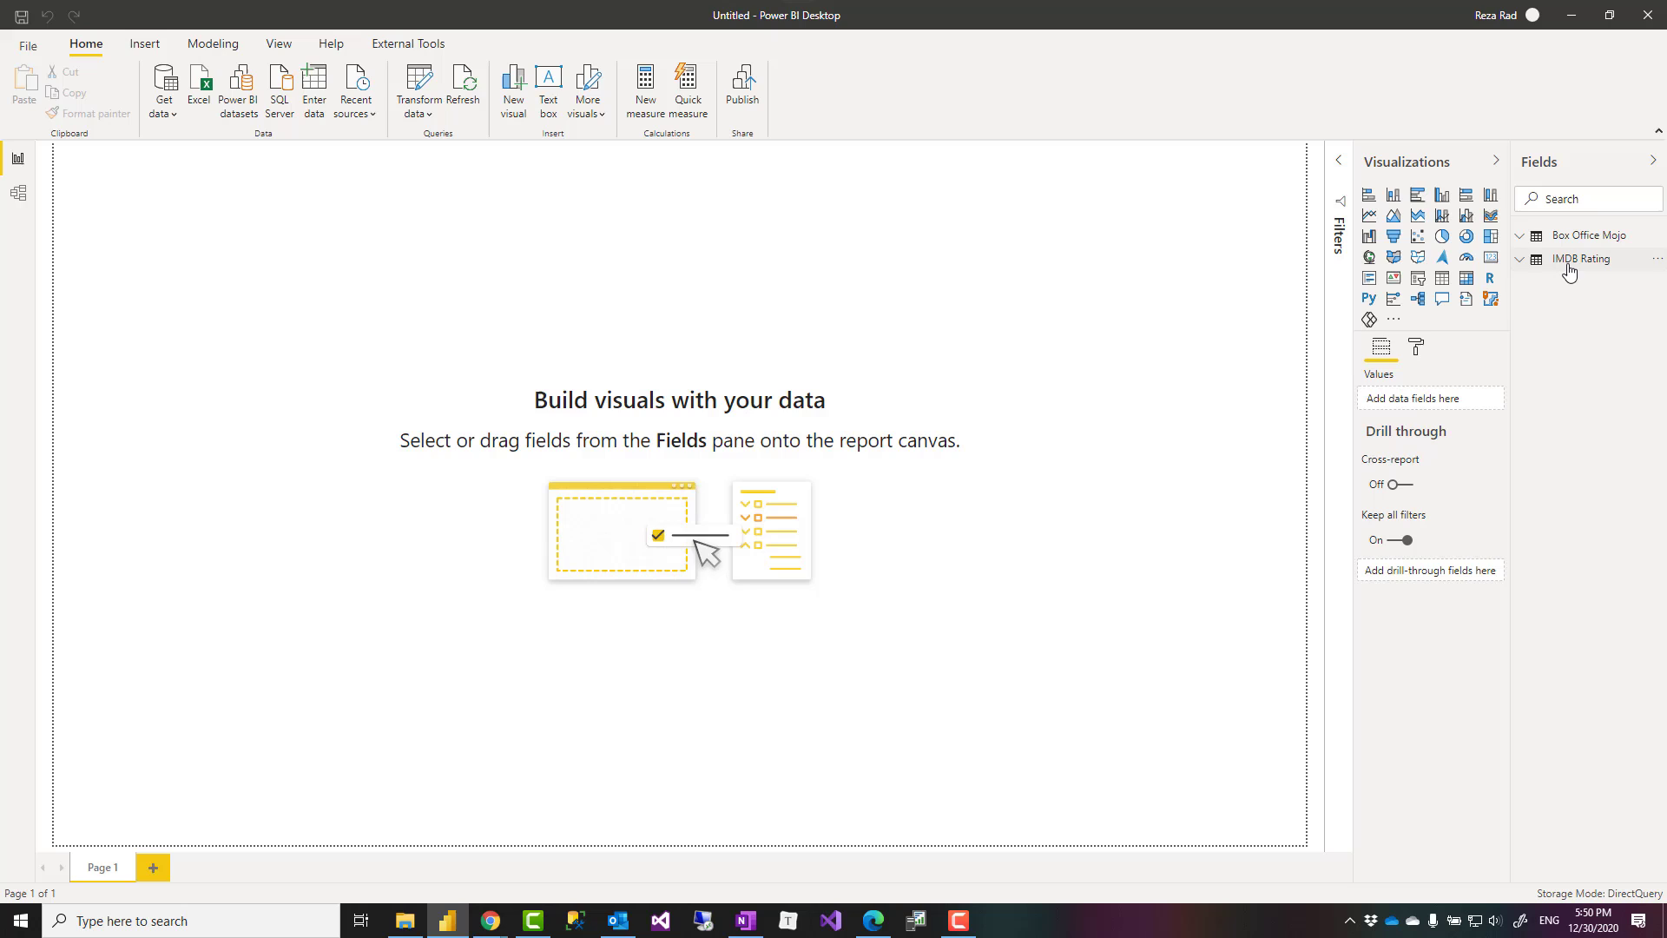
{"action": "mouse_move", "coordinate": [1581, 258]}
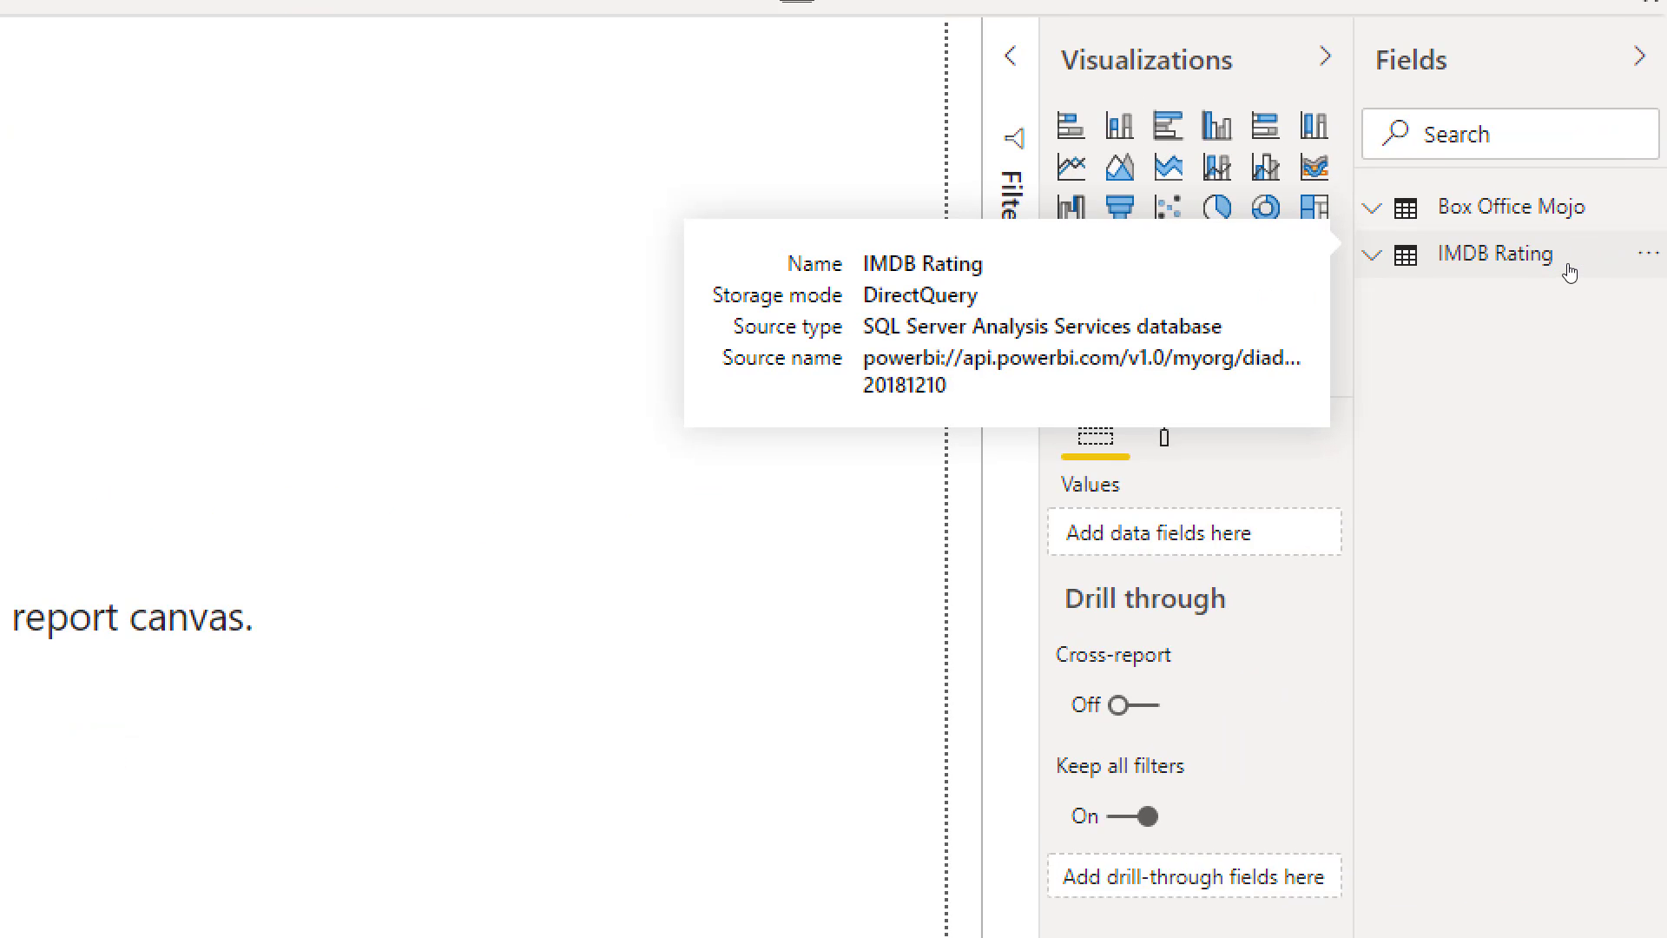
{"action": "mouse_move", "coordinate": [859, 308]}
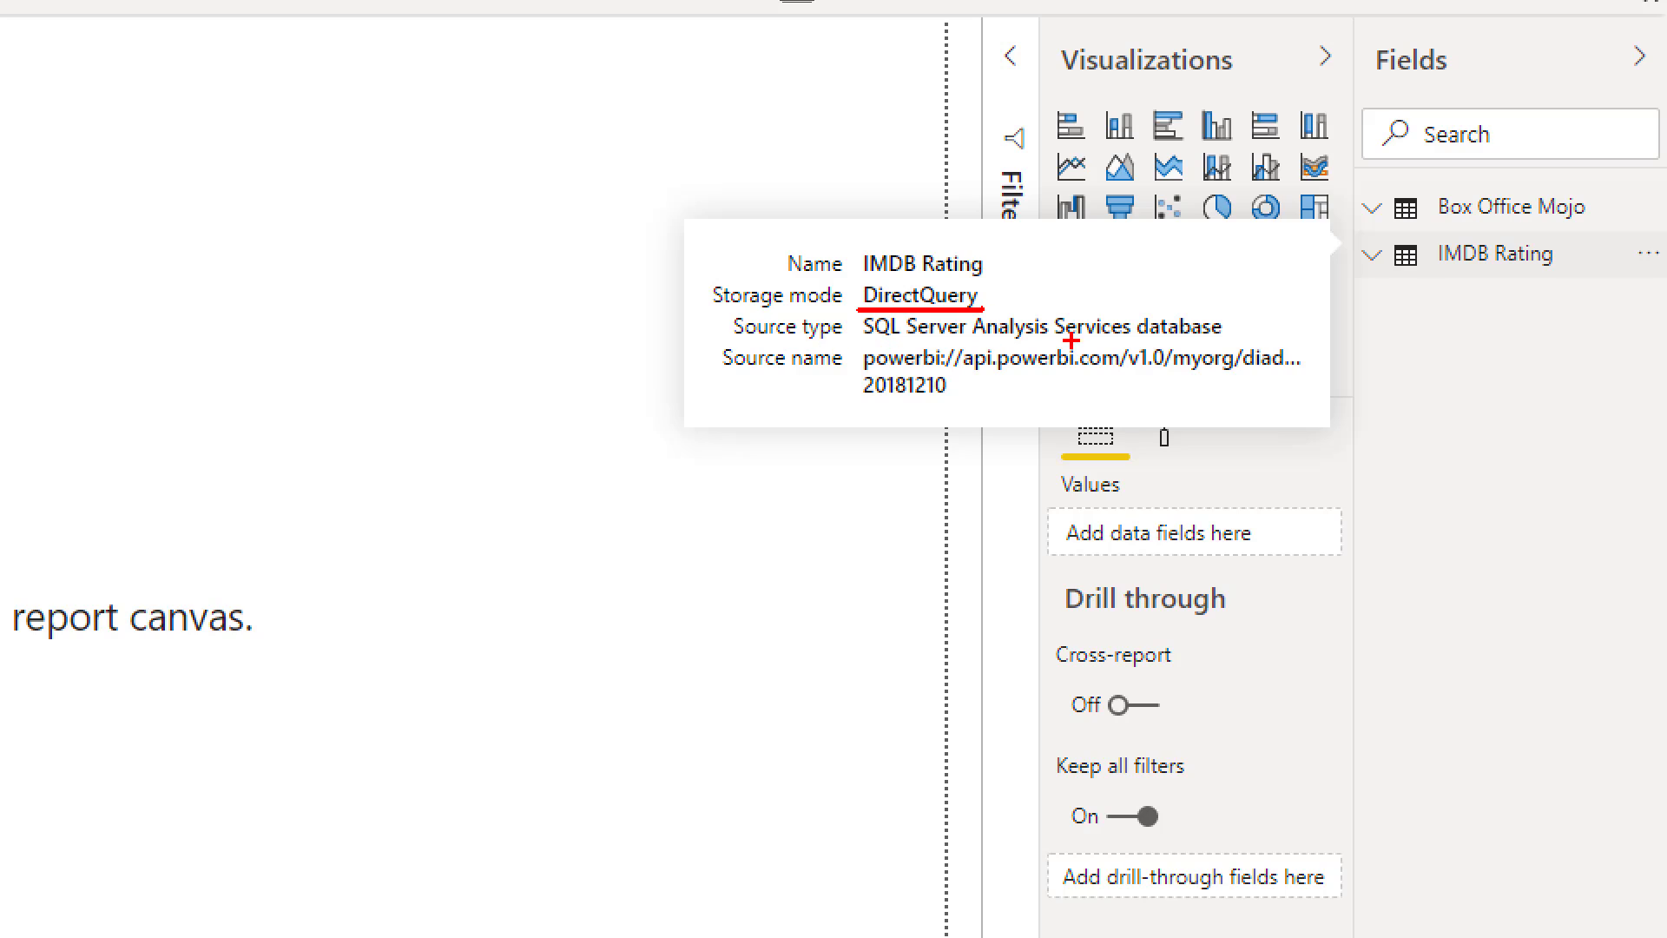
{"action": "mouse_move", "coordinate": [715, 312]}
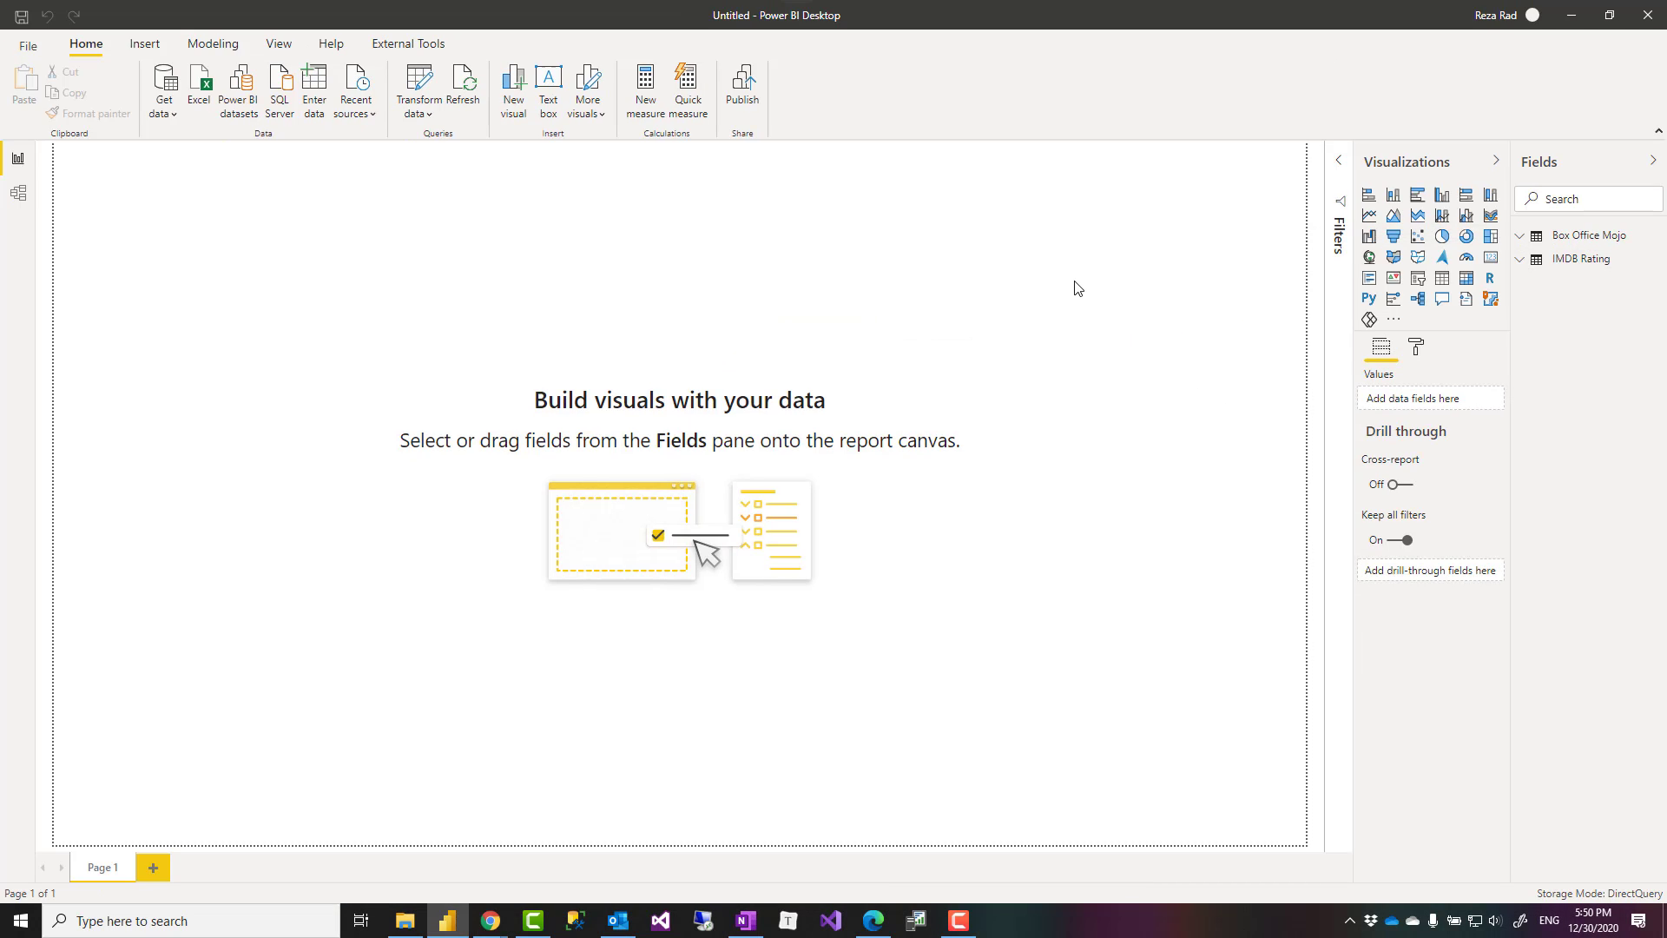
{"action": "mouse_move", "coordinate": [246, 232]}
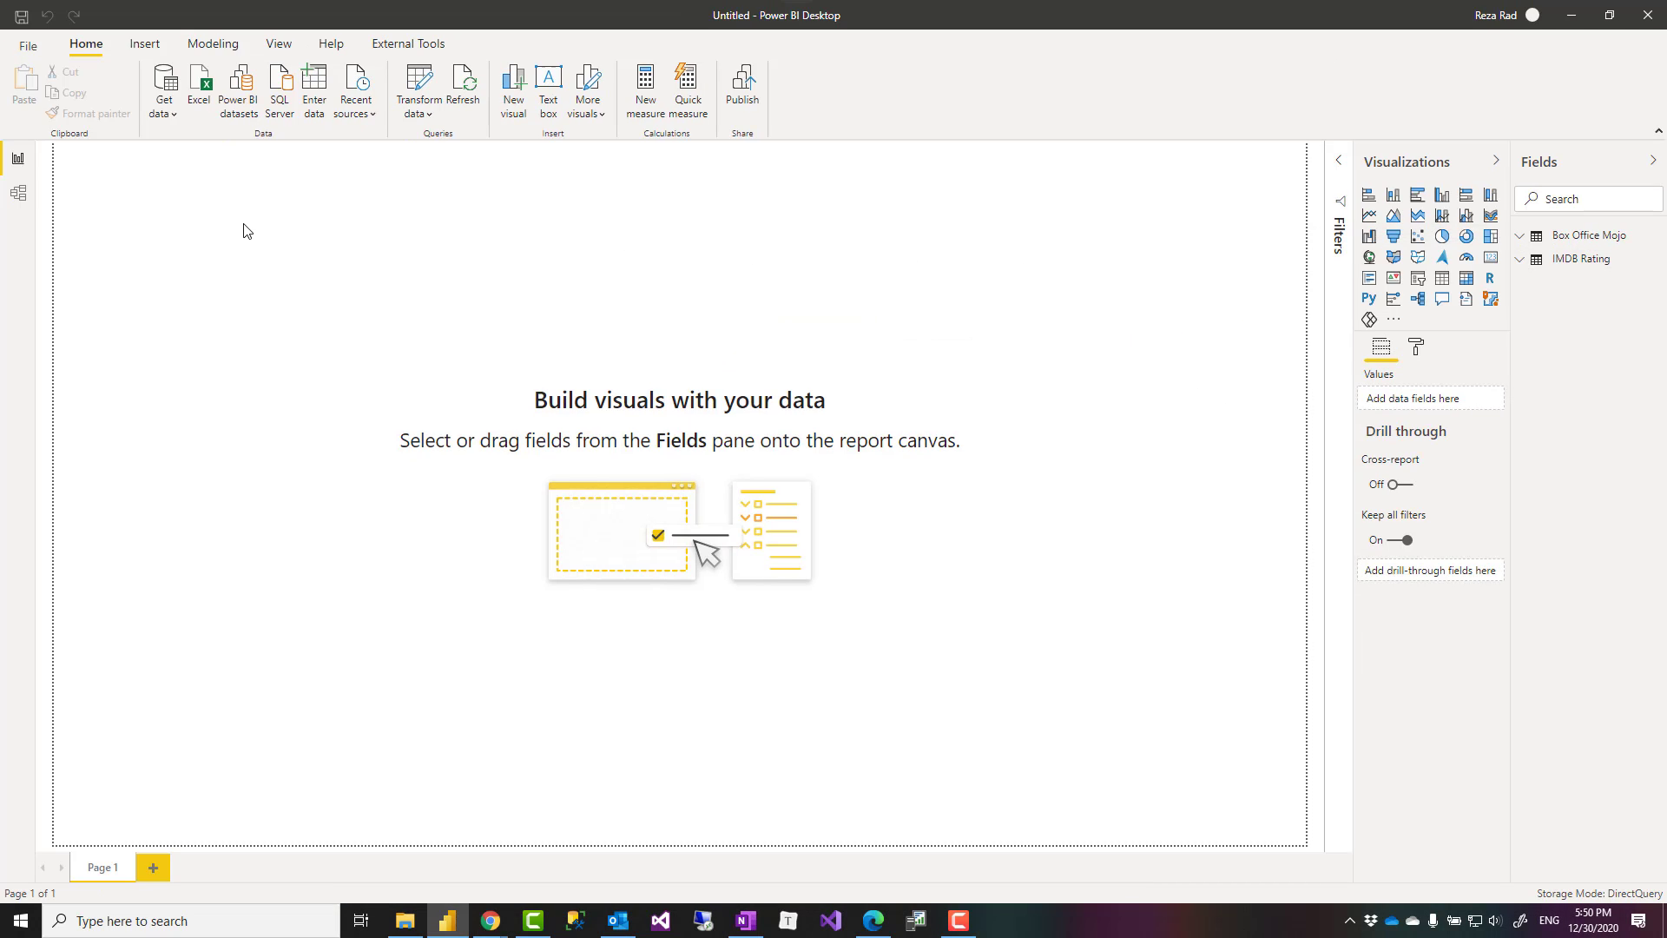
{"action": "mouse_move", "coordinate": [18, 196]}
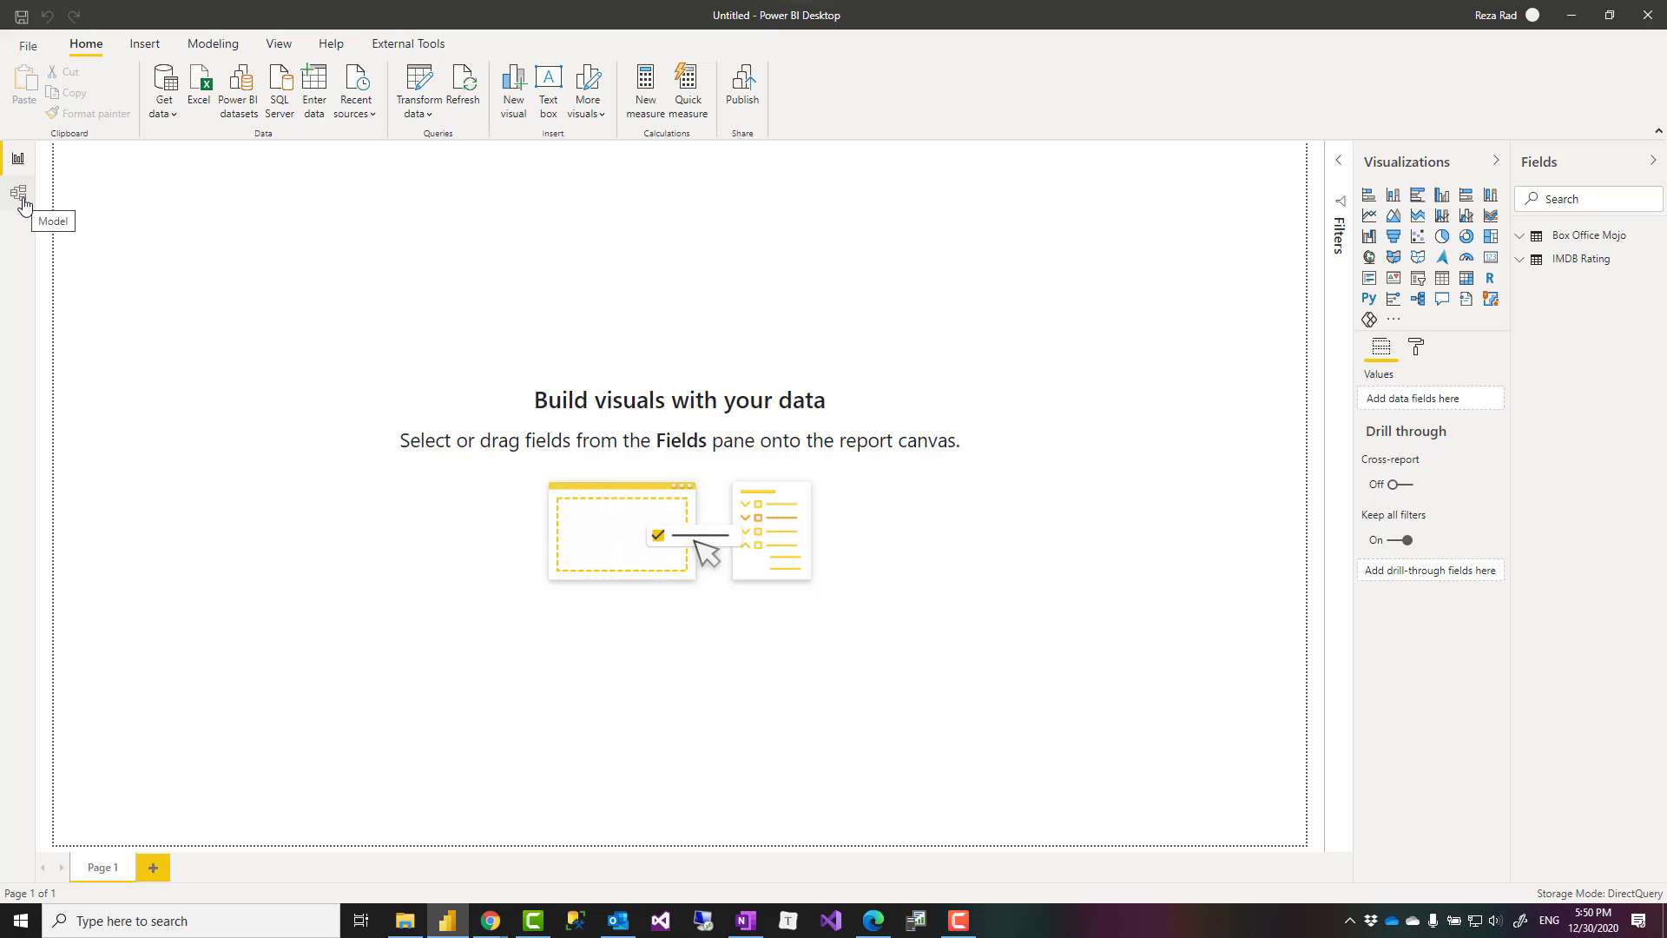
- Open Model view and upgrade it to the new model view design
{"action": "left_click", "coordinate": [18, 194]}
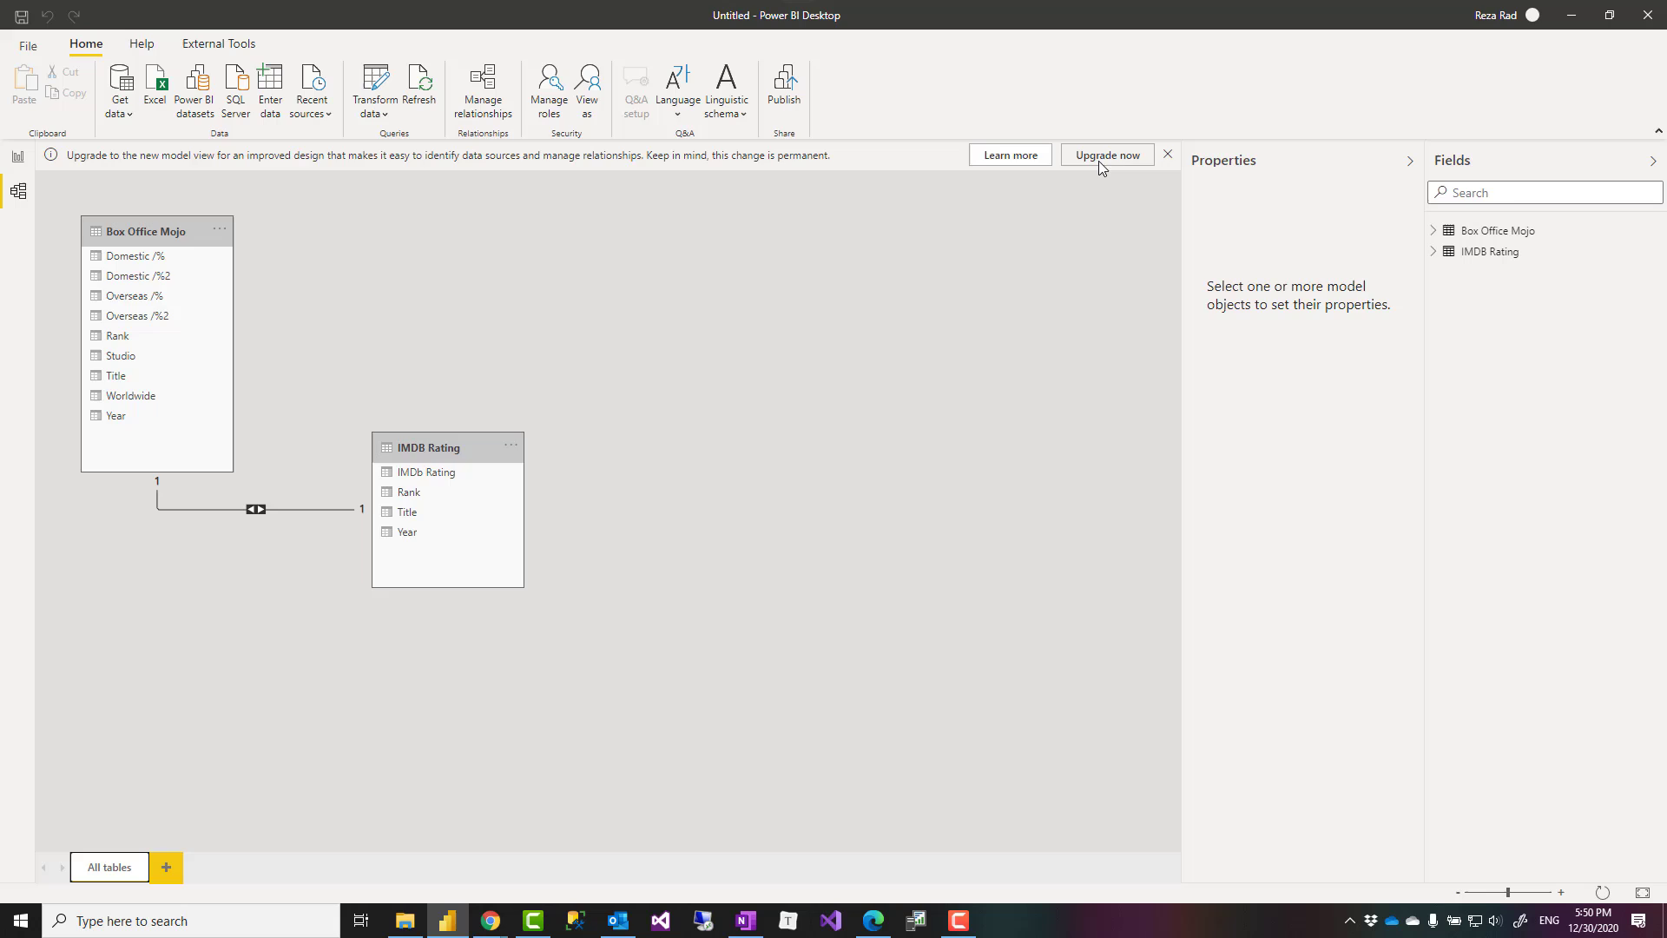
{"action": "left_click", "coordinate": [1106, 155]}
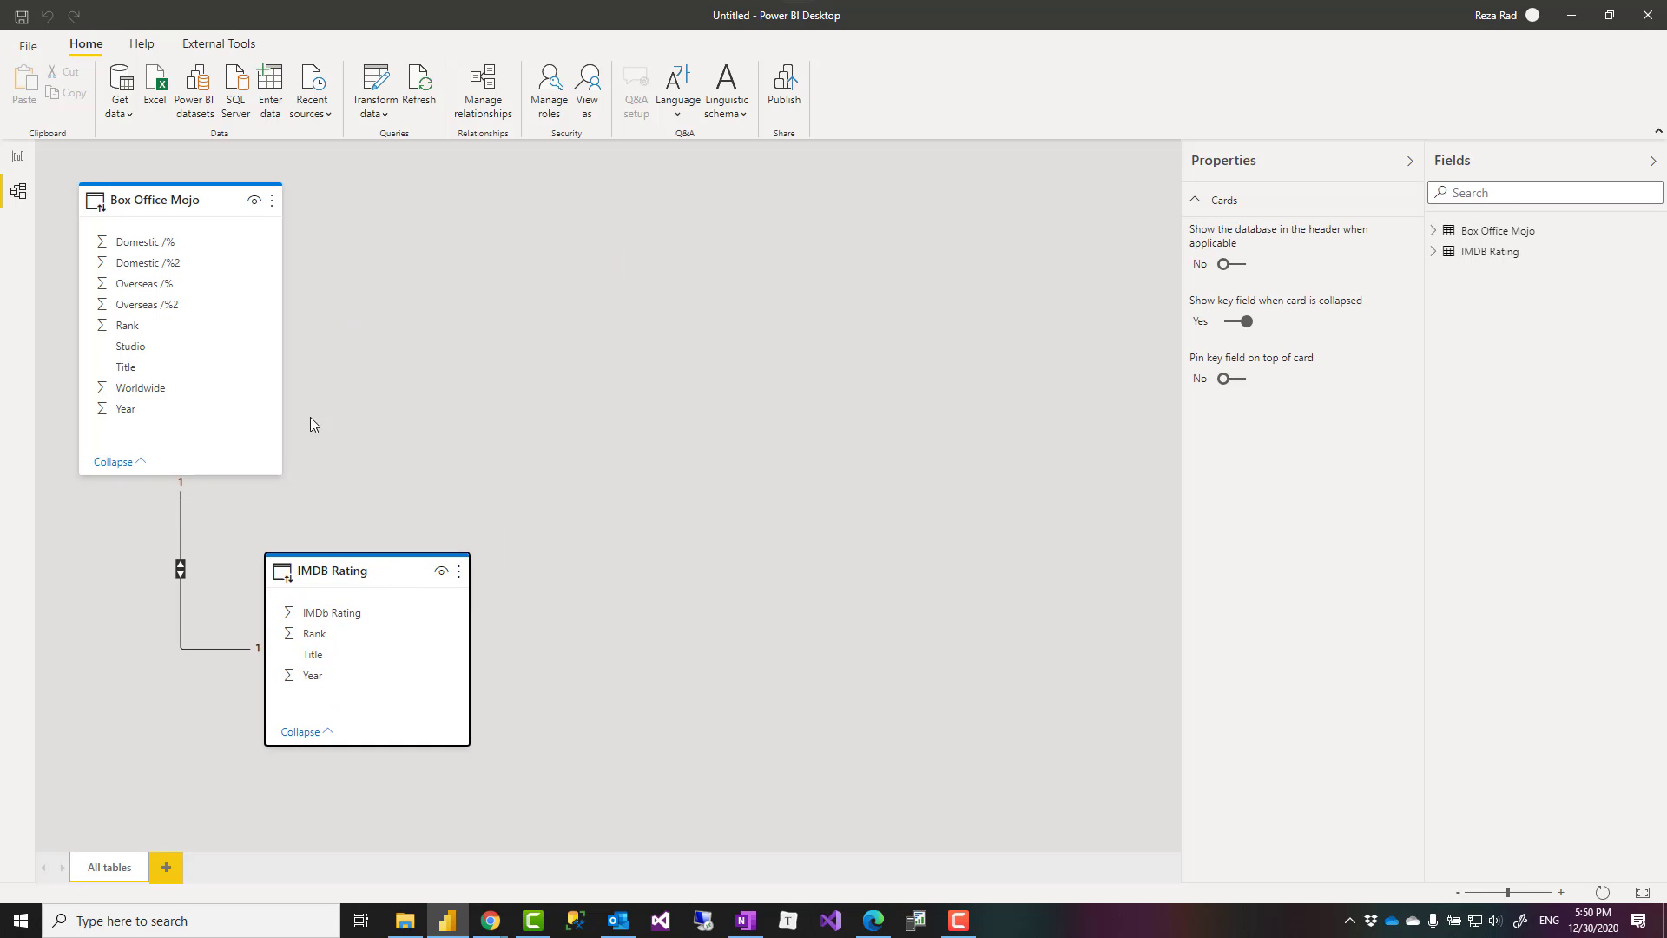
{"action": "mouse_move", "coordinate": [313, 316]}
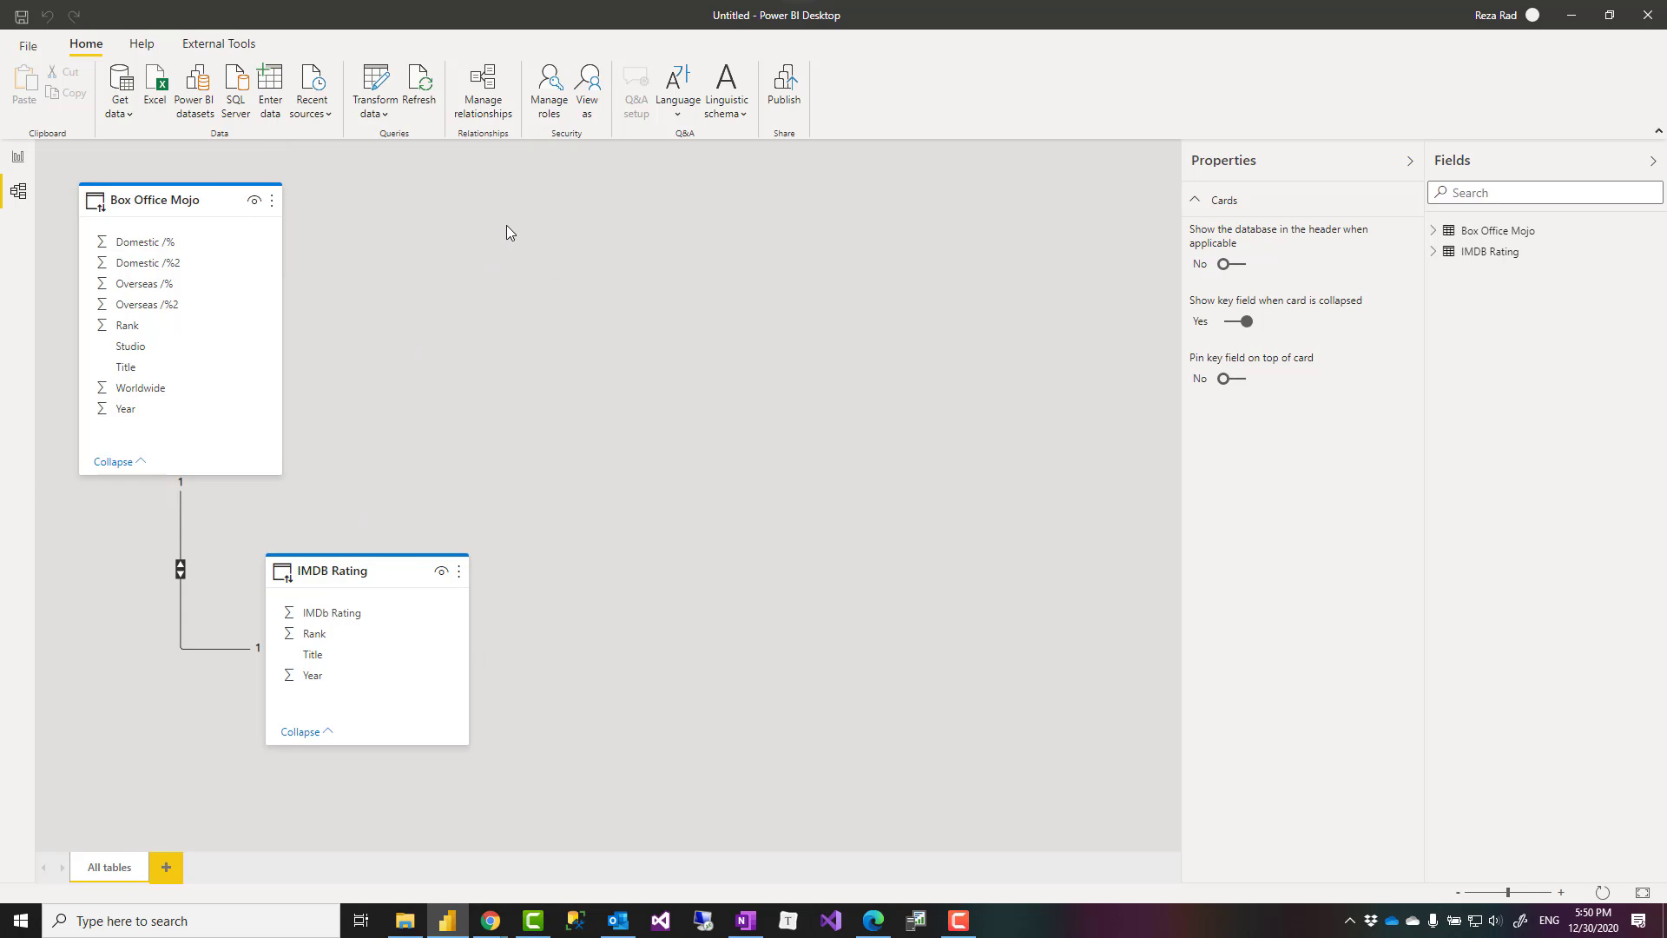
{"action": "mouse_move", "coordinate": [196, 88]}
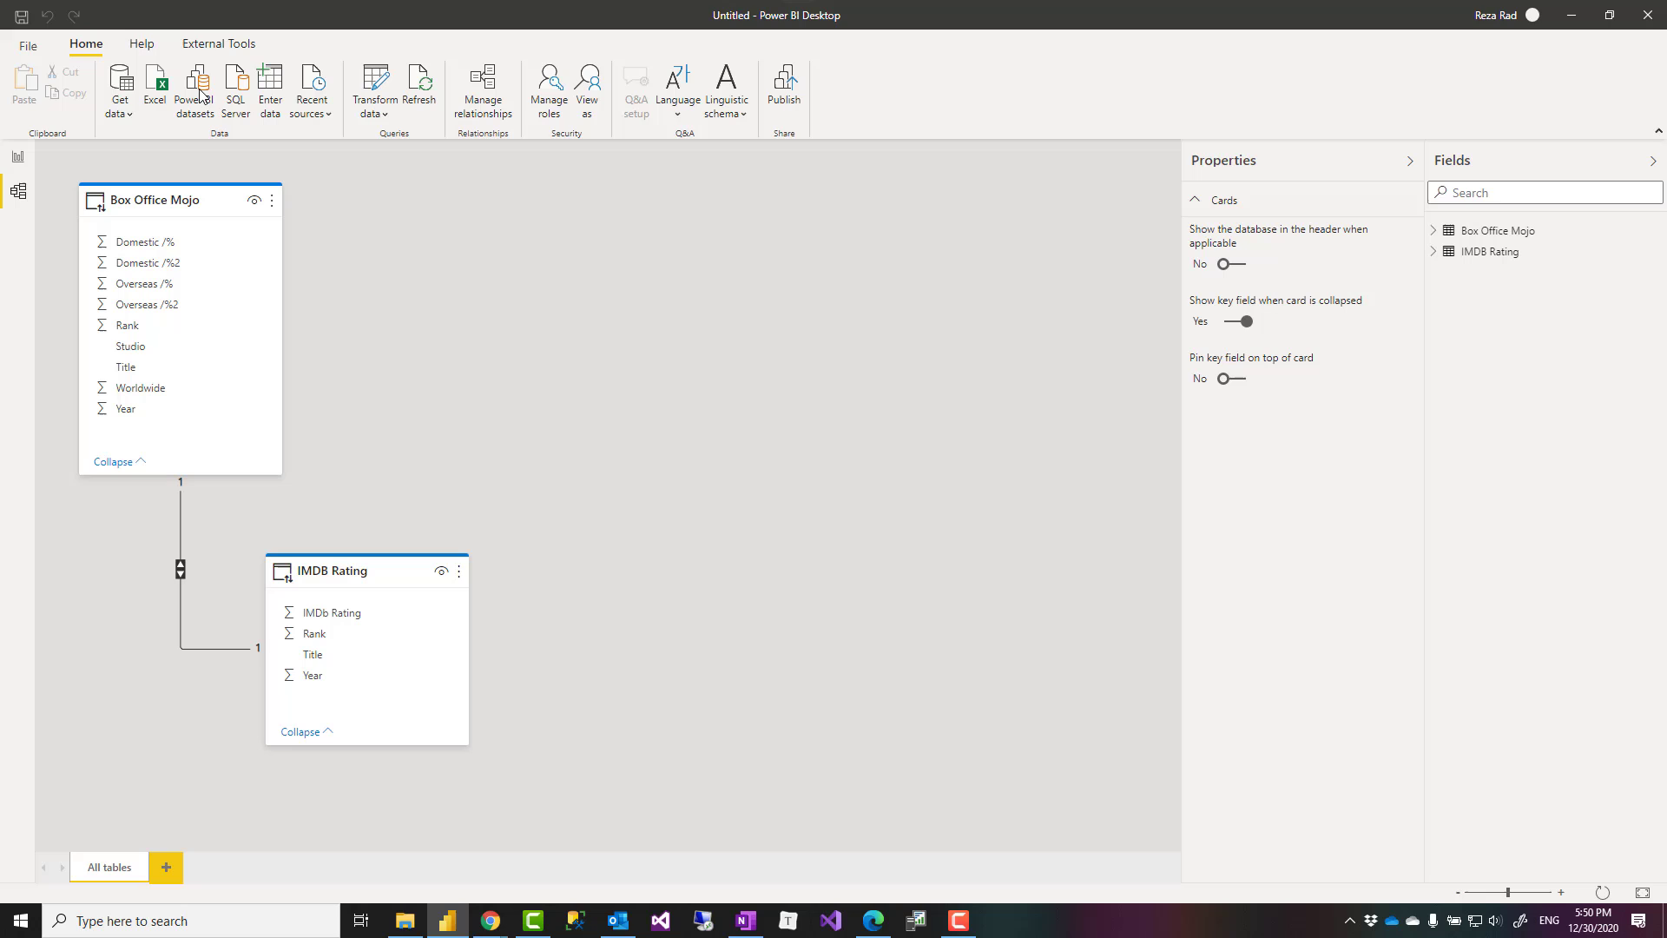
- Connect a second dataset with Sales, Movies and Rating, and place Movies beneath Sales
{"action": "left_click", "coordinate": [195, 85]}
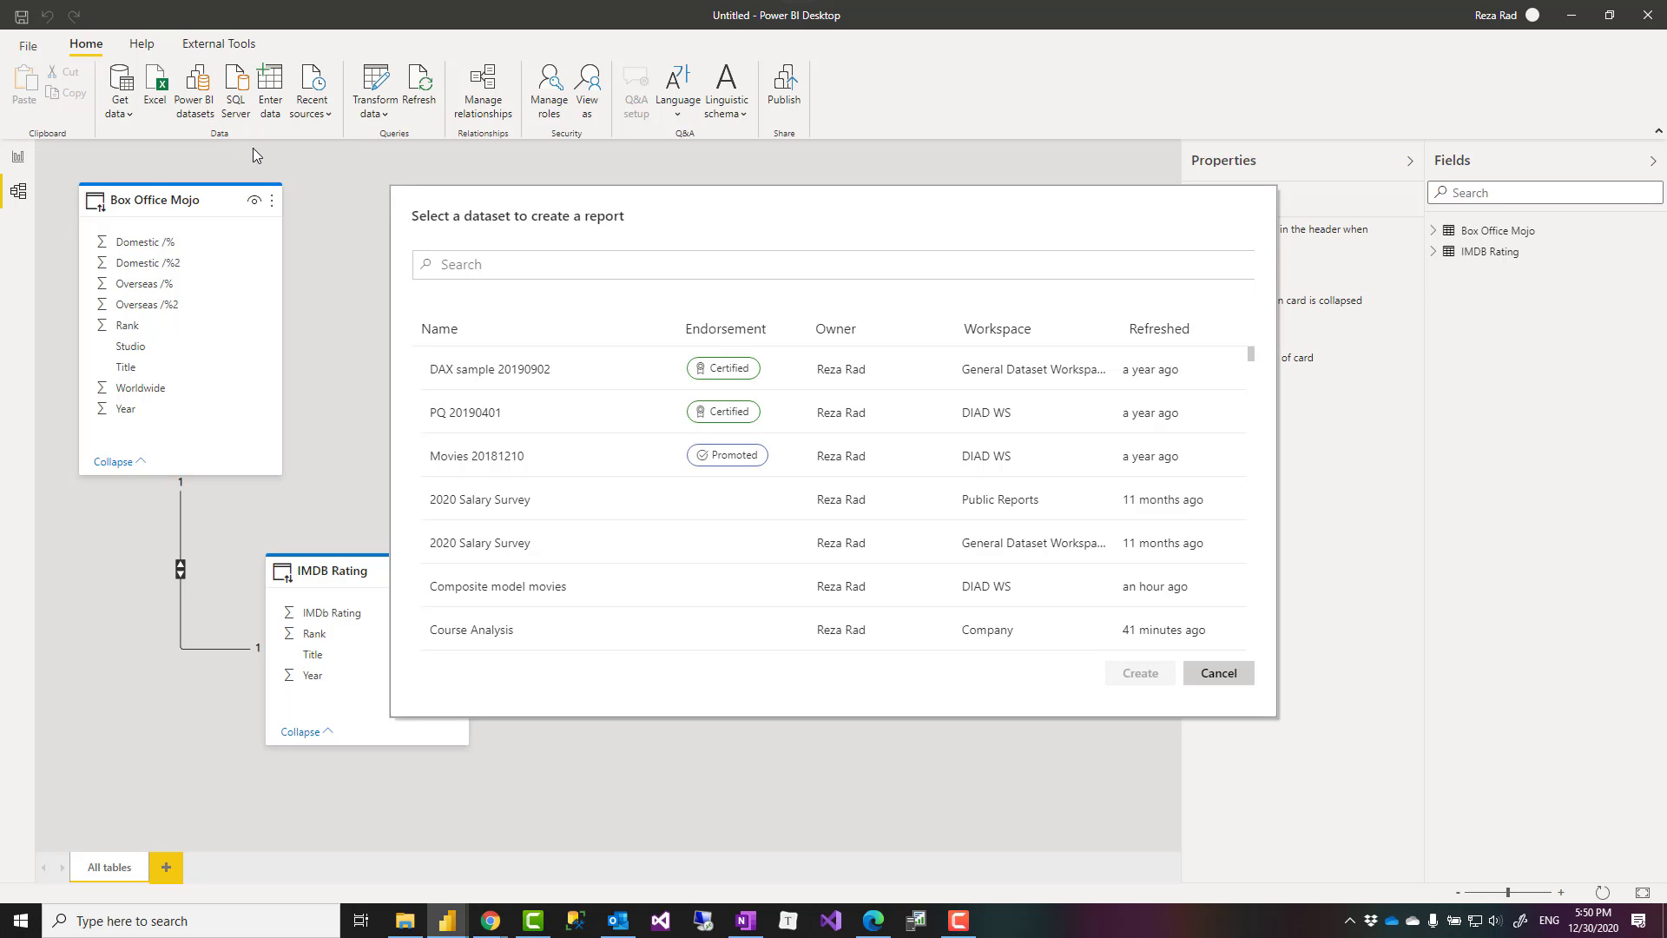
{"action": "scroll", "scroll_direction": "down", "scroll_amount": 3}
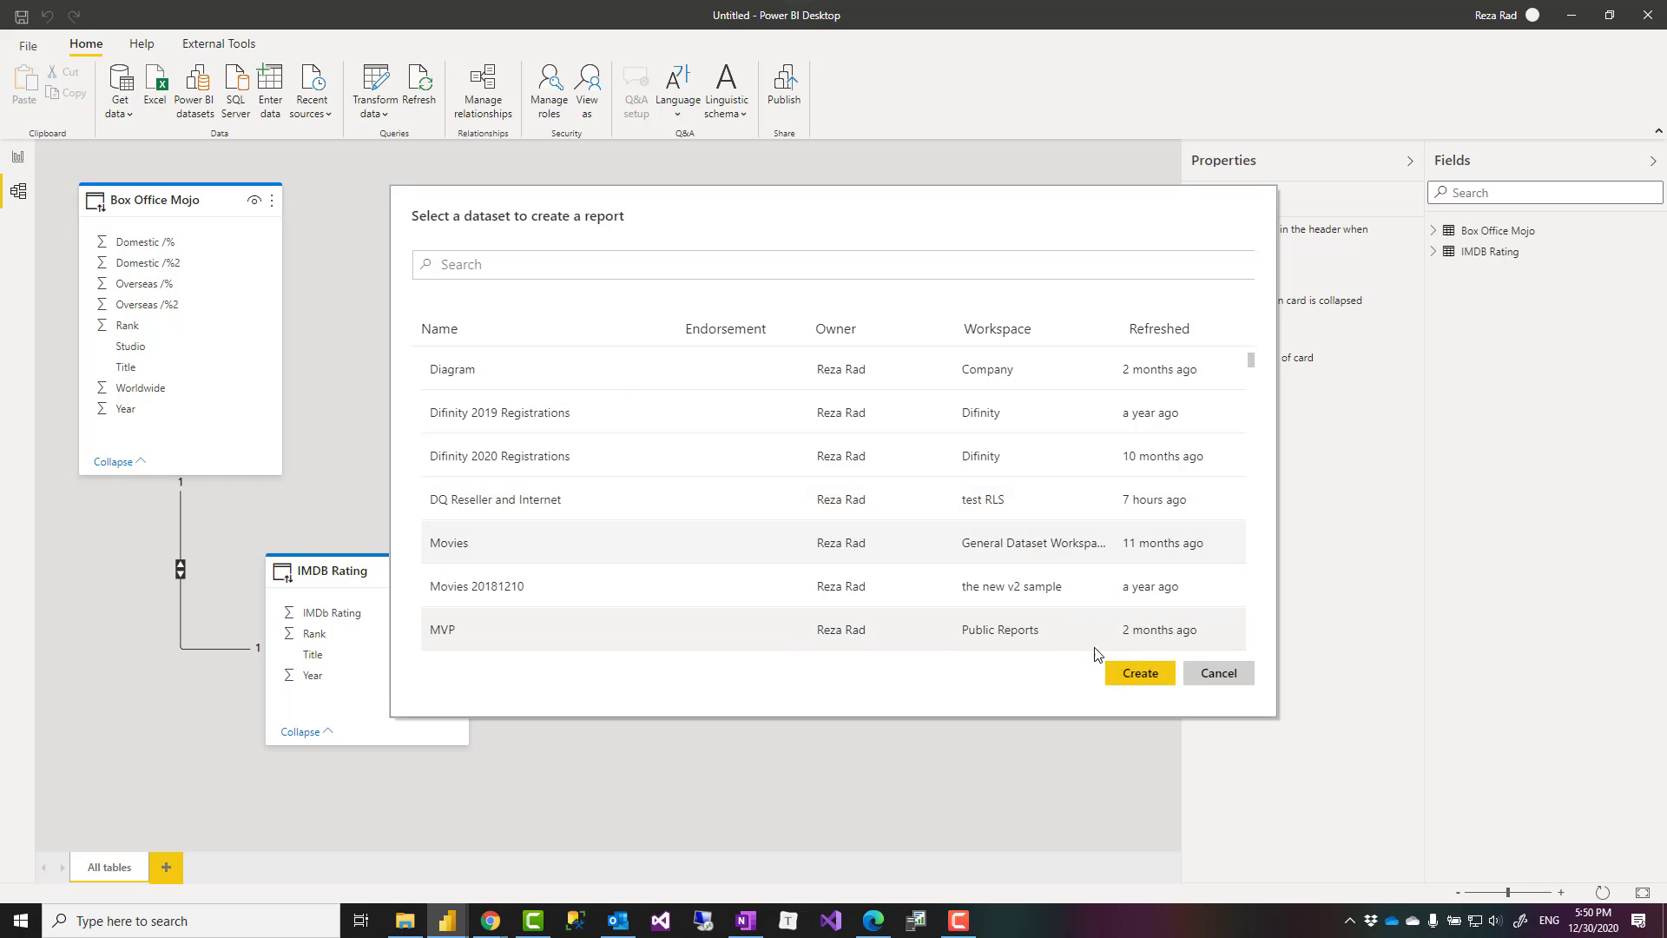
{"action": "left_click", "coordinate": [1218, 671]}
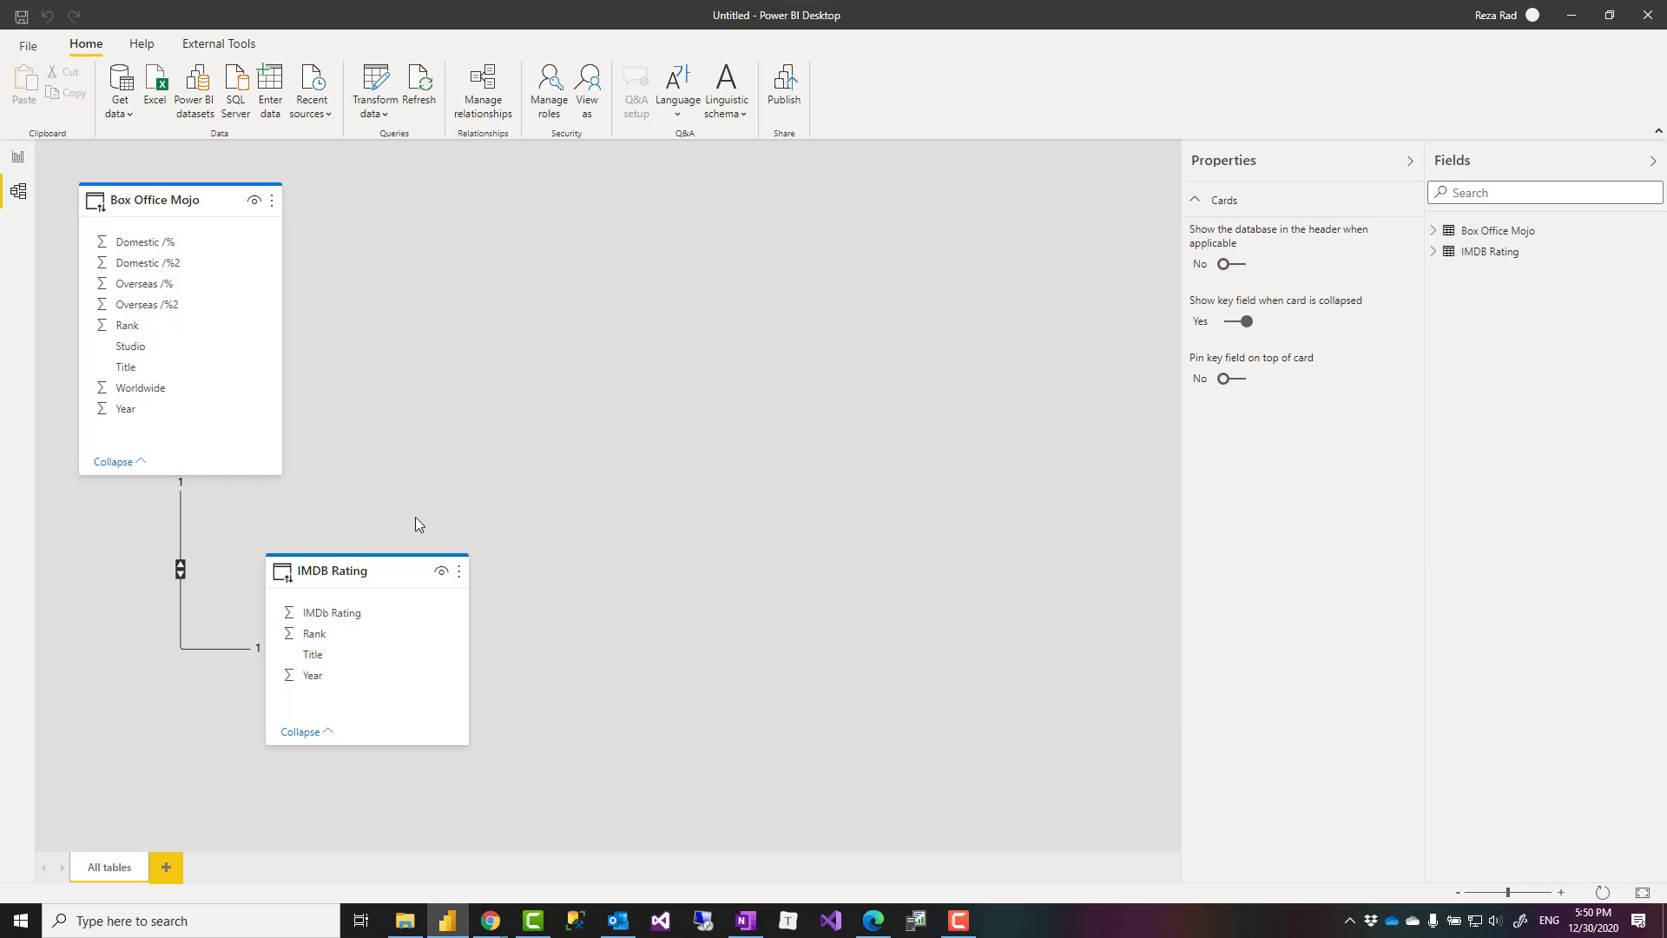
{"action": "mouse_move", "coordinate": [313, 645]}
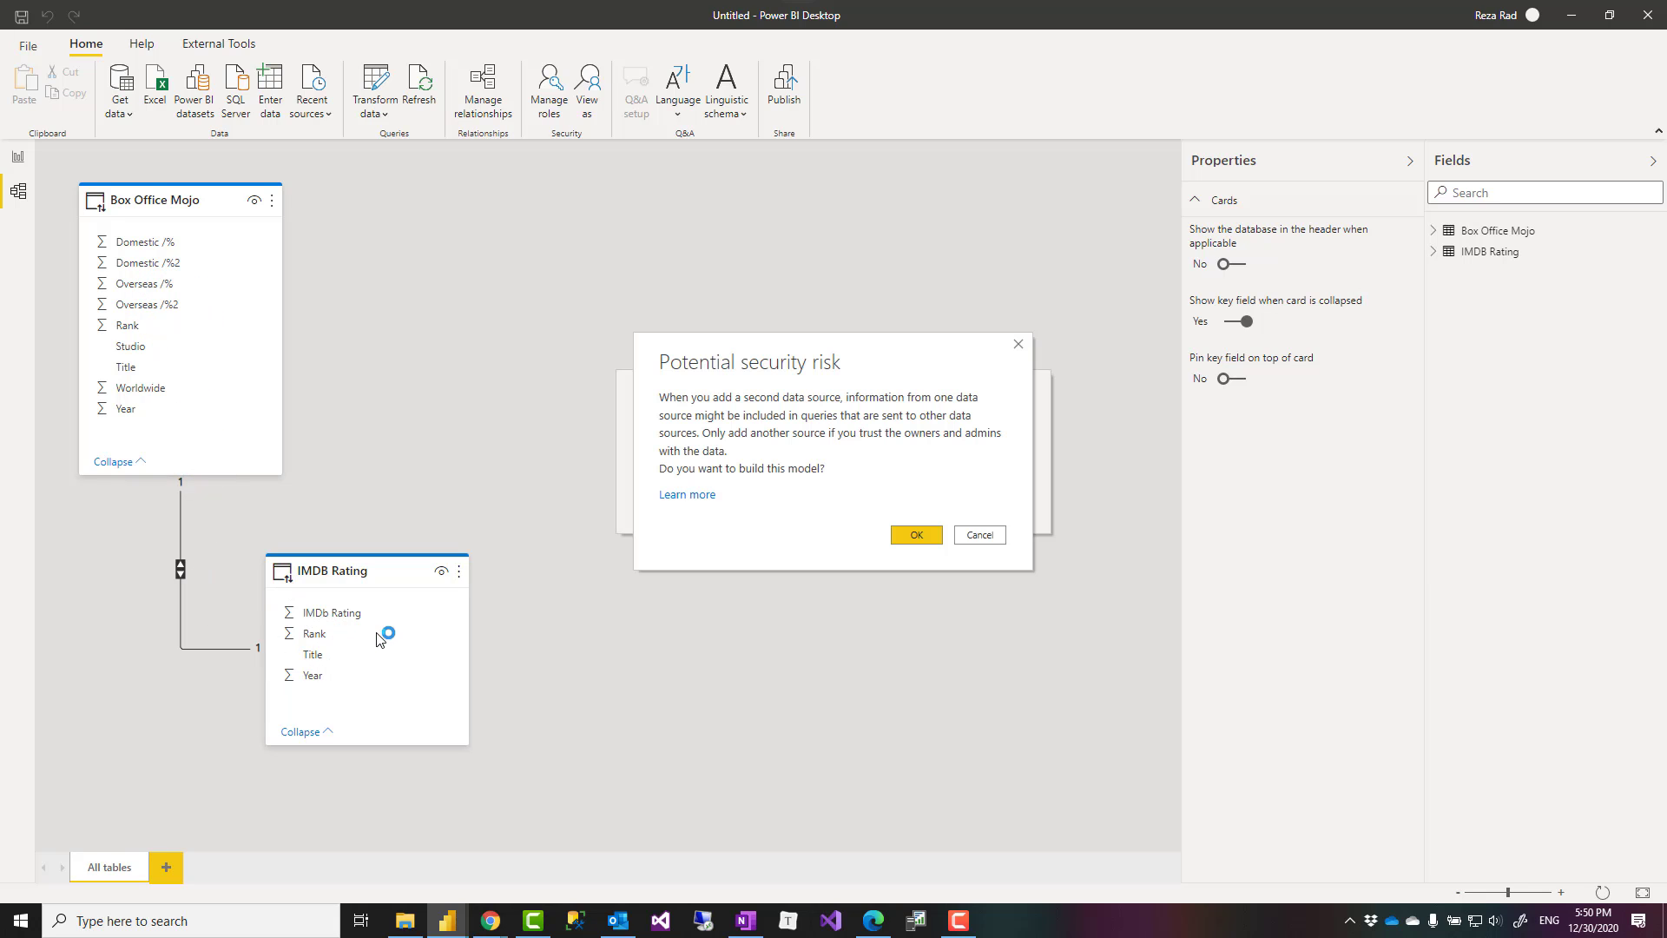
{"action": "left_click", "coordinate": [913, 534]}
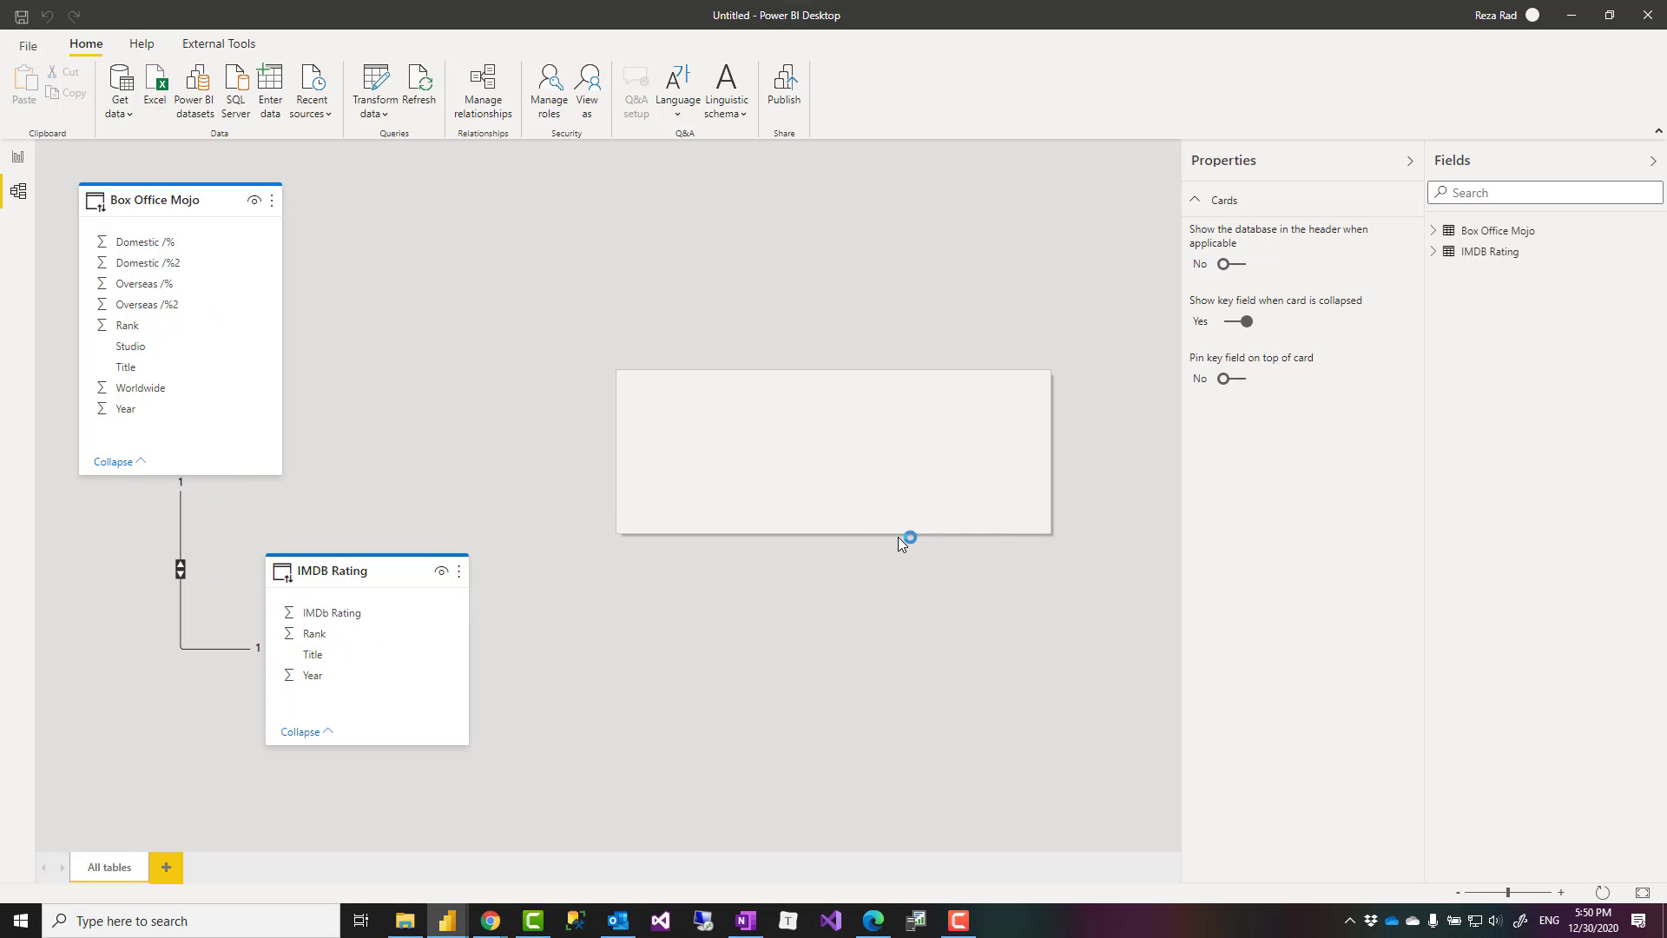
{"action": "mouse_move", "coordinate": [266, 654]}
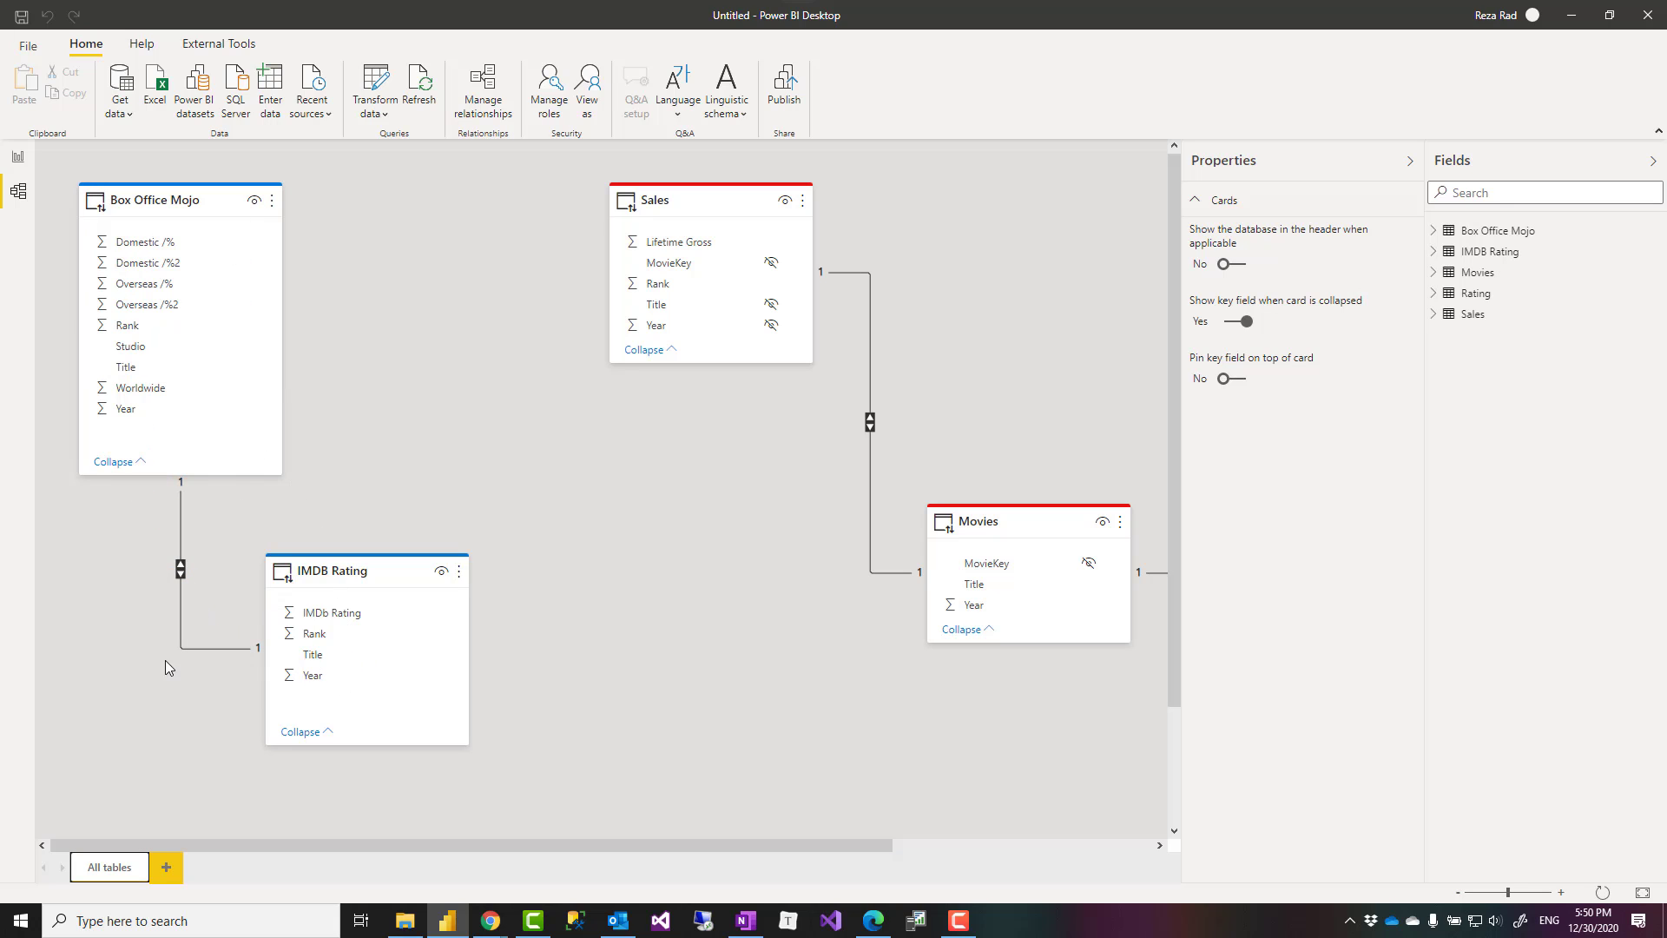
{"action": "mouse_move", "coordinate": [638, 841]}
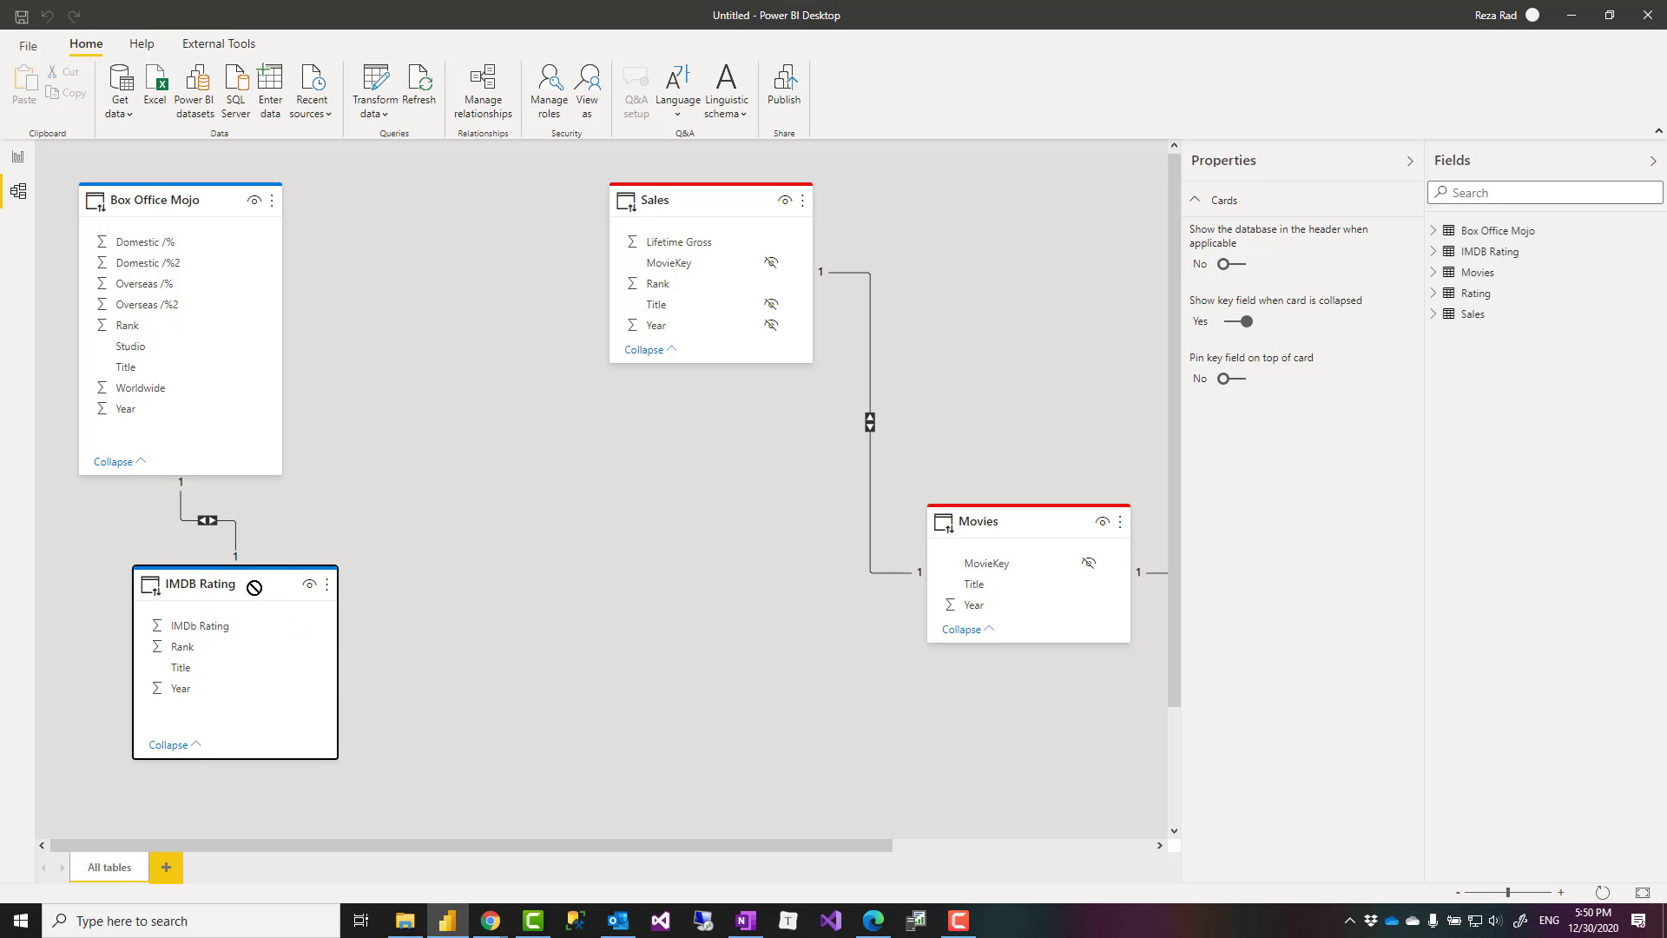
{"action": "left_click", "coordinate": [810, 511]}
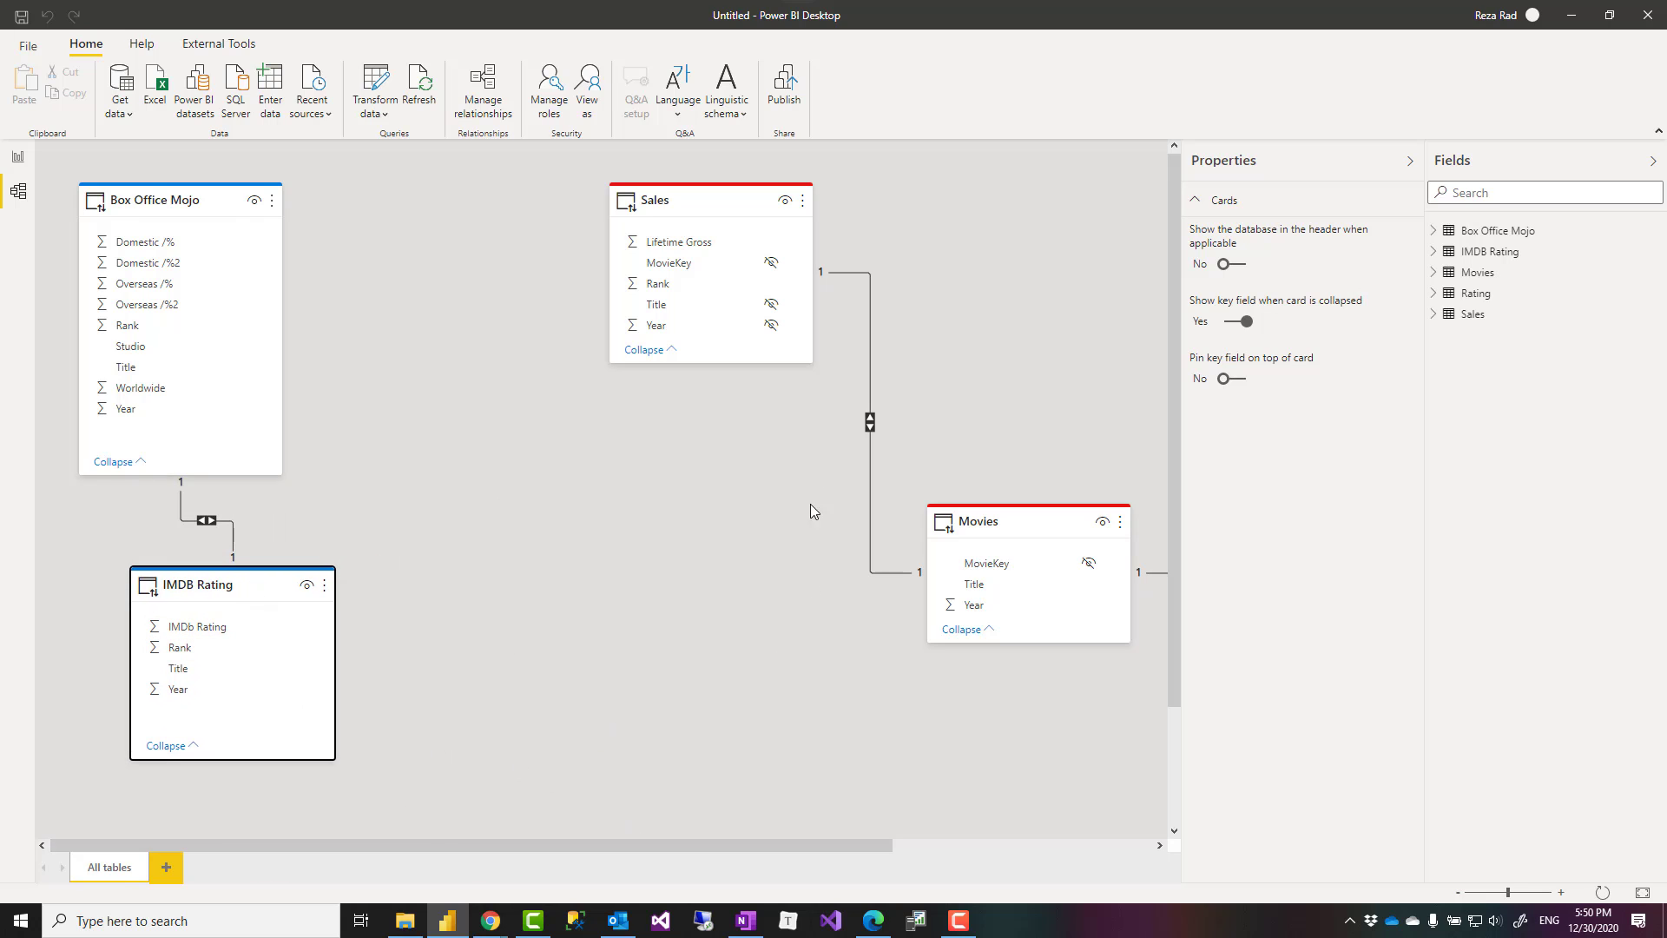
{"action": "left_click_drag", "start_coordinate": [671, 199], "coordinate": [929, 200]}
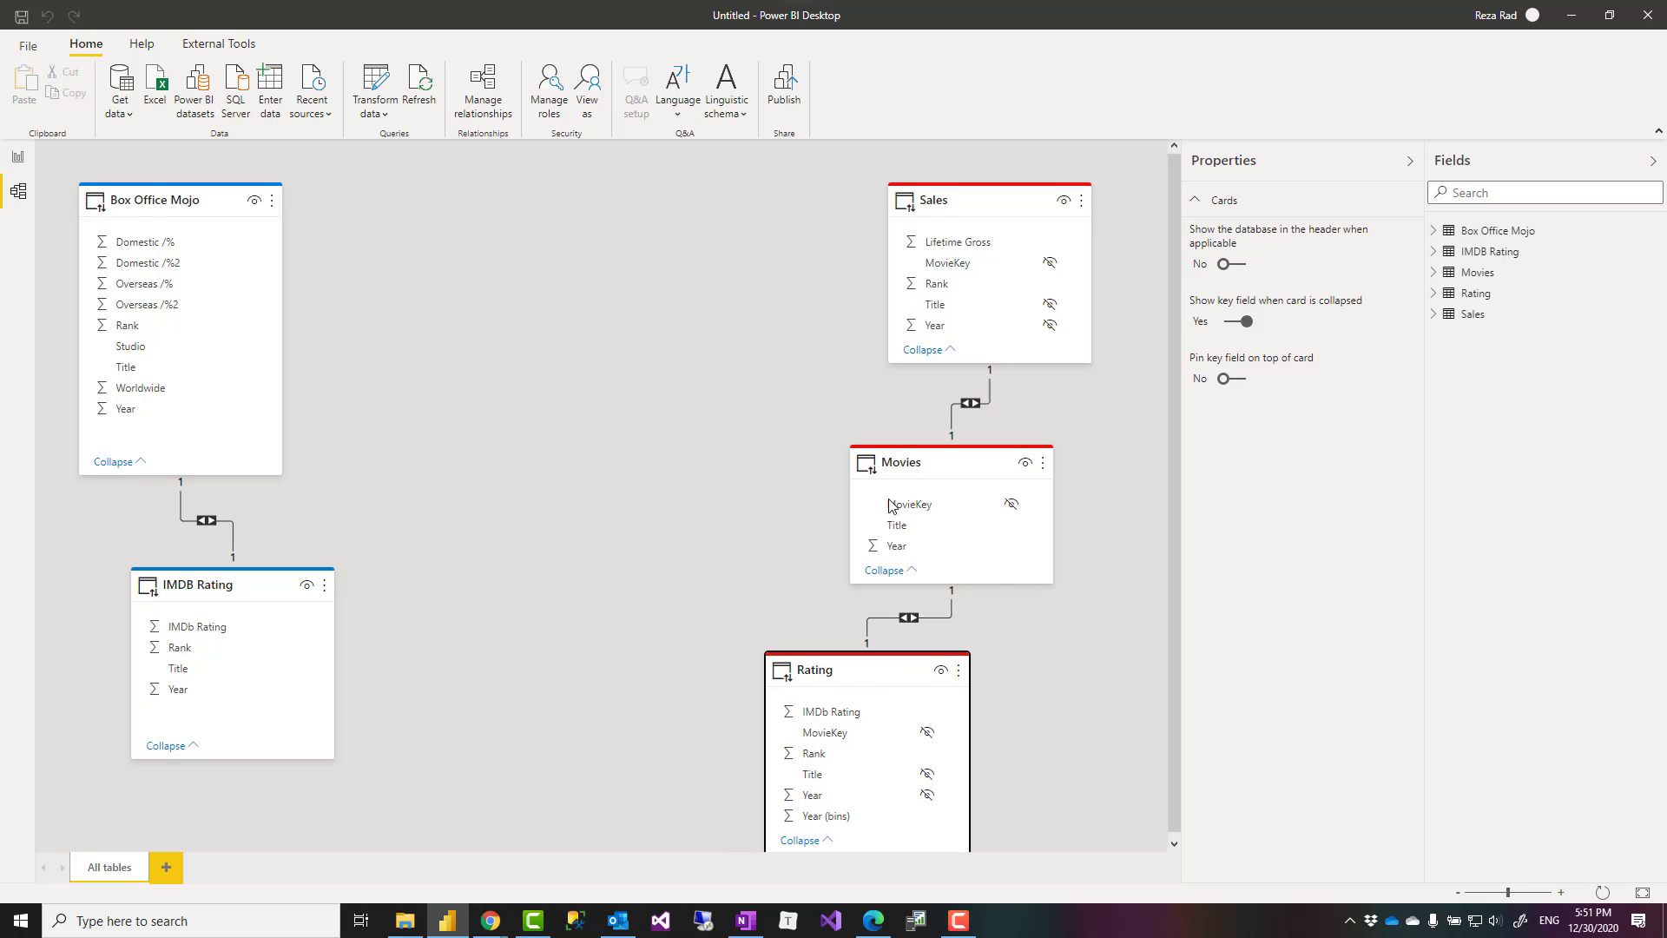
{"action": "mouse_move", "coordinate": [790, 401]}
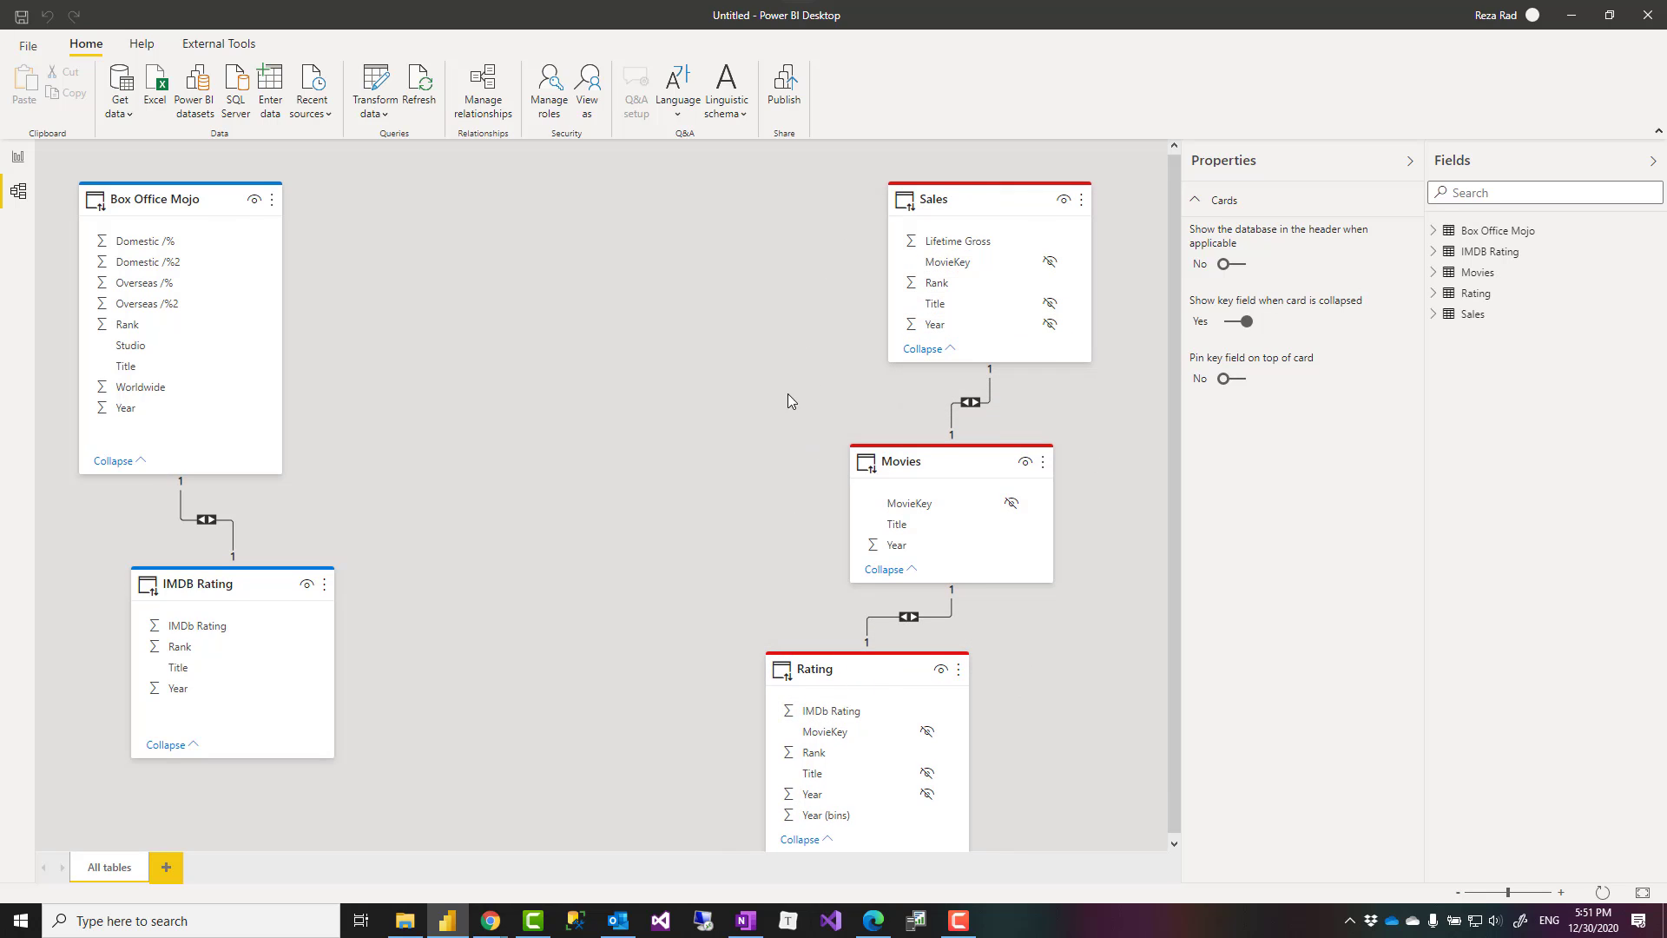
{"action": "mouse_move", "coordinate": [143, 262]}
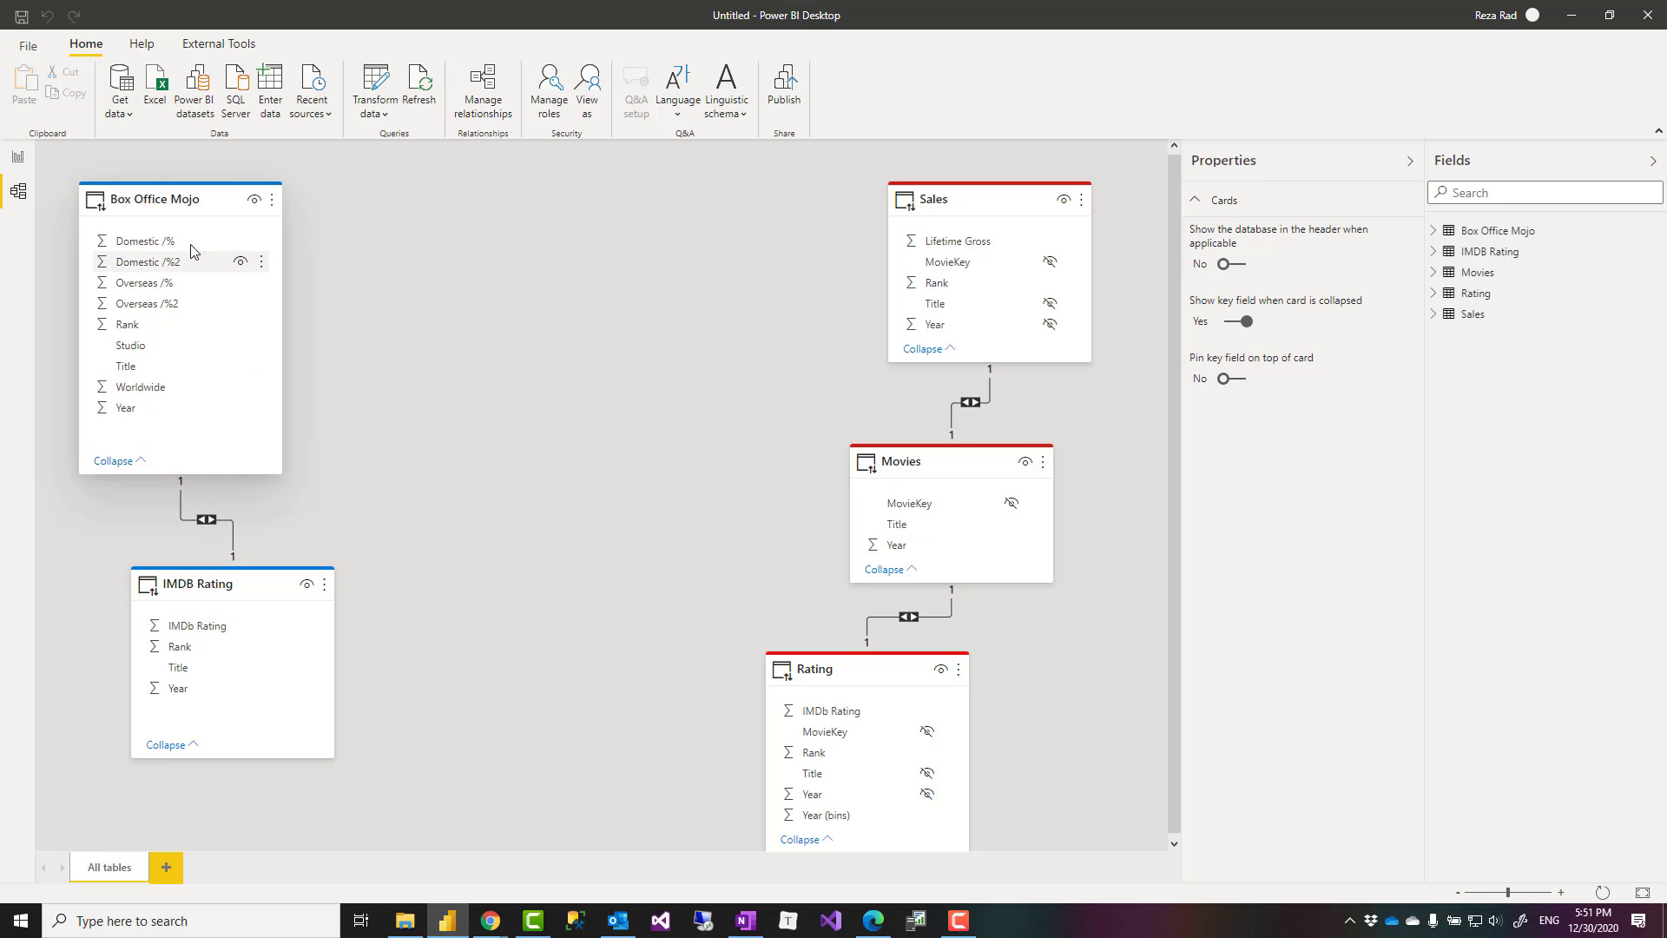
{"action": "mouse_move", "coordinate": [898, 269]}
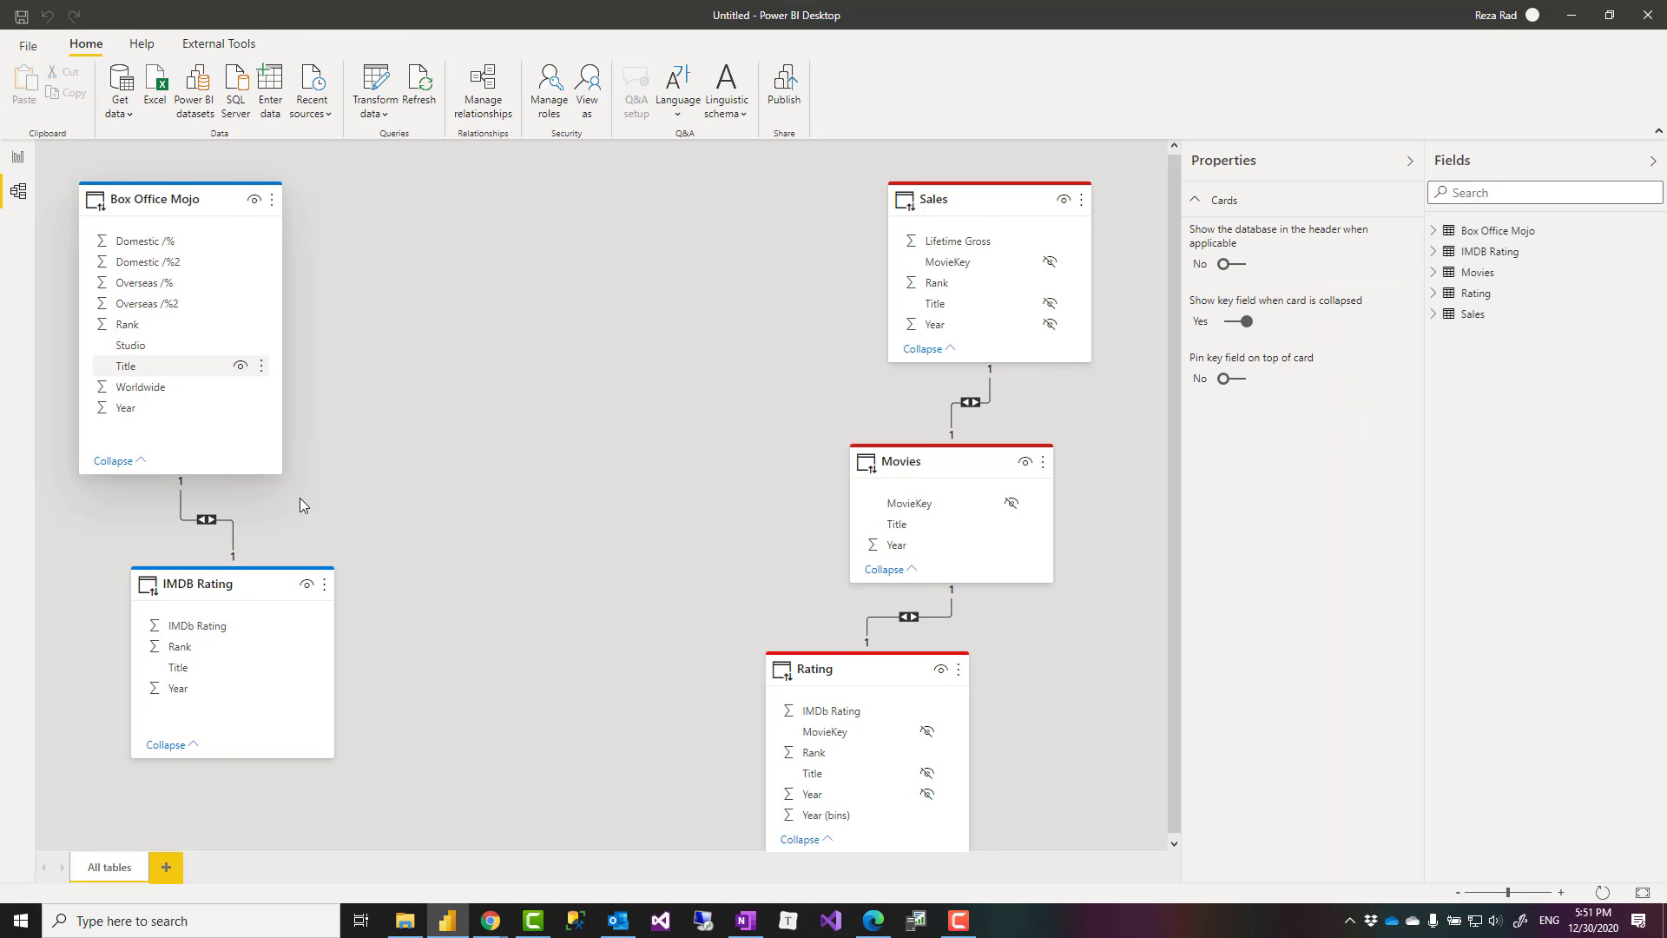
{"action": "mouse_move", "coordinate": [332, 224]}
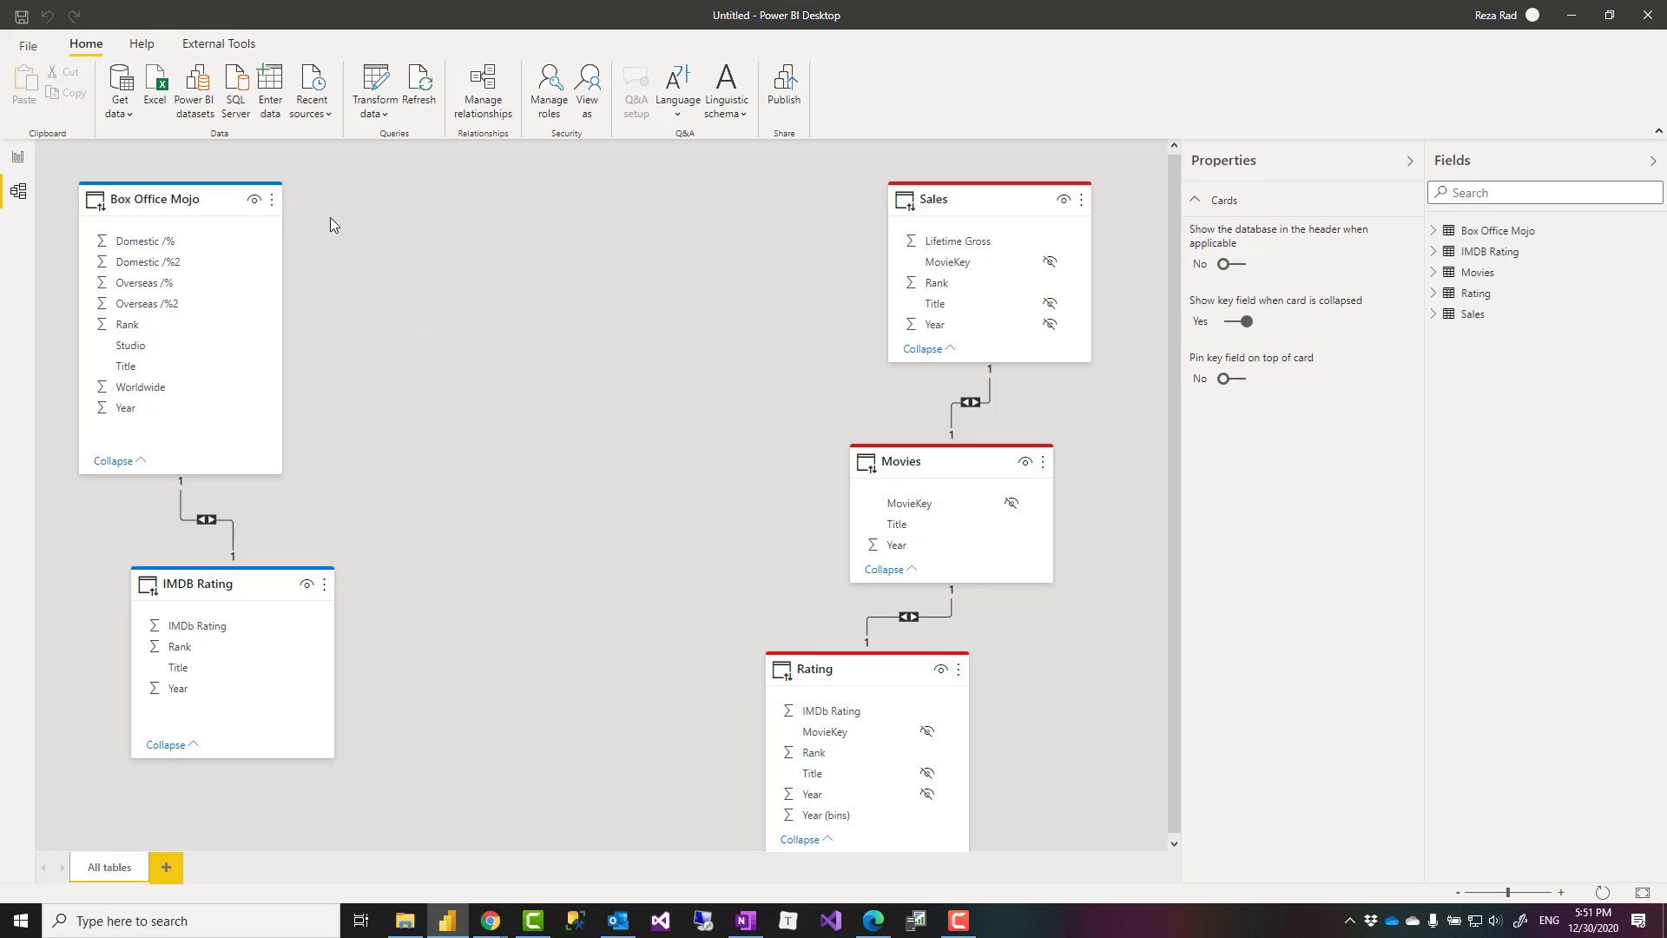
{"action": "mouse_move", "coordinate": [312, 87]}
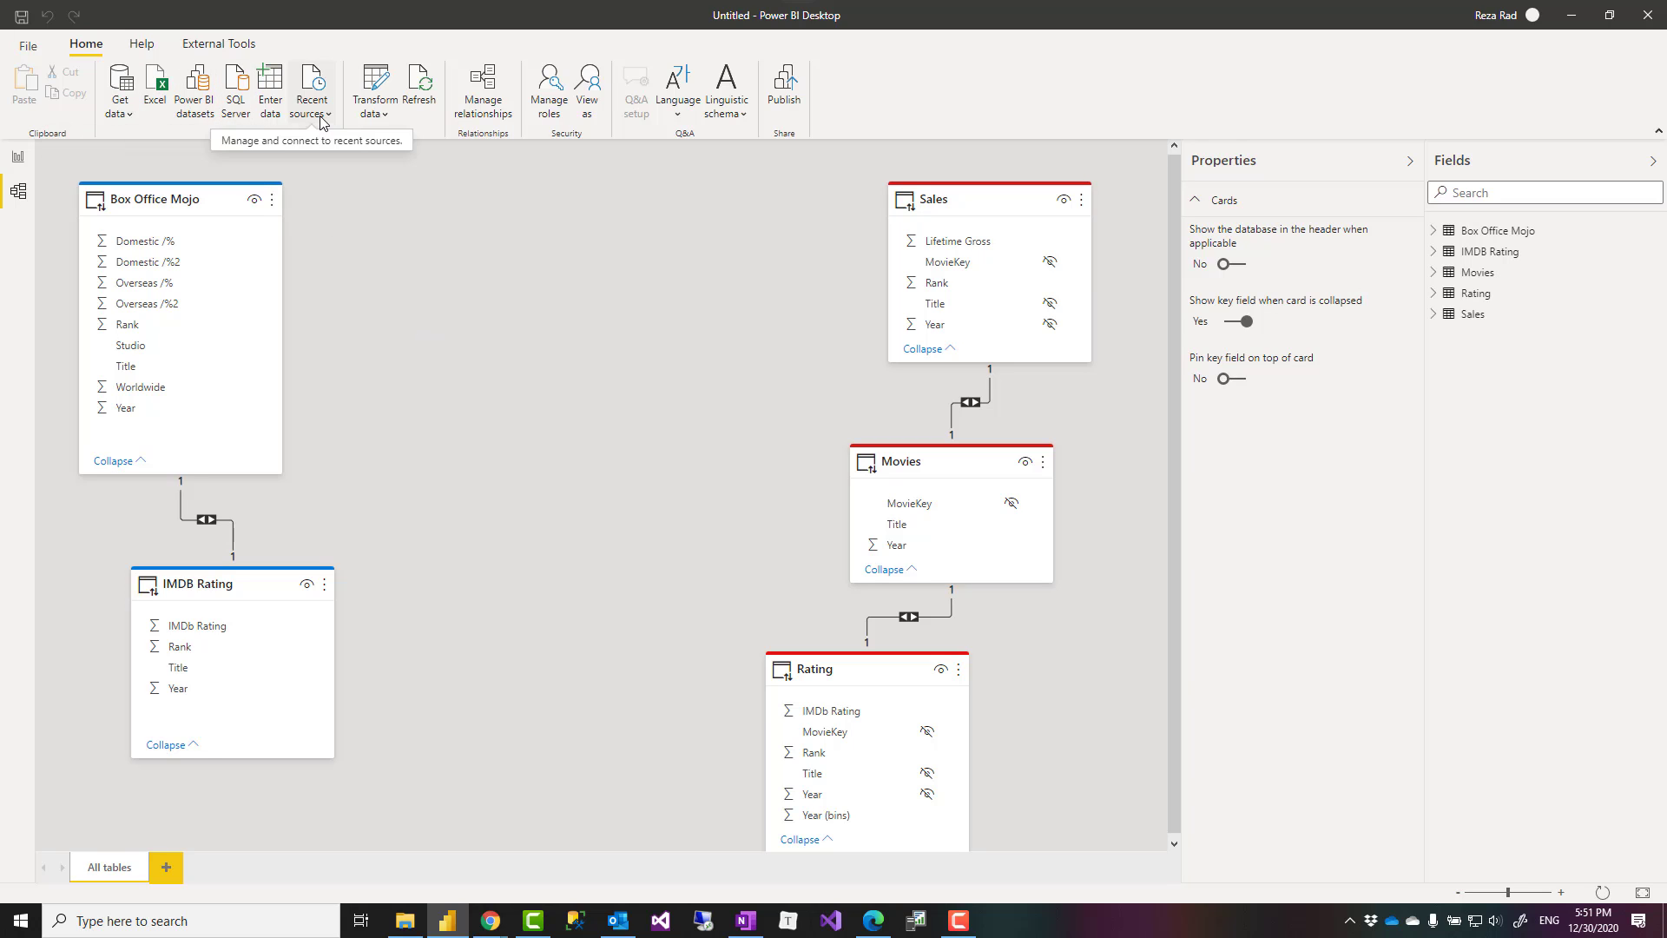
- Load the BoxOfficeMojo table from recent source Movies.xlsx and apply the changes
{"action": "left_click", "coordinate": [312, 86]}
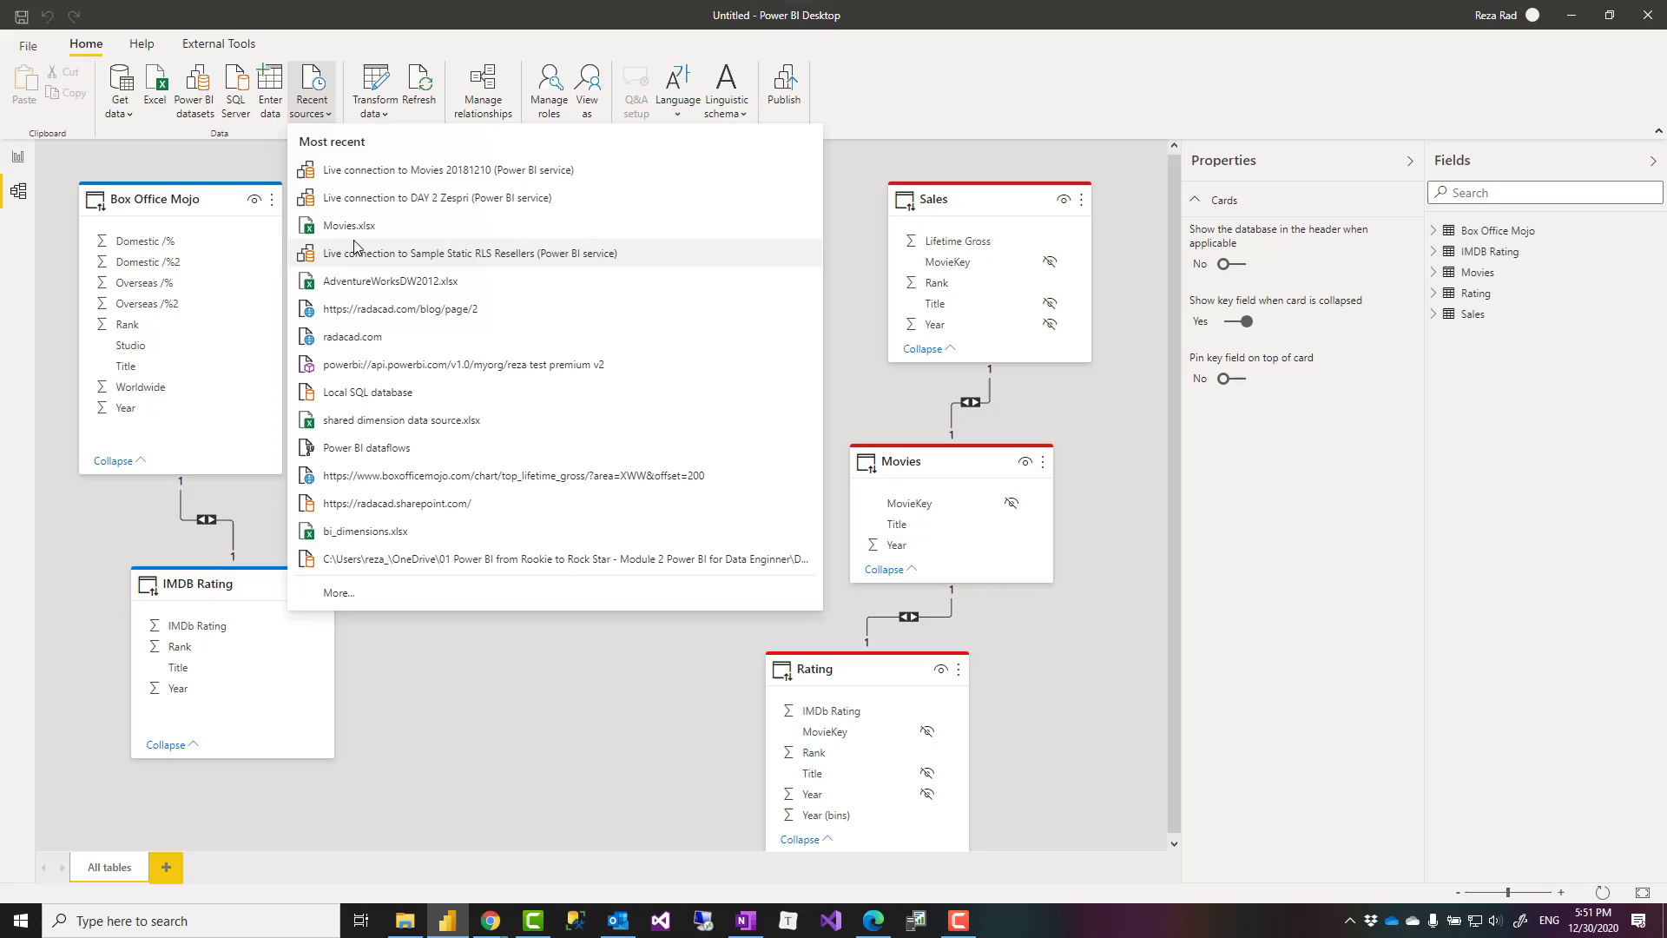
{"action": "left_click", "coordinate": [359, 251]}
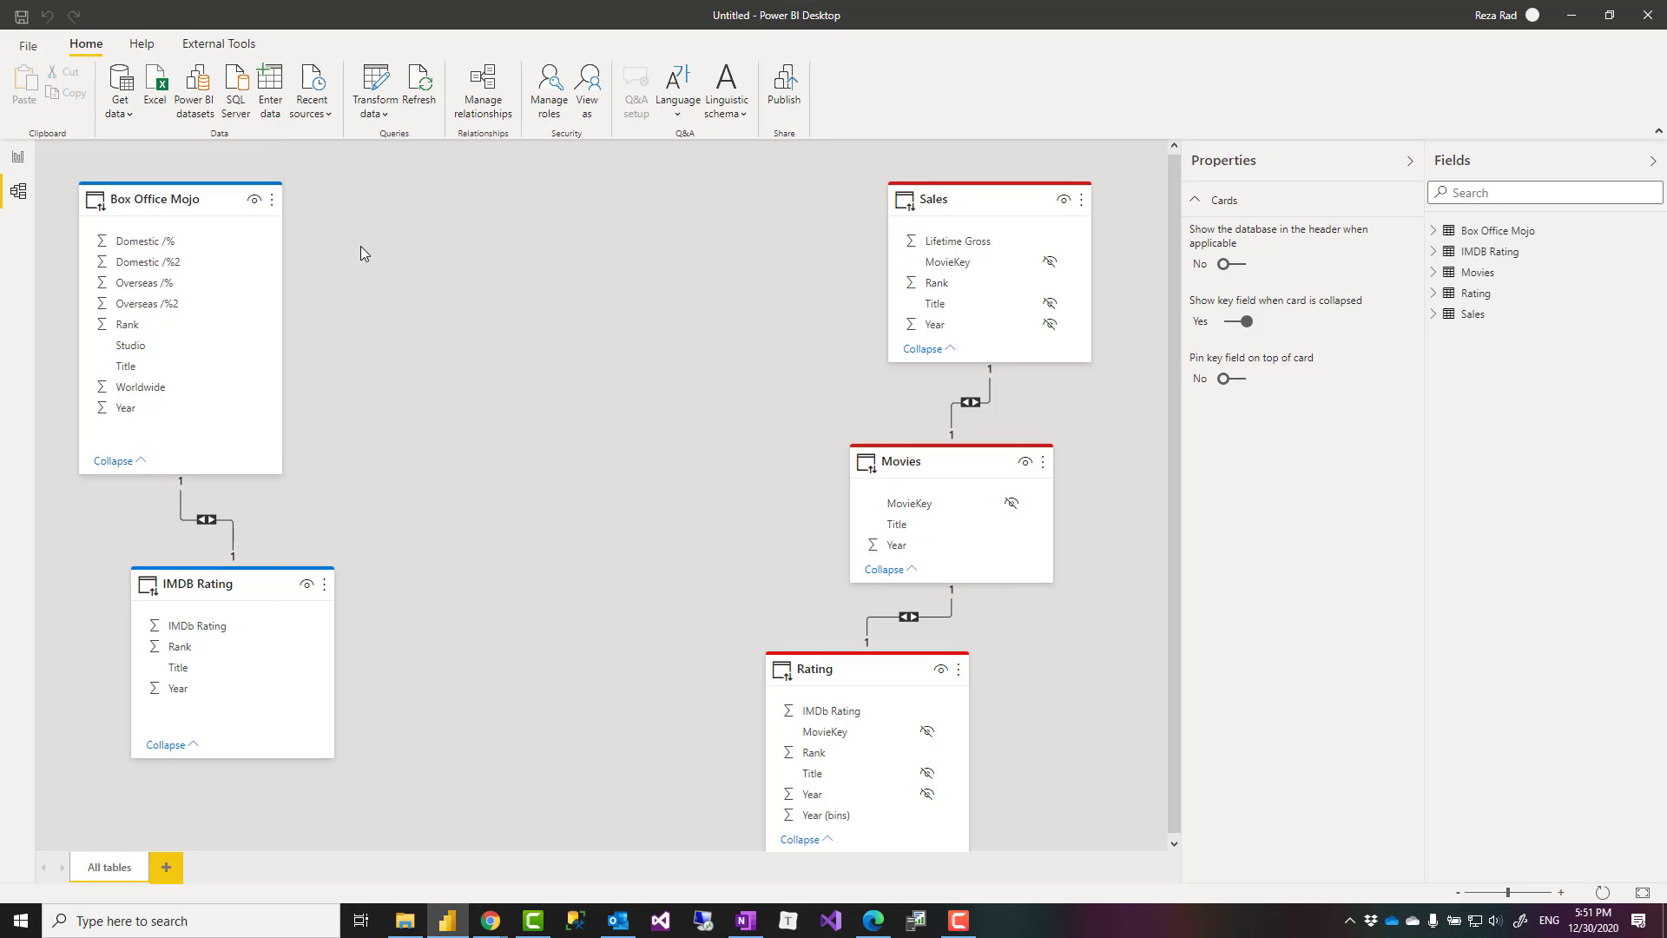
{"action": "left_click", "coordinate": [155, 85]}
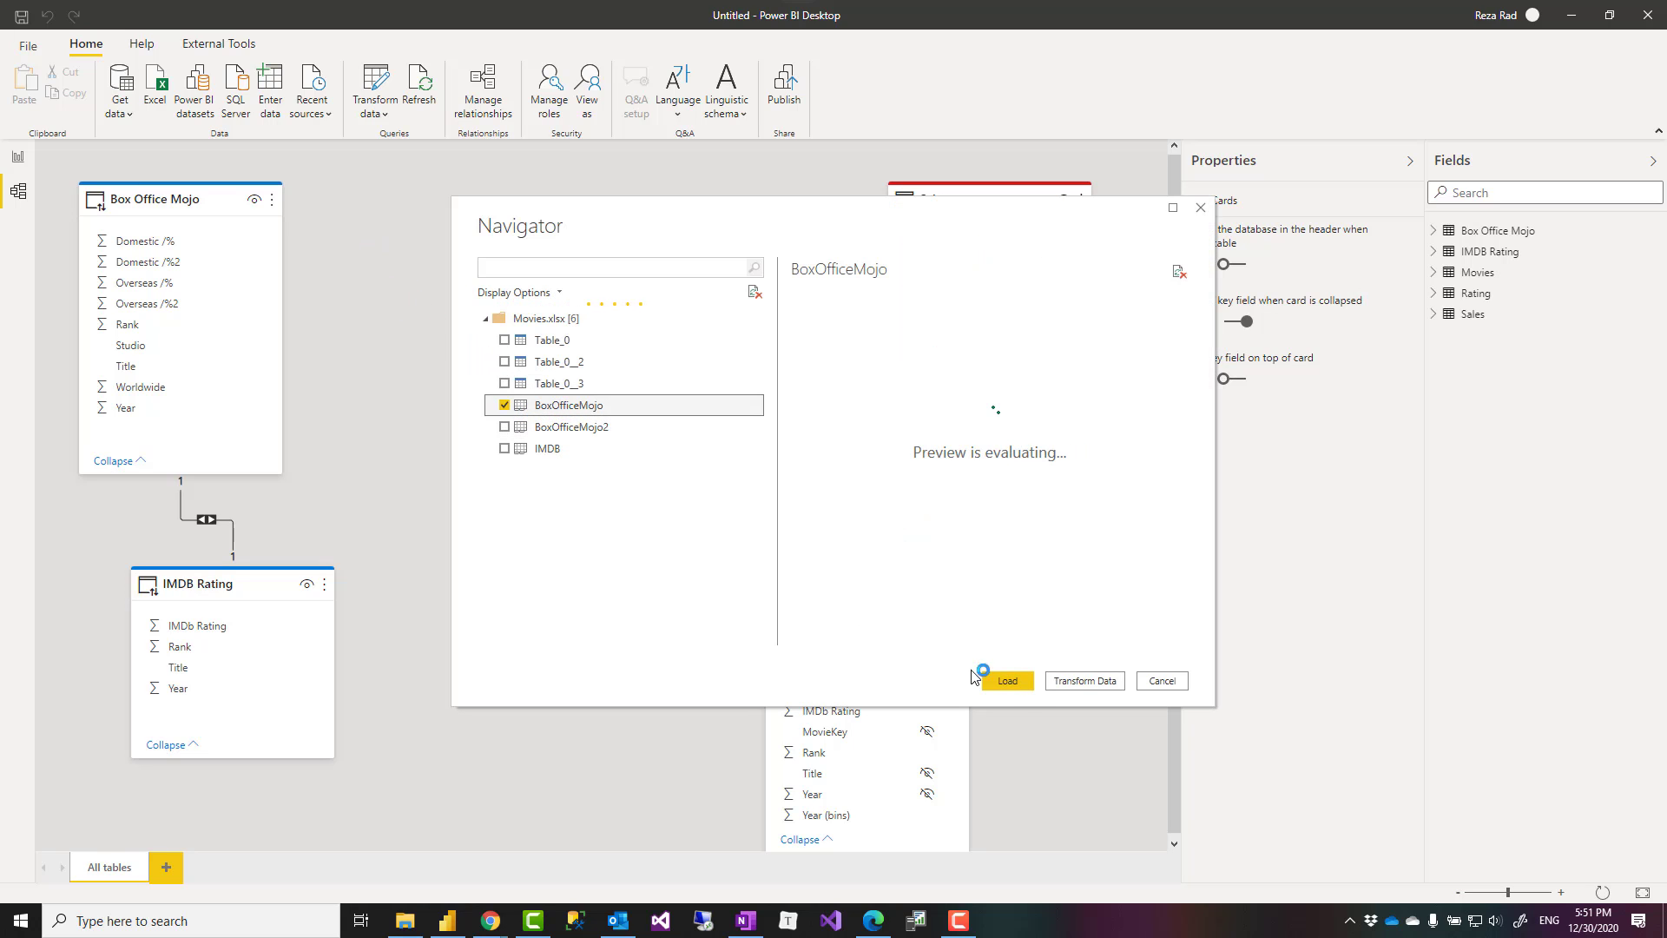
{"action": "left_click", "coordinate": [1004, 680]}
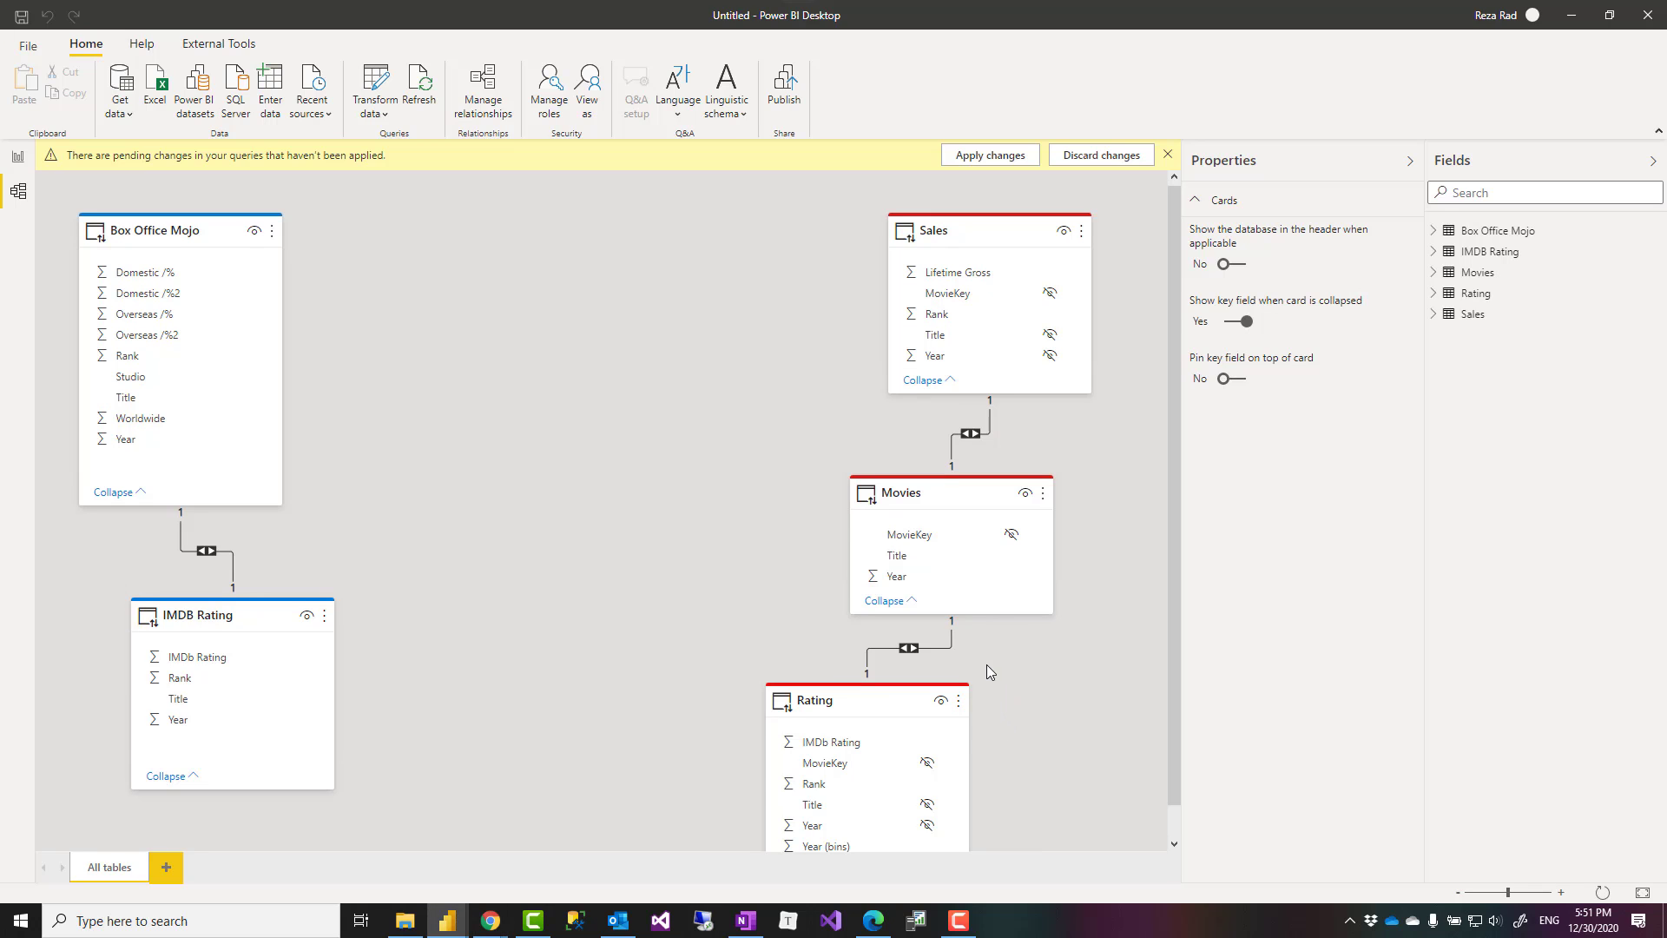
{"action": "left_click", "coordinate": [986, 155]}
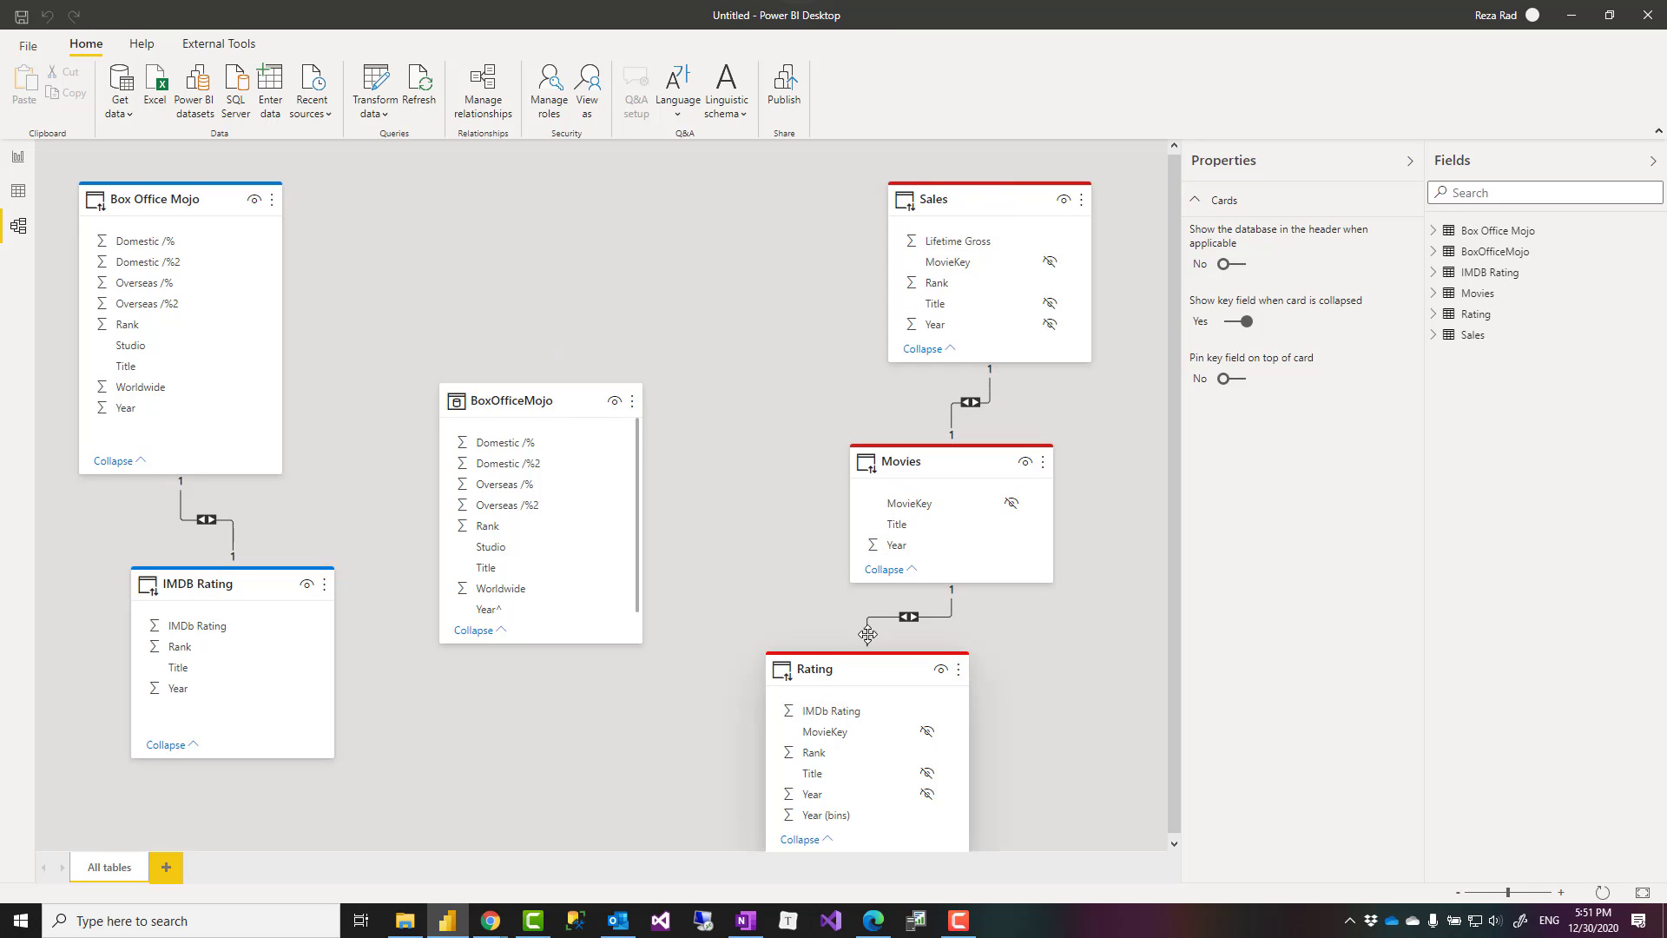
{"action": "mouse_move", "coordinate": [308, 671]}
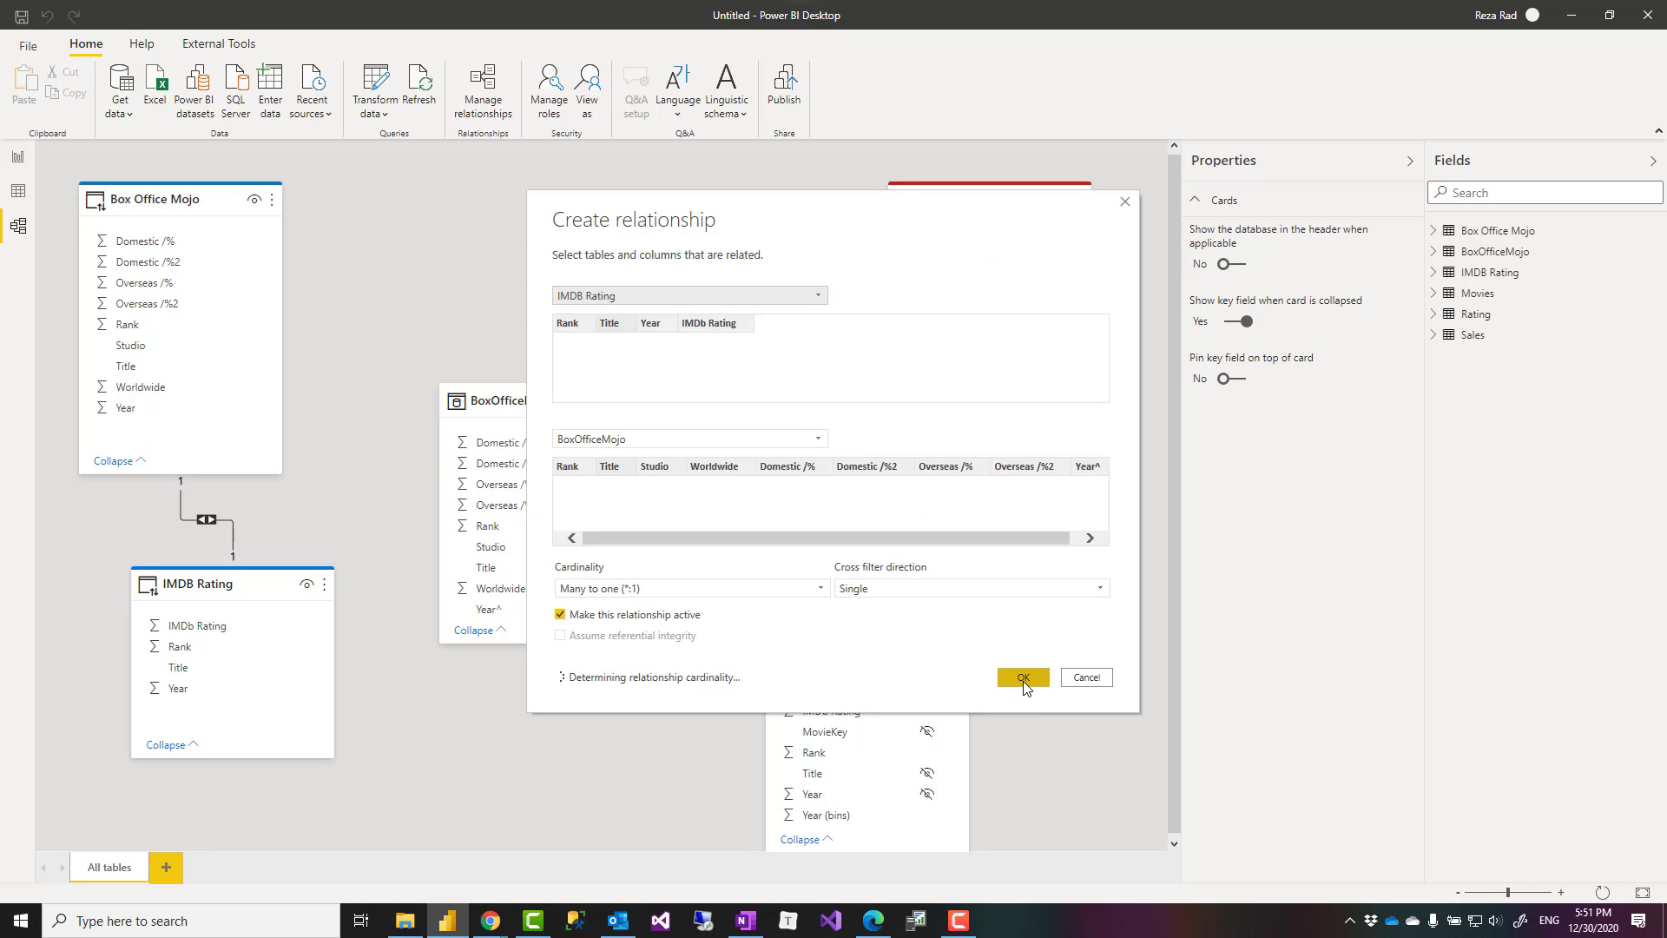
- Create relationships linking IMDB Rating and Movies each to BoxOfficeMojo
{"action": "left_click", "coordinate": [1021, 677]}
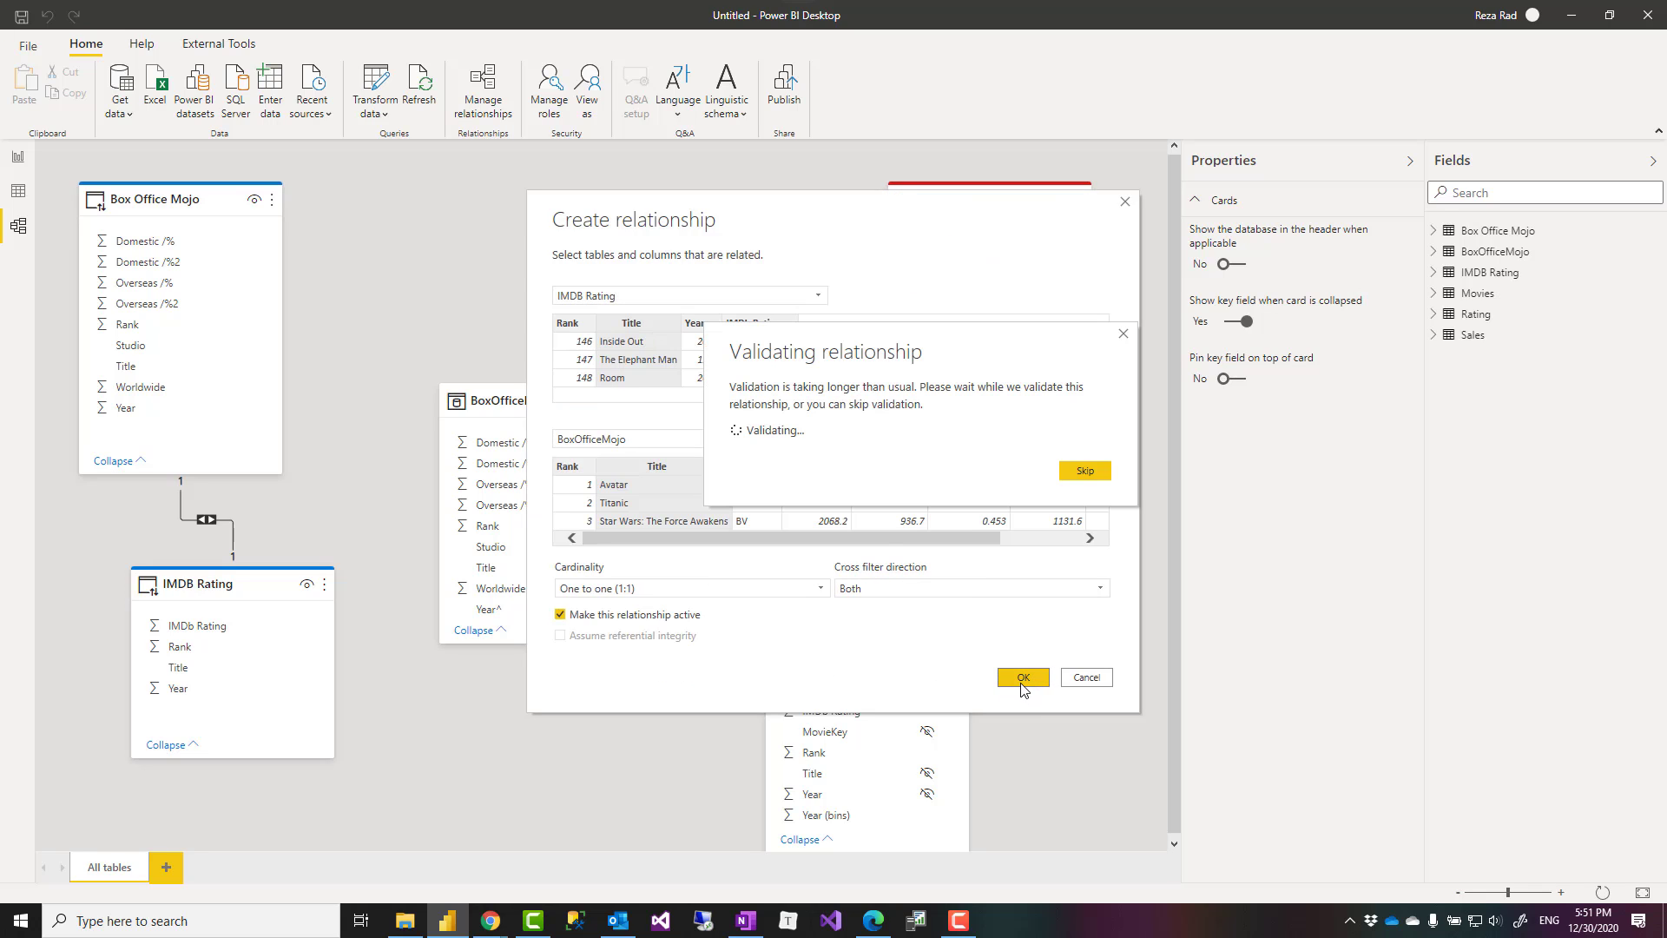
{"action": "left_click", "coordinate": [1021, 677]}
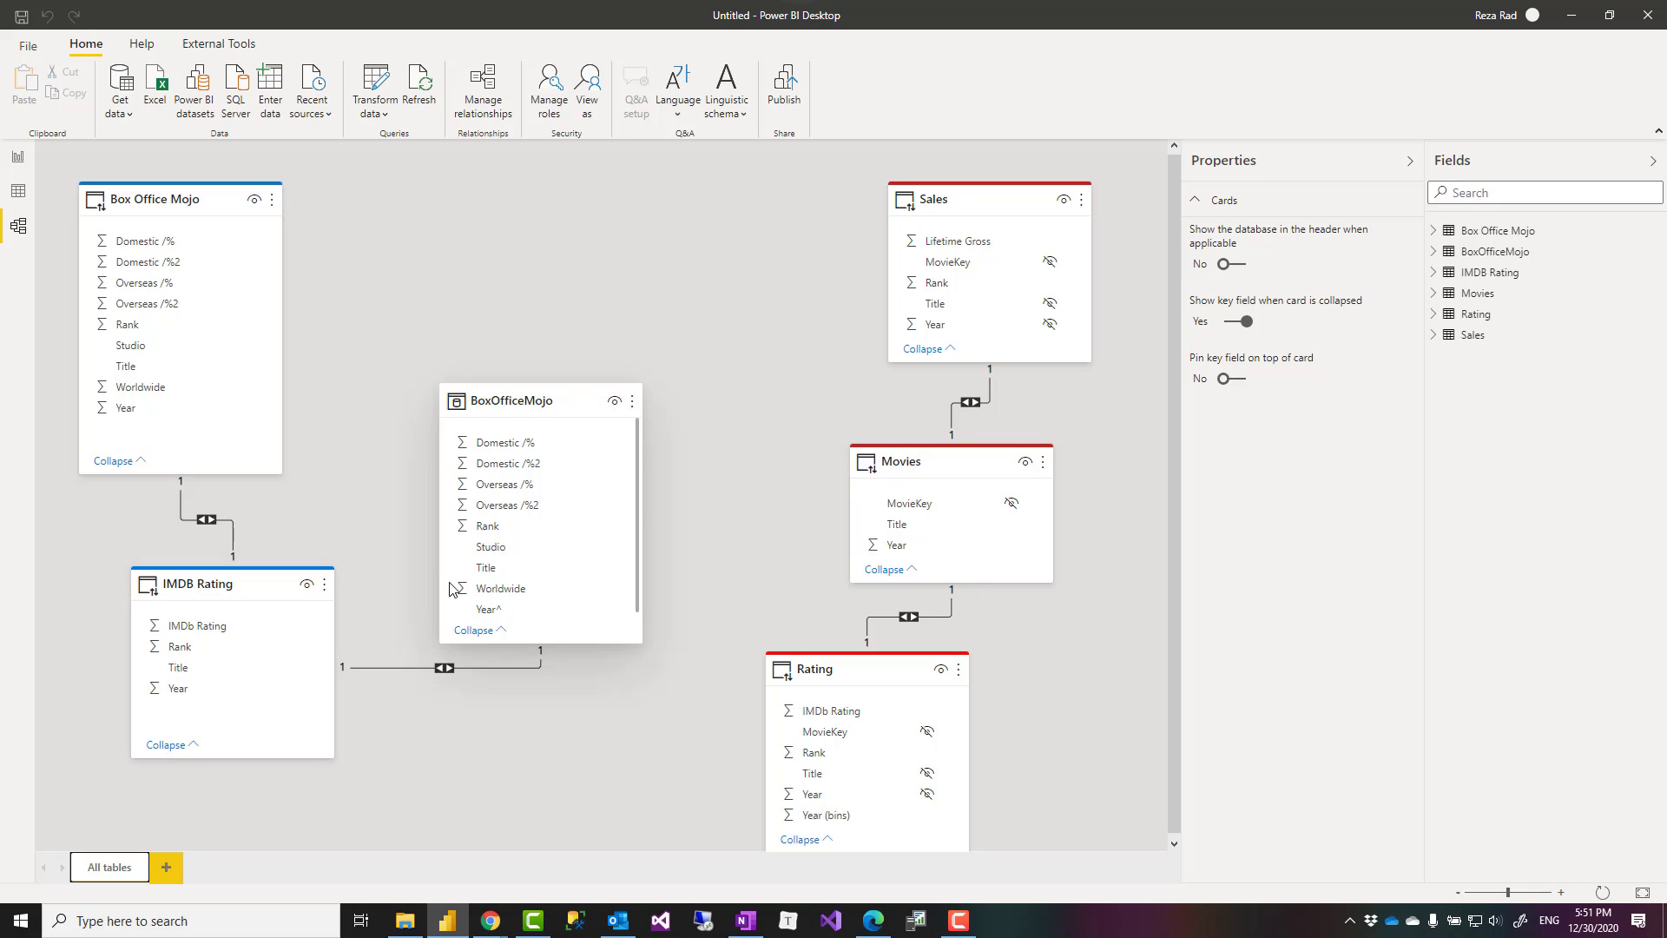
{"action": "mouse_move", "coordinate": [492, 436]}
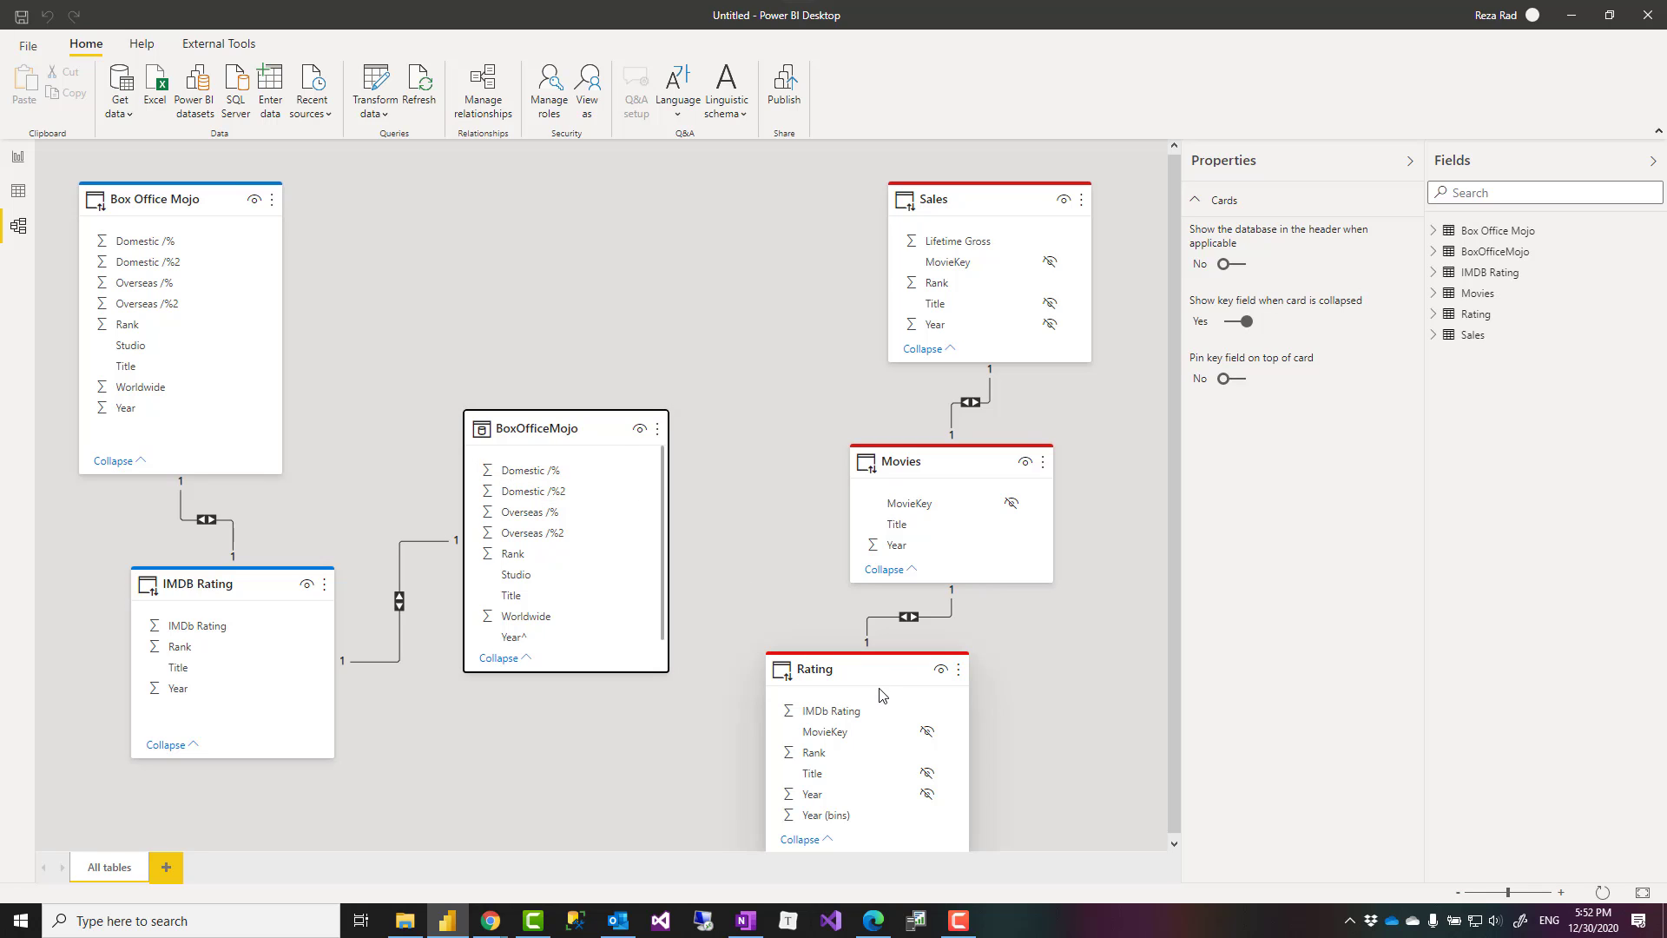
{"action": "left_click_drag", "start_coordinate": [814, 668], "coordinate": [956, 668]}
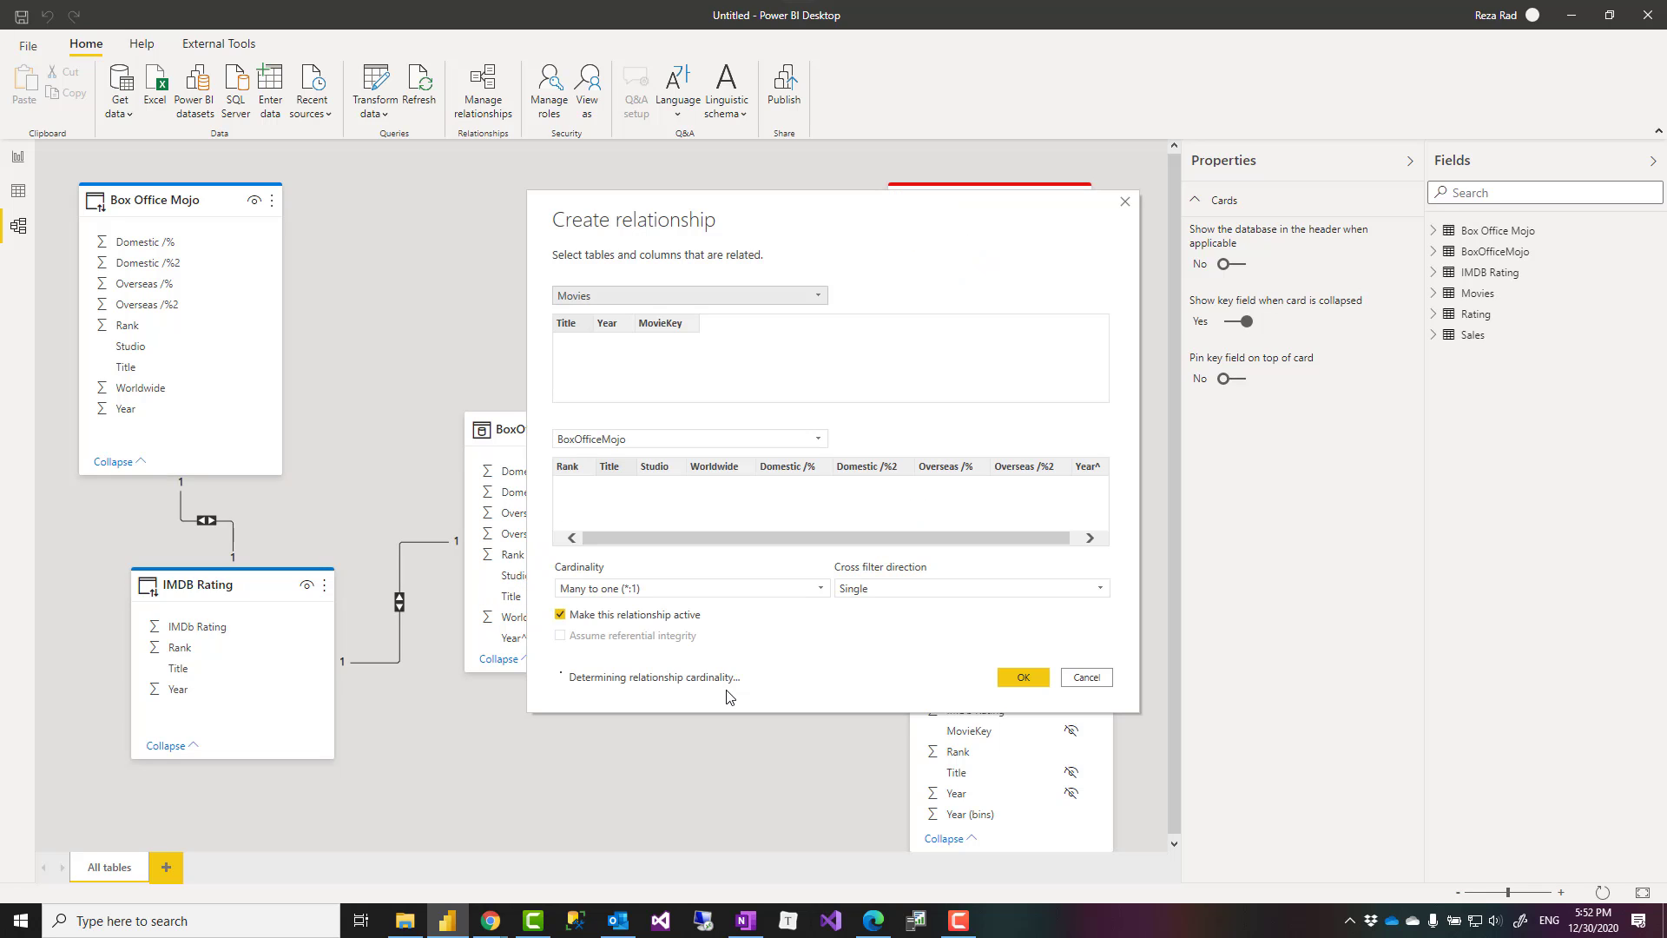
{"action": "mouse_move", "coordinate": [909, 698]}
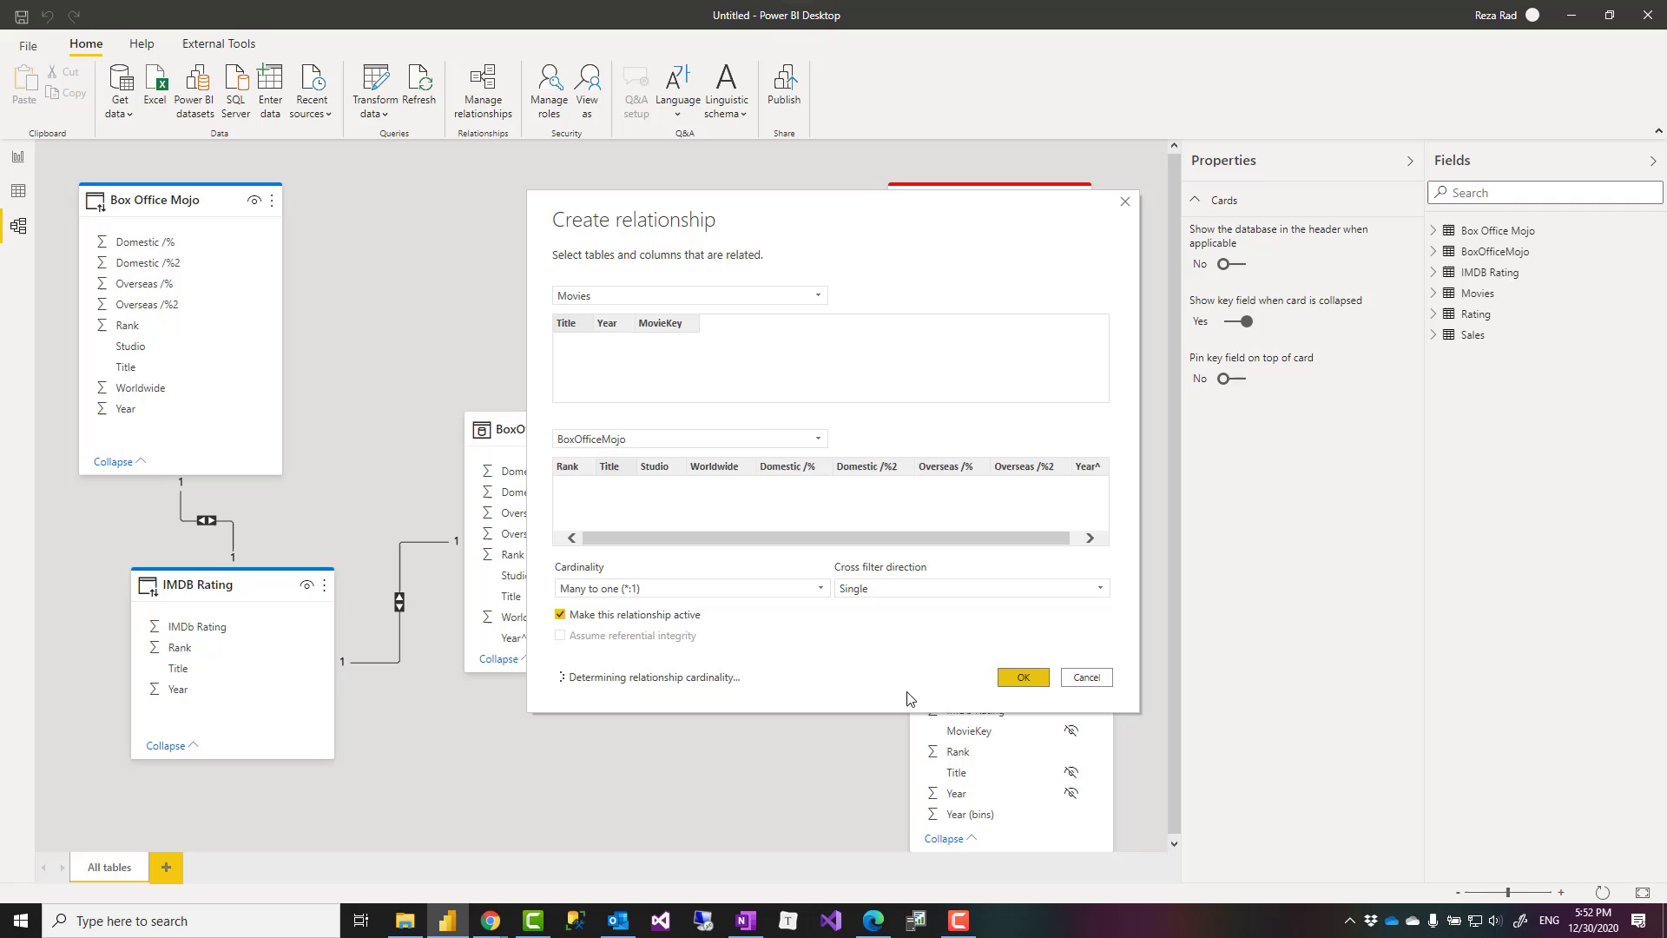
{"action": "left_click", "coordinate": [1019, 677]}
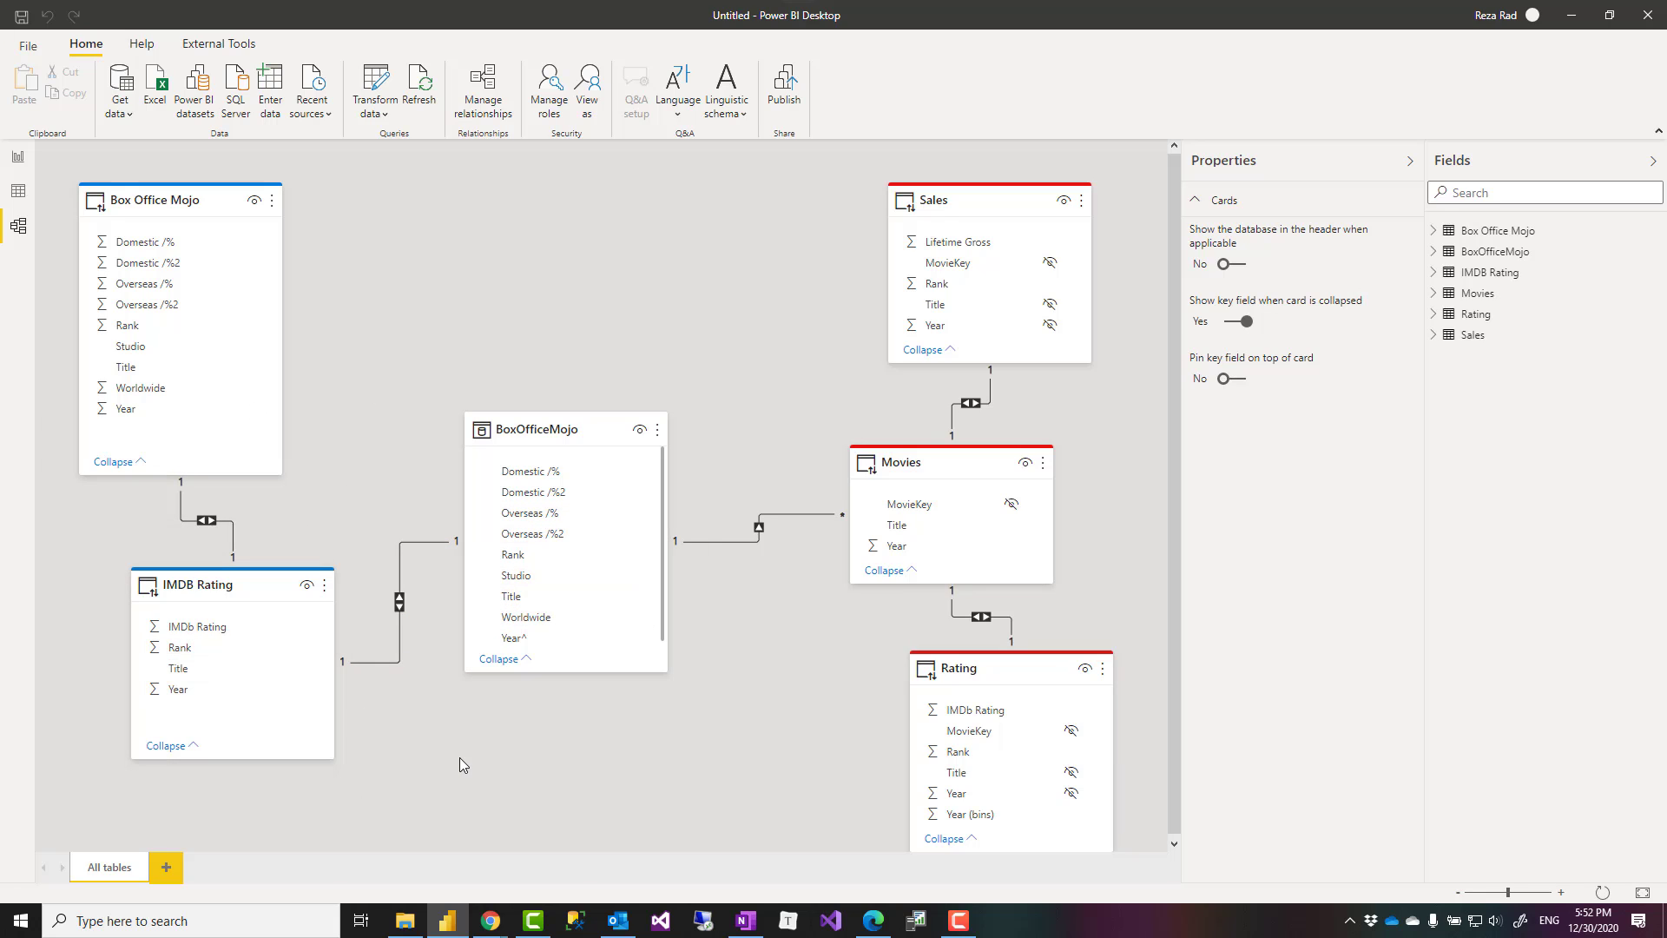
{"action": "mouse_move", "coordinate": [766, 665]}
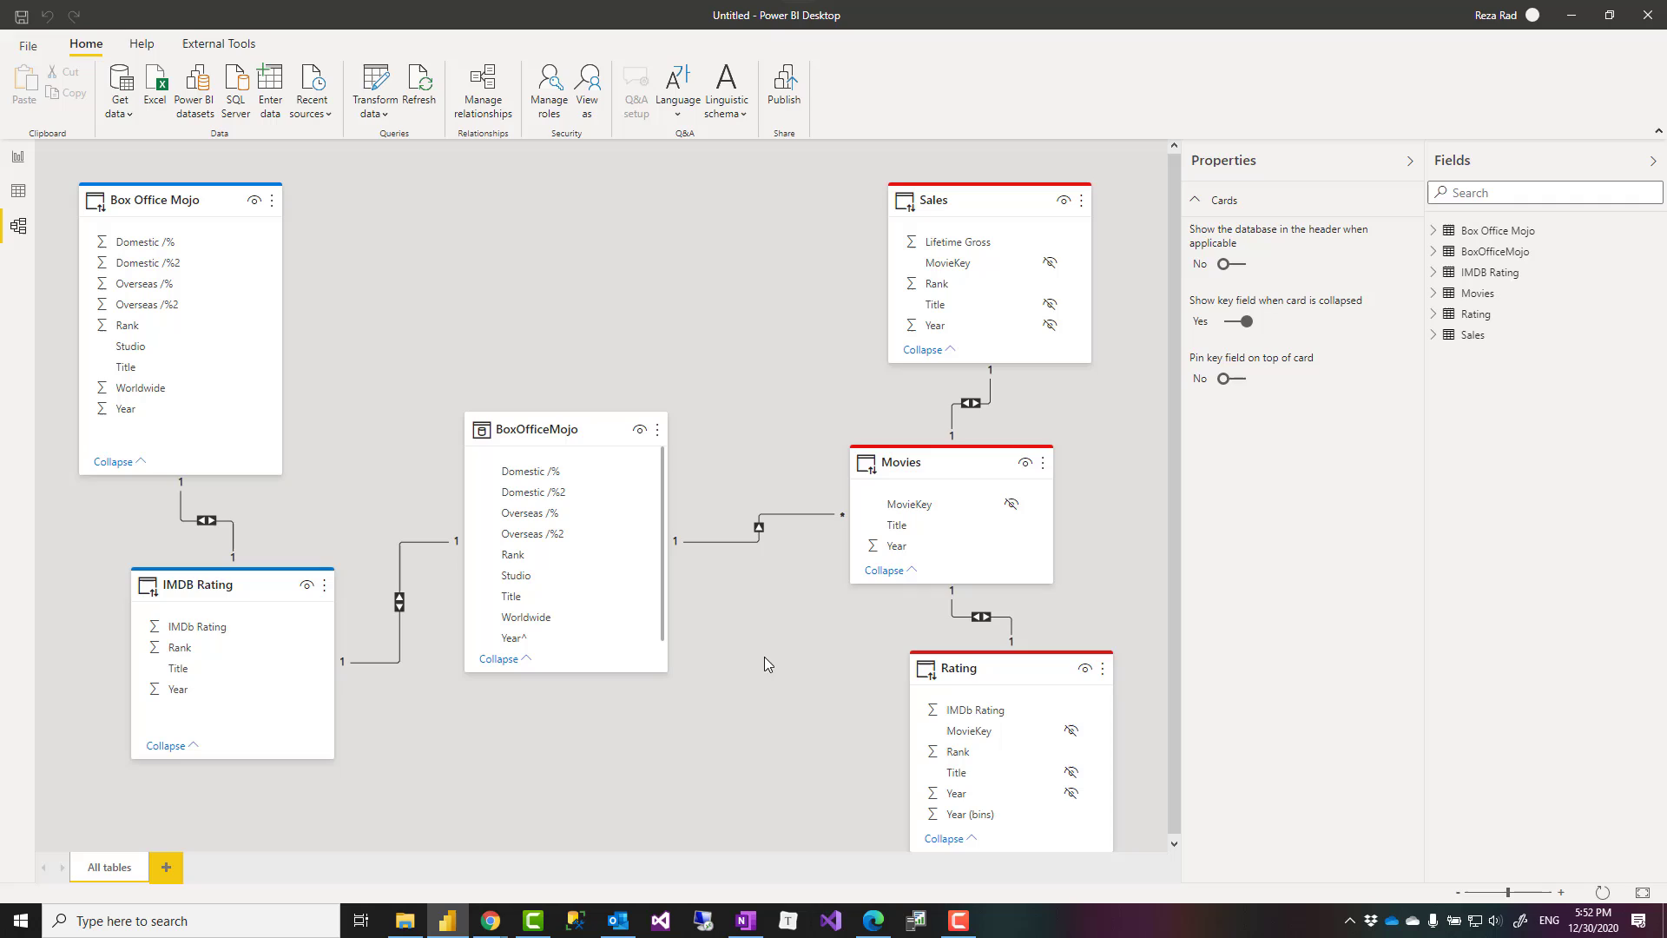
{"action": "mouse_move", "coordinate": [686, 284]}
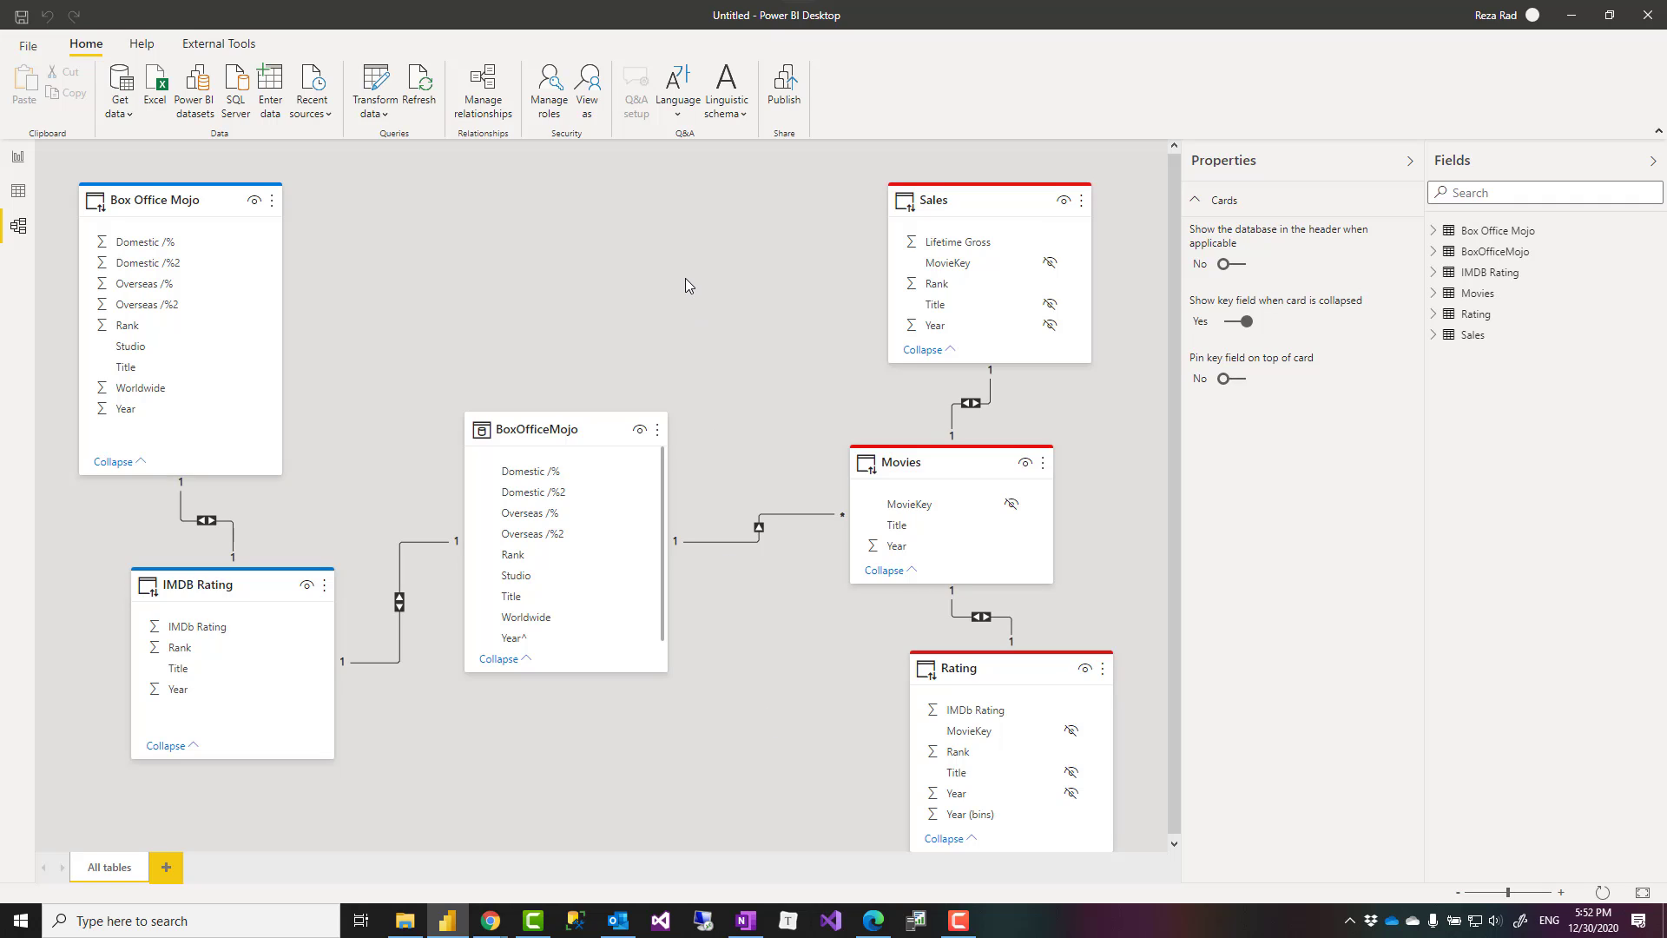
{"action": "mouse_move", "coordinate": [731, 320]}
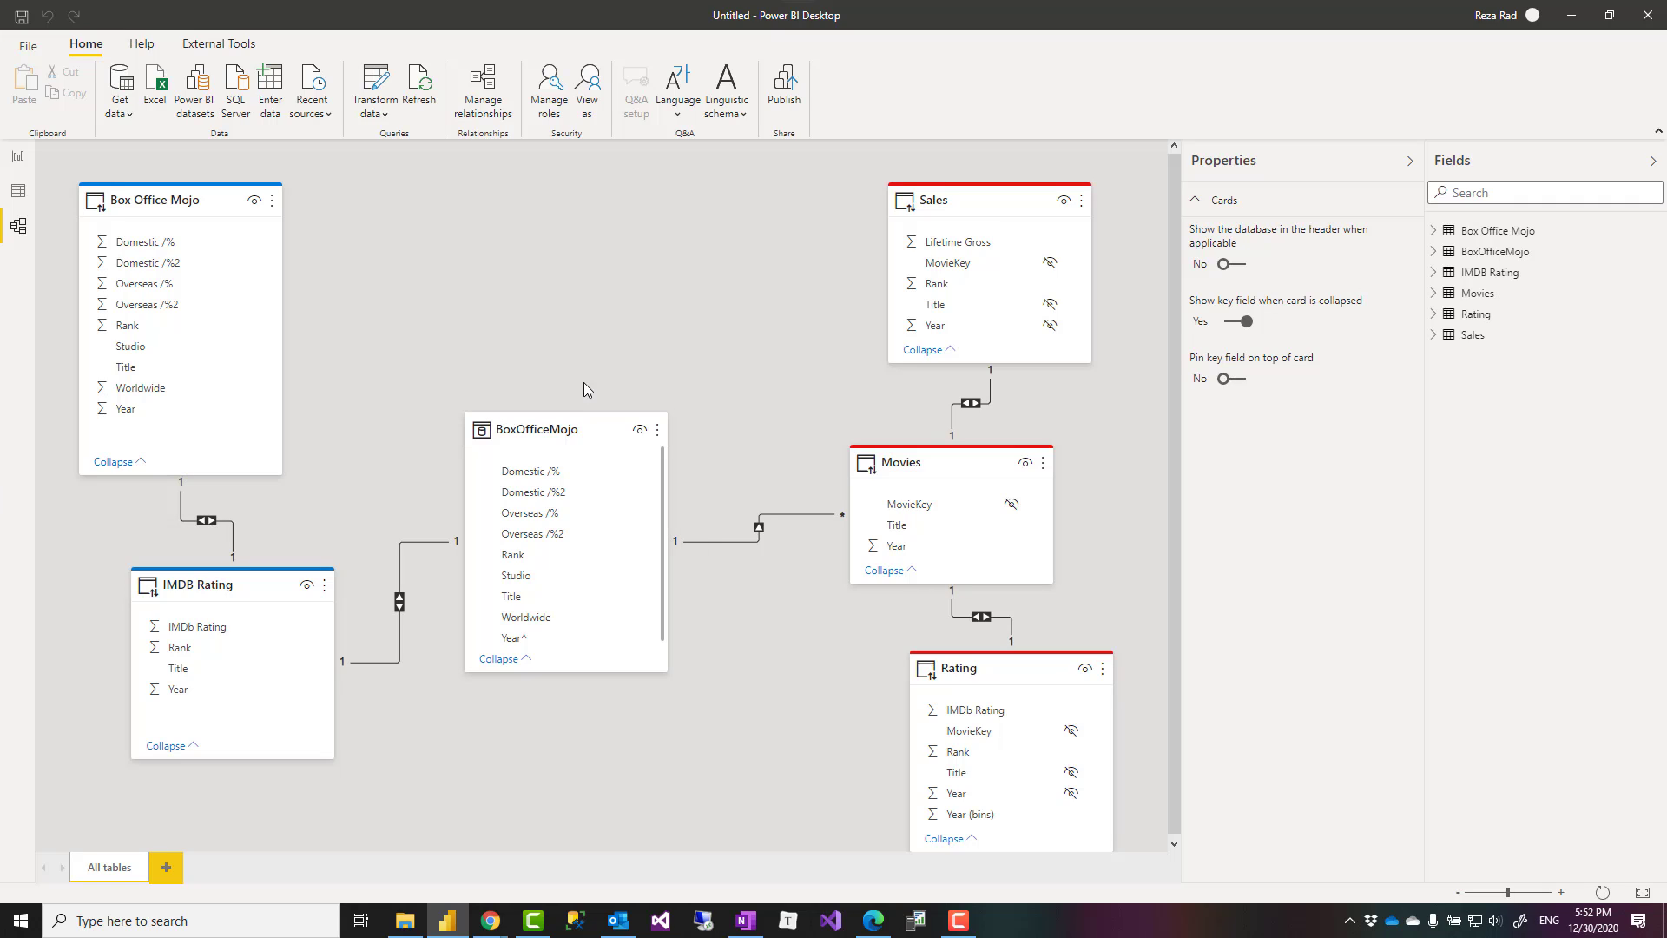
- Add a card showing Lifetime Gross ($170.21bn) from the Sales table
{"action": "left_click", "coordinate": [17, 157]}
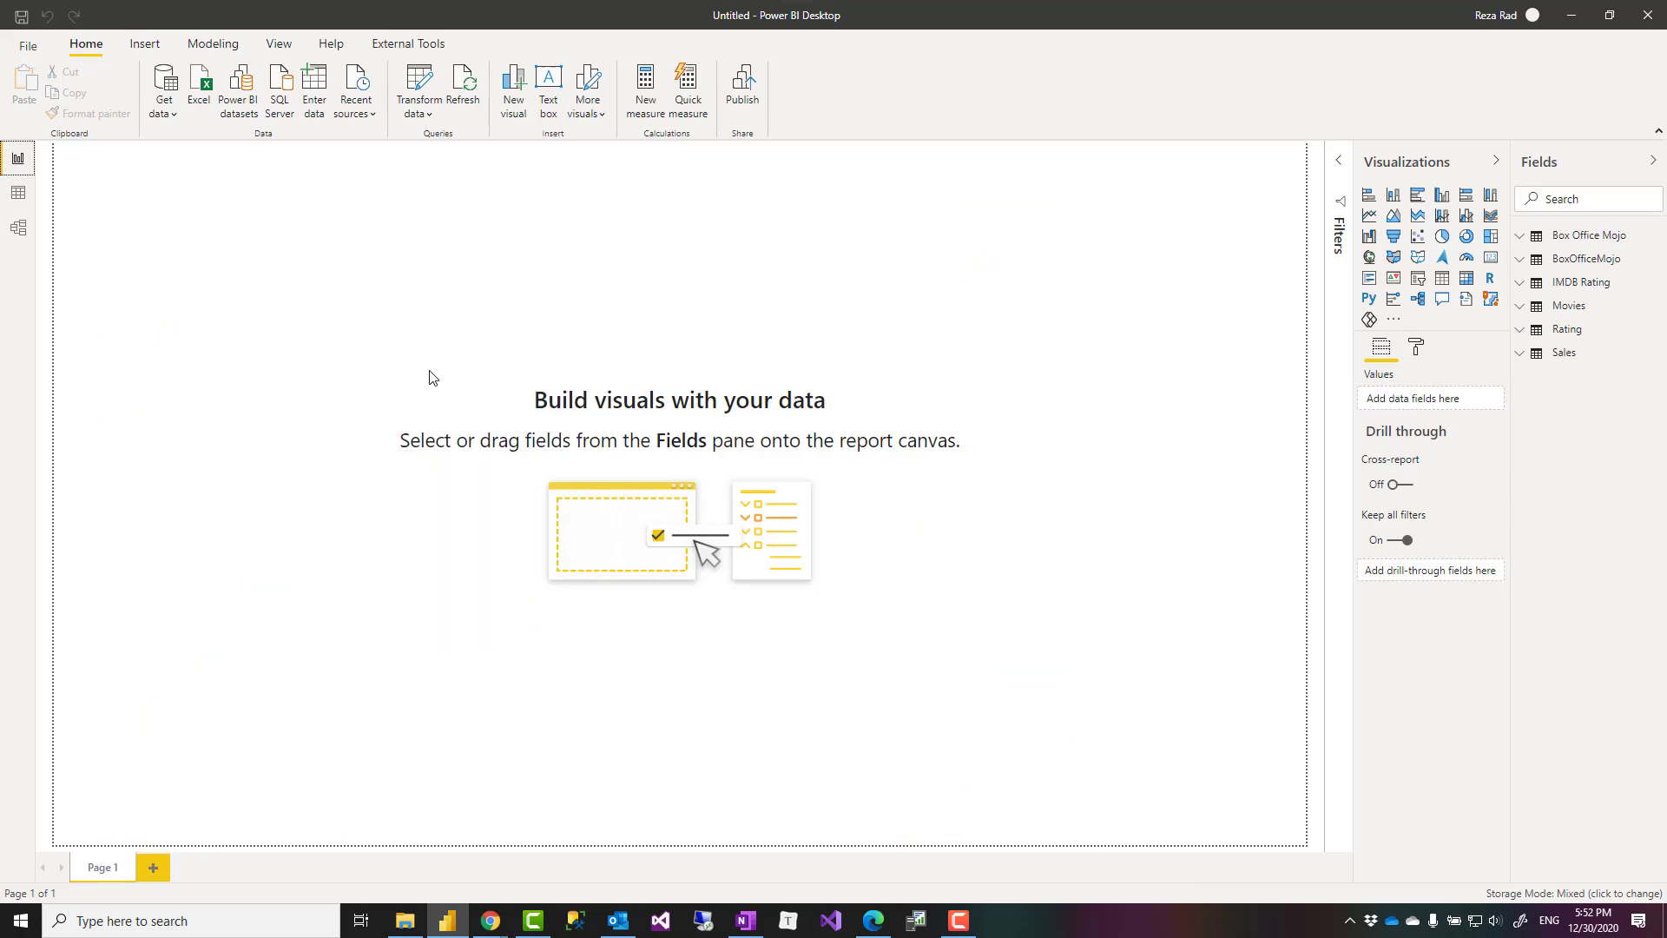
{"action": "left_click", "coordinate": [1562, 352]}
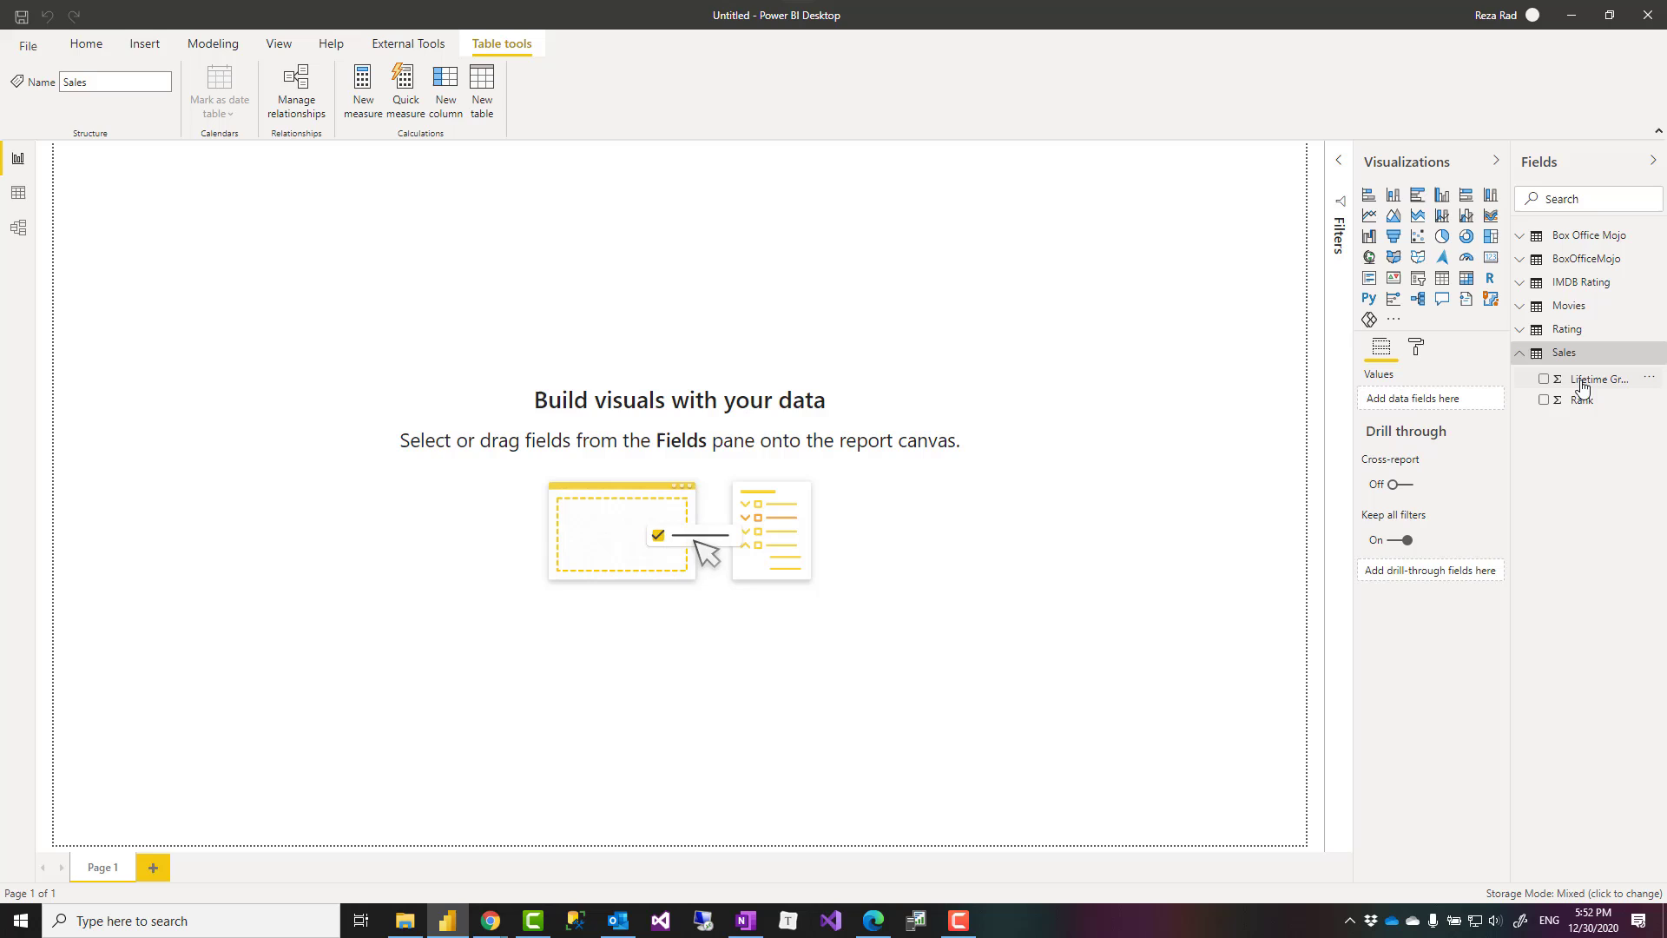
{"action": "left_click", "coordinate": [1543, 378]}
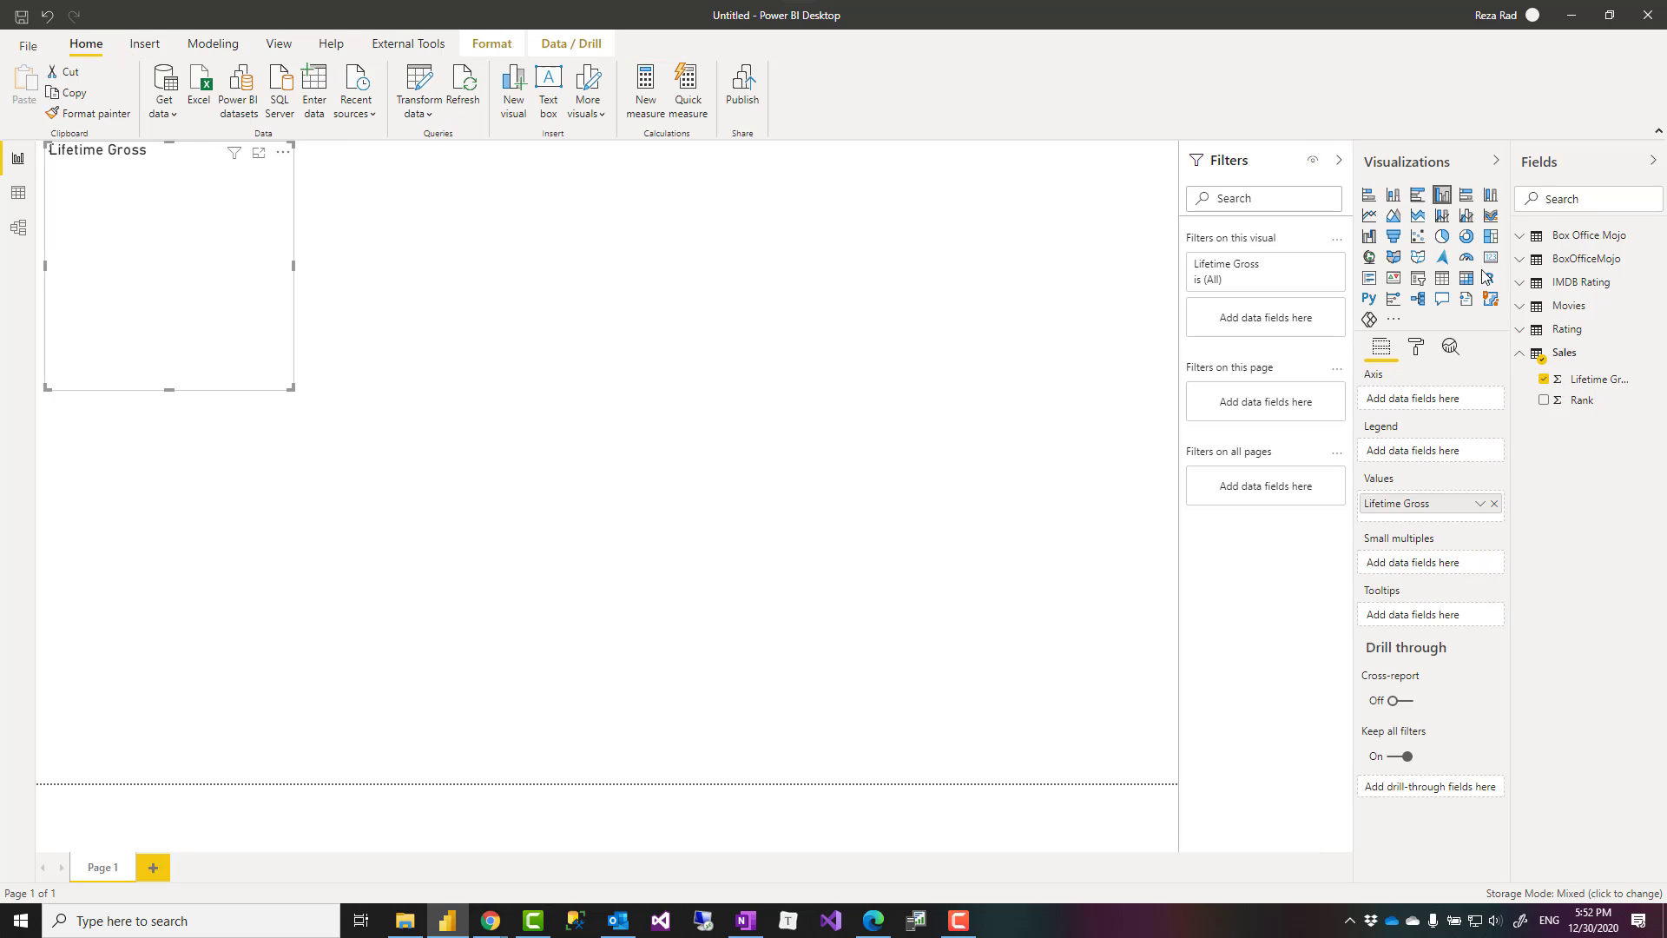
{"action": "left_click", "coordinate": [1490, 257]}
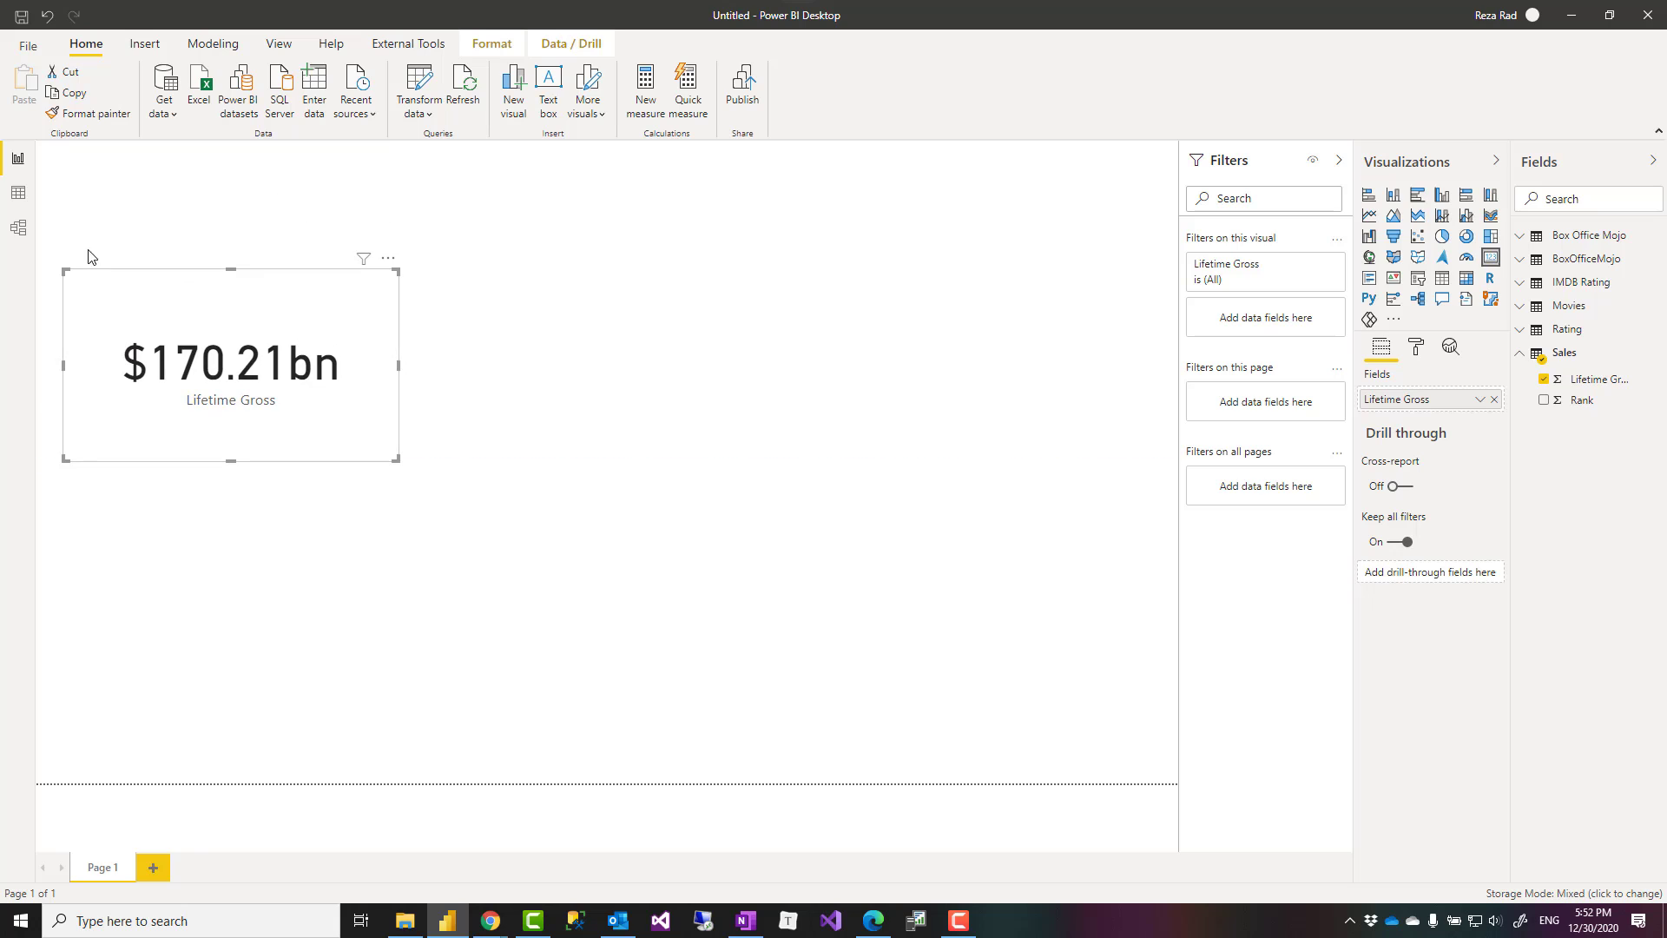
{"action": "left_click", "coordinate": [18, 228]}
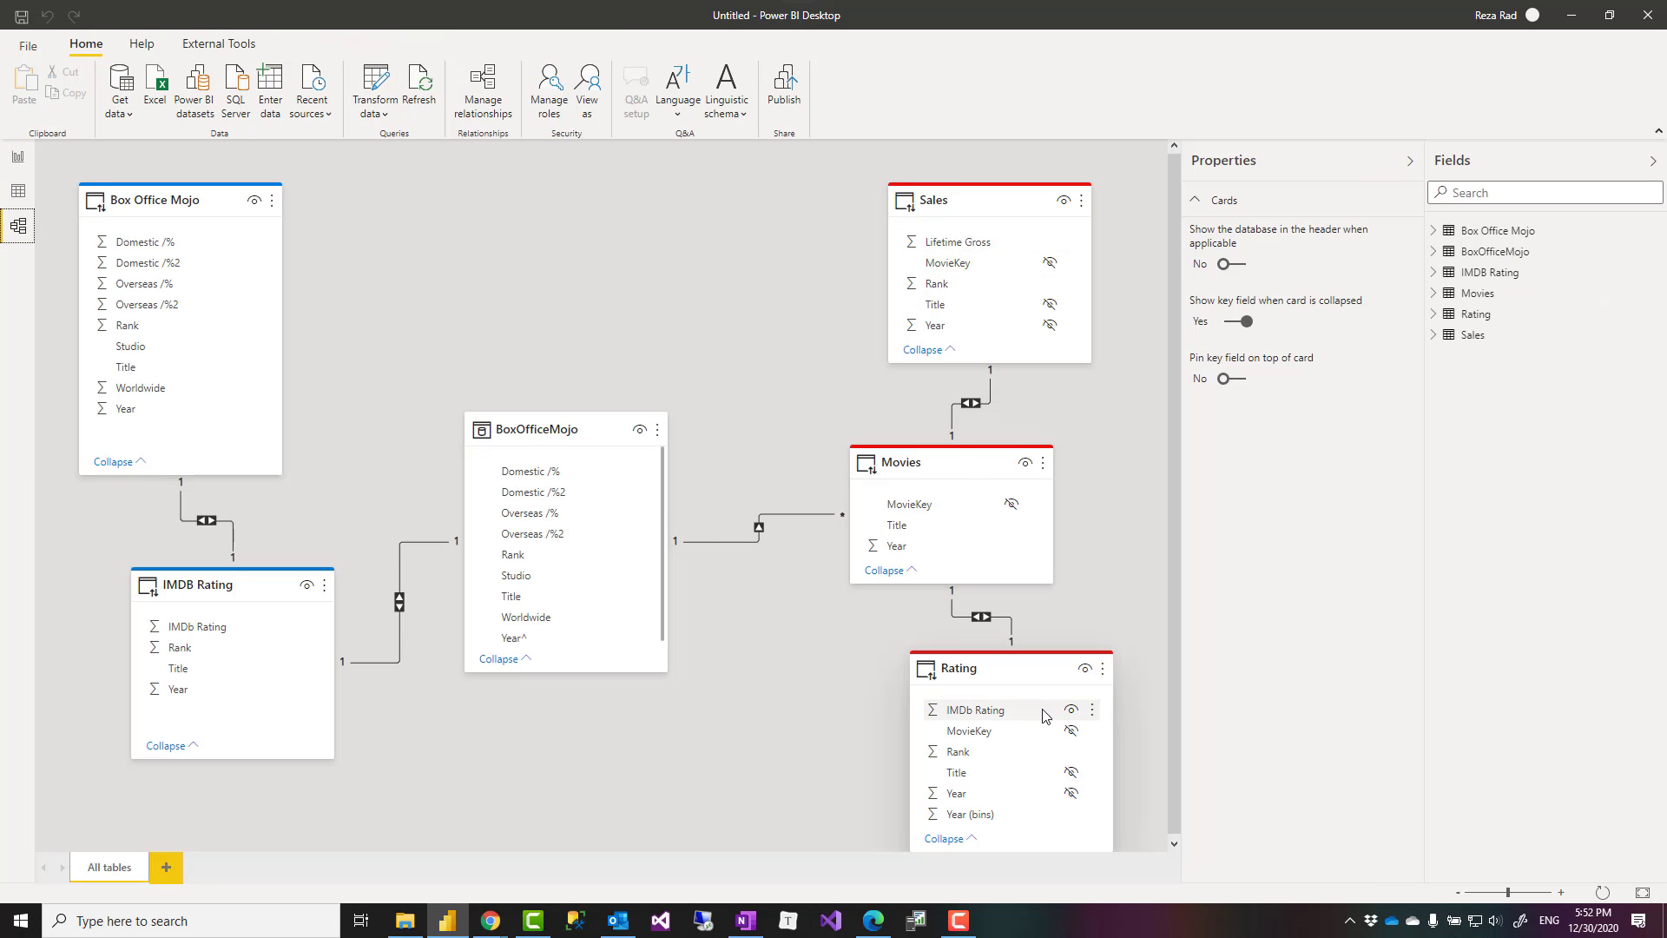
{"action": "mouse_move", "coordinate": [581, 494]}
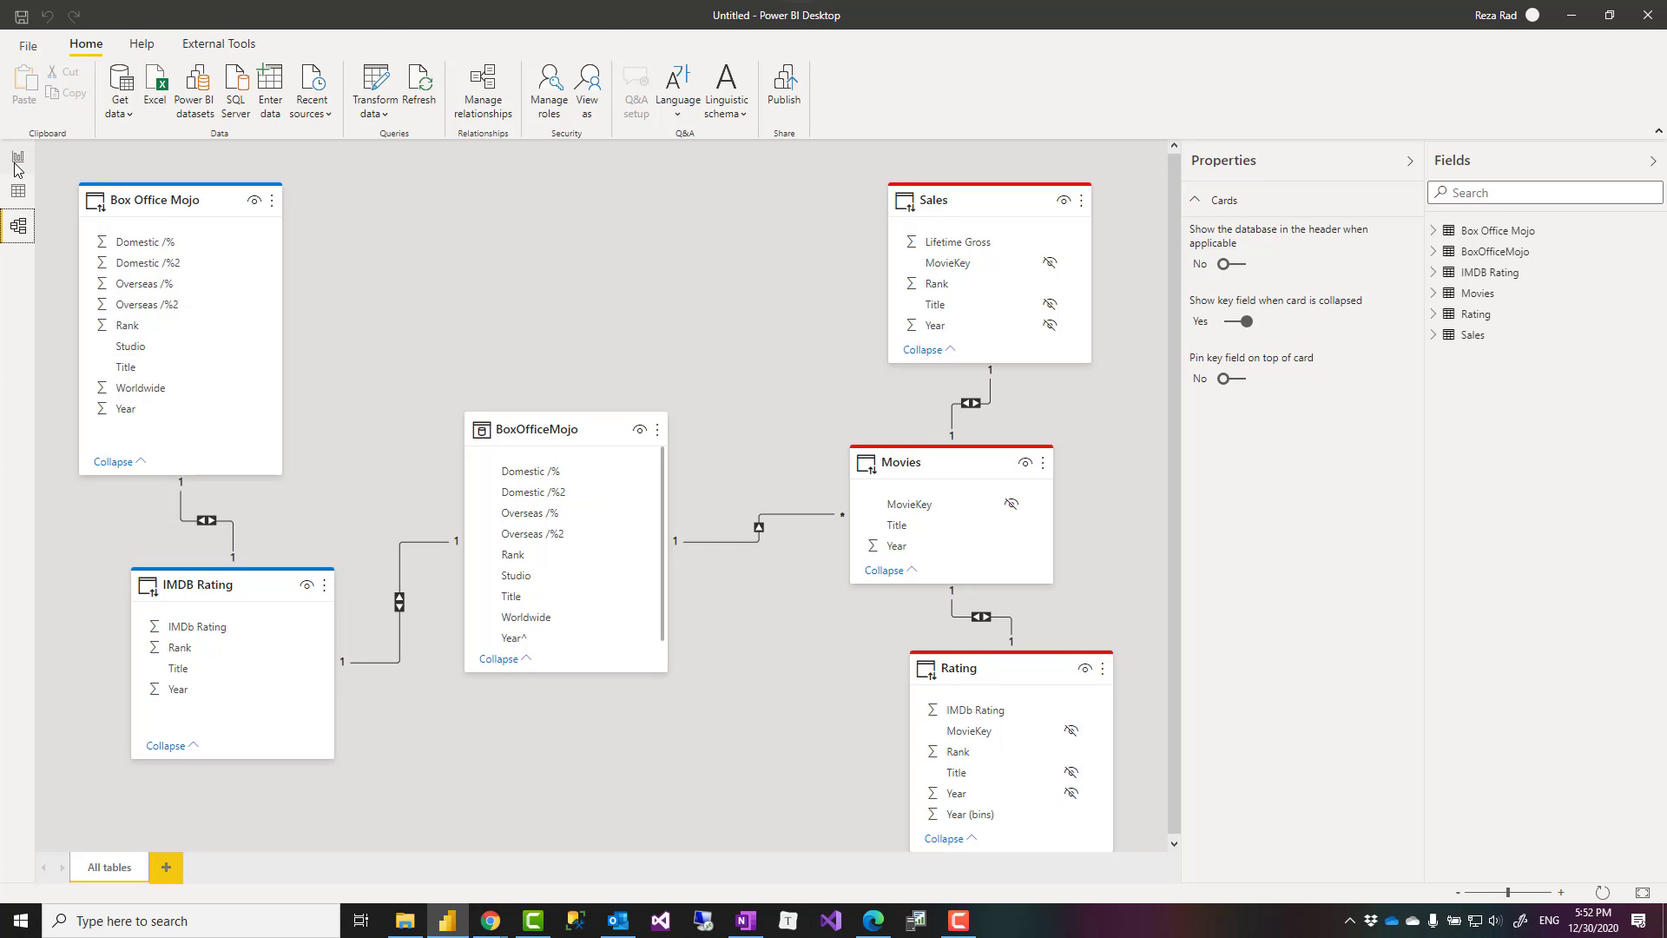
- Add a card showing Count of Title (100) from BoxOfficeMojo
{"action": "left_click", "coordinate": [18, 157]}
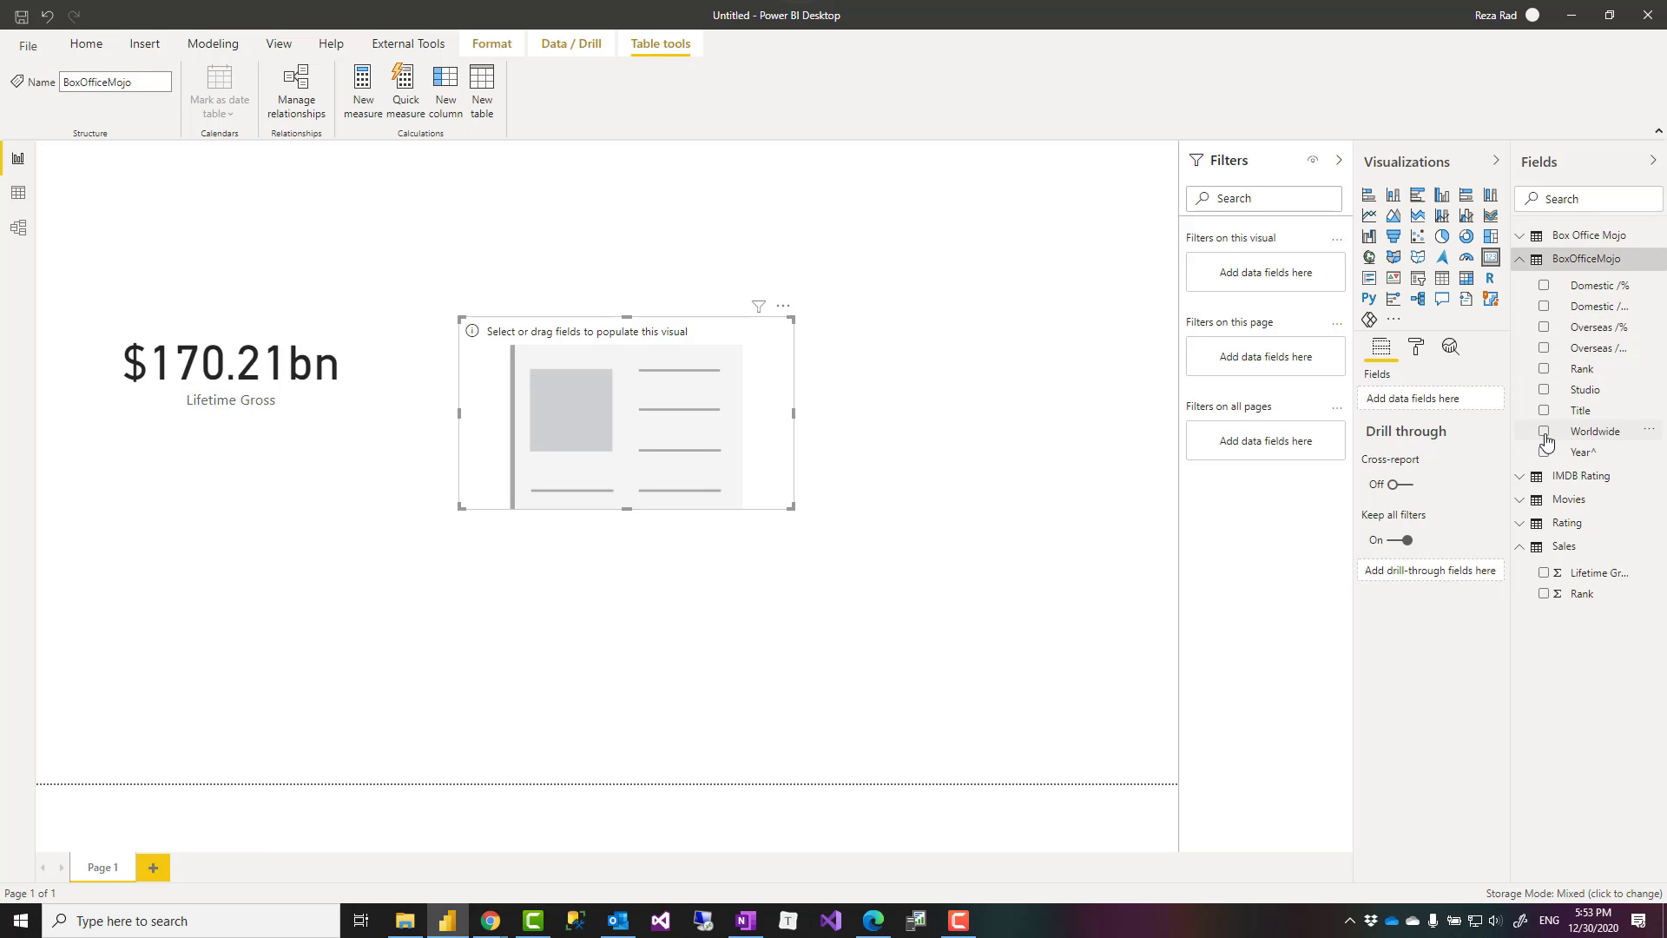
{"action": "left_click", "coordinate": [1544, 409]}
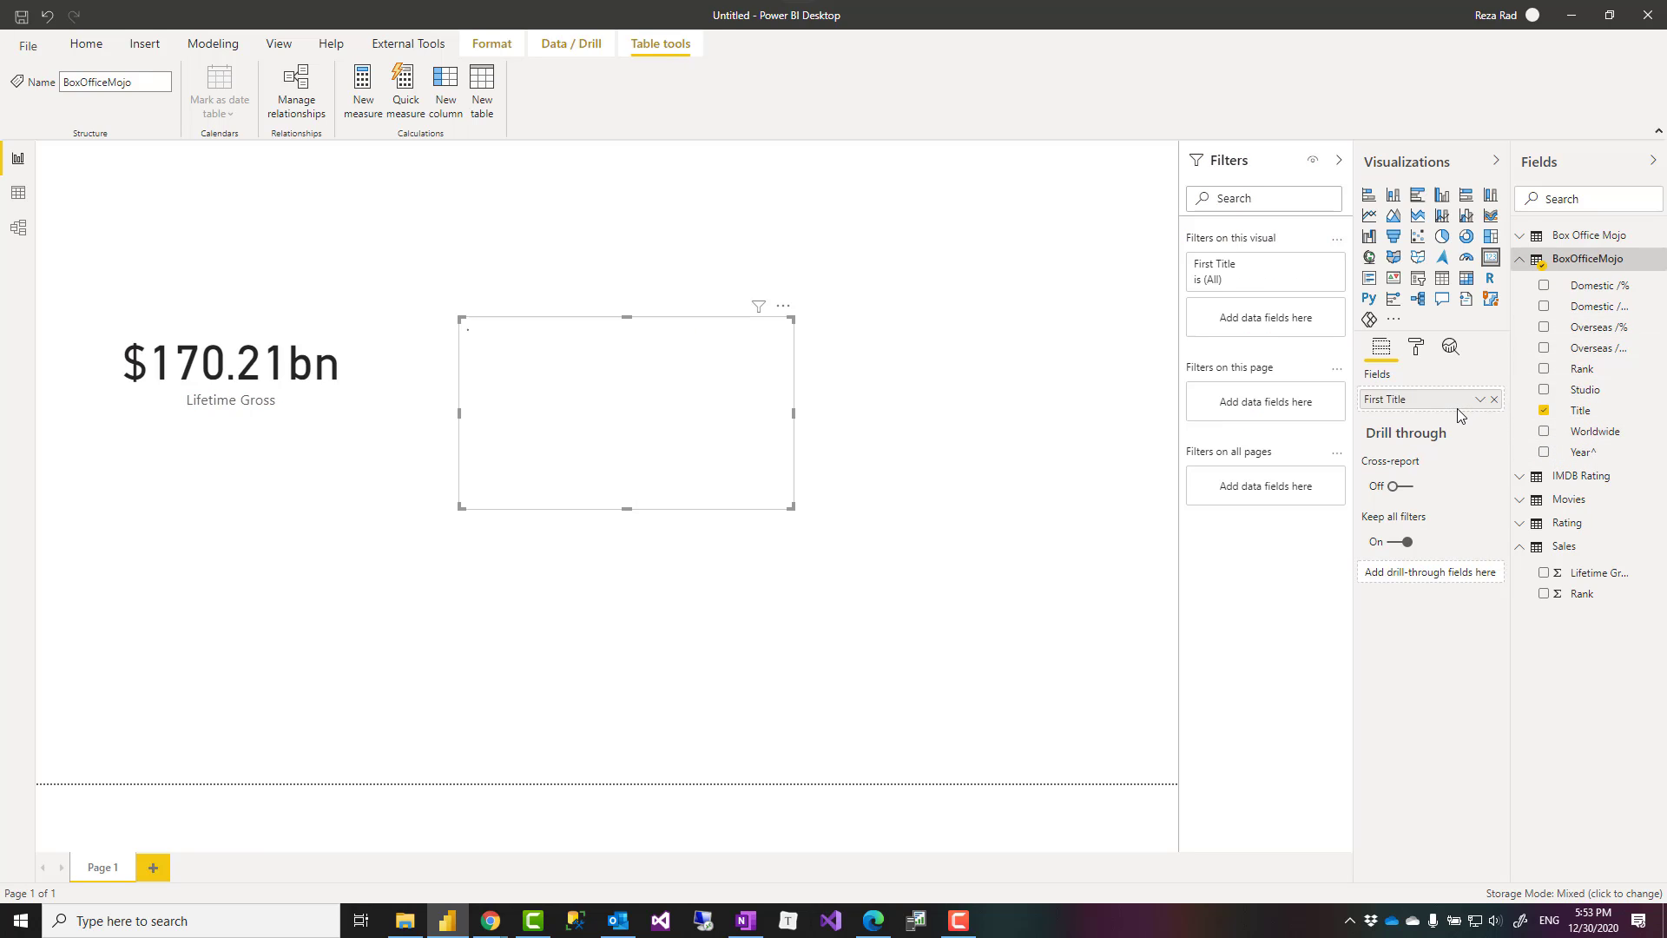
{"action": "left_click", "coordinate": [1476, 399]}
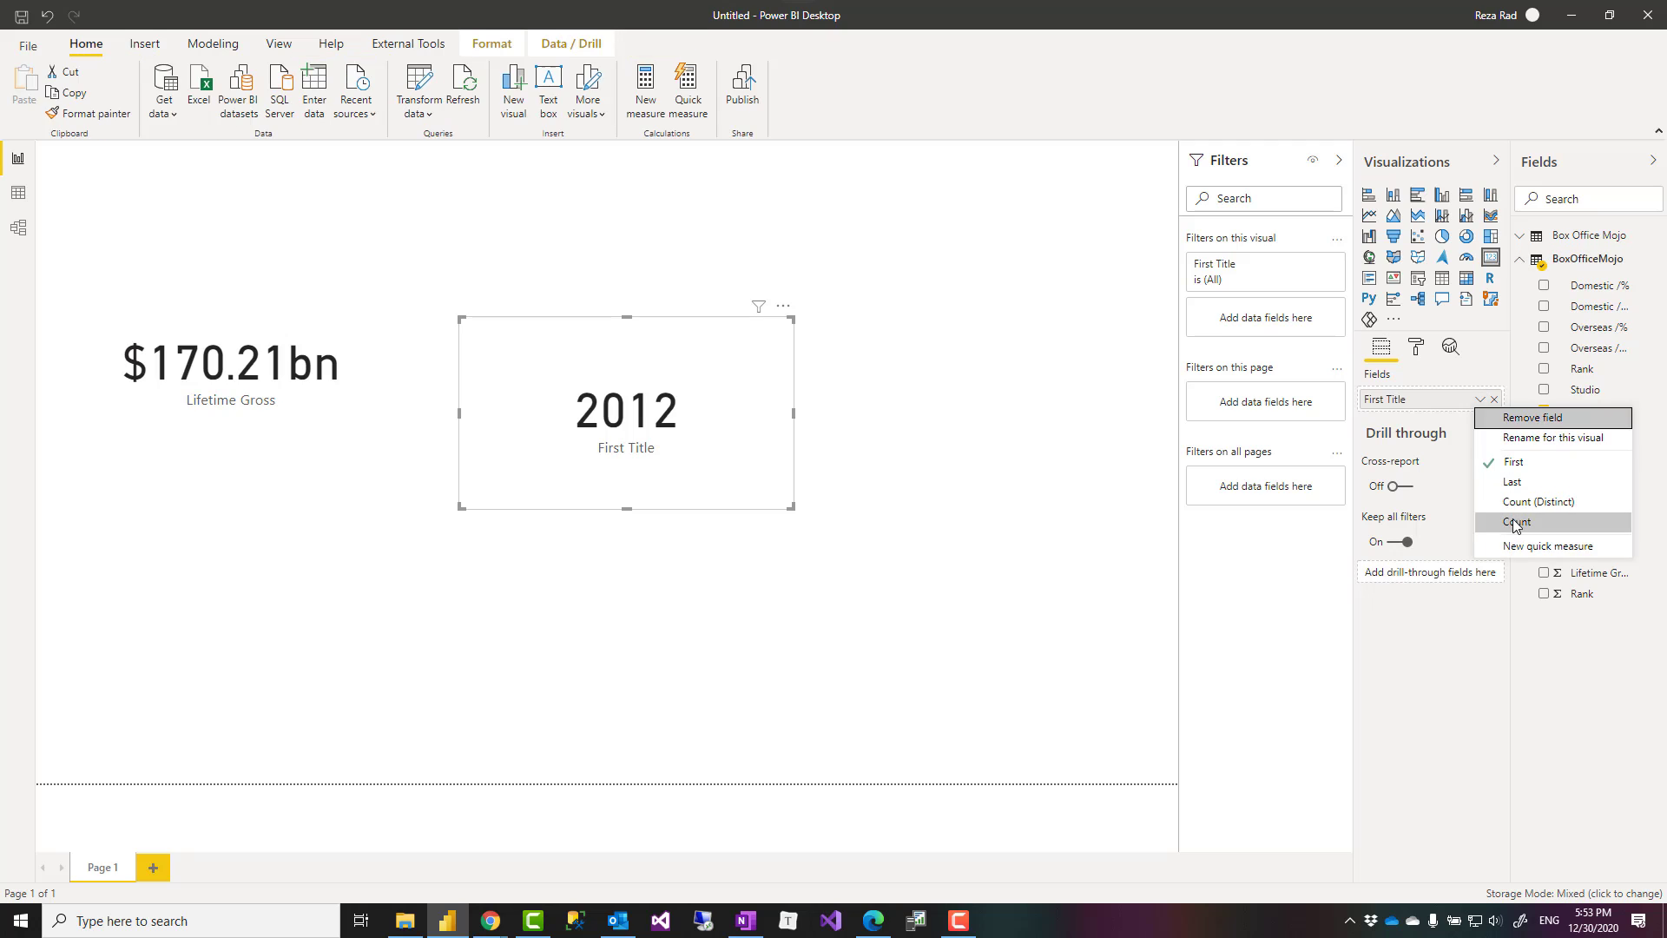
{"action": "left_click", "coordinate": [1514, 522]}
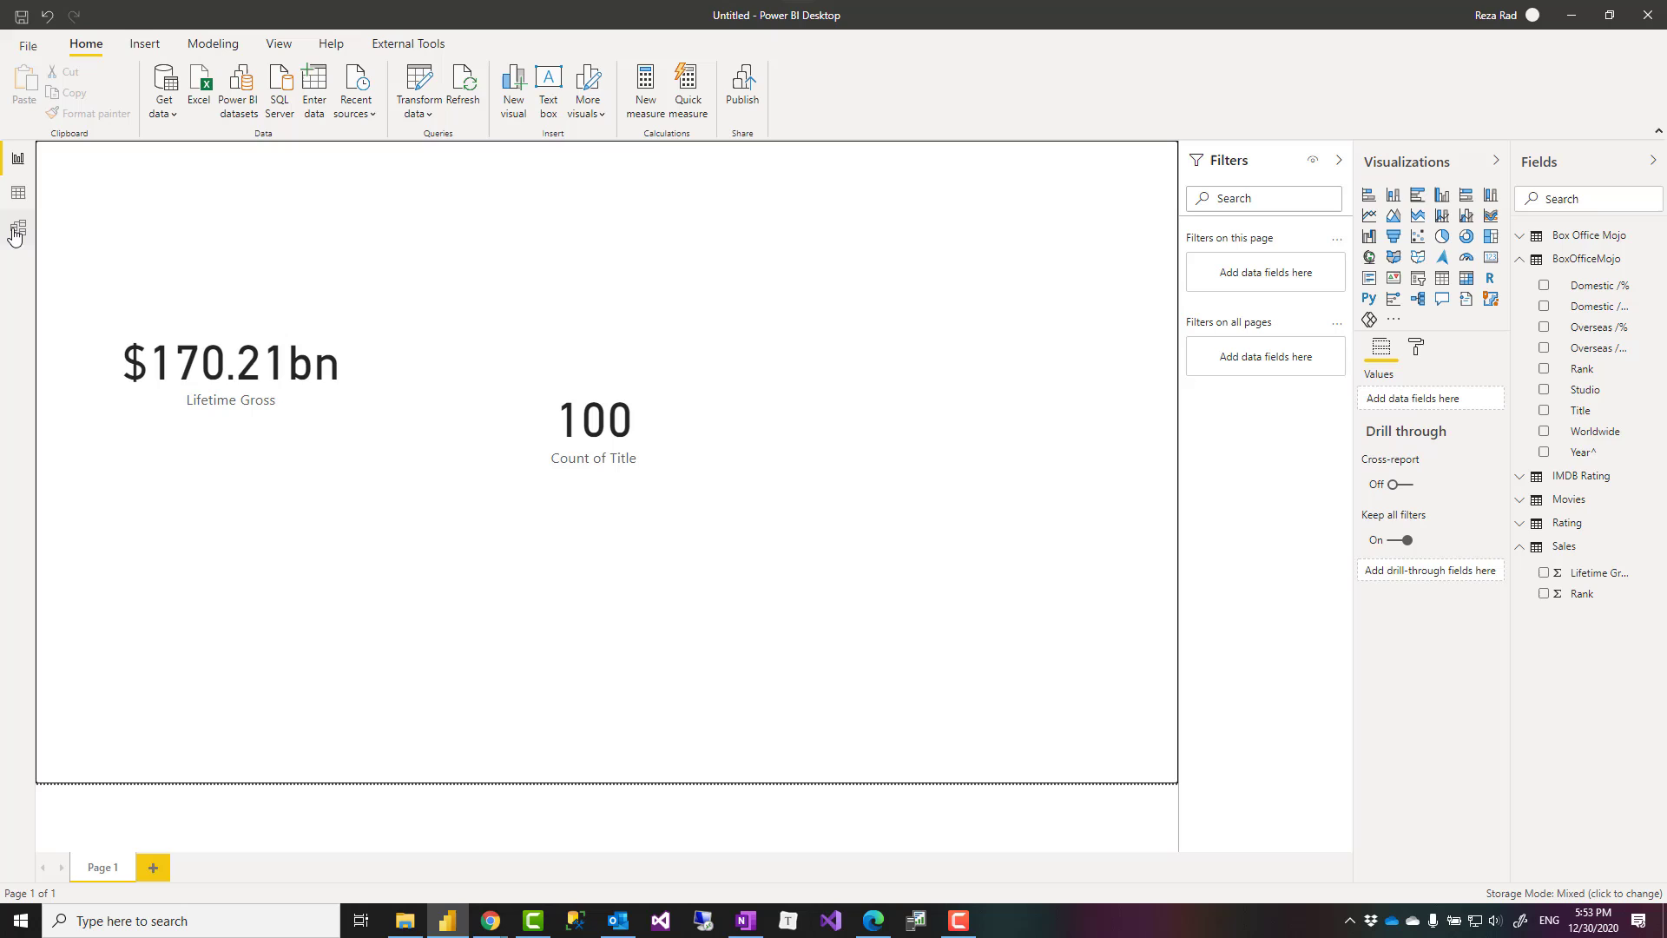
{"action": "left_click", "coordinate": [17, 227]}
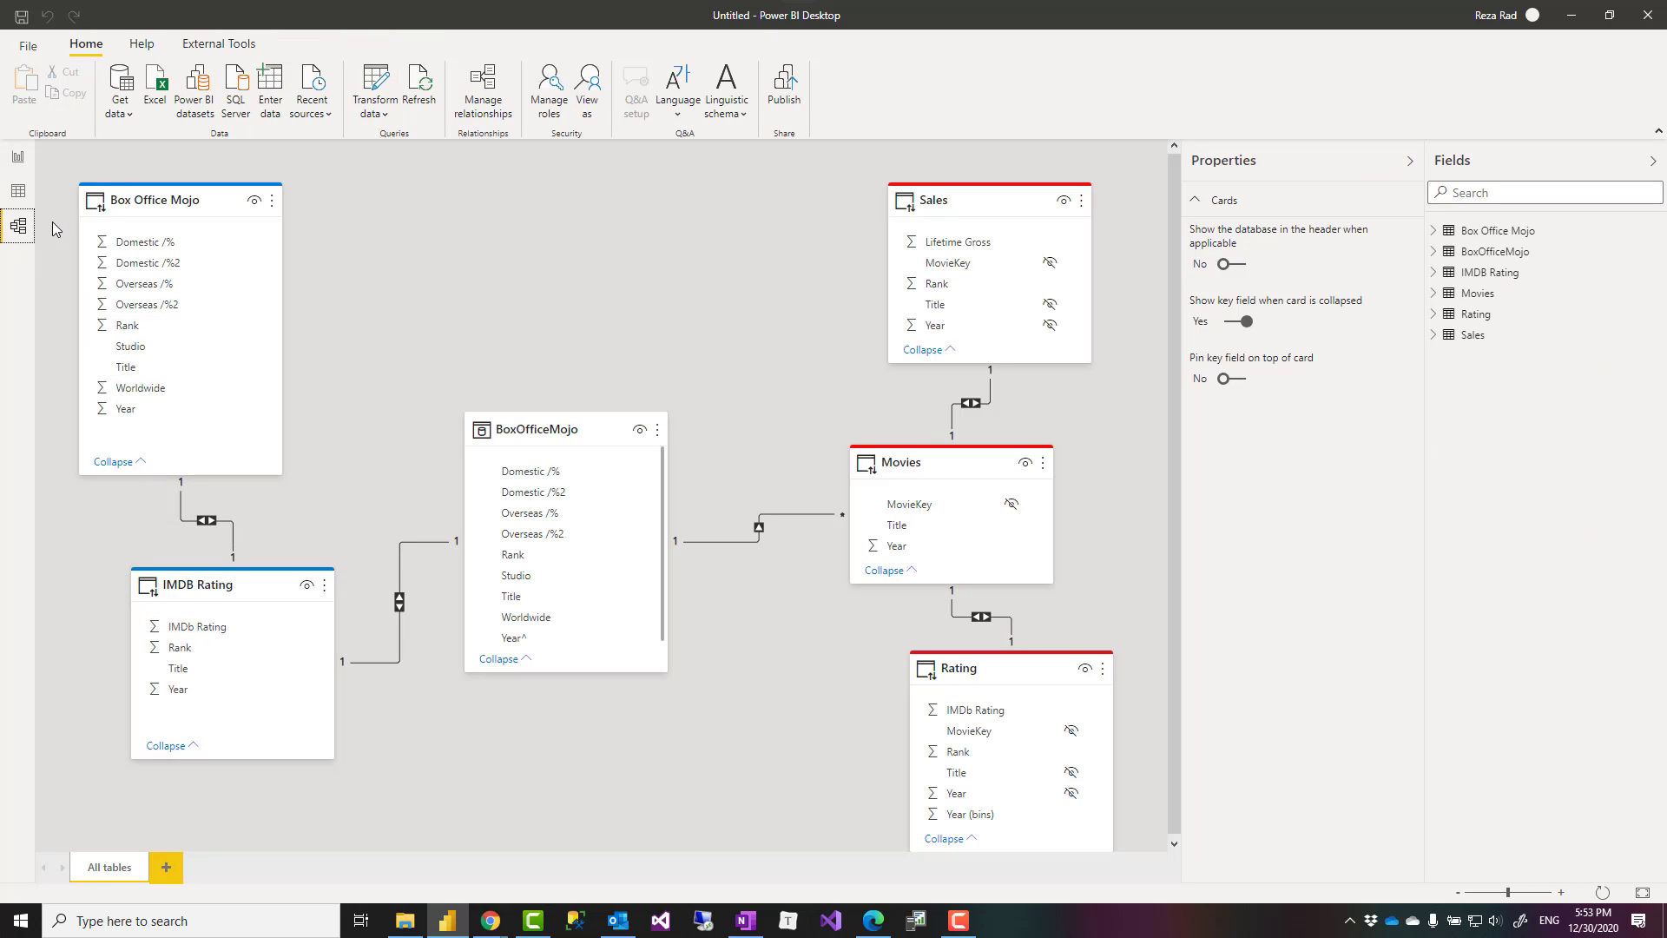
- Place a Worldwide card ($160.48bn) beside the Lifetime Gross and Count of Title cards
{"action": "left_click", "coordinate": [17, 157]}
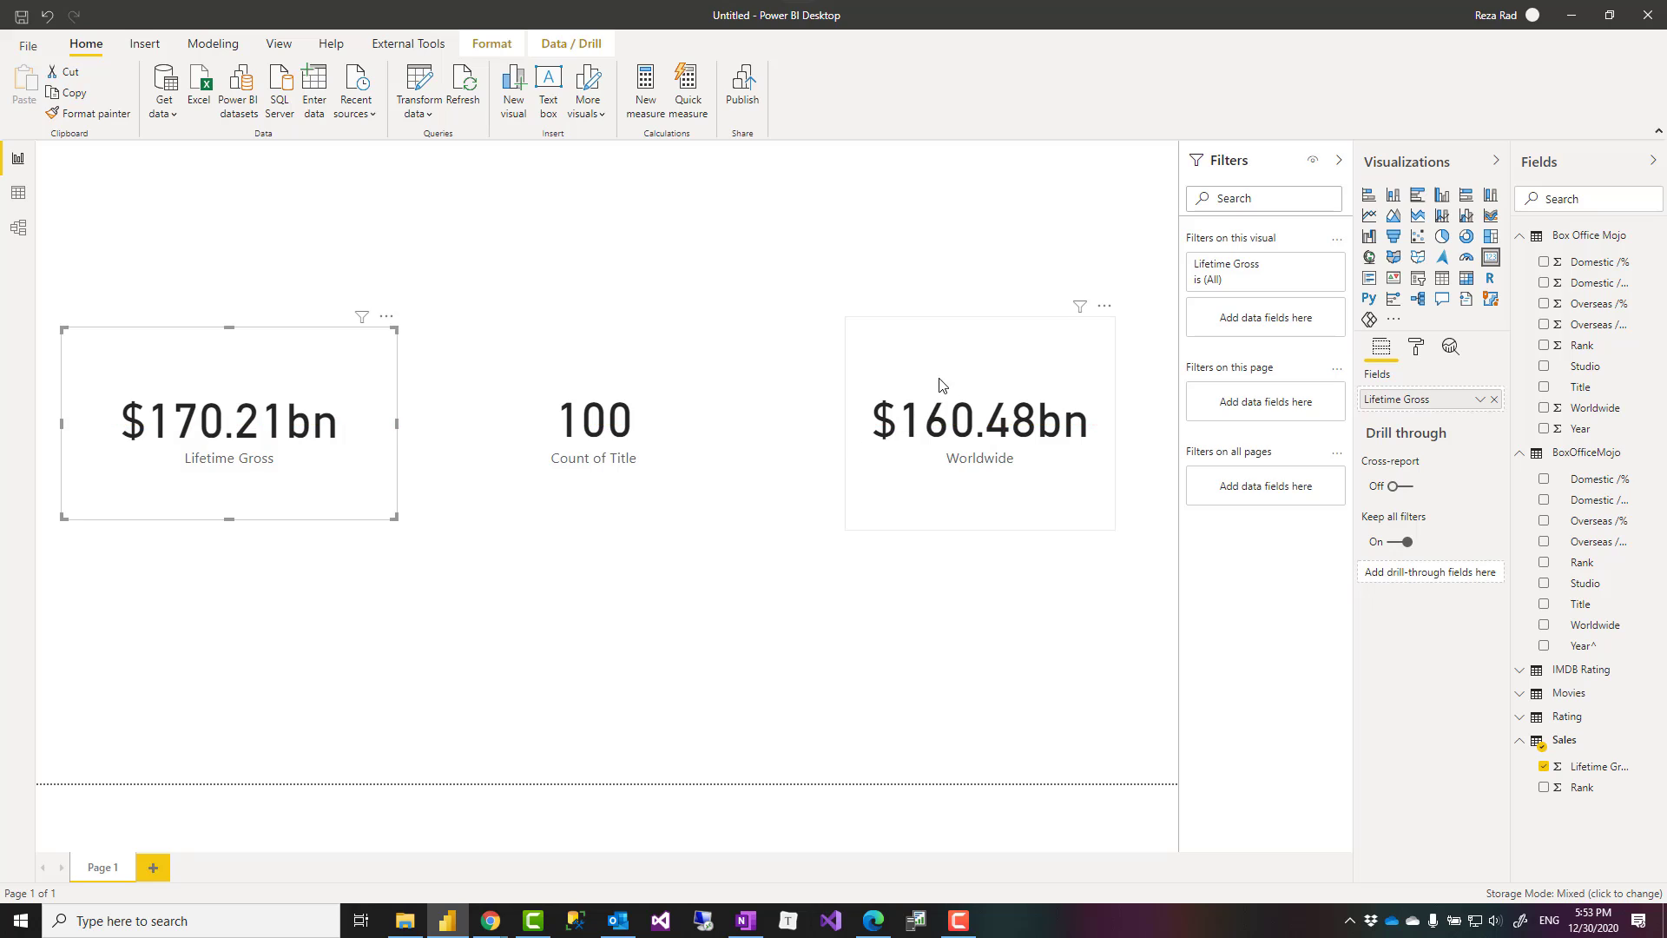
{"action": "left_click", "coordinate": [709, 343]}
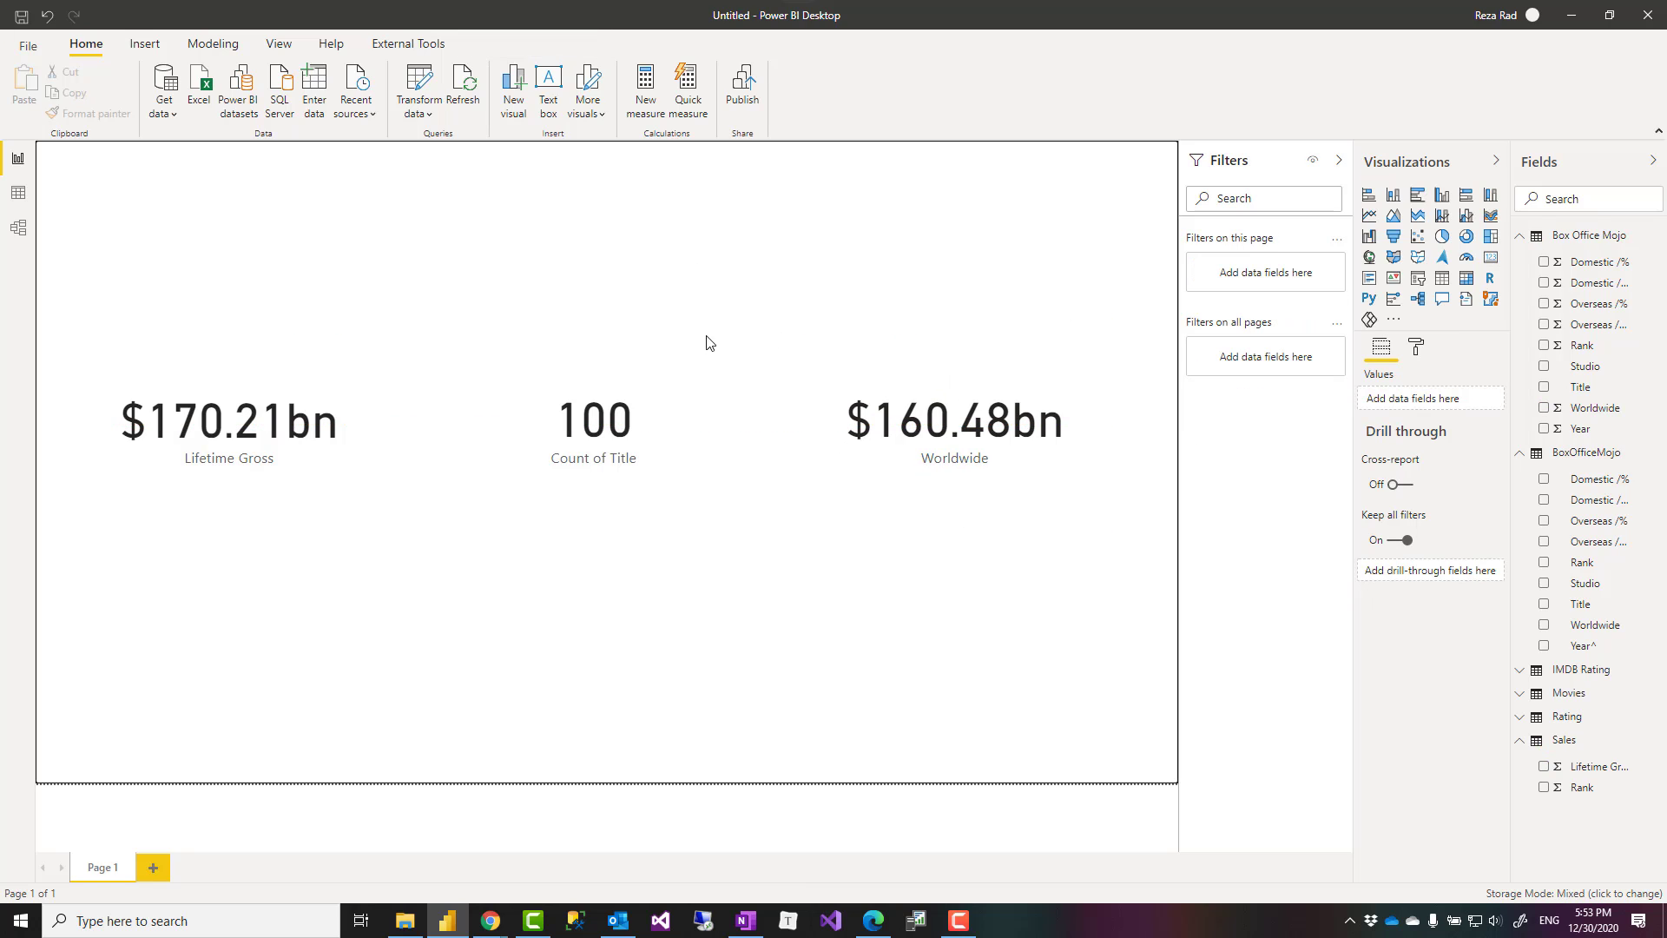
{"action": "mouse_move", "coordinate": [681, 443]}
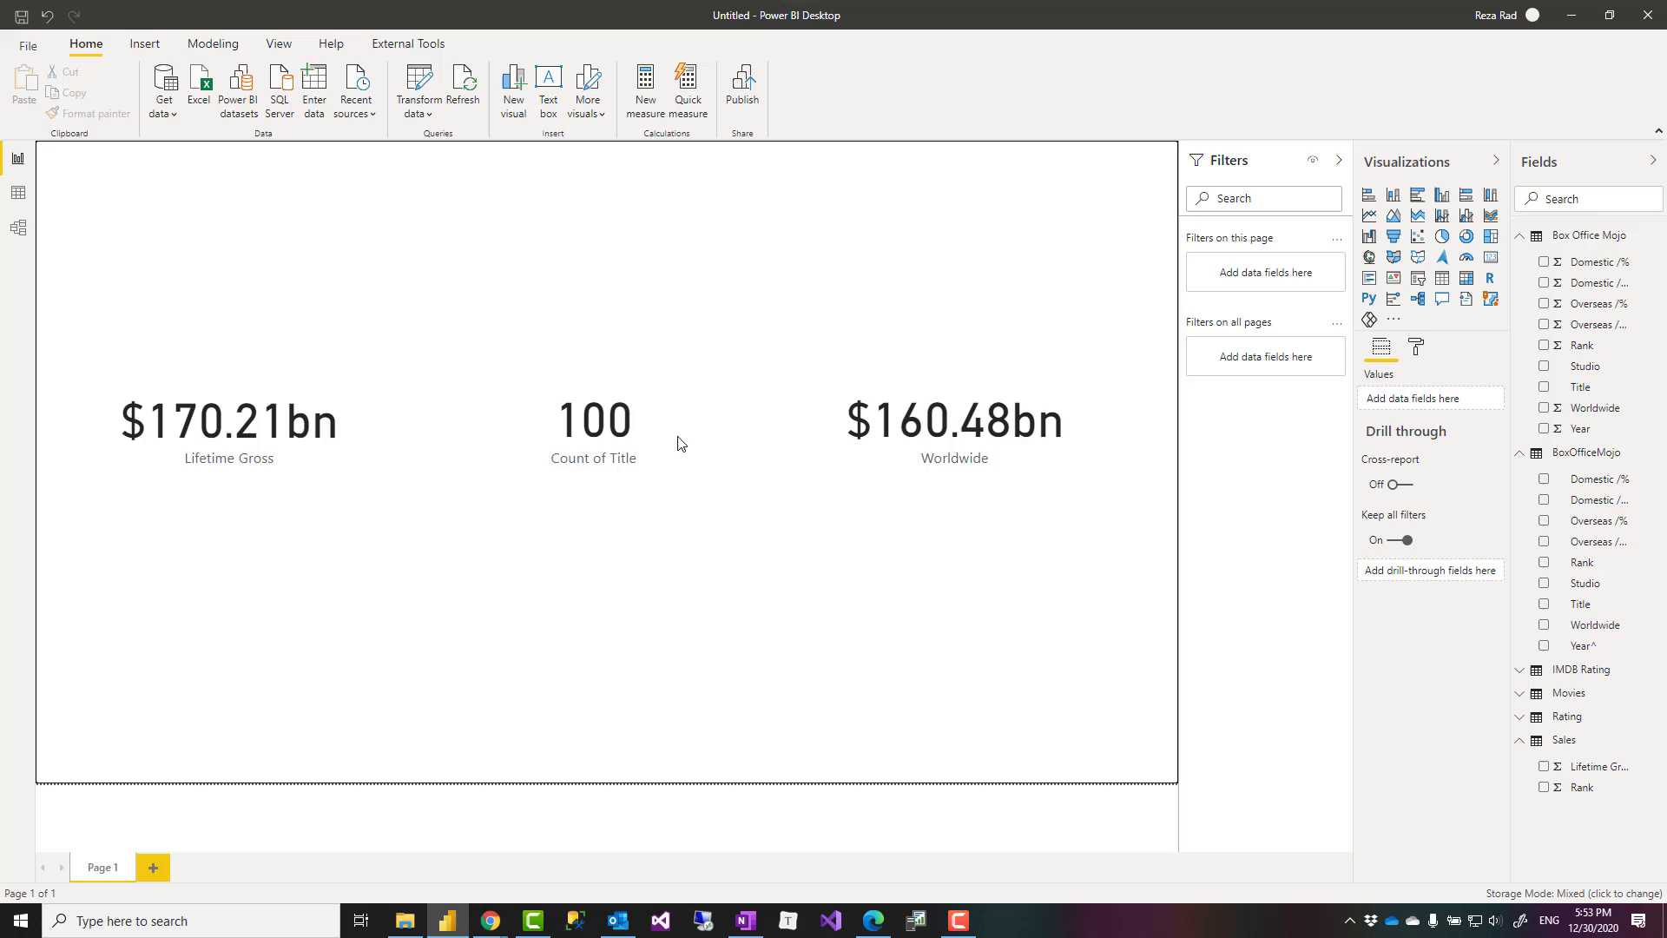
{"action": "mouse_move", "coordinate": [35, 257]}
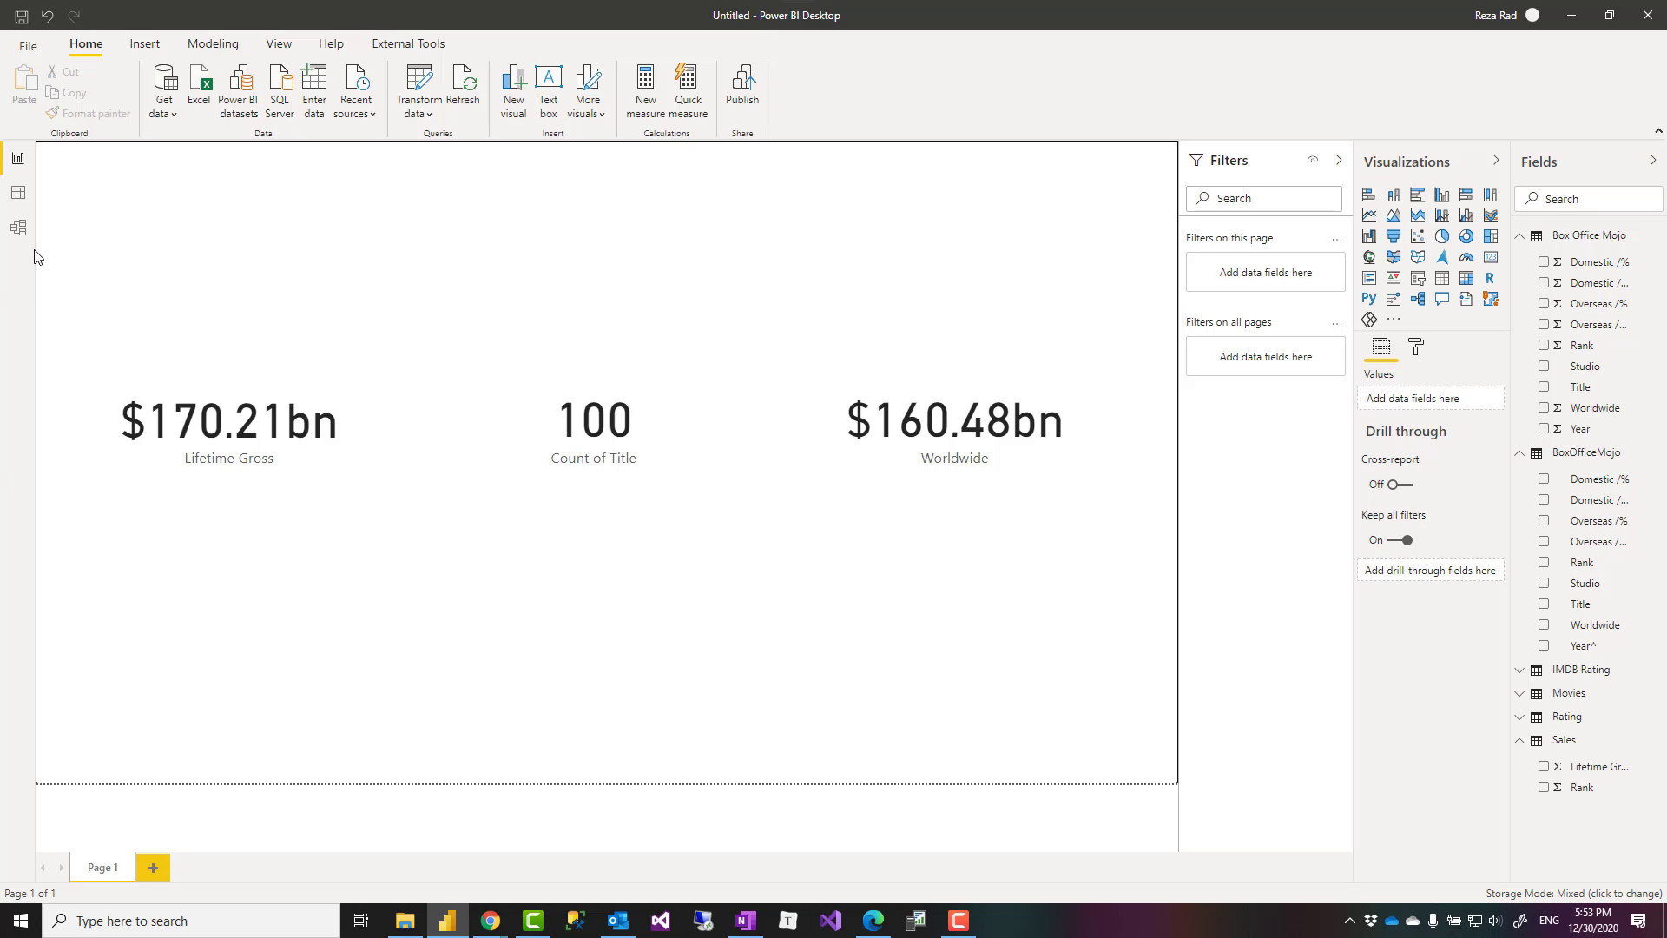
{"action": "left_click", "coordinate": [17, 226]}
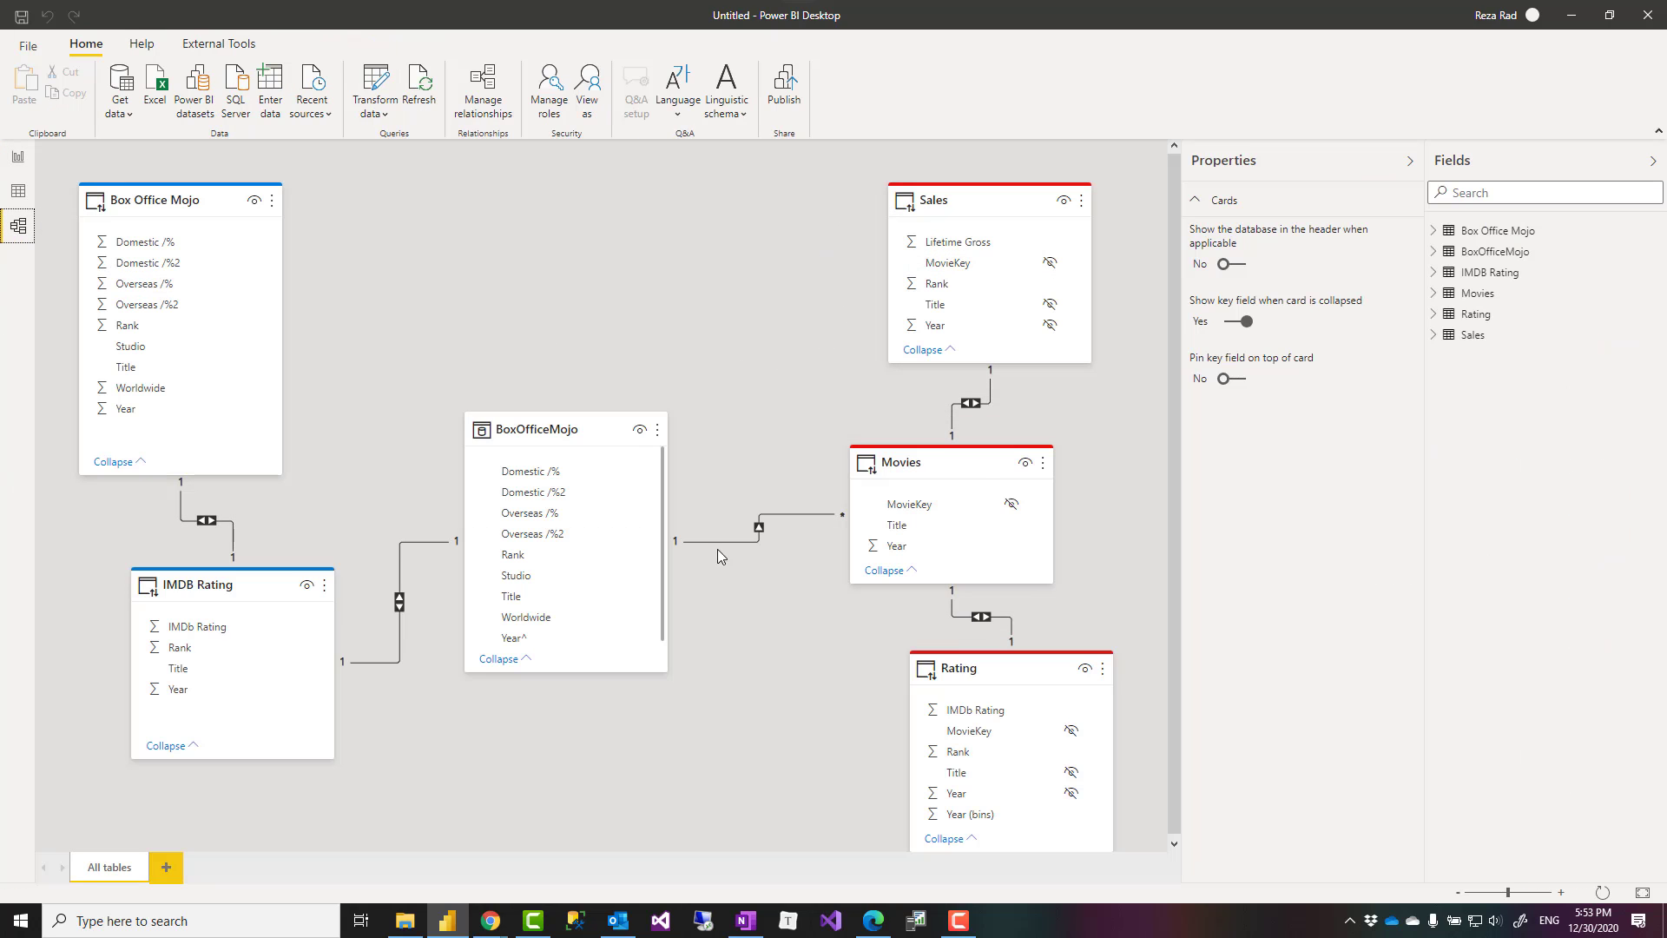
{"action": "mouse_move", "coordinate": [525, 240]}
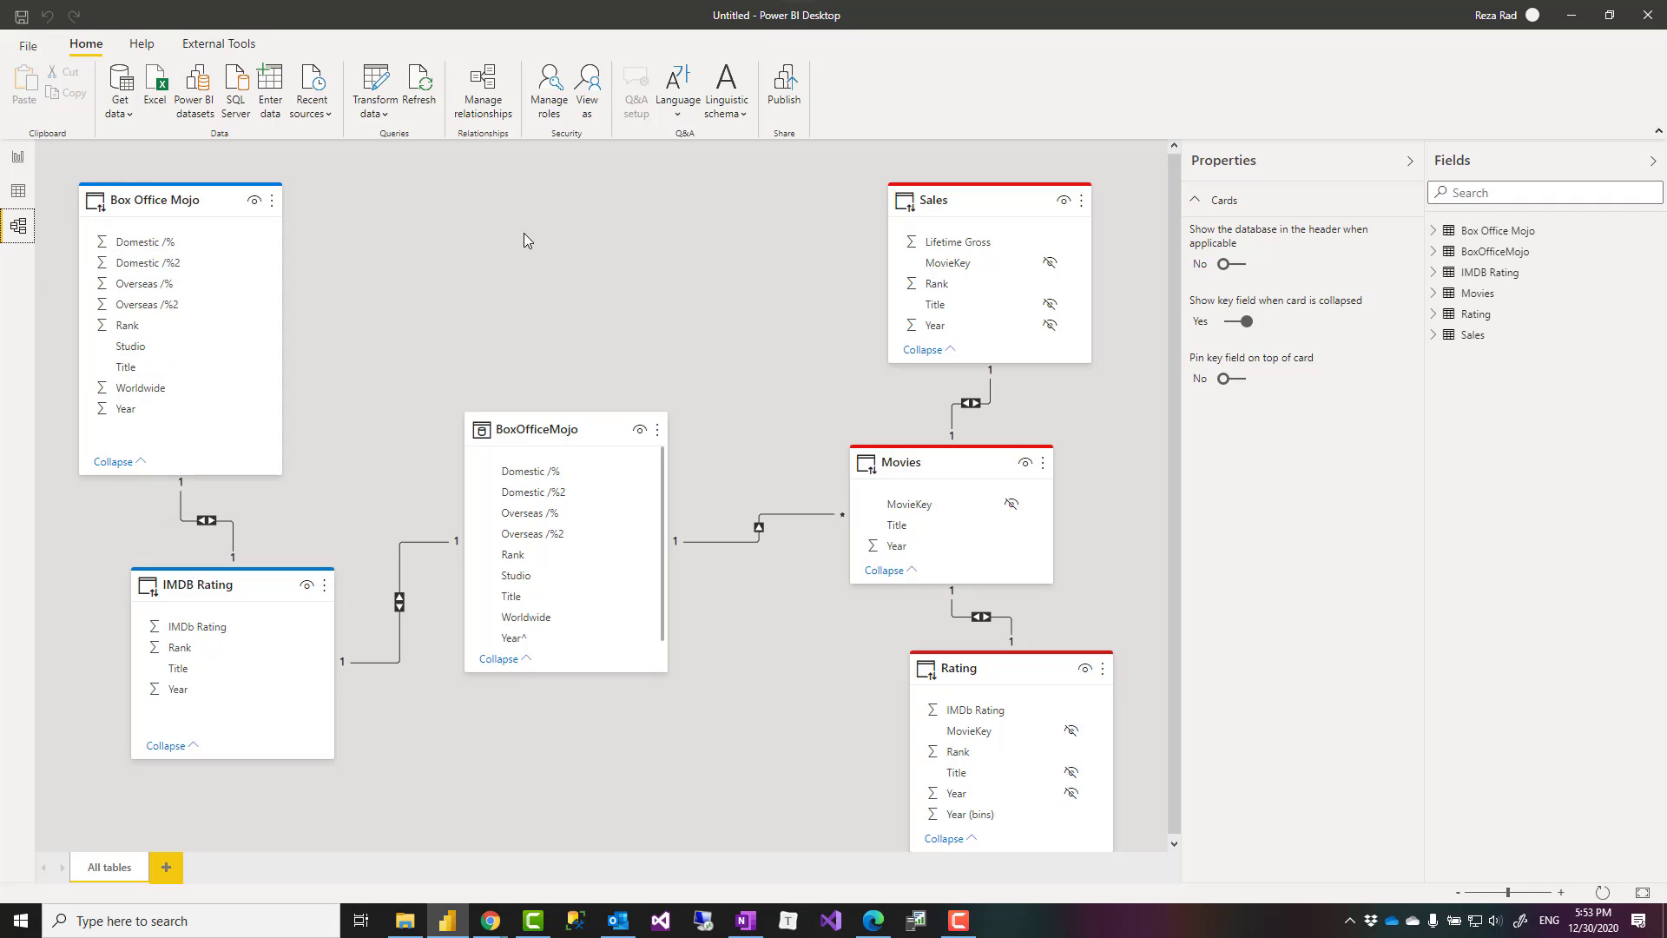
{"action": "mouse_move", "coordinate": [141, 43]}
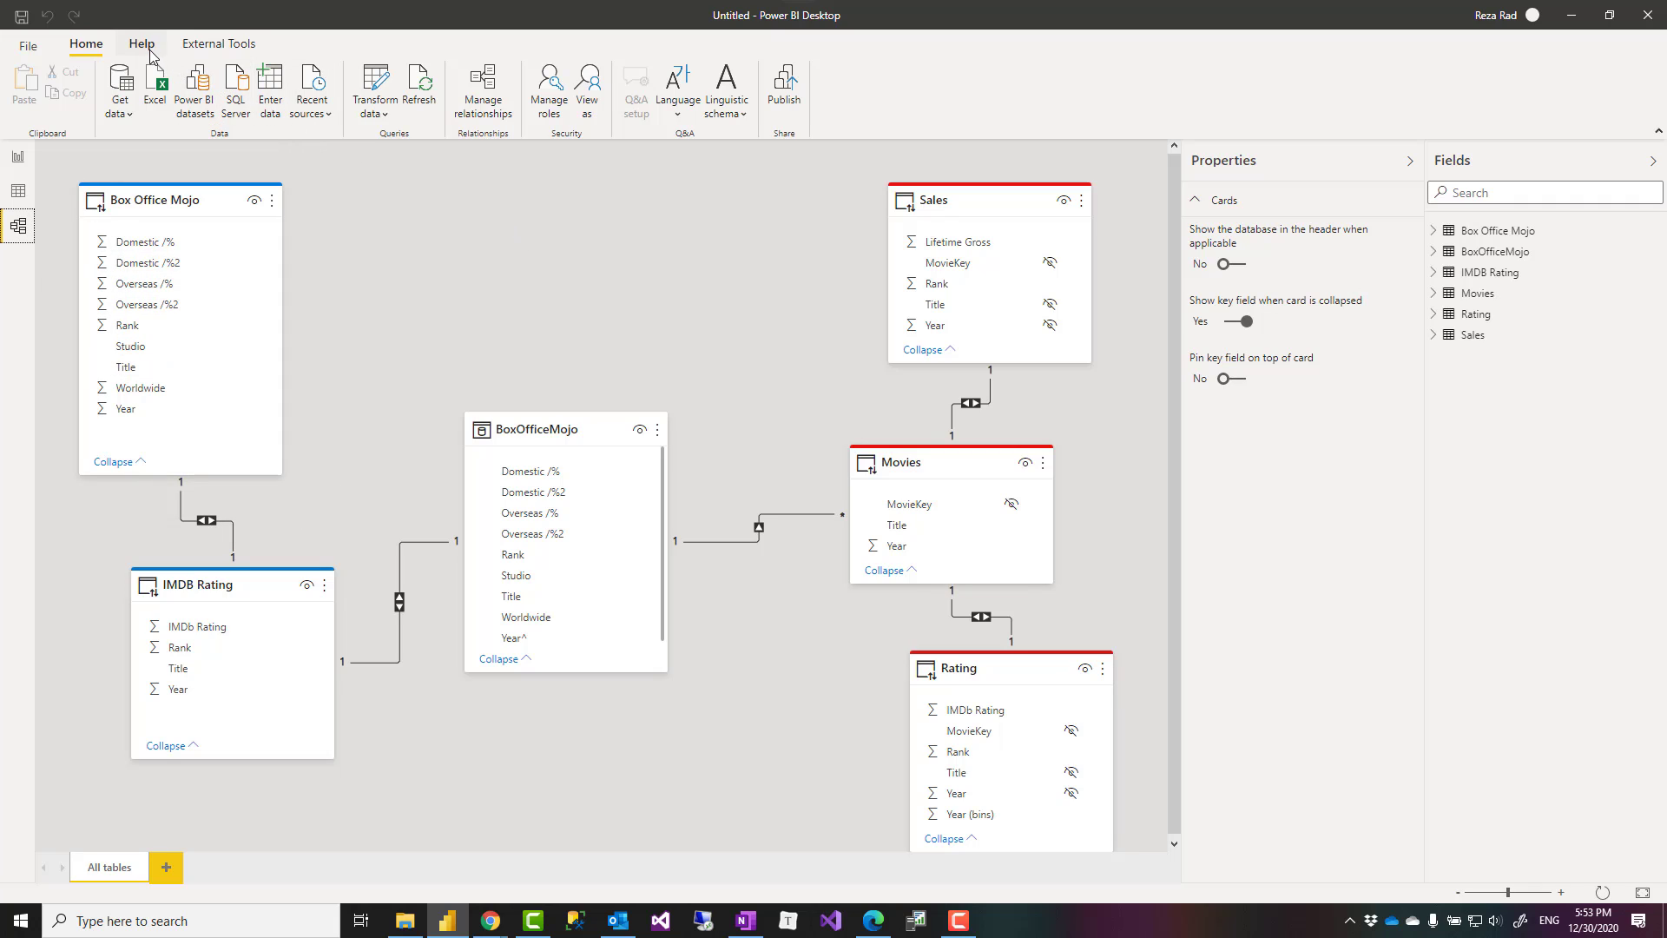
- Review the Box Office Mojo rows in Data view, then start publishing from Report view
{"action": "left_click", "coordinate": [18, 191]}
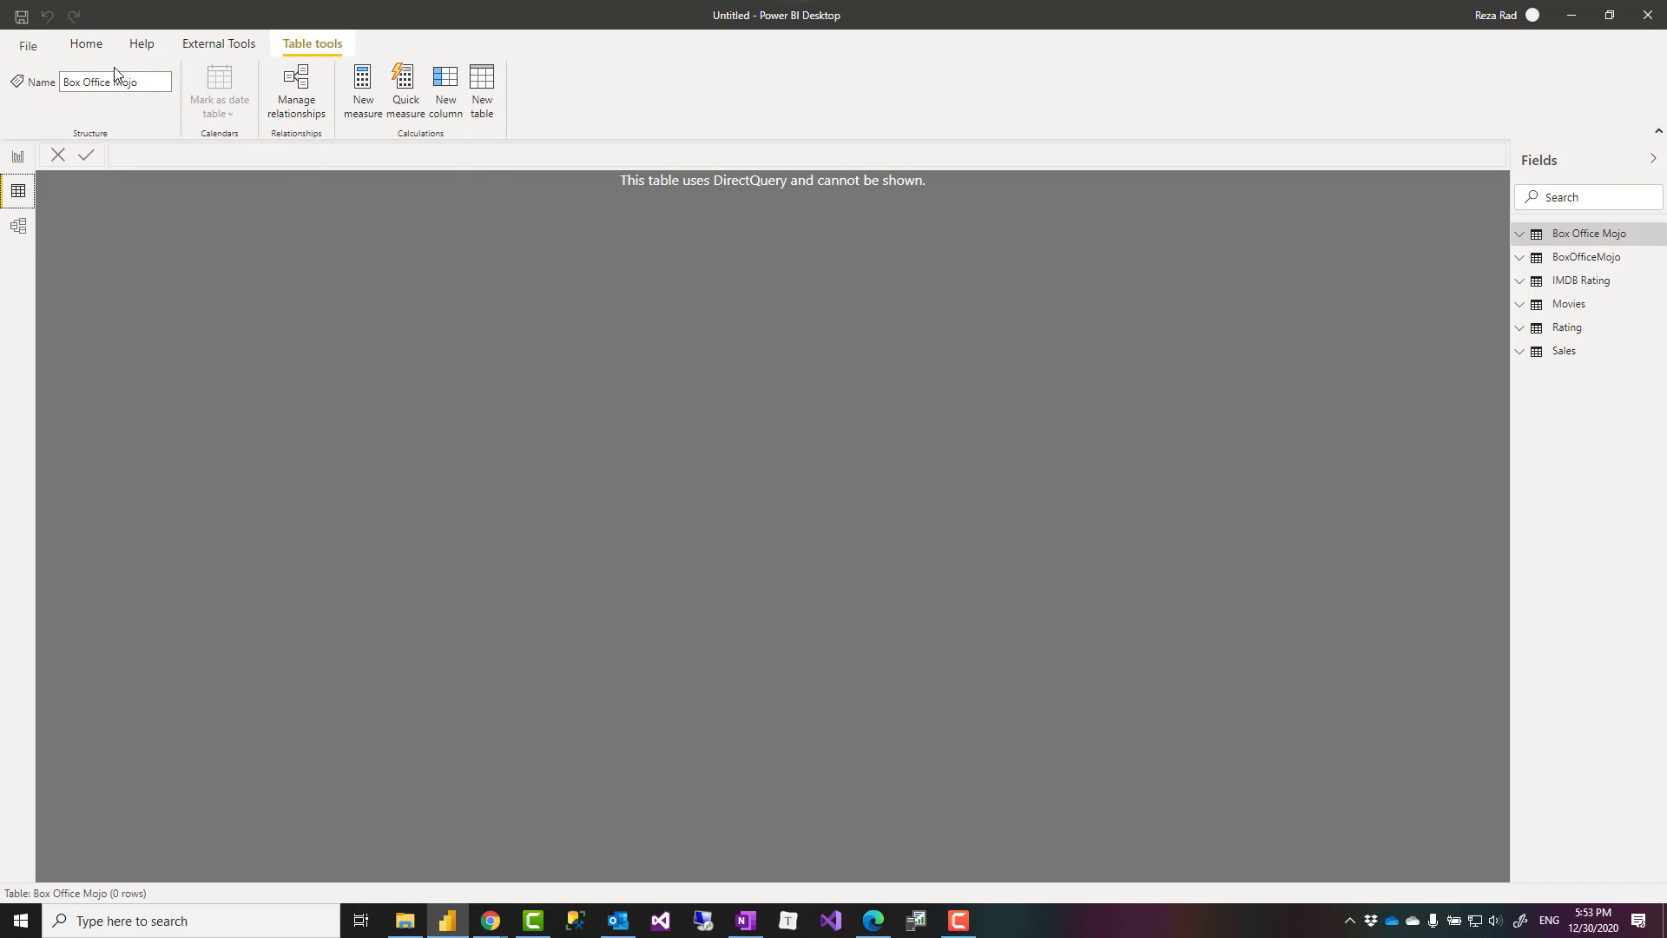
{"action": "left_click", "coordinate": [17, 167]}
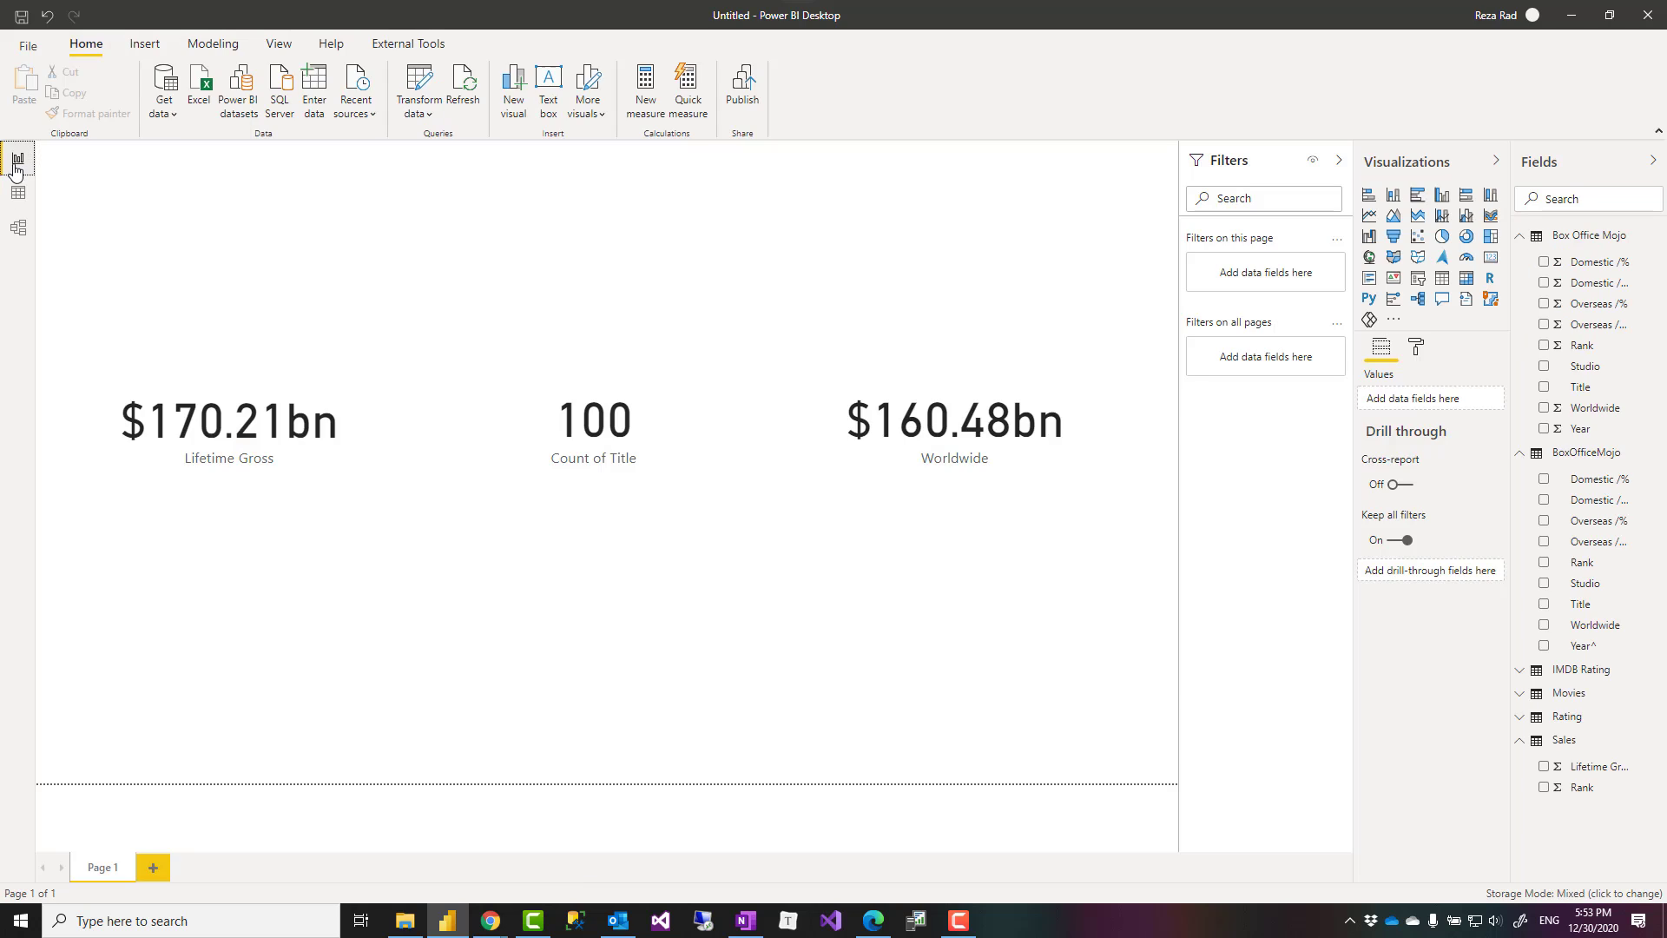
{"action": "left_click", "coordinate": [17, 160]}
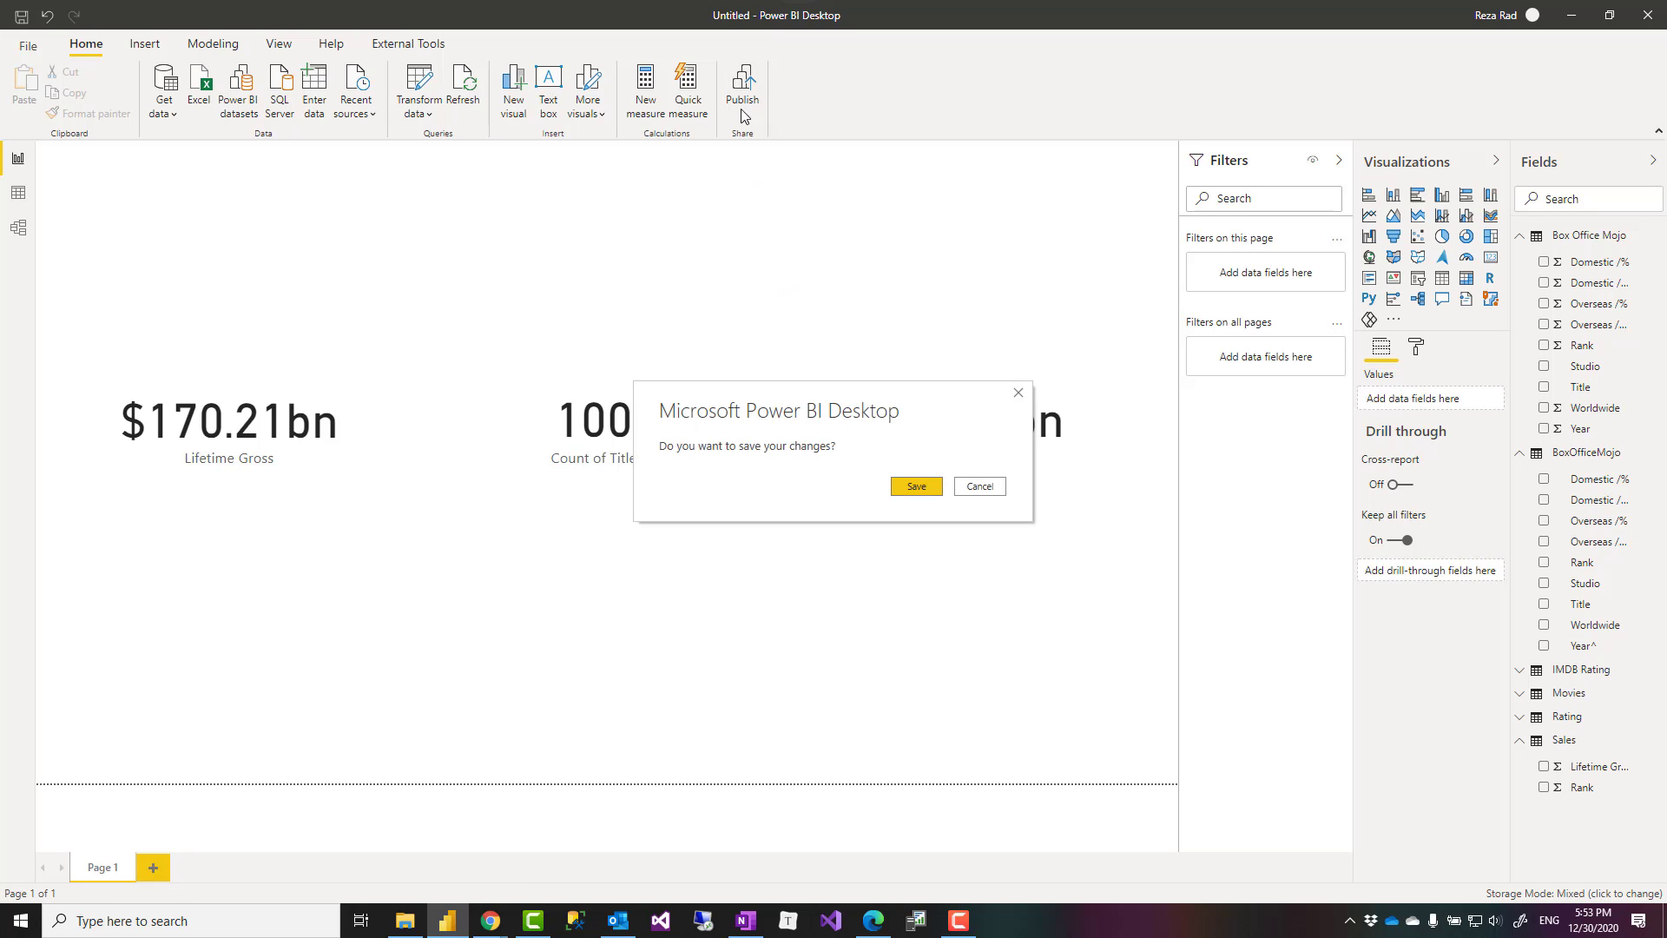
- Save the Power BI Desktop report as 'composite model 2'
{"action": "left_click", "coordinate": [976, 486]}
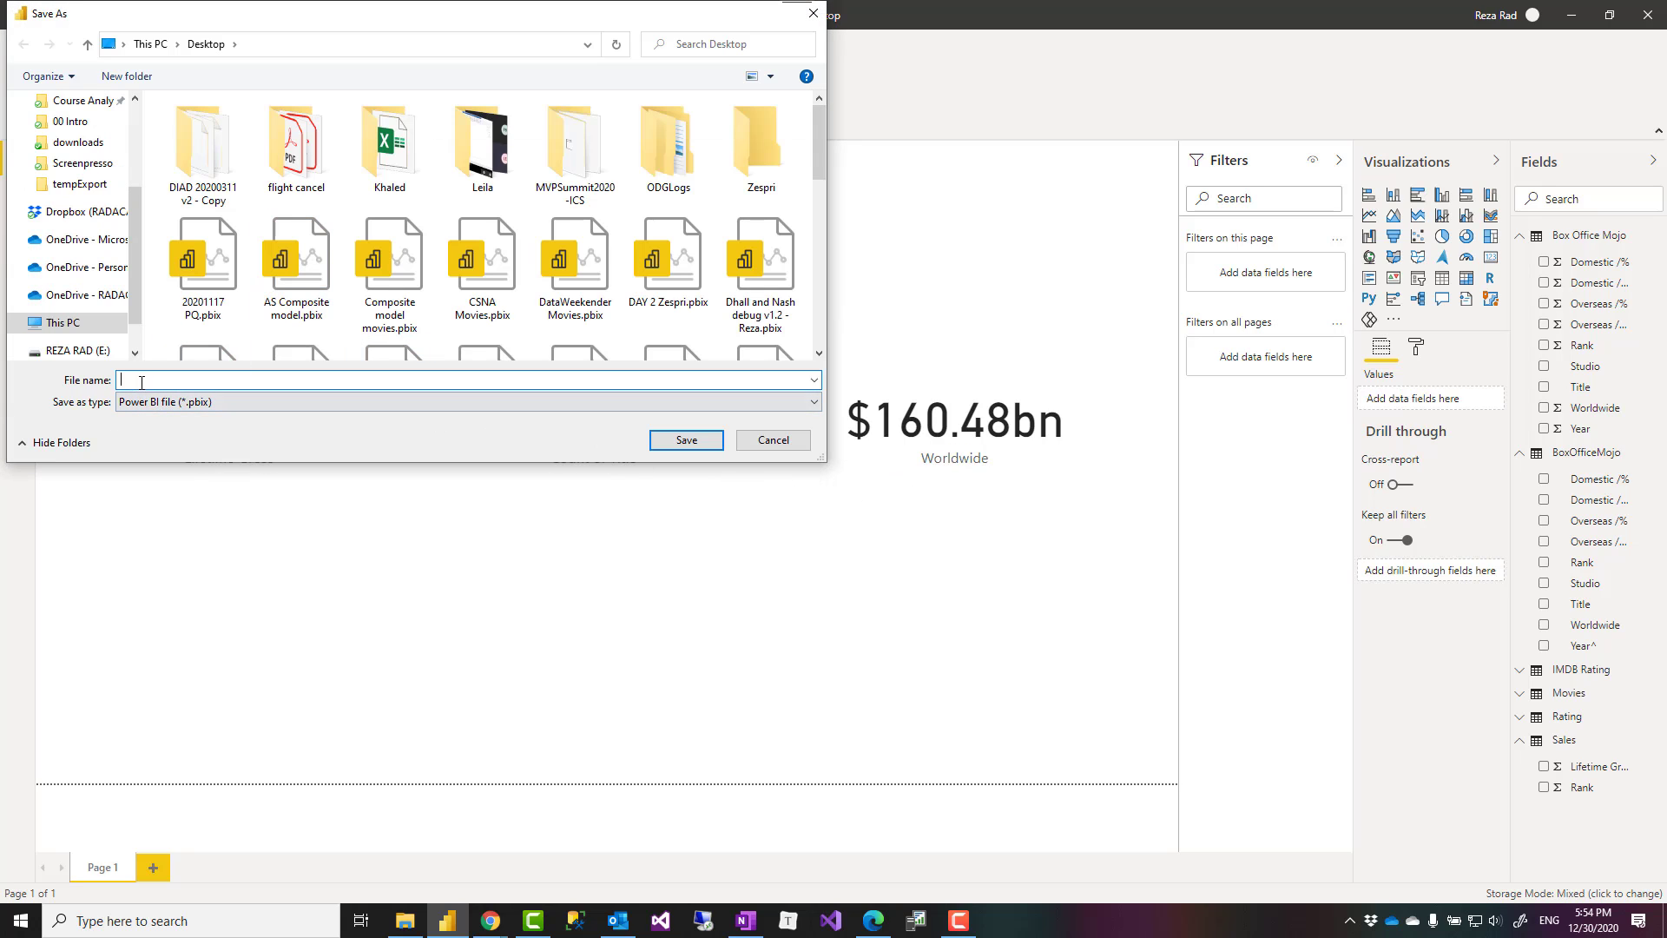
{"action": "type", "text": "comp"}
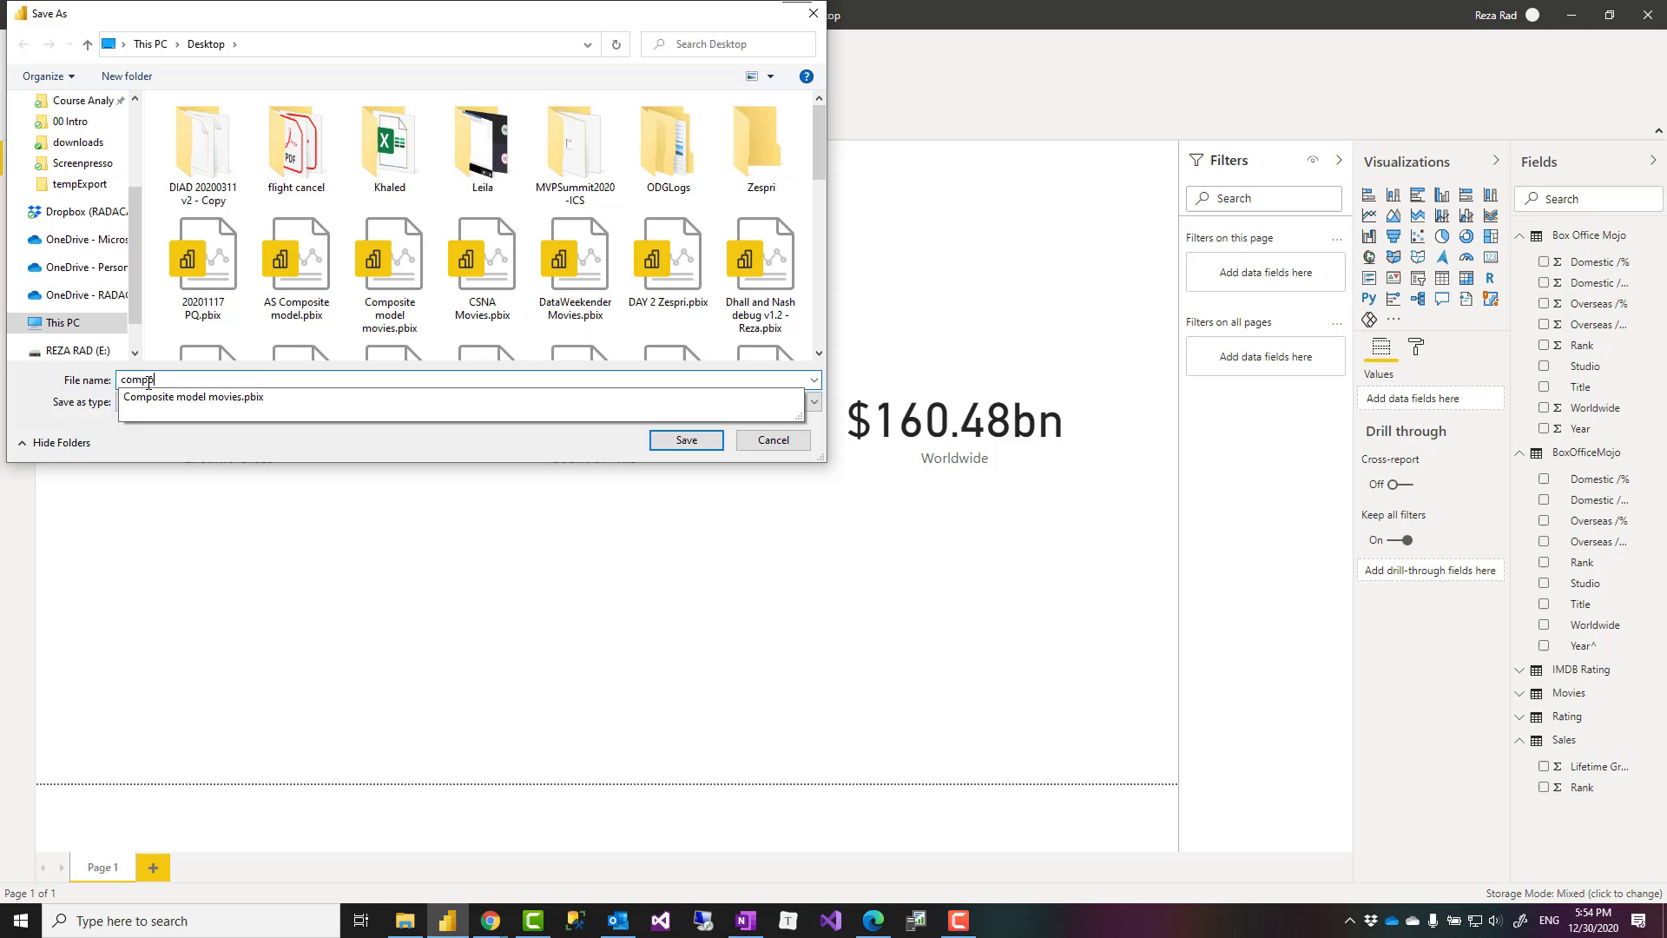
{"action": "type", "text": "composite model 2"}
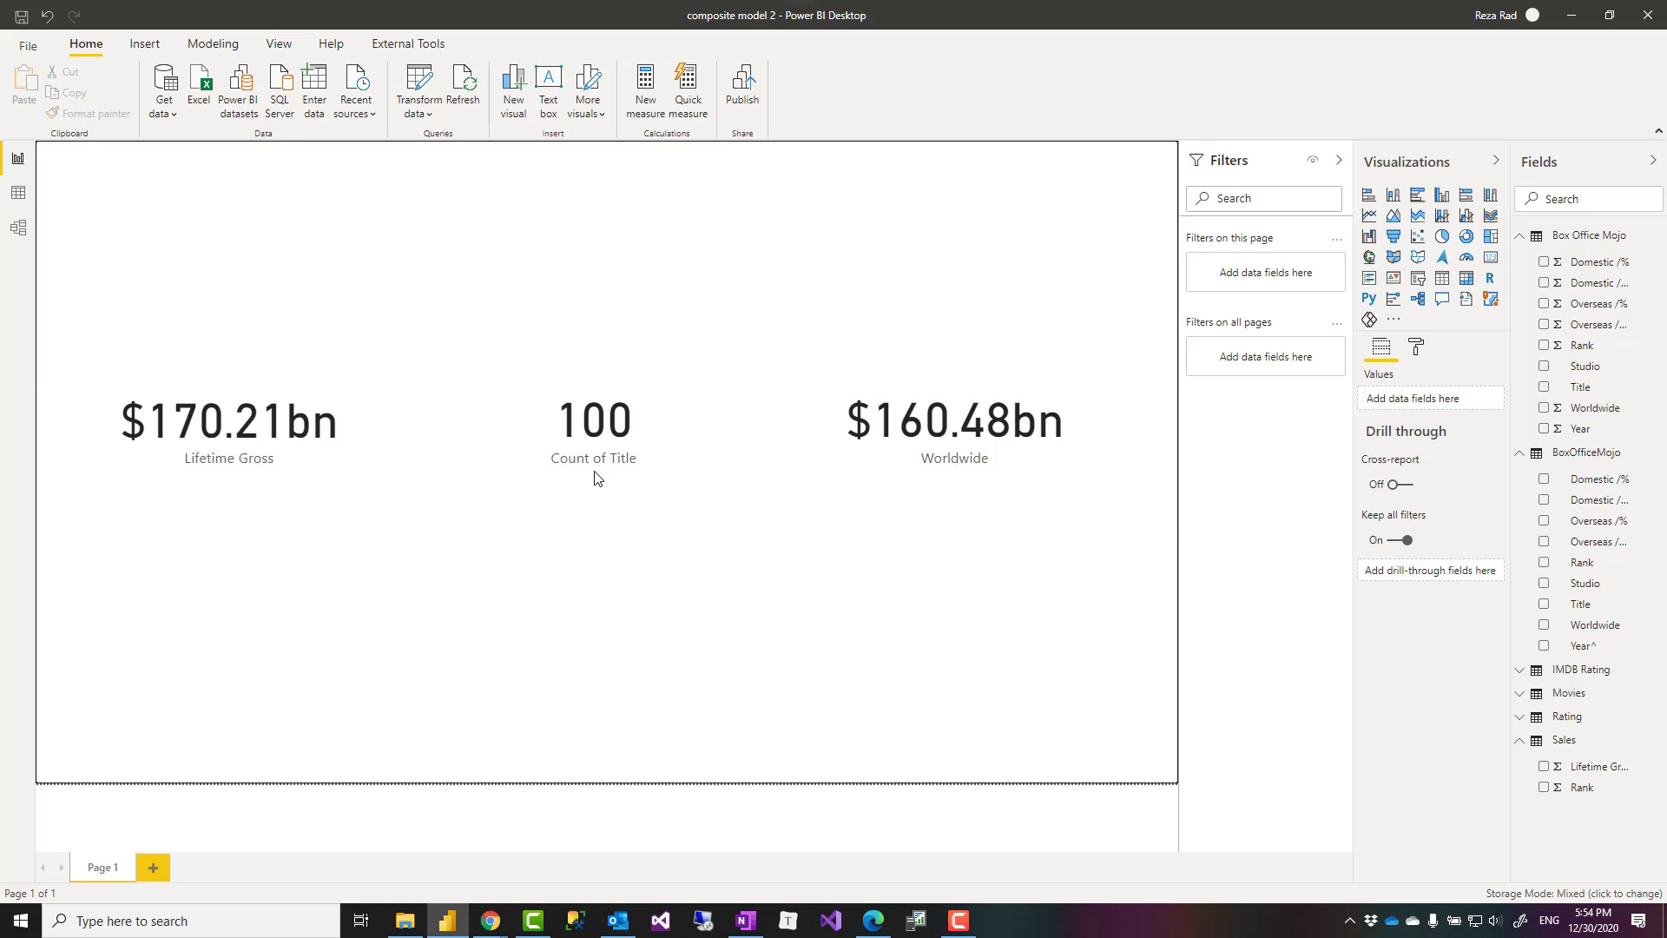
- Publish the report to the 'new v2 sample' workspace and open it online
{"action": "left_click", "coordinate": [741, 85]}
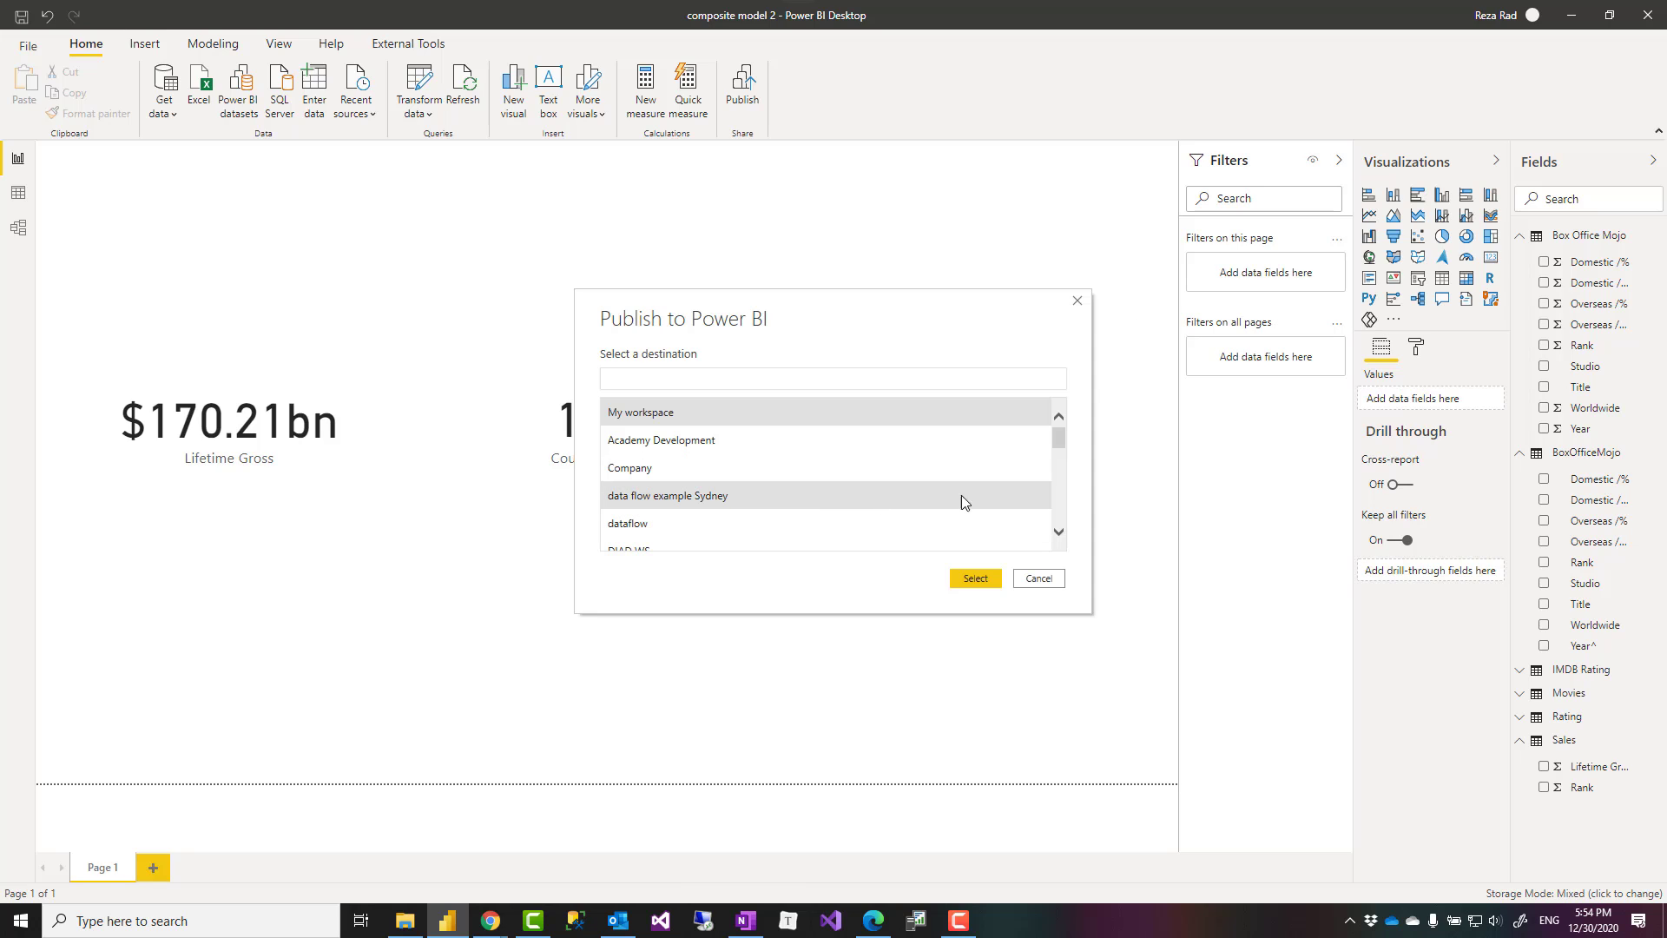
{"action": "scroll", "scroll_direction": "down", "scroll_amount": 3}
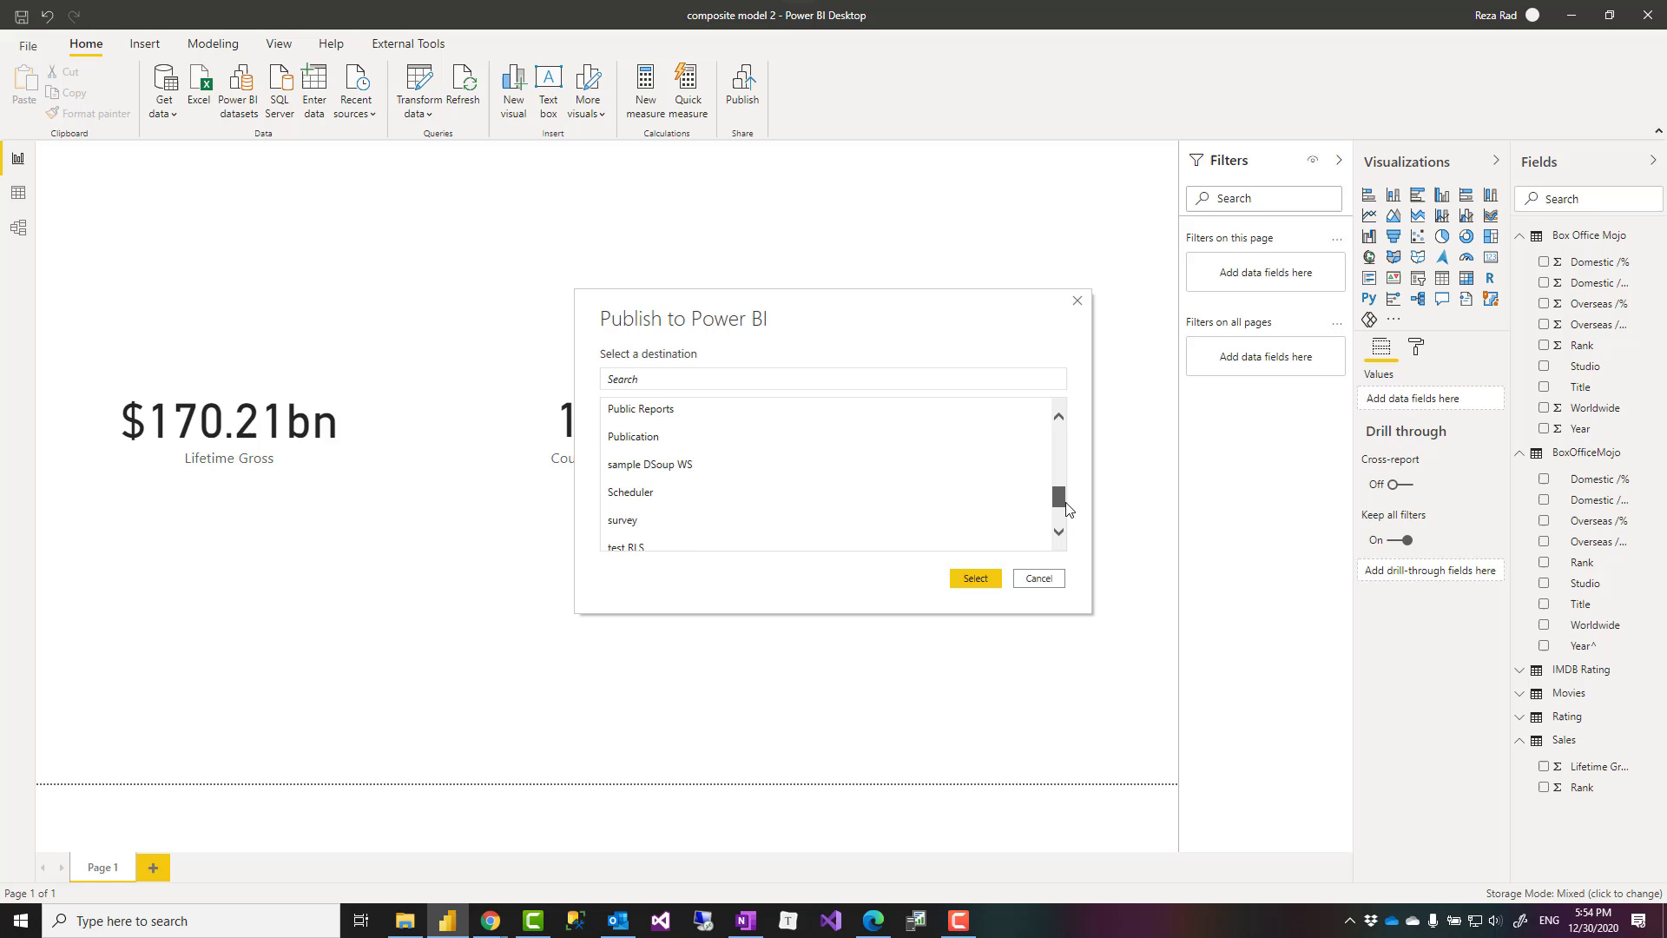
{"action": "scroll", "scroll_direction": "down", "scroll_amount": 3}
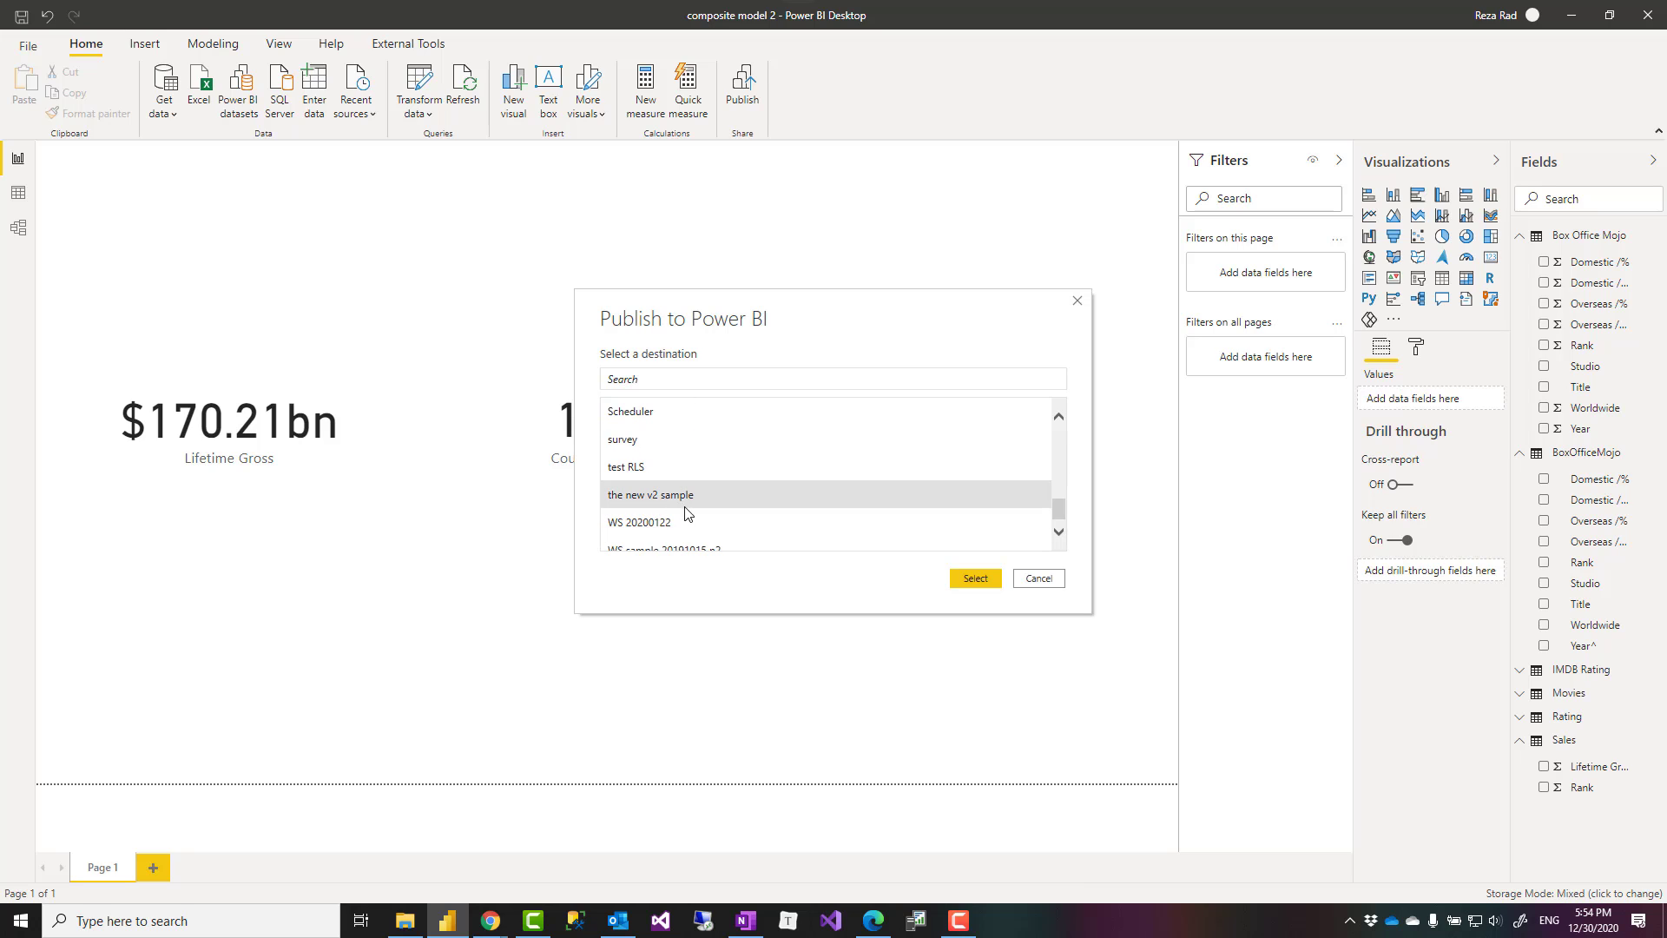
{"action": "left_click", "coordinate": [1037, 577]}
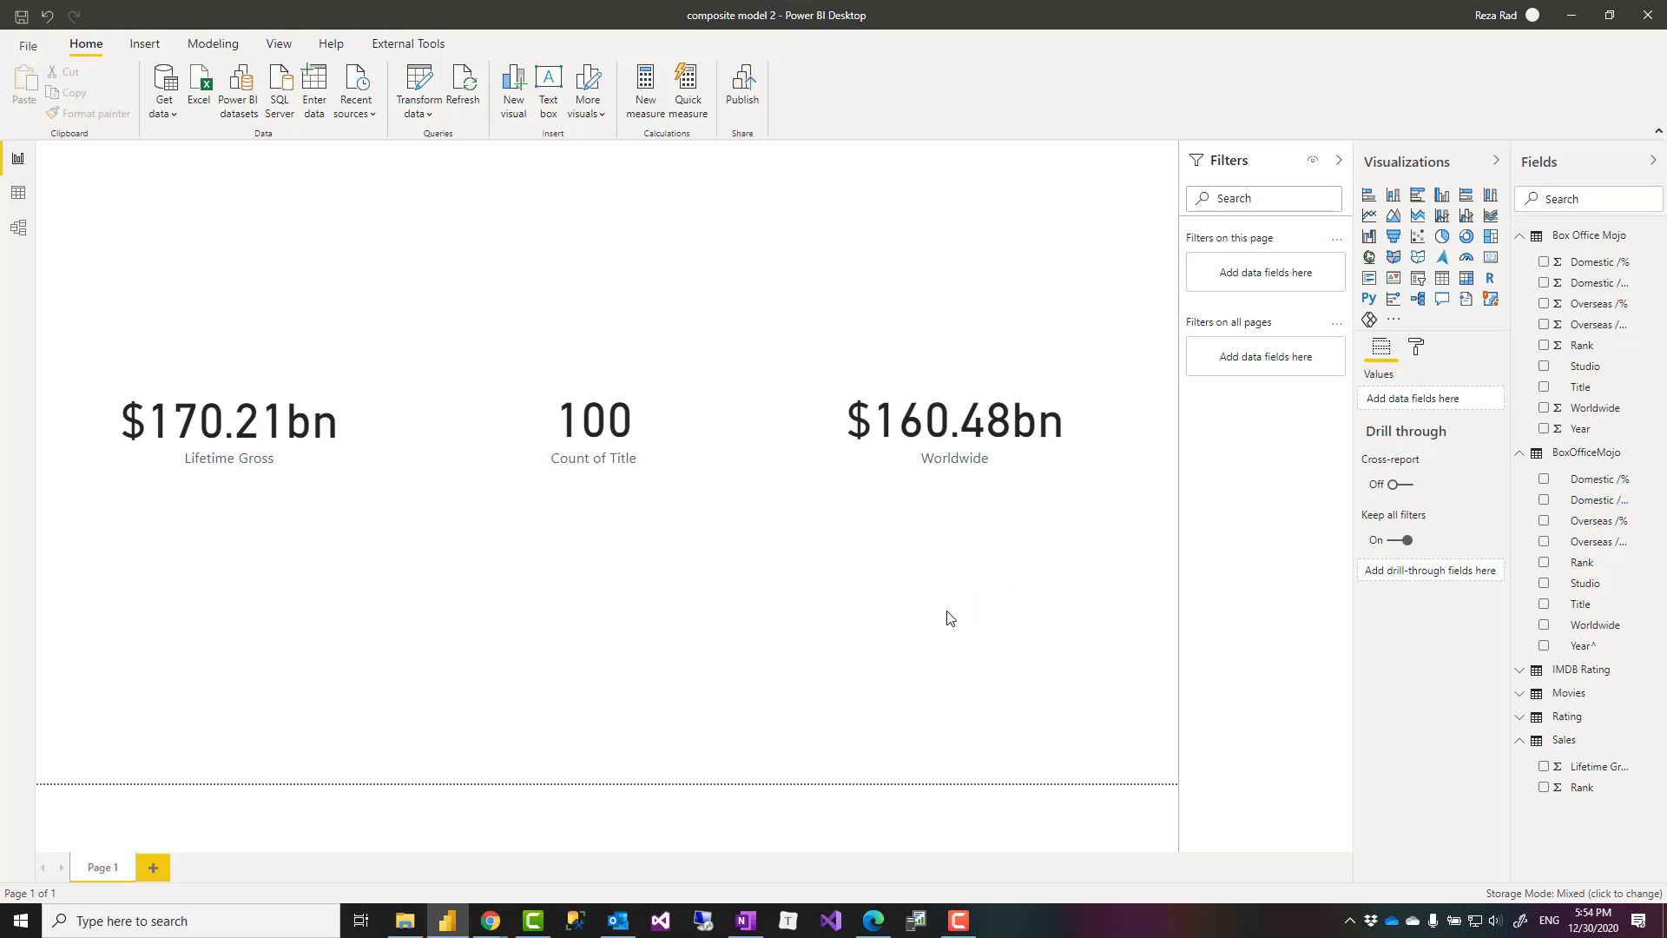
{"action": "left_click", "coordinate": [742, 86]}
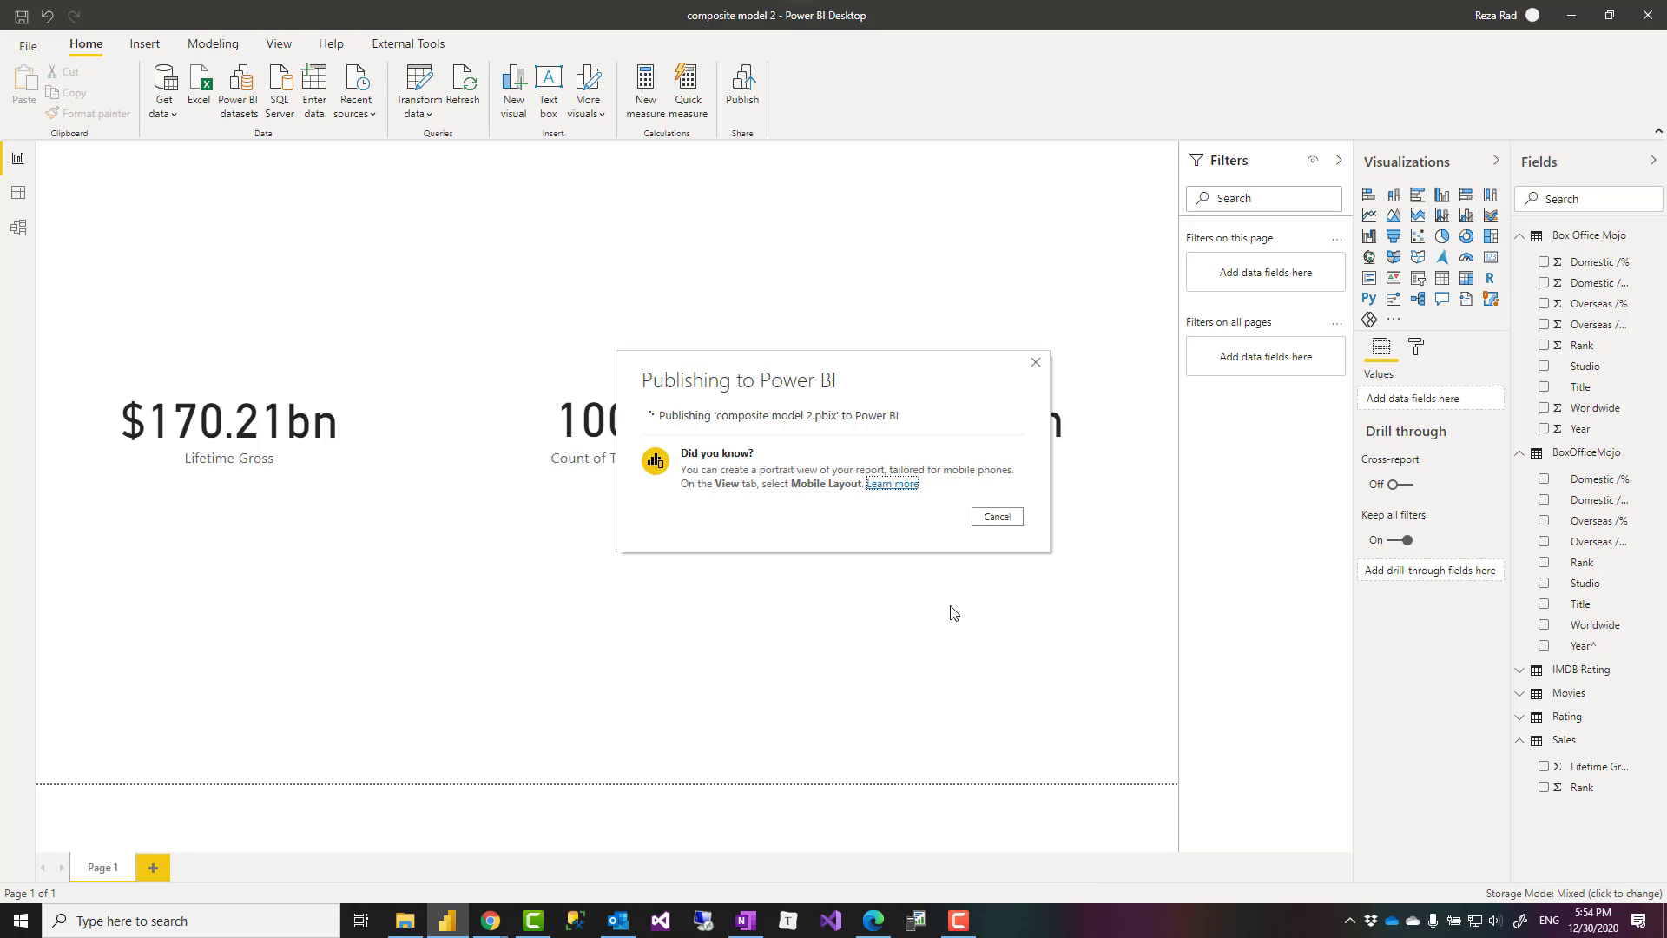
{"action": "mouse_move", "coordinate": [961, 613]}
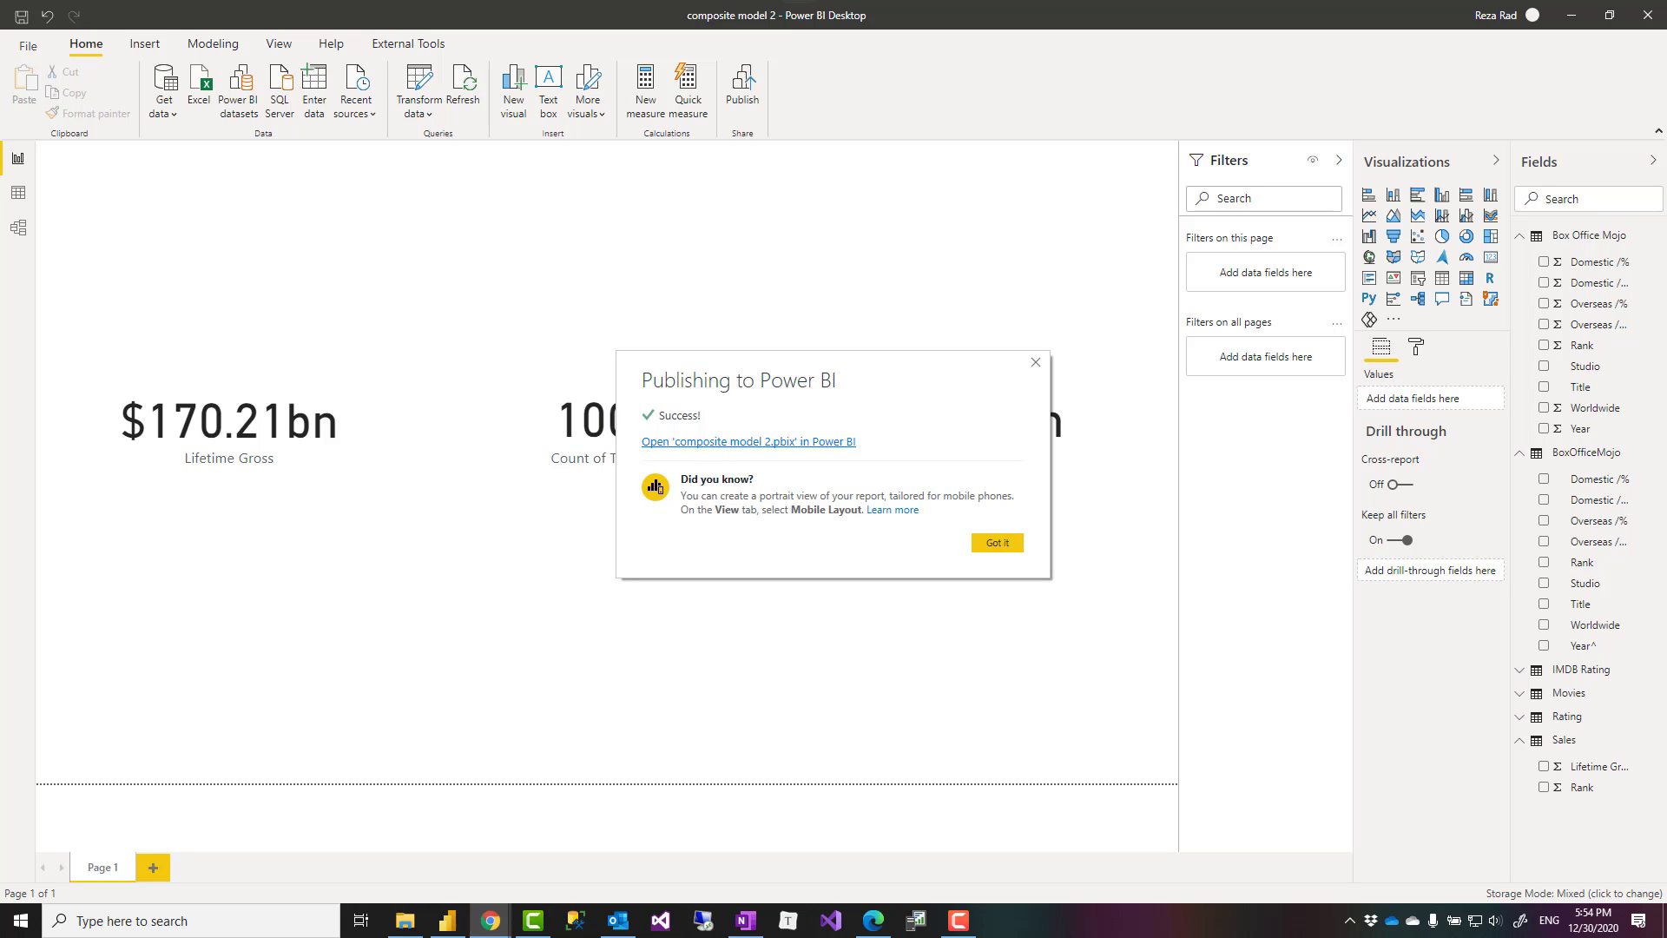
{"action": "left_click", "coordinate": [748, 441]}
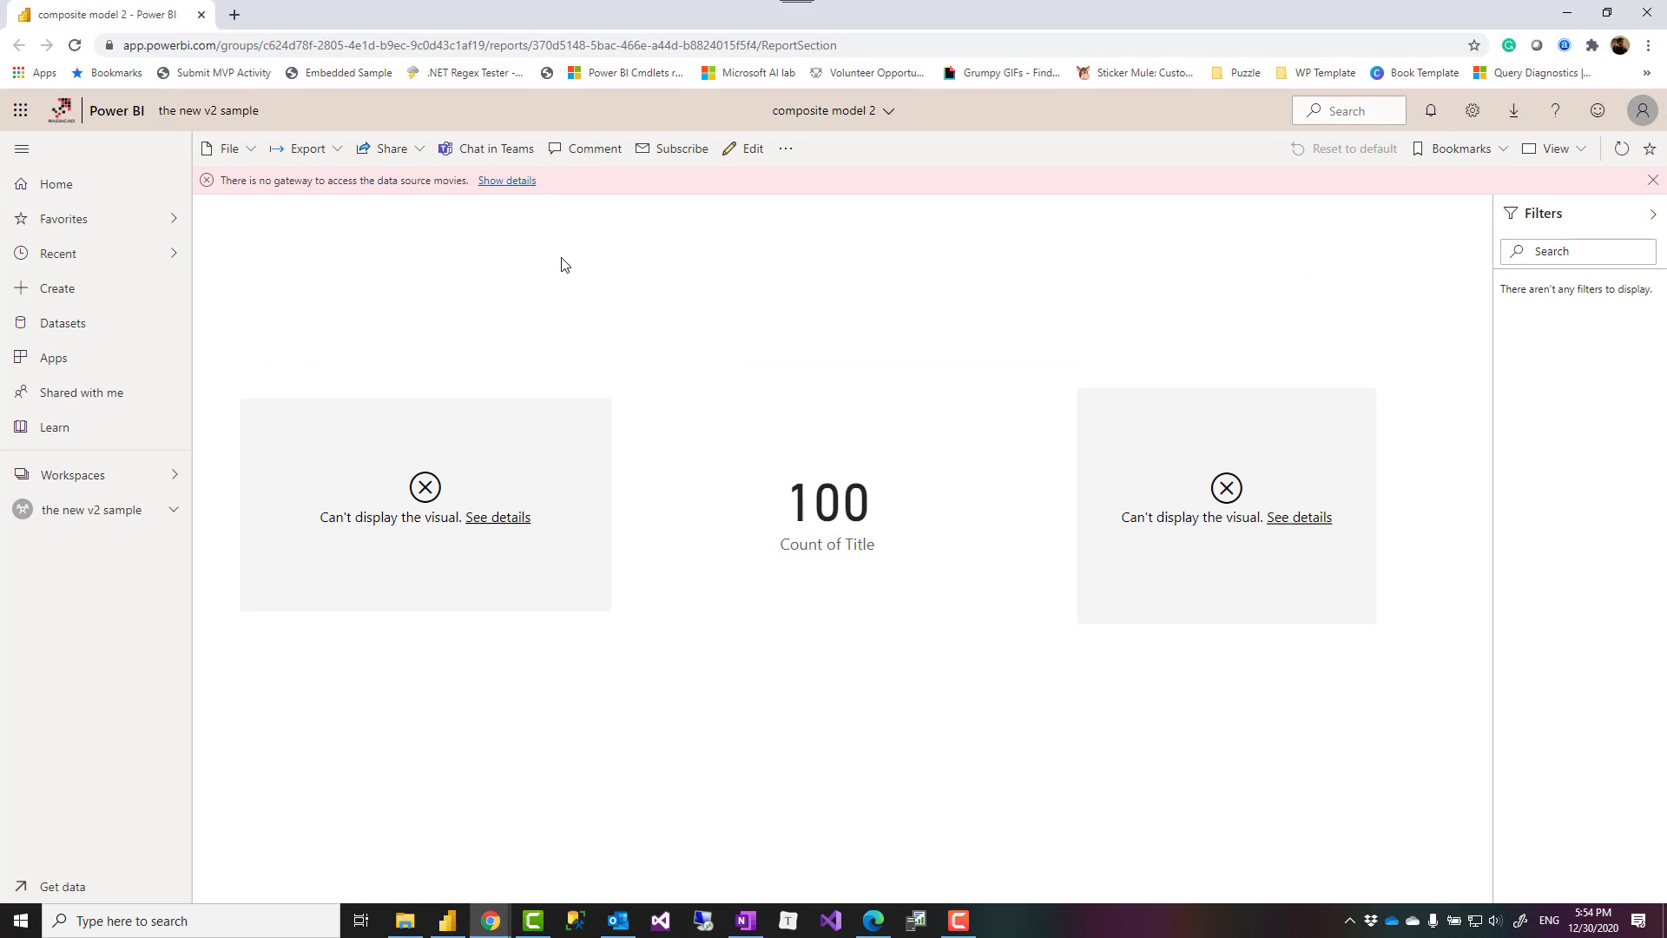
{"action": "mouse_move", "coordinate": [799, 474]}
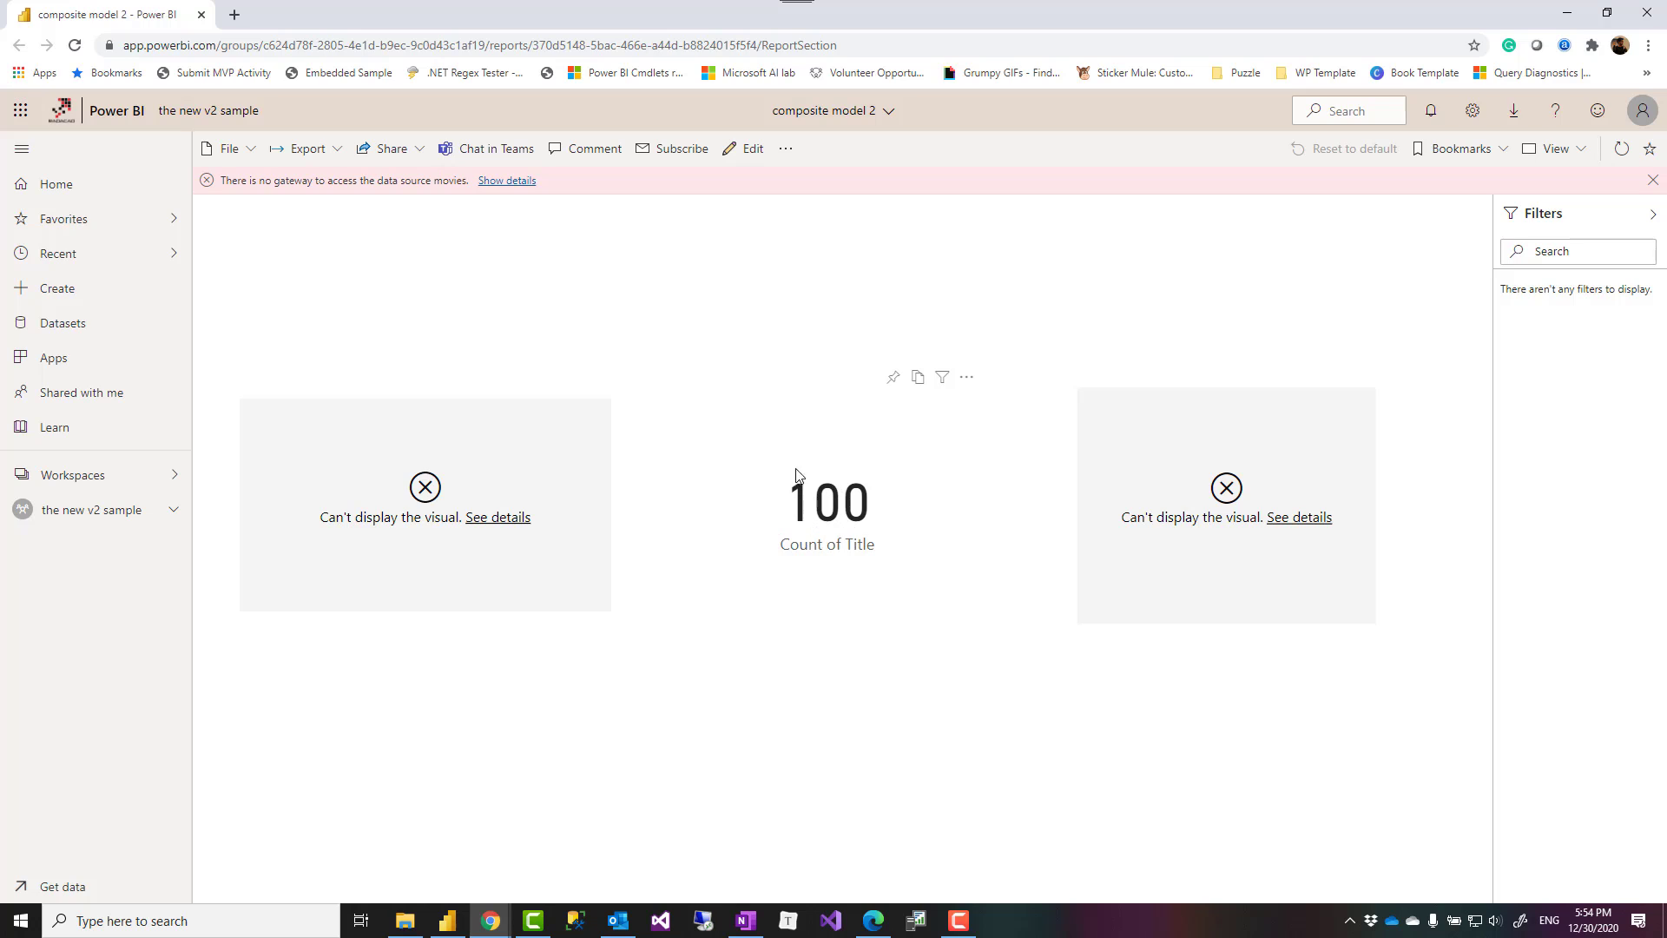
{"action": "mouse_move", "coordinate": [452, 516]}
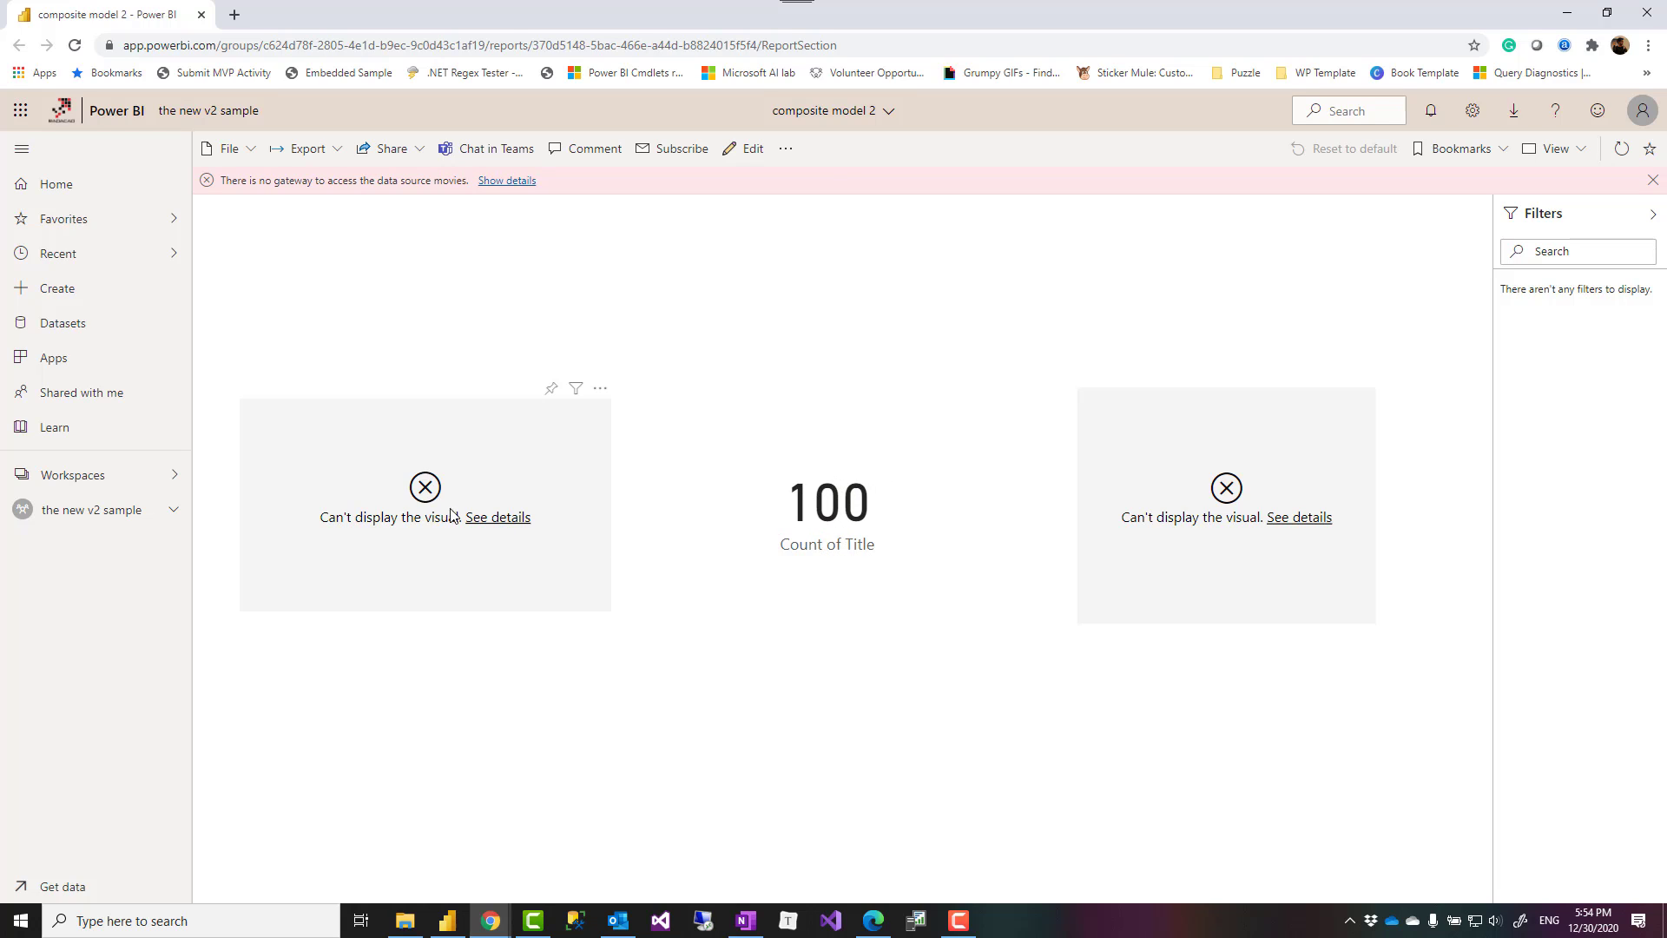
{"action": "mouse_move", "coordinate": [423, 464]}
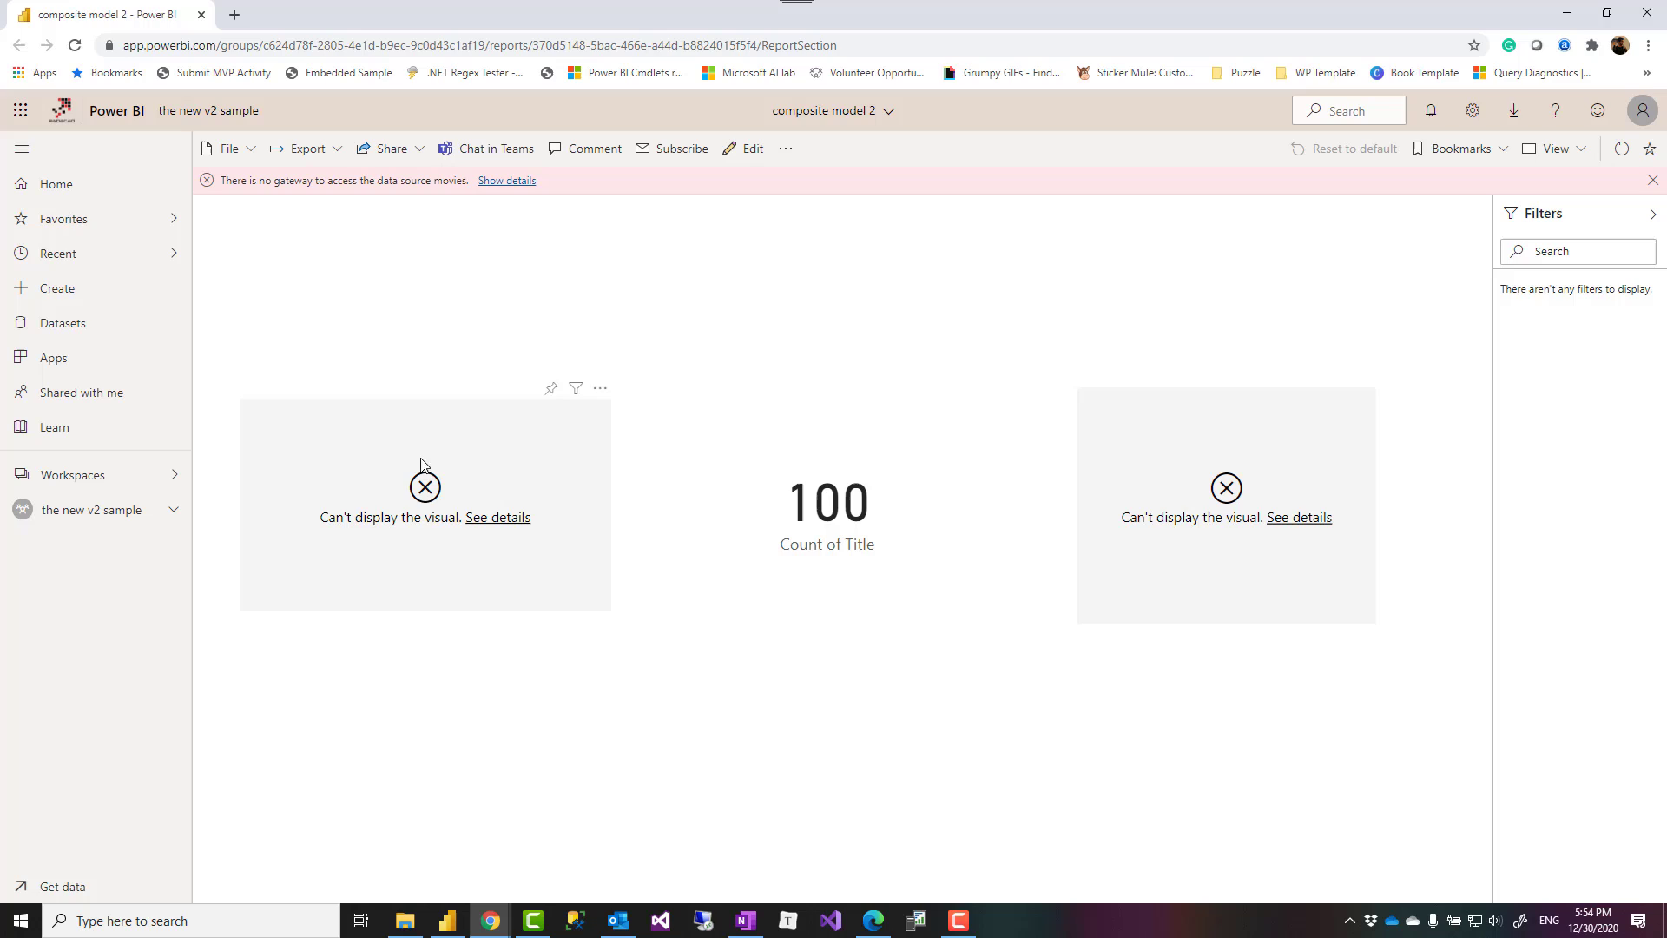
{"action": "mouse_move", "coordinate": [536, 502]}
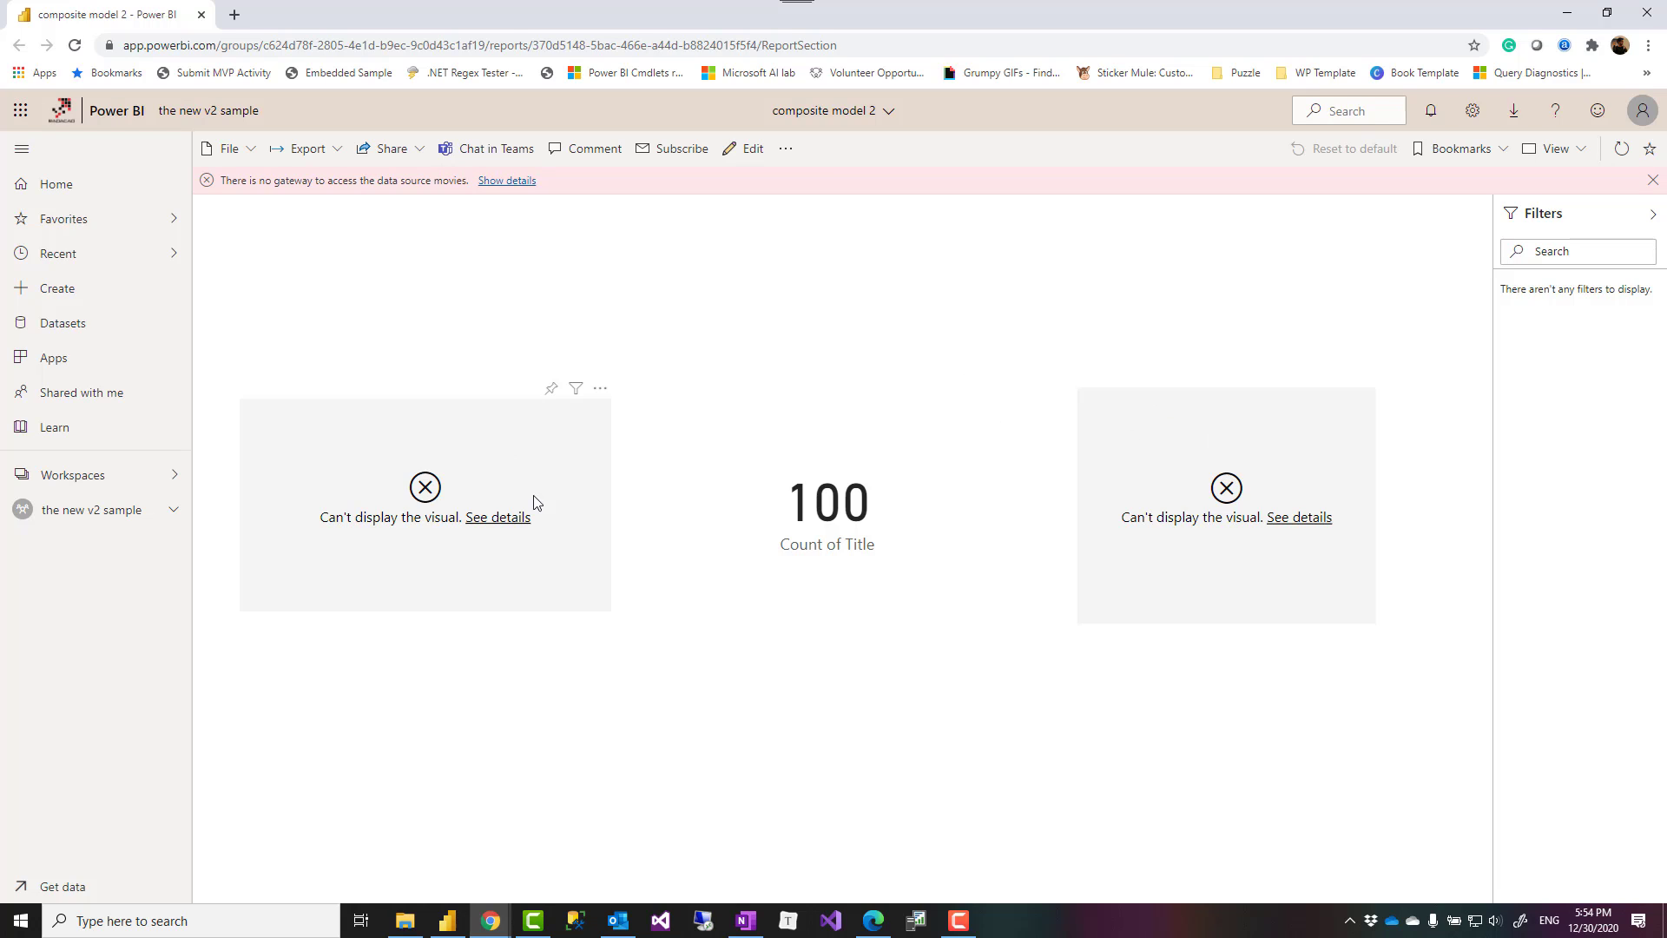
{"action": "mouse_move", "coordinate": [332, 202]}
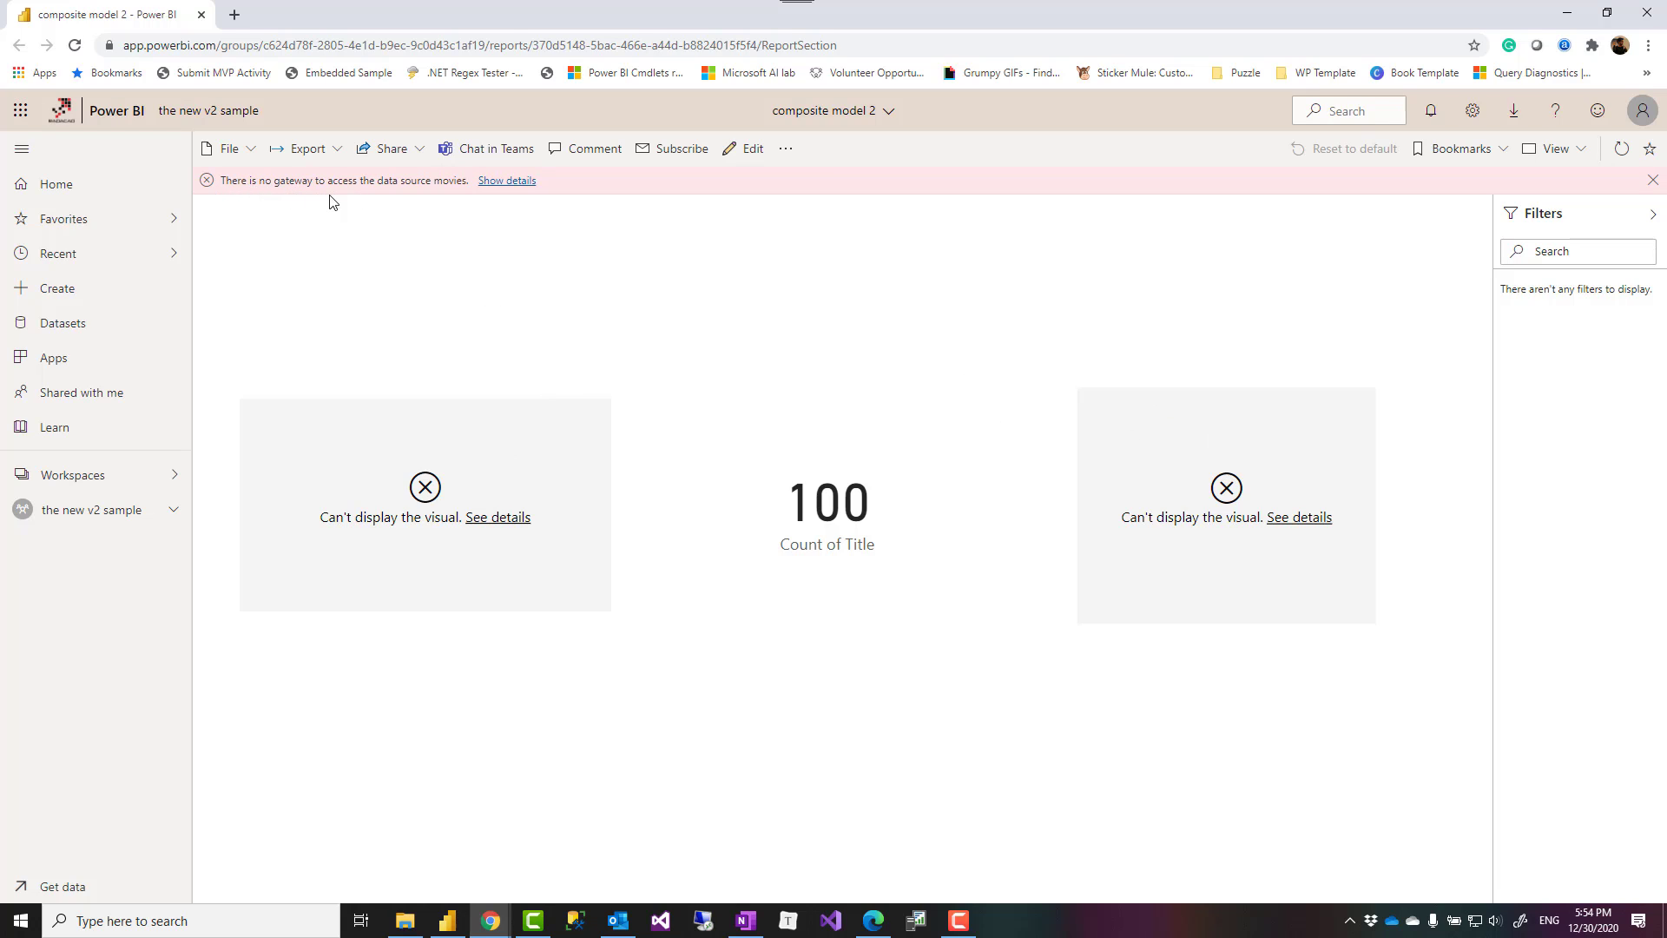
{"action": "mouse_move", "coordinate": [506, 204]}
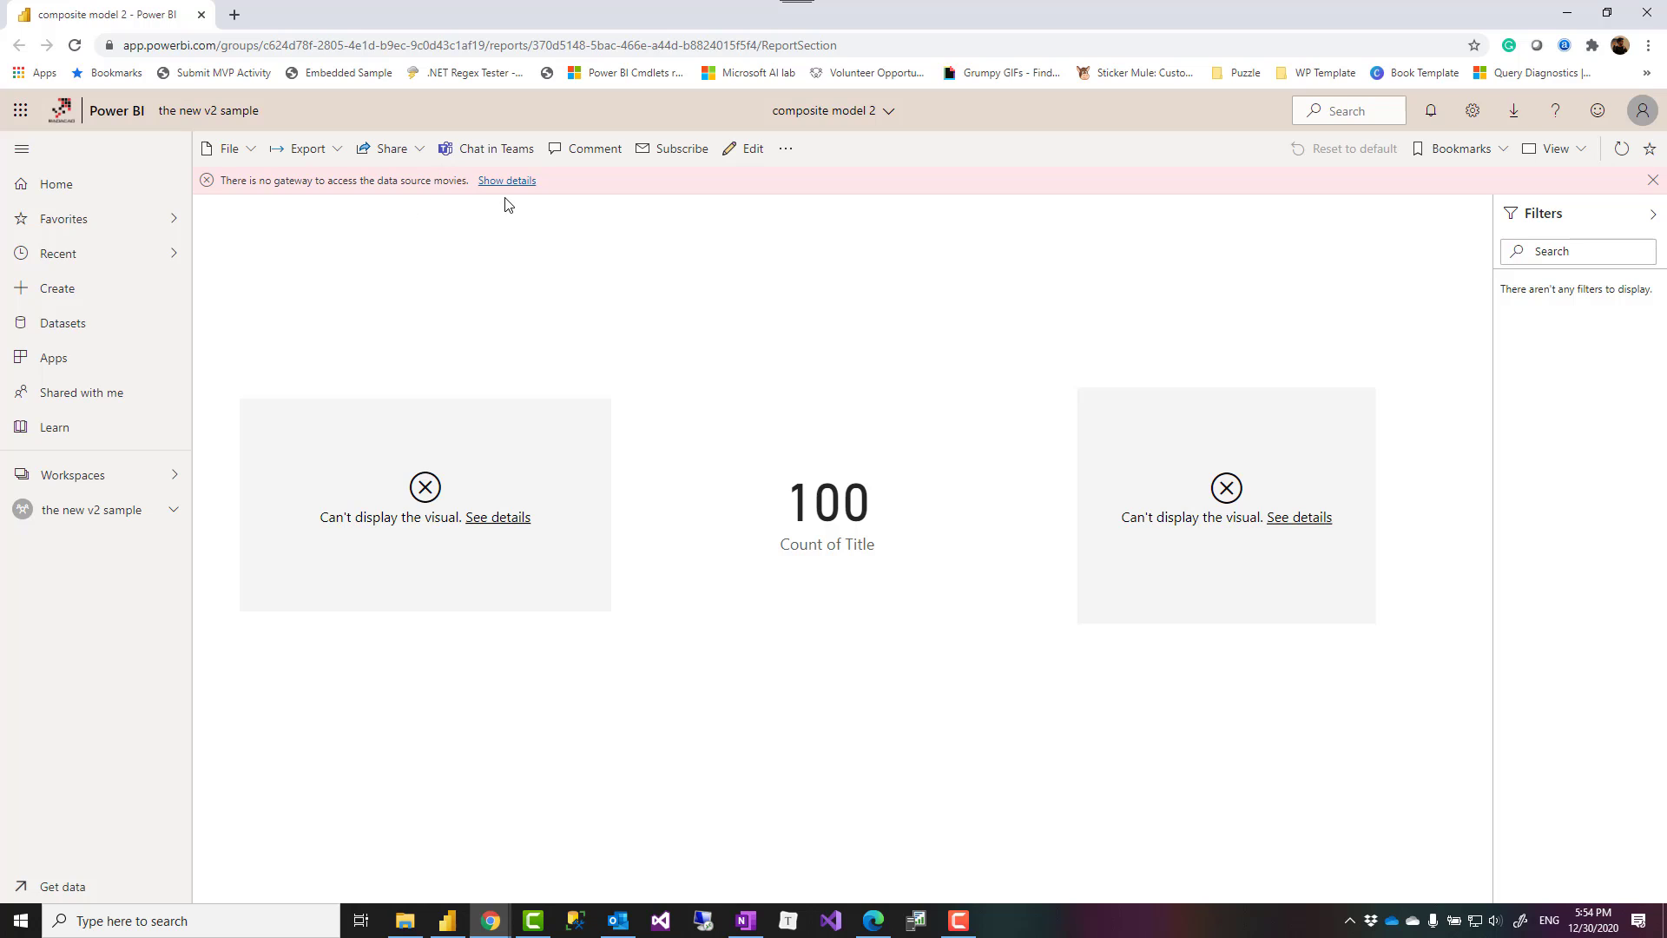
{"action": "mouse_move", "coordinate": [507, 180]}
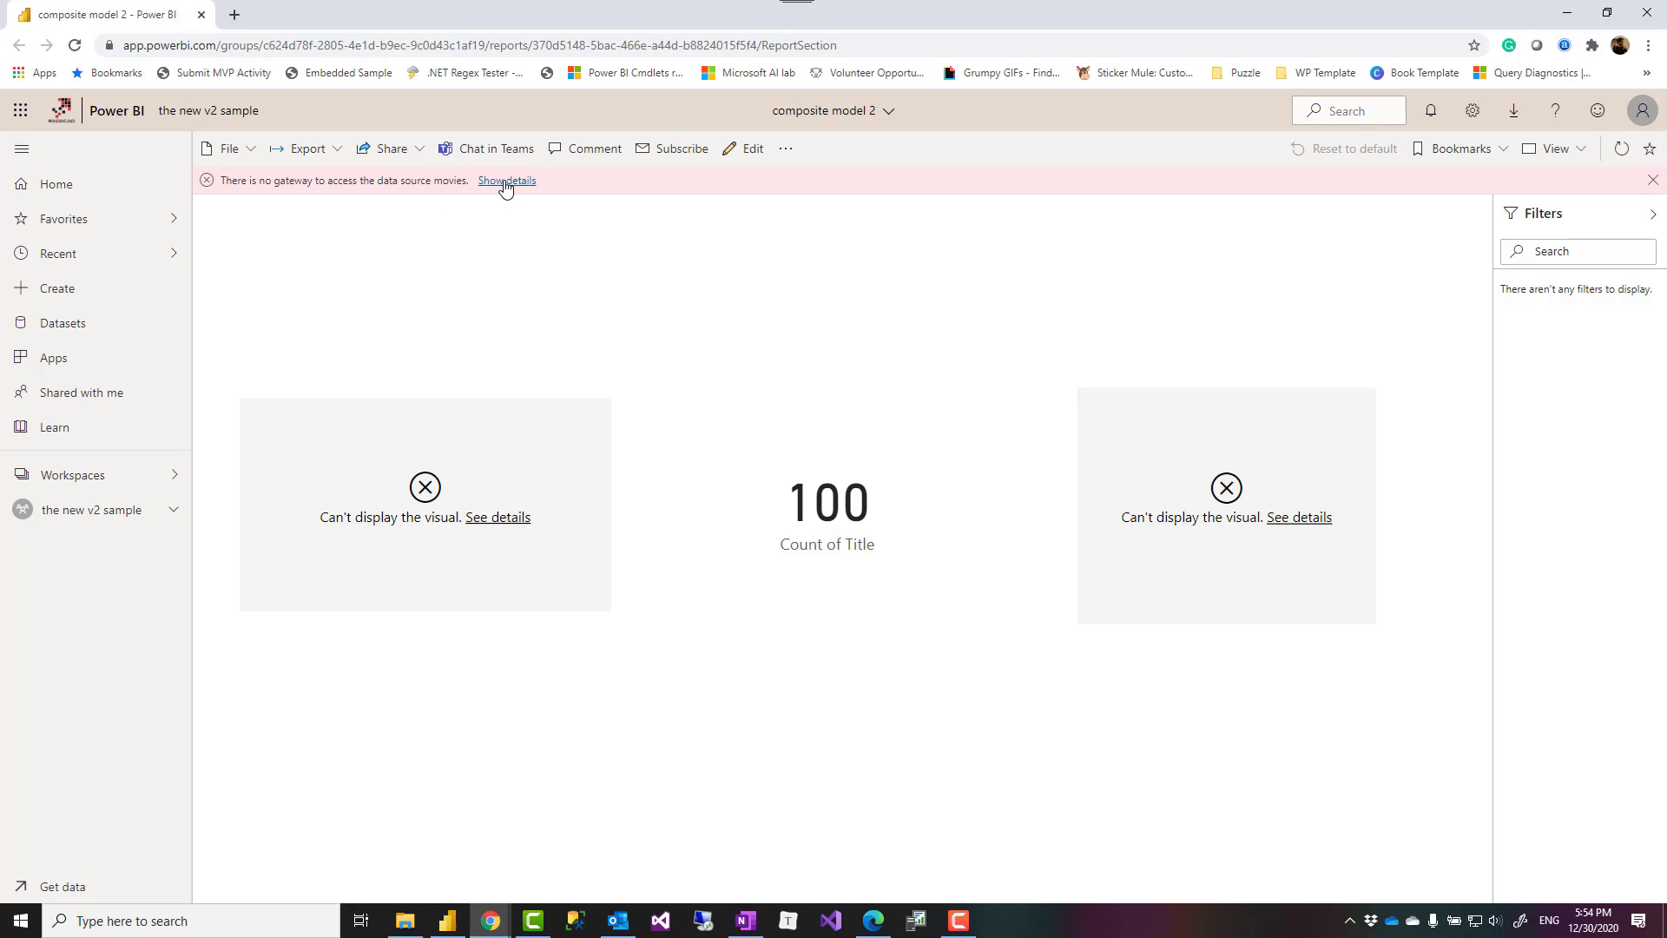
{"action": "mouse_move", "coordinate": [1204, 516]}
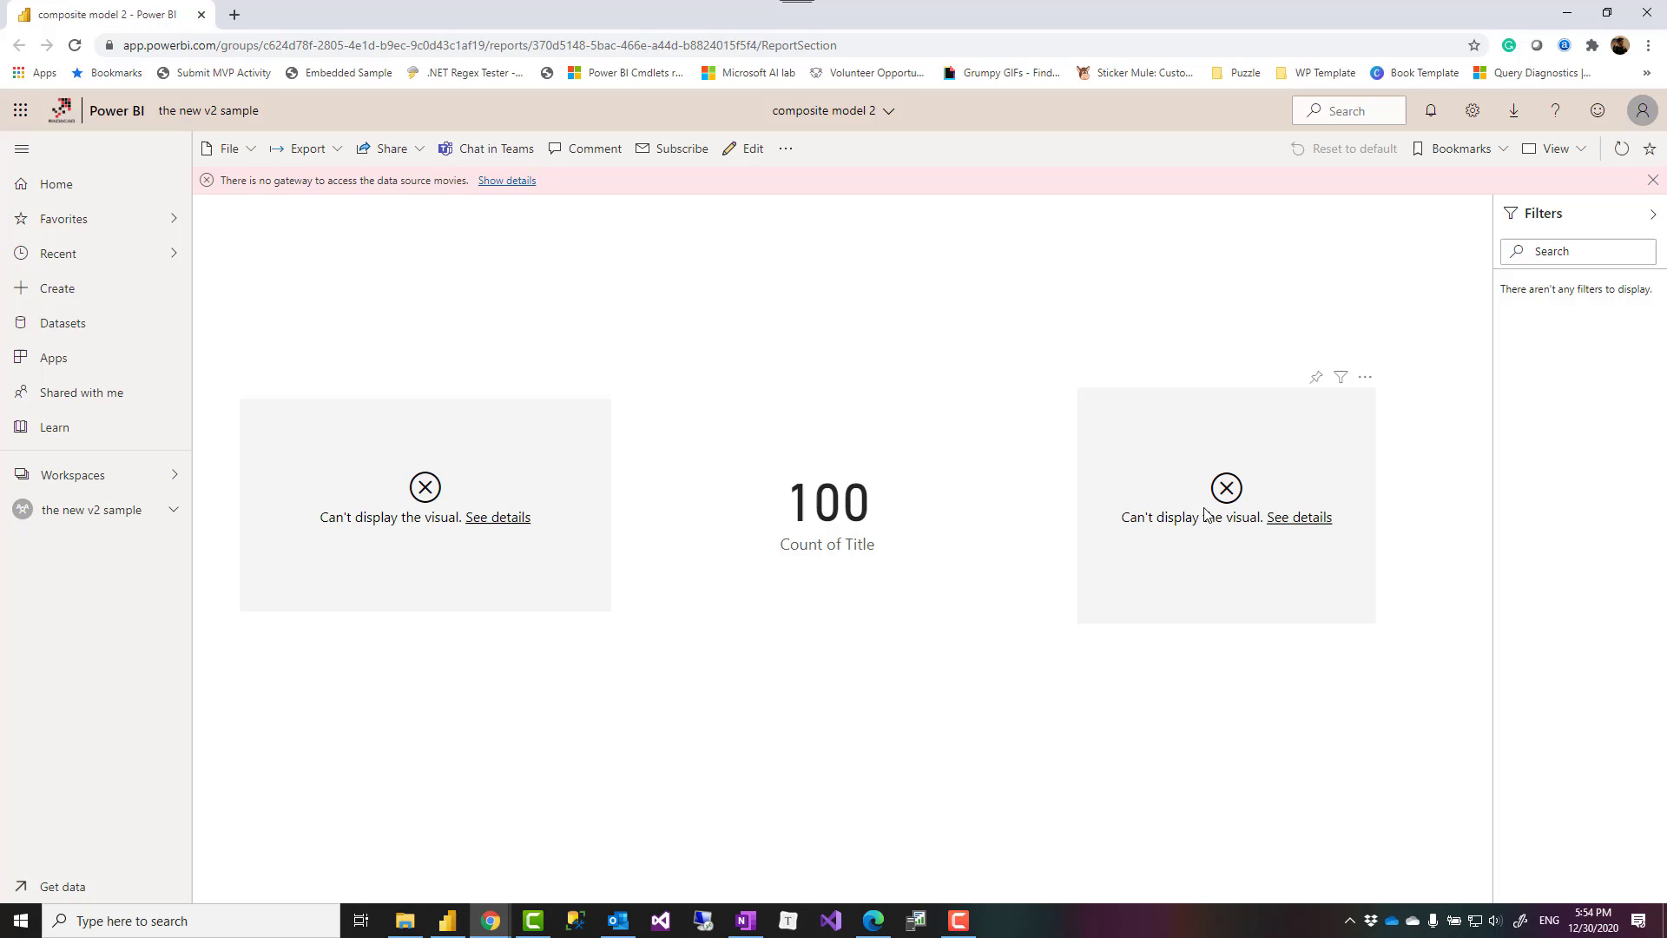
{"action": "mouse_move", "coordinate": [526, 256]}
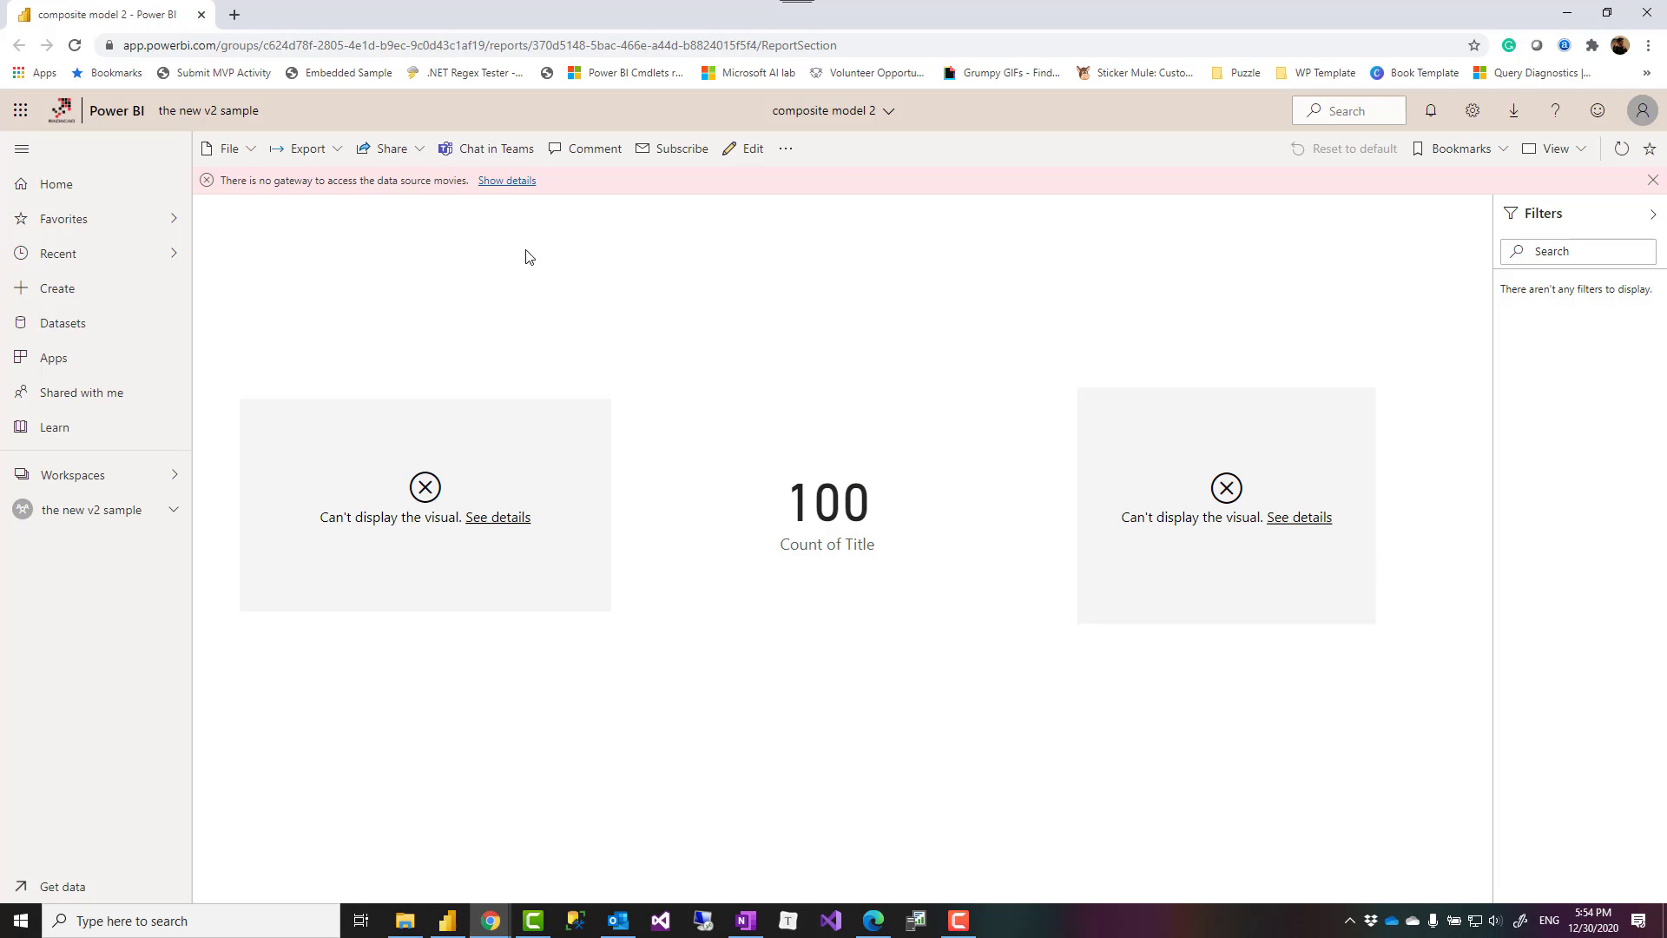
{"action": "mouse_move", "coordinate": [522, 194]}
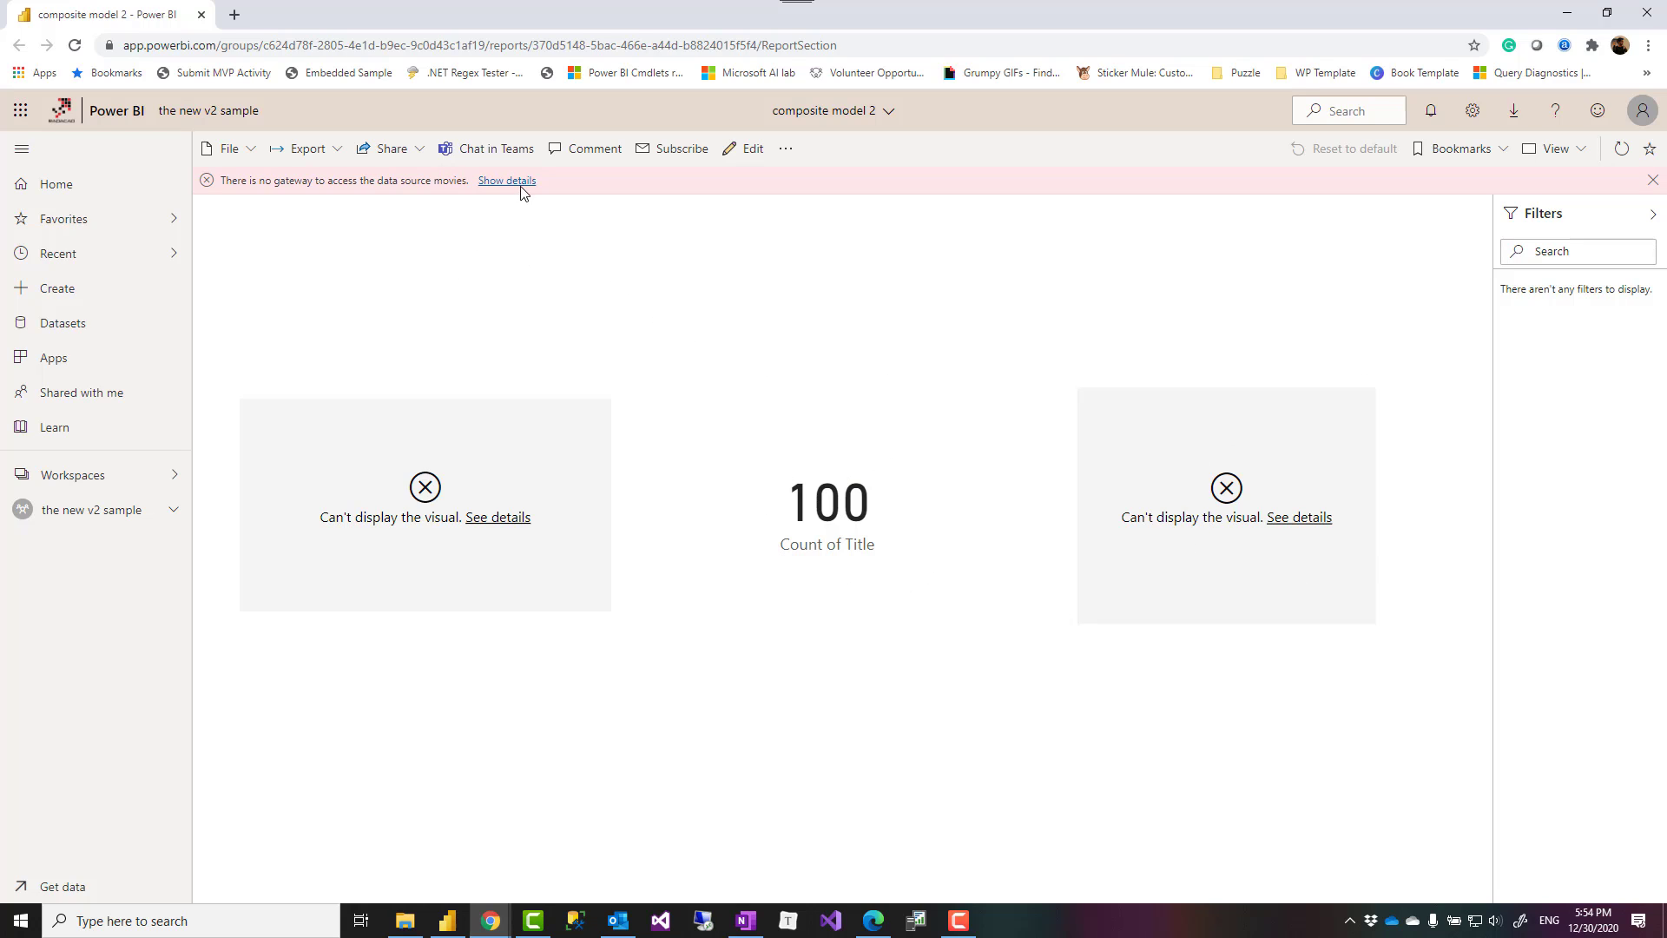
- Review the movies no-gateway error and show the report's extra options
{"action": "left_click", "coordinate": [785, 147]}
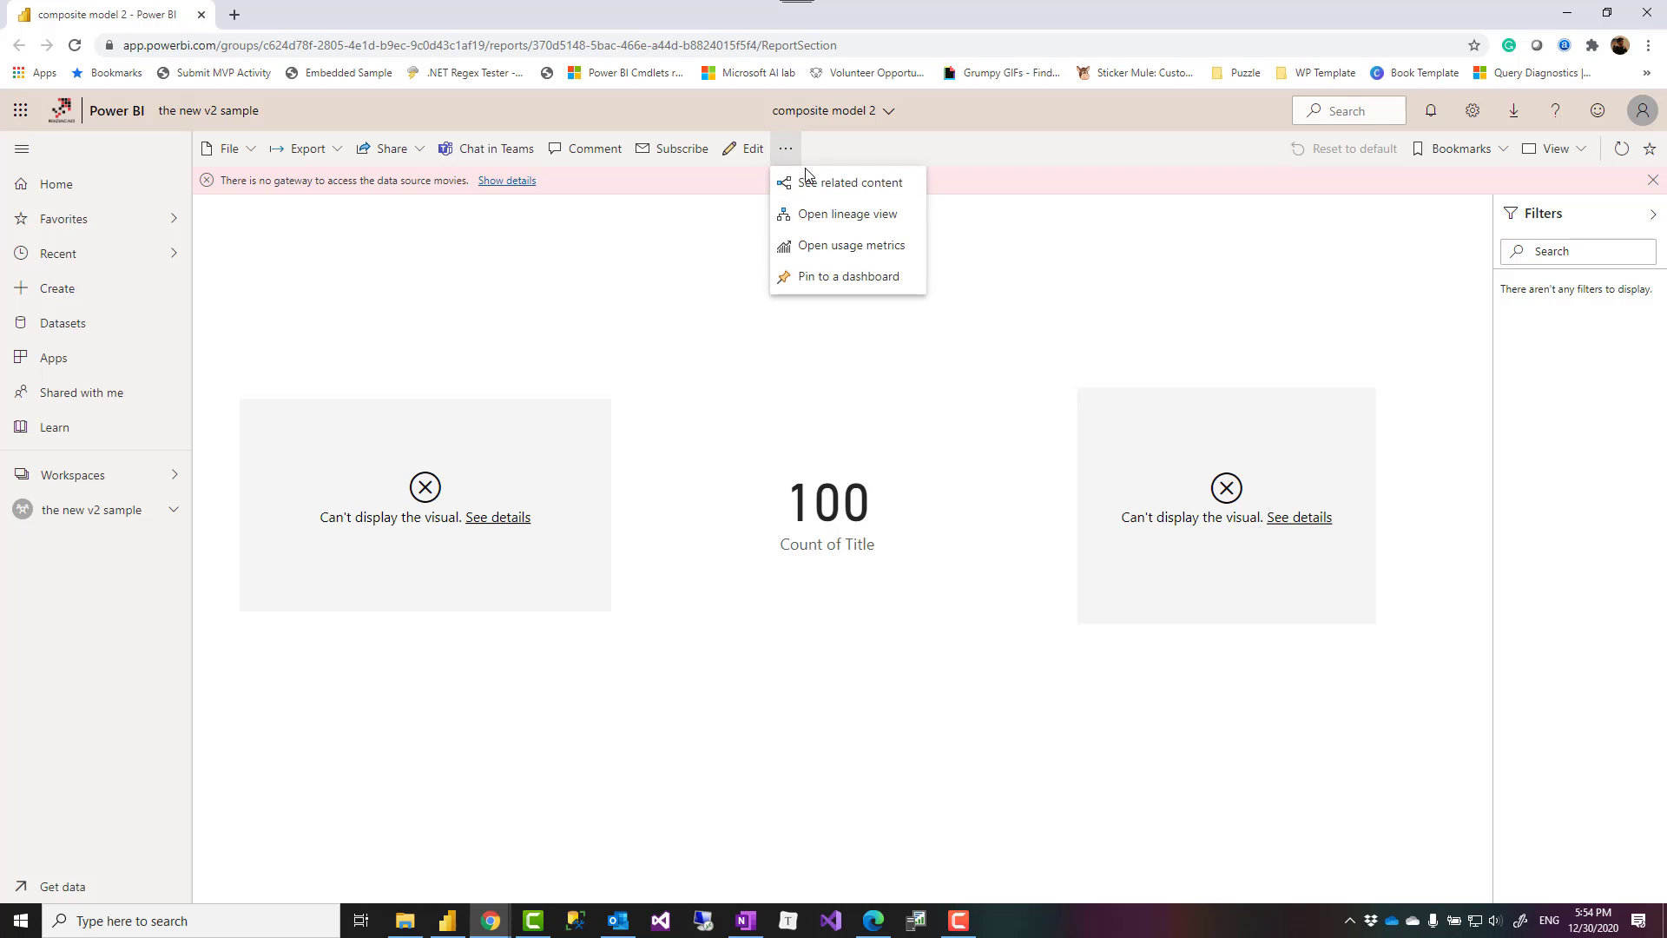
- Open Settings for the composite model 2 dataset from the report's related content
{"action": "left_click", "coordinate": [849, 181]}
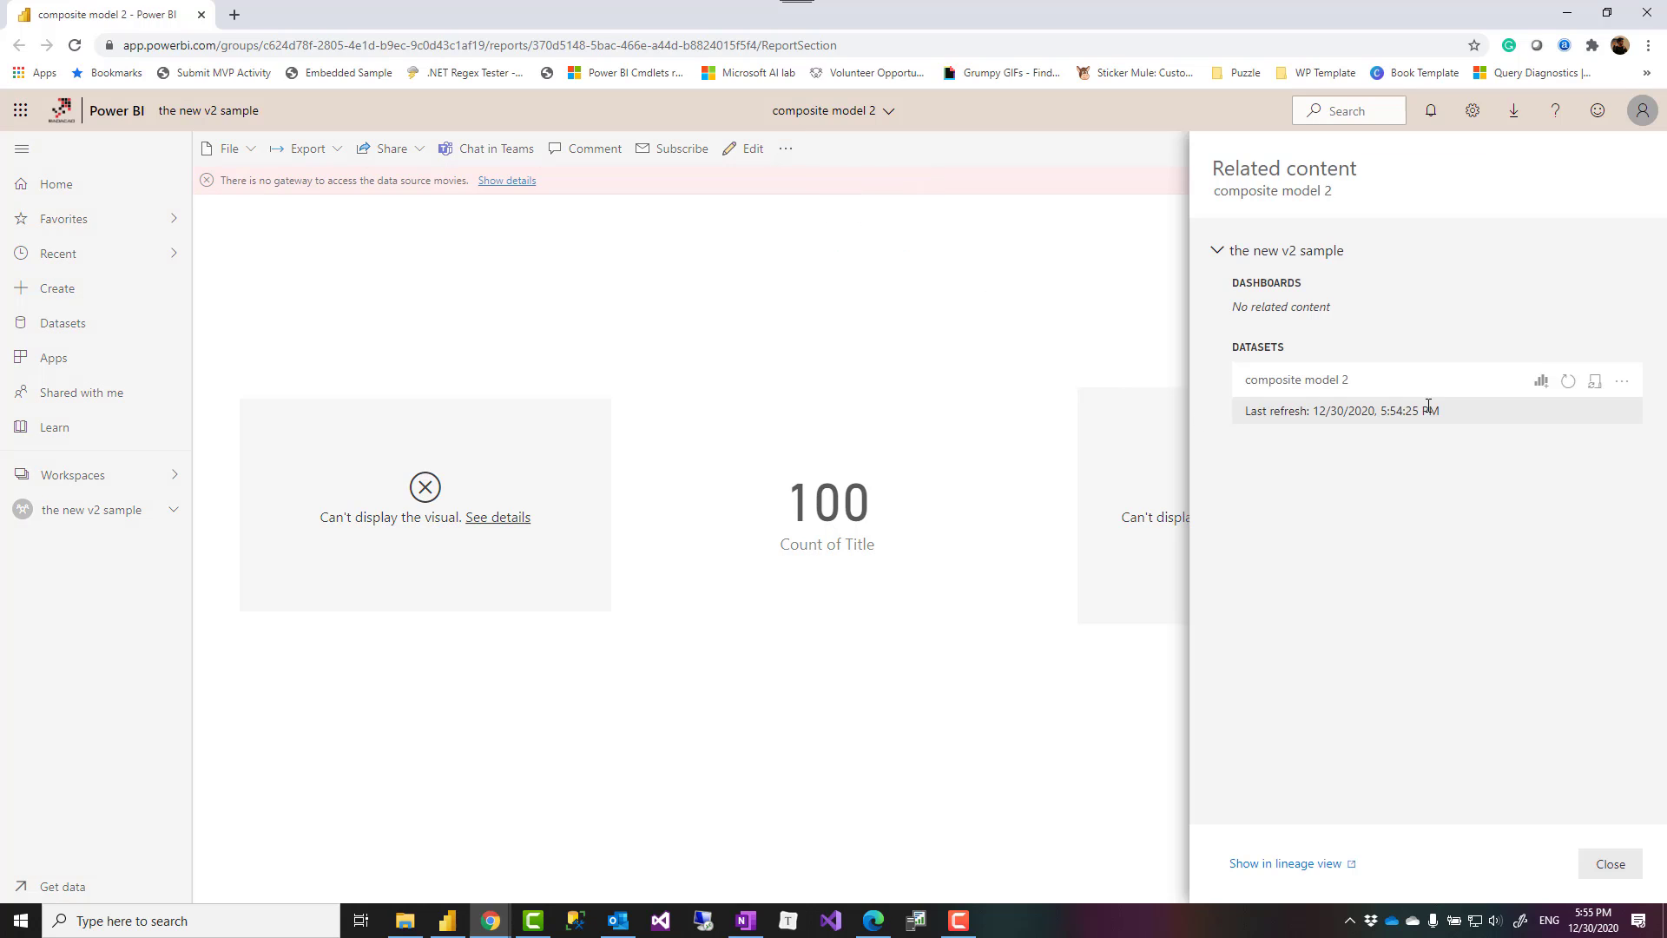
{"action": "left_click", "coordinate": [1622, 380]}
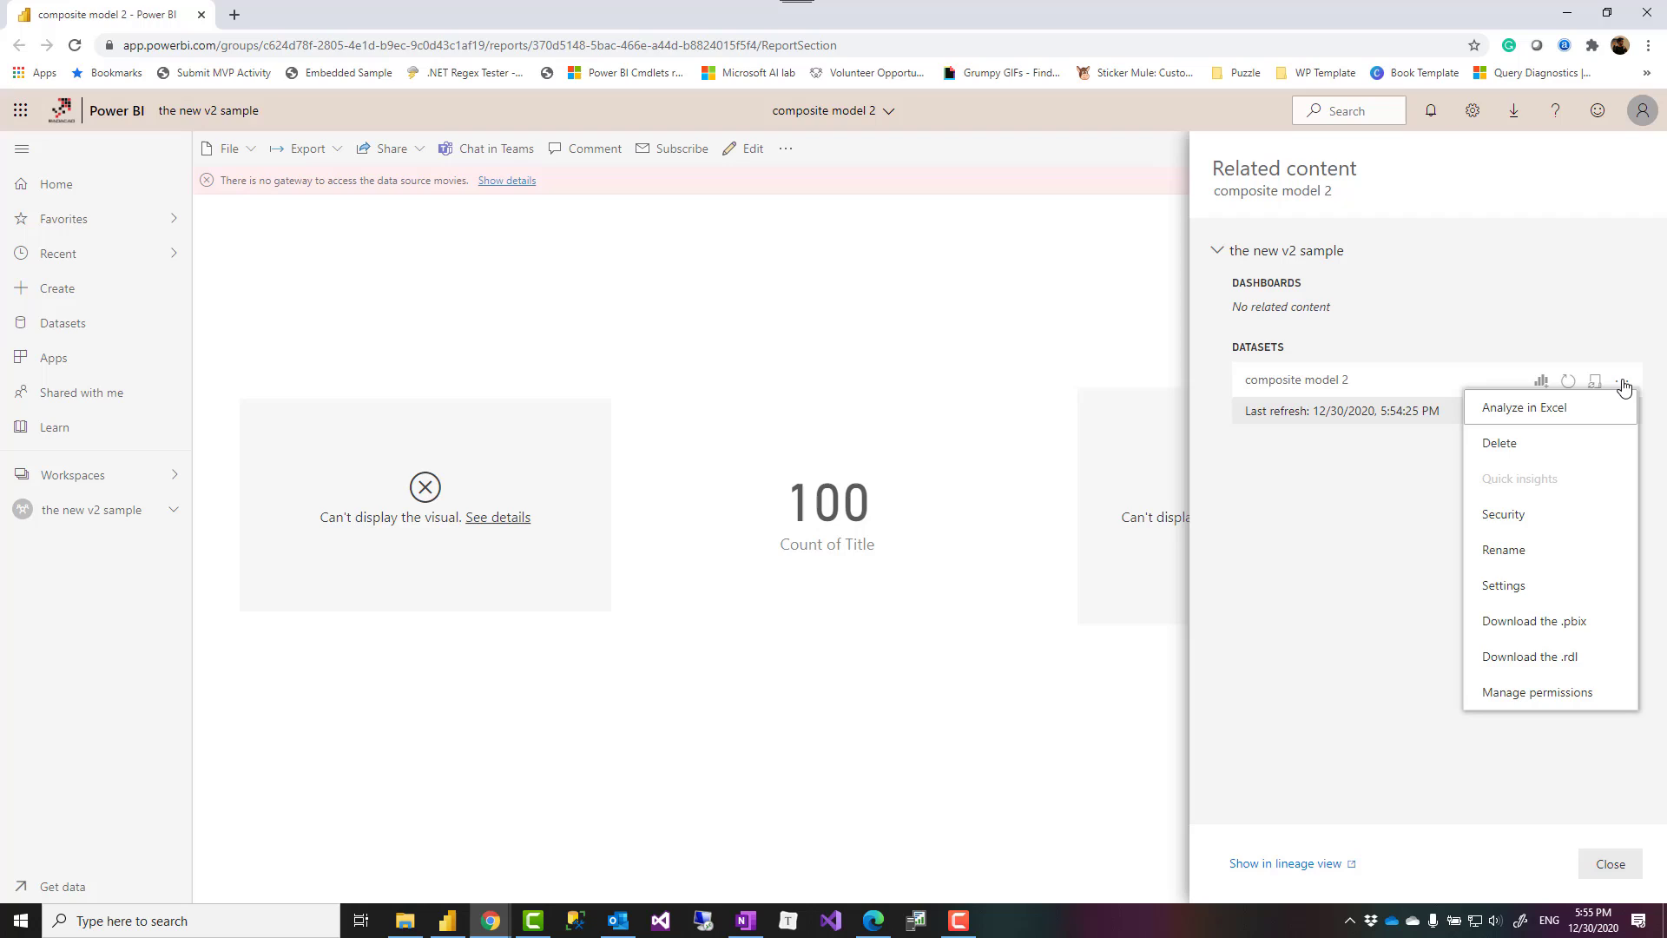
{"action": "left_click", "coordinate": [1503, 584]}
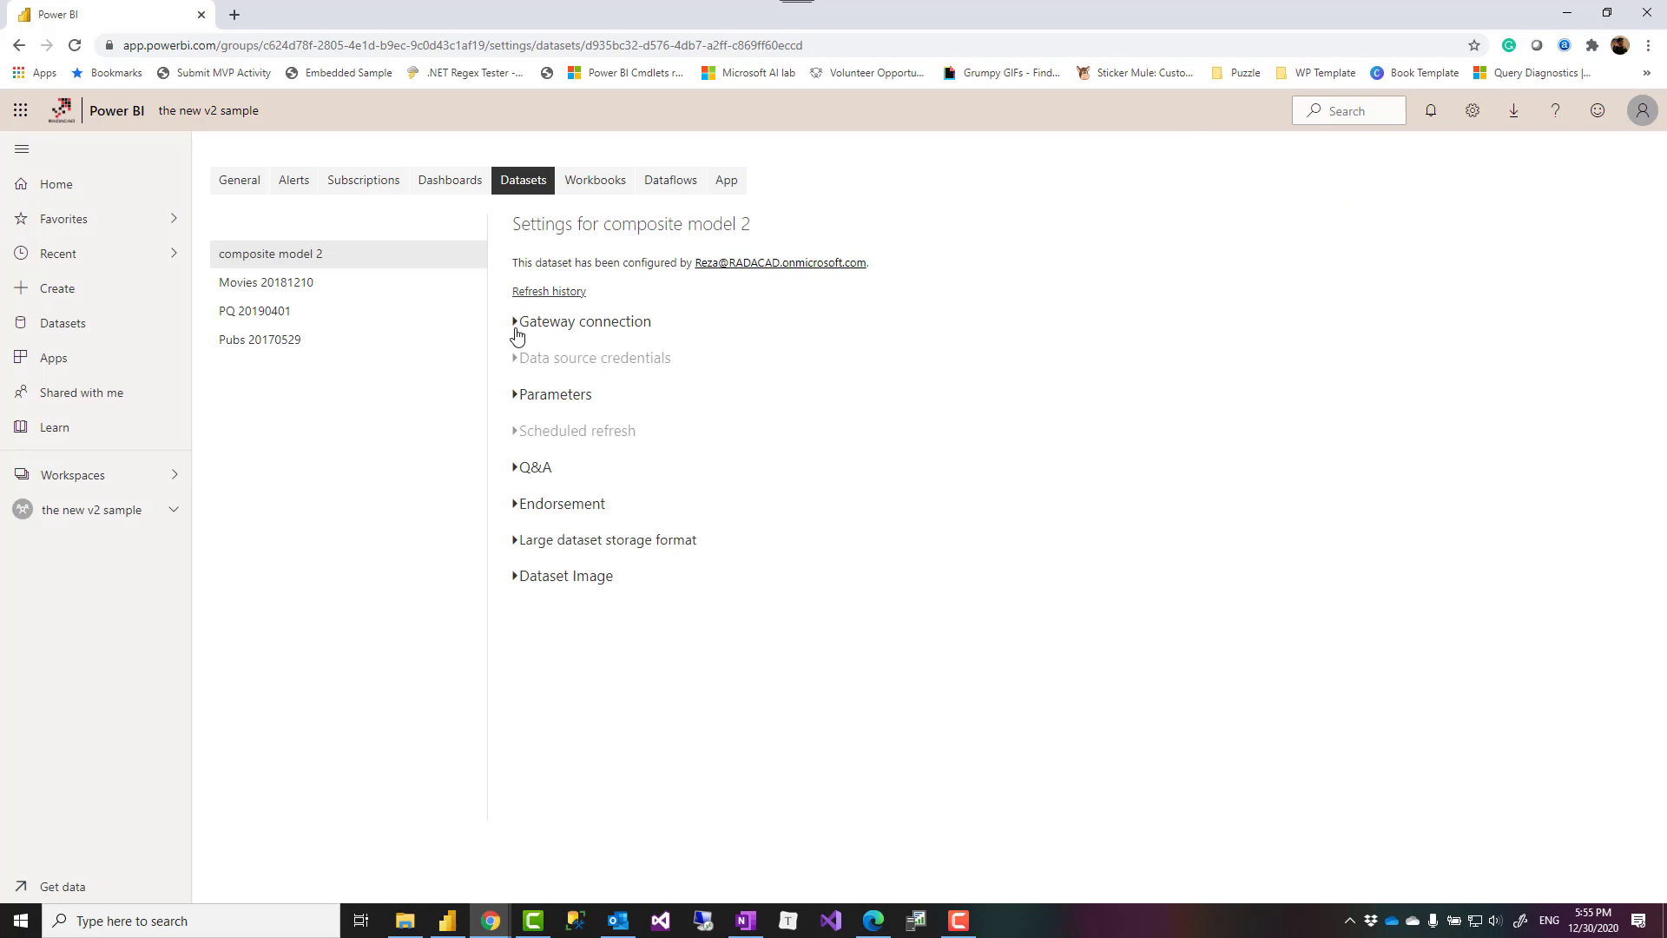
- Map movies.xlsx to 'movies excel file' on the running gateway and apply
{"action": "left_click", "coordinate": [515, 321]}
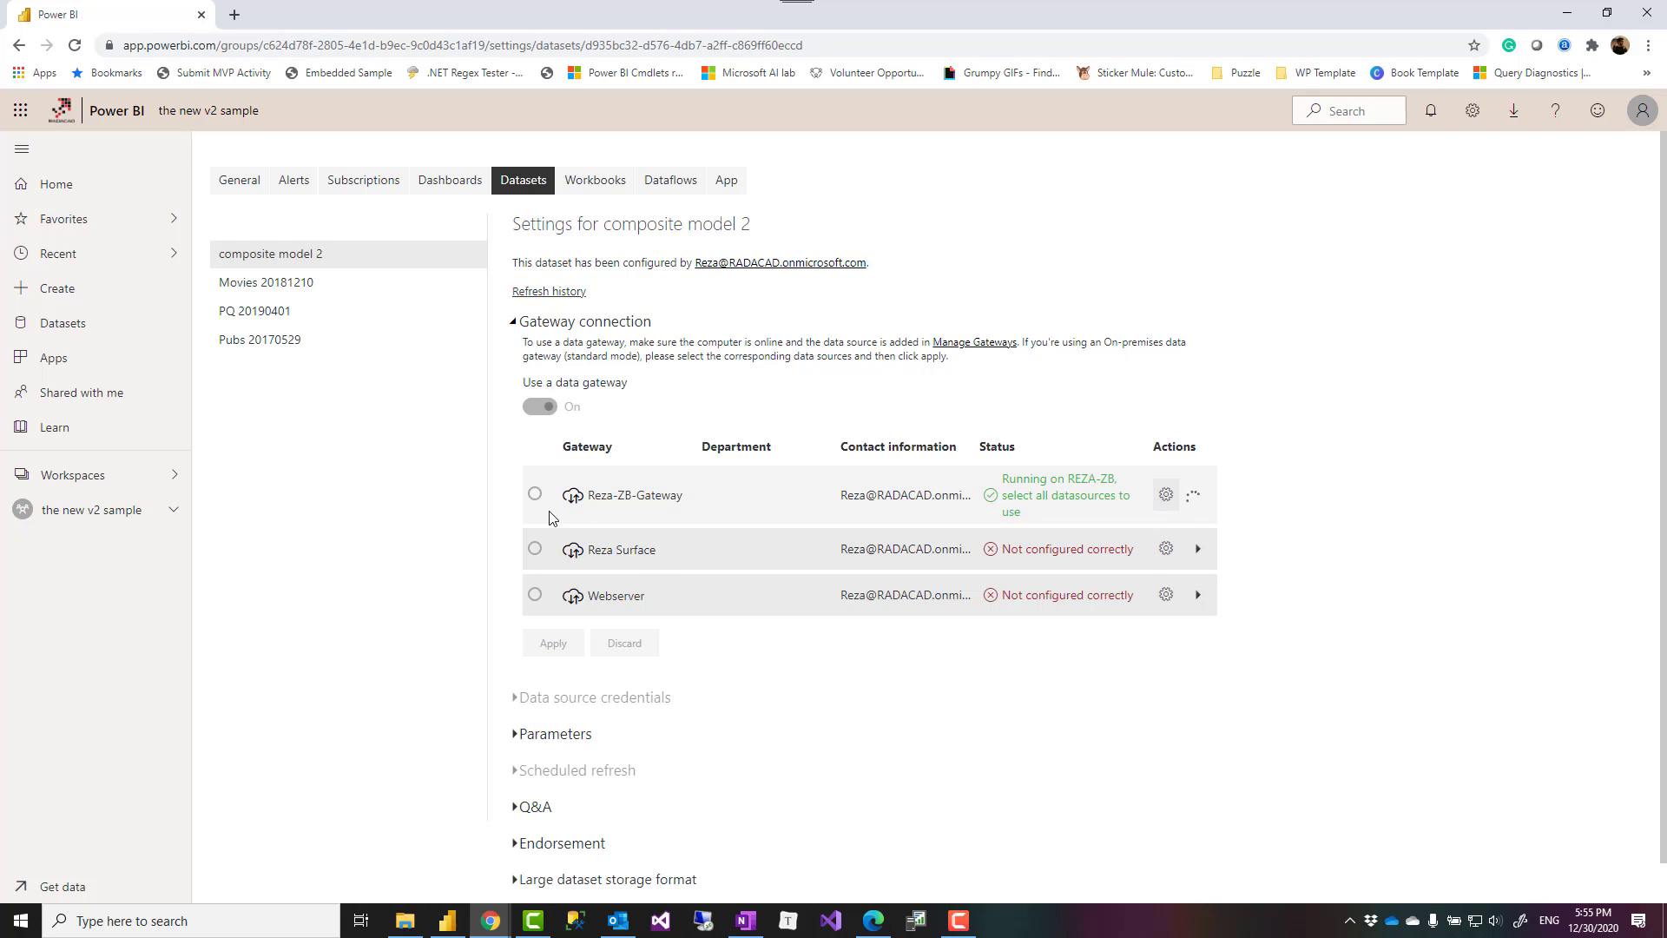
{"action": "left_click", "coordinate": [1193, 494]}
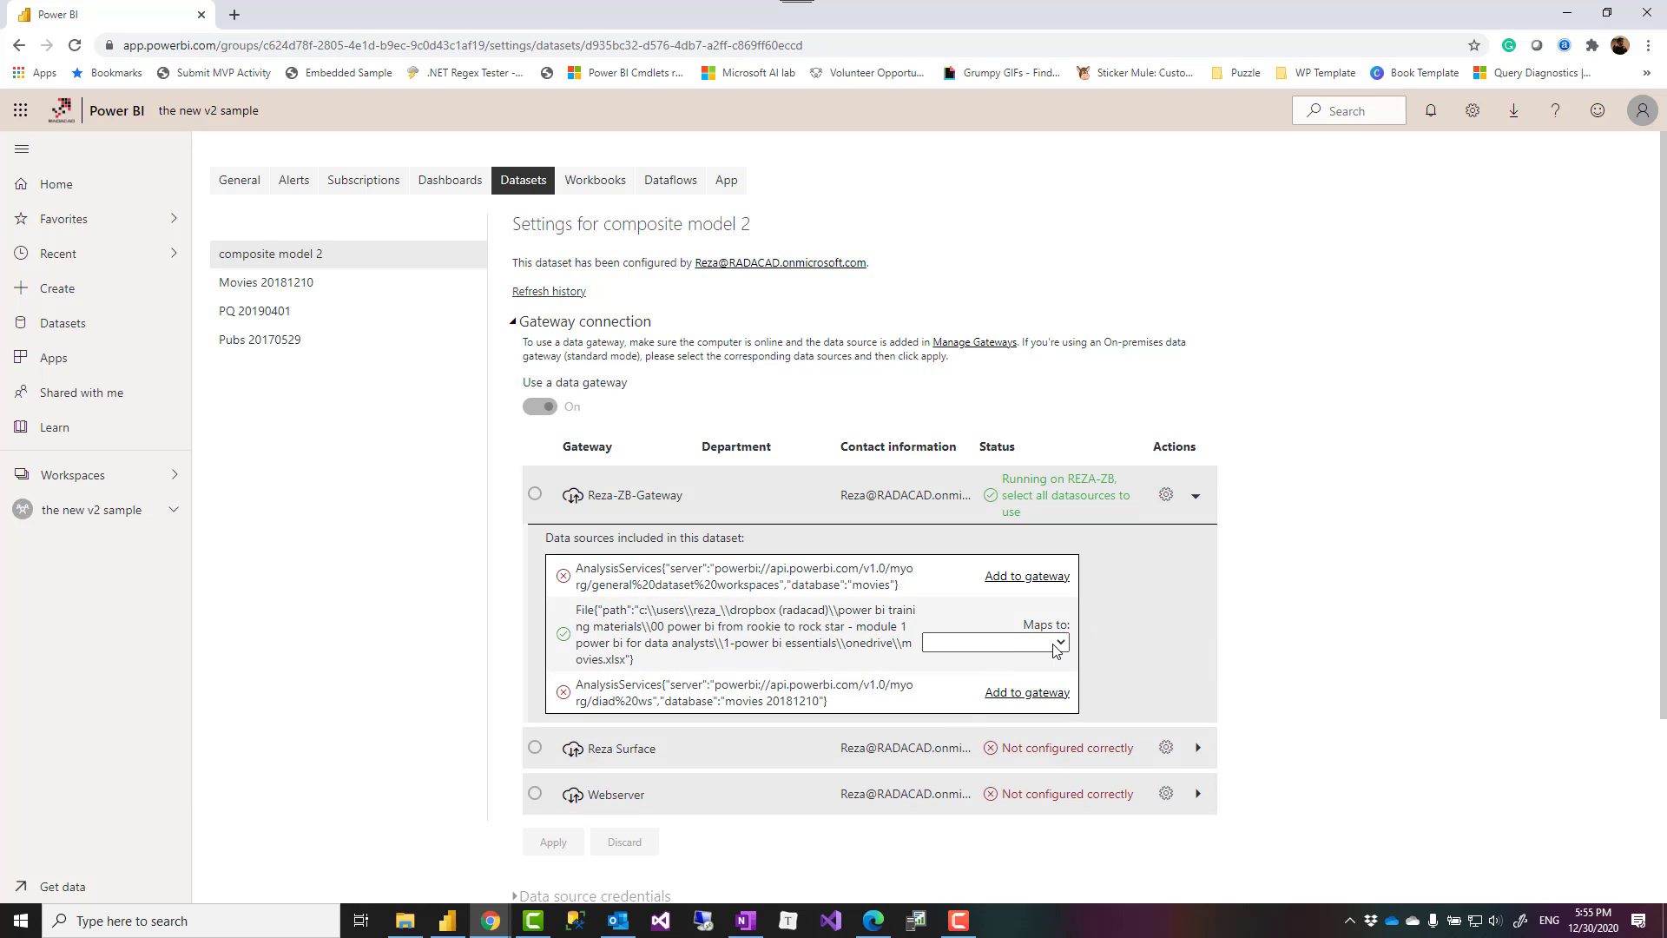
{"action": "left_click", "coordinate": [988, 640]}
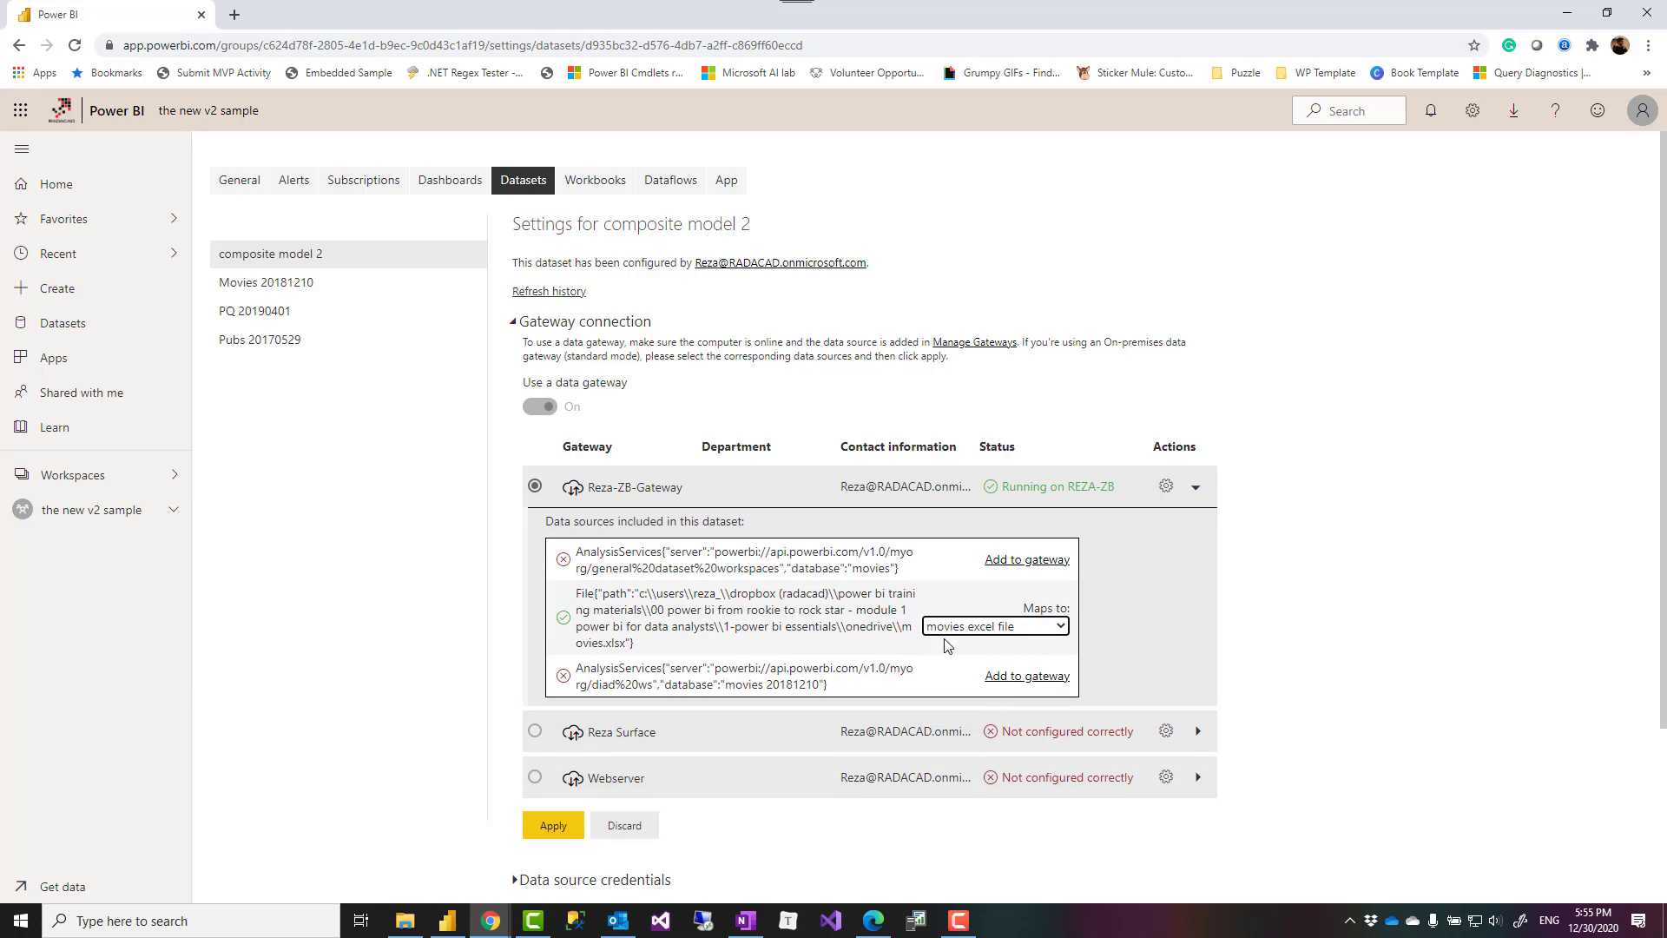
{"action": "mouse_move", "coordinate": [989, 579]}
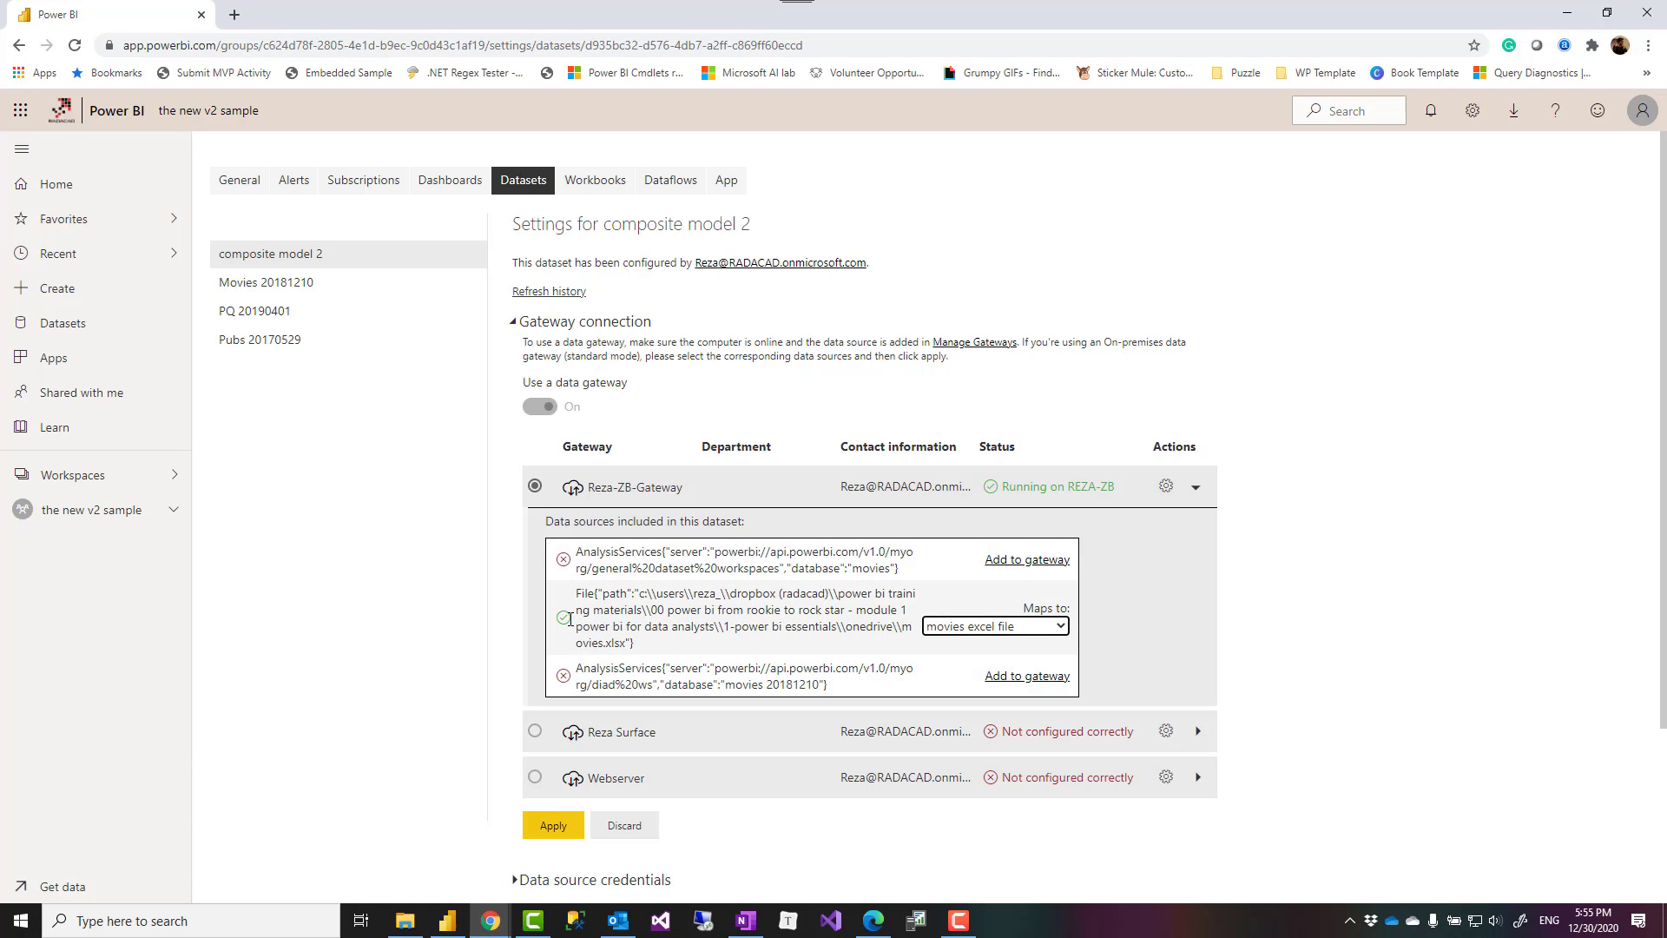
{"action": "mouse_move", "coordinate": [550, 825]}
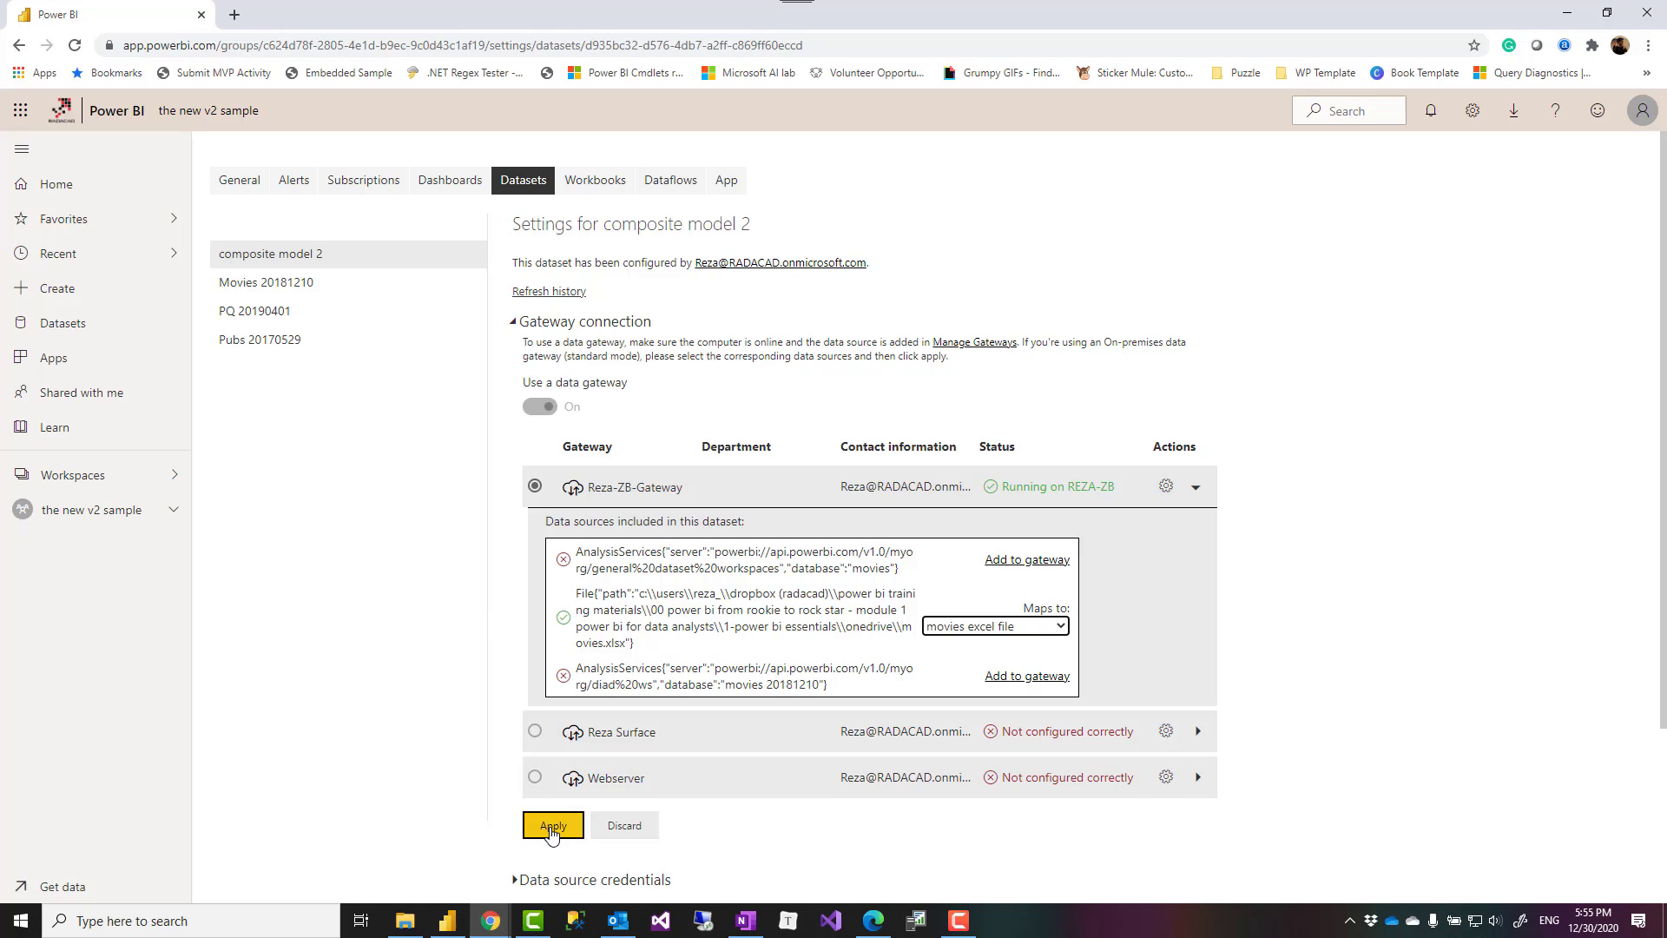
{"action": "left_click", "coordinate": [552, 824]}
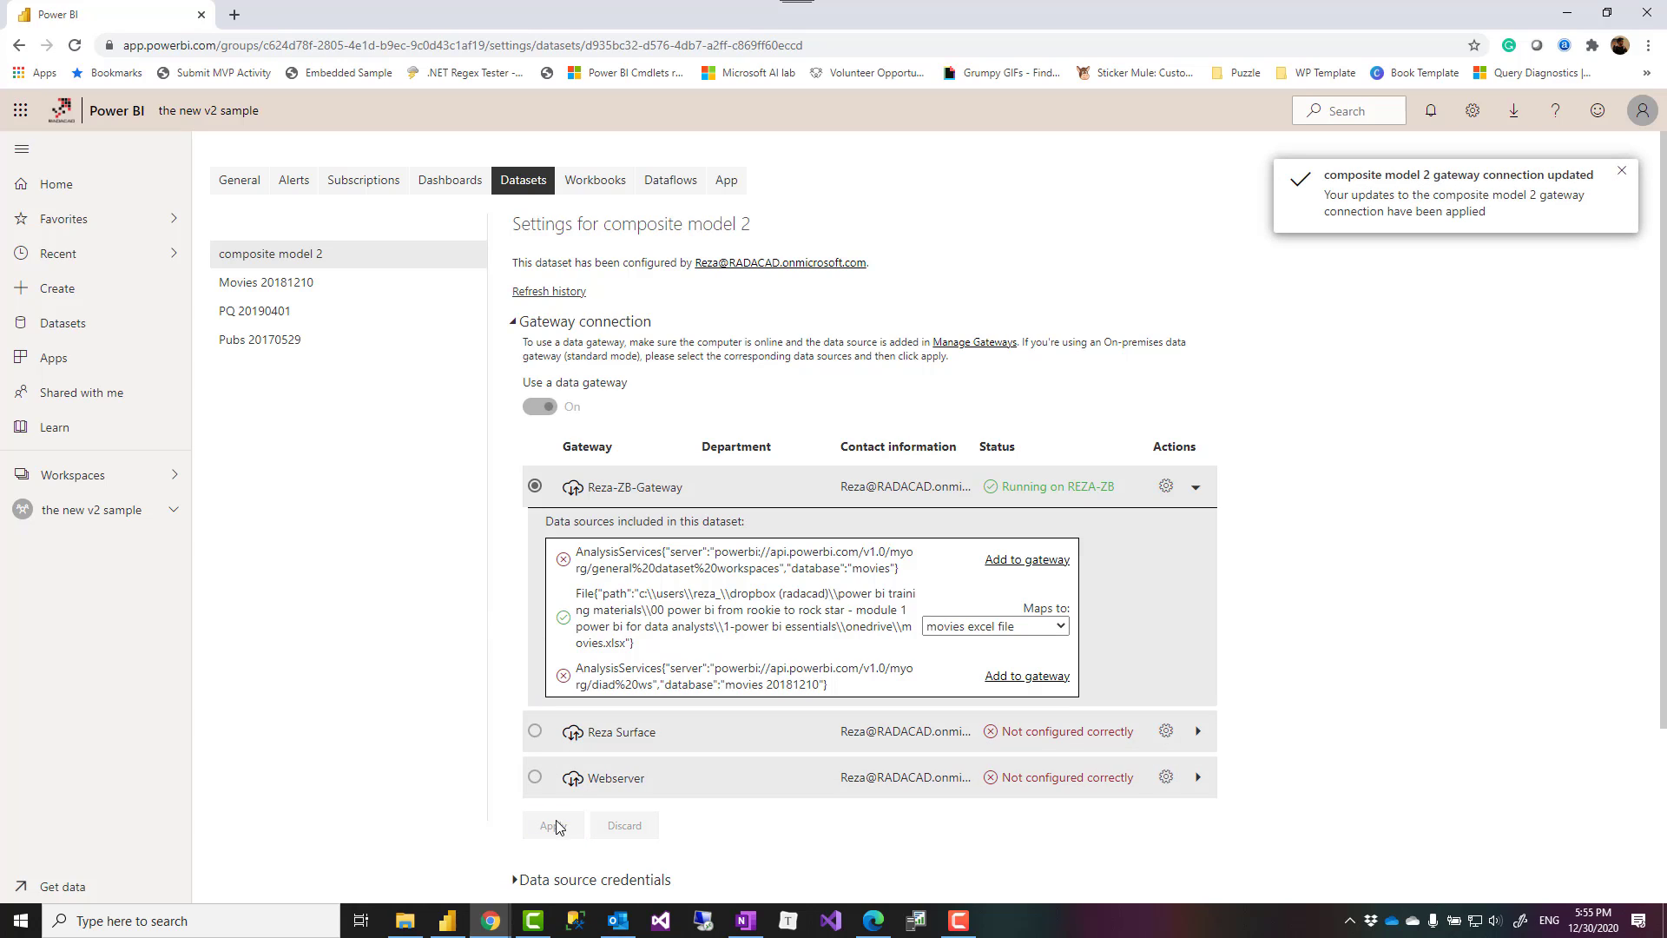
{"action": "scroll", "scroll_direction": "down", "scroll_amount": 3}
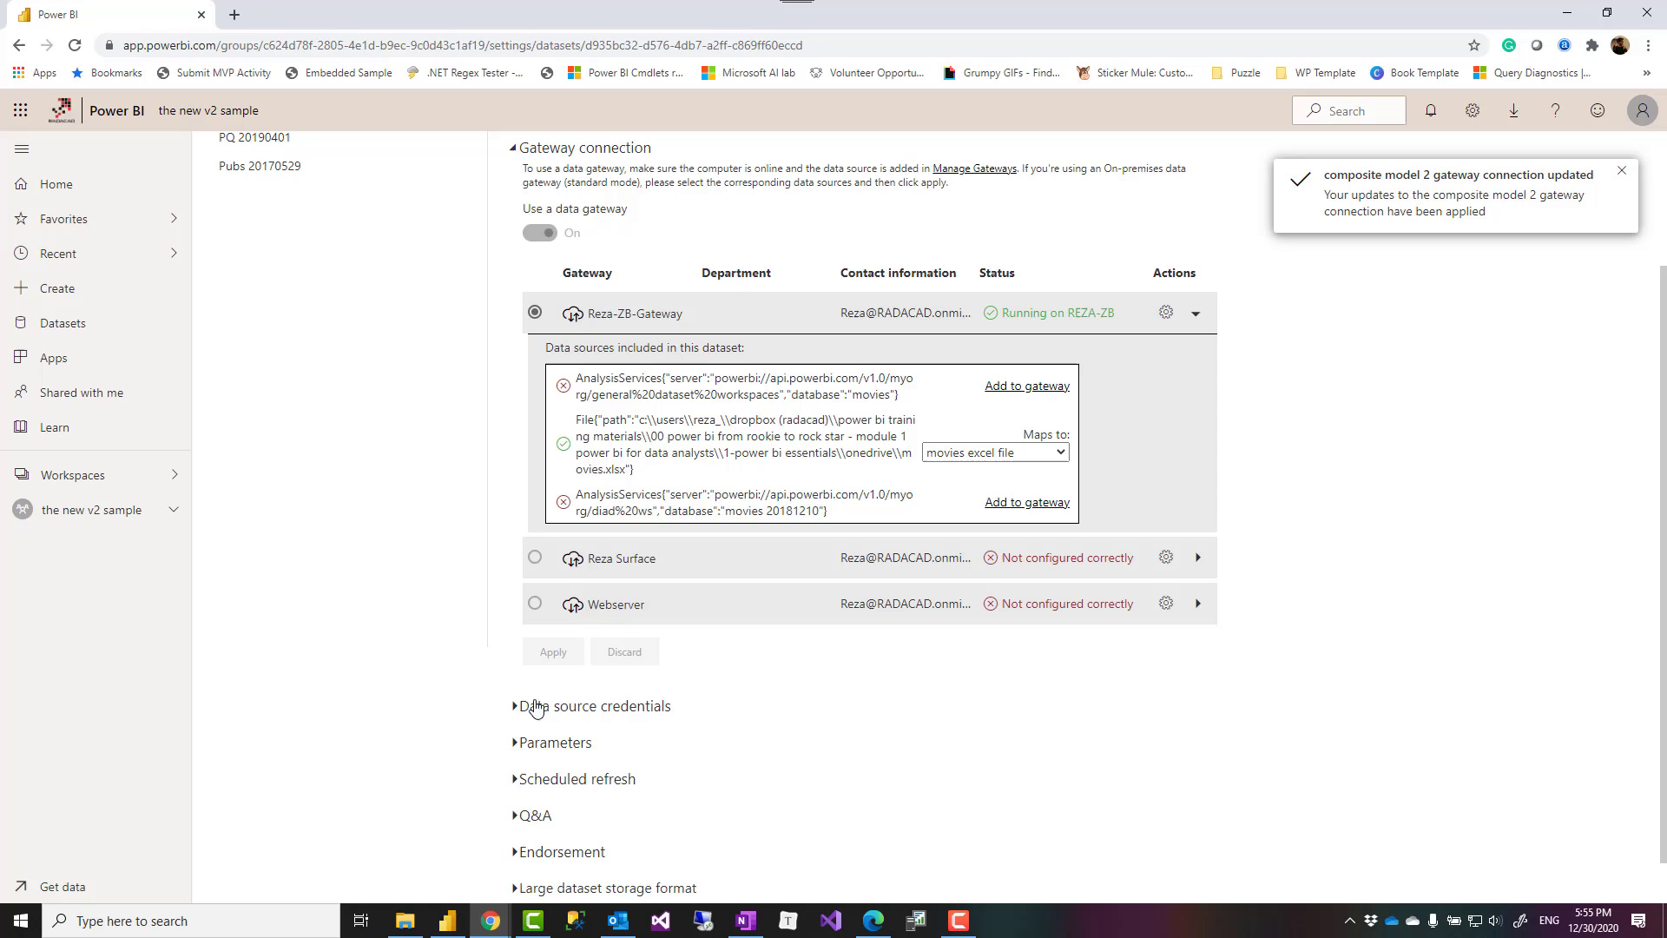
- Edit OAuth2 credentials for the Movies 20181210 and Movies Analysis Services sources
{"action": "left_click", "coordinate": [594, 706]}
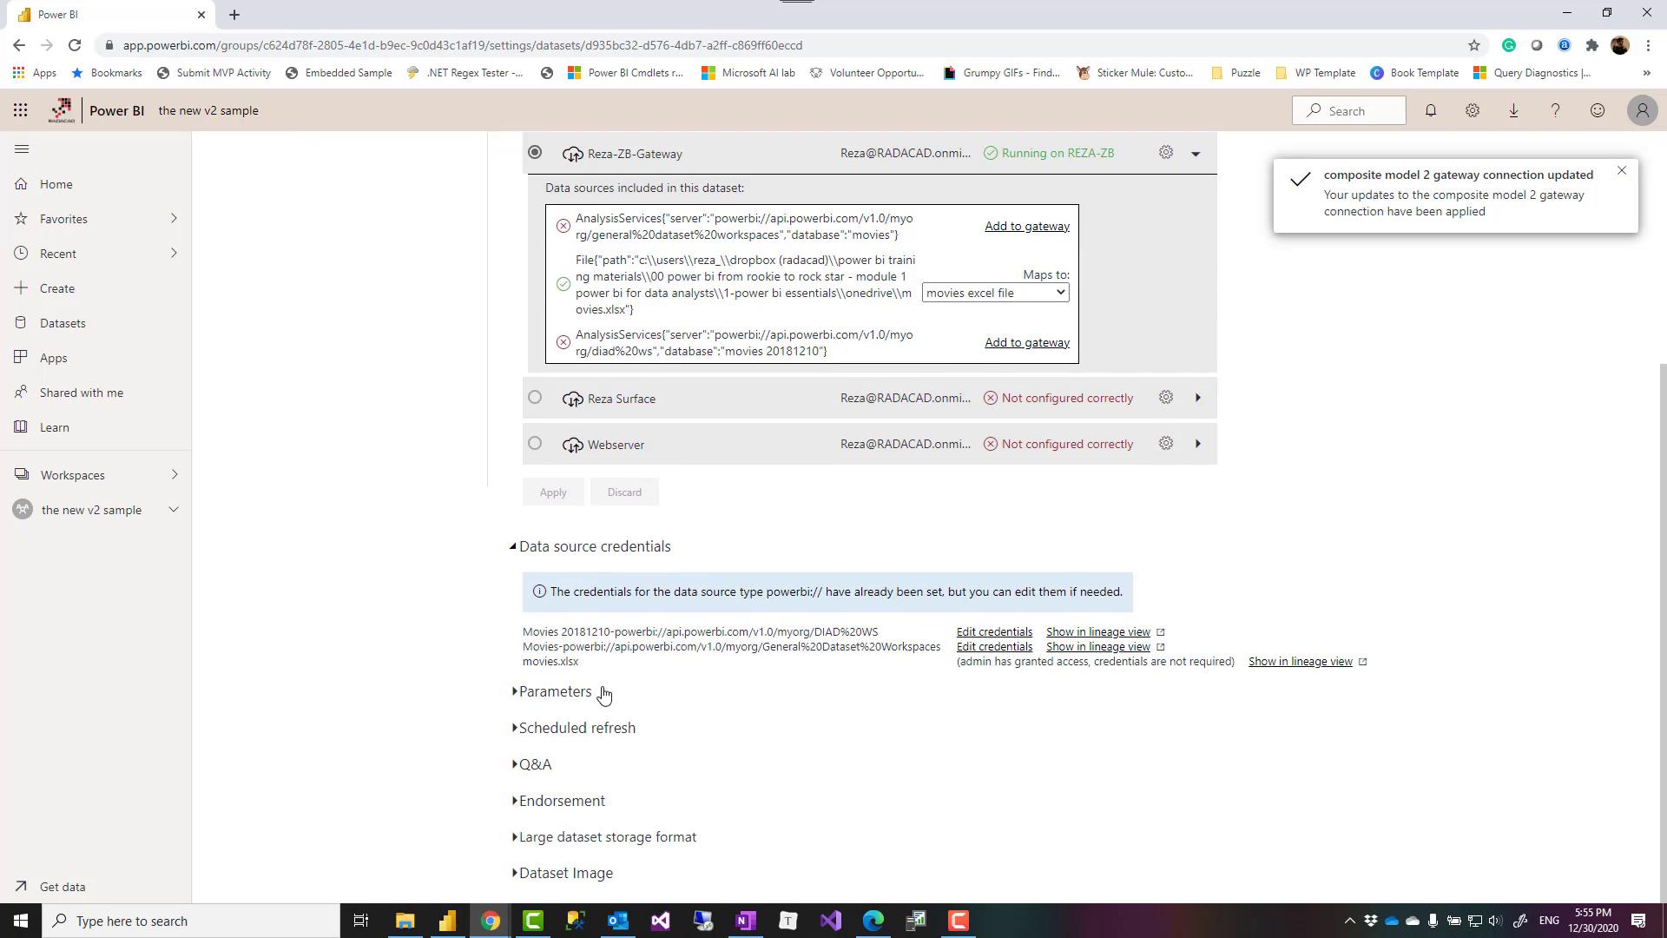
{"action": "mouse_move", "coordinate": [993, 631]}
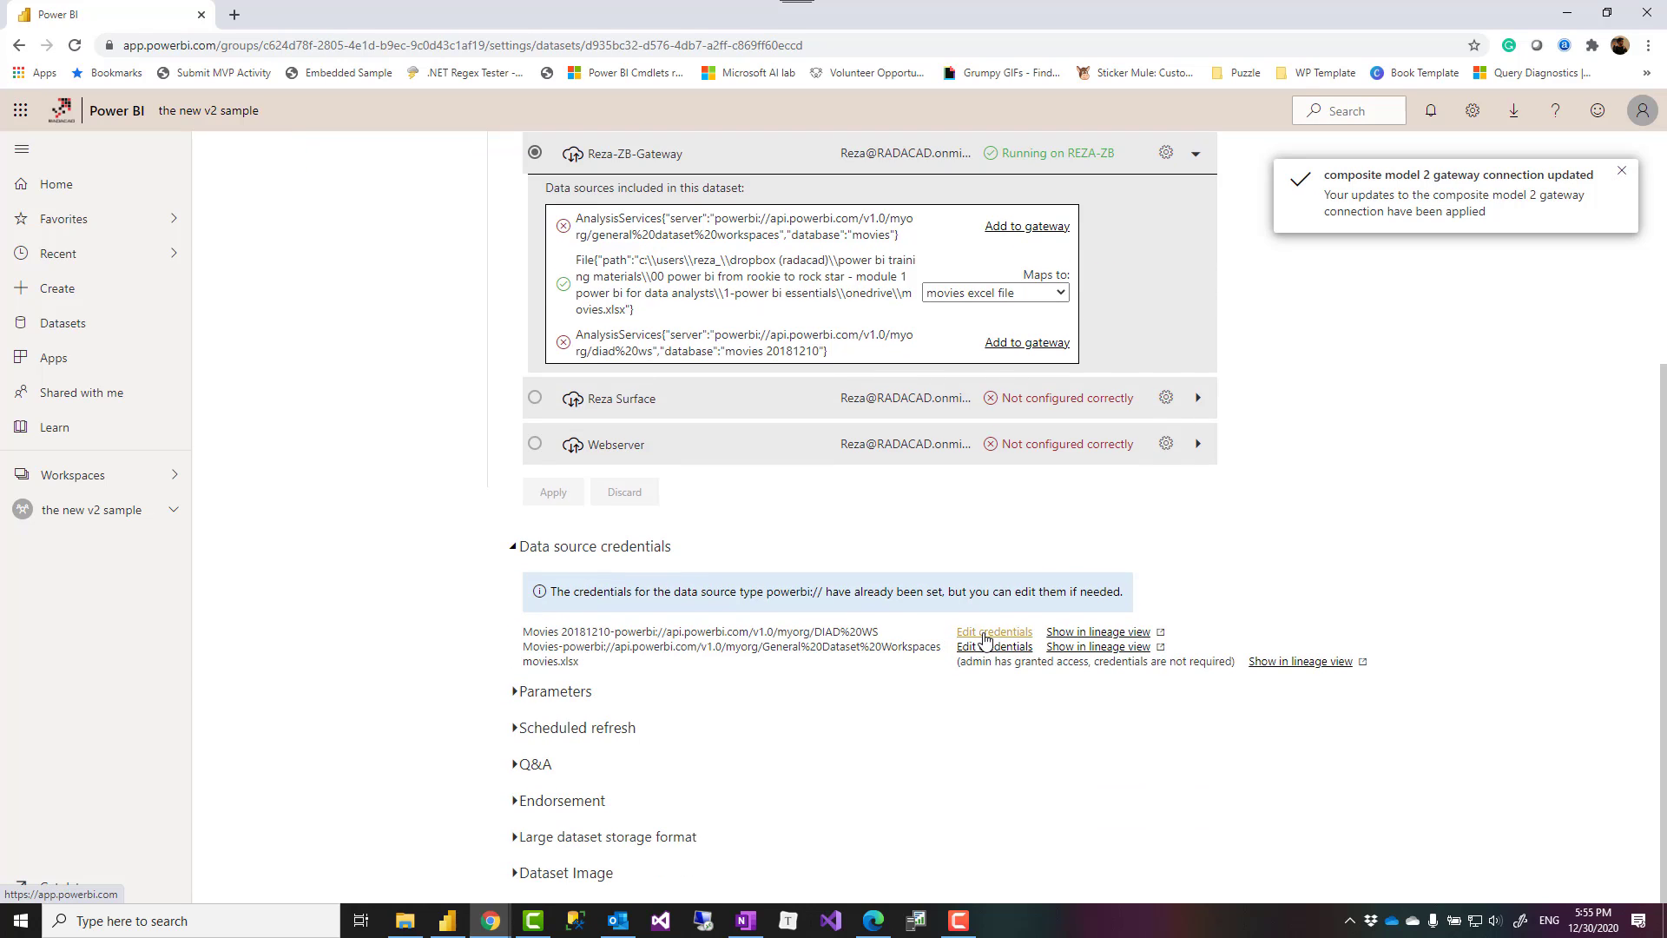
{"action": "left_click", "coordinate": [994, 630]}
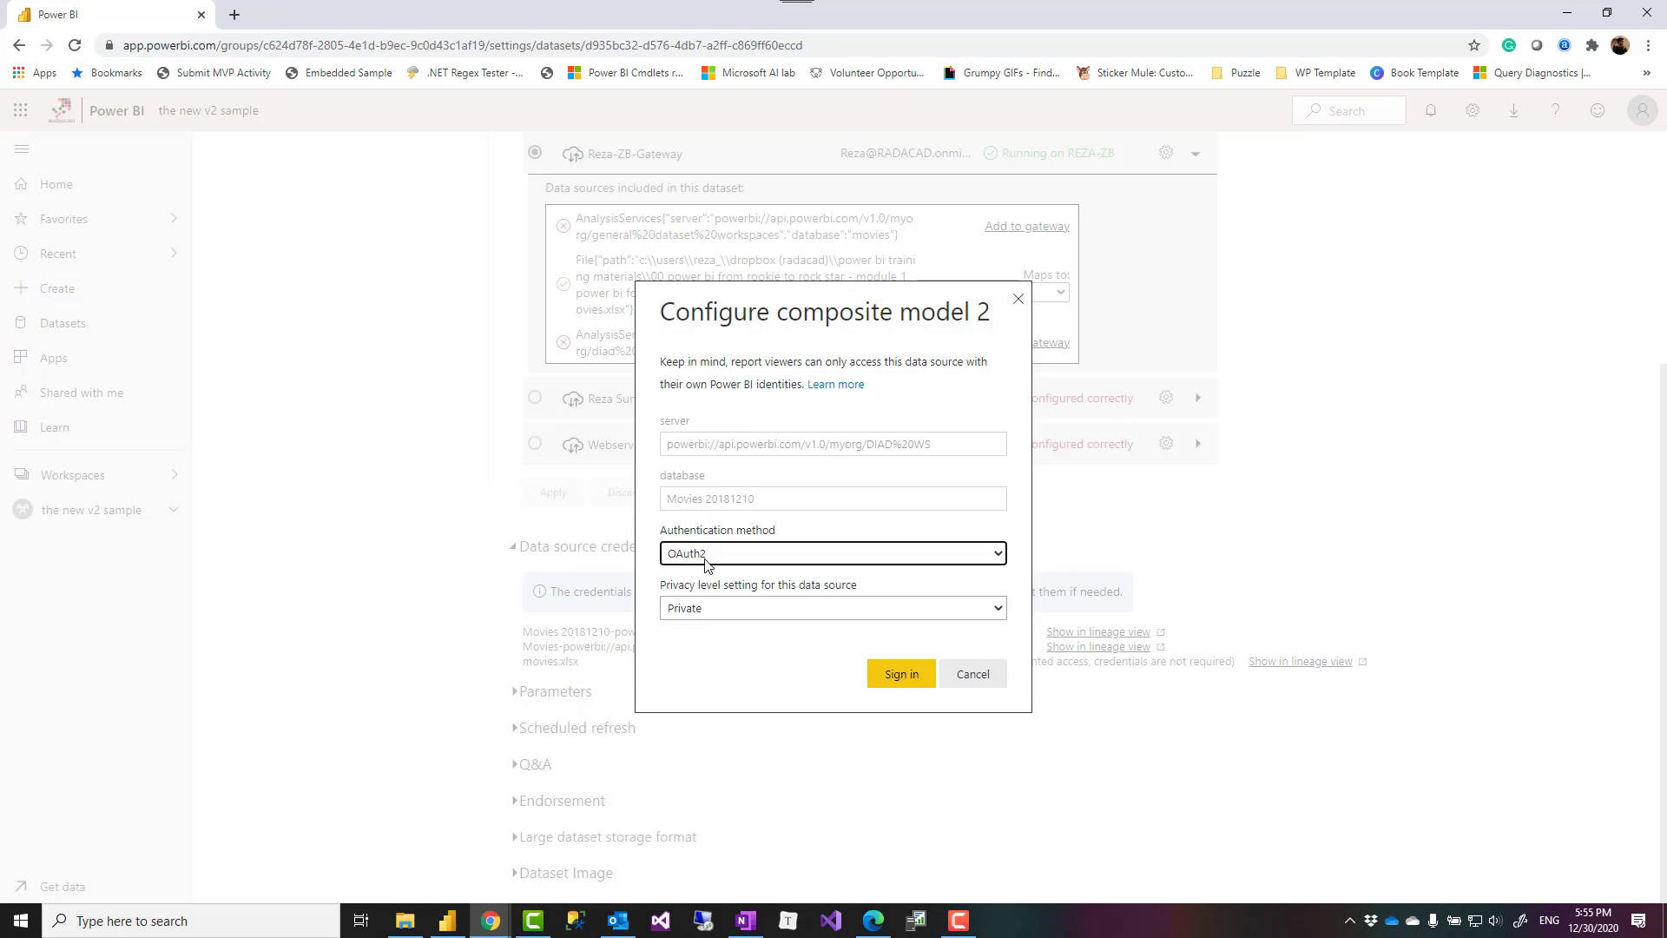
{"action": "mouse_move", "coordinate": [900, 673]}
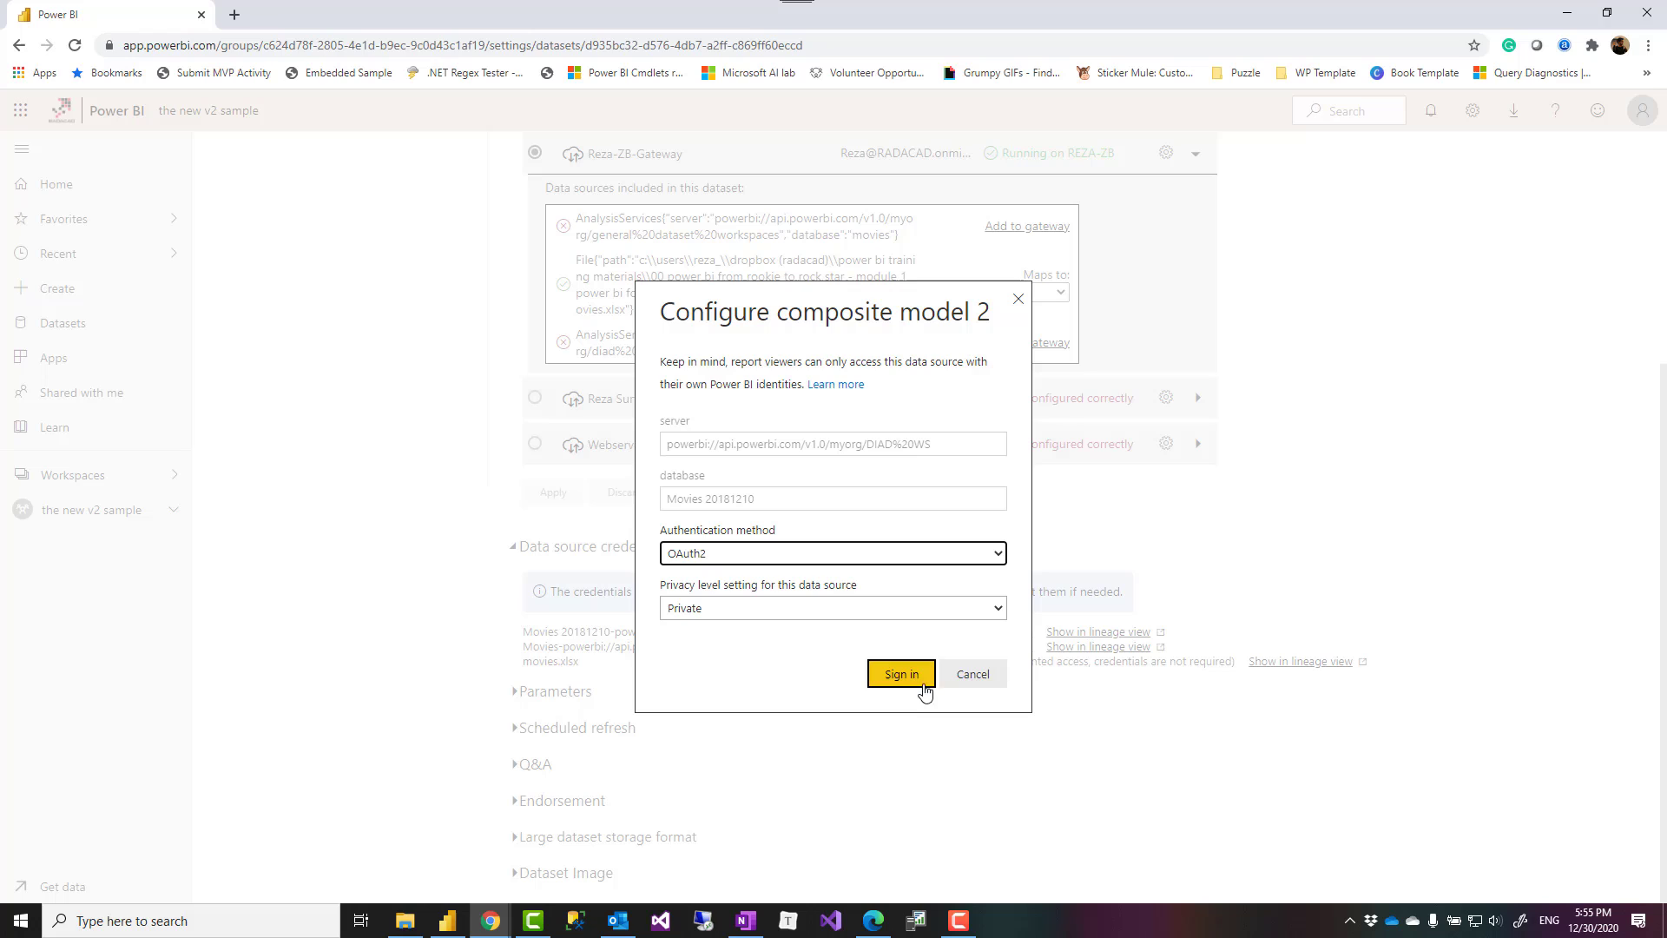
{"action": "mouse_move", "coordinate": [1018, 299]}
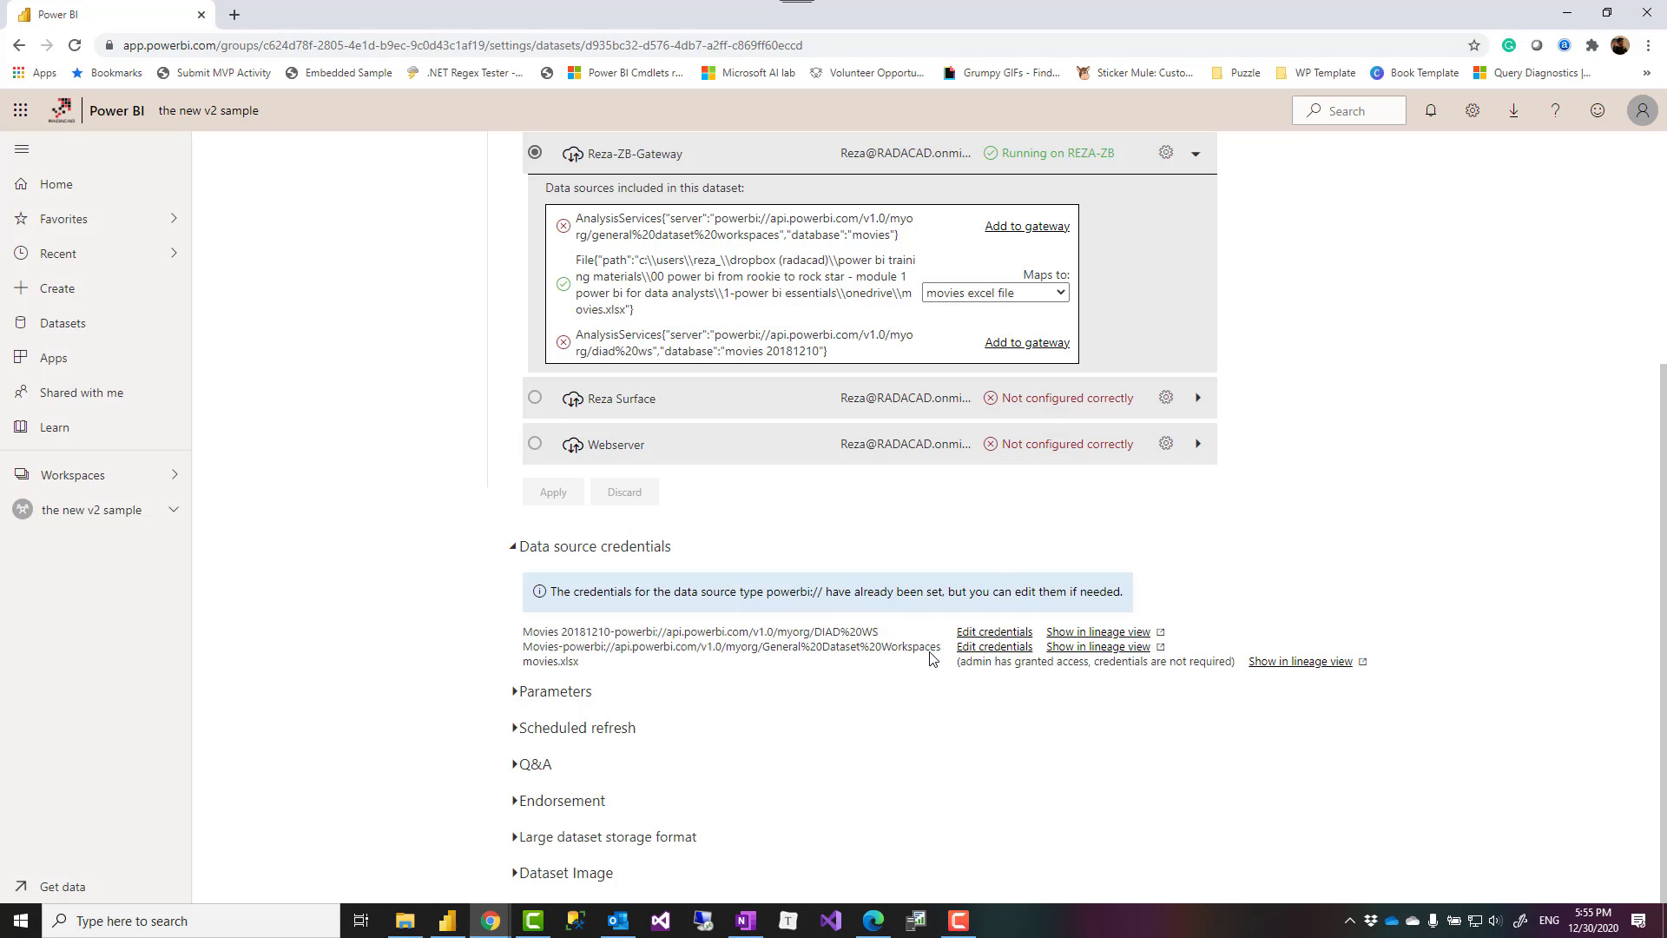
{"action": "left_click", "coordinate": [992, 645]}
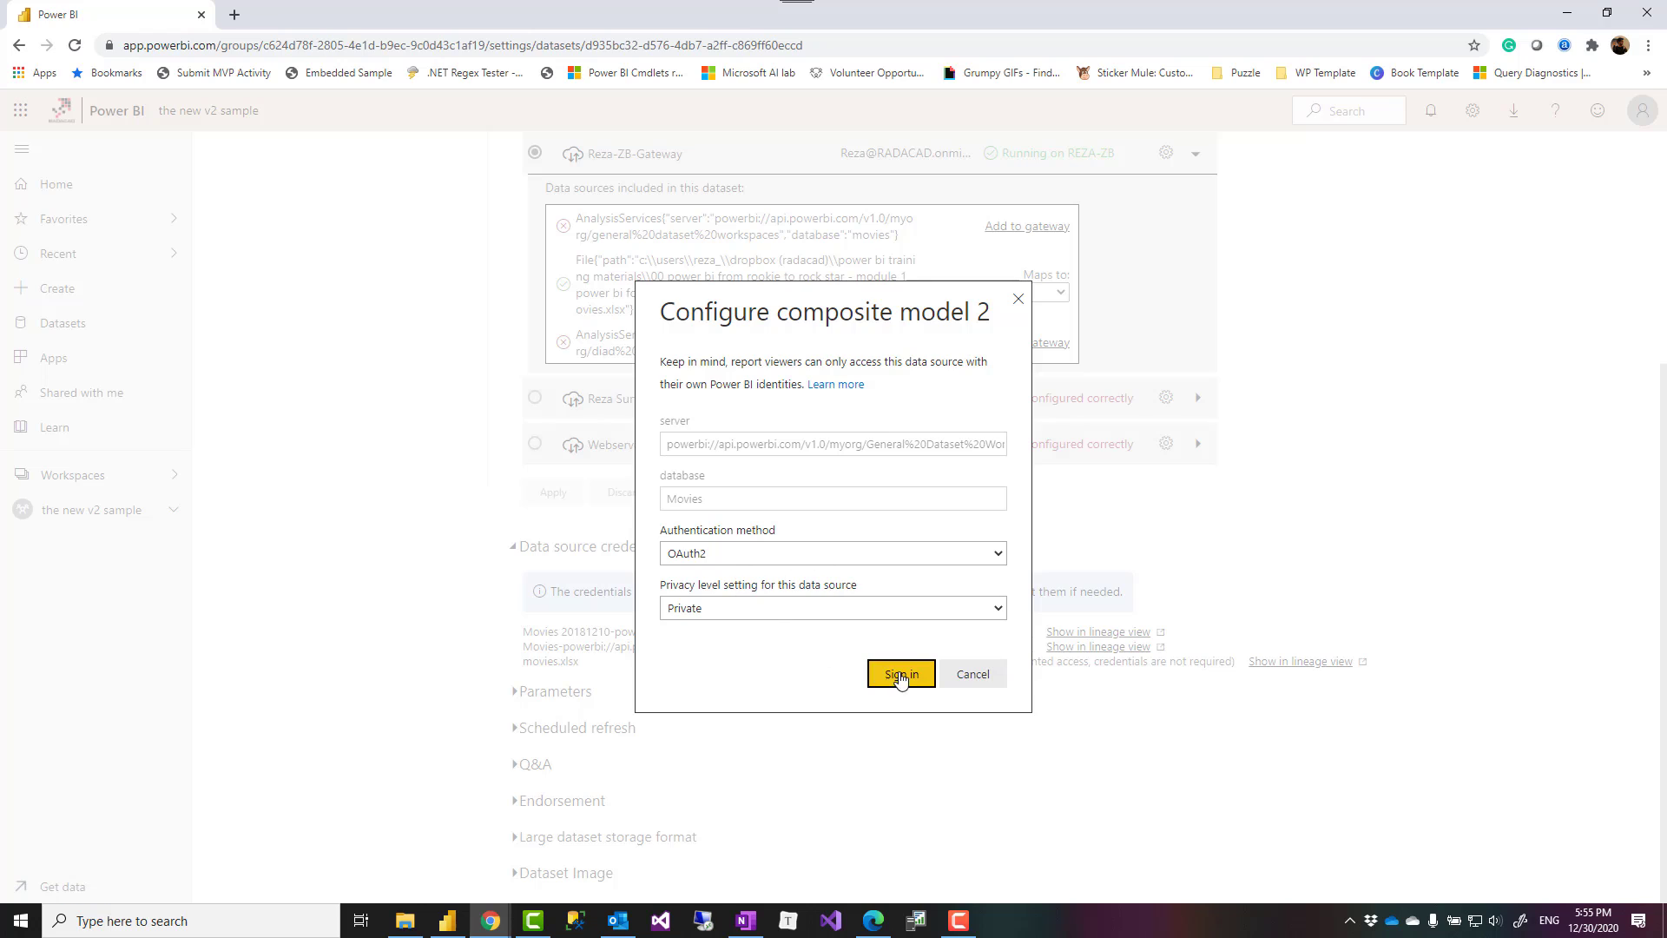
{"action": "mouse_move", "coordinate": [944, 663]}
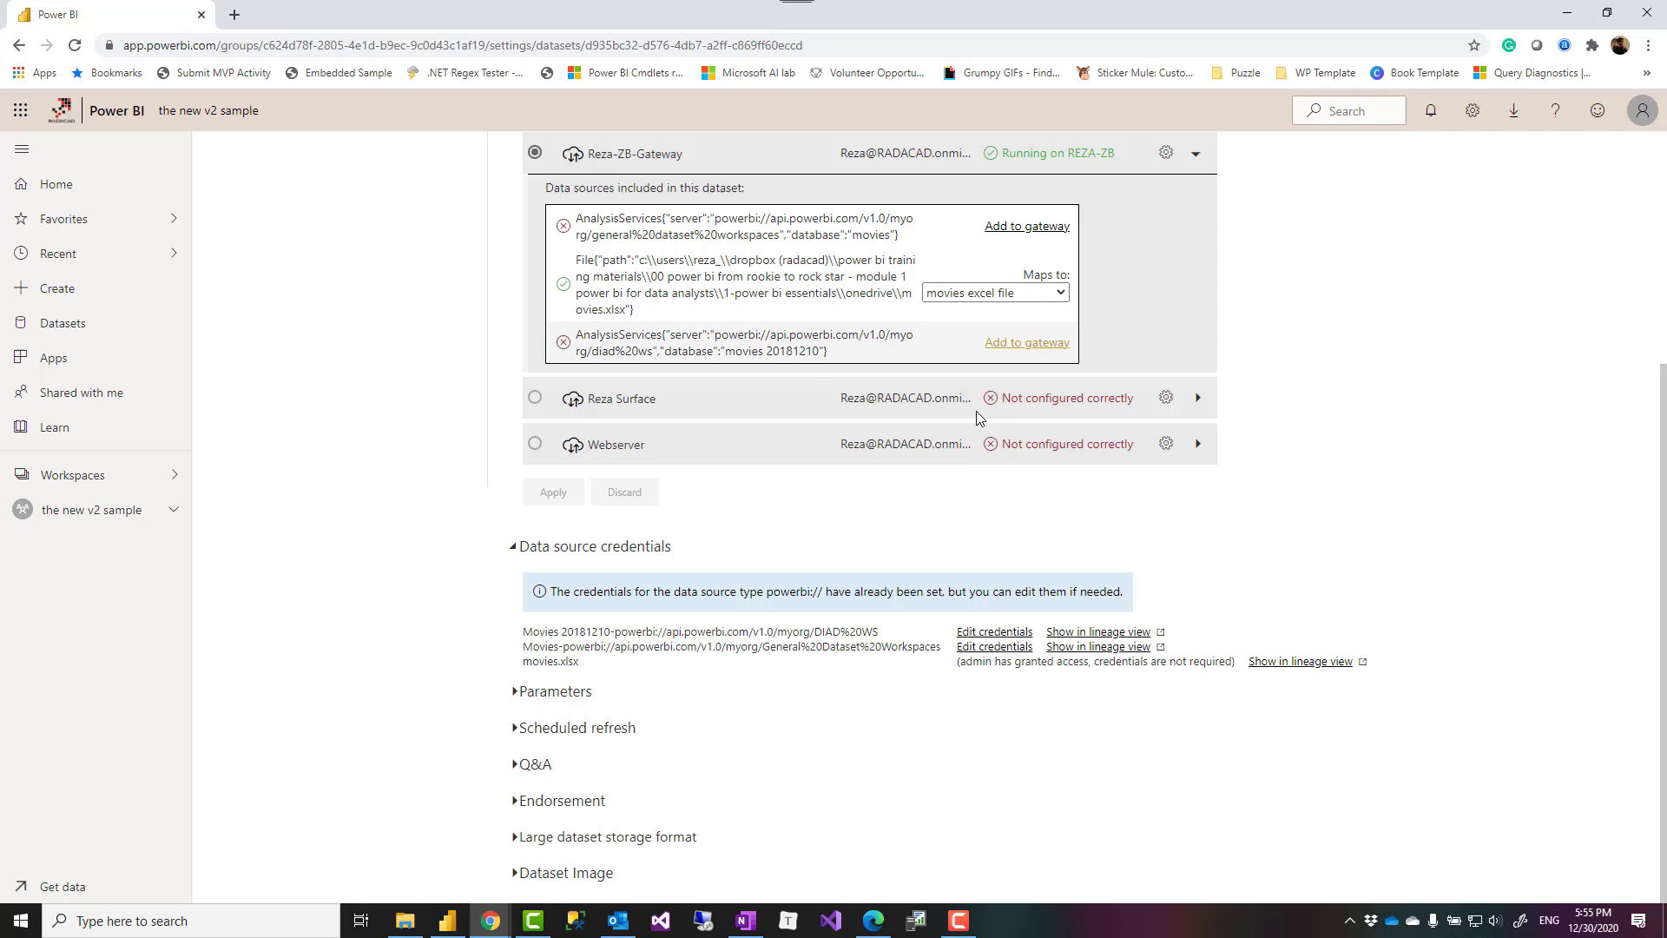
{"action": "mouse_move", "coordinate": [957, 686]}
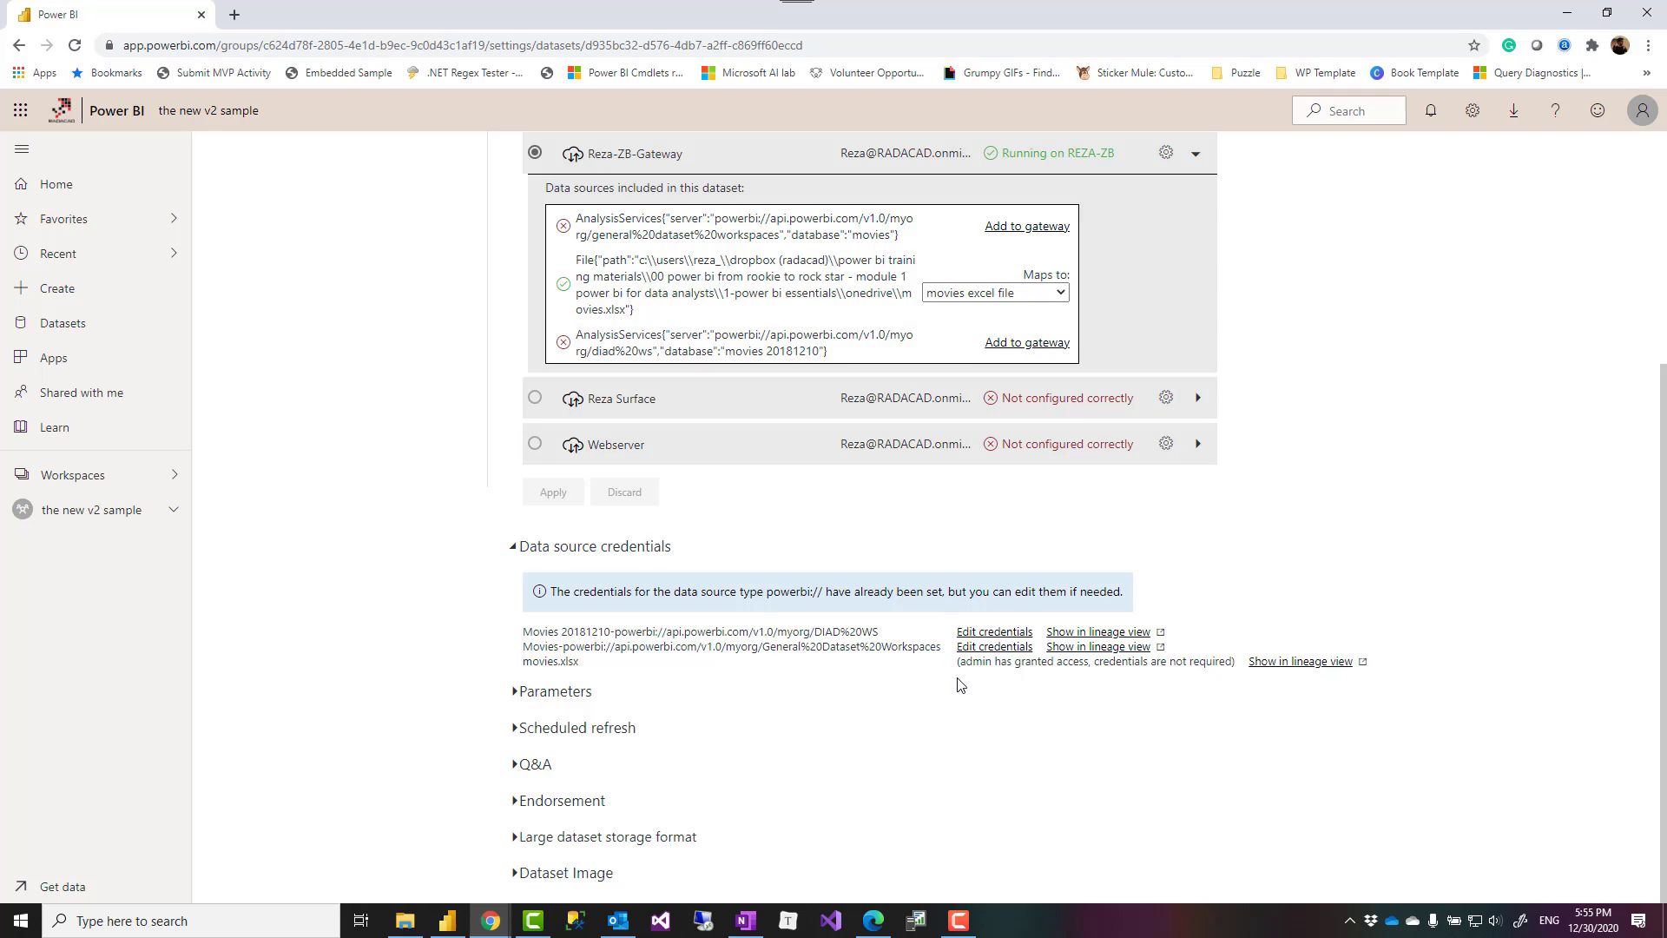
{"action": "mouse_move", "coordinate": [877, 667]}
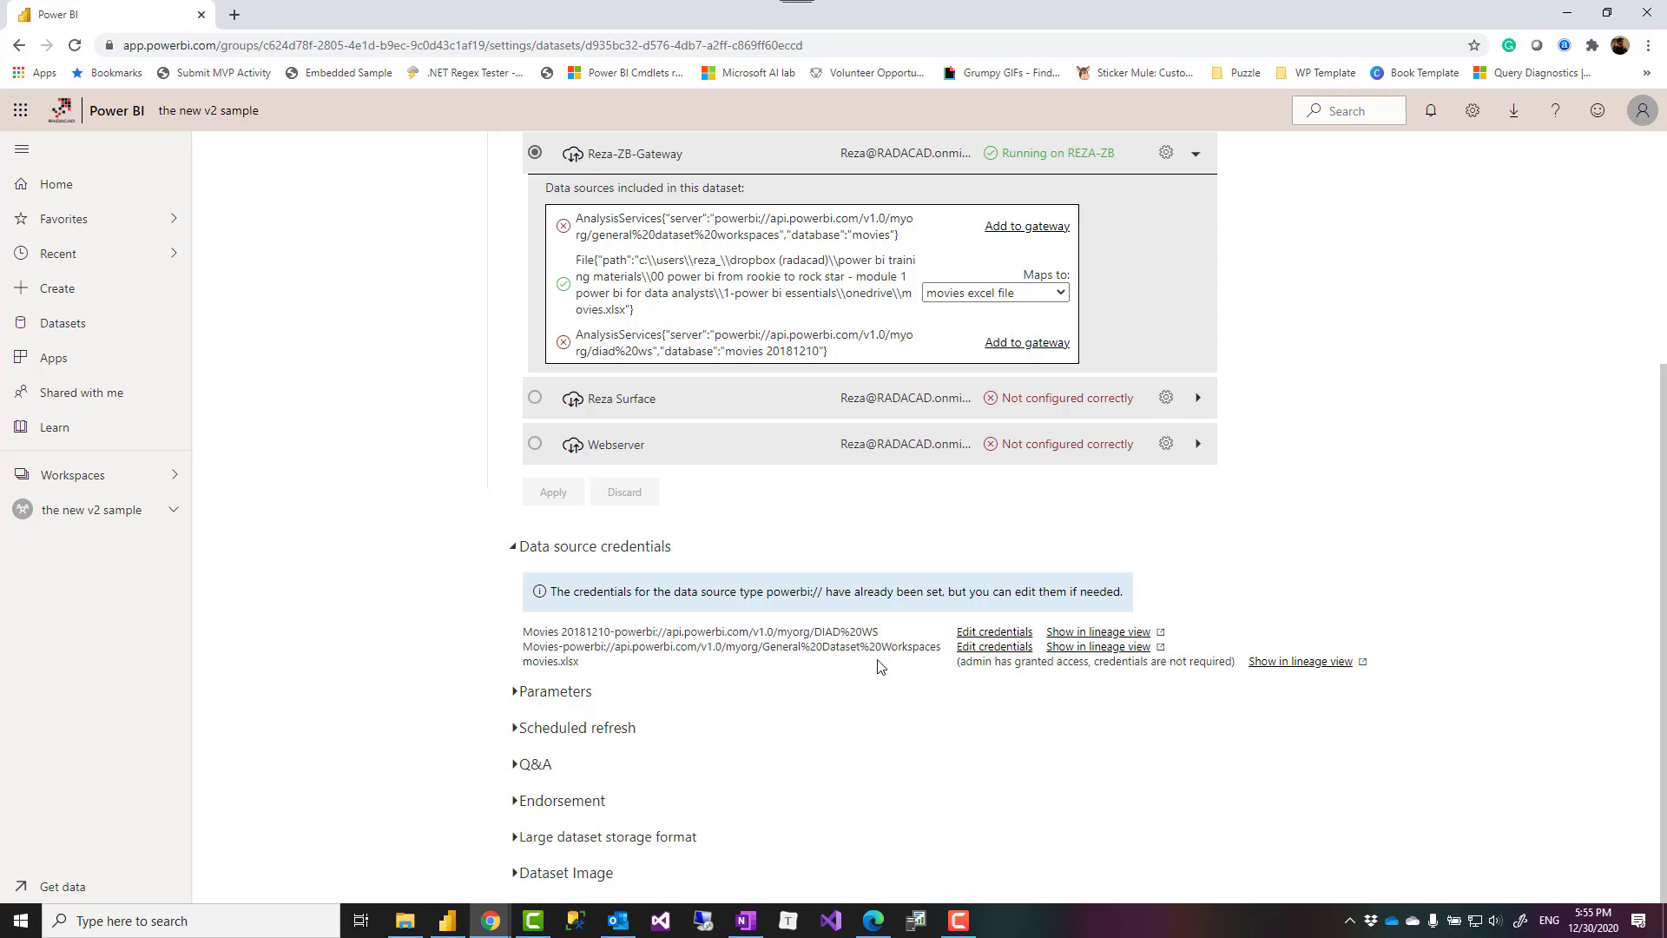
{"action": "mouse_move", "coordinate": [818, 646]}
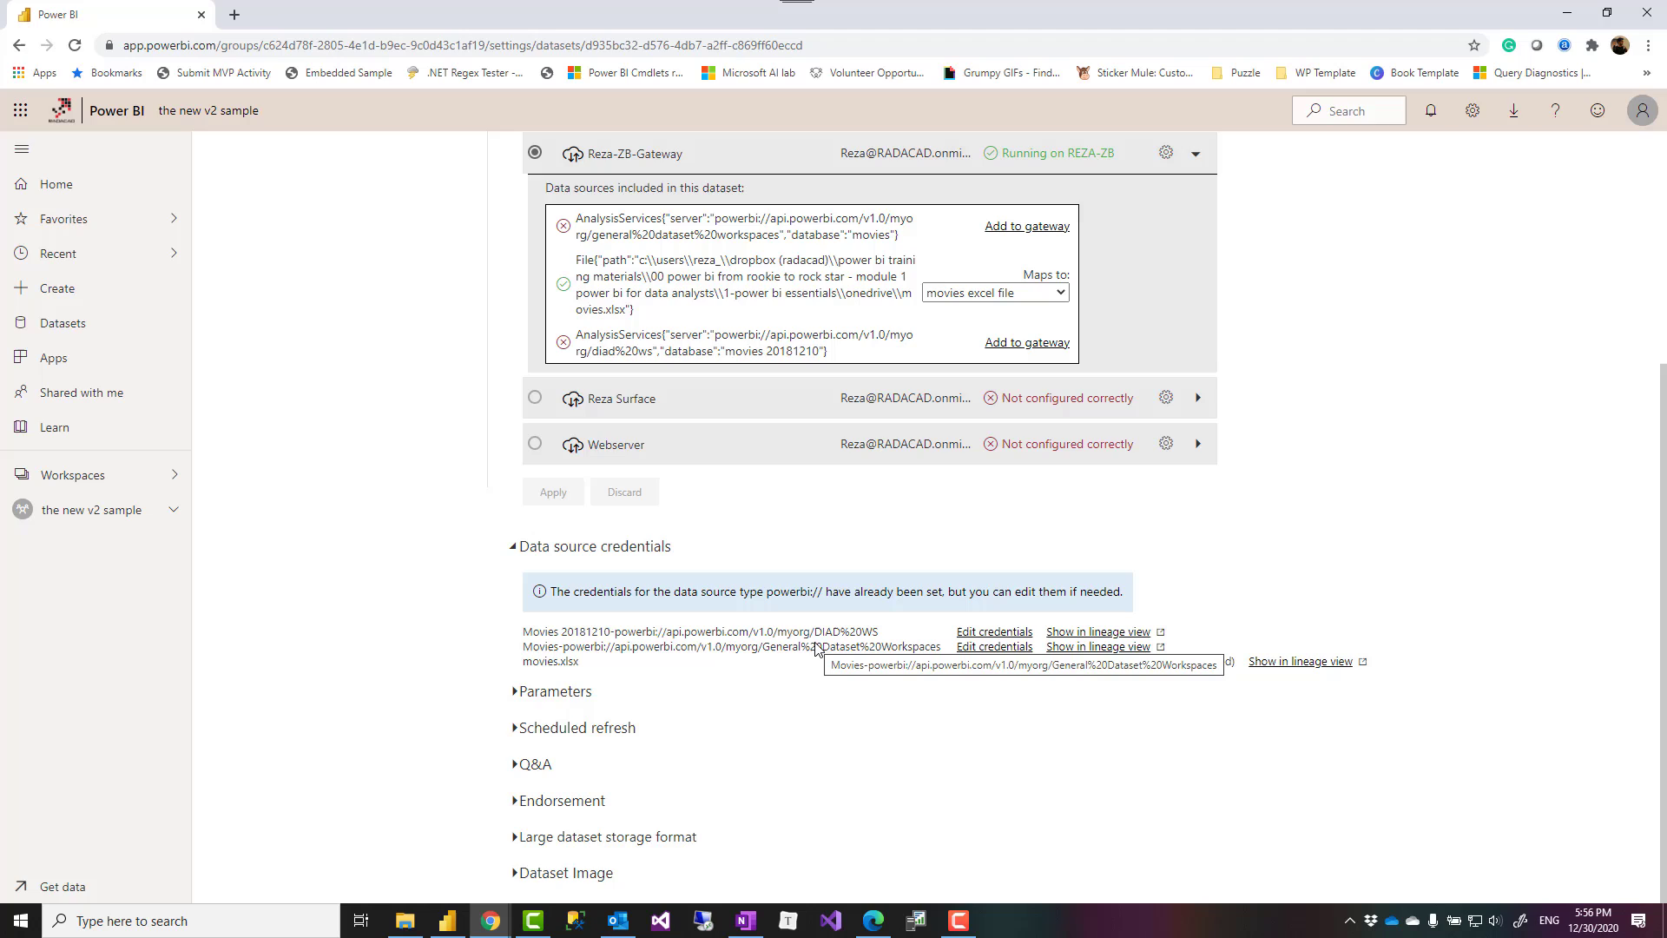
{"action": "mouse_move", "coordinate": [1199, 697]}
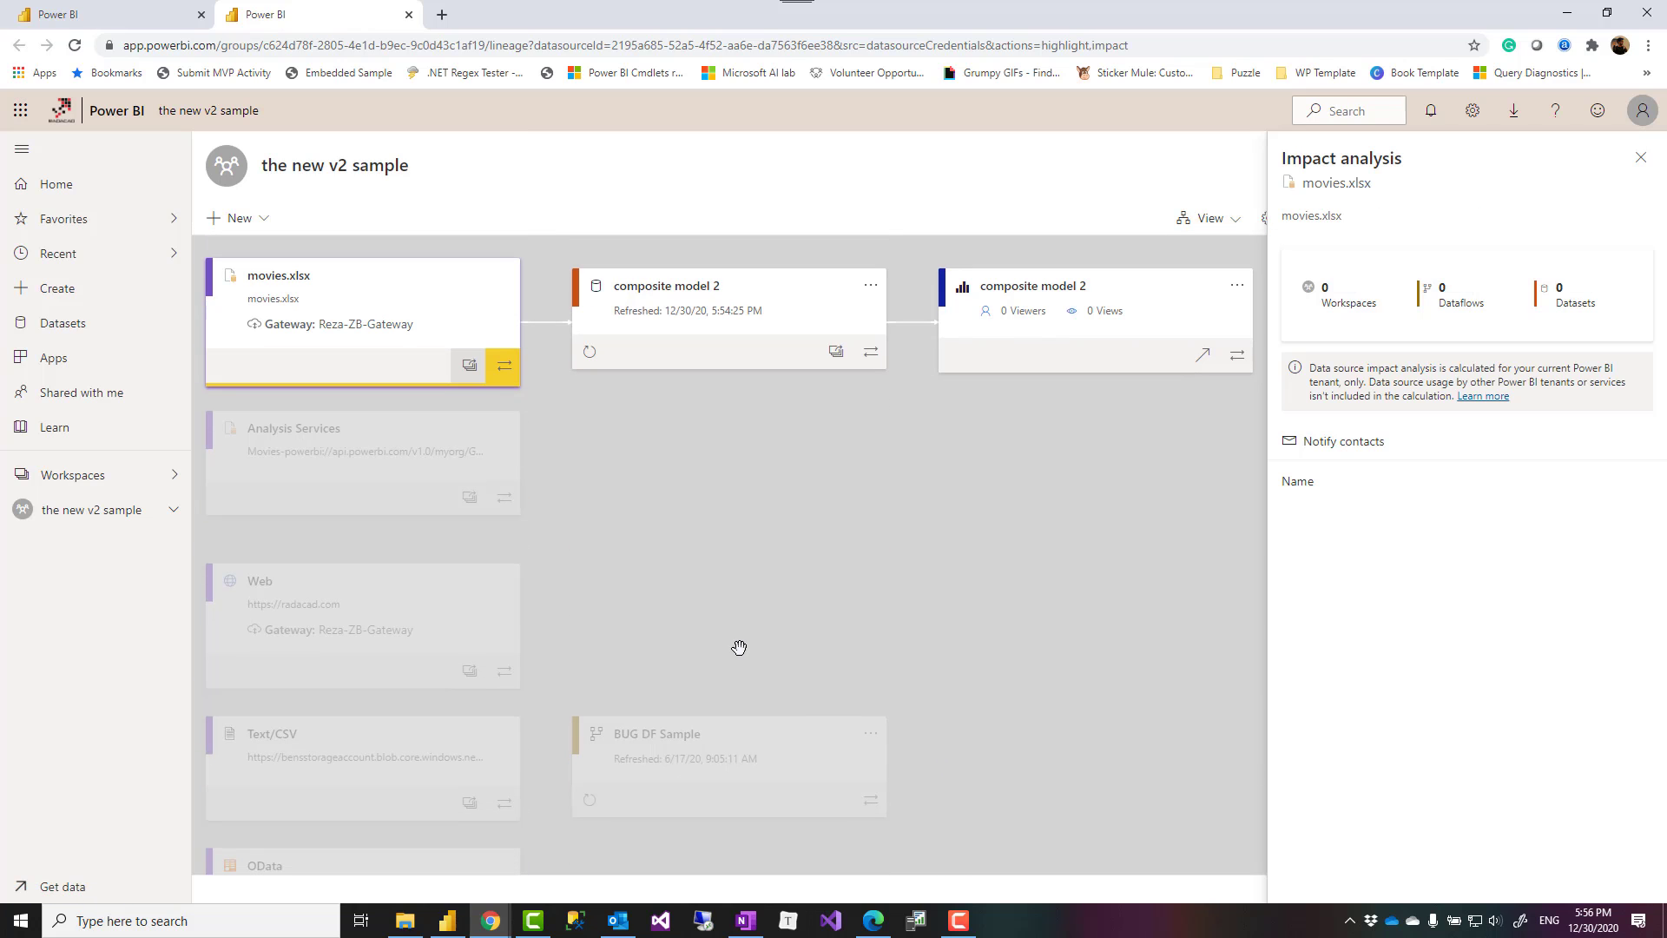
{"action": "scroll", "scroll_direction": "down", "scroll_amount": 3}
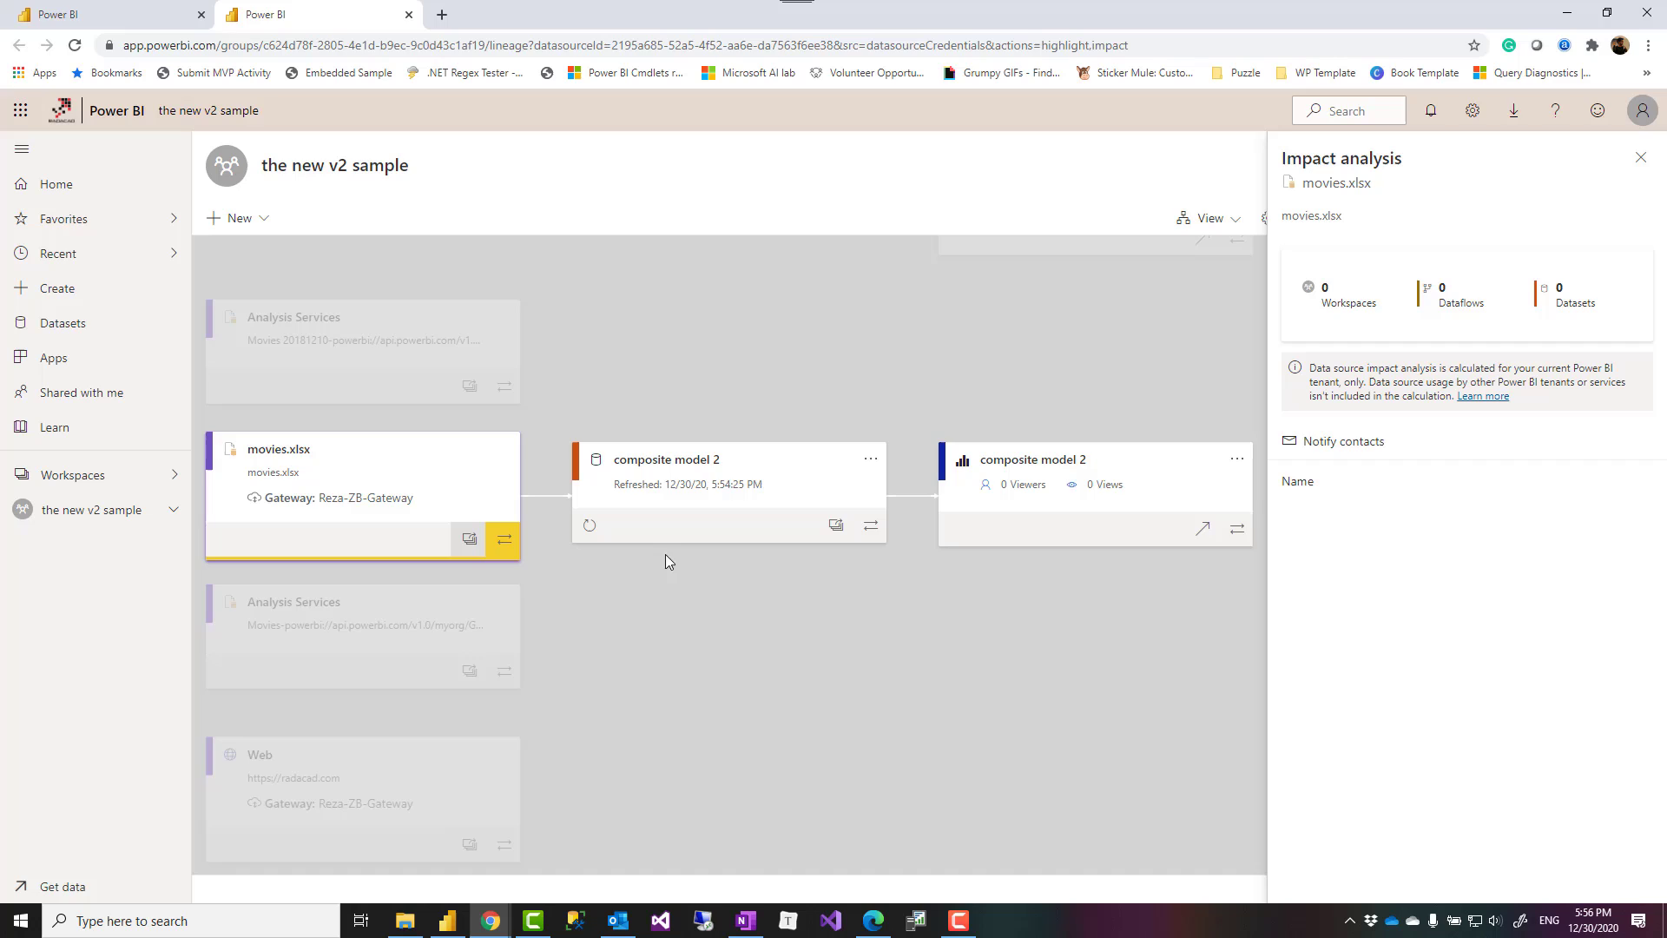
{"action": "left_click", "coordinate": [1649, 157]}
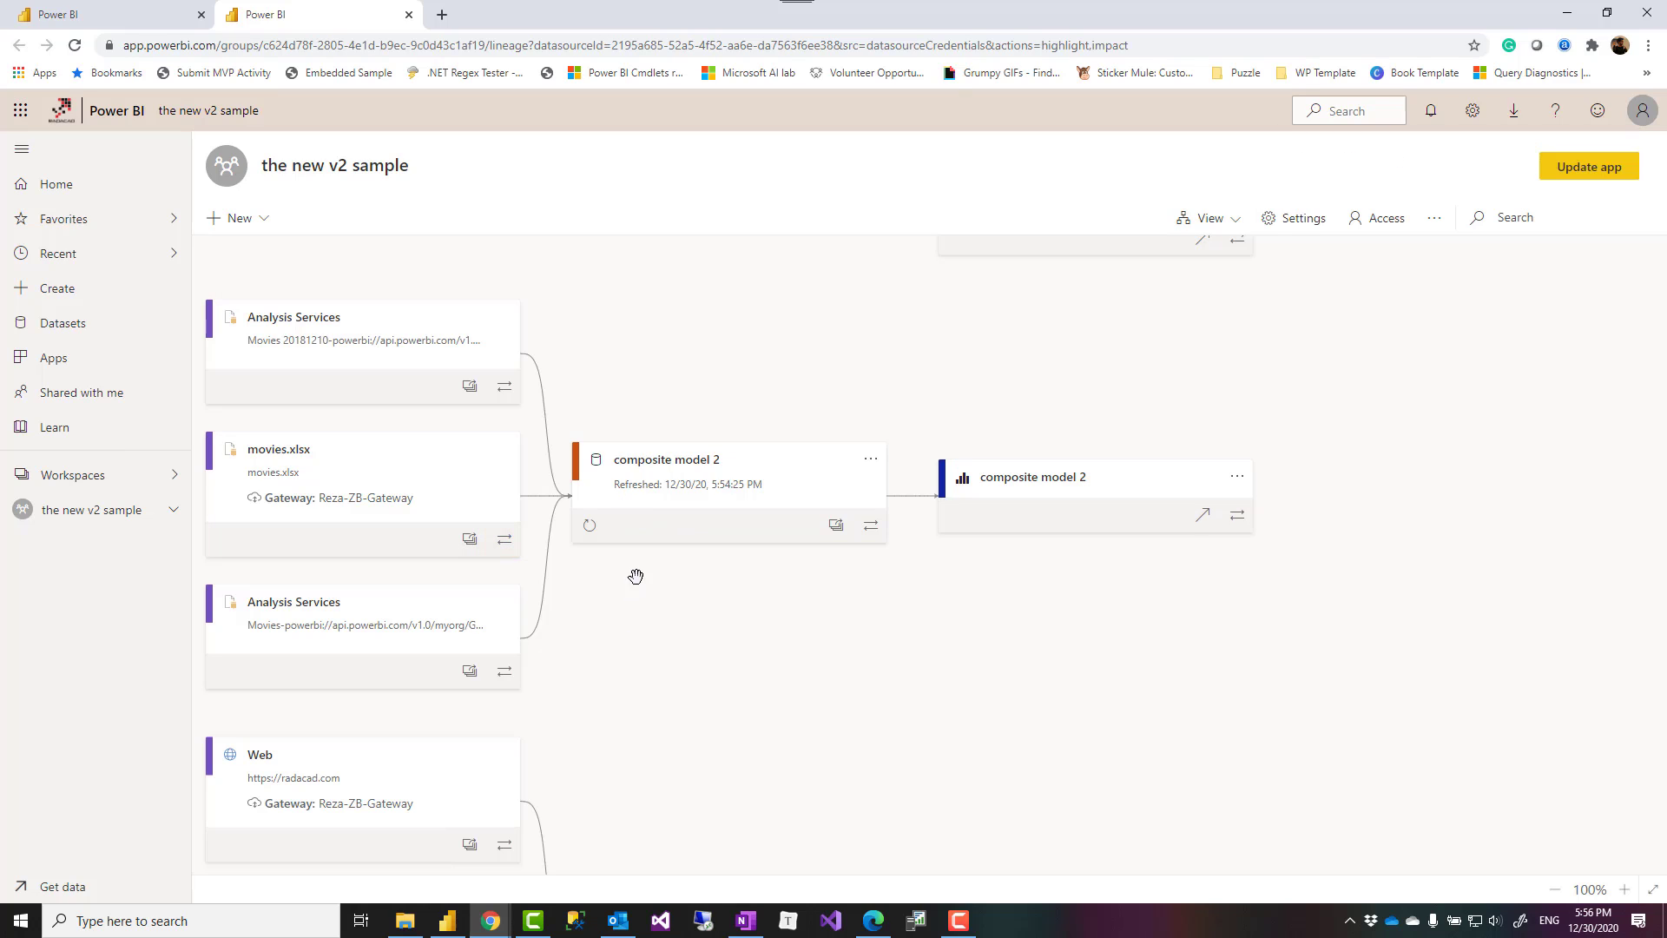
{"action": "mouse_move", "coordinate": [390, 487]}
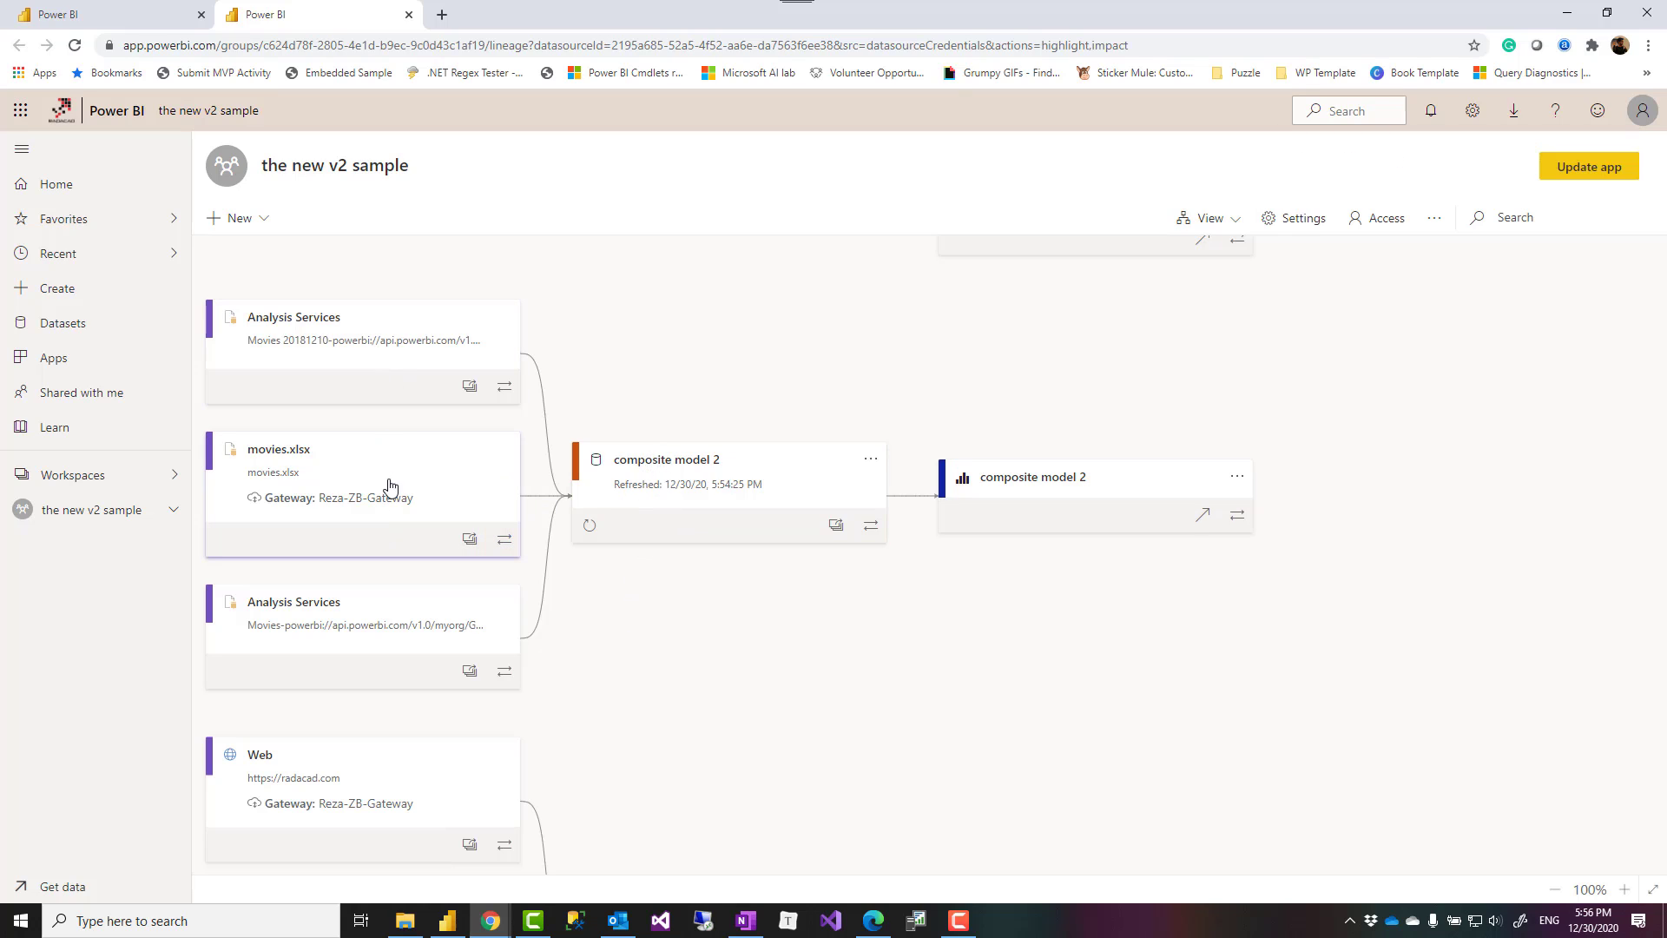
{"action": "mouse_move", "coordinate": [437, 513]}
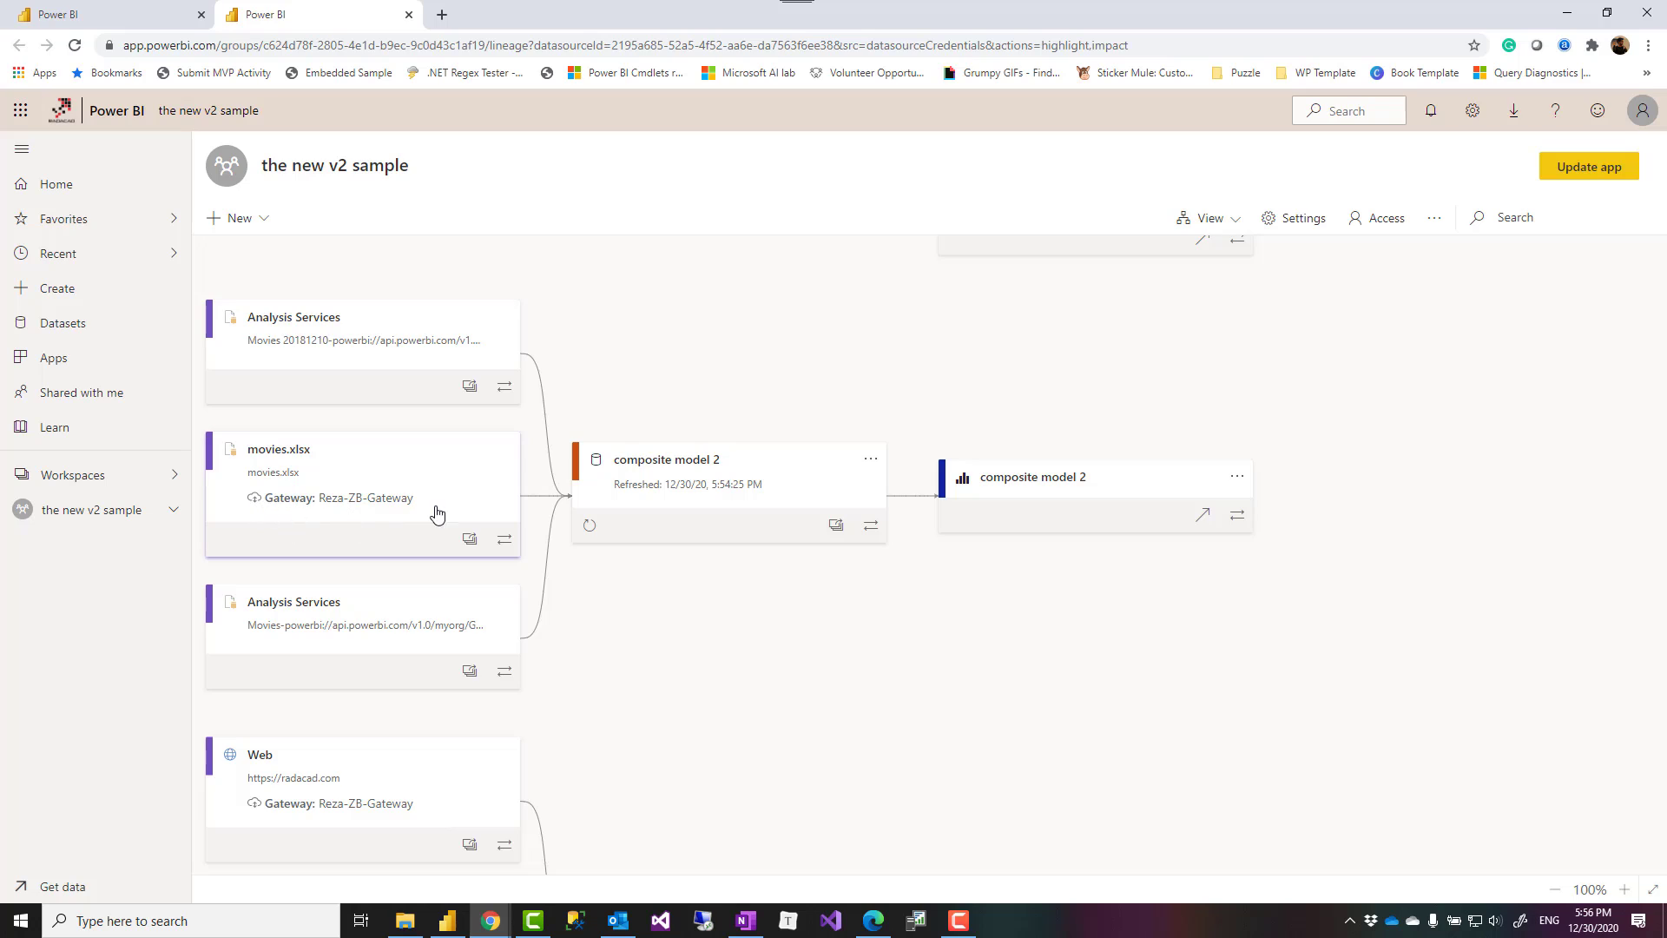
{"action": "mouse_move", "coordinate": [320, 359]}
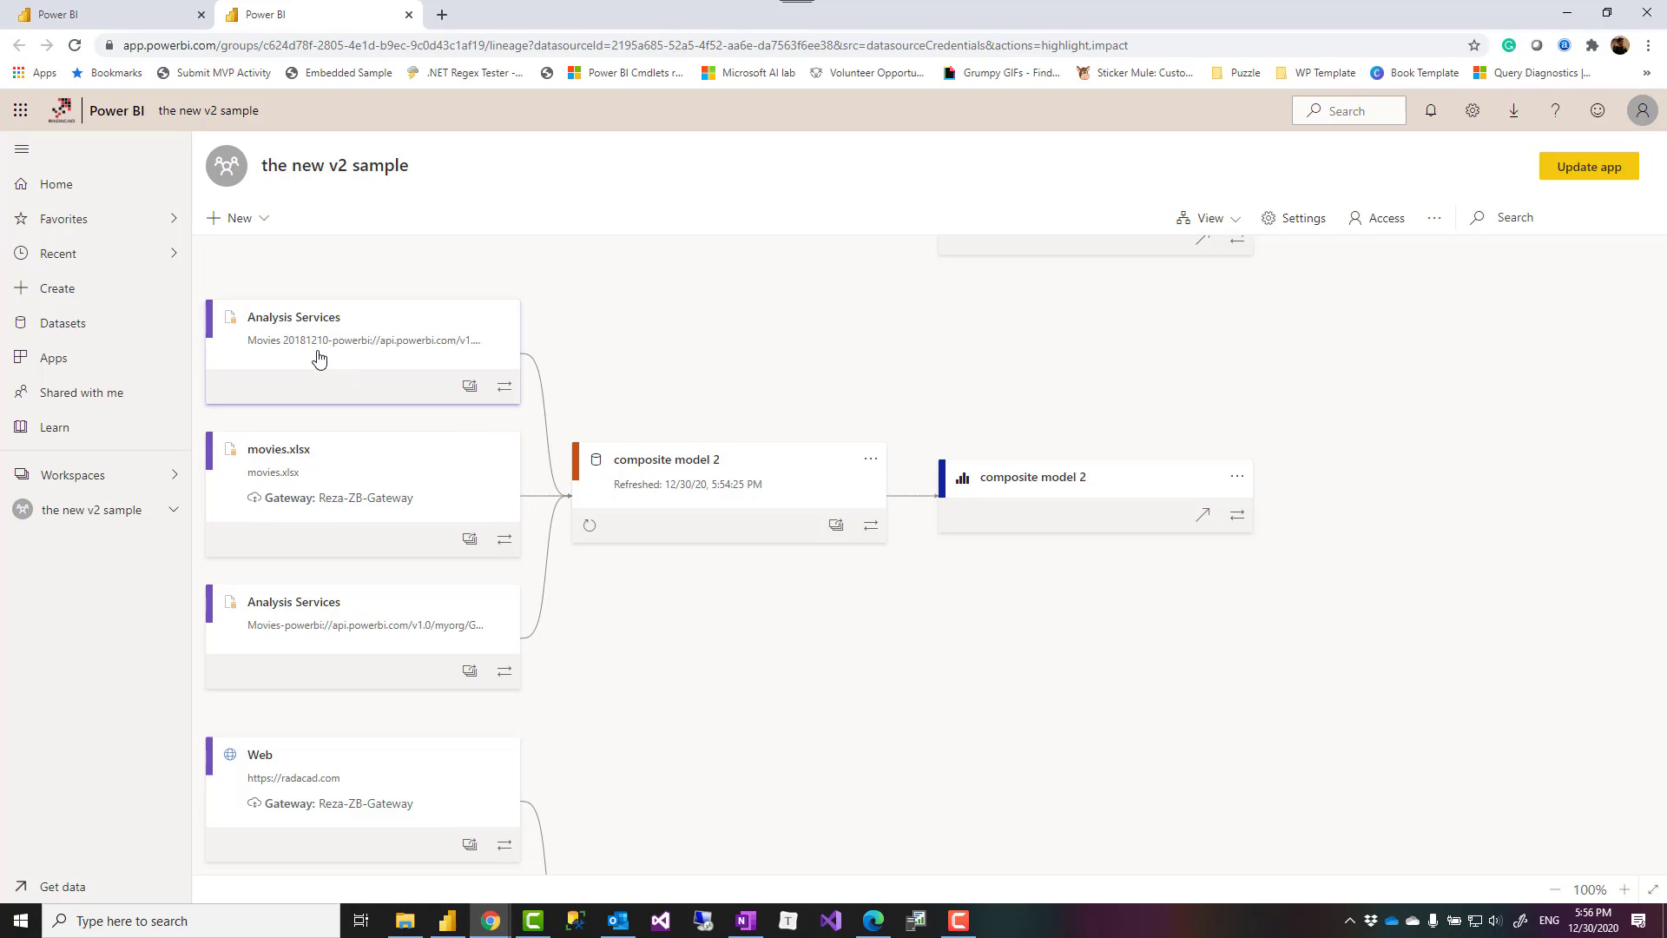
{"action": "mouse_move", "coordinate": [261, 337]}
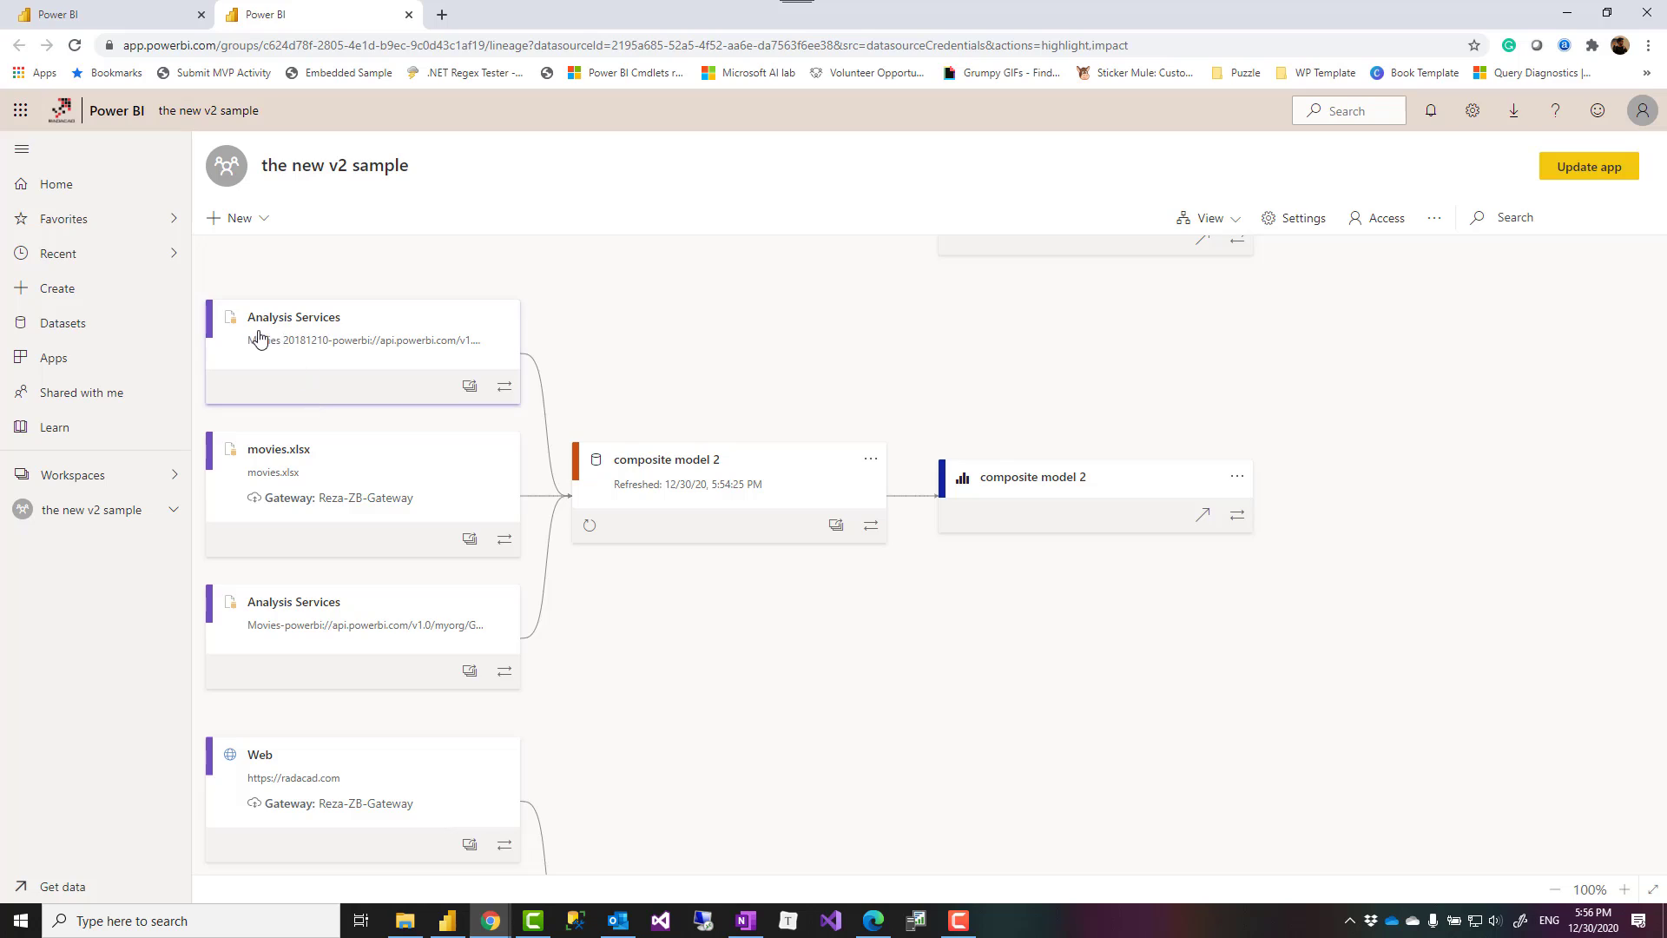
{"action": "mouse_move", "coordinate": [436, 469]}
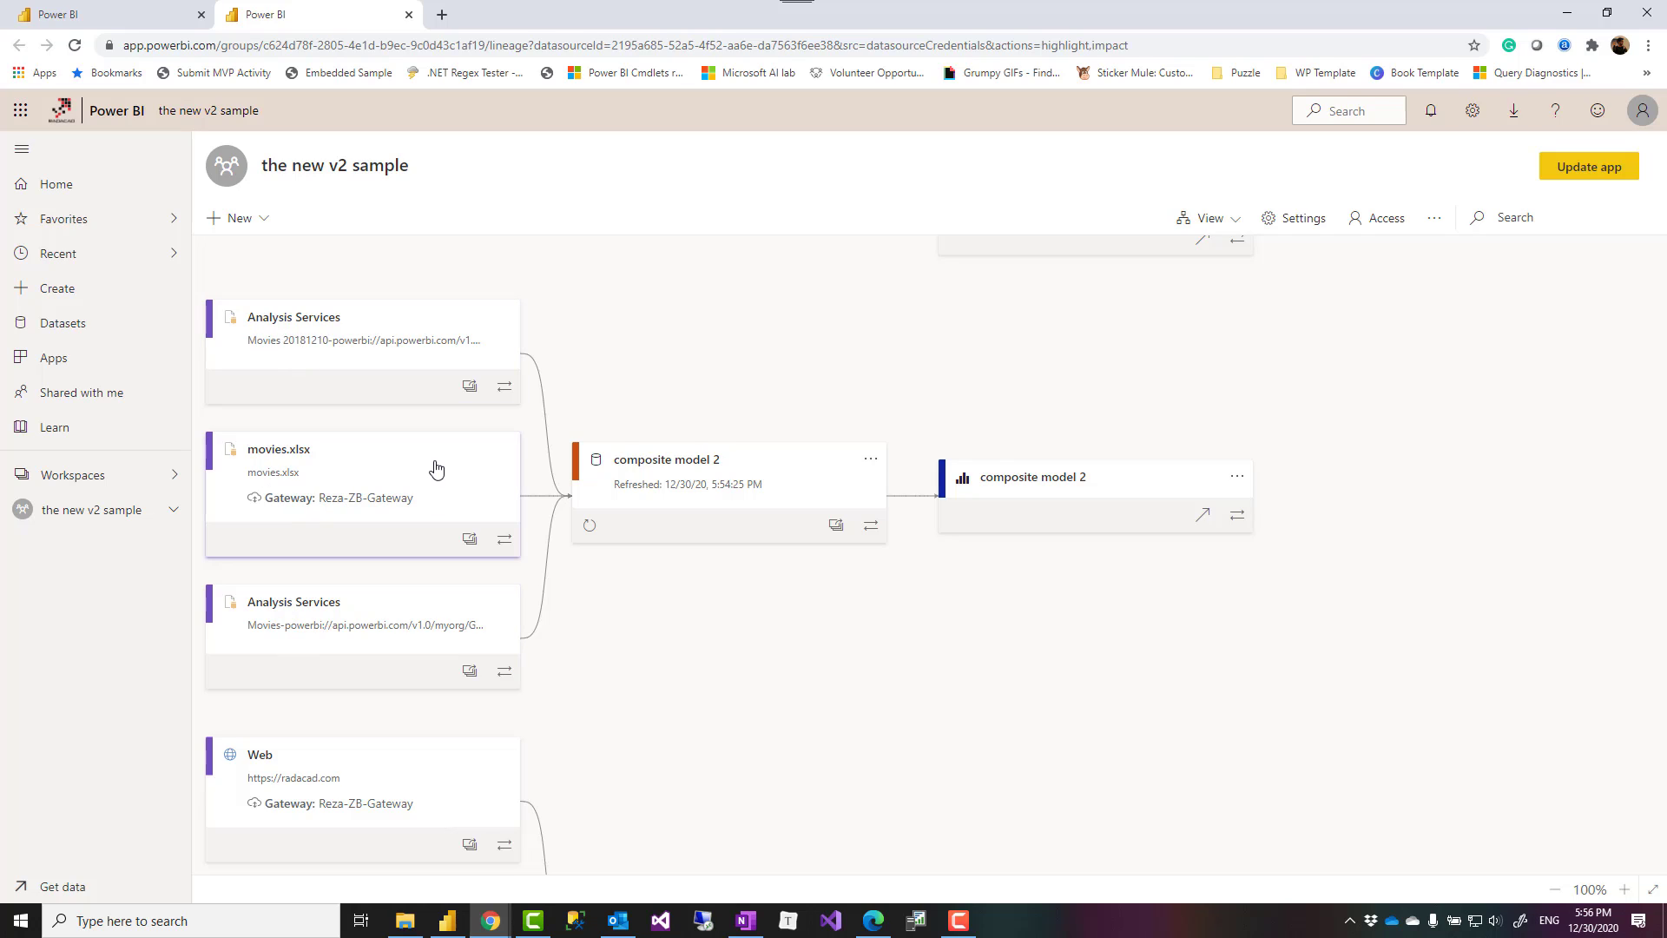
{"action": "left_click", "coordinate": [1031, 477]}
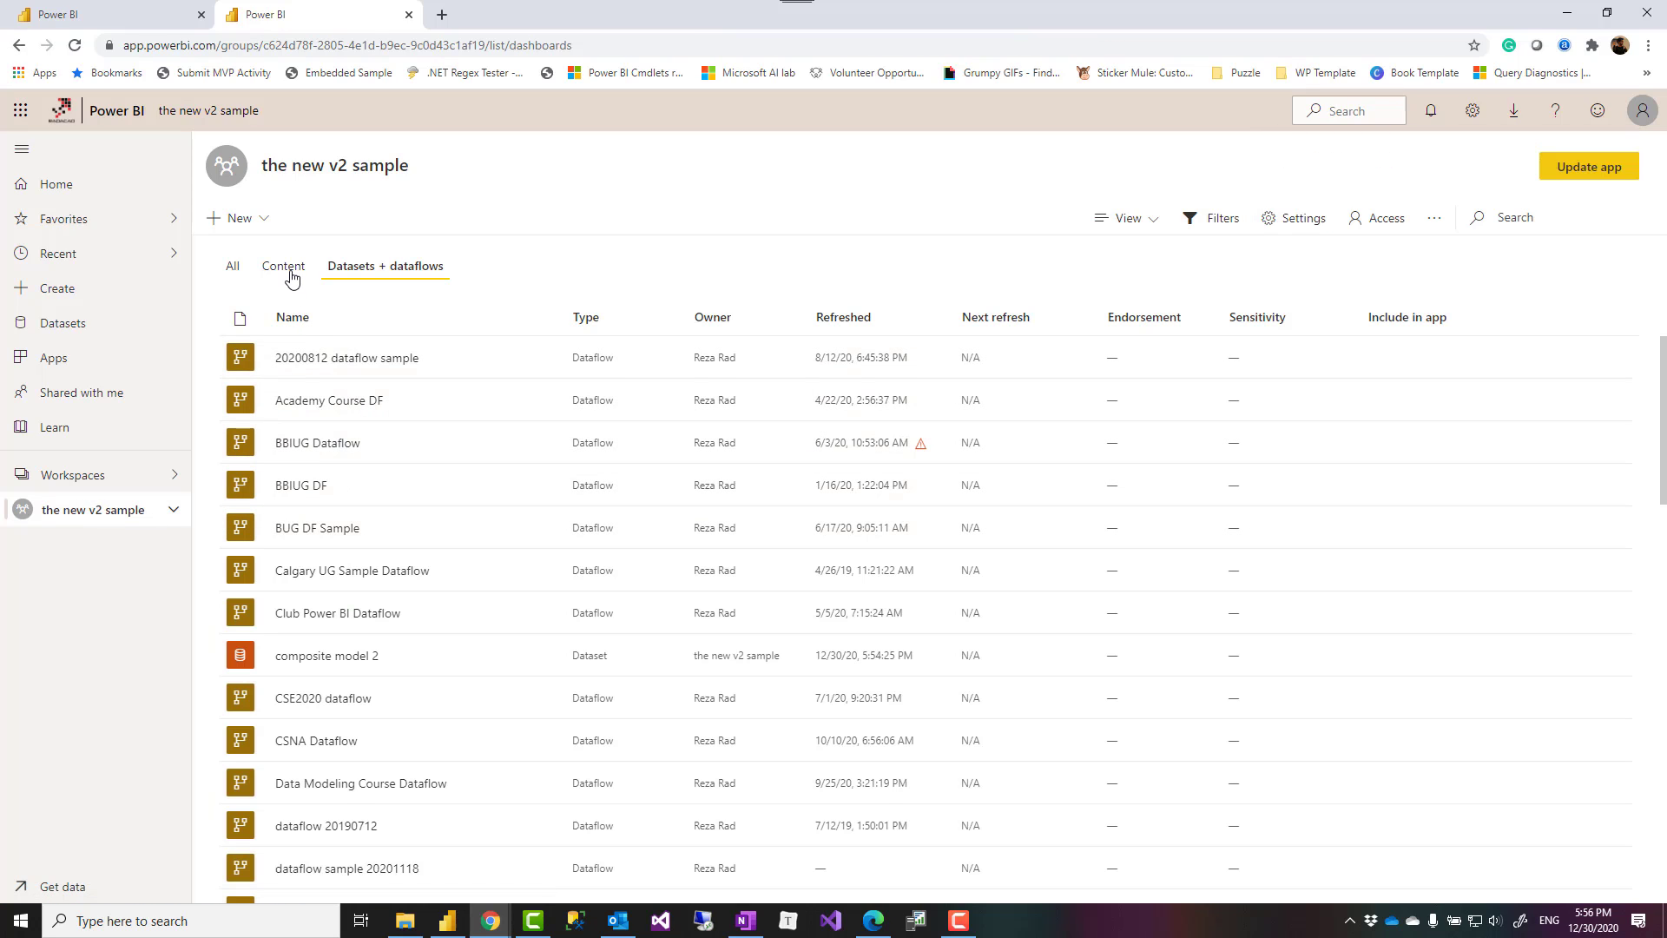
{"action": "mouse_move", "coordinate": [279, 274]}
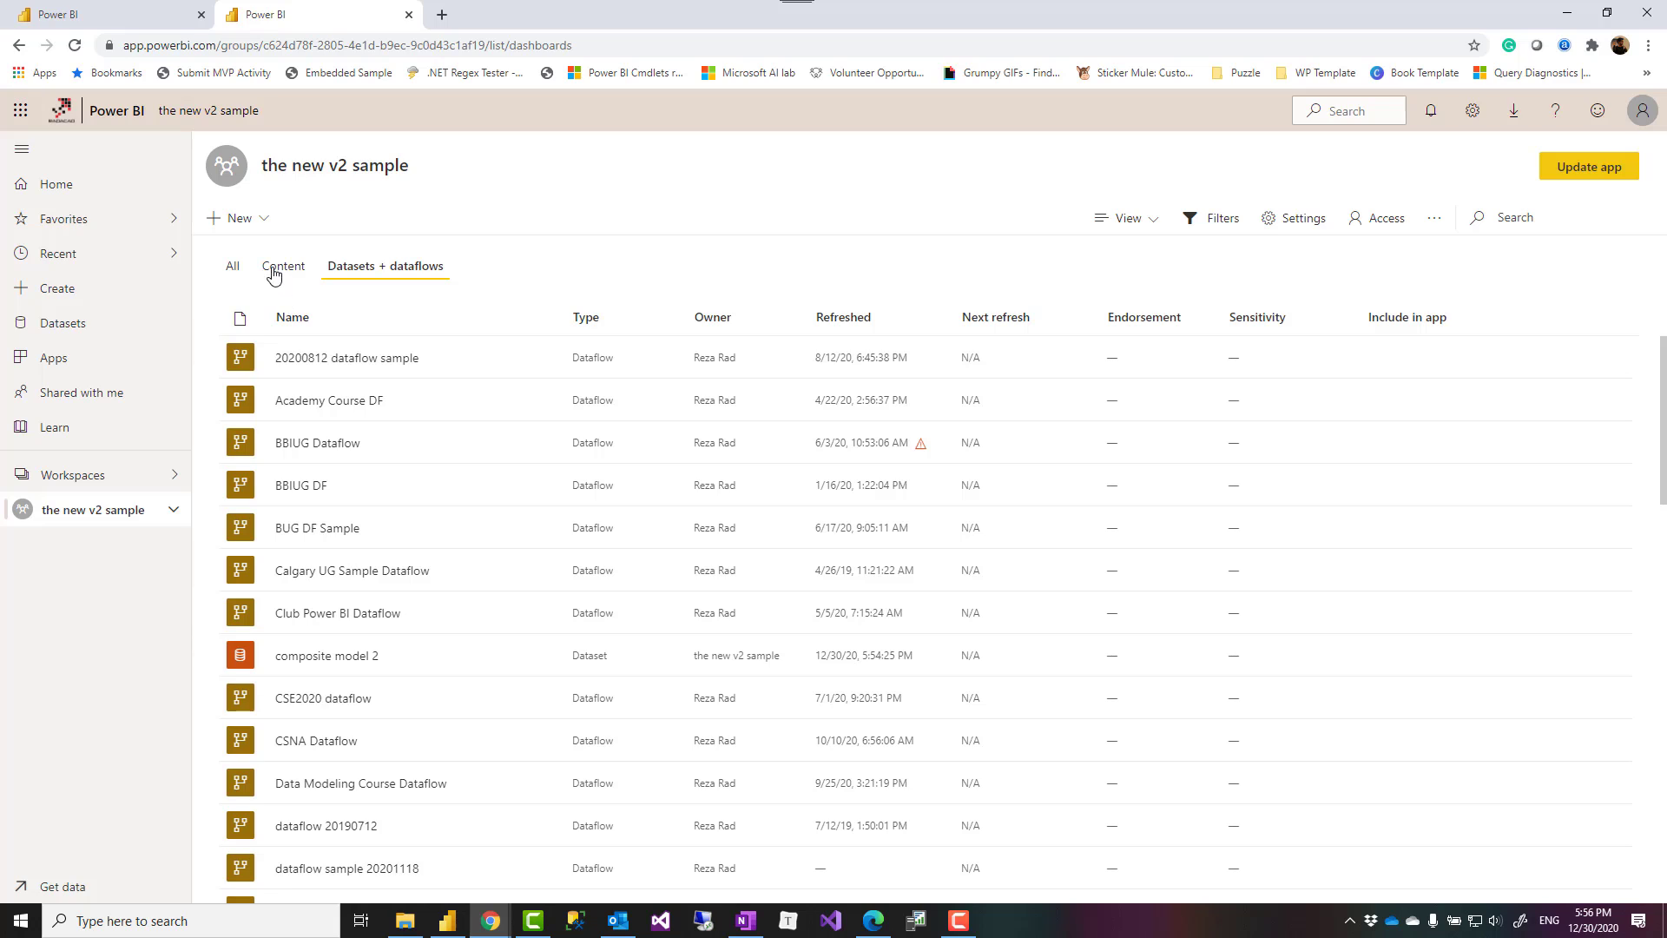
- Open composite model 2 from the workspace Content list and see all three cards load
{"action": "left_click", "coordinate": [283, 266]}
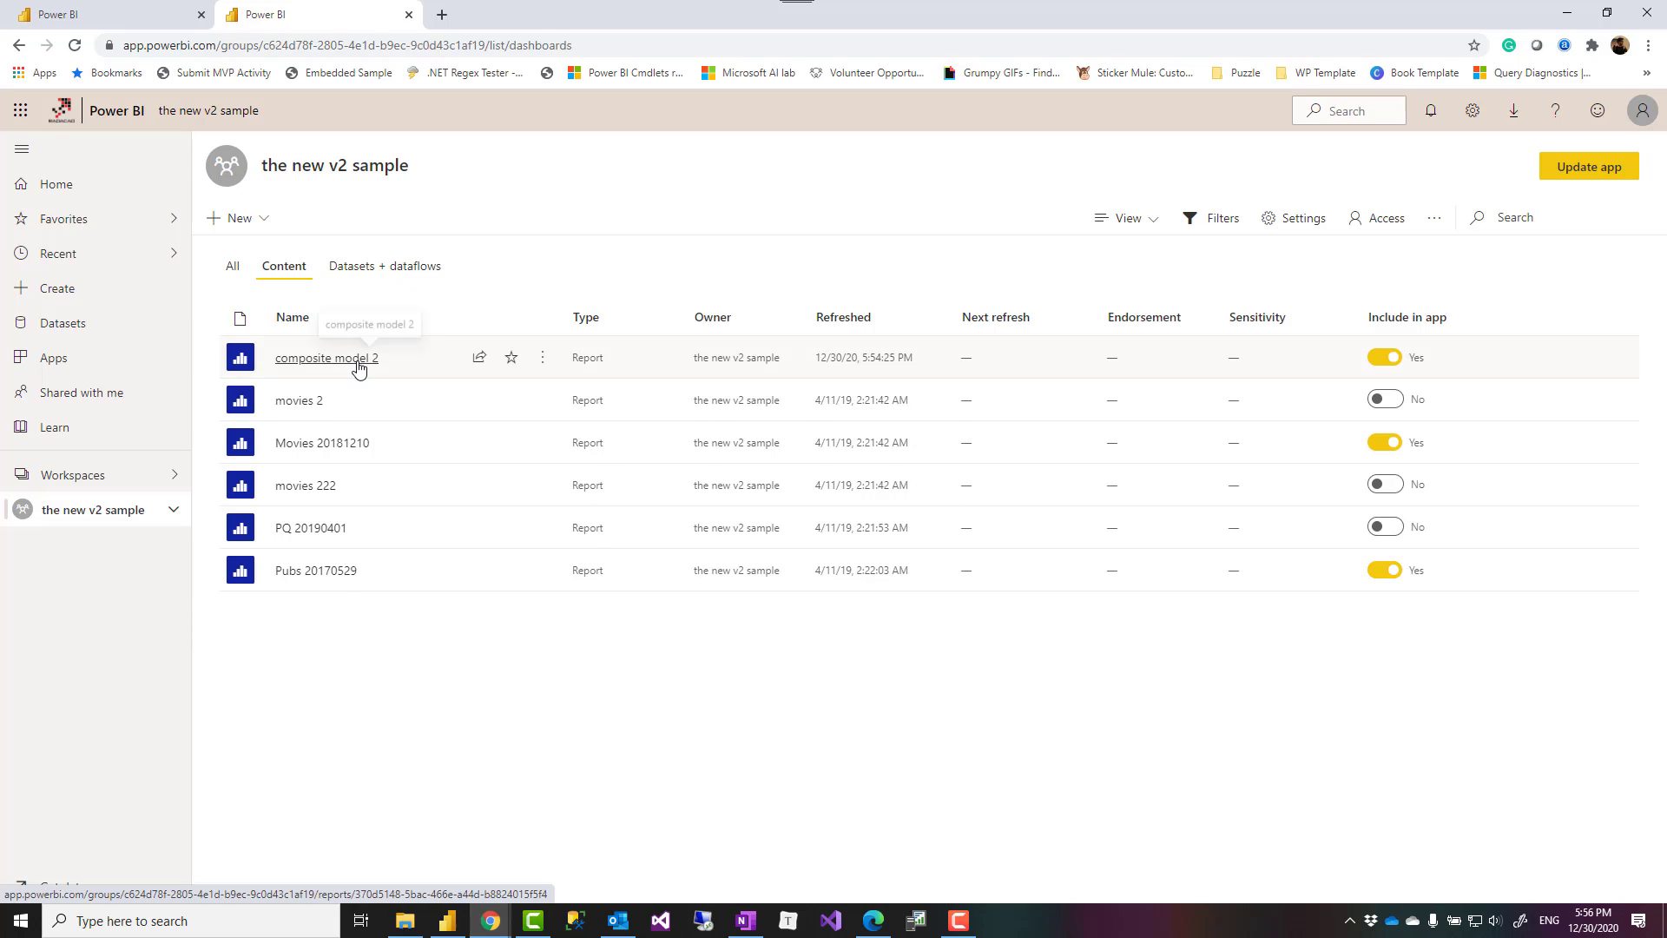
{"action": "left_click", "coordinate": [327, 357]}
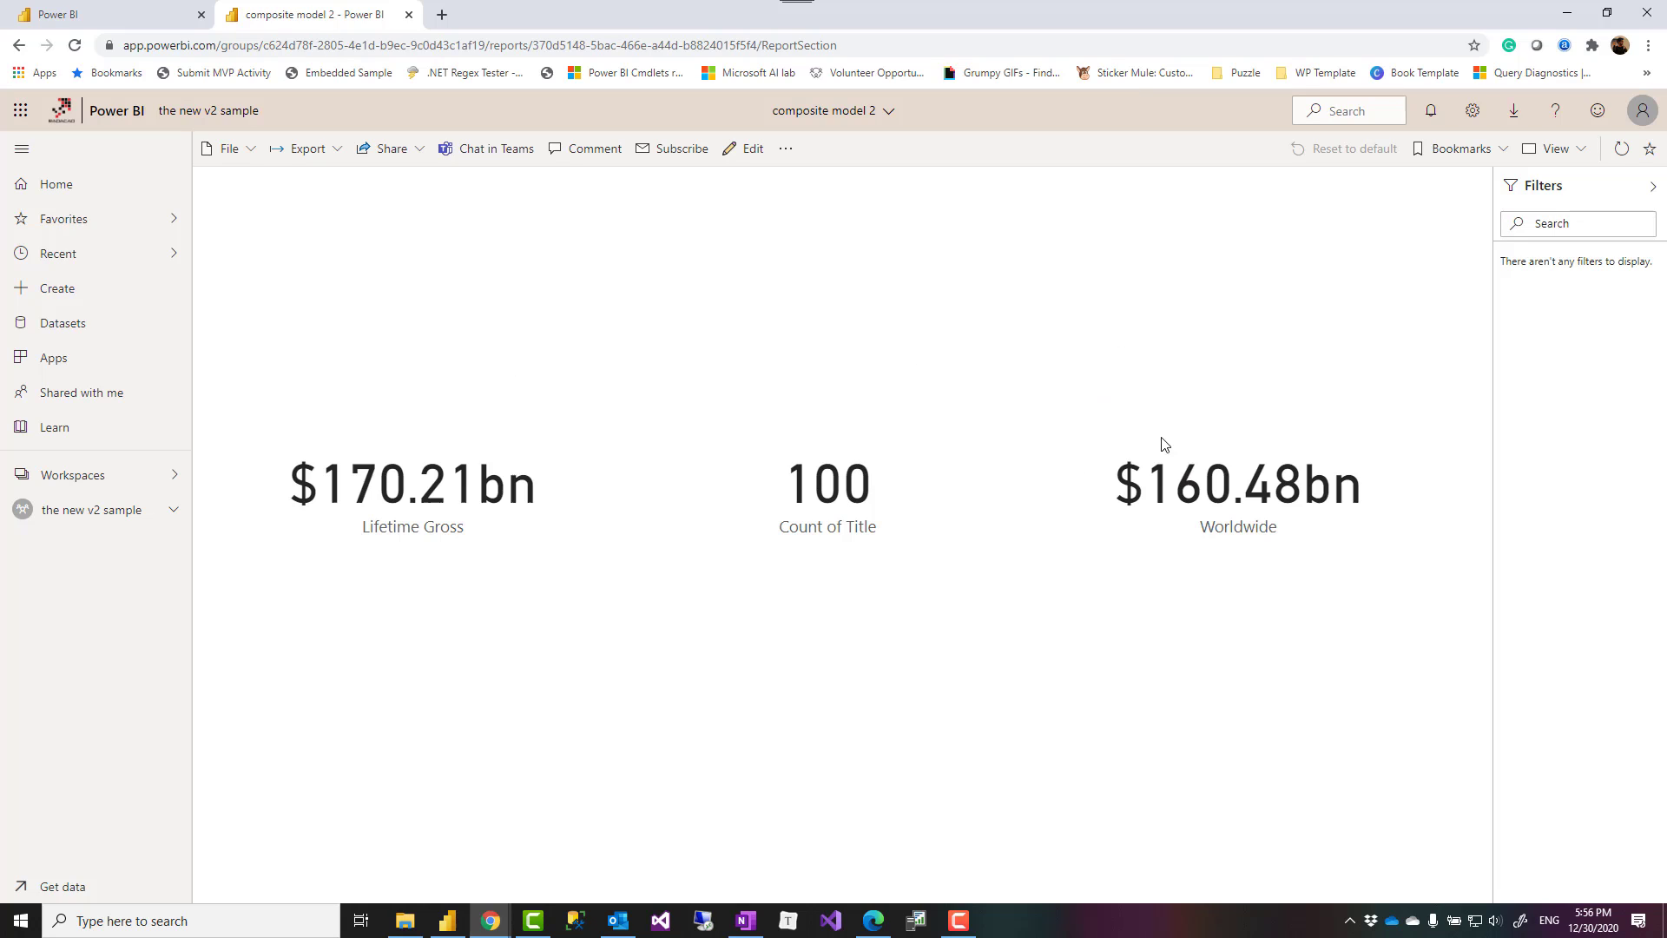
{"action": "mouse_move", "coordinate": [1142, 480]}
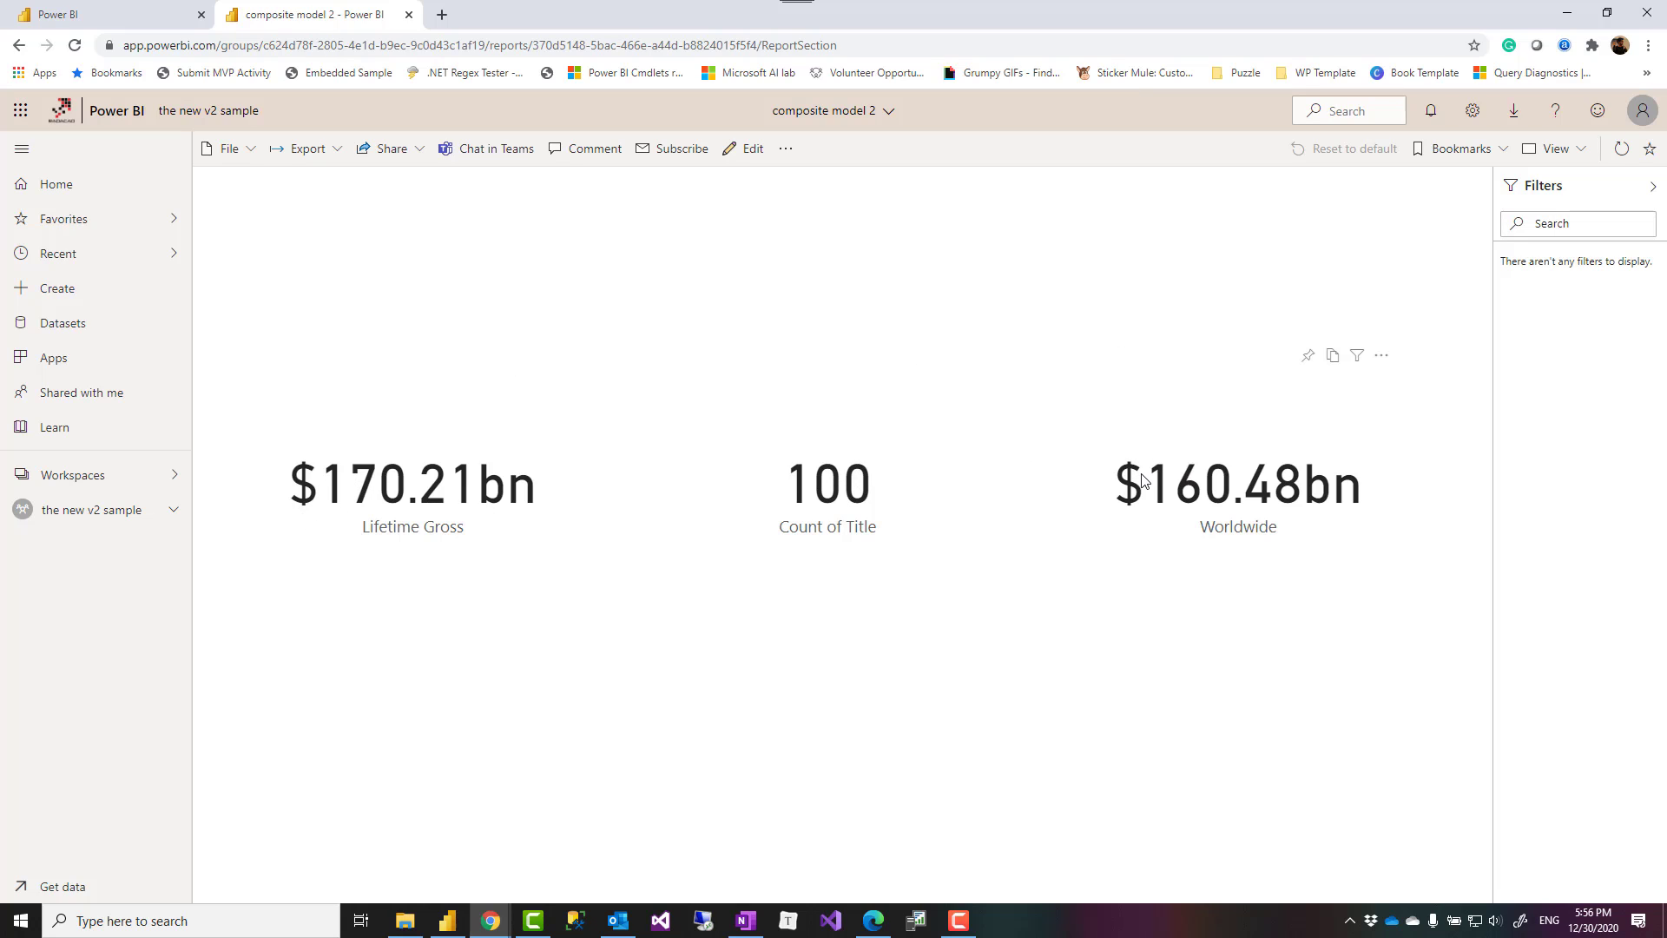
{"action": "mouse_move", "coordinate": [646, 349]}
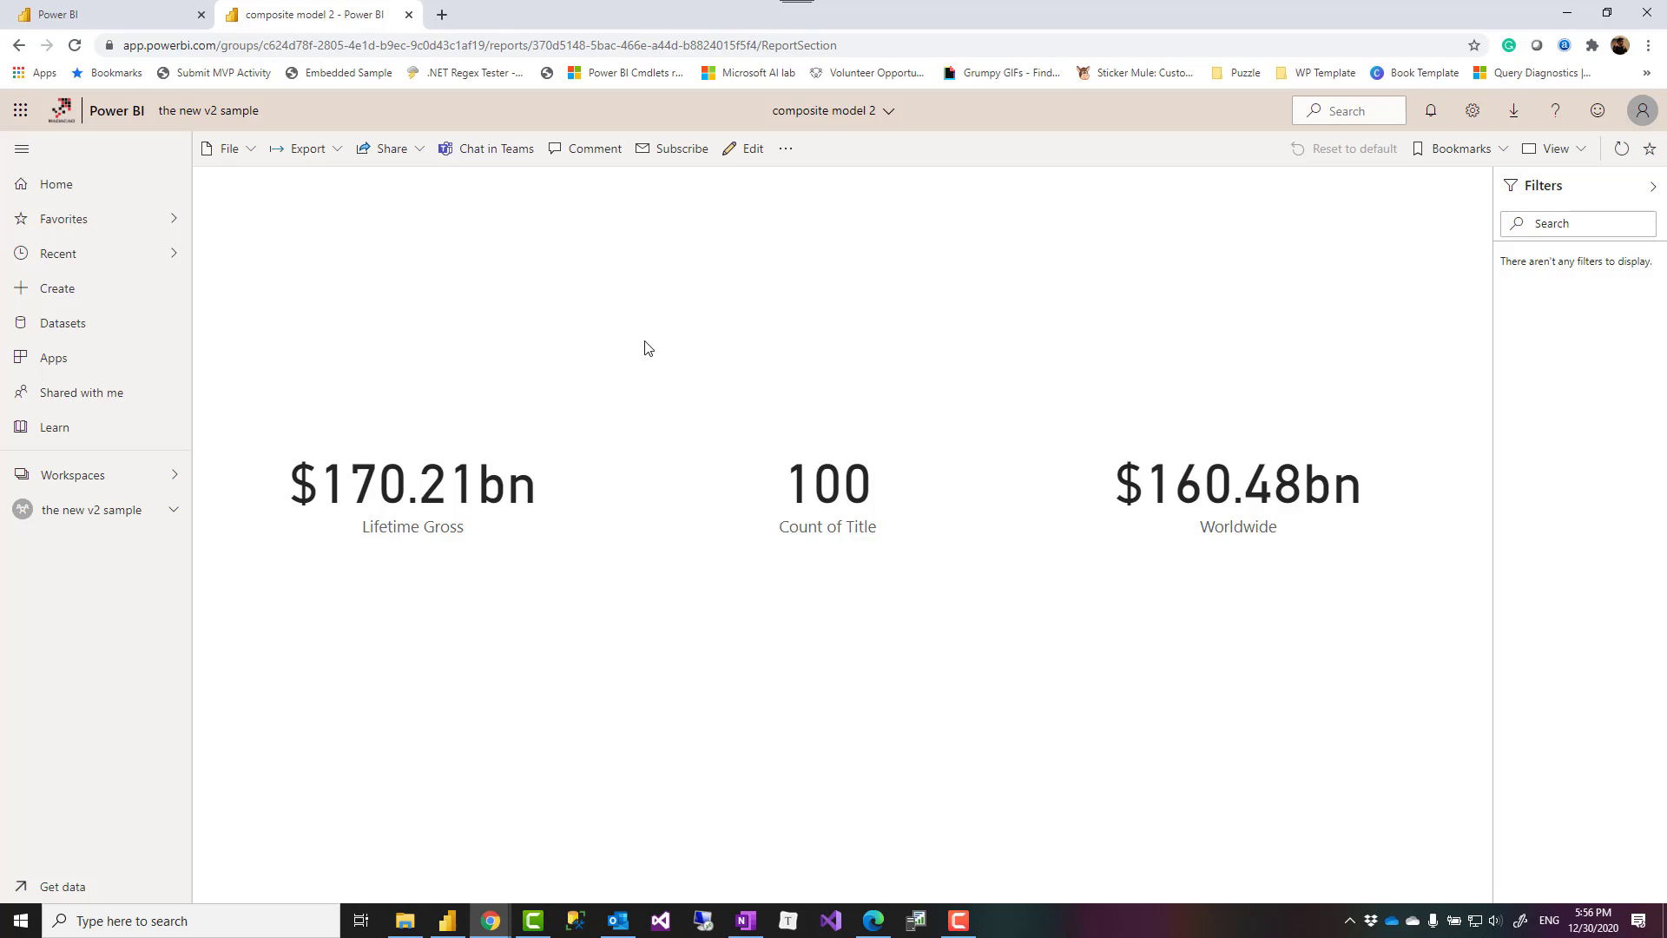
{"action": "mouse_move", "coordinate": [99, 522]}
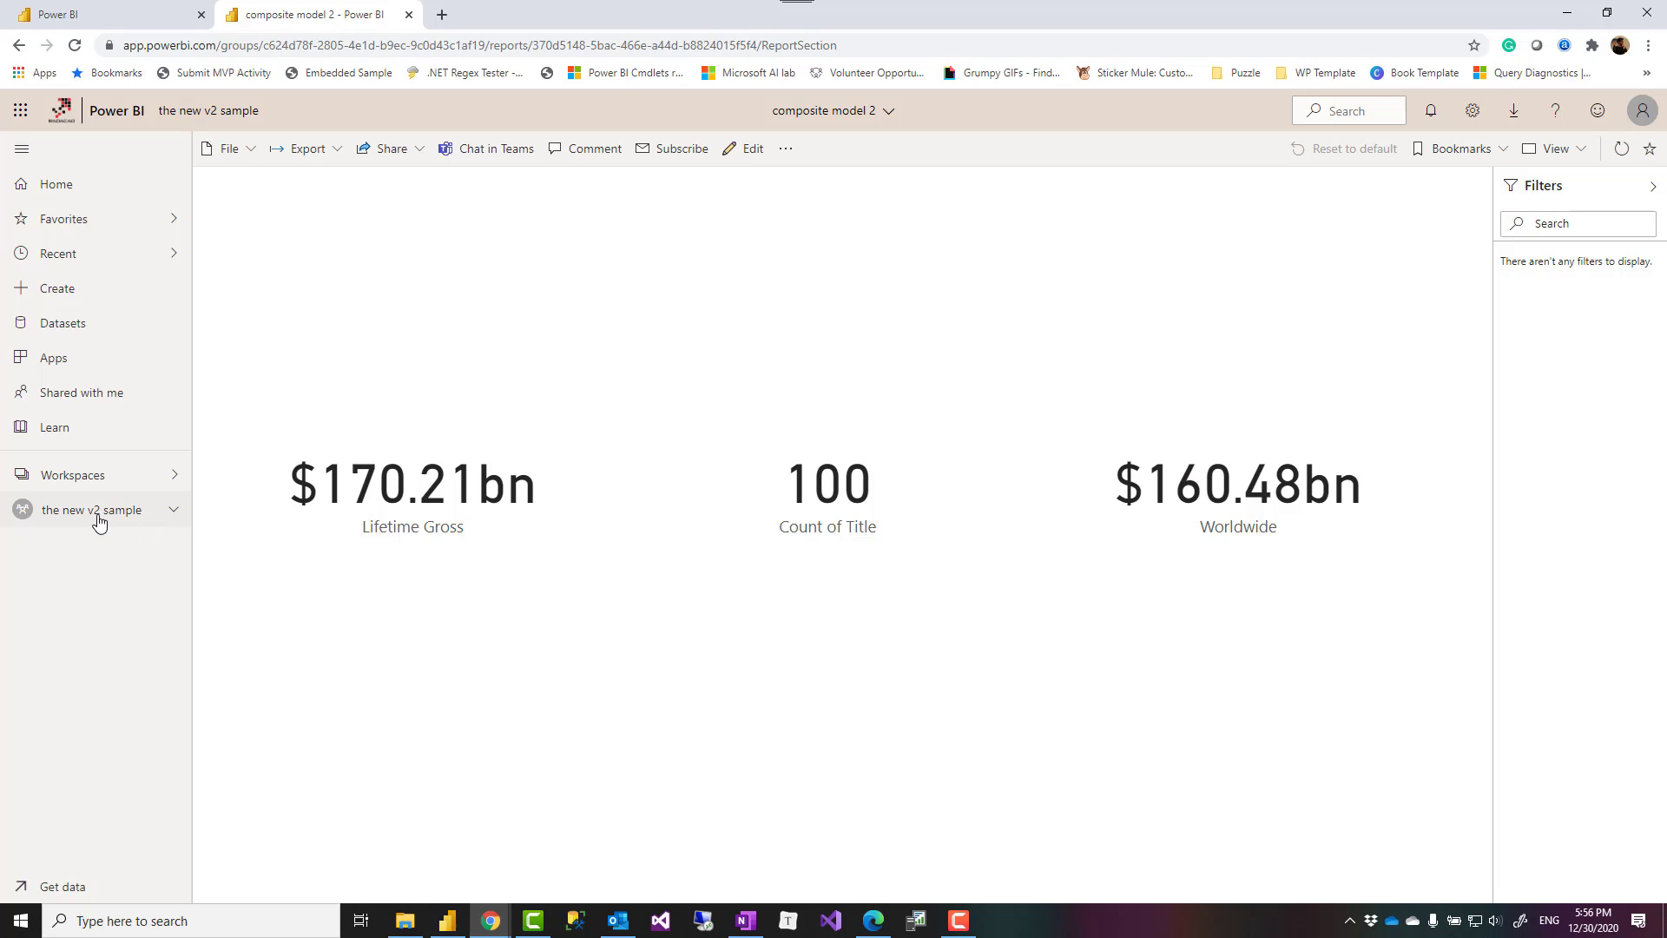
- Share composite model 2 with Reza, with resharing, build and email notification unchecked
{"action": "left_click", "coordinate": [93, 510]}
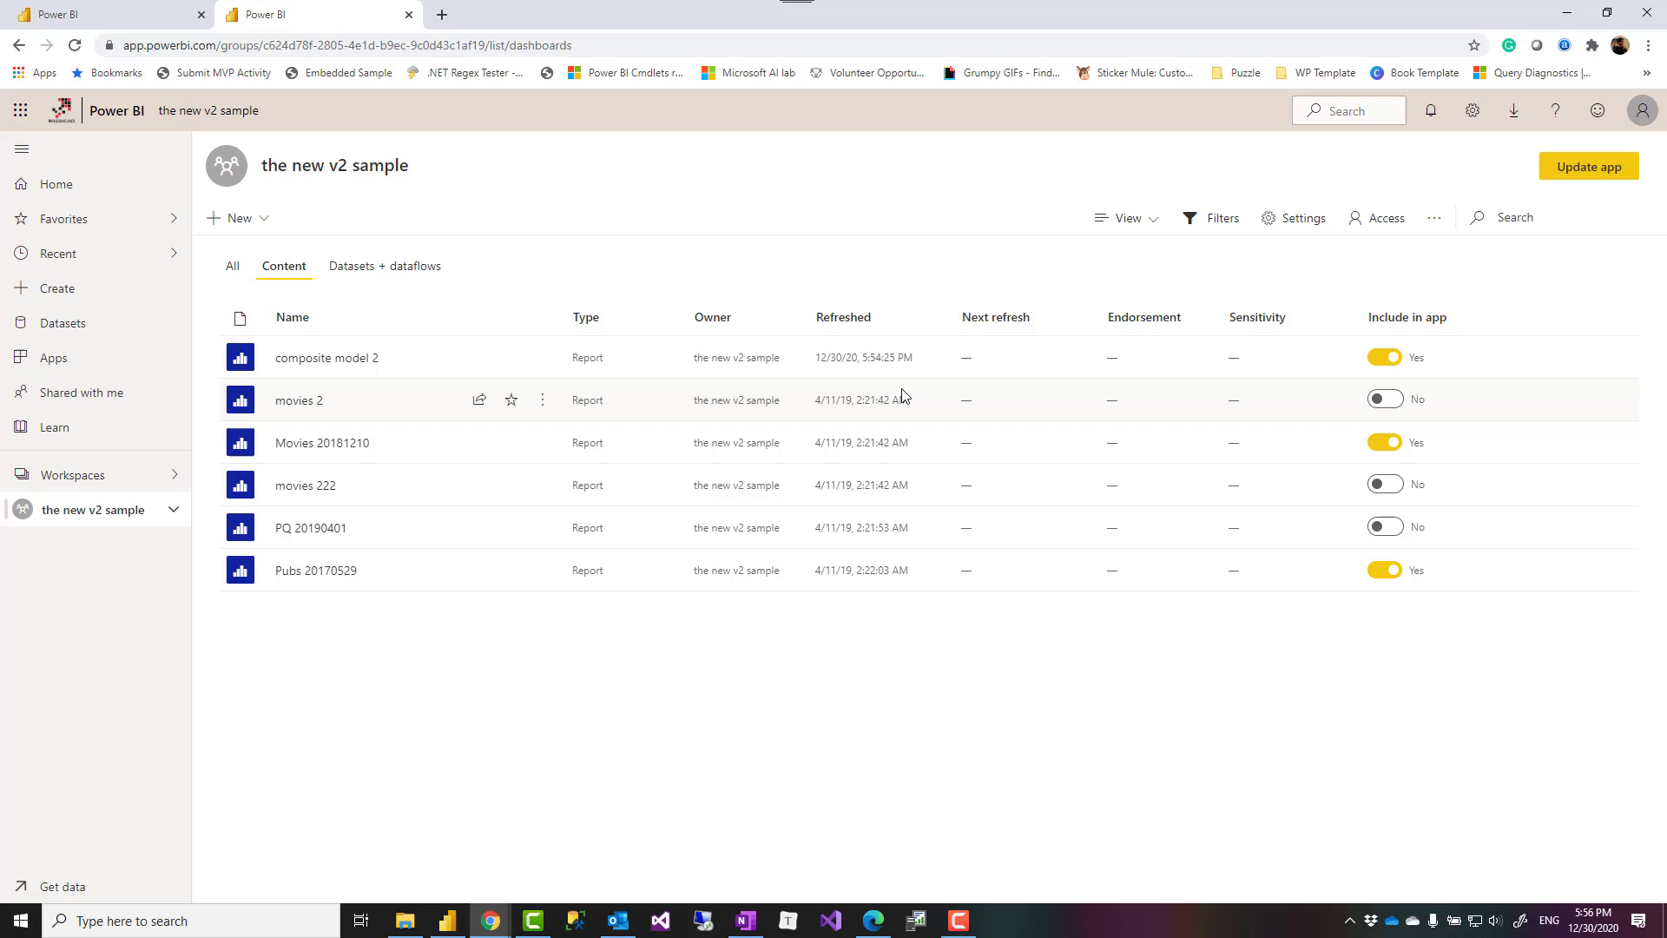
{"action": "mouse_move", "coordinate": [314, 312]}
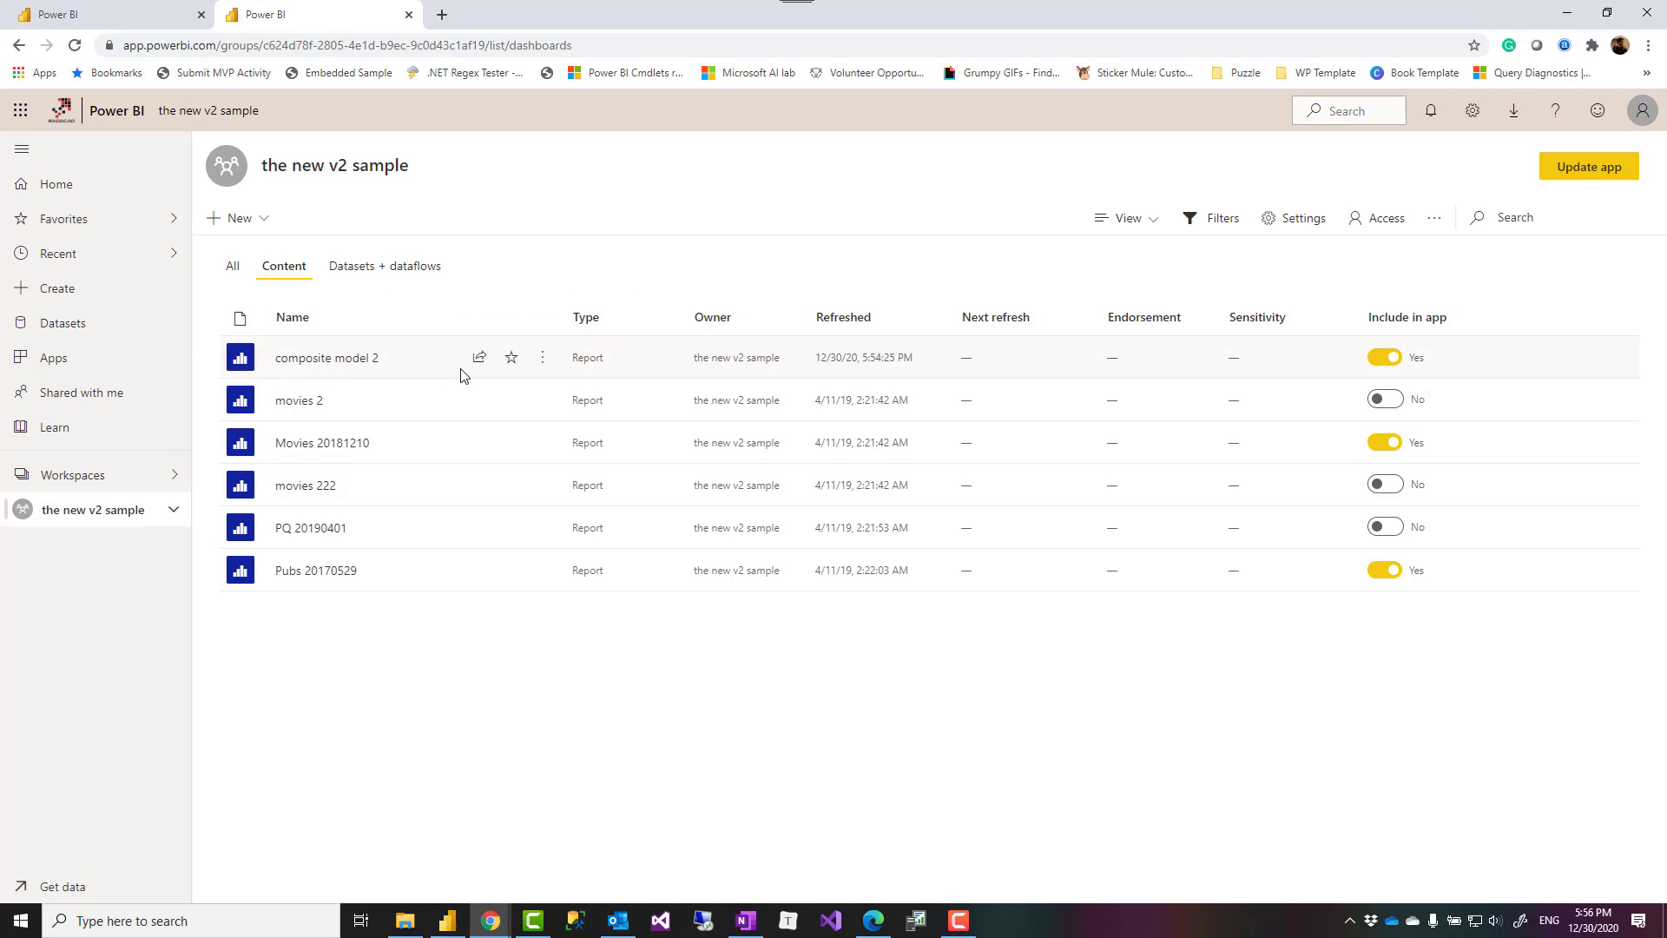
{"action": "left_click", "coordinate": [478, 357]}
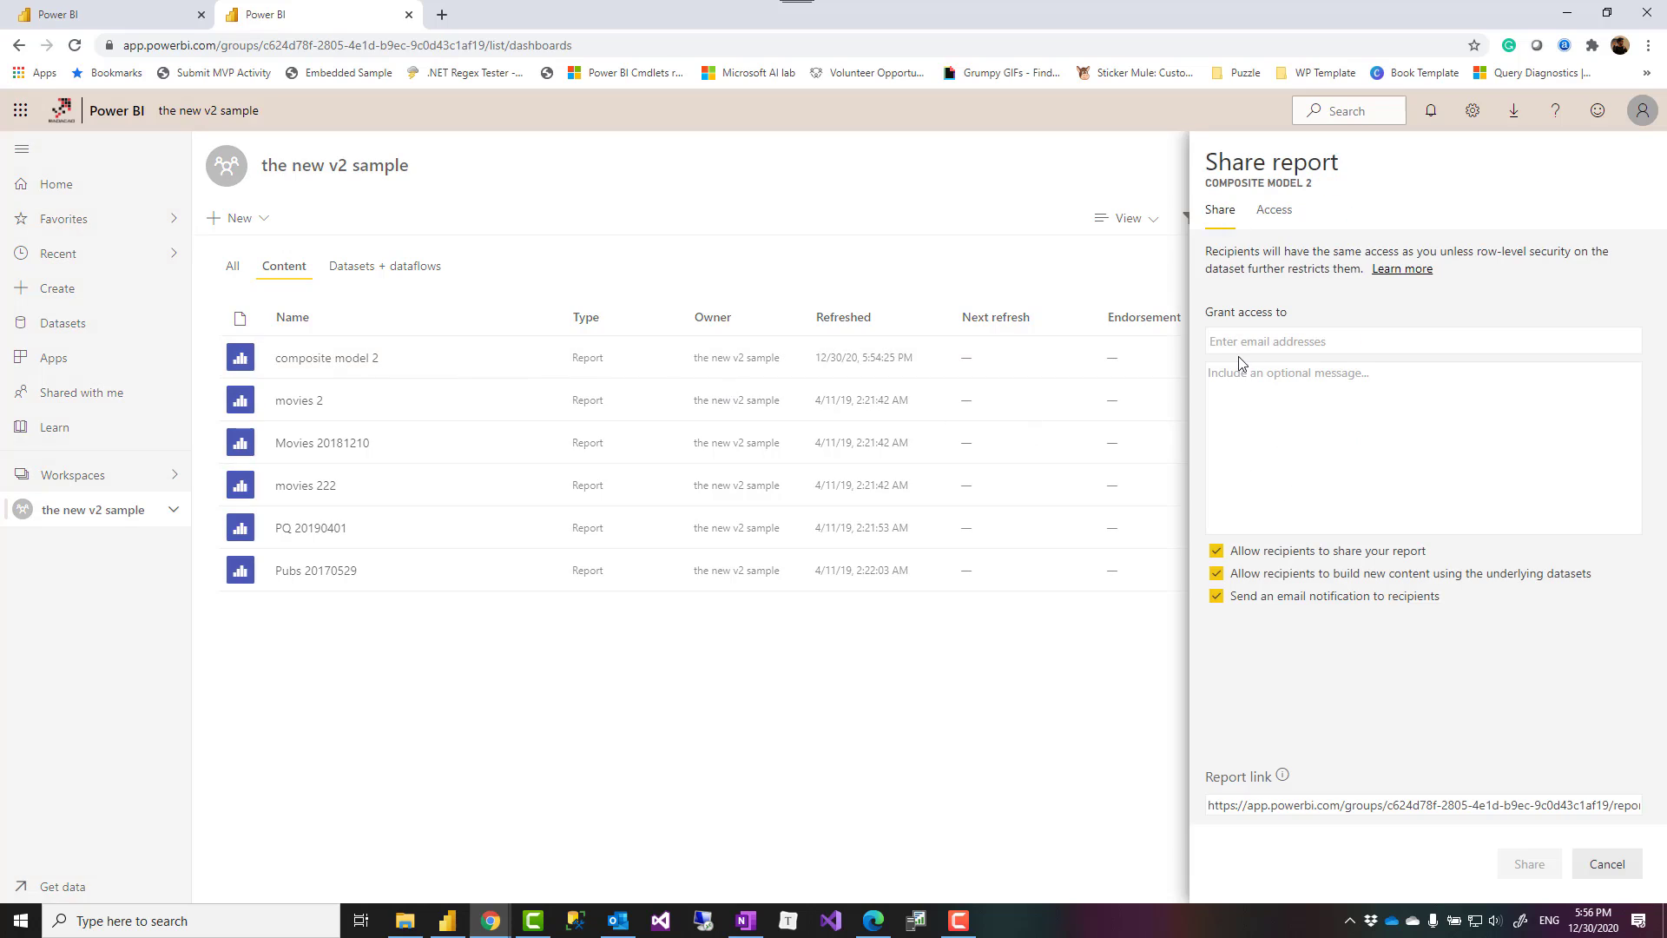
{"action": "type", "text": "reza"}
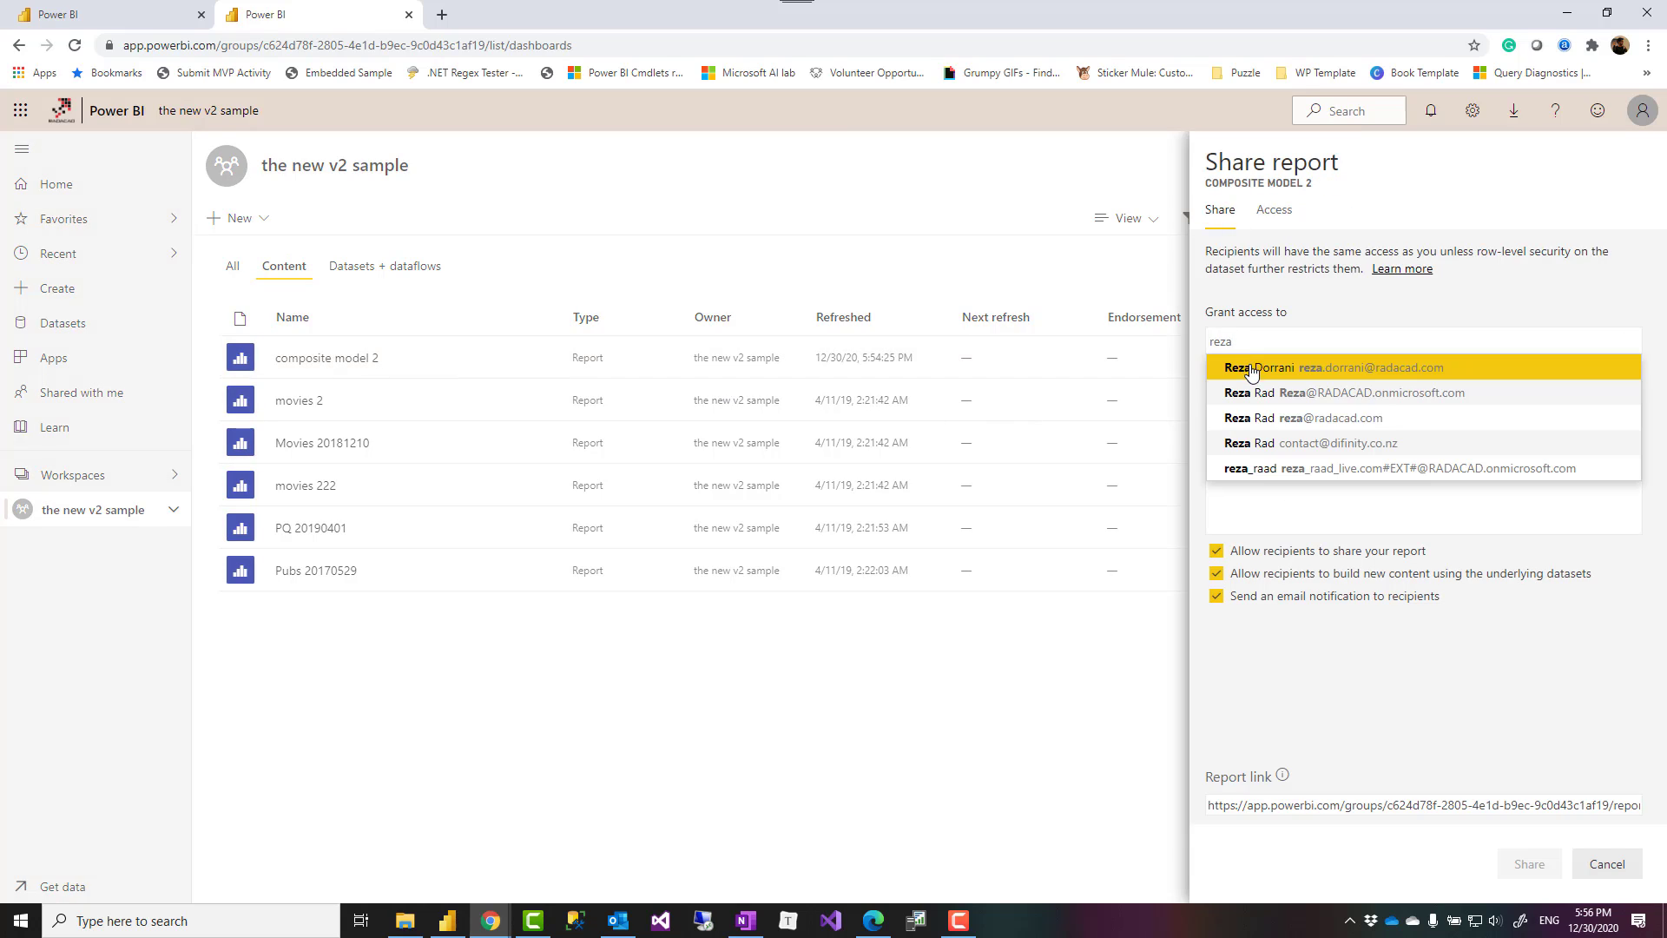
{"action": "left_click", "coordinate": [1342, 392]}
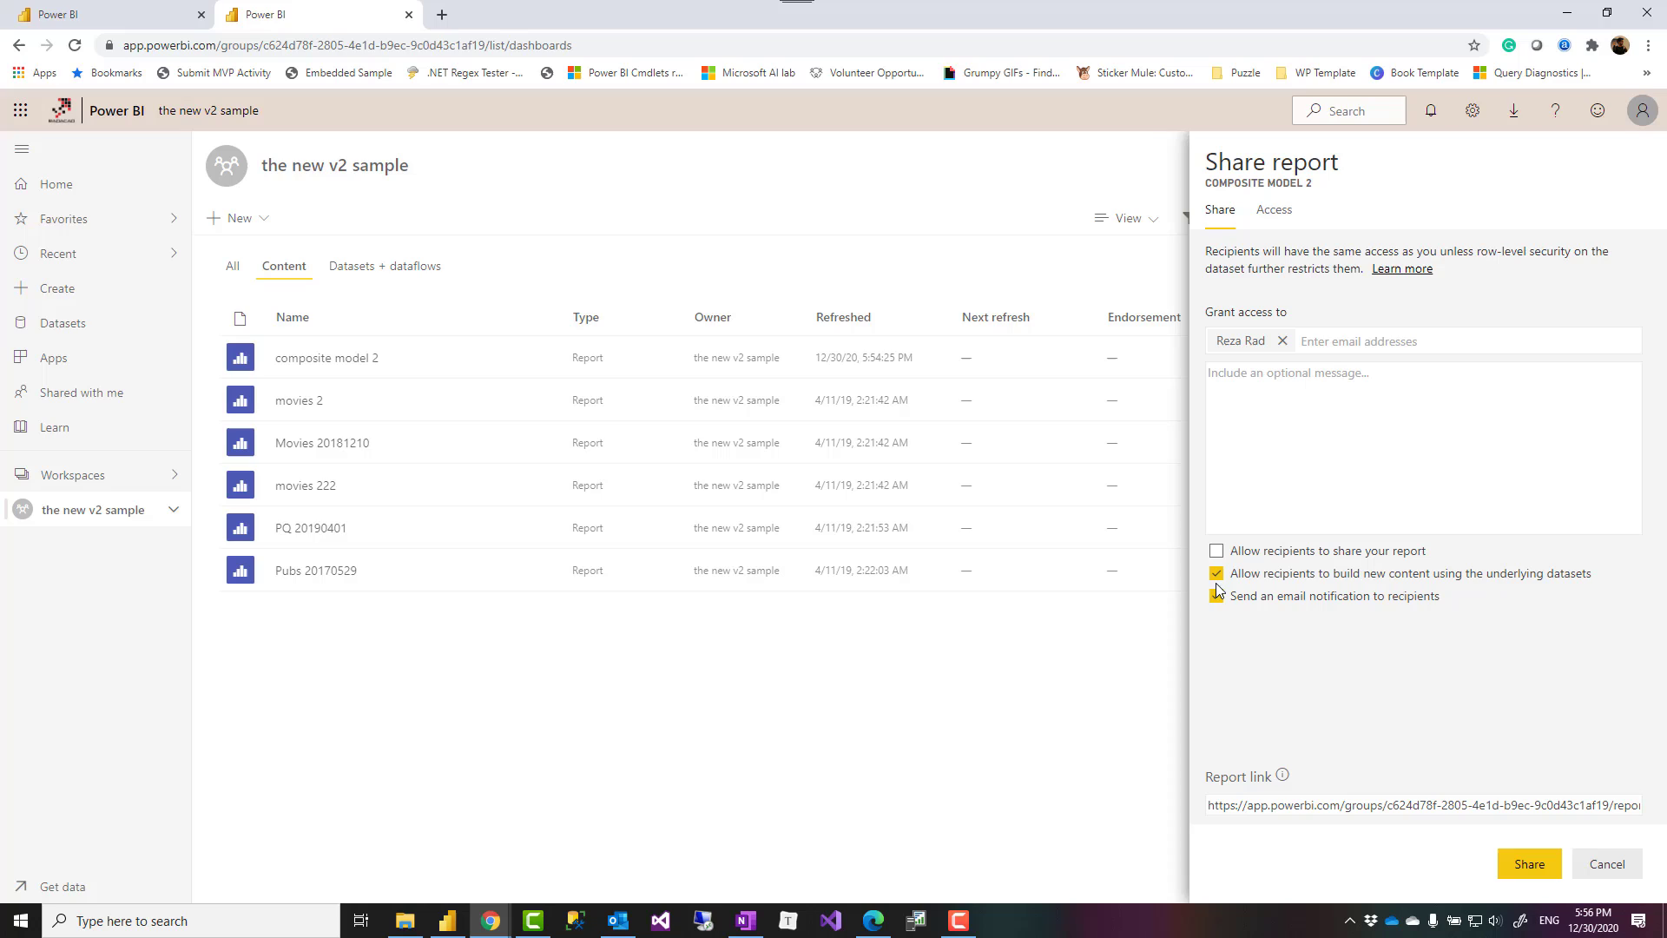
{"action": "left_click", "coordinate": [1215, 573]}
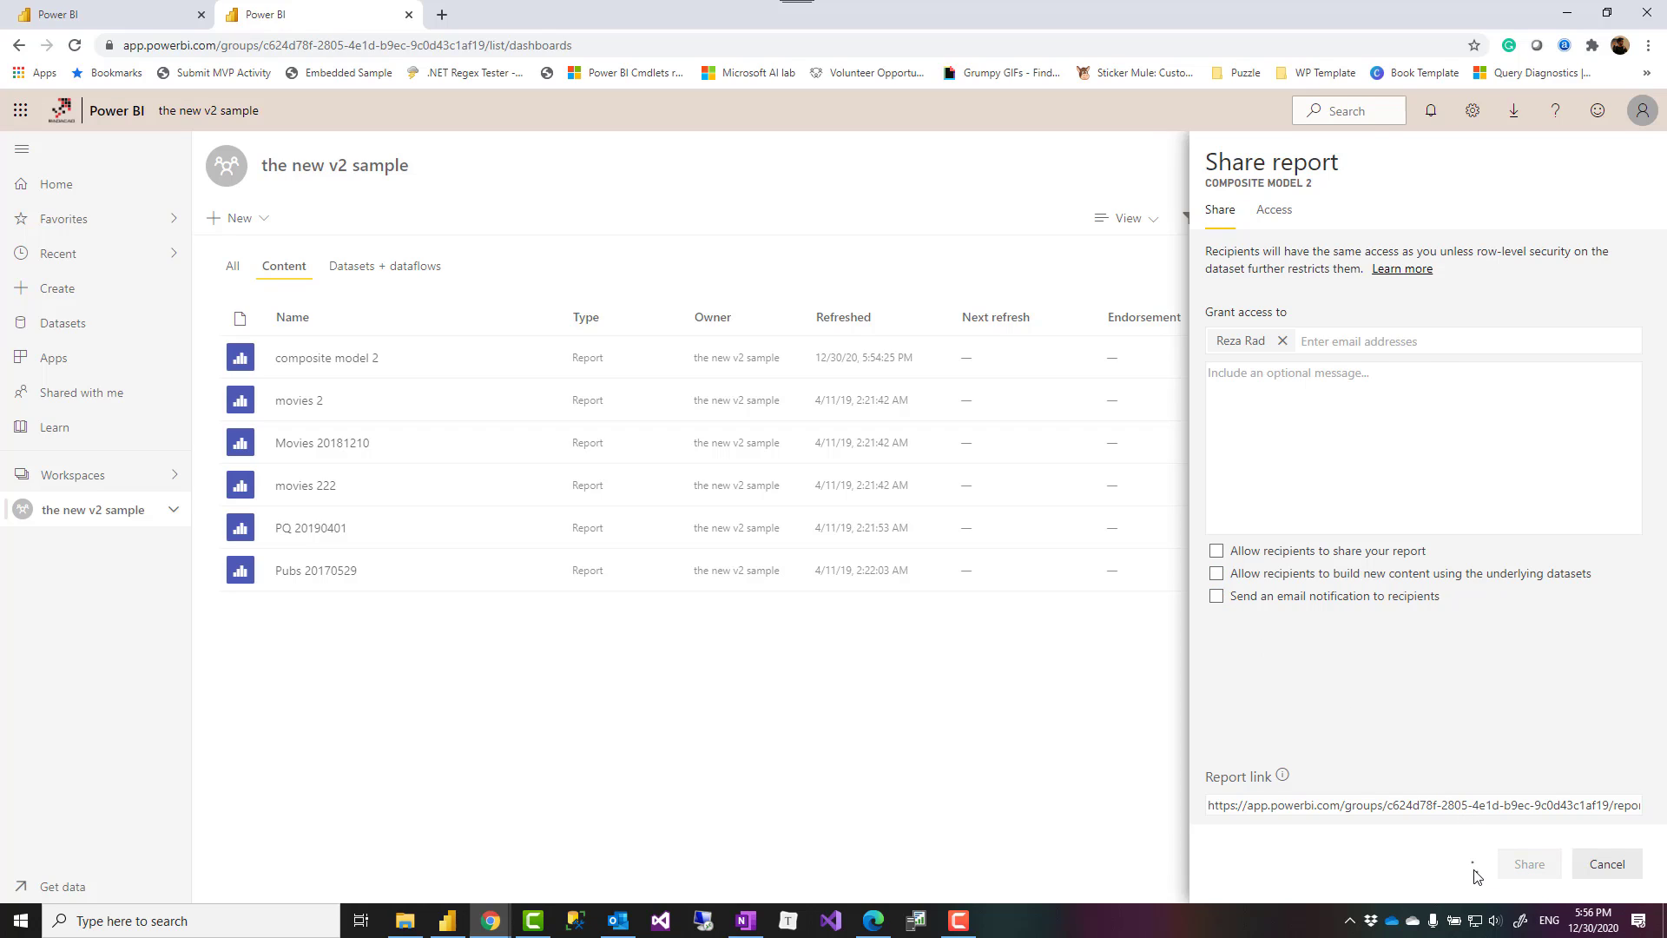
{"action": "left_click", "coordinate": [1526, 863]}
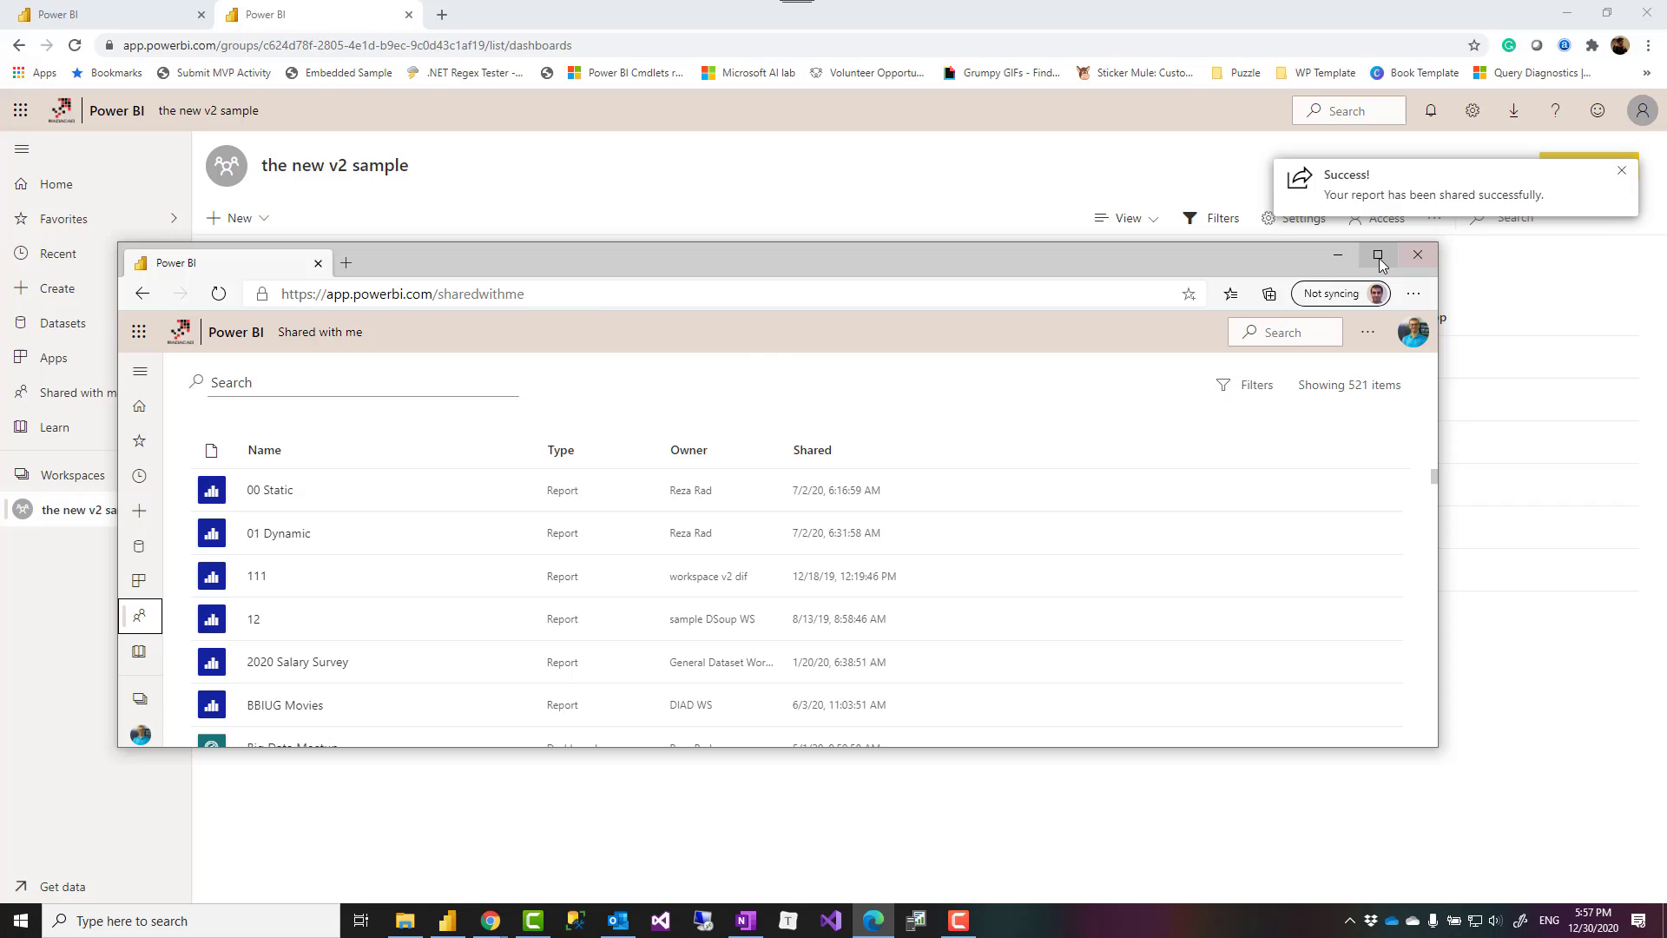
- As the recipient, open composite model 2 from Shared with me, then return to the owner's browser
{"action": "left_click", "coordinate": [1378, 254]}
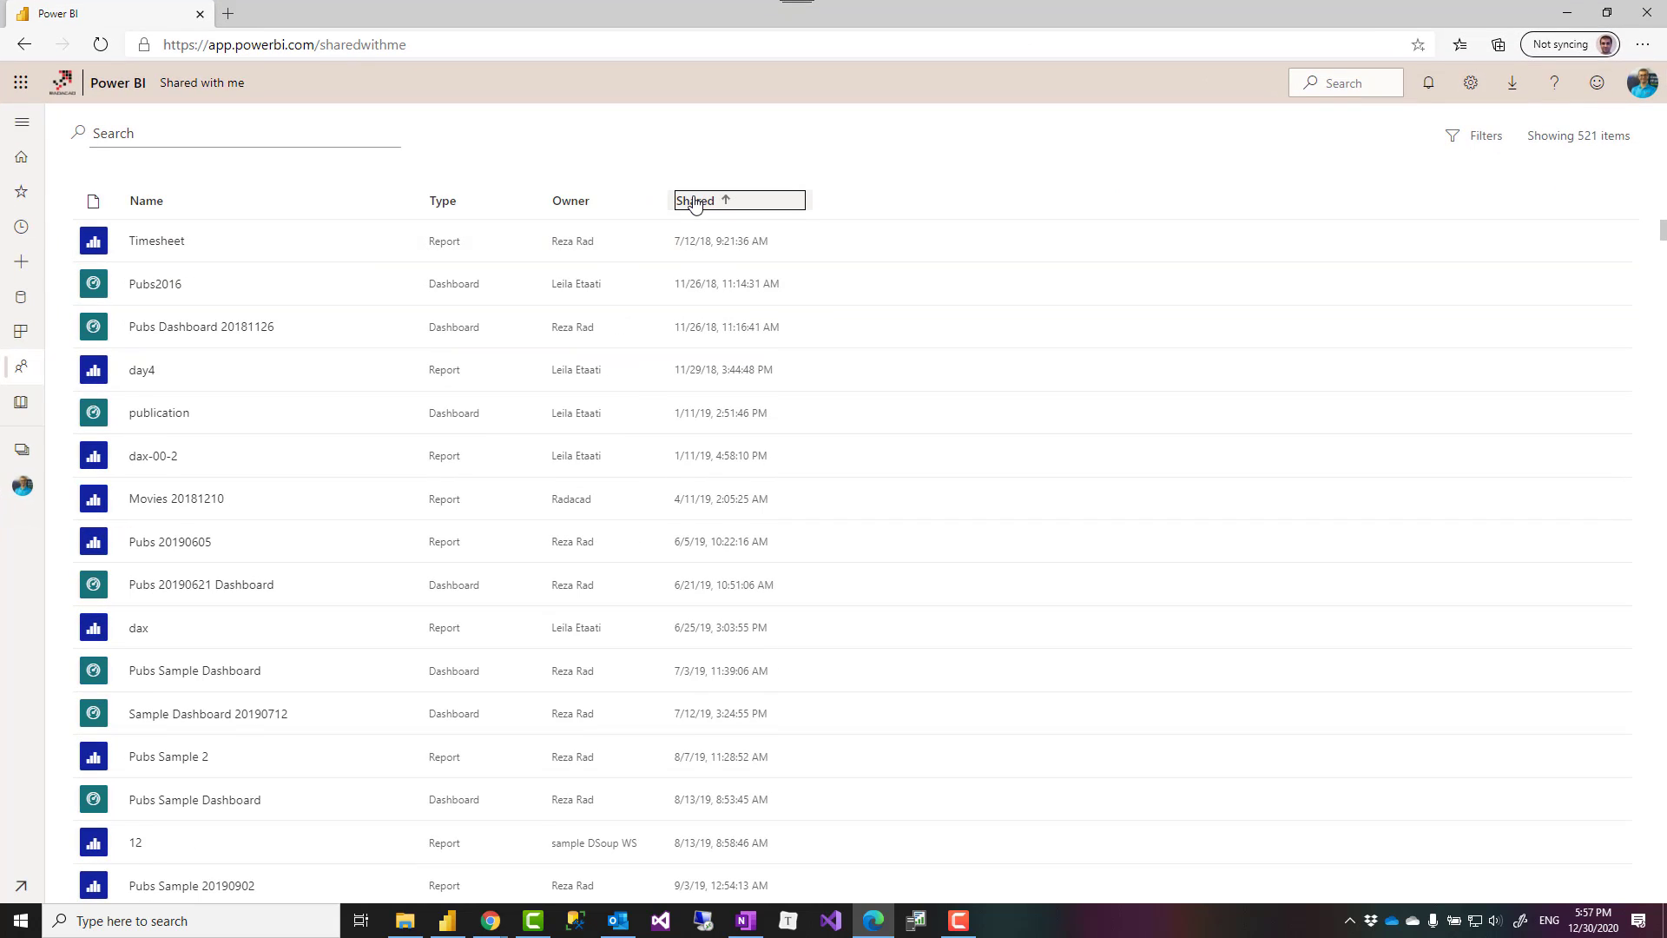
{"action": "left_click", "coordinate": [695, 200]}
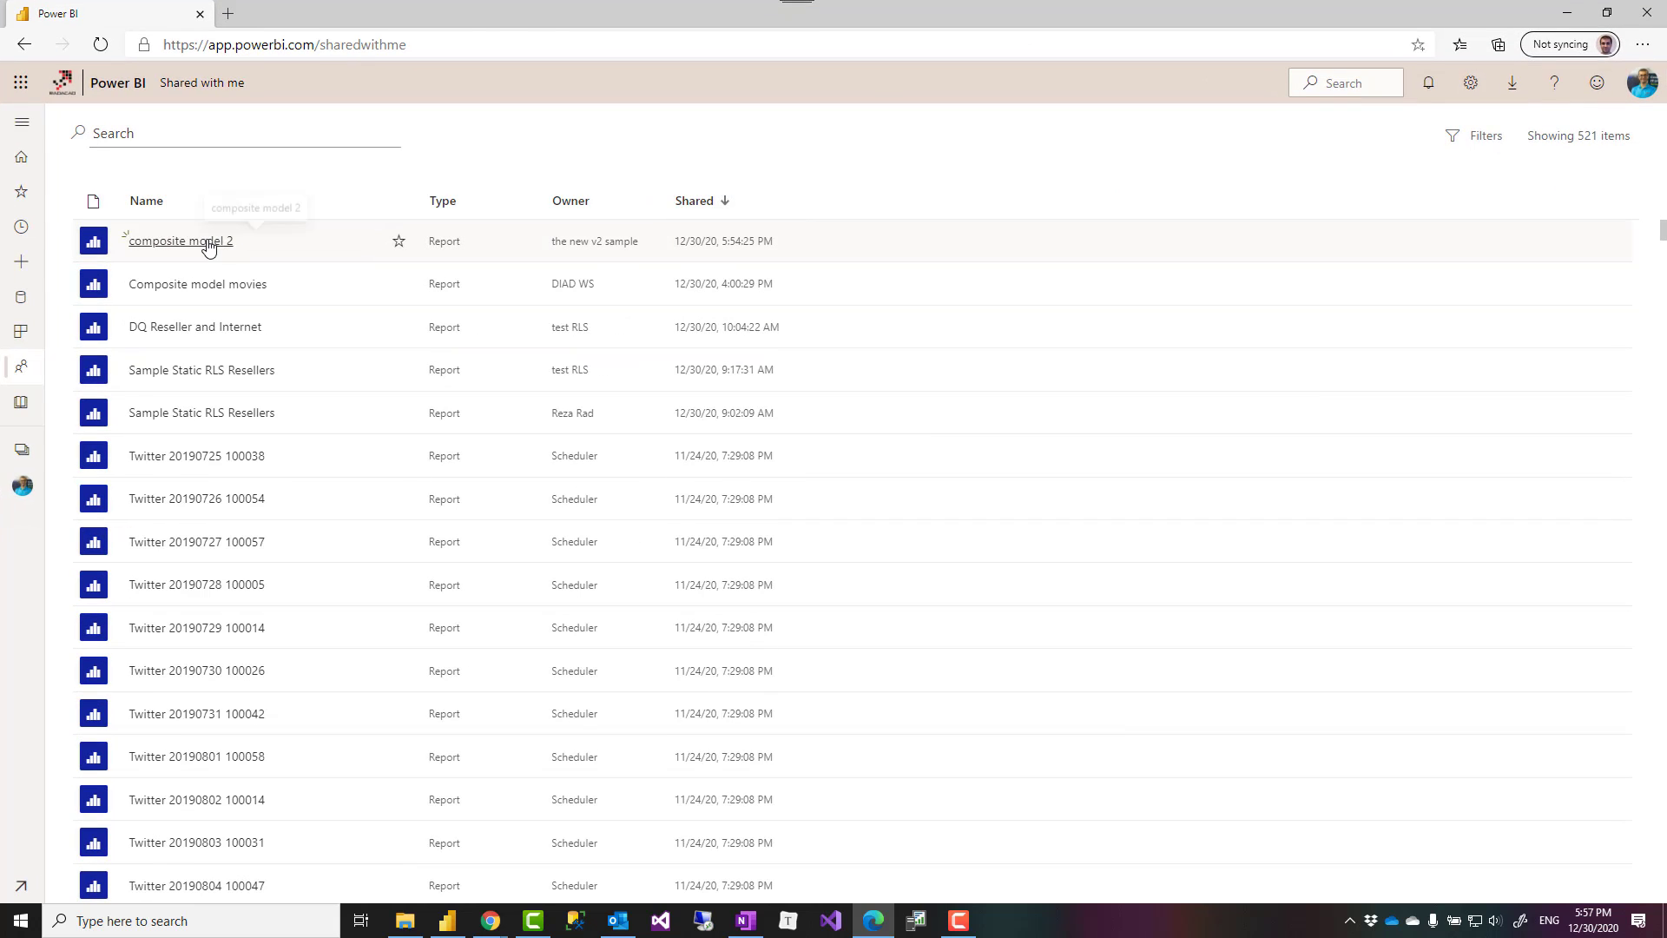
{"action": "left_click", "coordinate": [180, 241]}
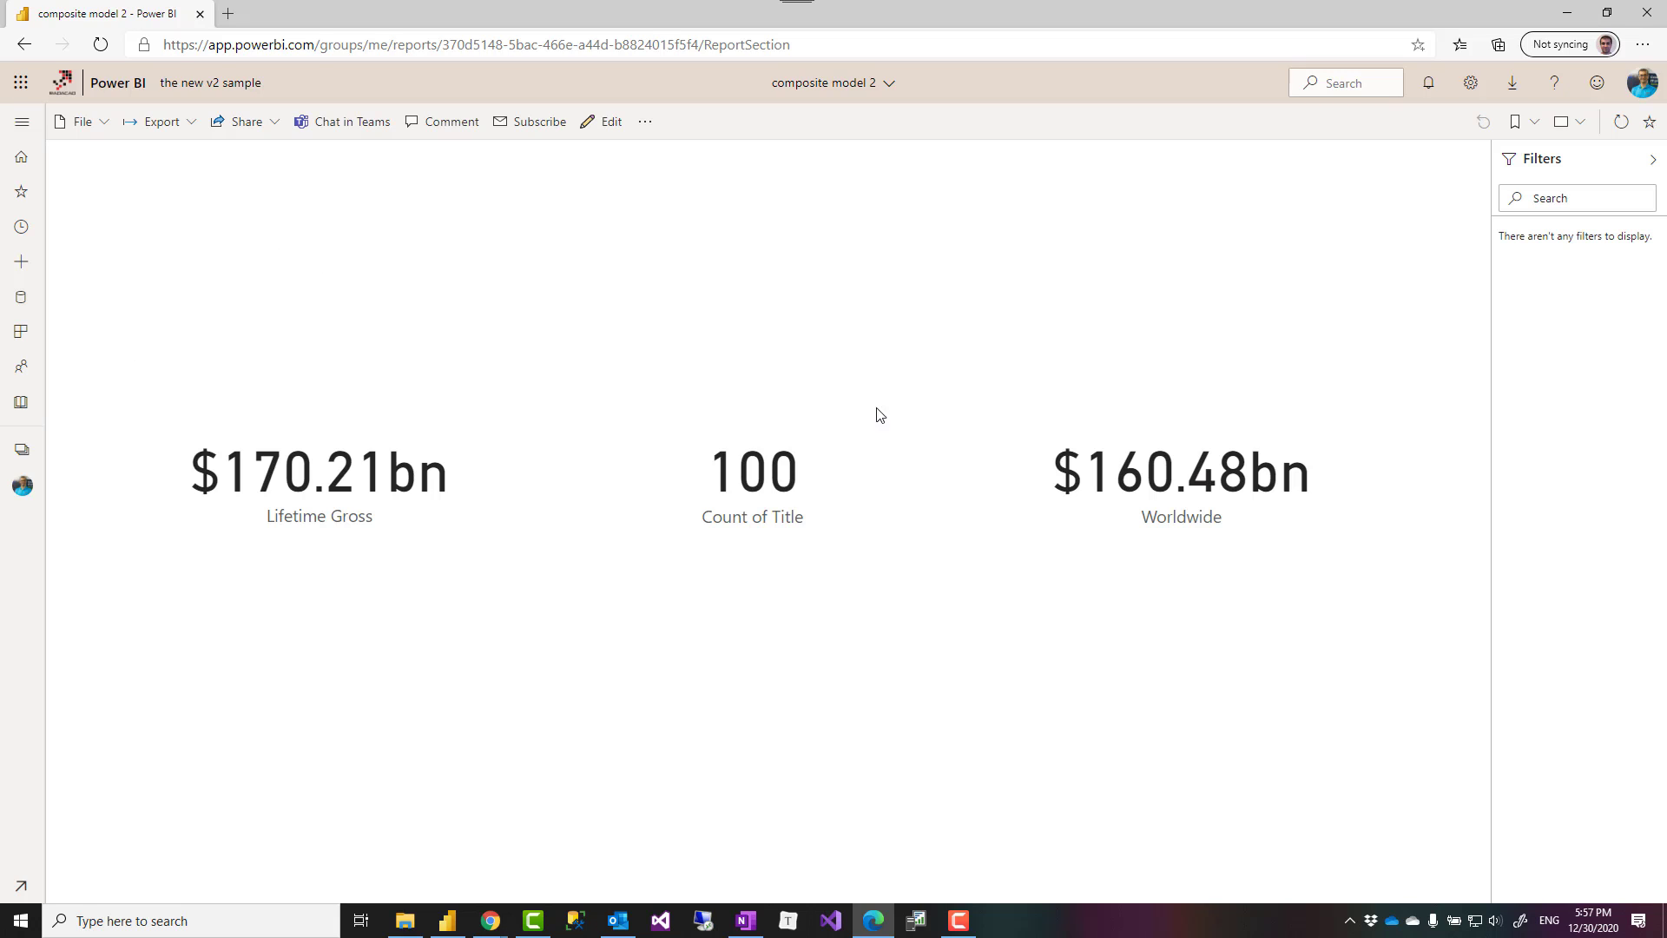
{"action": "mouse_move", "coordinate": [1086, 347]}
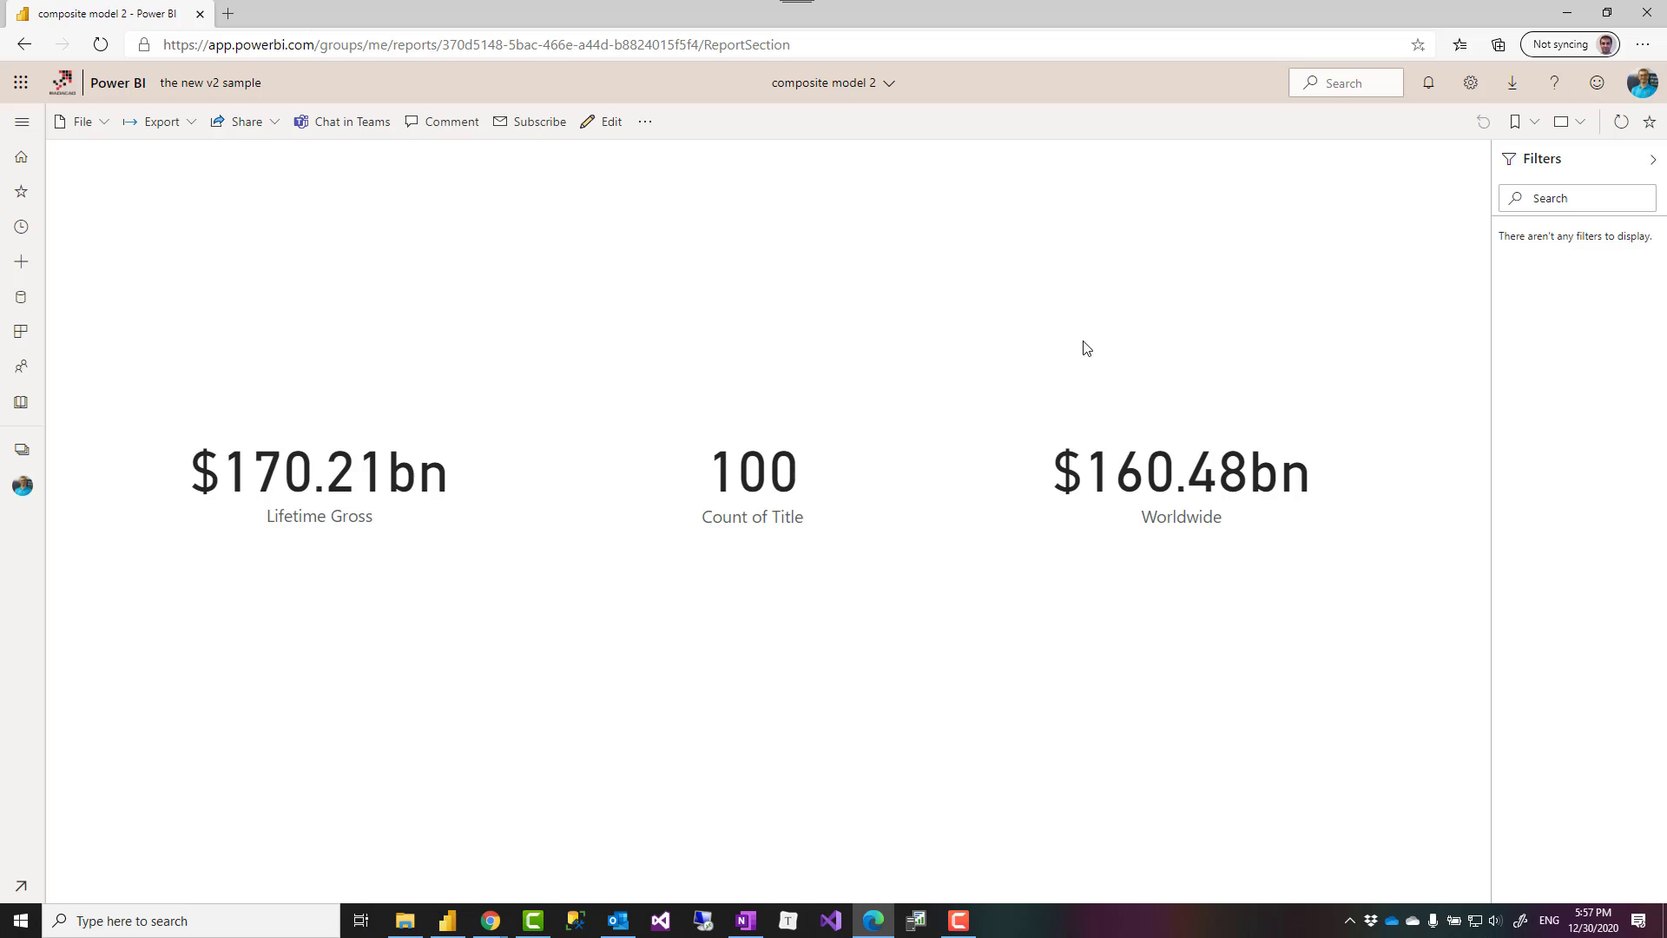
{"action": "mouse_move", "coordinate": [894, 33]}
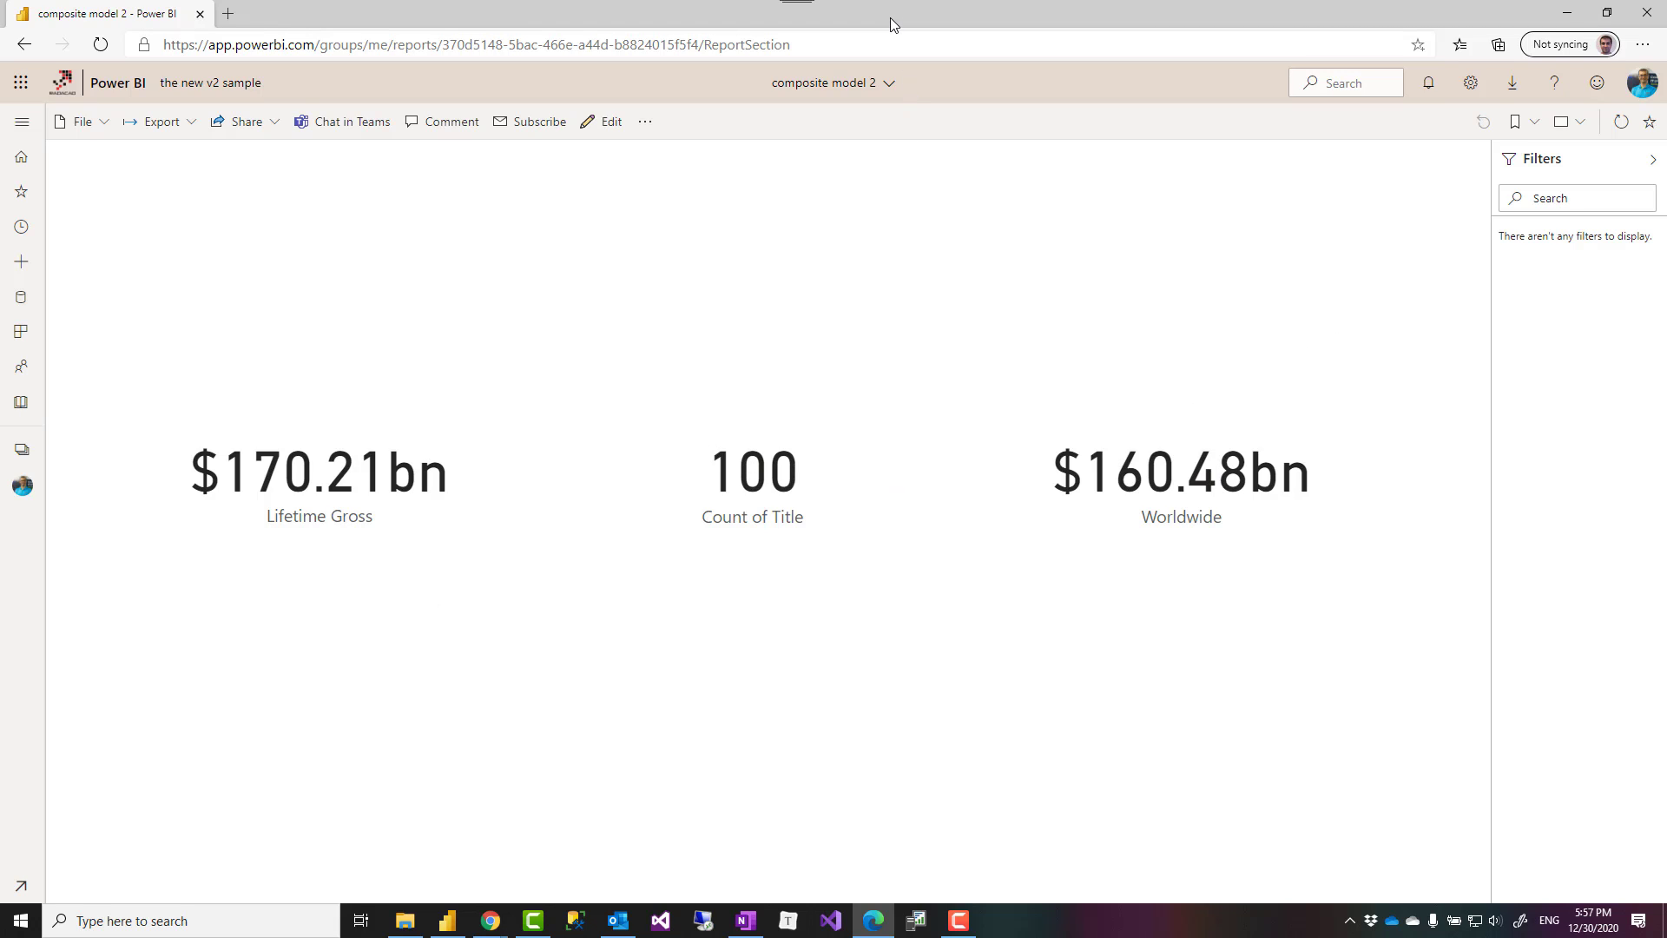
{"action": "mouse_move", "coordinate": [340, 484]}
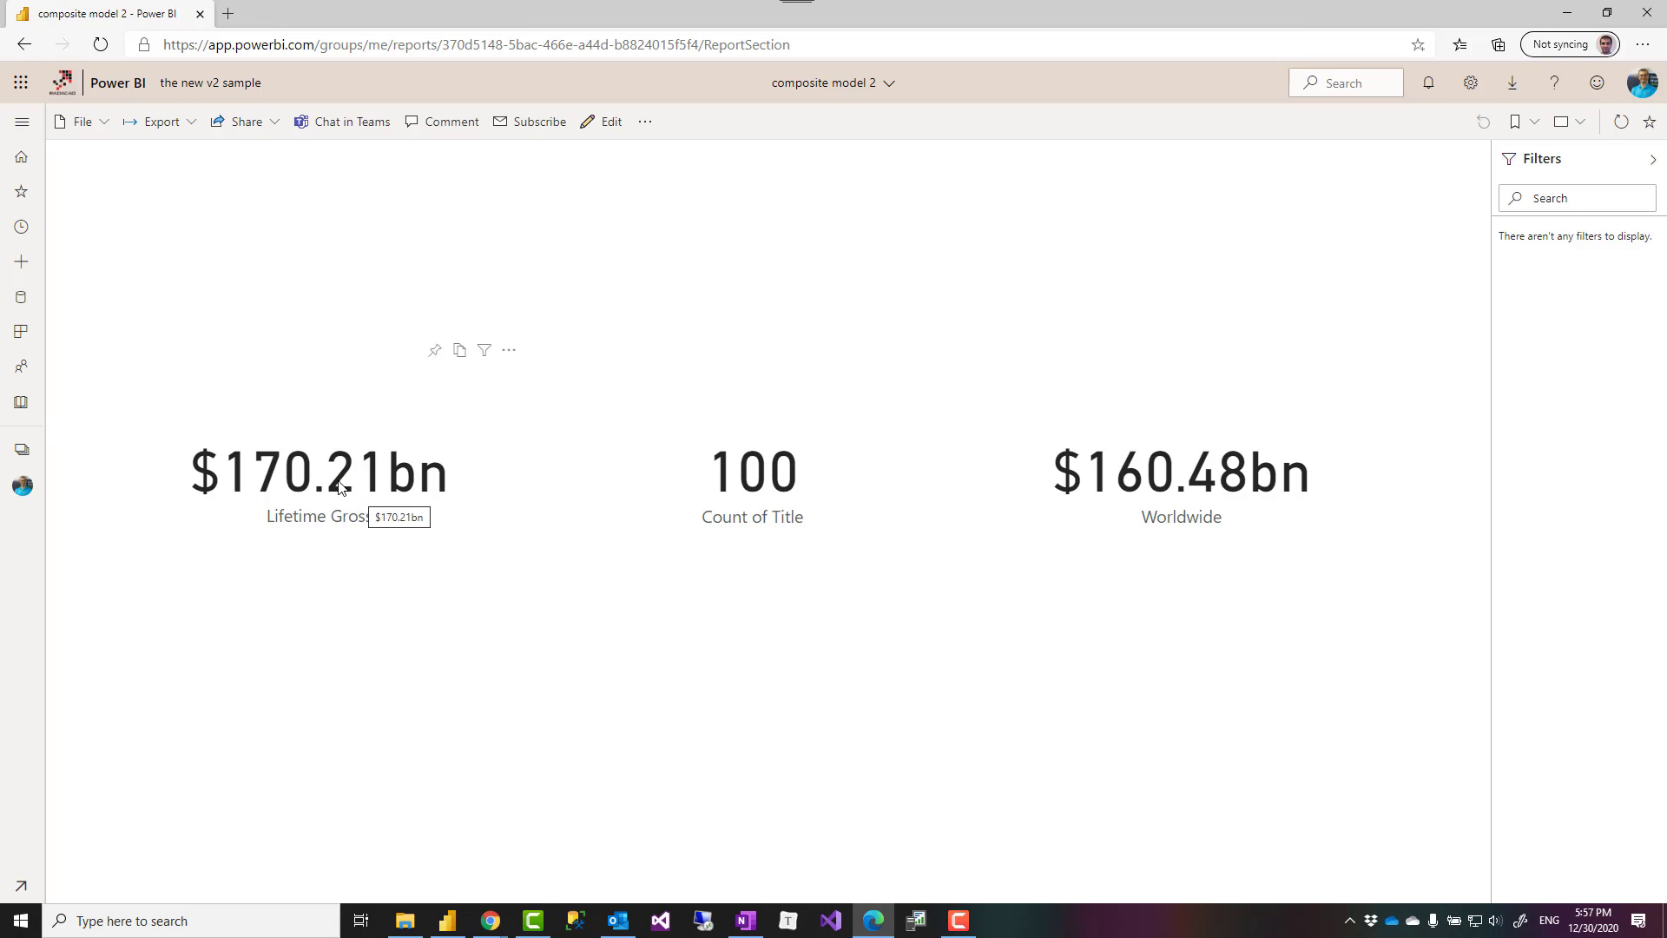
{"action": "mouse_move", "coordinate": [1137, 484]}
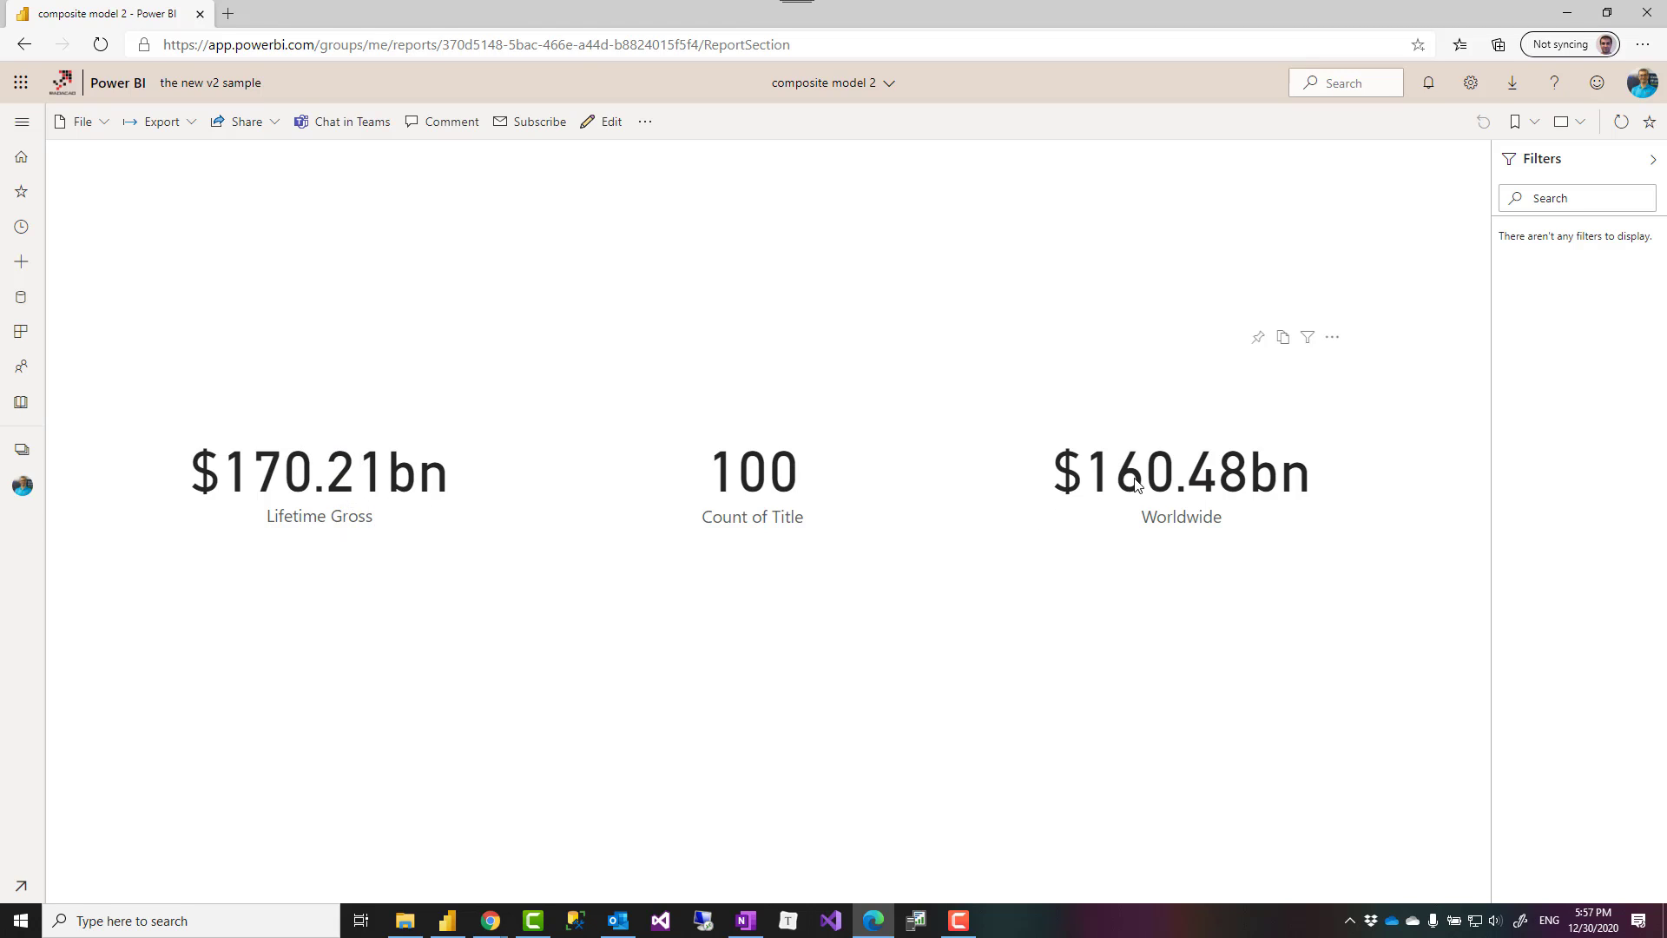
{"action": "mouse_move", "coordinate": [1103, 582]}
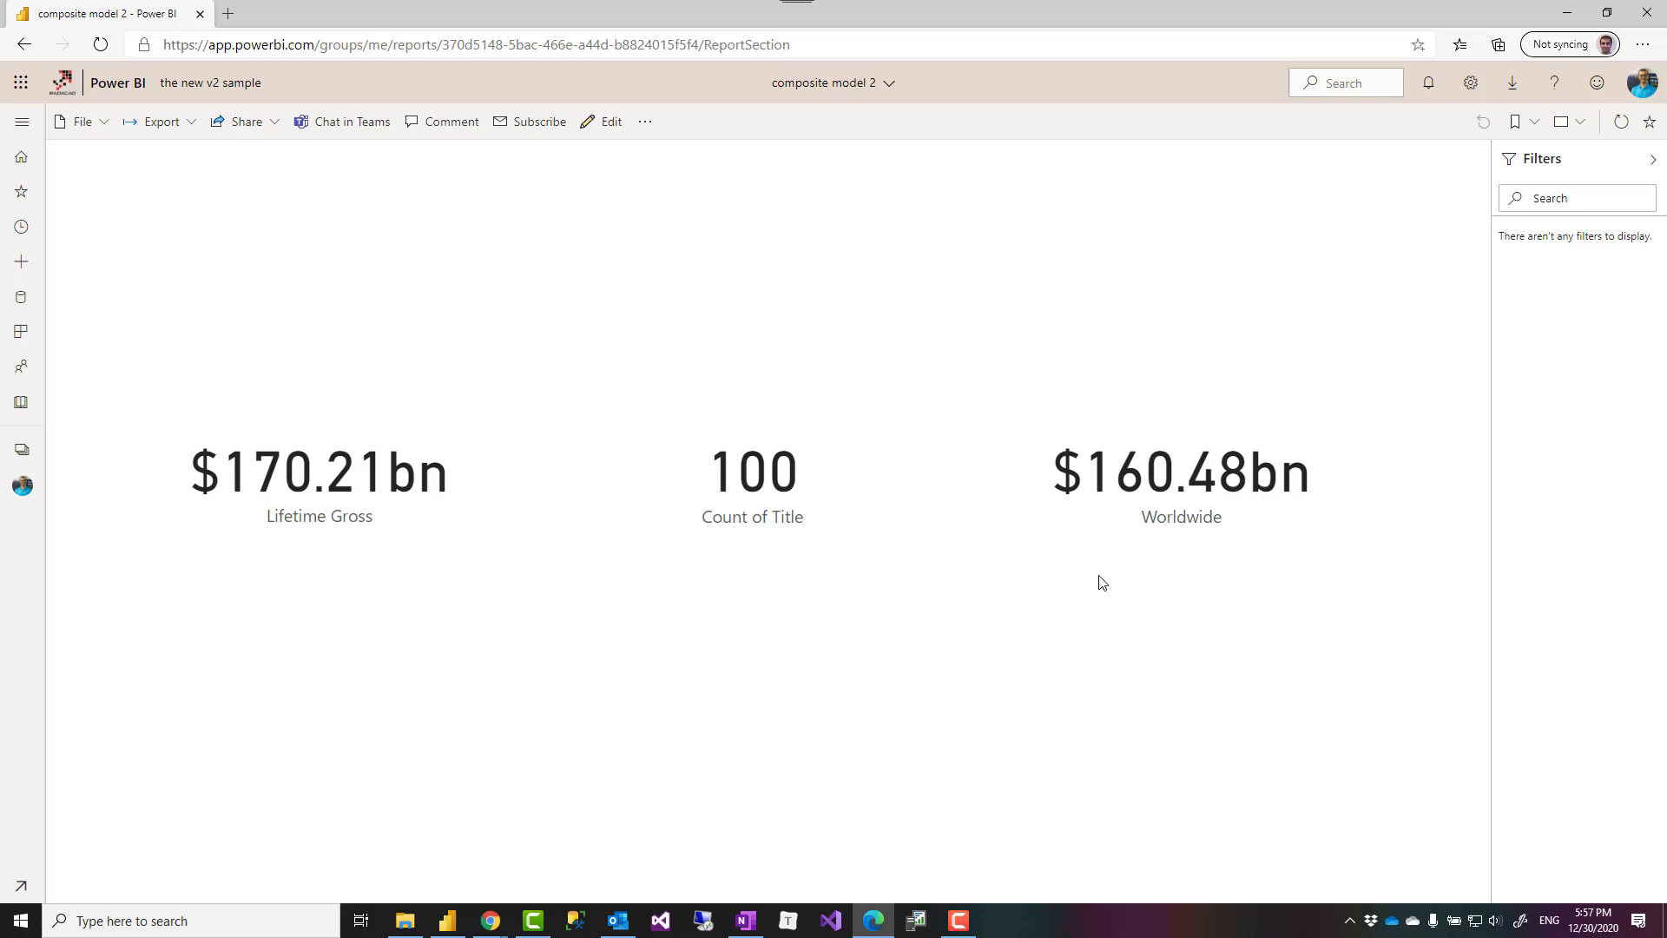
{"action": "left_click", "coordinate": [313, 14]}
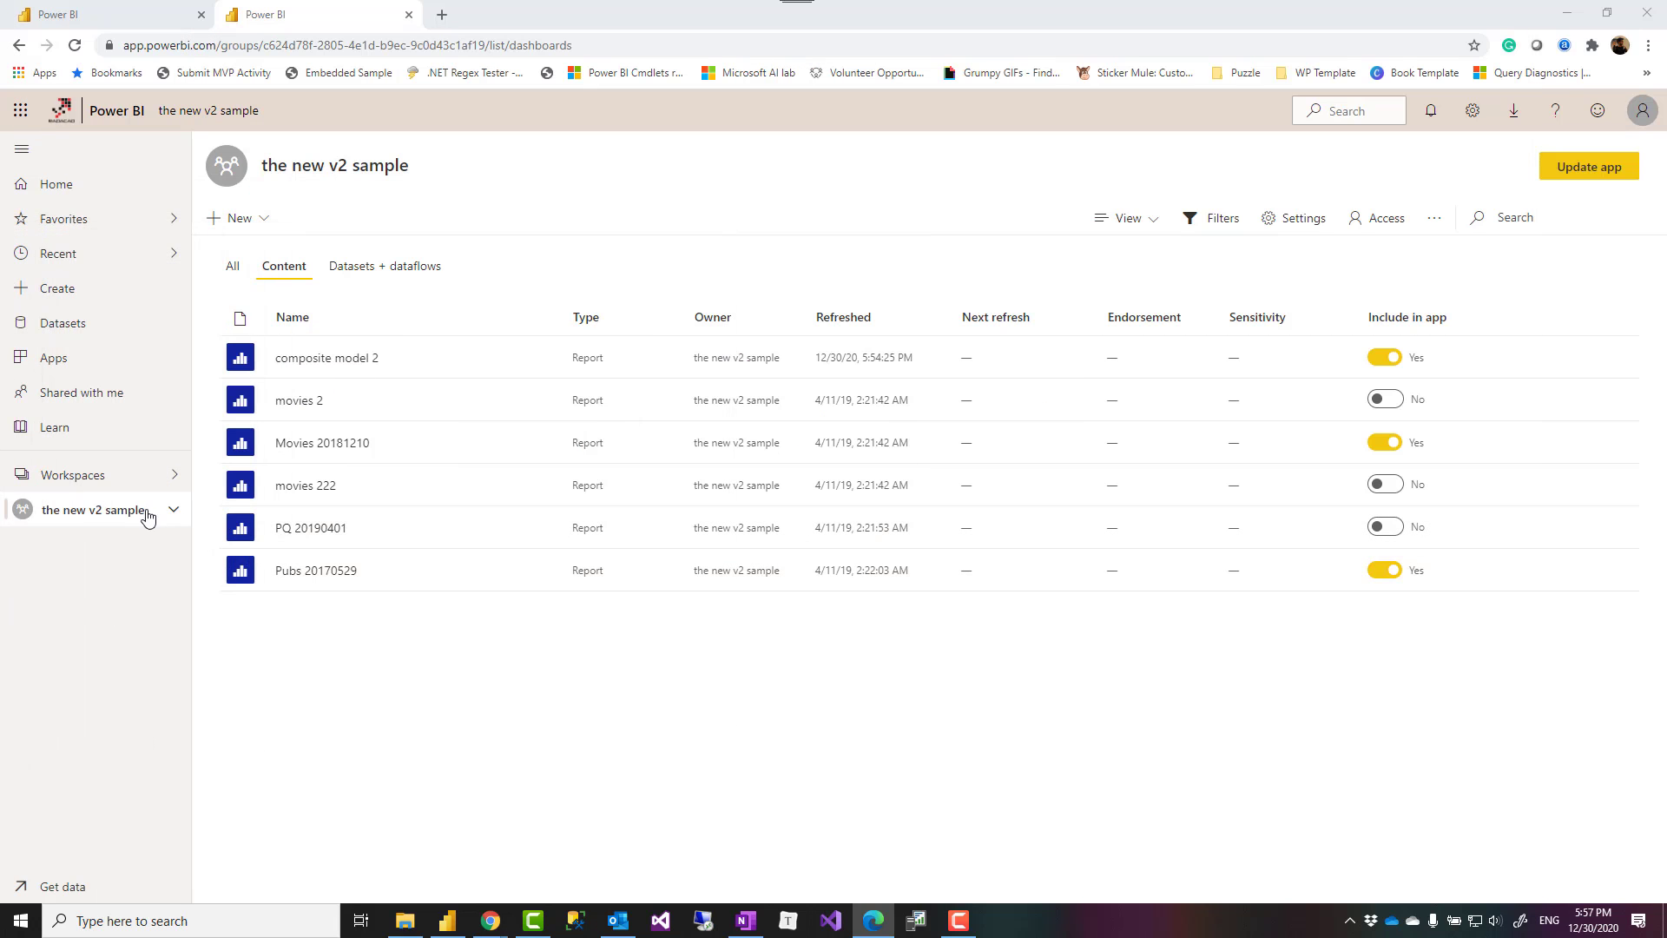
- View Movies 20181210 permissions in DIAD WS, then reopen the Workspaces list
{"action": "left_click", "coordinate": [73, 474]}
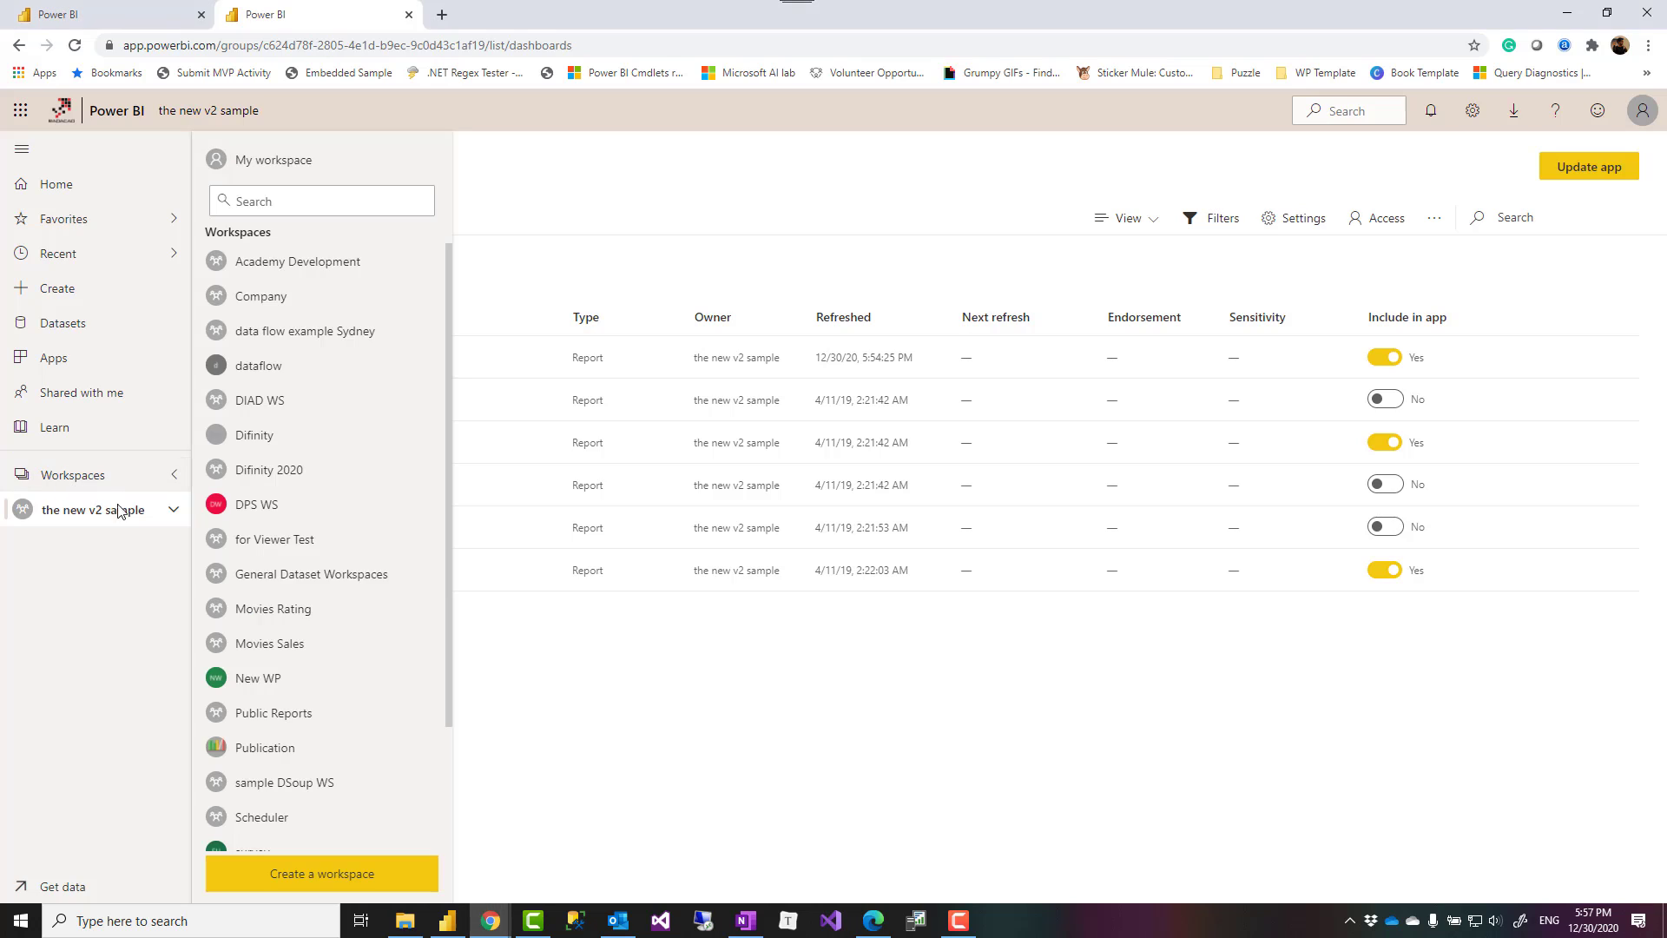
{"action": "mouse_move", "coordinate": [262, 406]}
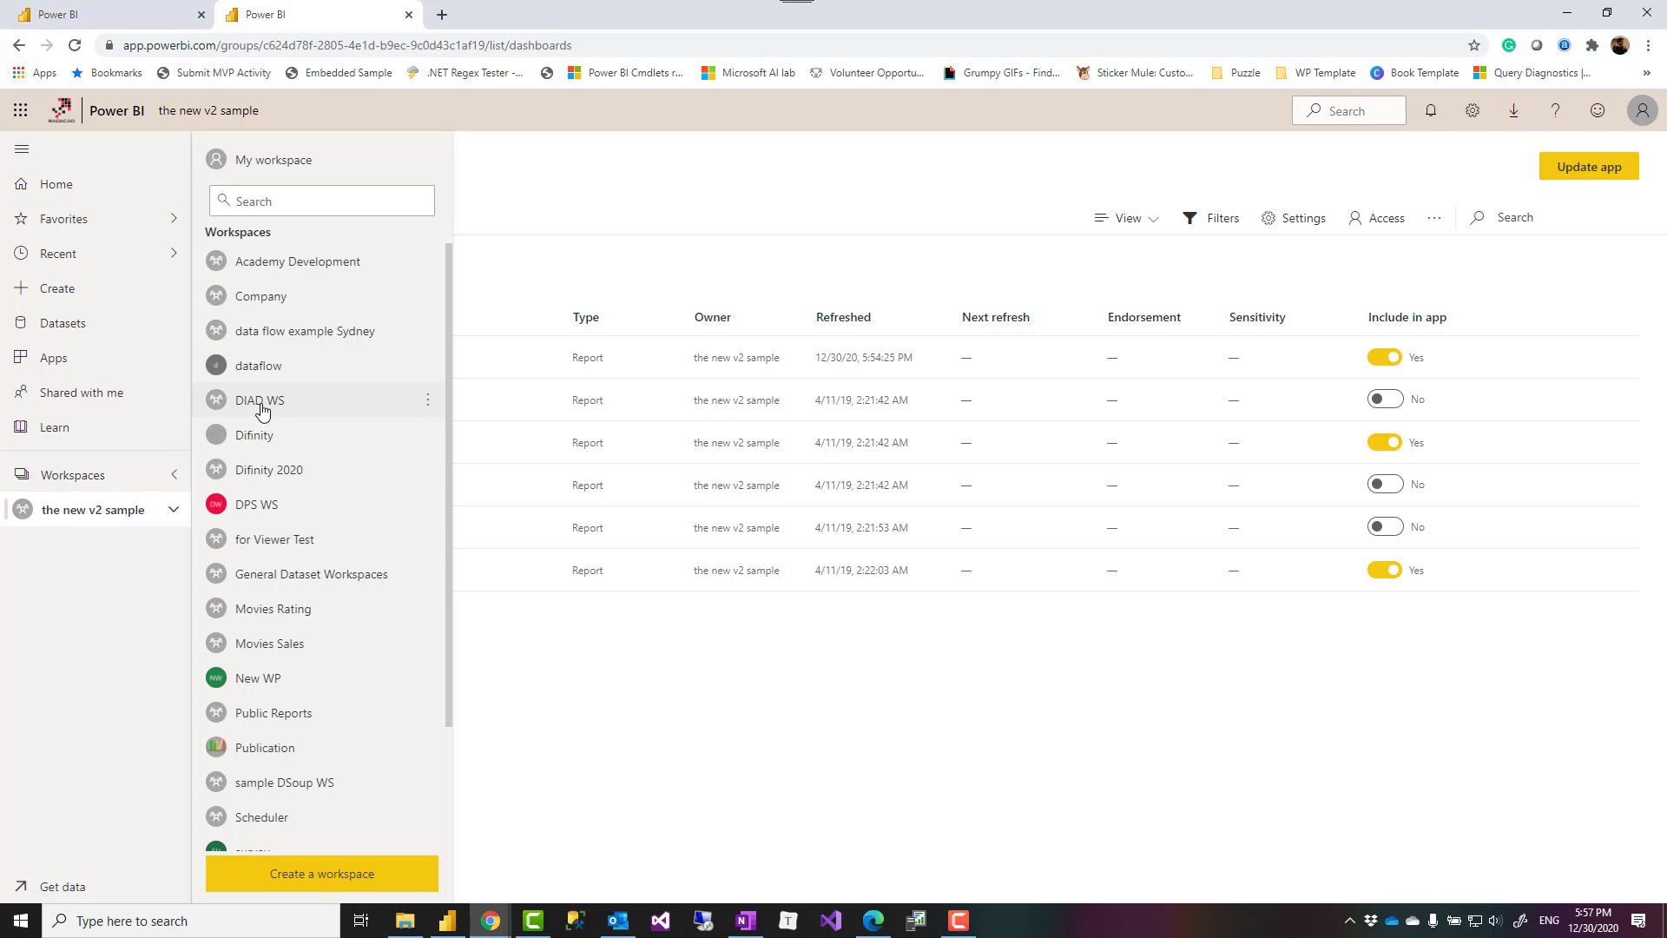
{"action": "left_click", "coordinate": [258, 399]}
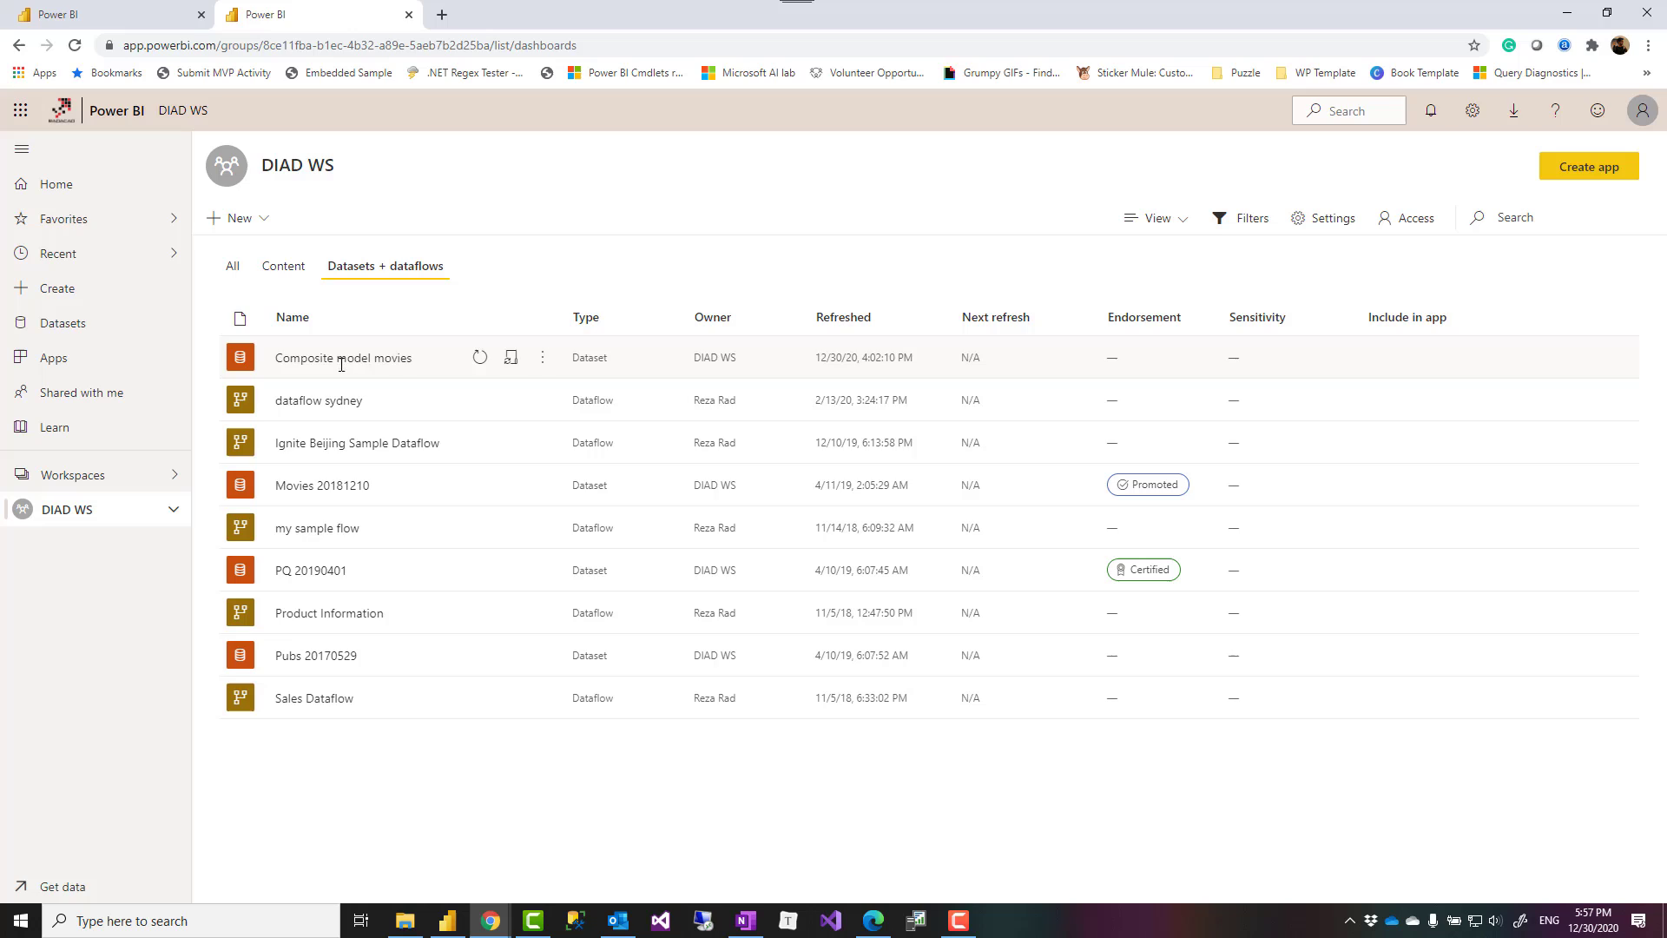
{"action": "mouse_move", "coordinate": [340, 569]}
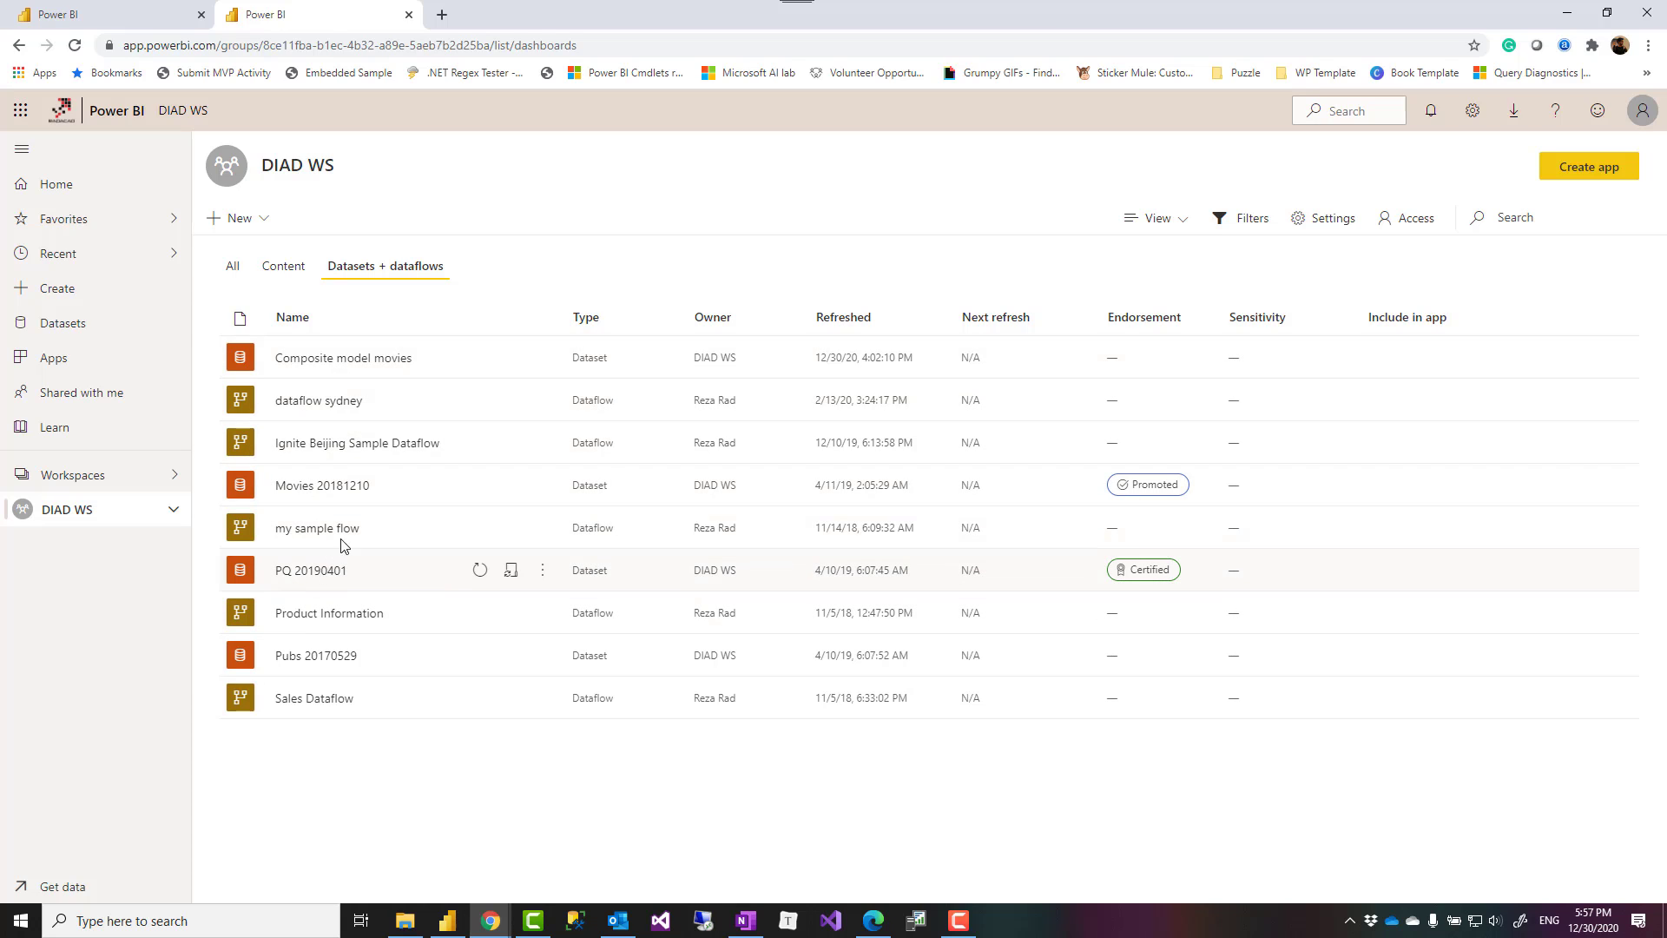
{"action": "mouse_move", "coordinate": [541, 496]}
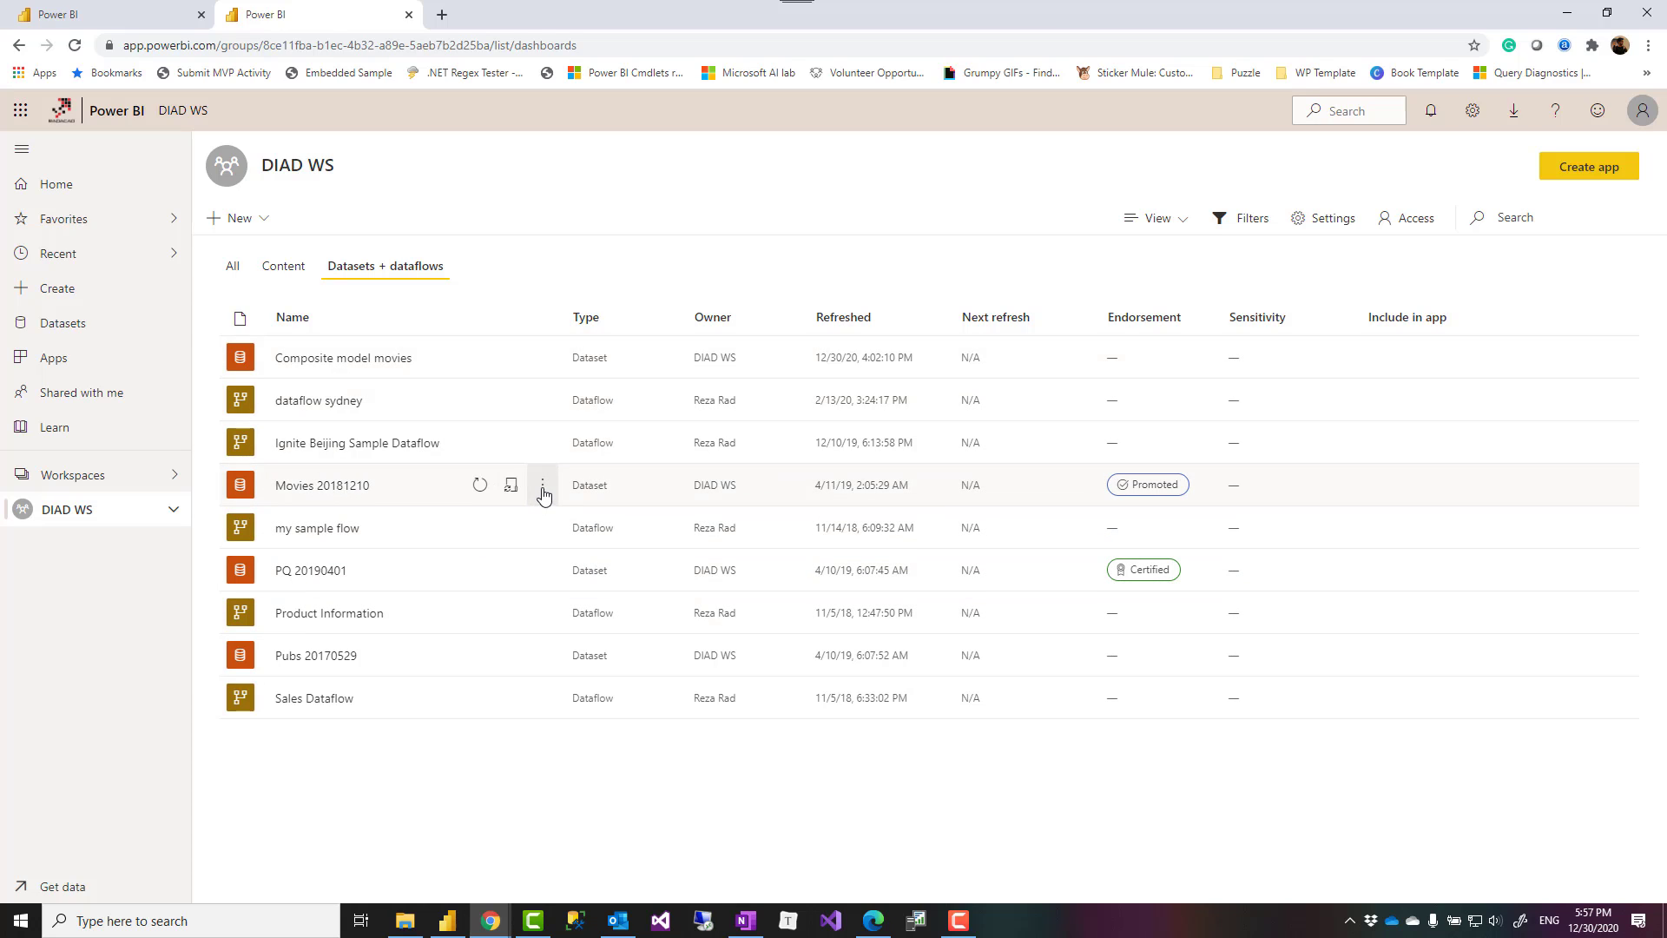
{"action": "left_click", "coordinate": [541, 492]}
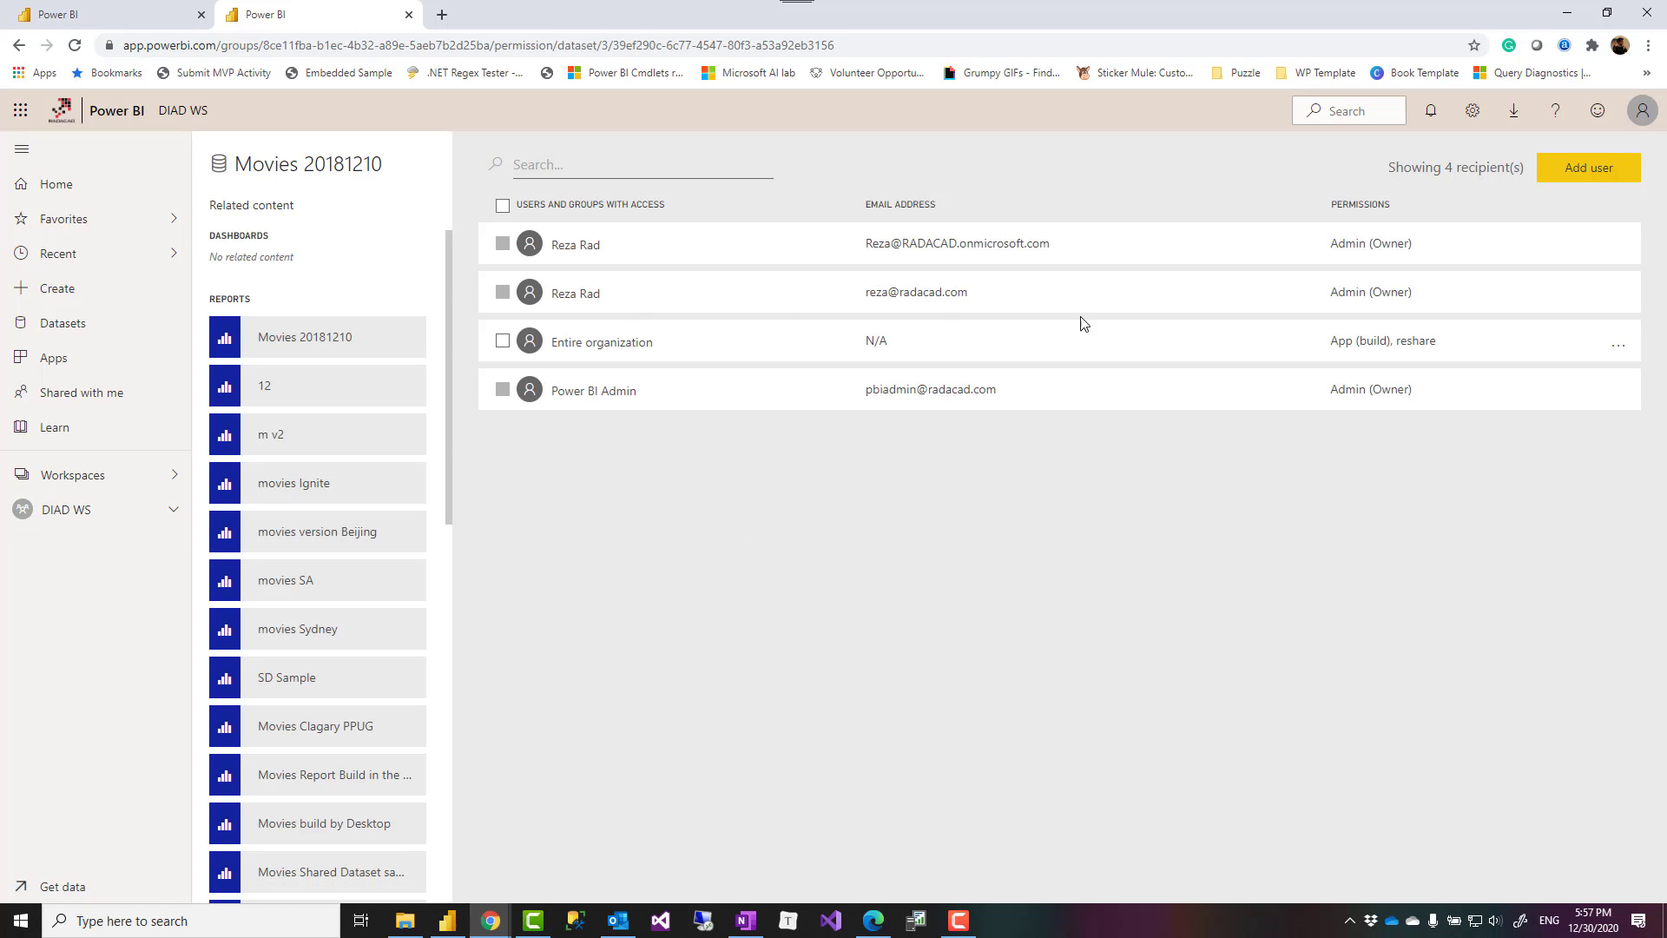
{"action": "mouse_move", "coordinate": [69, 521]}
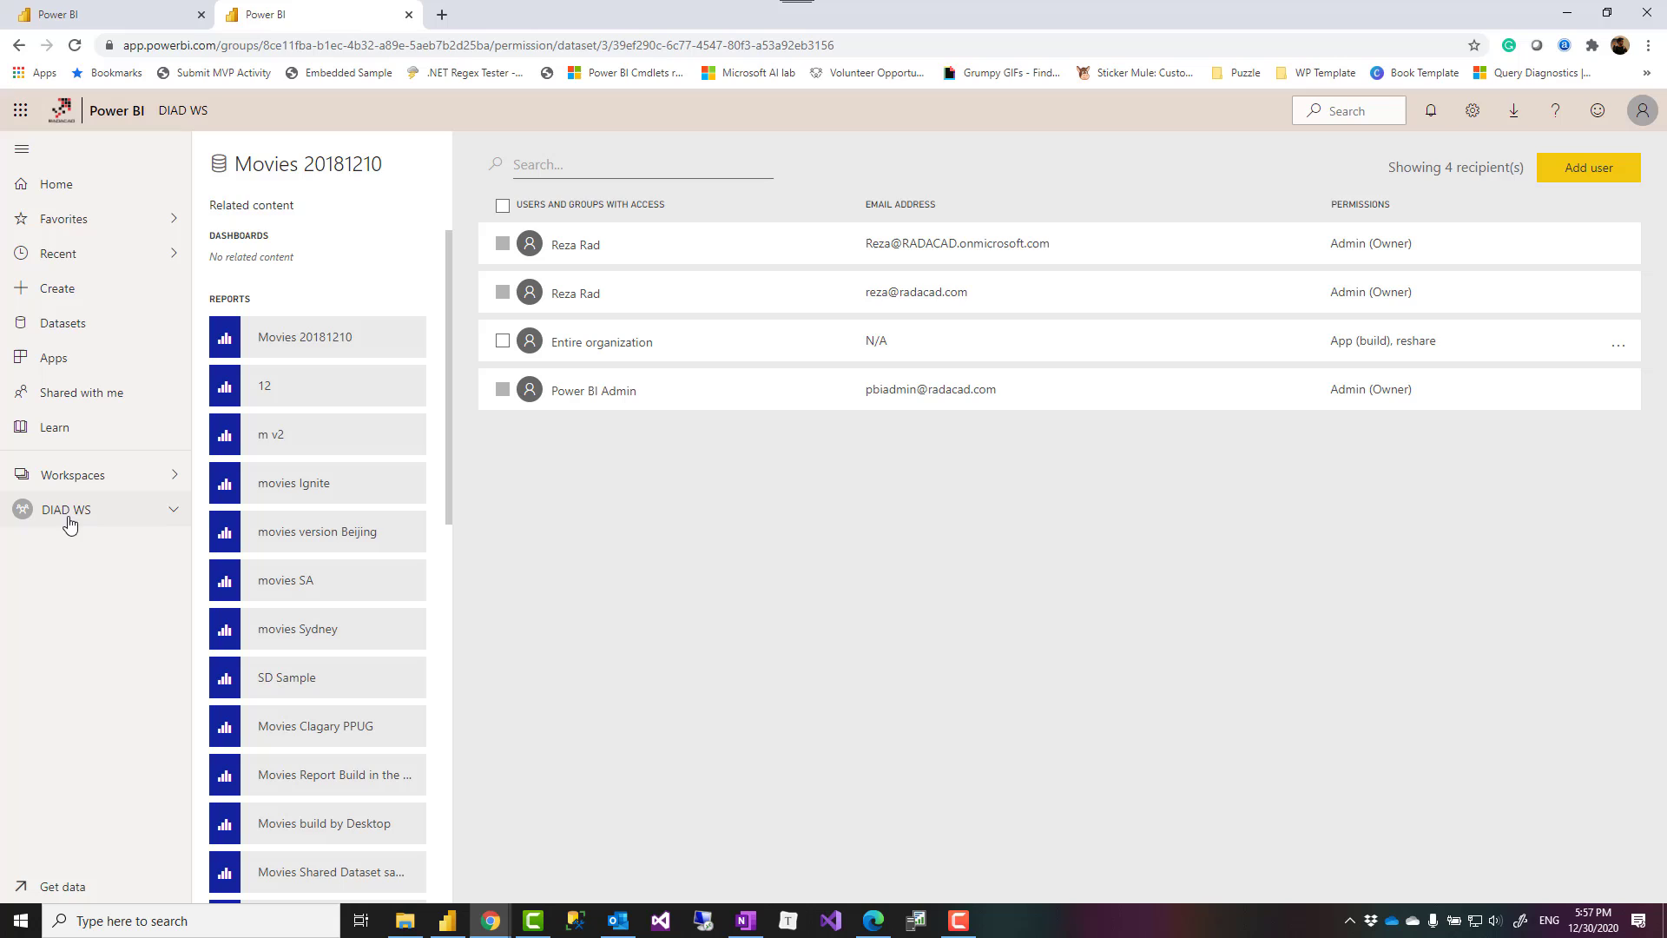
{"action": "left_click", "coordinate": [72, 474]}
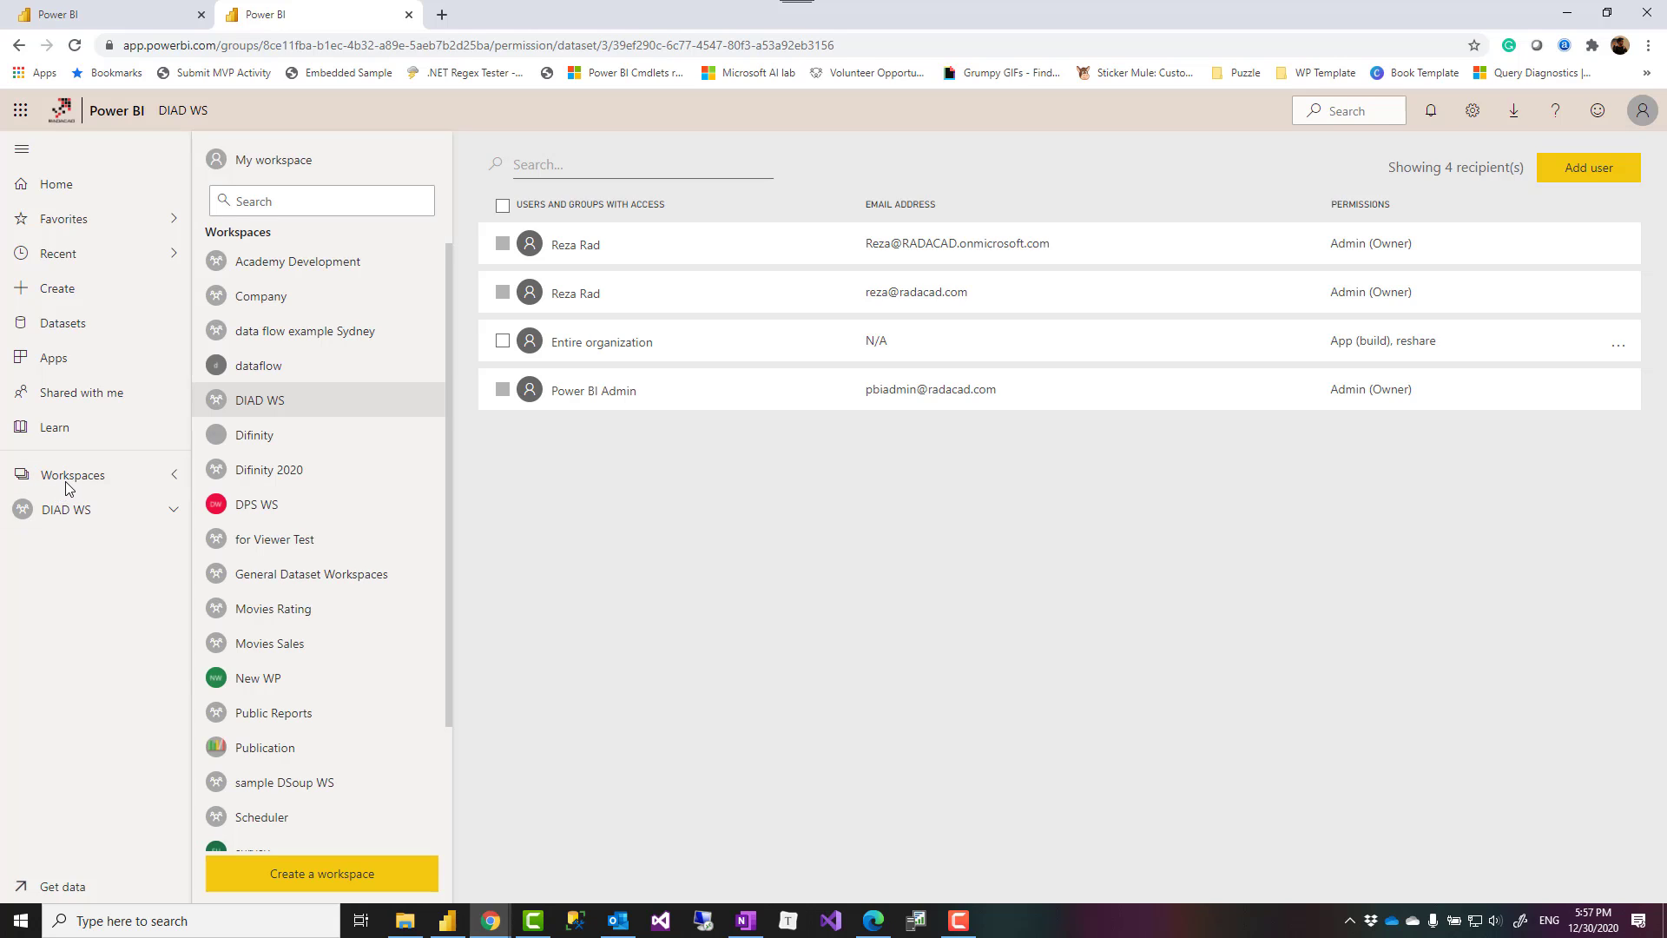
{"action": "mouse_move", "coordinate": [298, 574]}
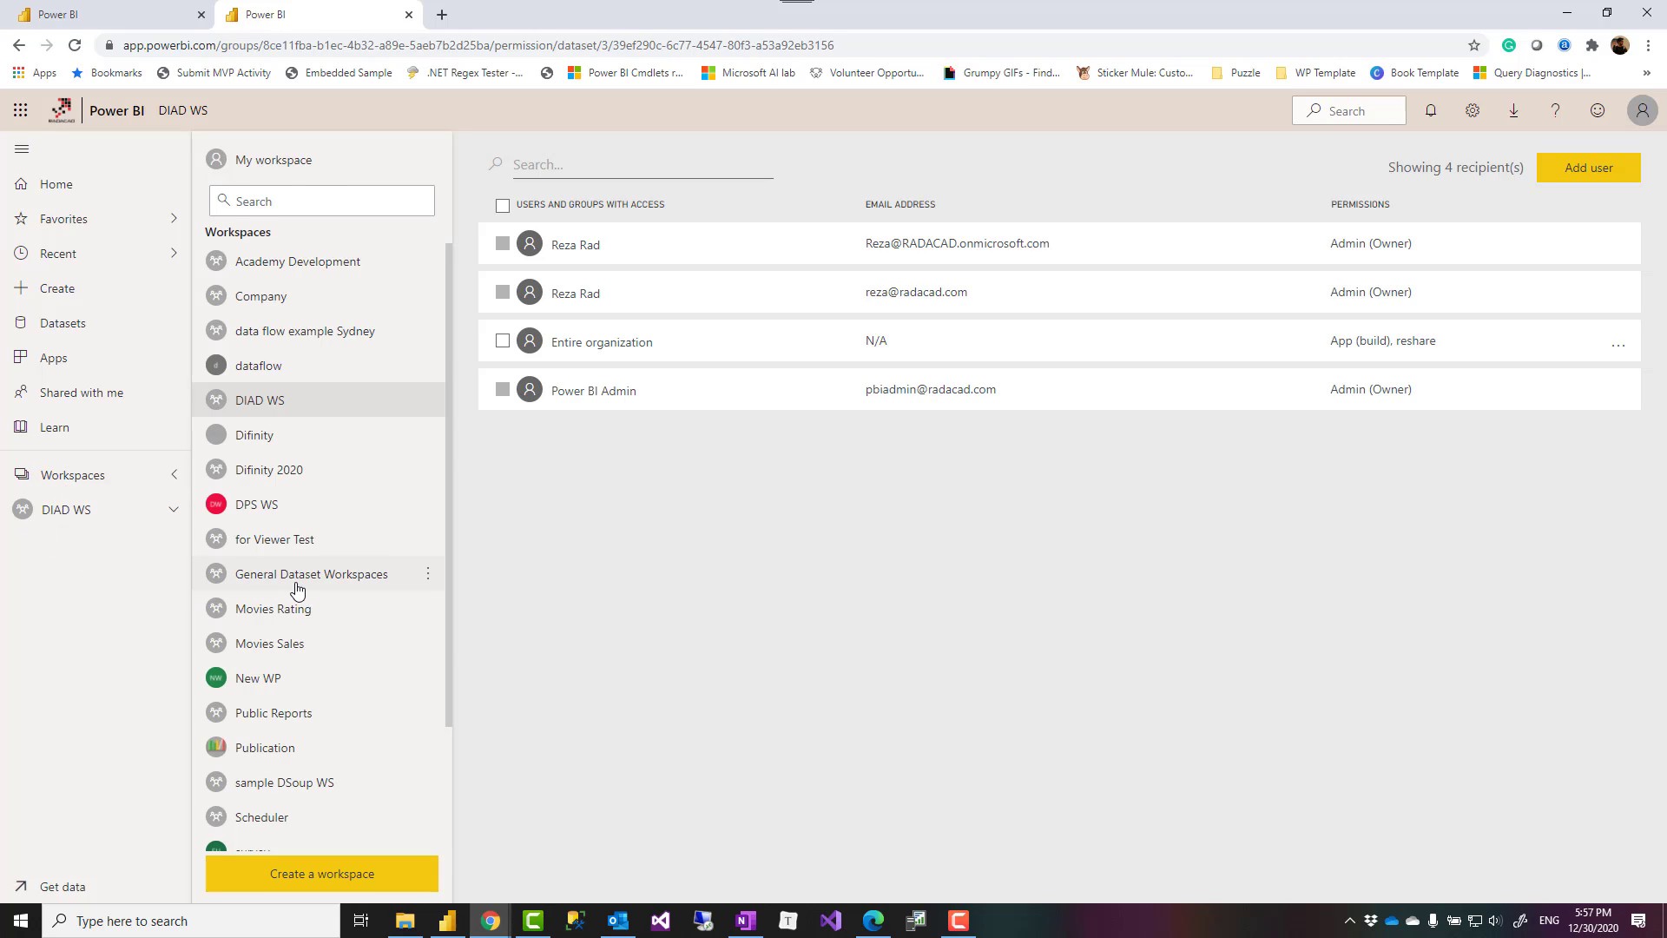
- Check Movies dataset permissions in General Dataset Workspaces, showing the second account's access options
{"action": "left_click", "coordinate": [311, 573]}
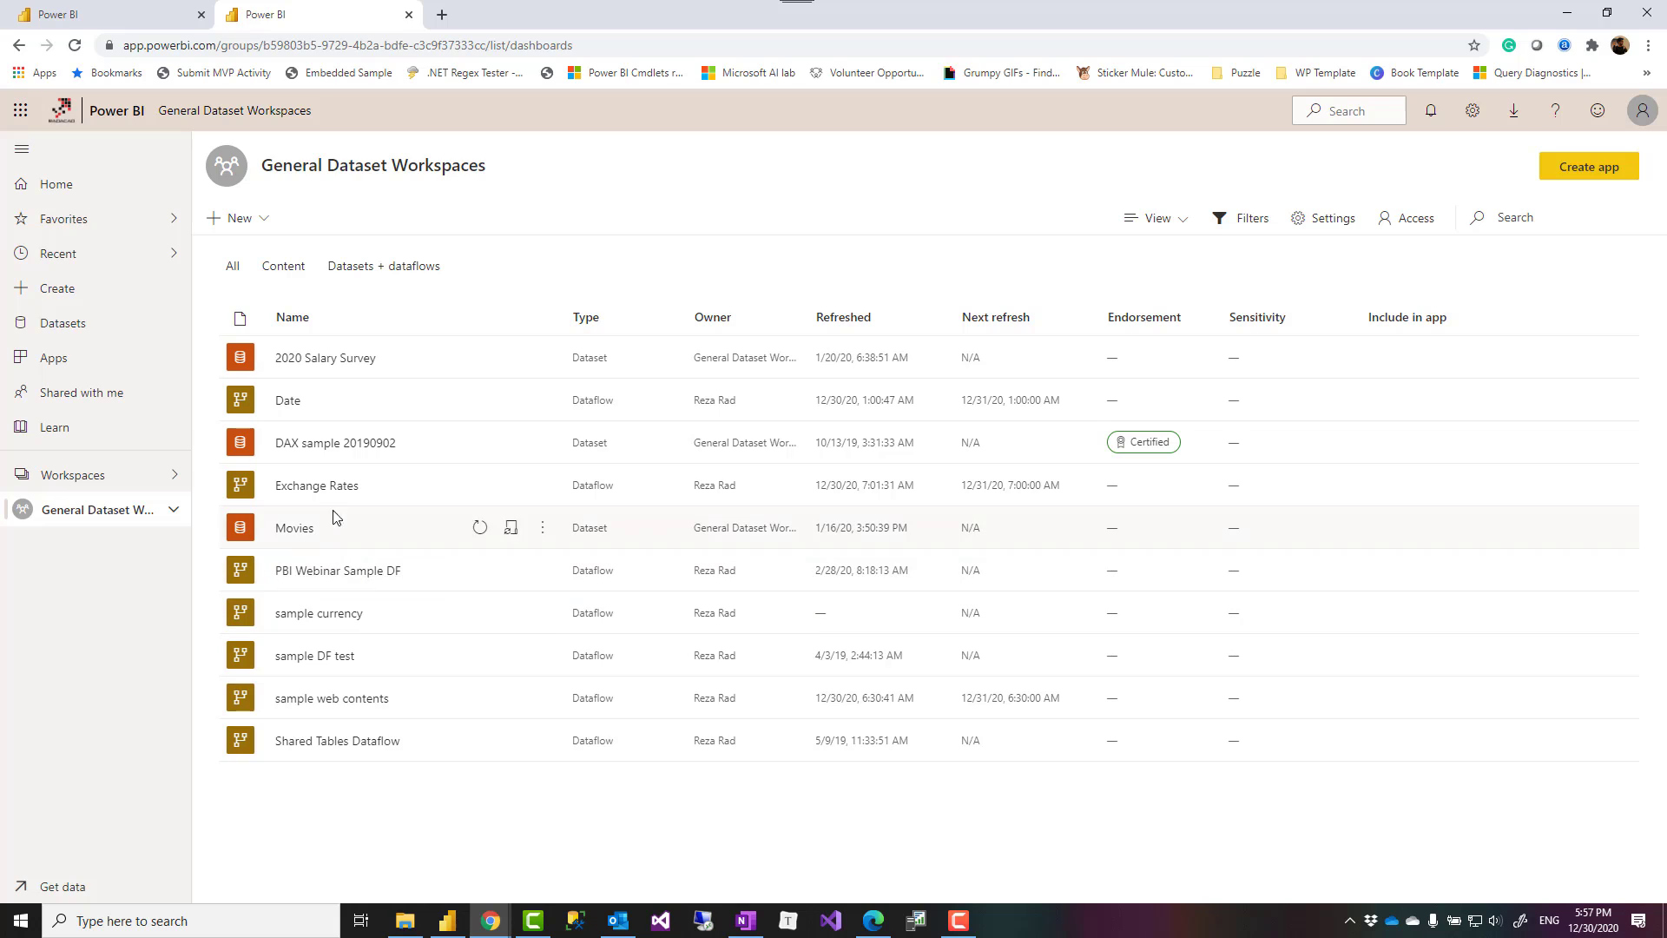
{"action": "mouse_move", "coordinate": [359, 704]}
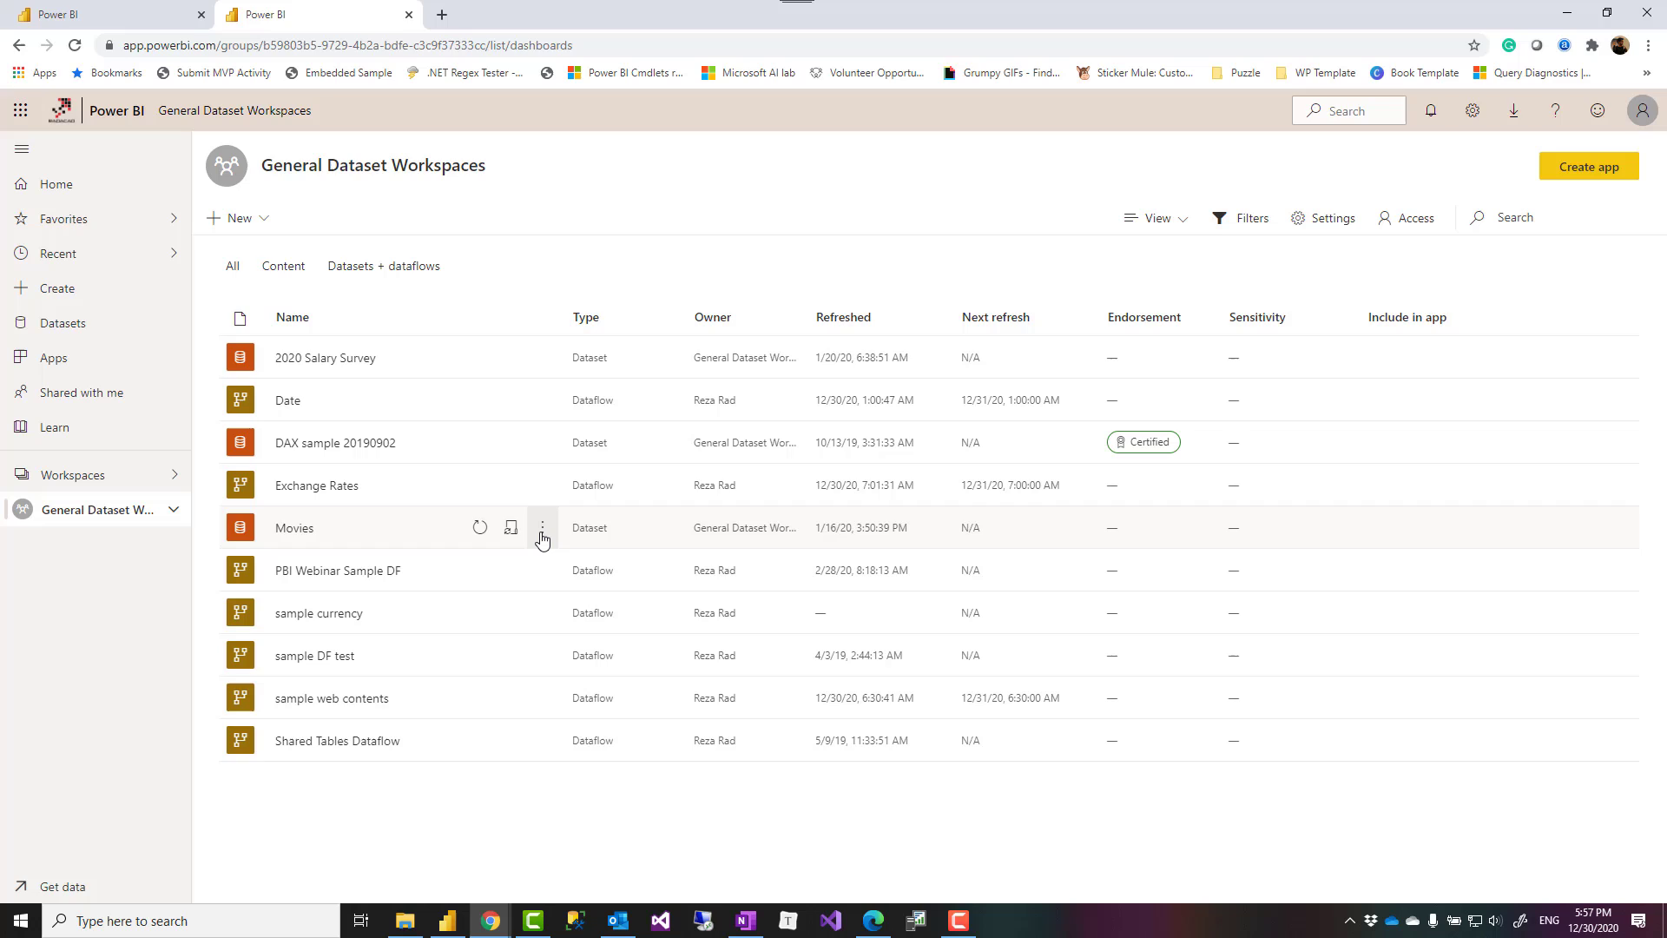
{"action": "left_click", "coordinate": [542, 529]}
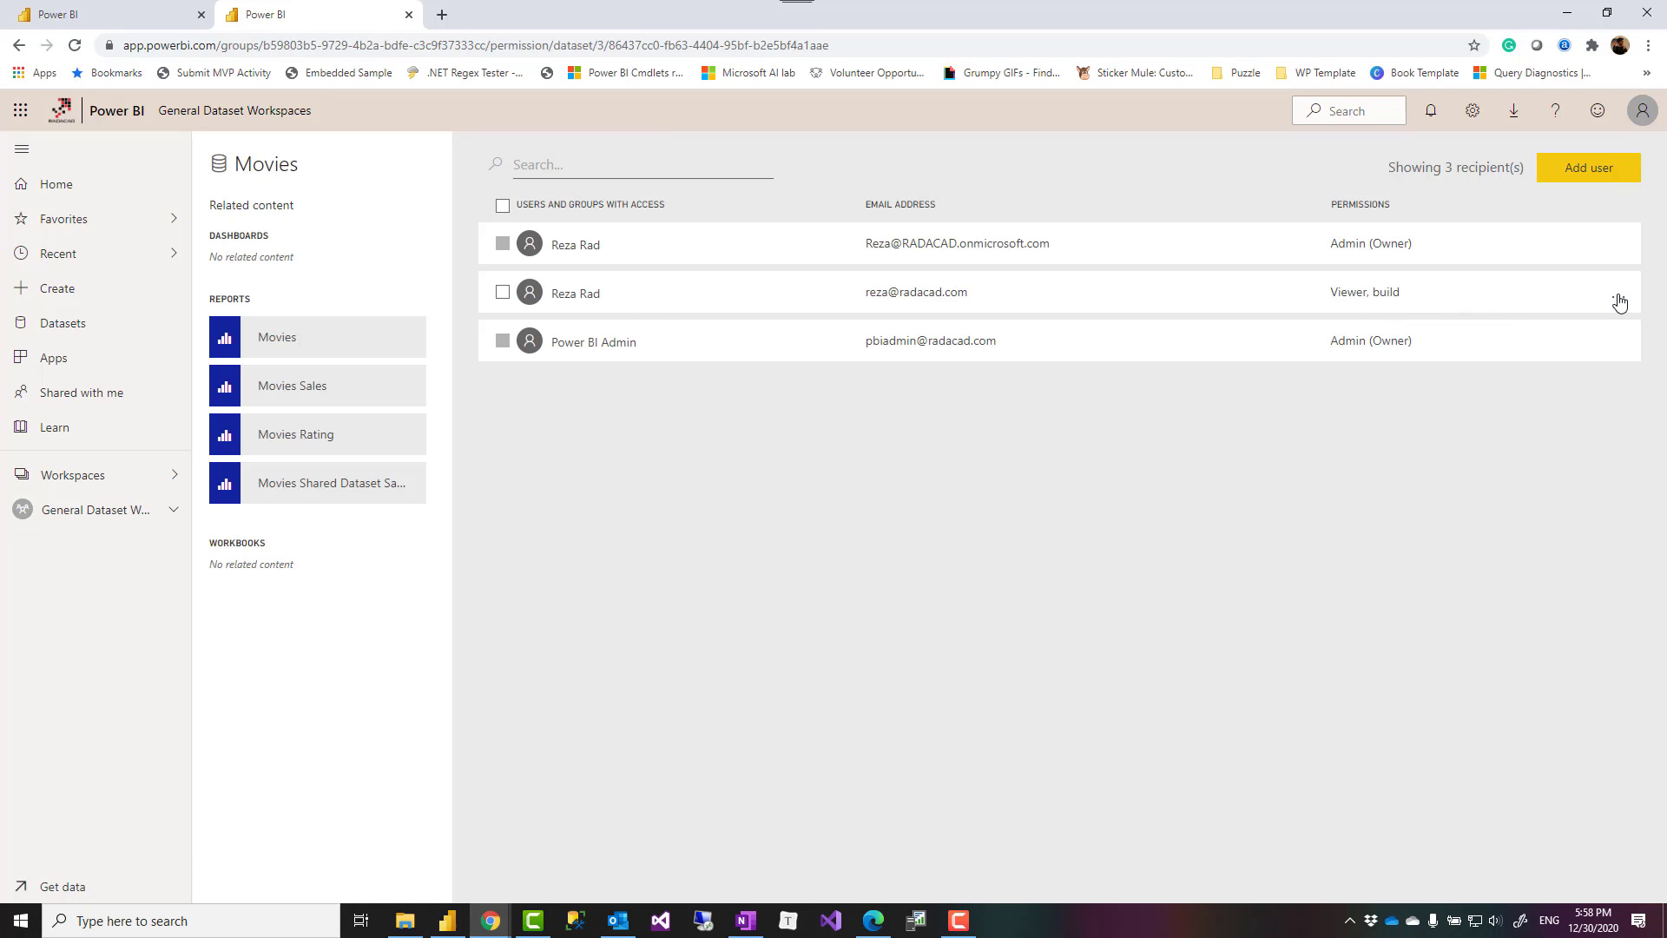
{"action": "left_click", "coordinate": [1616, 295]}
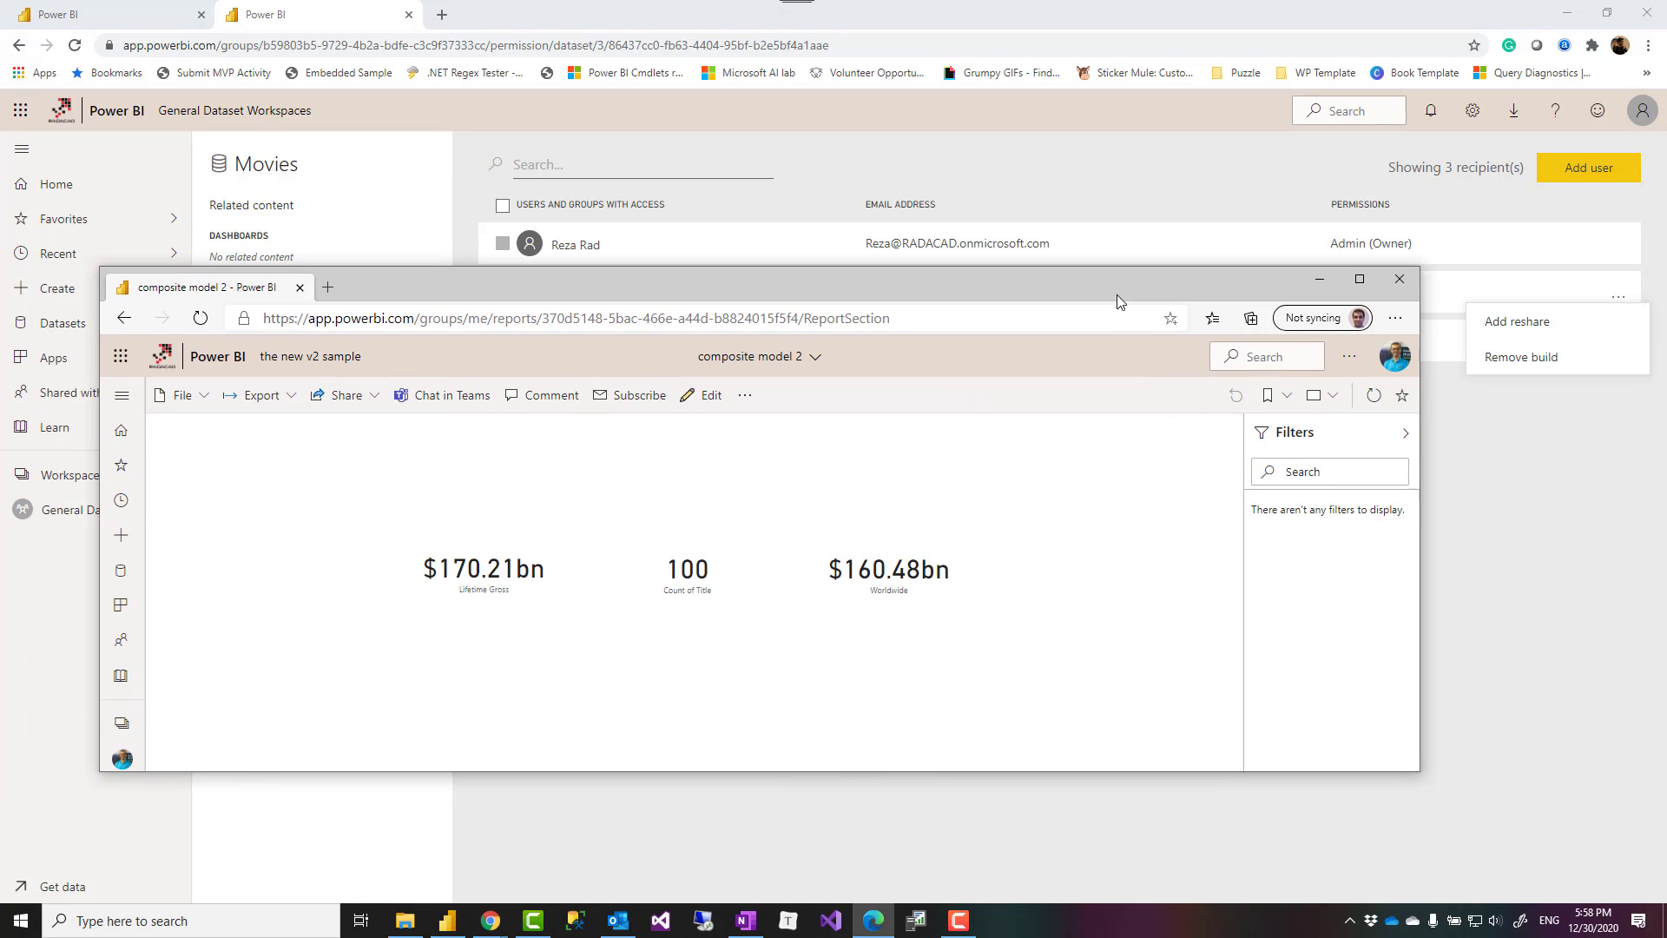
{"action": "mouse_move", "coordinate": [848, 604]}
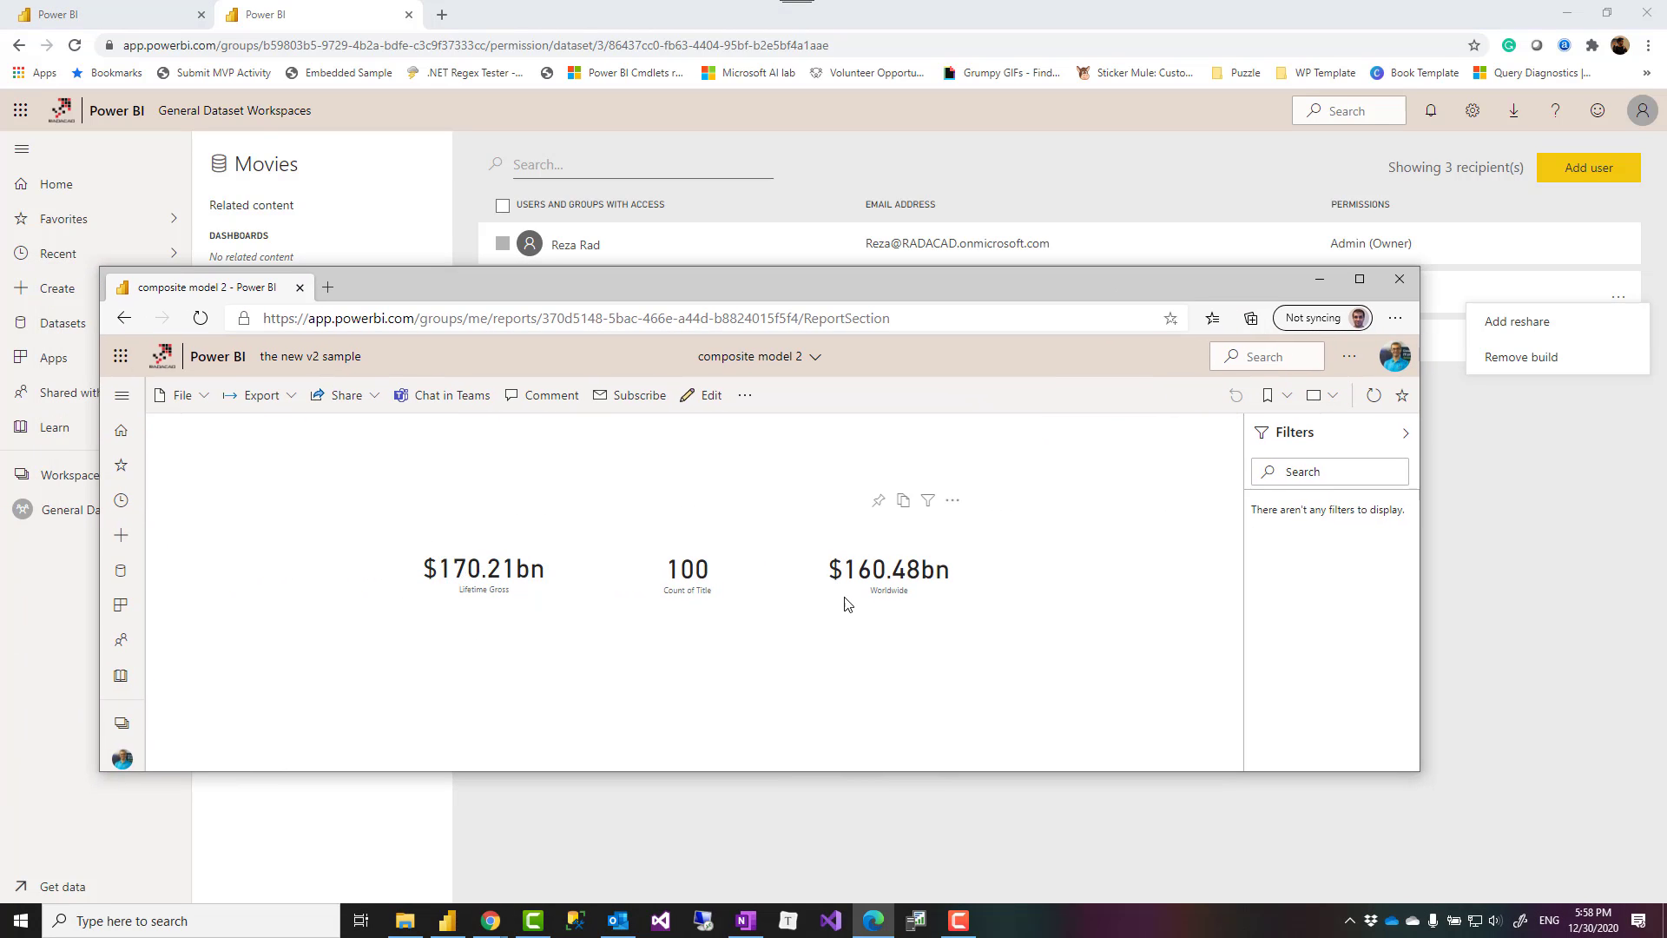
{"action": "mouse_move", "coordinate": [782, 295]}
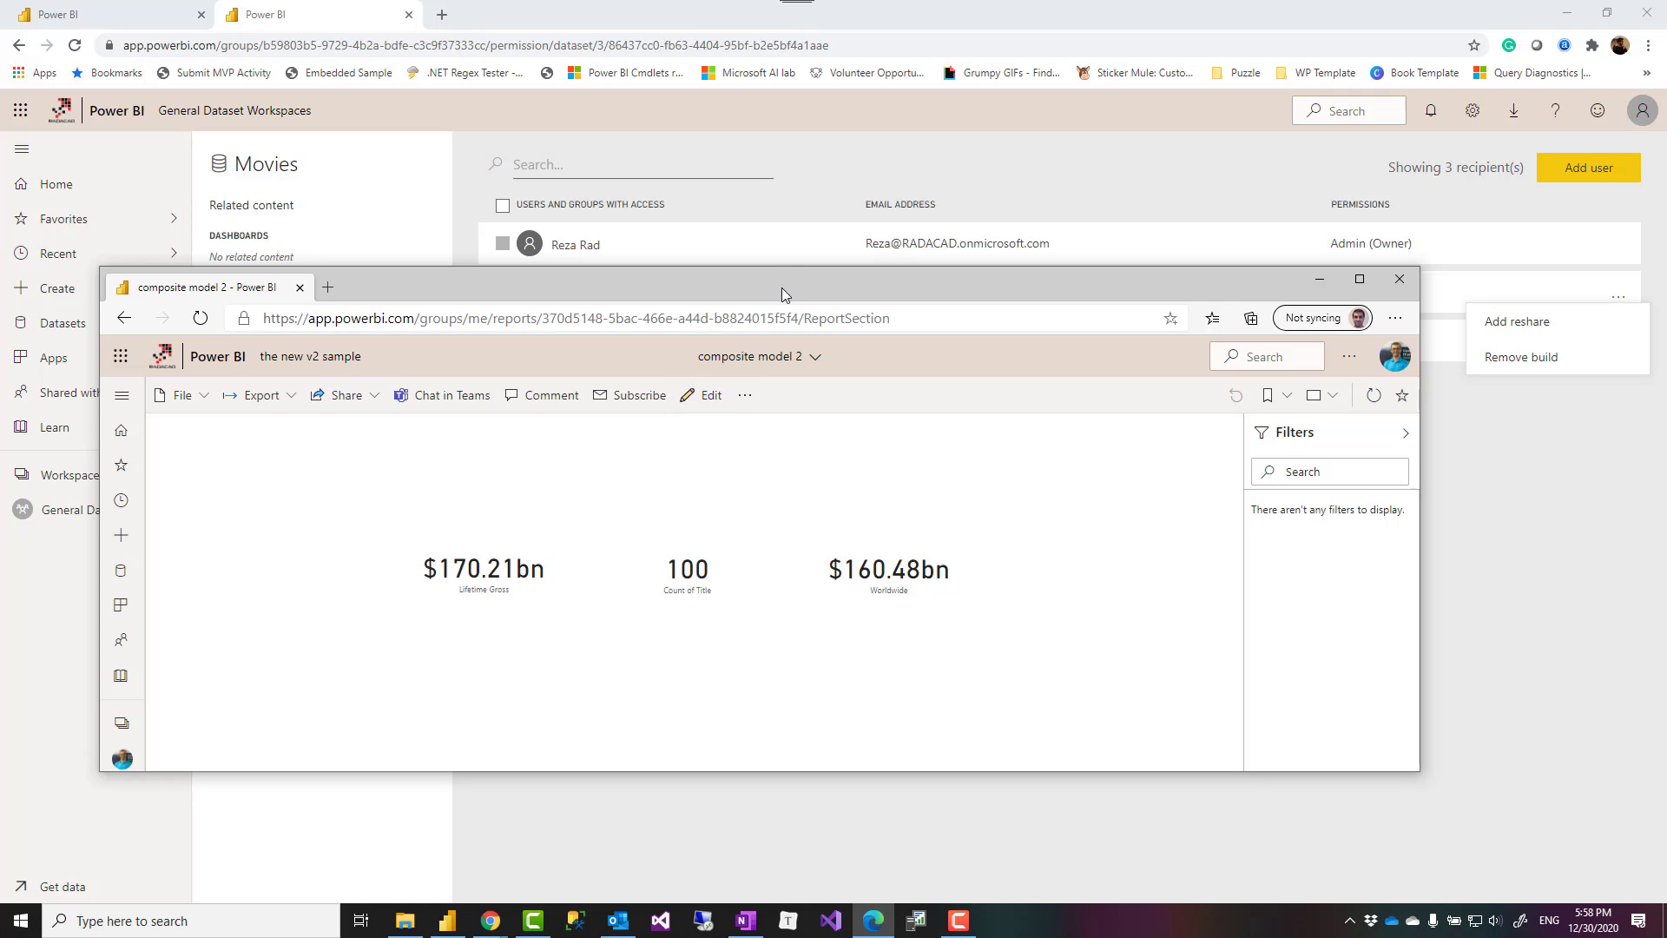
{"action": "mouse_move", "coordinate": [814, 289]}
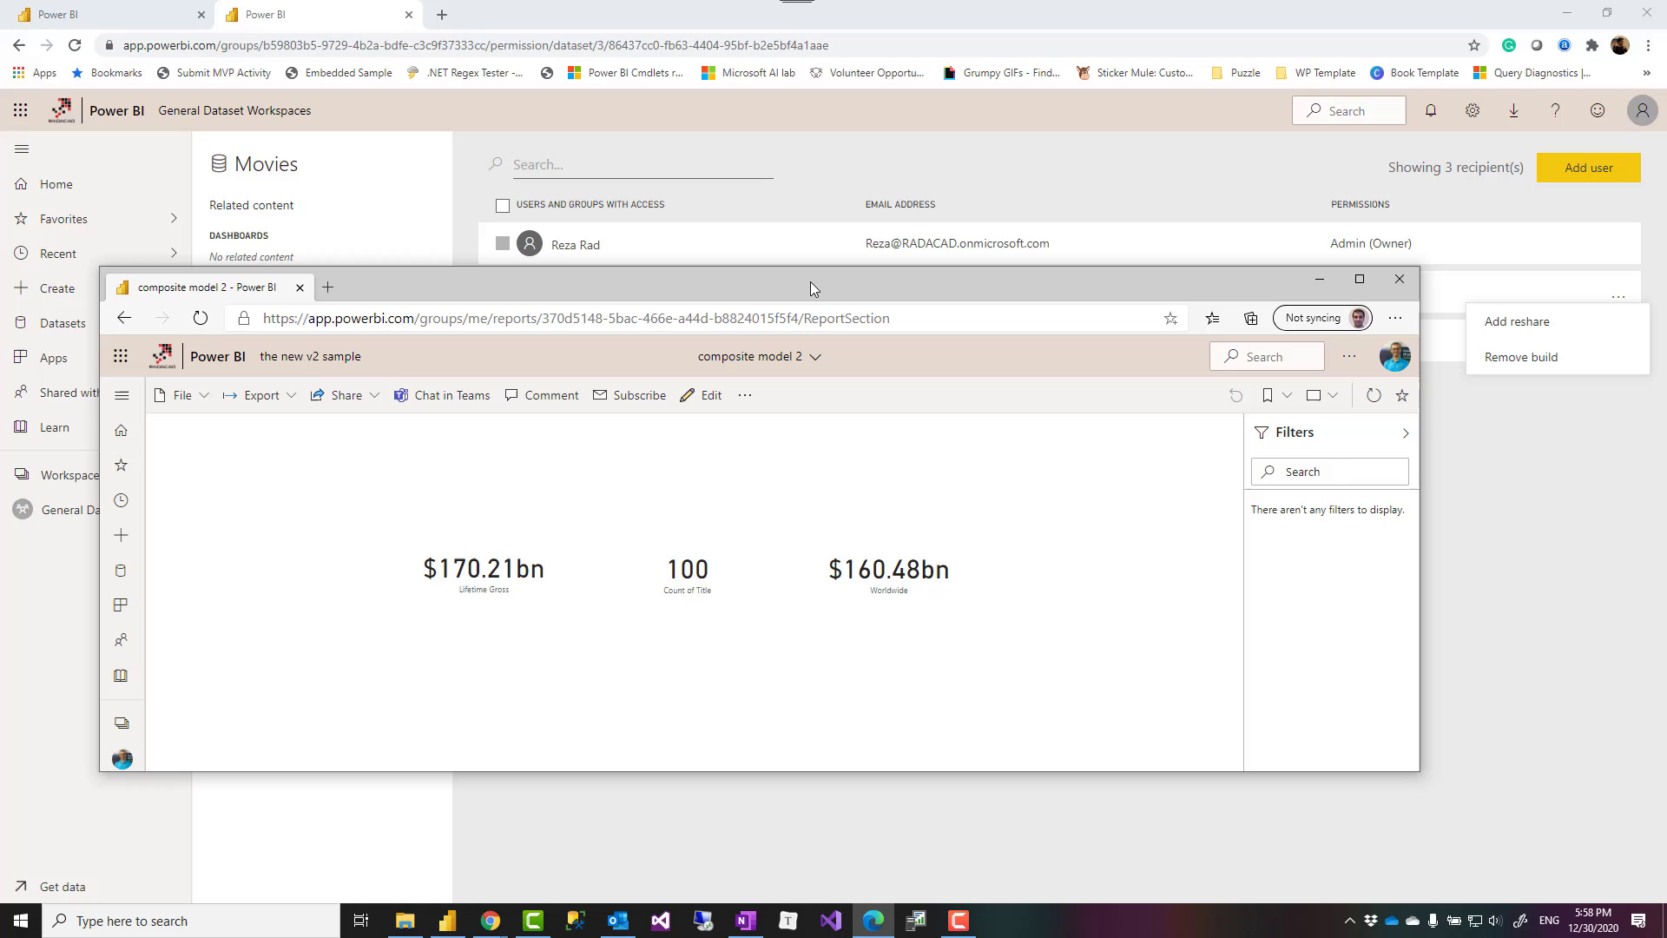
{"action": "mouse_move", "coordinate": [607, 198]}
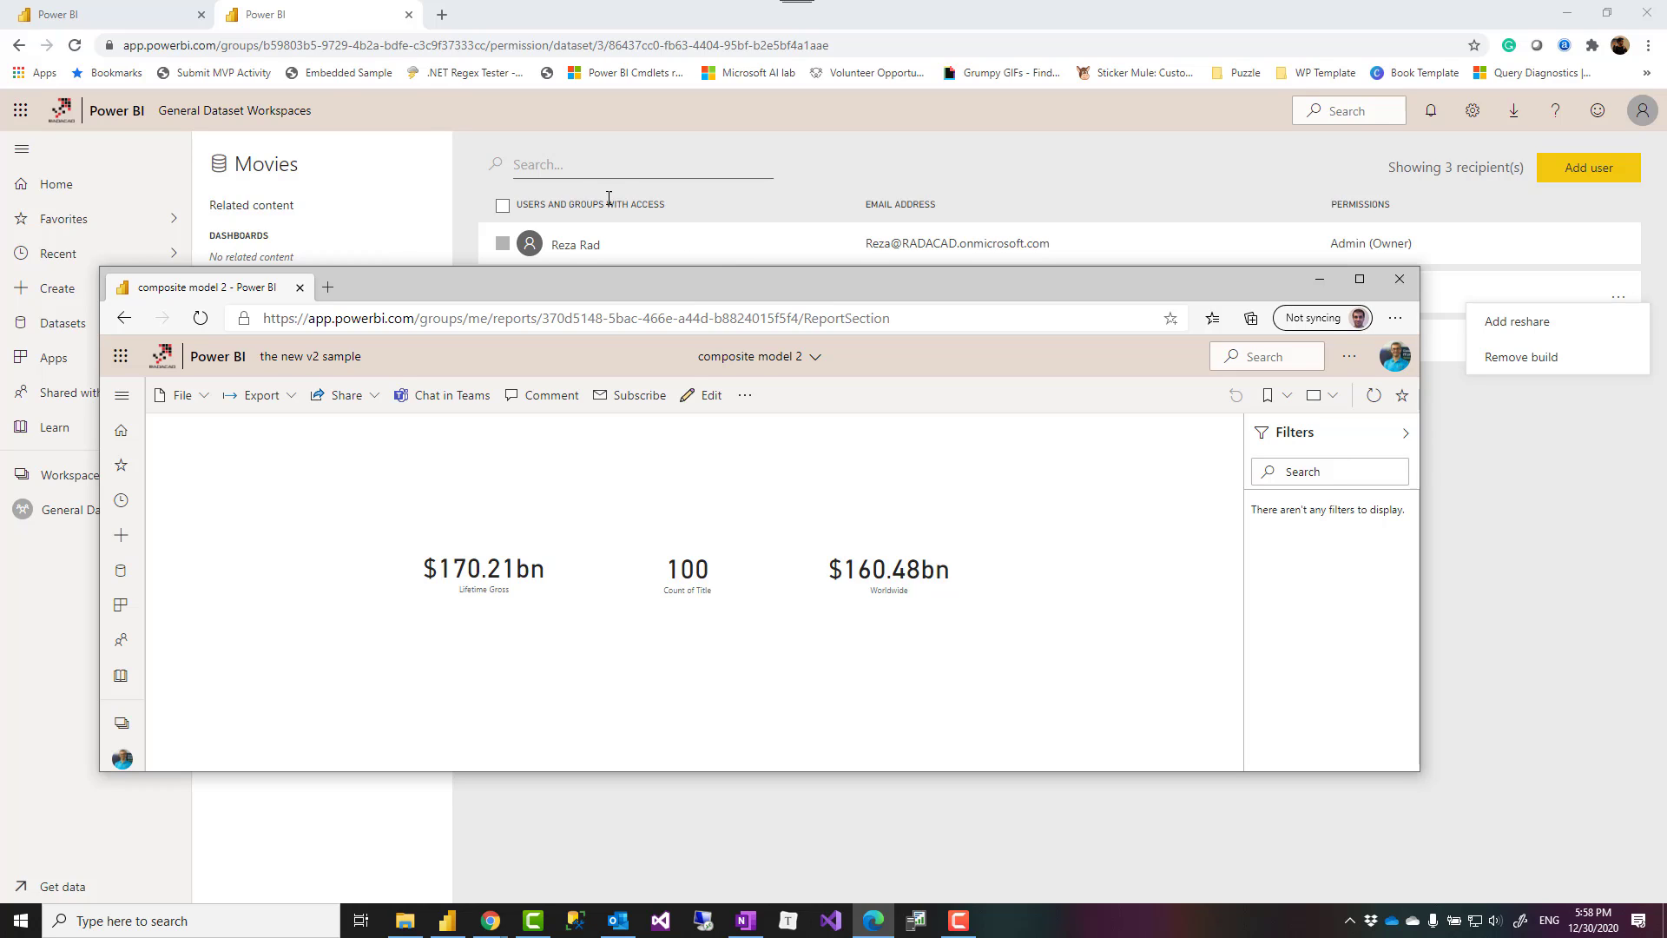
{"action": "mouse_move", "coordinate": [106, 13]}
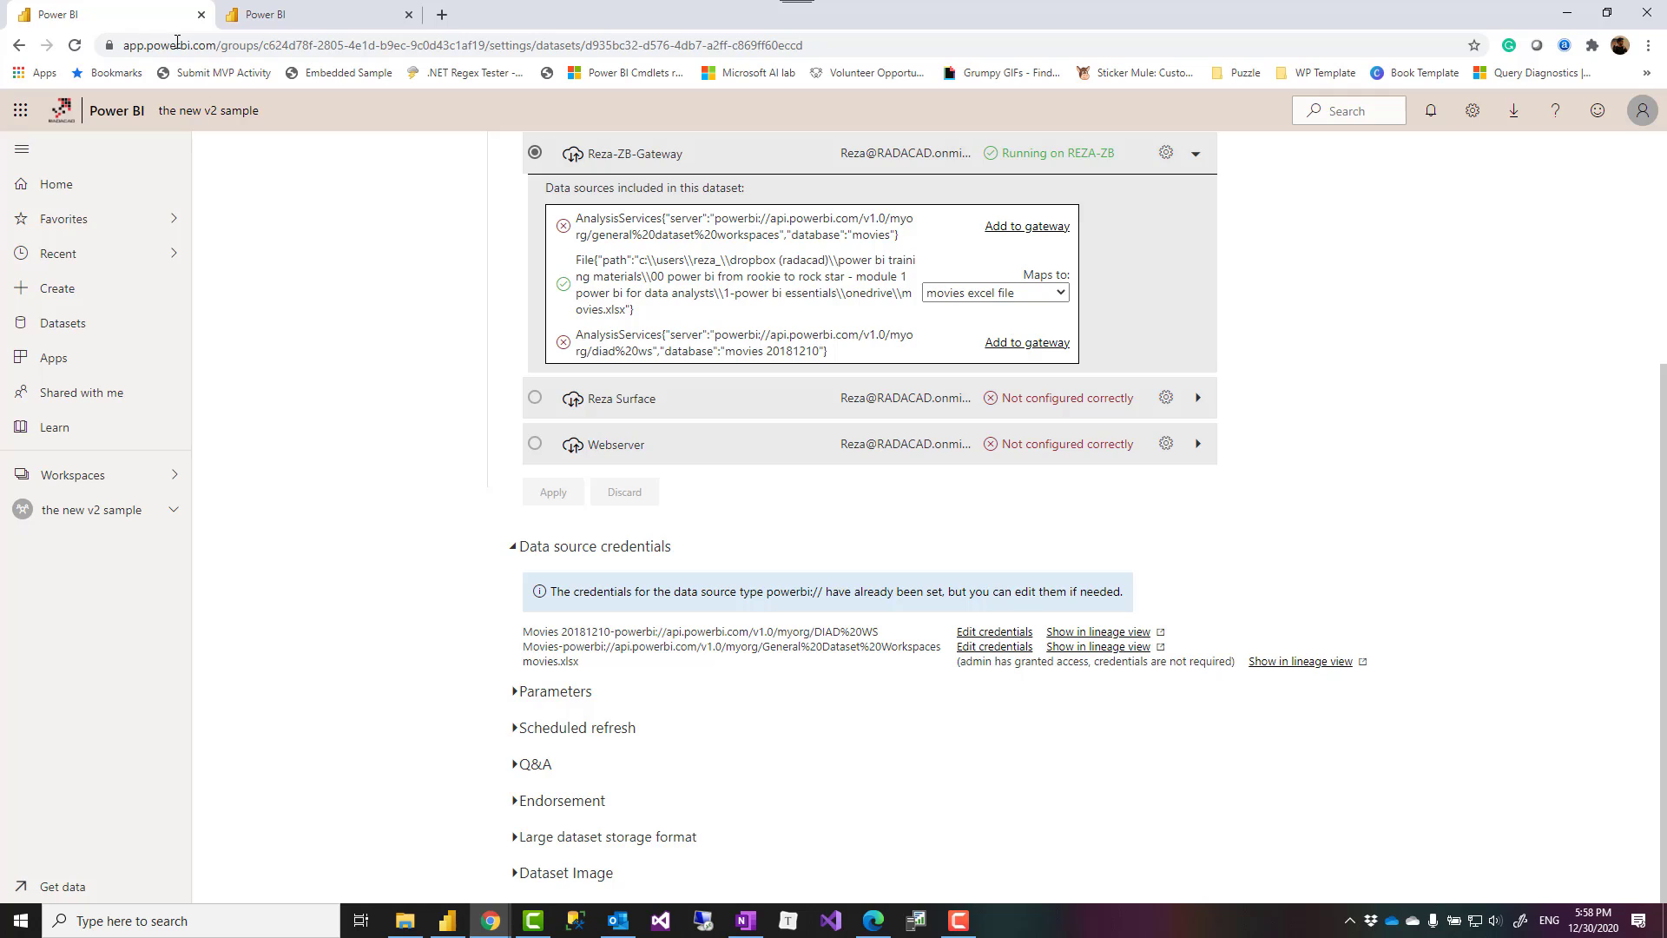
{"action": "mouse_move", "coordinate": [735, 572]}
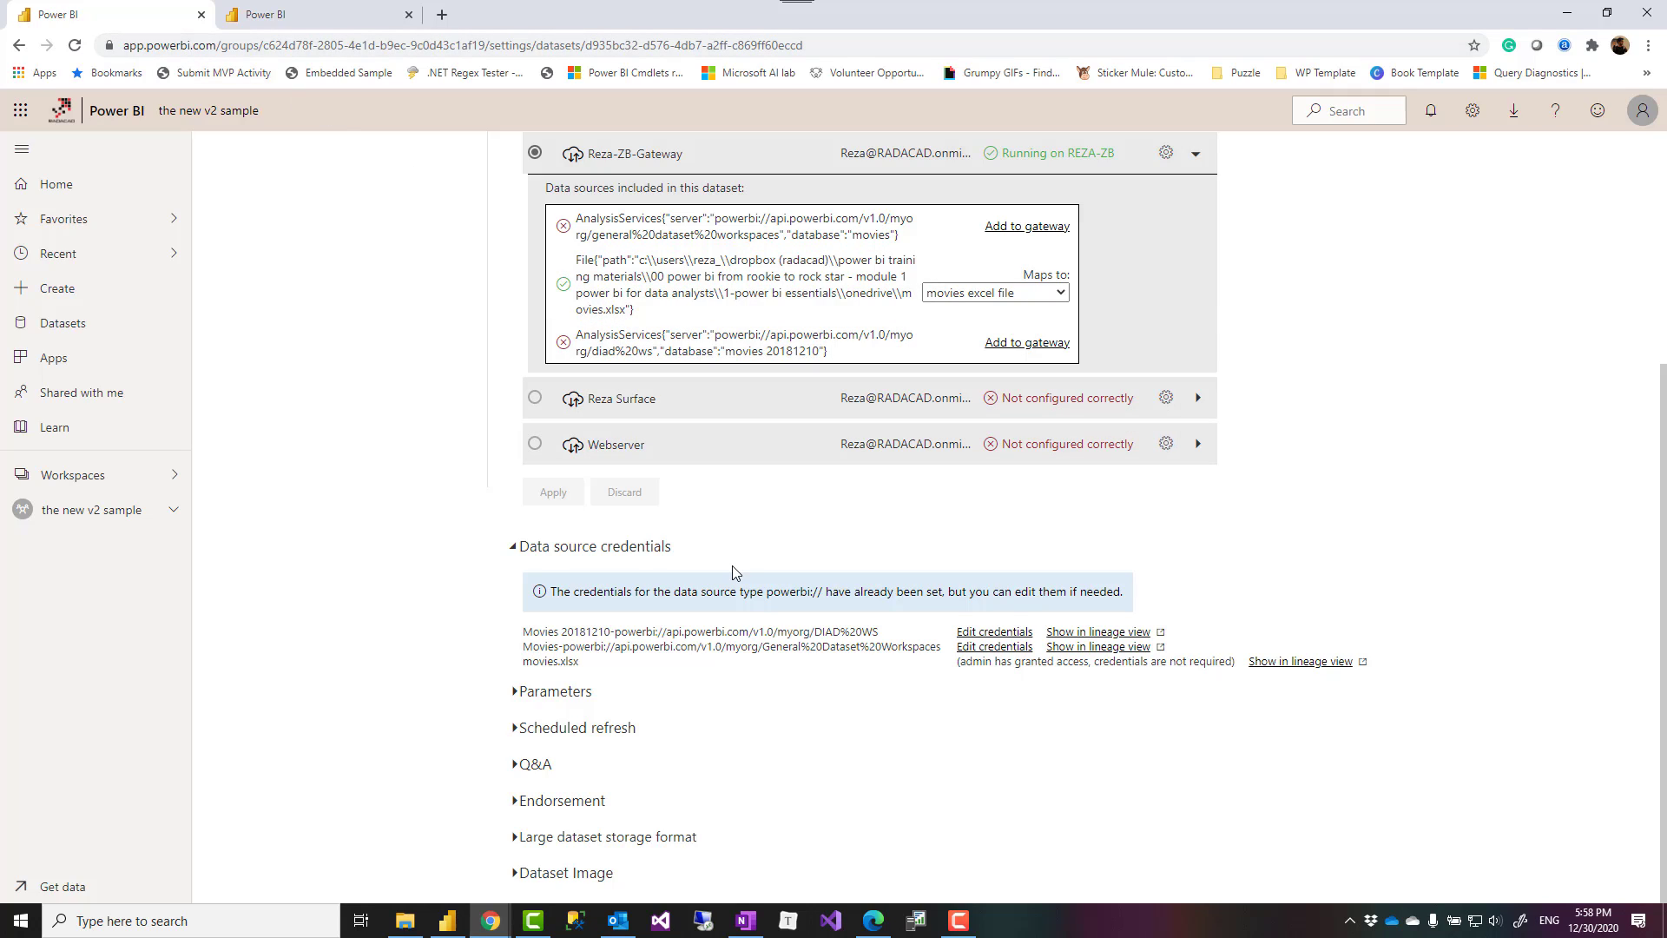
{"action": "mouse_move", "coordinate": [698, 581]}
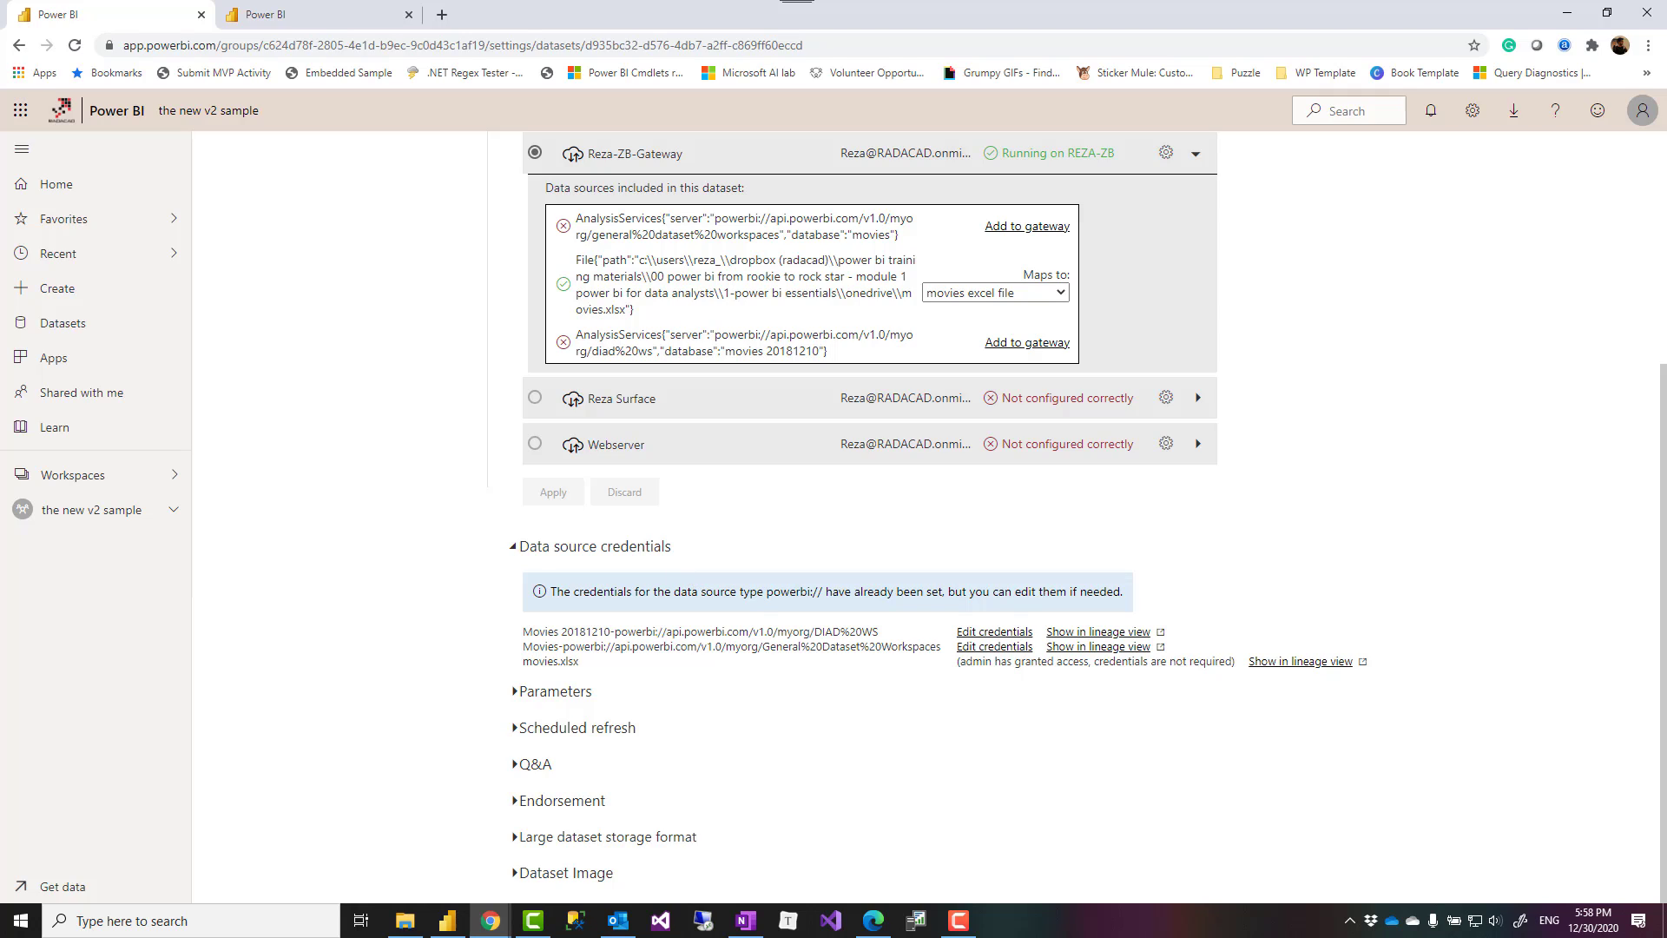
{"action": "mouse_move", "coordinate": [275, 623]}
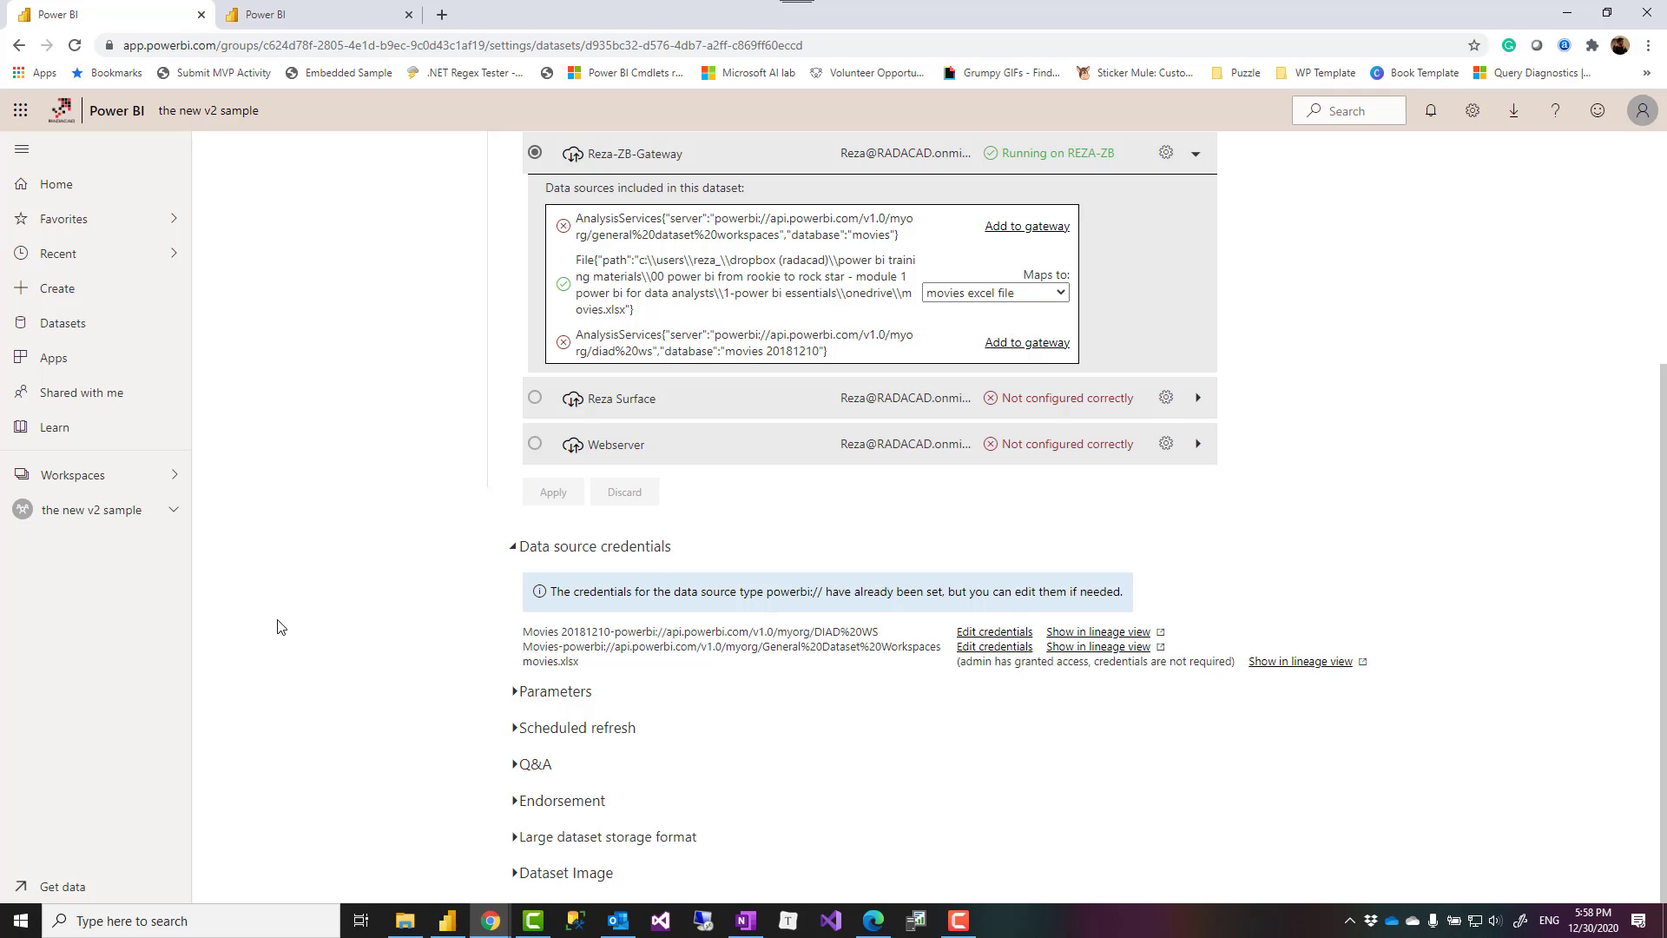
{"action": "mouse_move", "coordinate": [288, 629]}
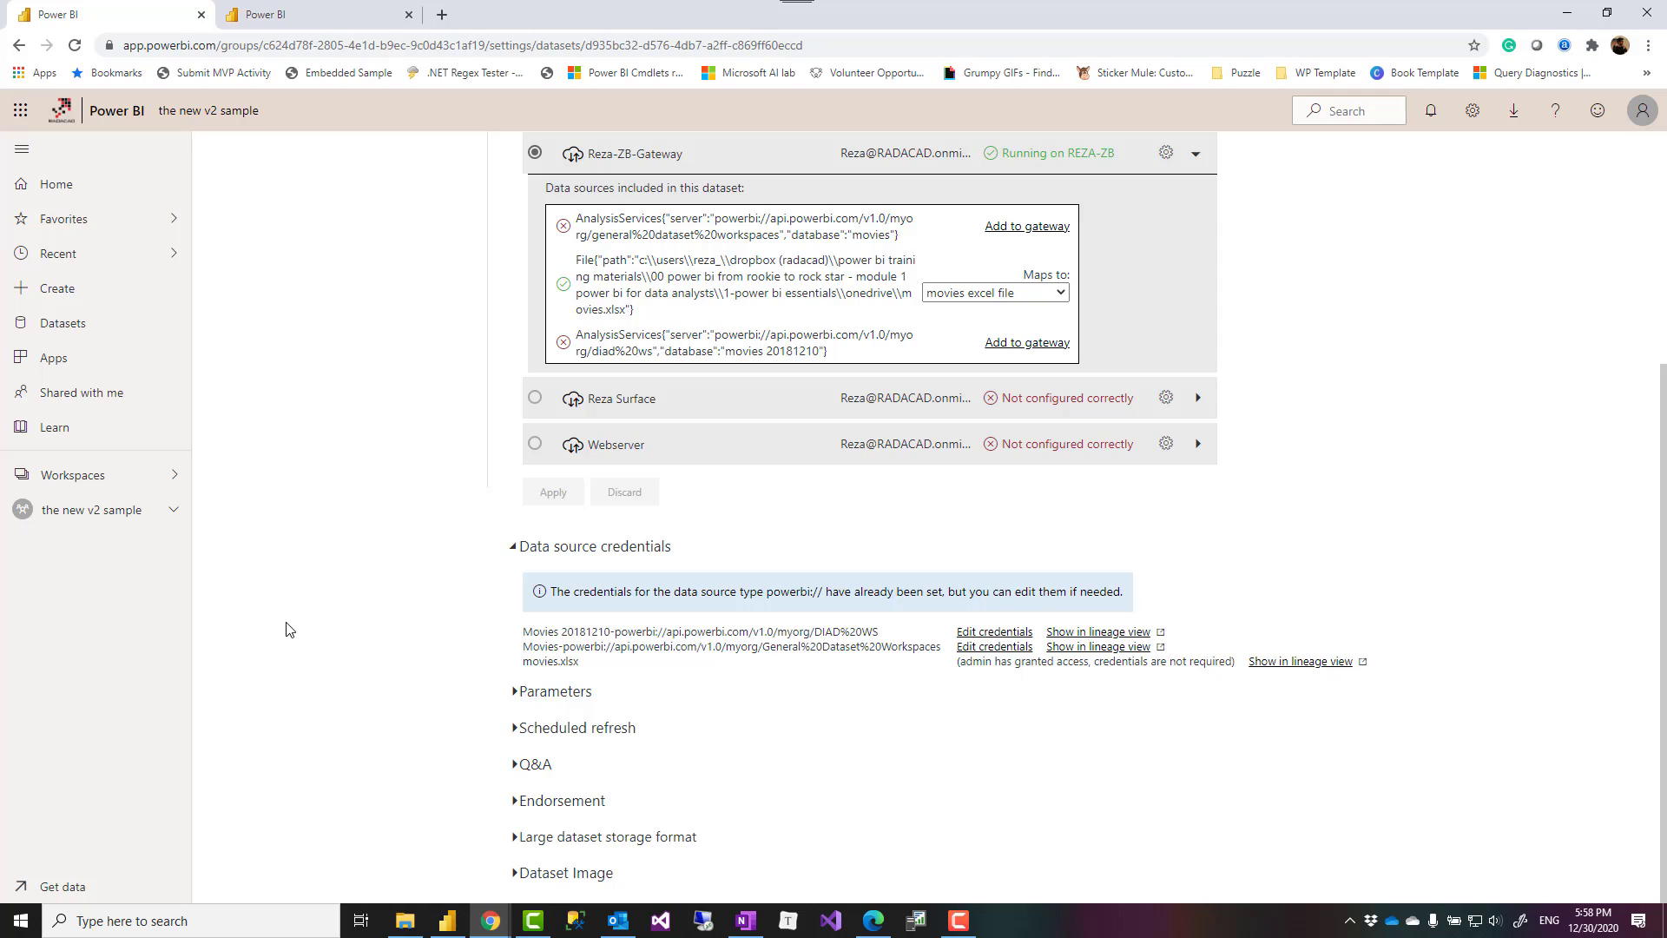